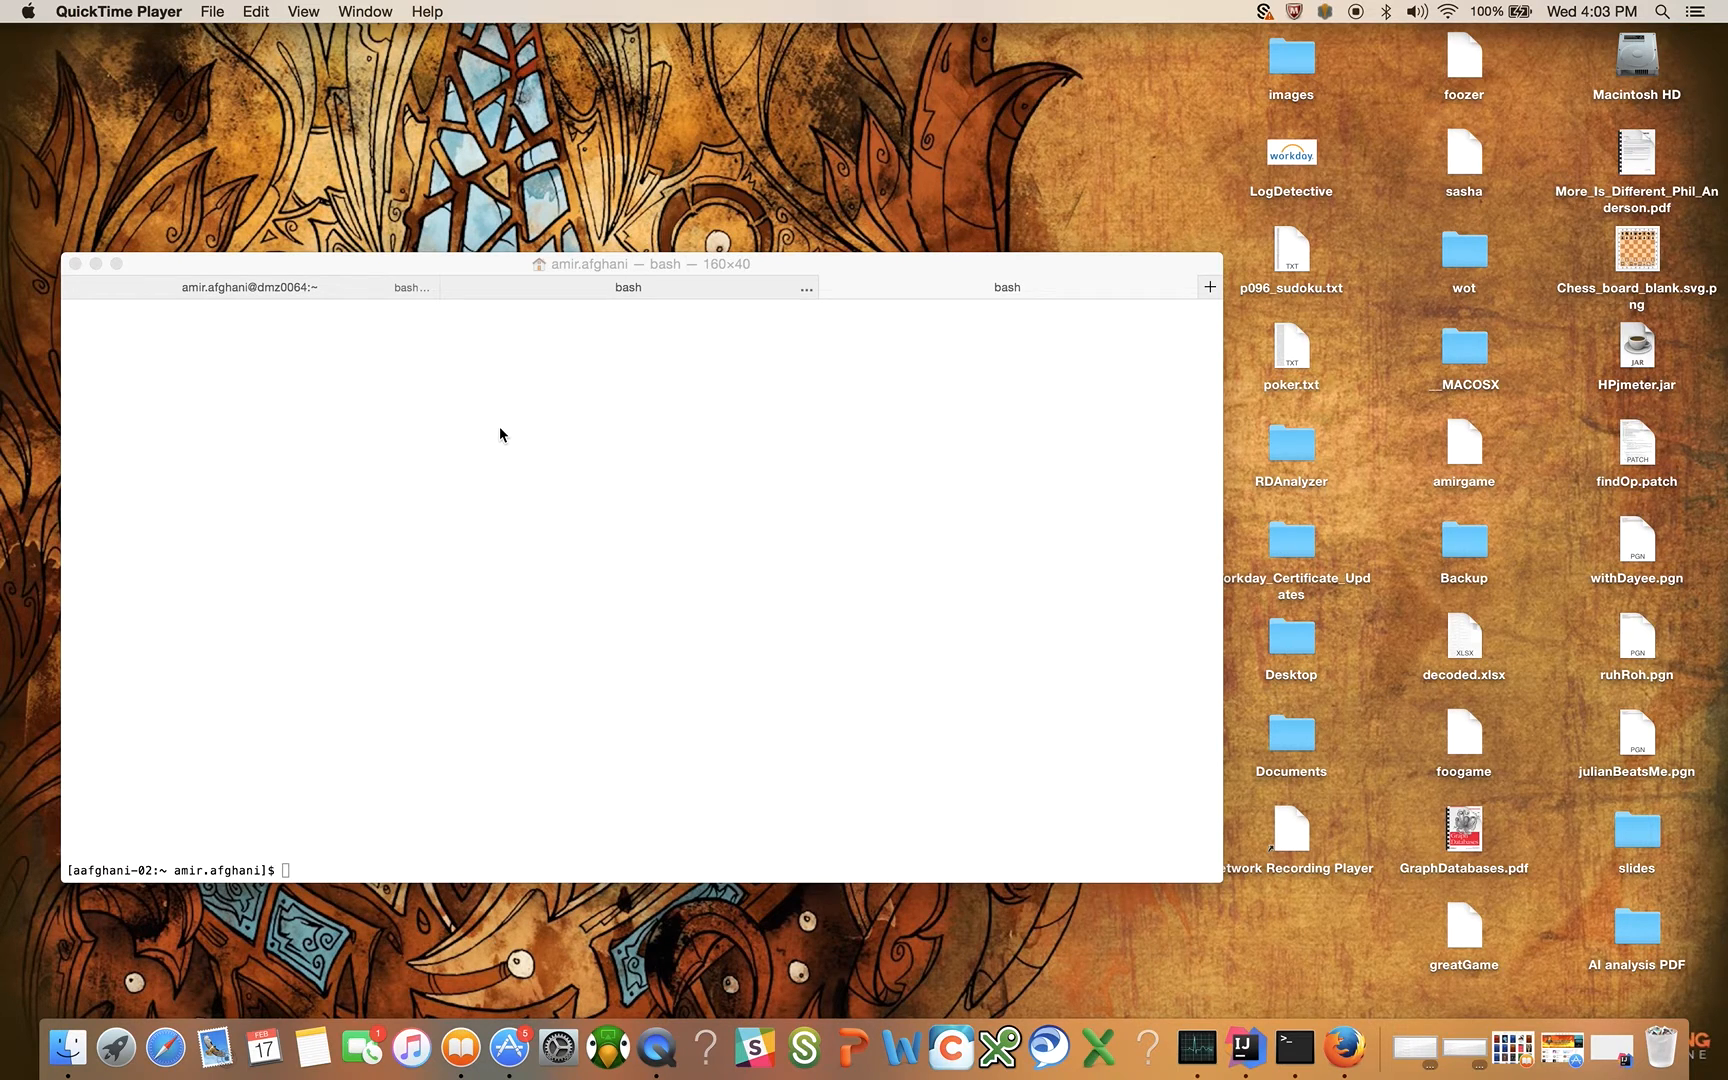
pyautogui.moveTo(1246, 1044)
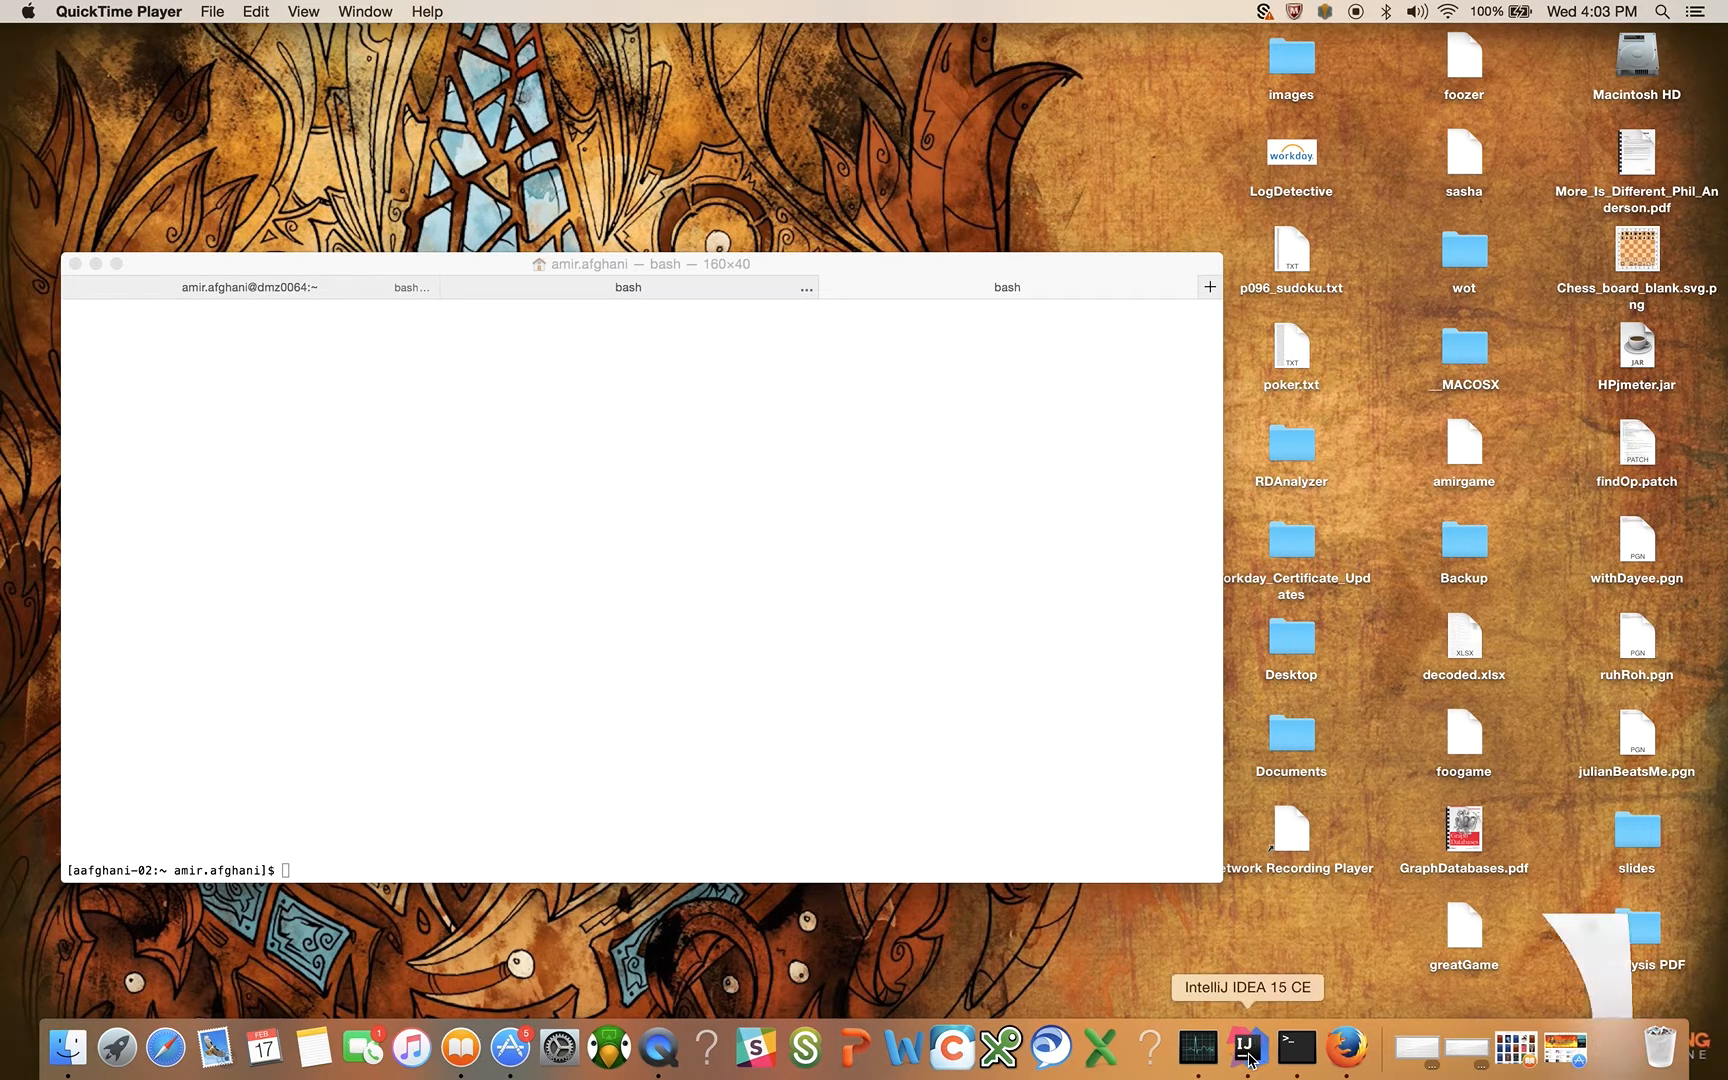
# Step: Bring IntelliJ IDEA forward and show the Table class's TilePanel code in the JChess project
pyautogui.click(1246, 1048)
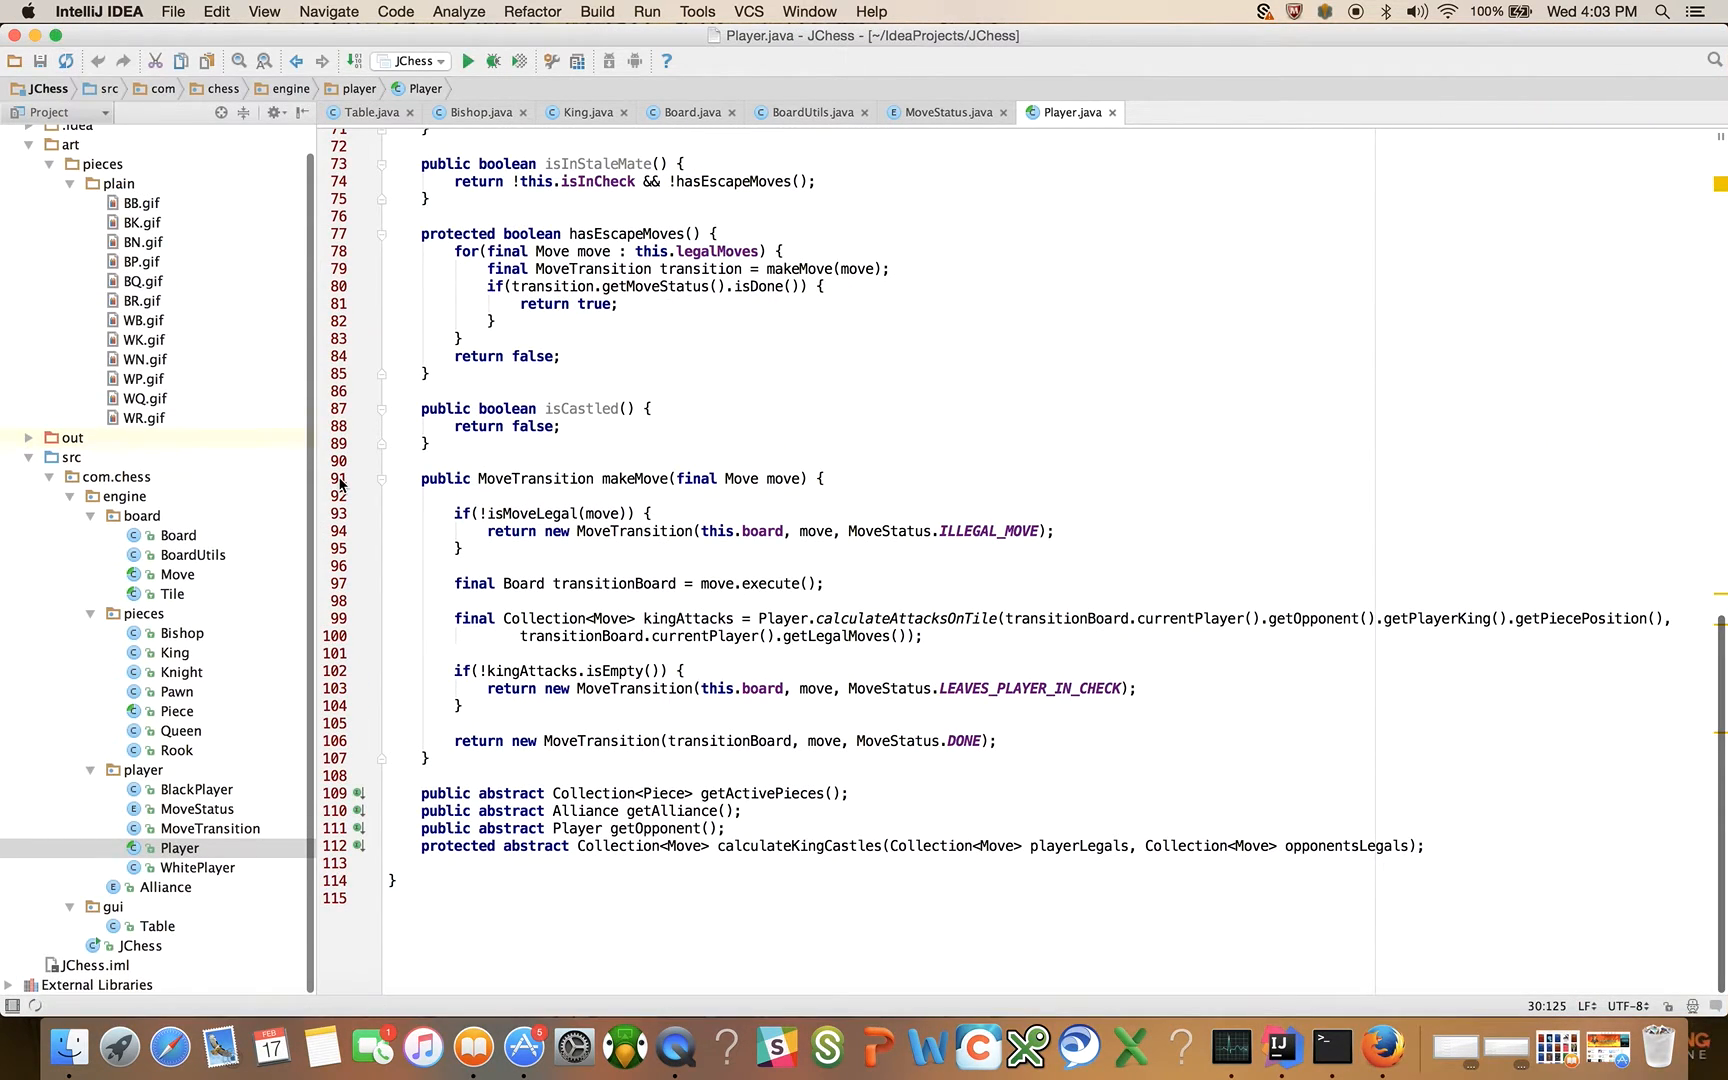
pyautogui.moveTo(210, 652)
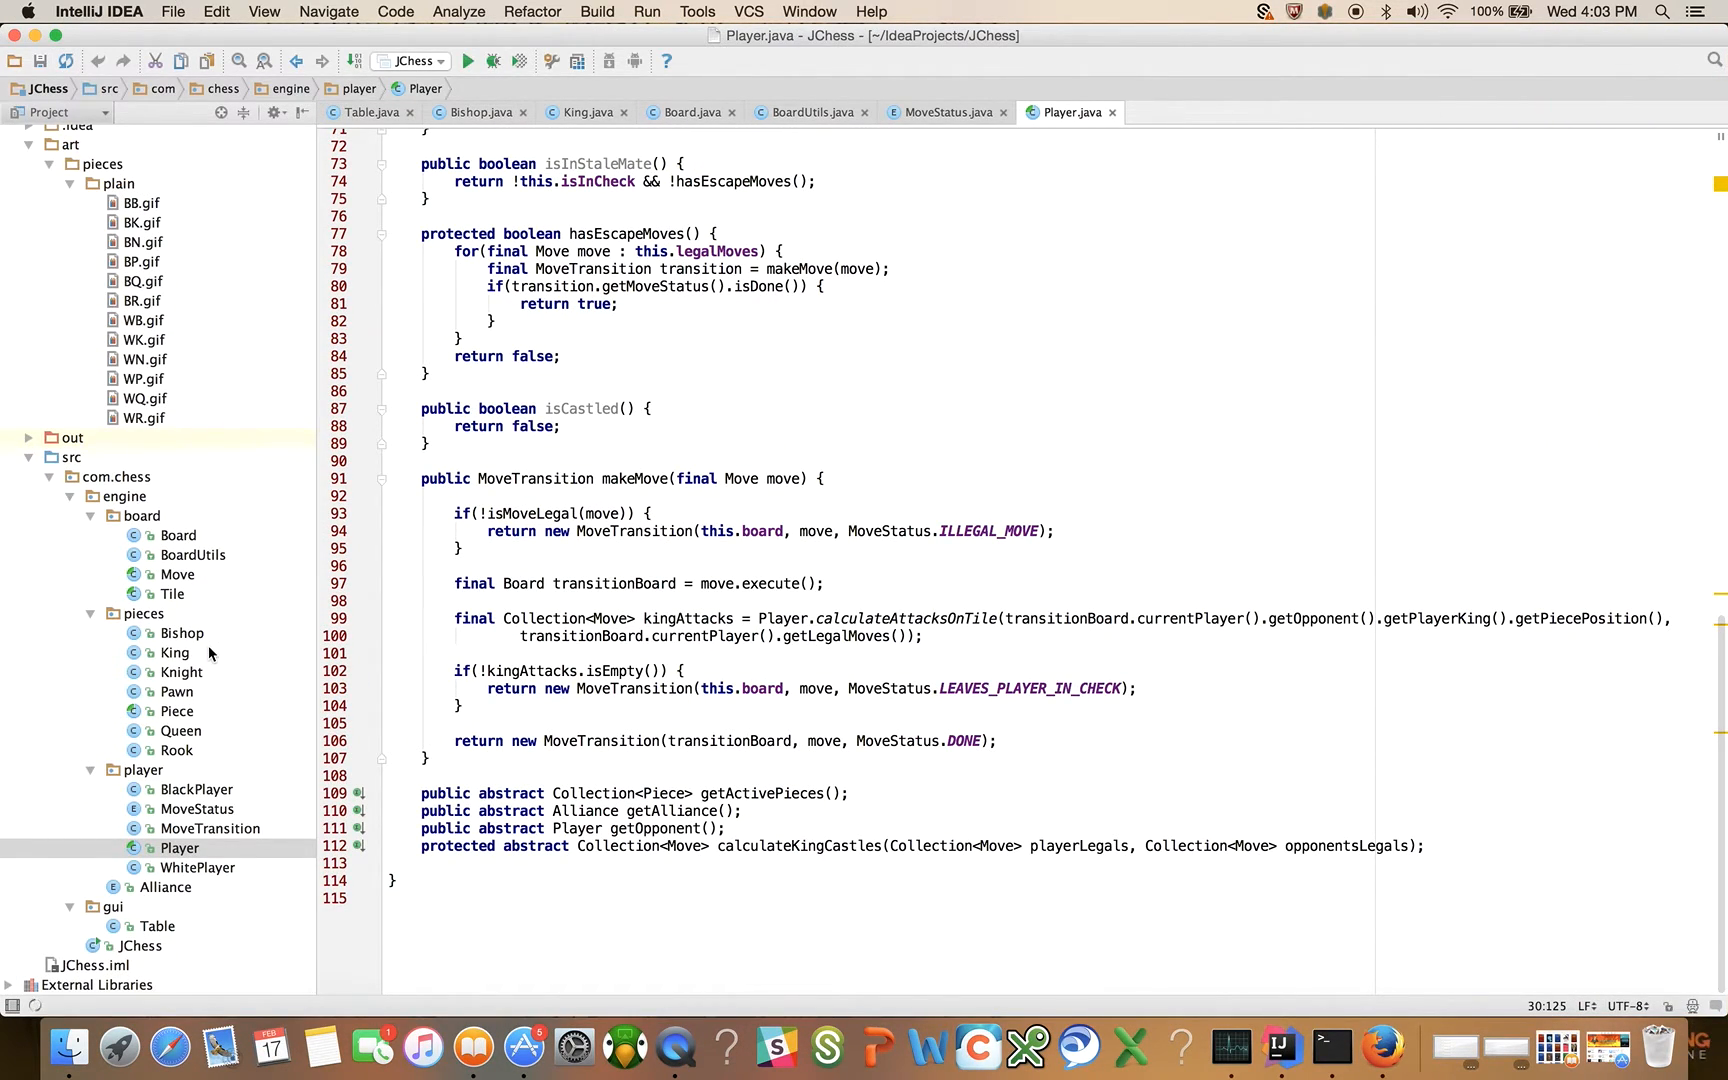
pyautogui.click(370, 112)
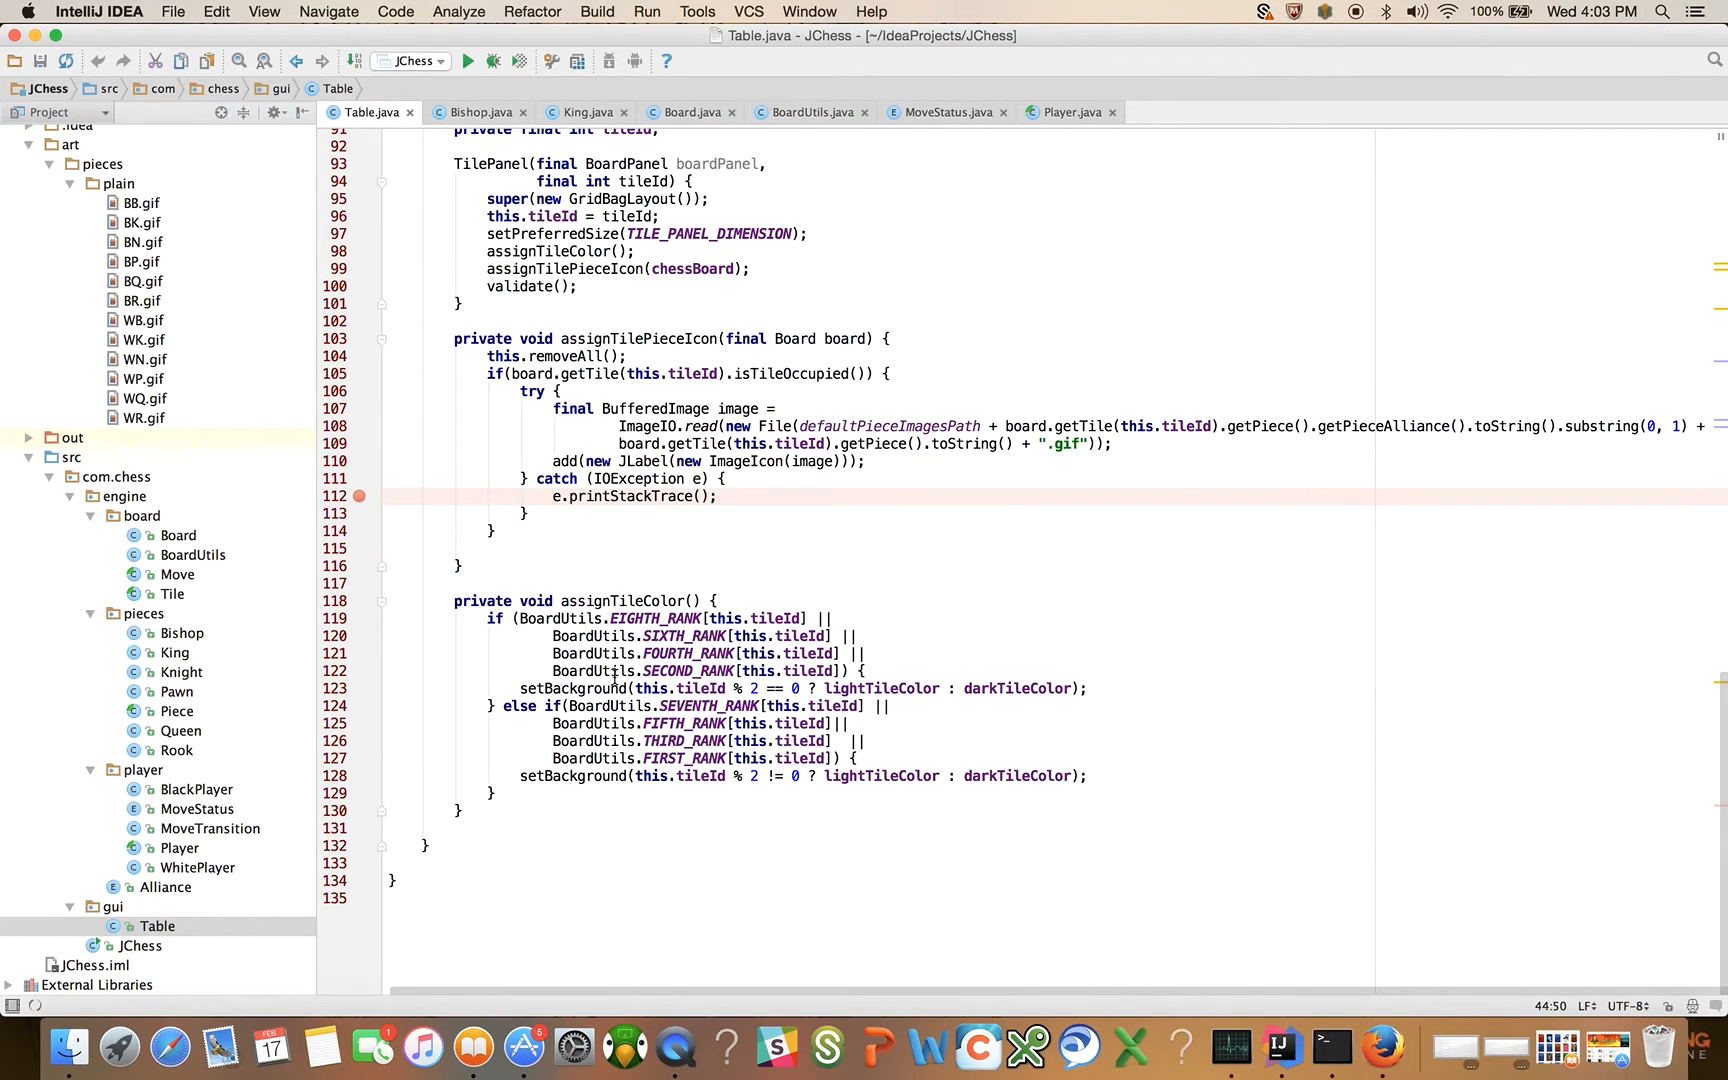
pyautogui.scroll(3)
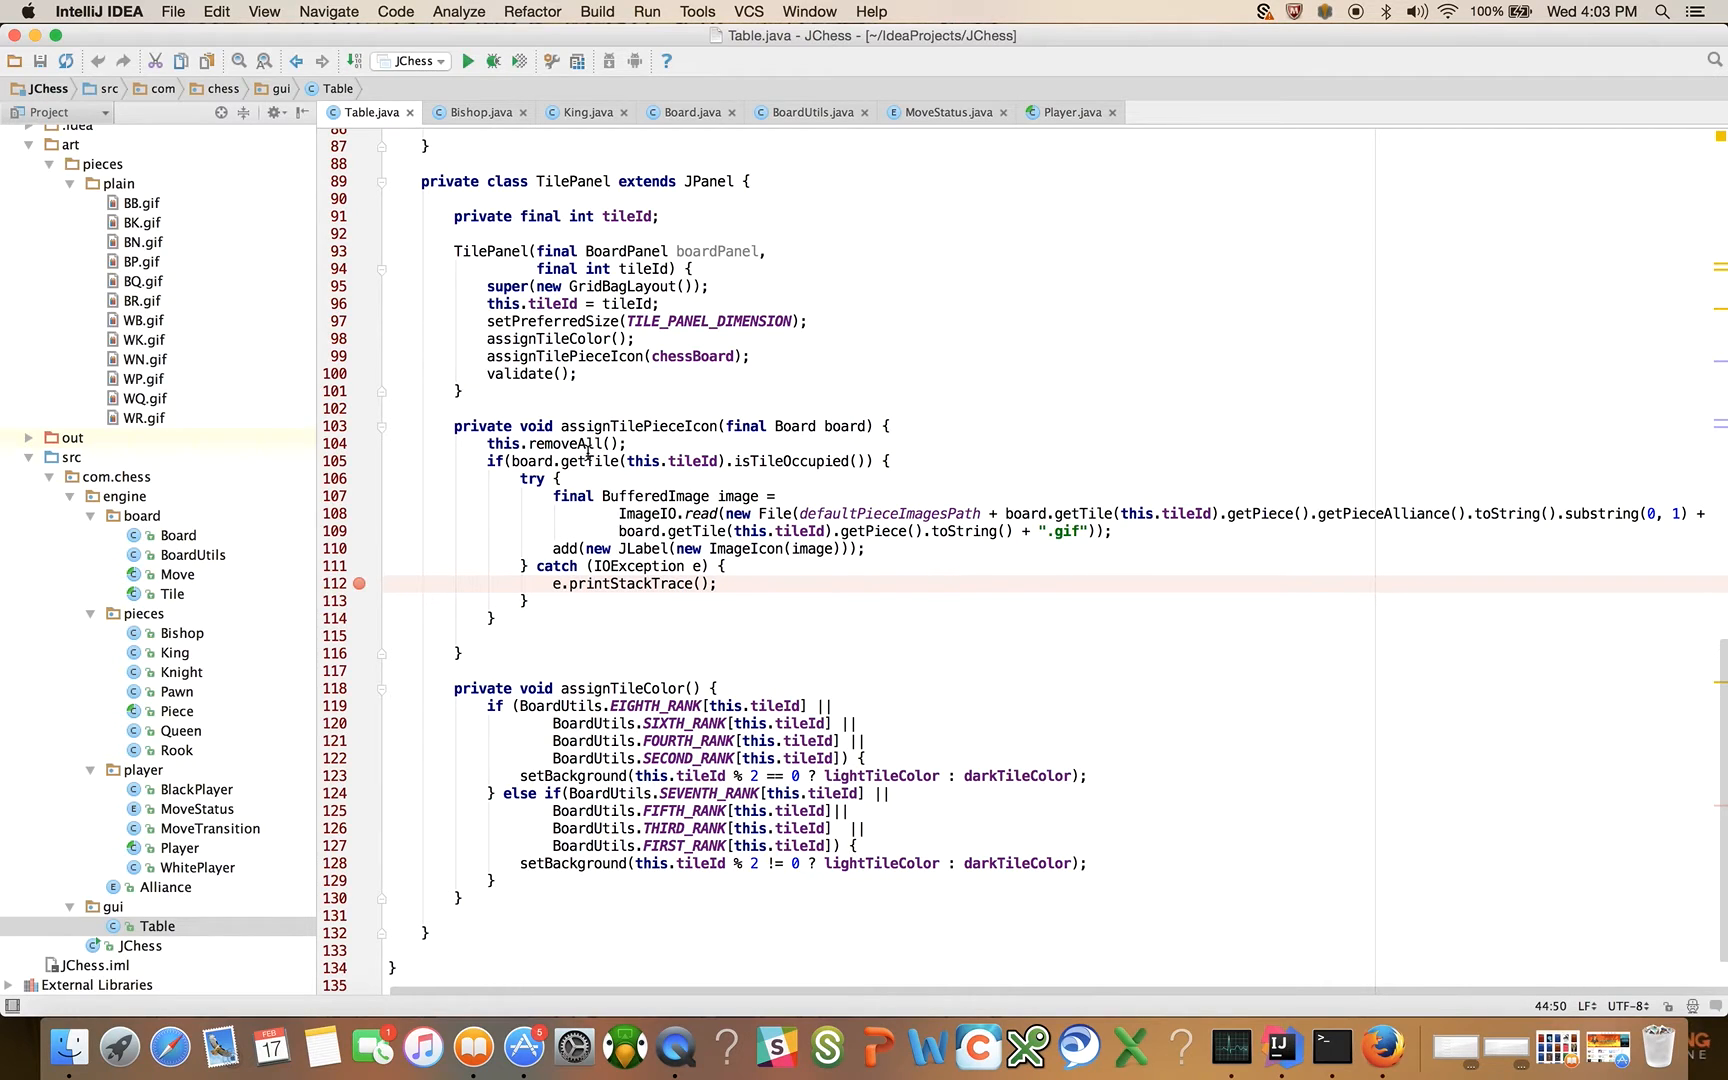
pyautogui.moveTo(328, 12)
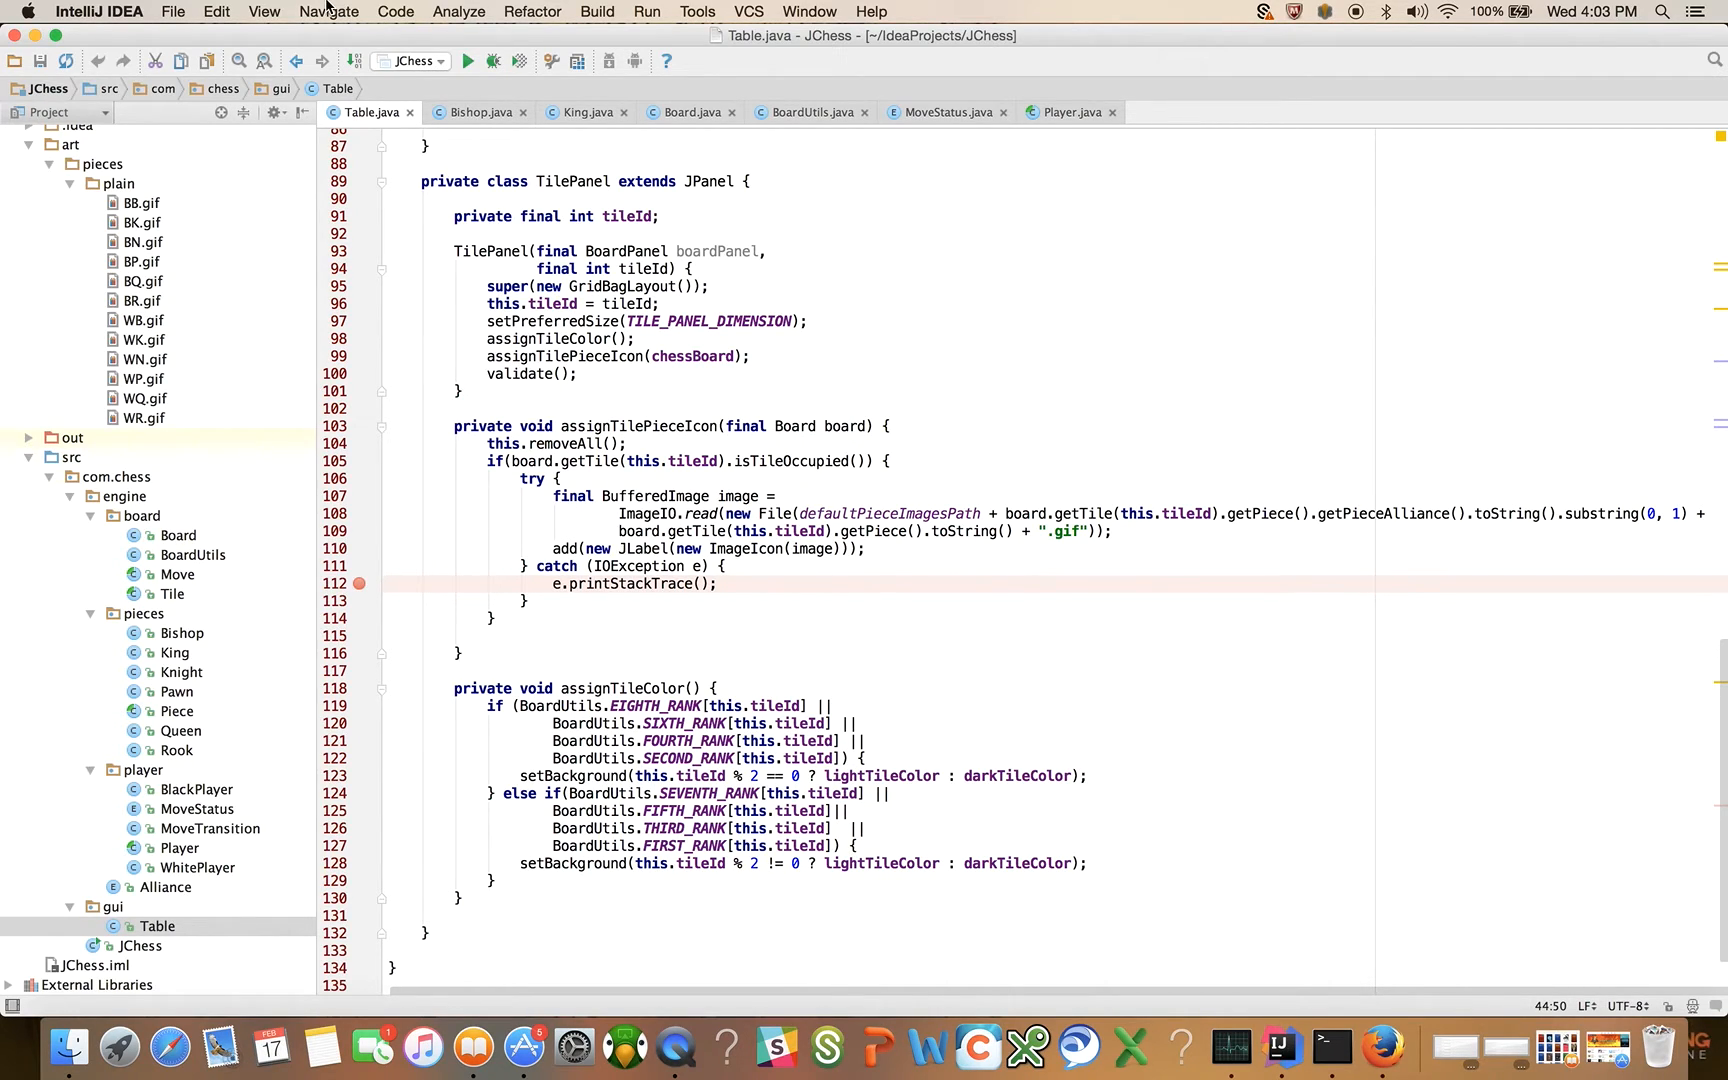
# Step: Reopen the recent chess project in a new IntelliJ window via File > Open Recent
pyautogui.click(174, 12)
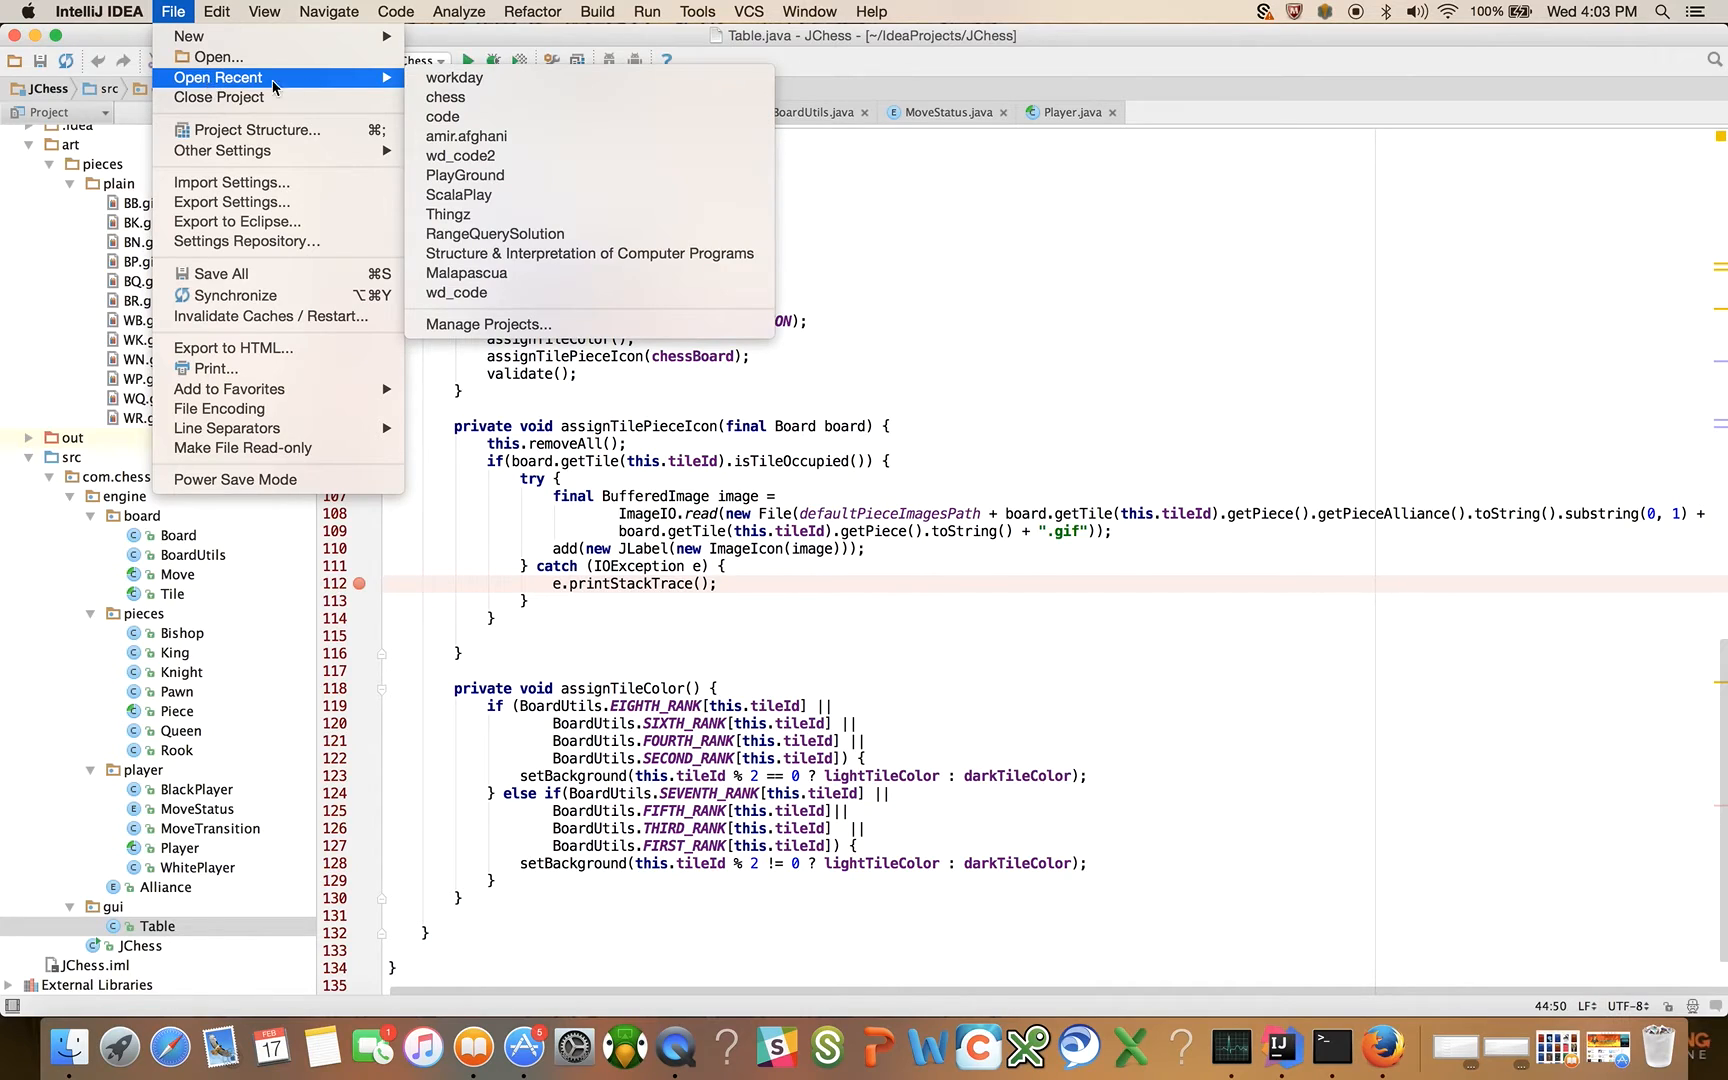
pyautogui.click(444, 116)
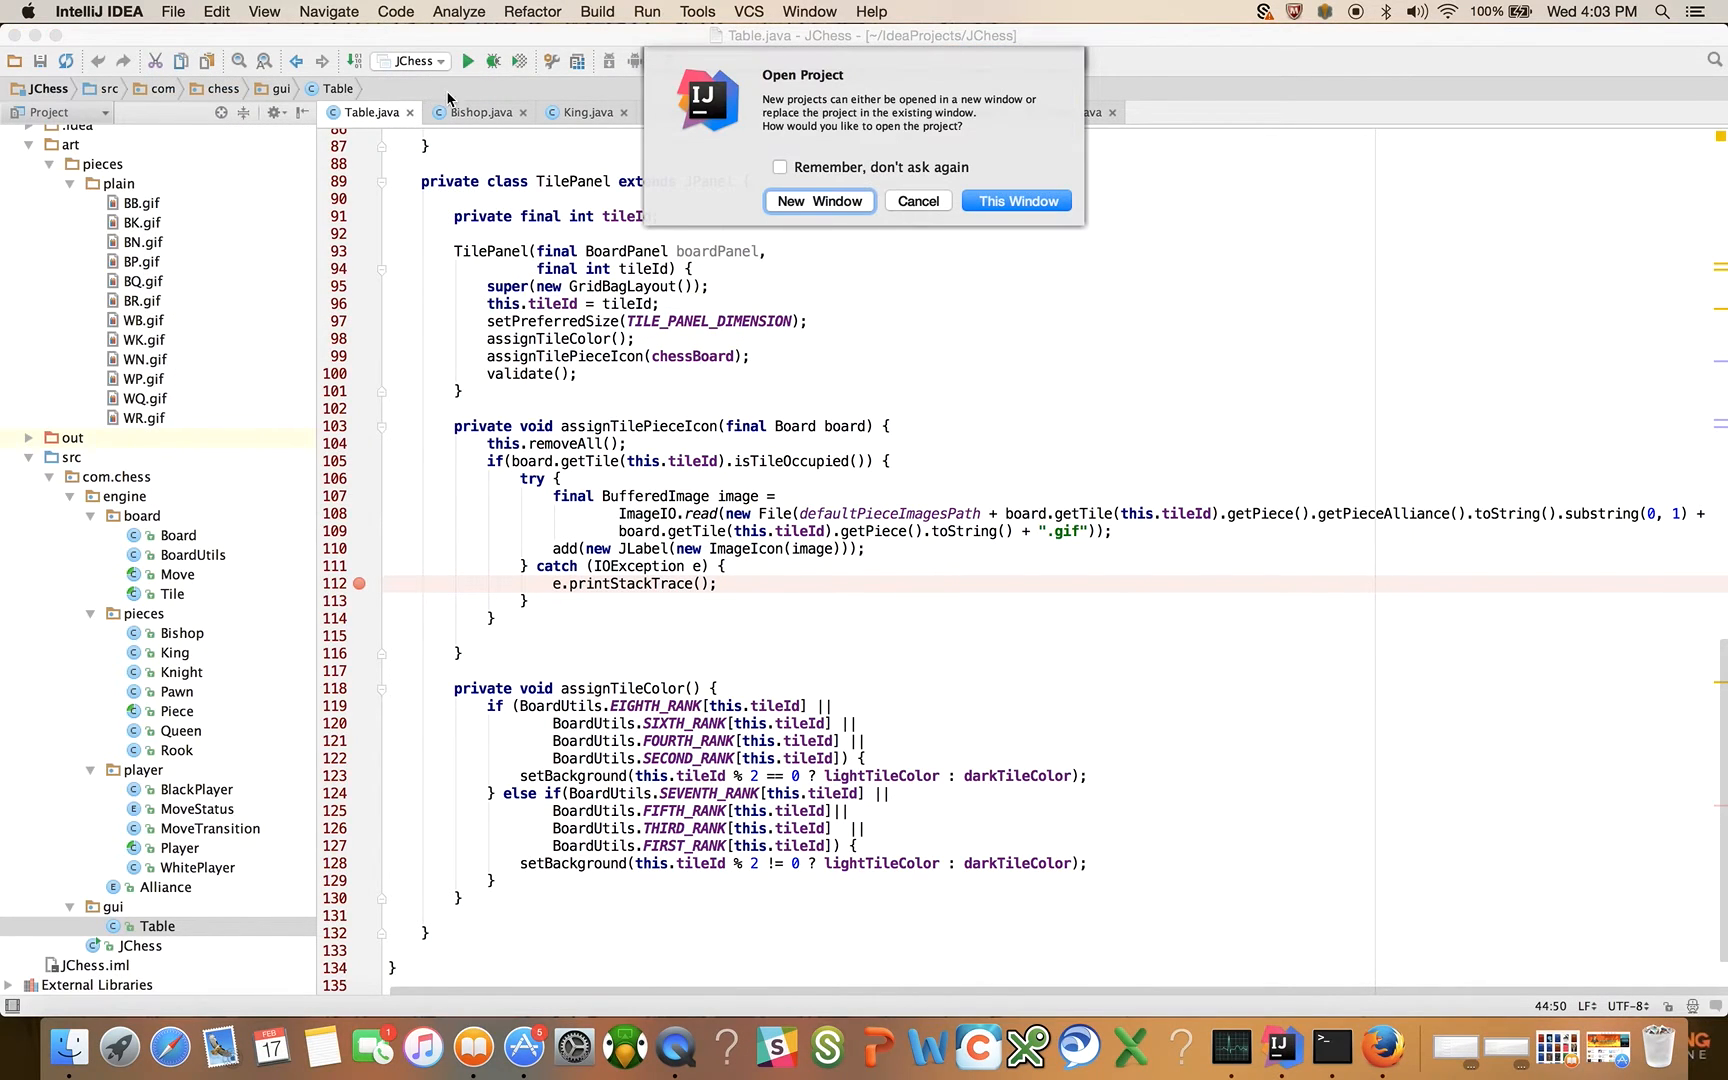
pyautogui.click(1014, 200)
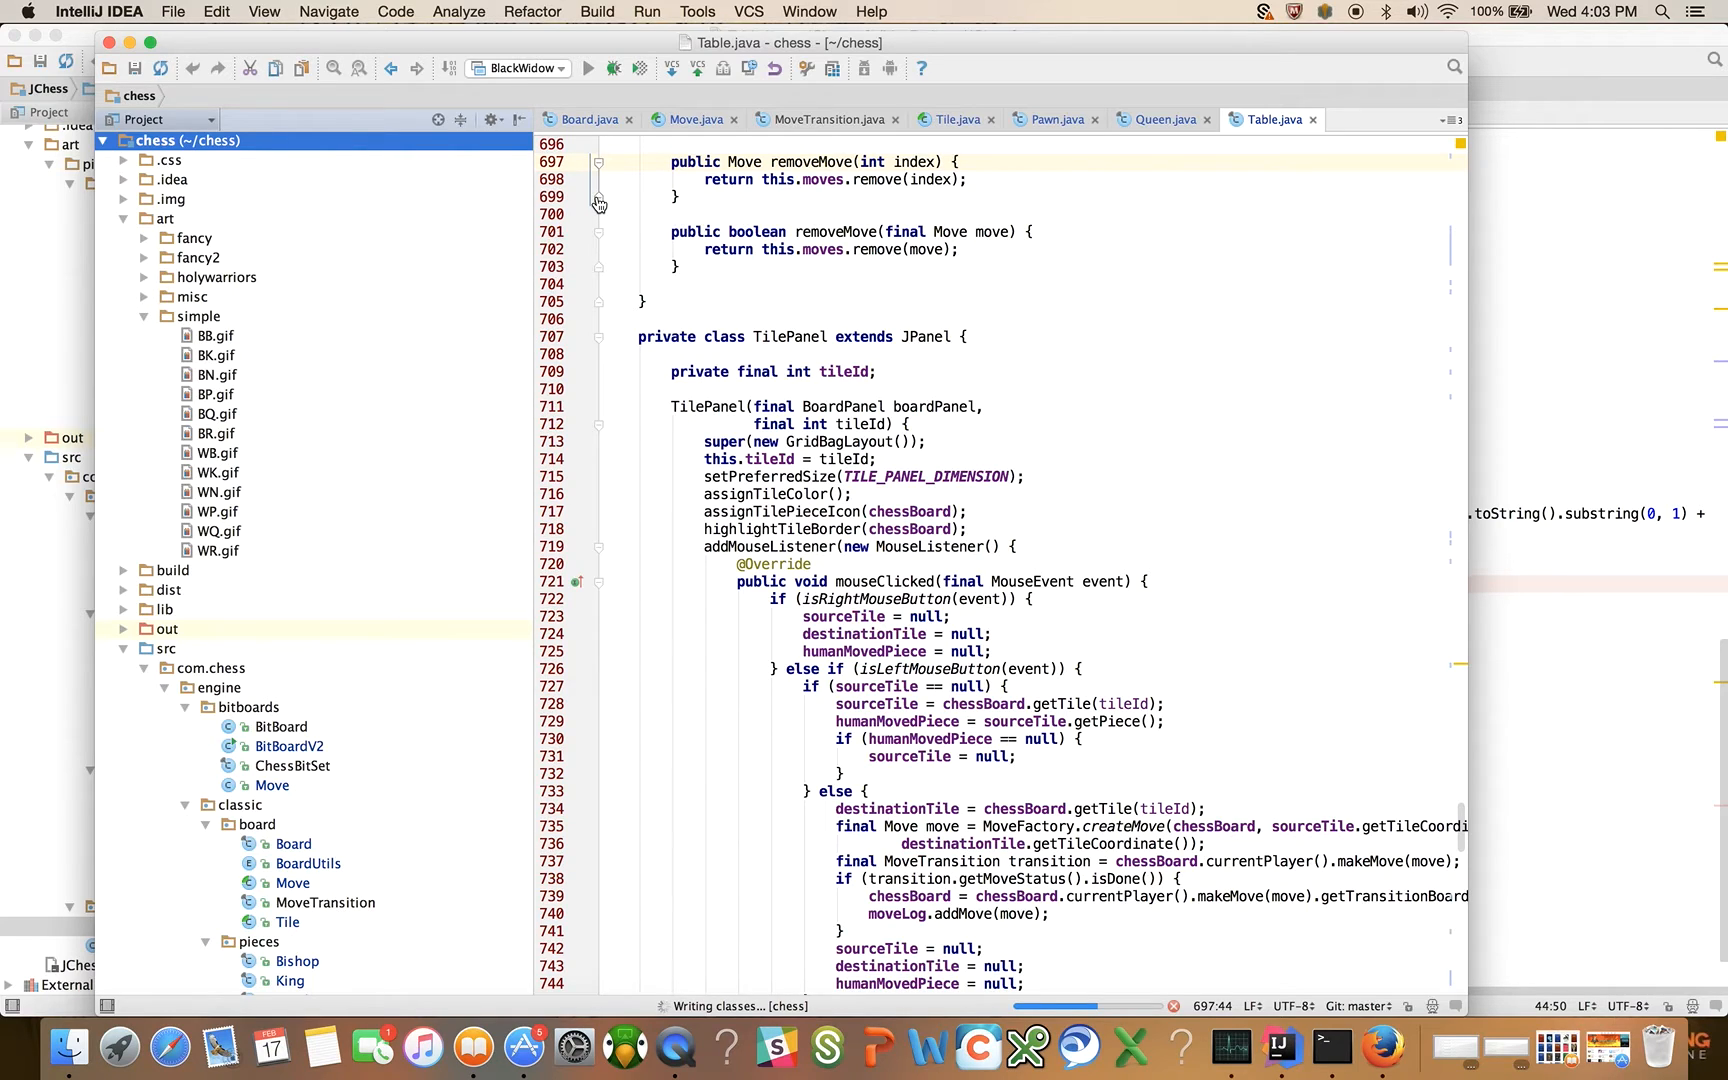
pyautogui.moveTo(788, 132)
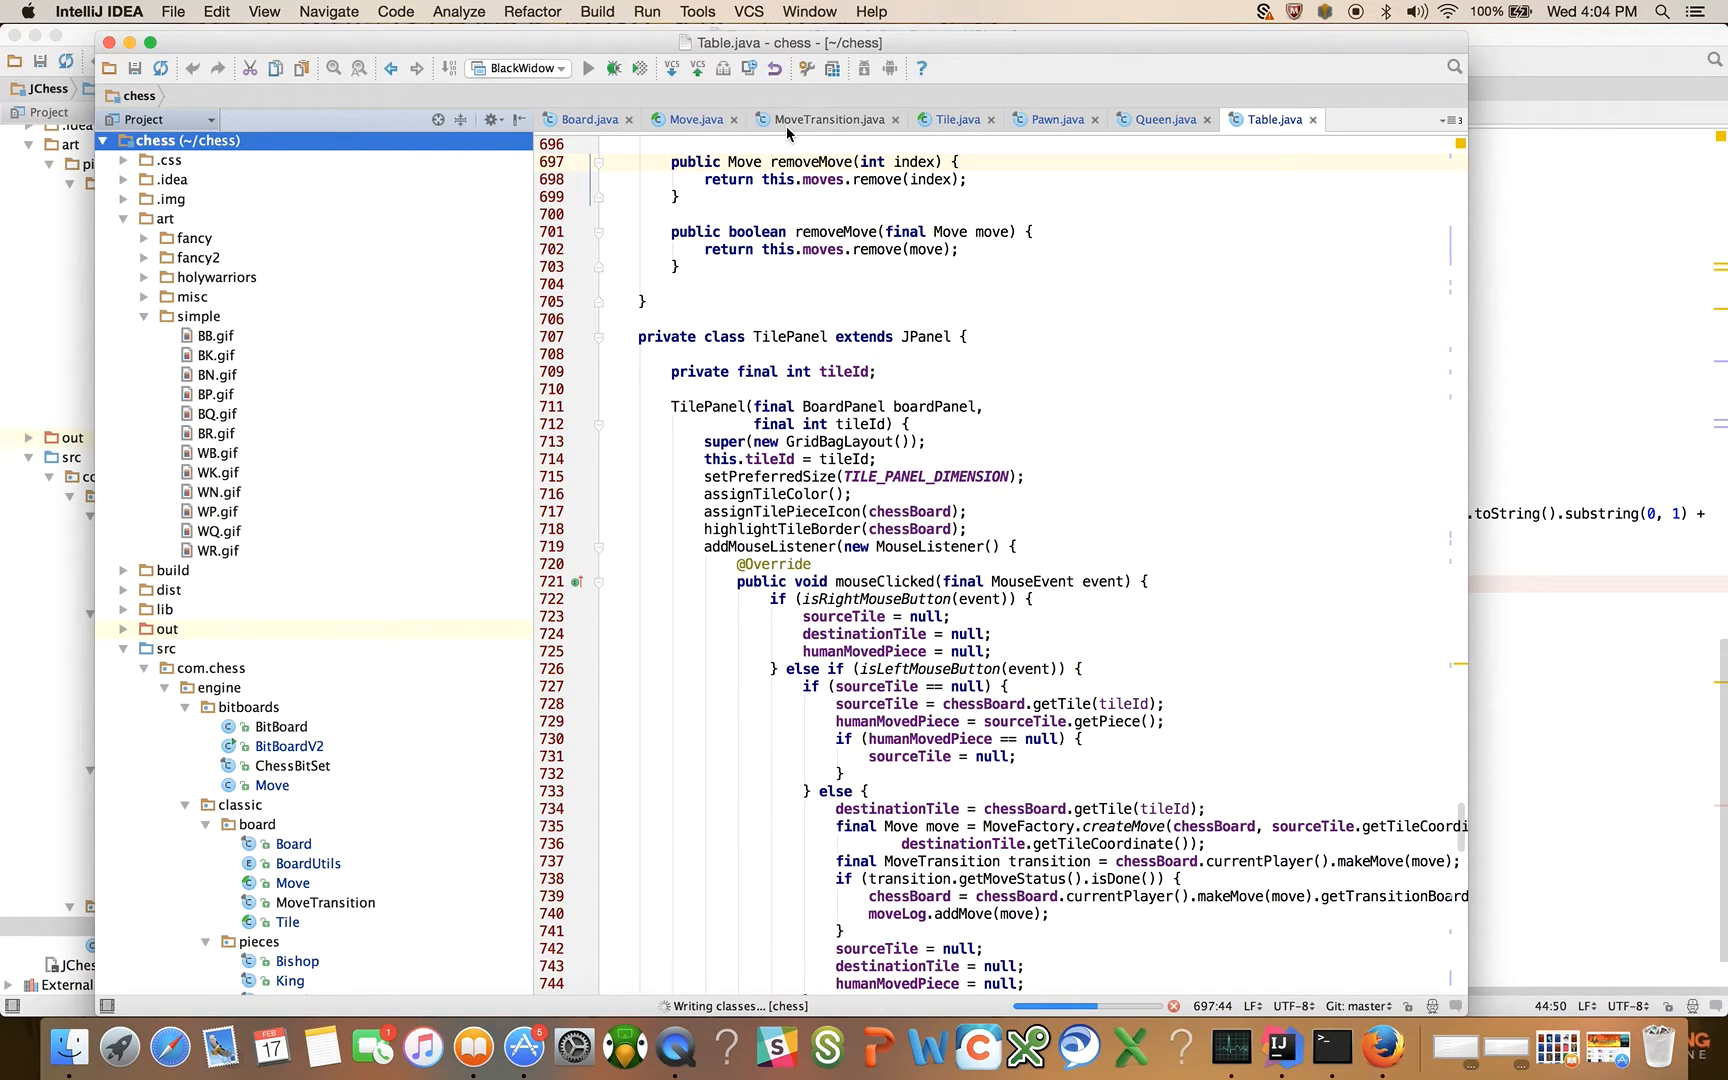
pyautogui.moveTo(826, 120)
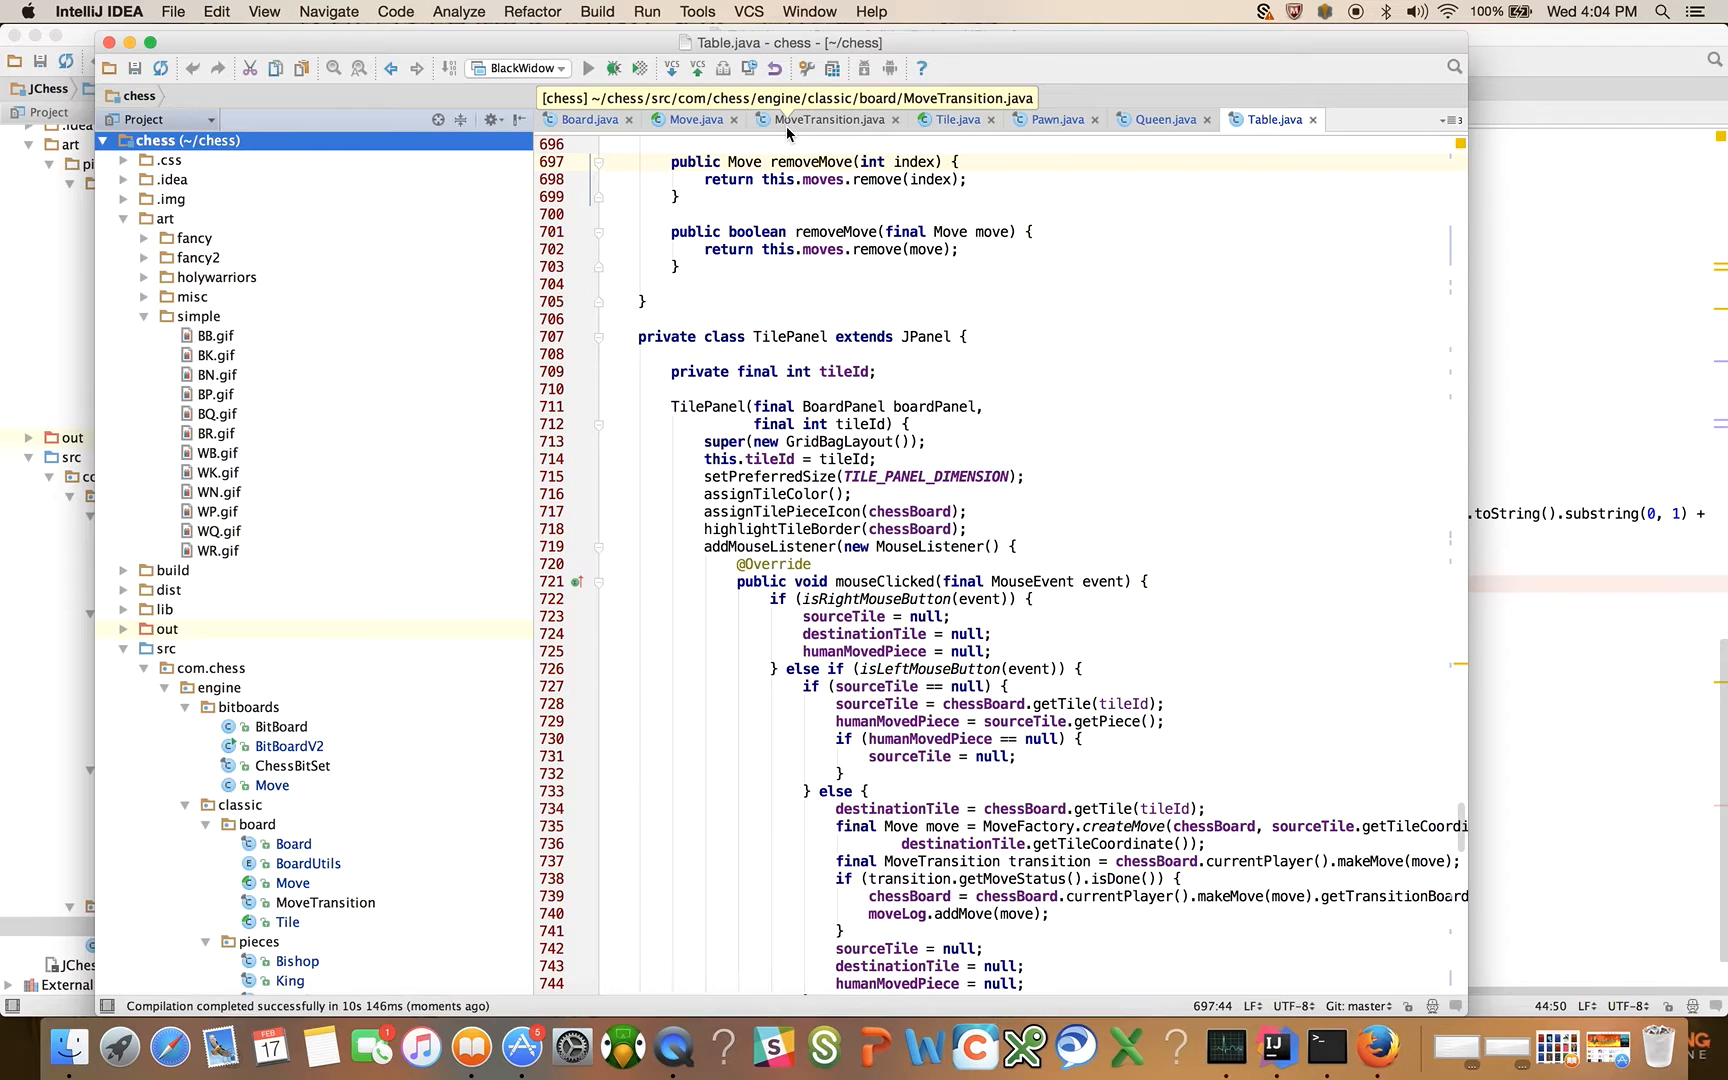
# Step: Run BlackWidow and play d4, c5 and dxc5 by selecting source and destination tiles
pyautogui.click(588, 68)
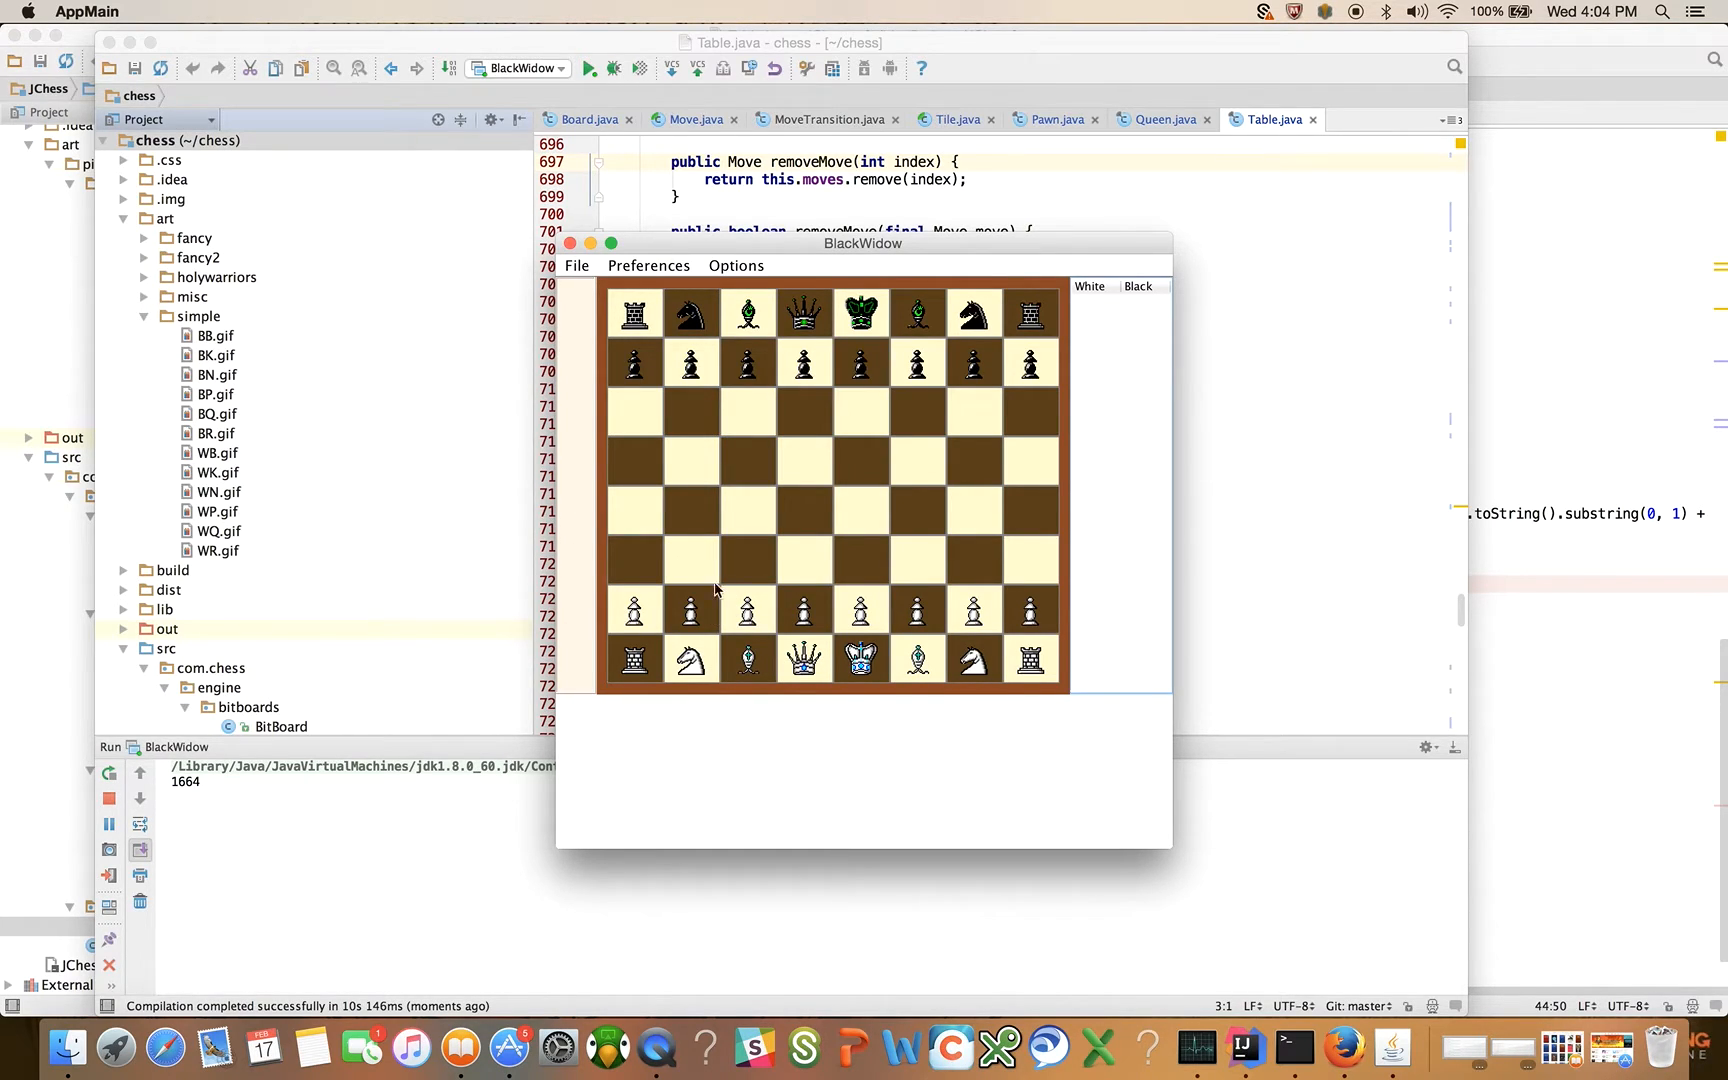
pyautogui.click(804, 610)
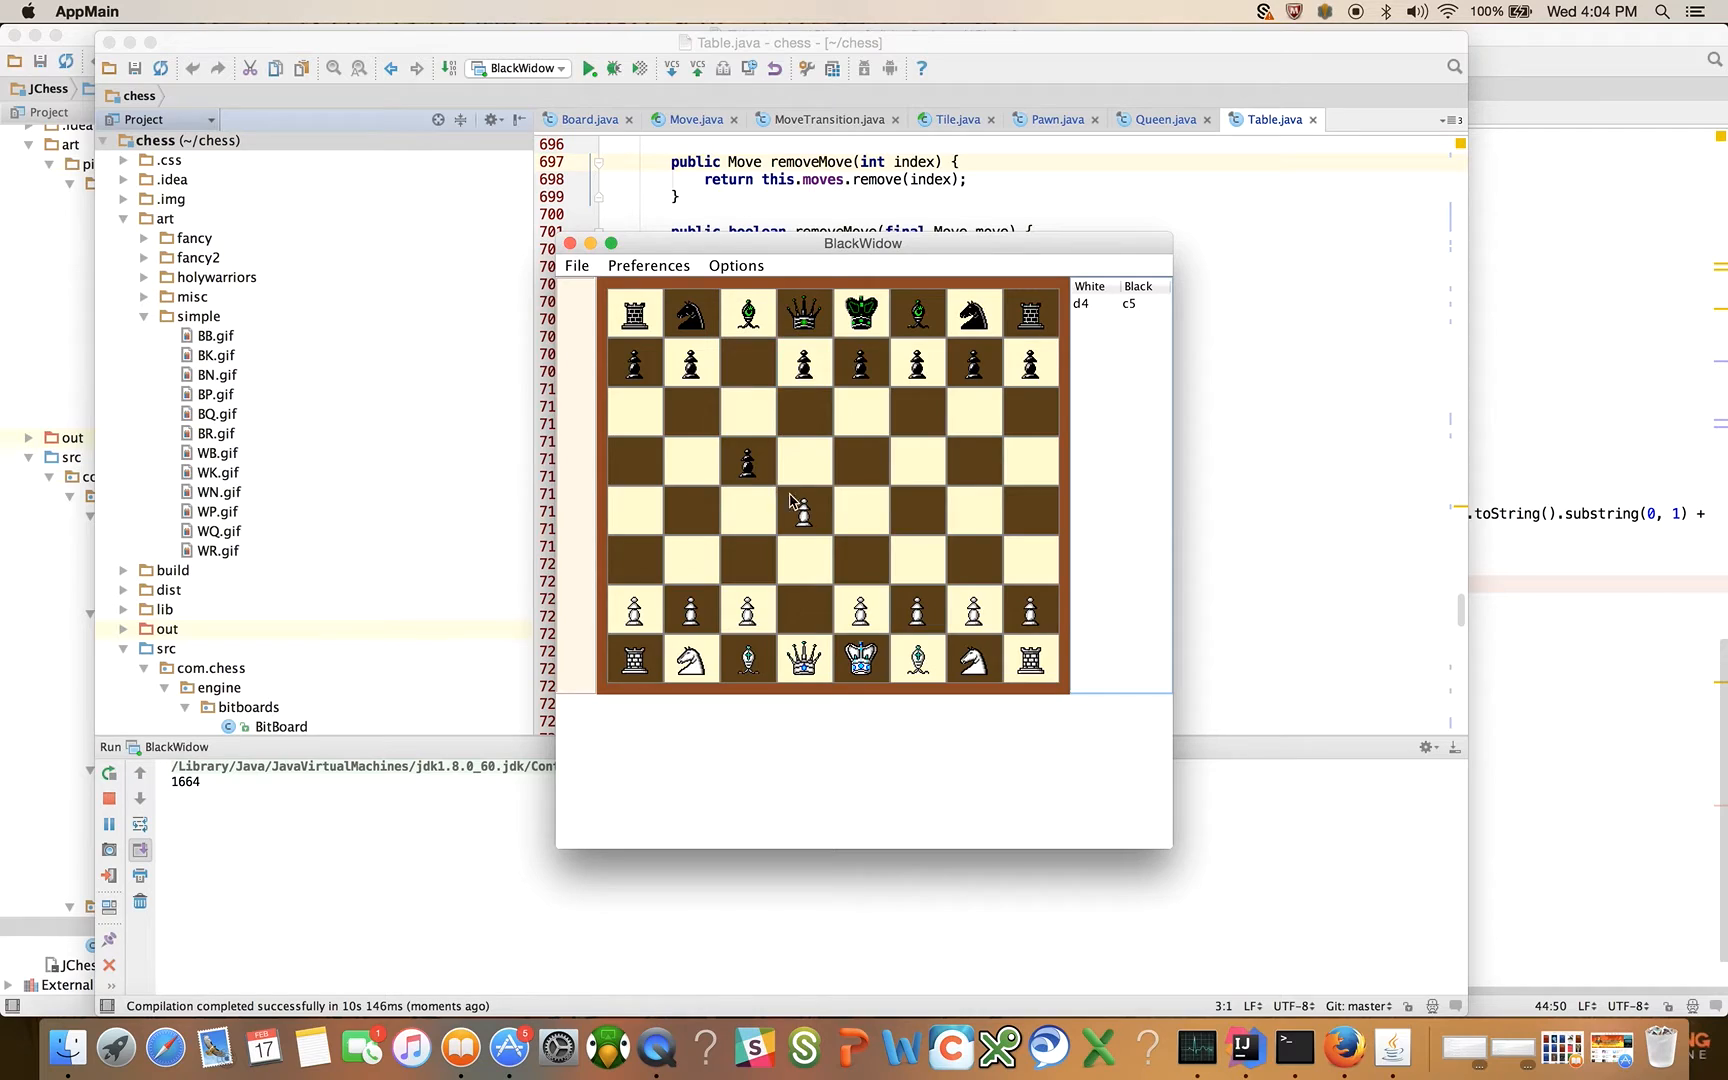
pyautogui.click(804, 518)
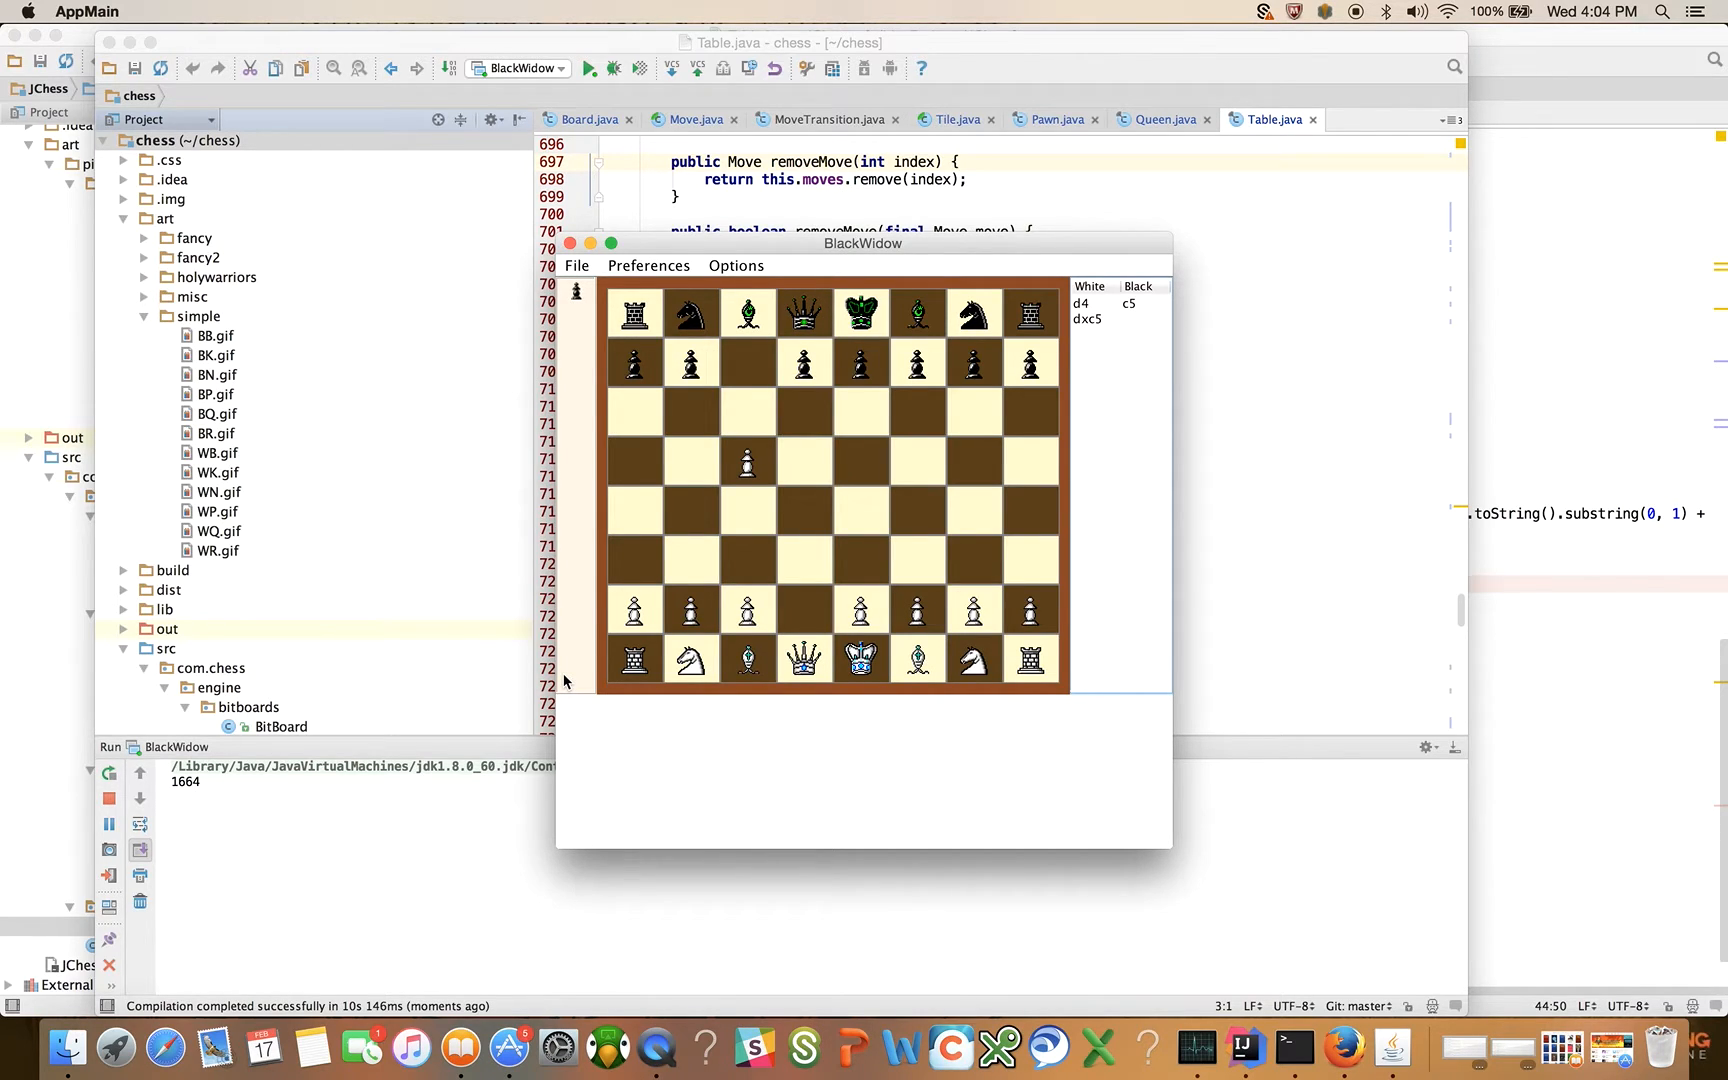
pyautogui.moveTo(1108, 444)
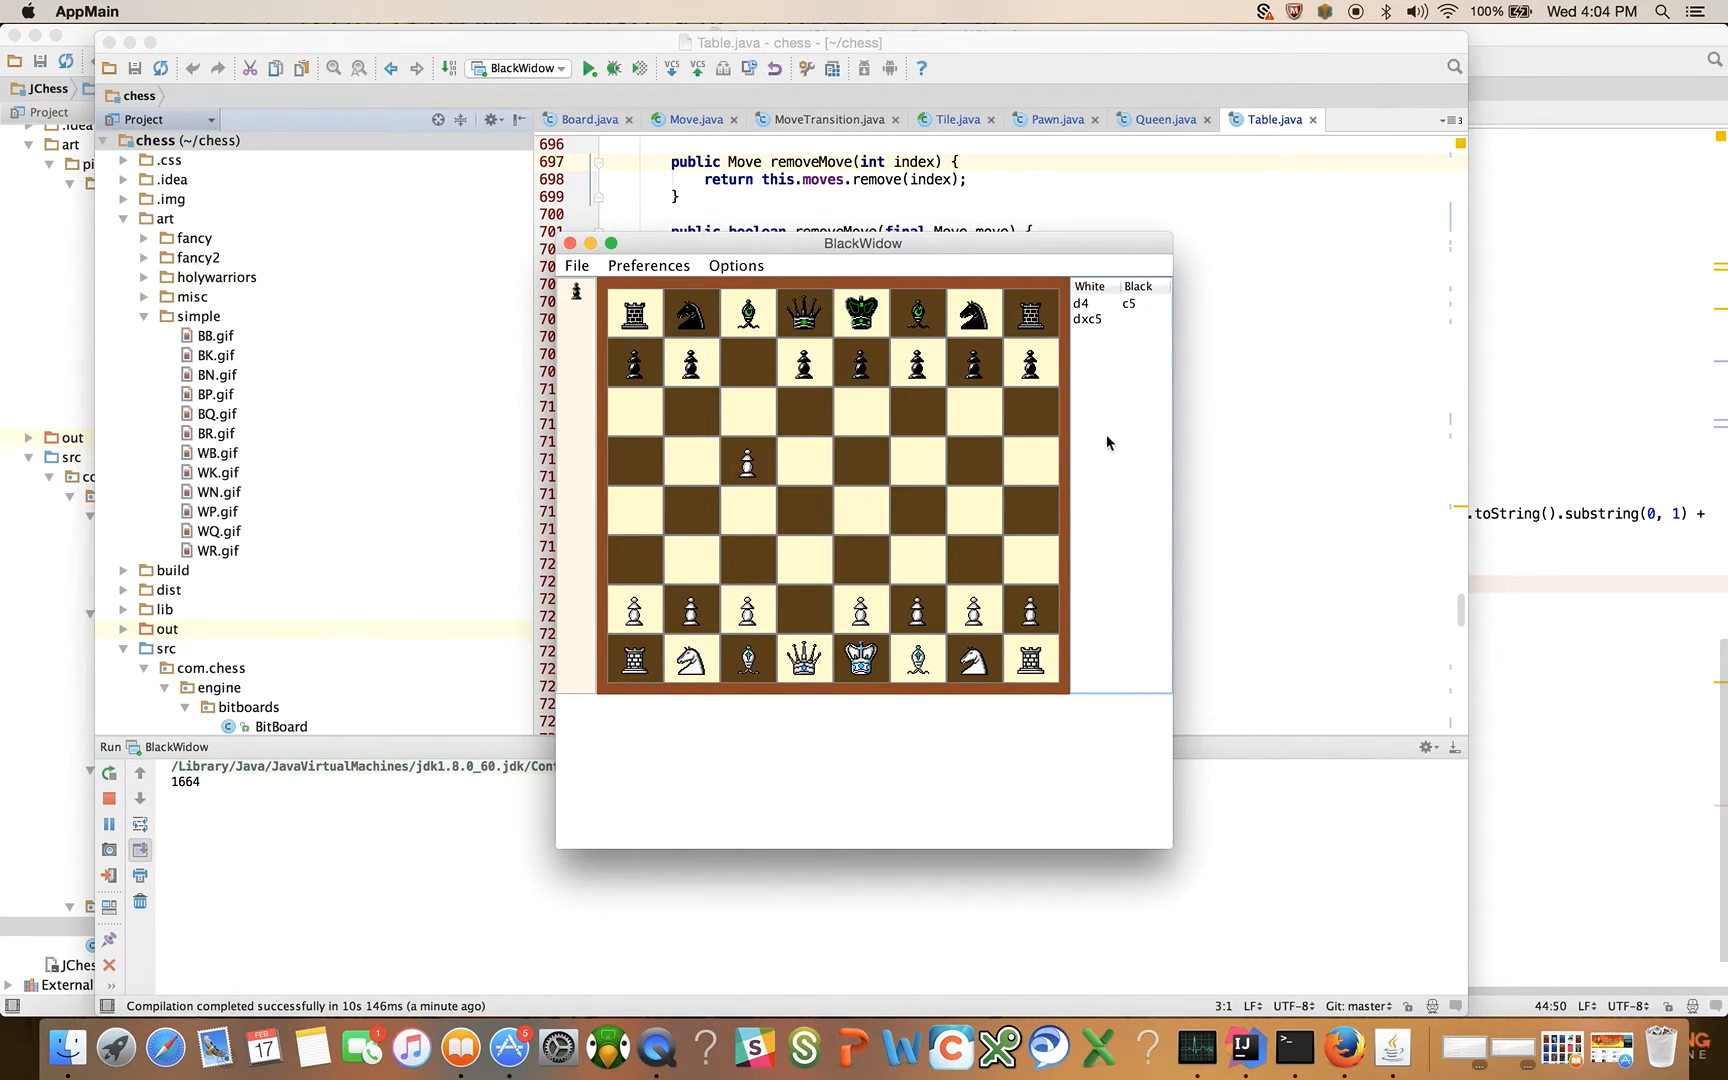
pyautogui.moveTo(1082, 276)
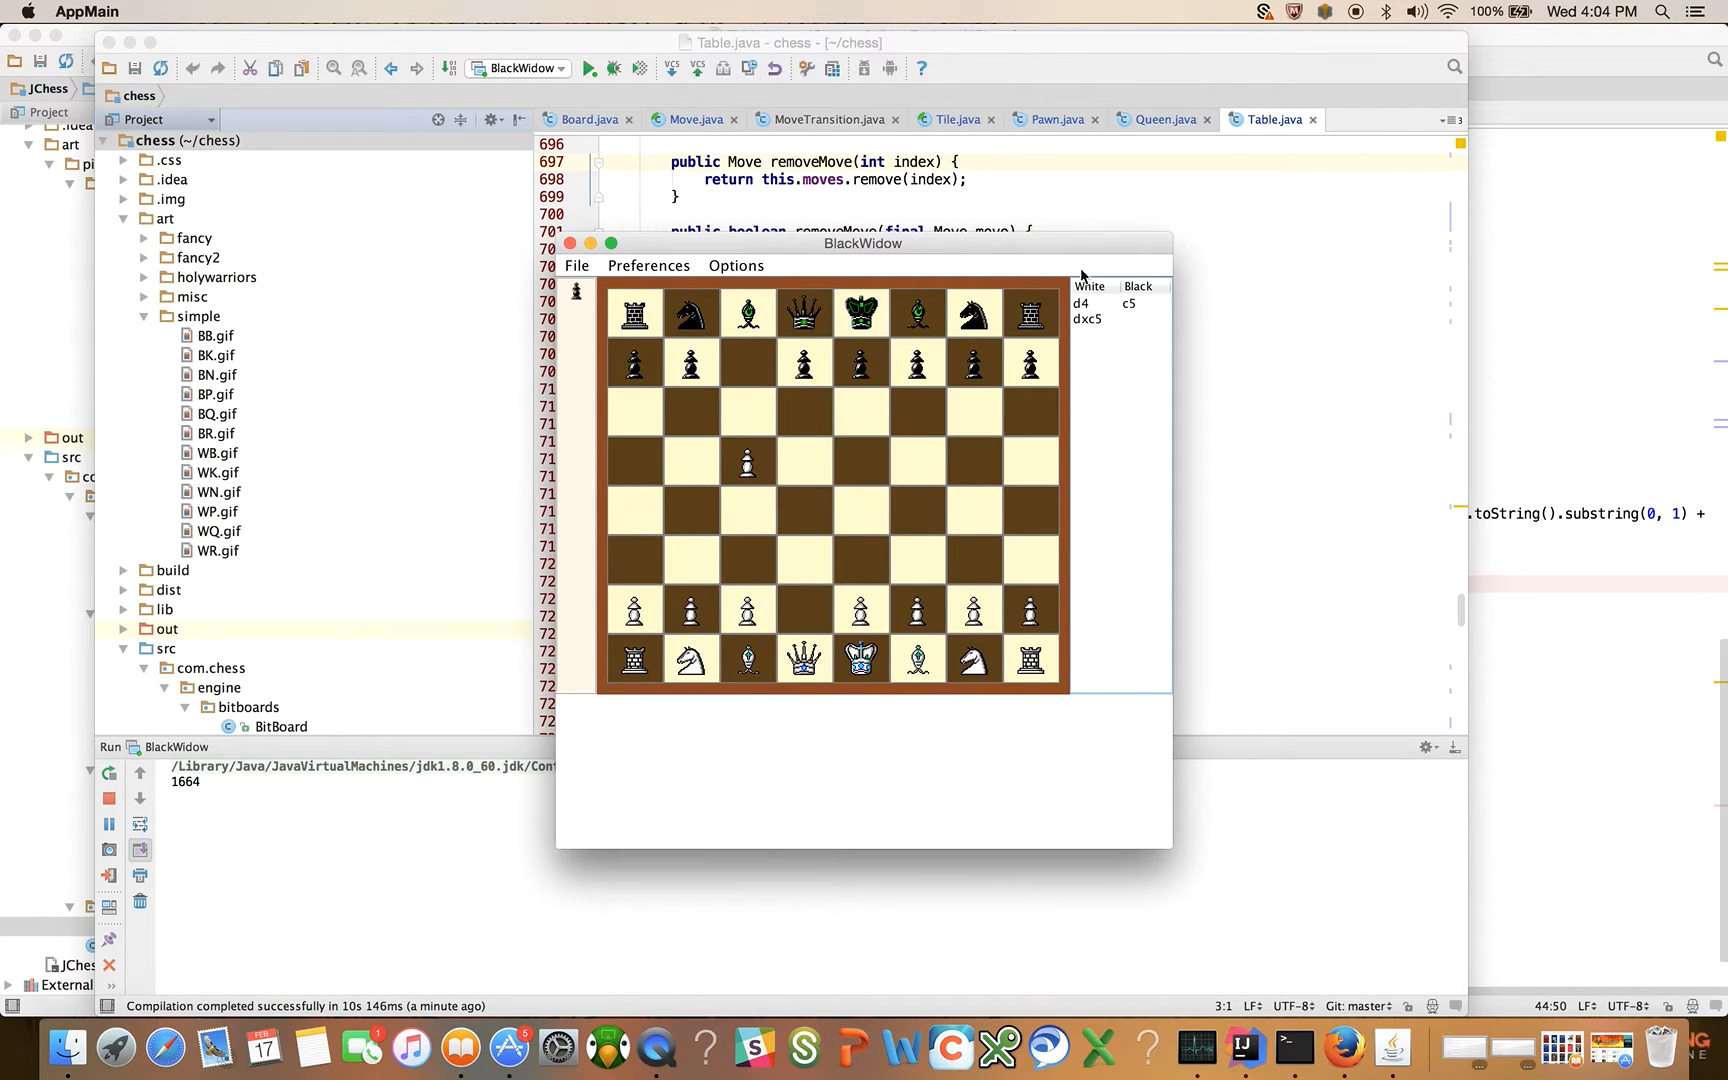
pyautogui.moveTo(1136, 422)
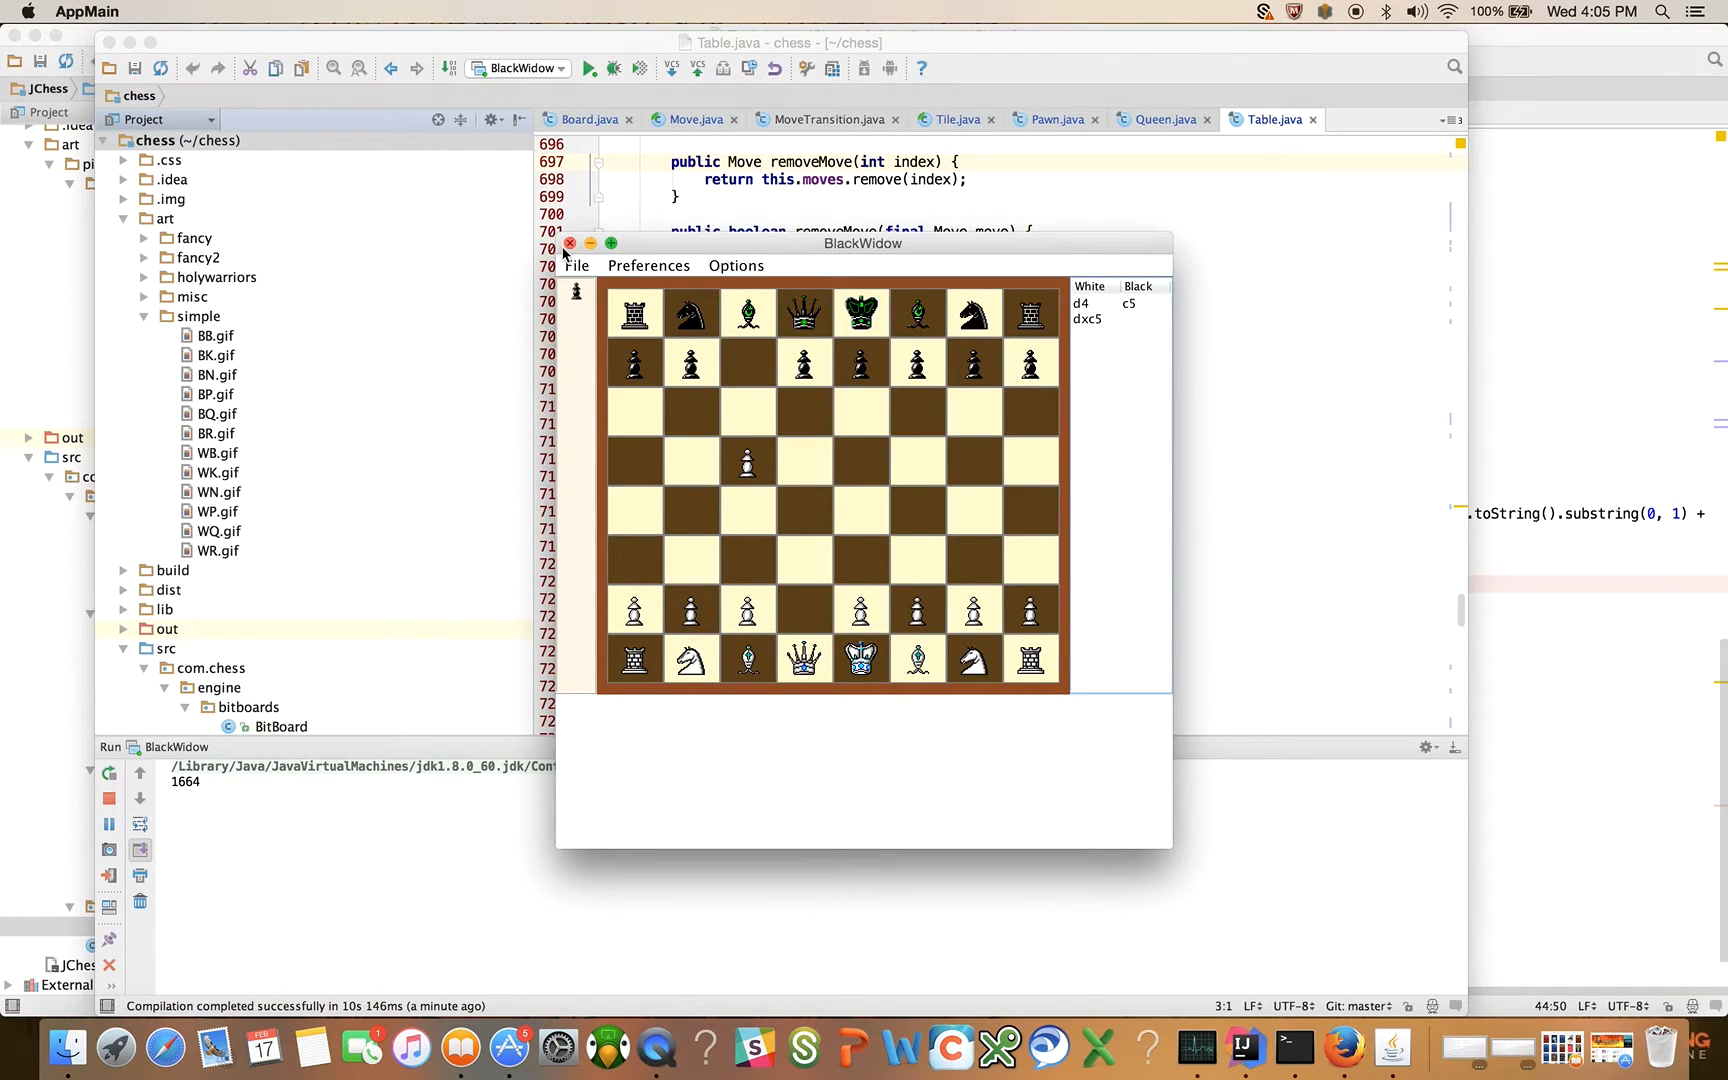
# Step: Close BlackWidow and register addMouseListener(new MouseListener(){}) after assignTilePieceIcon with generated stubs
pyautogui.click(570, 242)
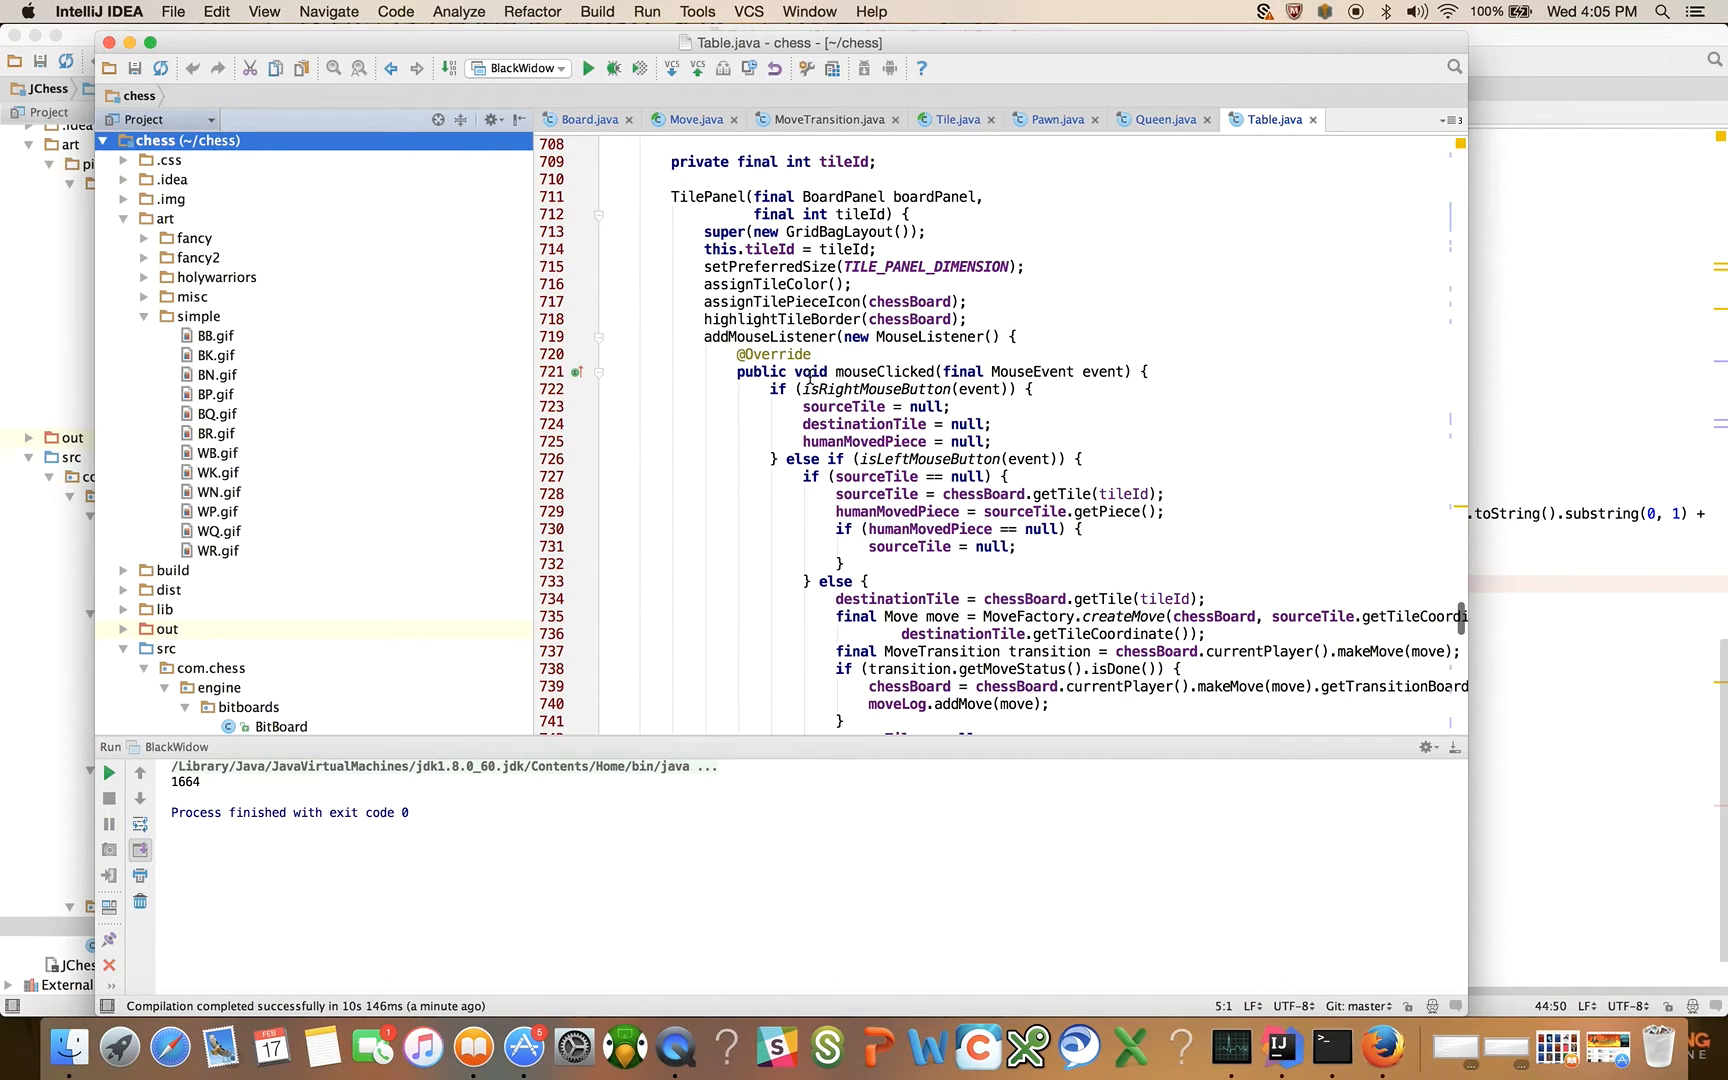
pyautogui.moveTo(618, 374)
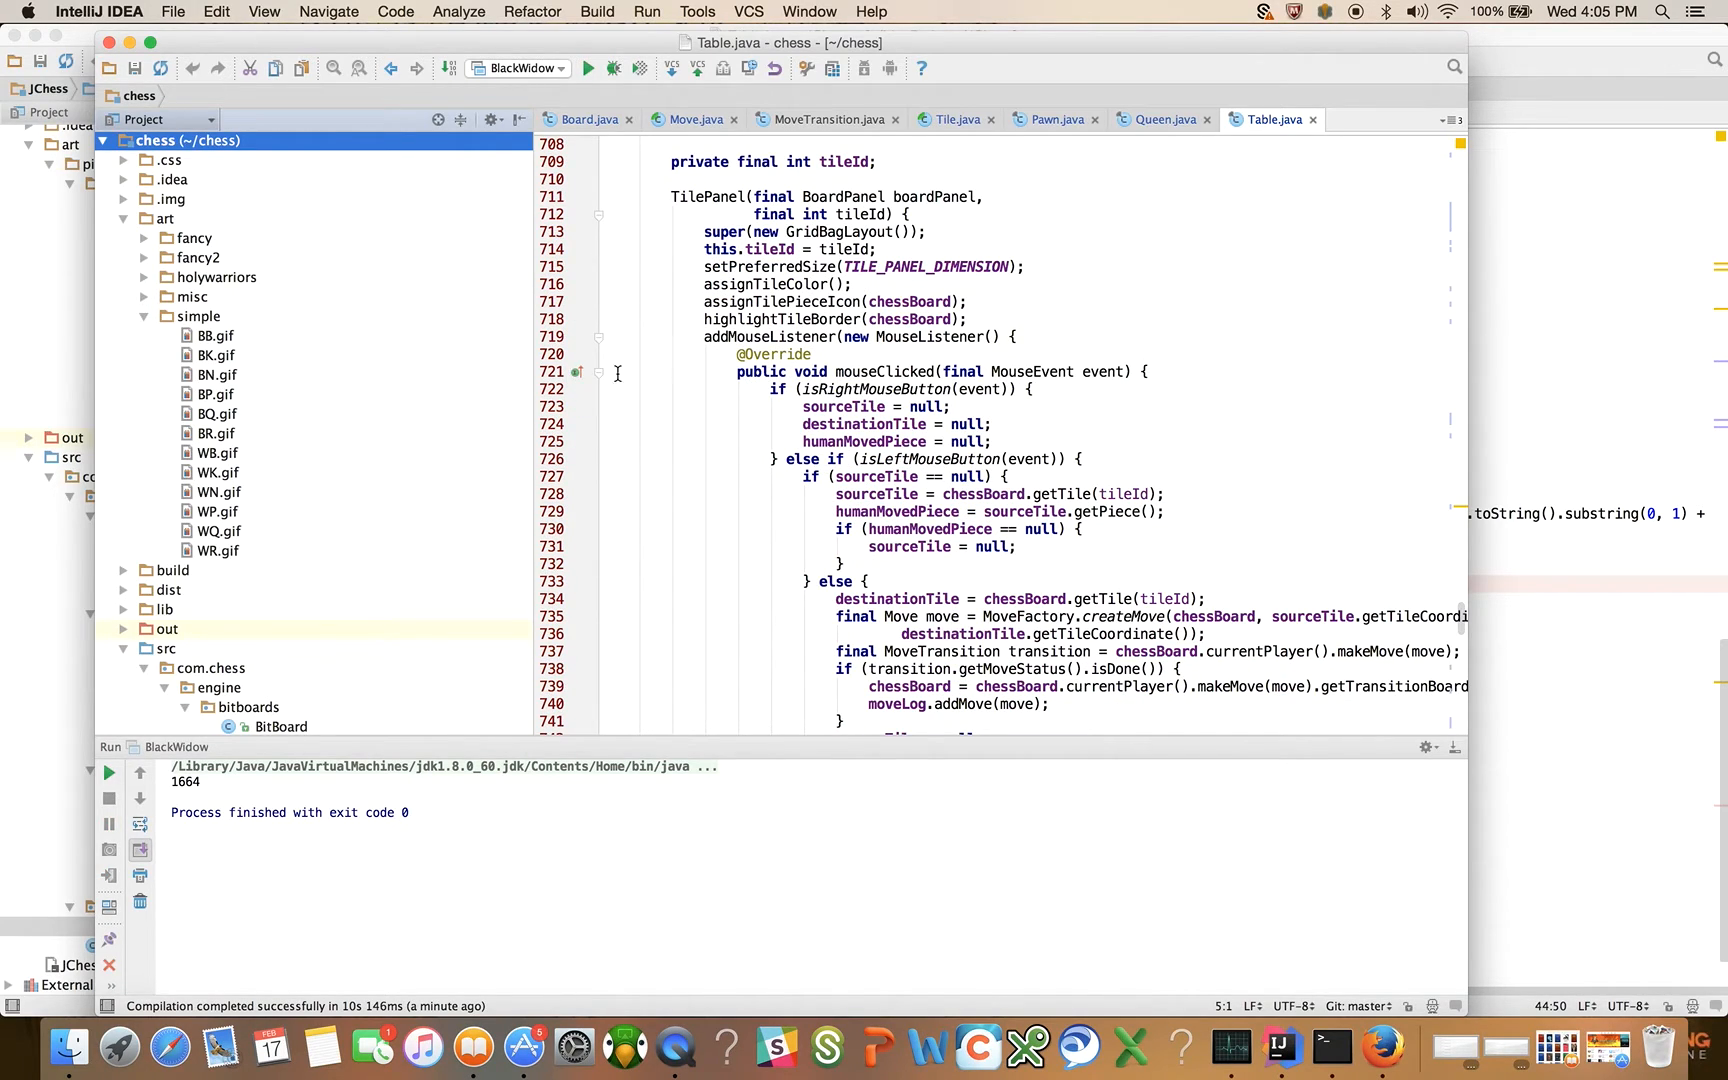
pyautogui.moveTo(110, 42)
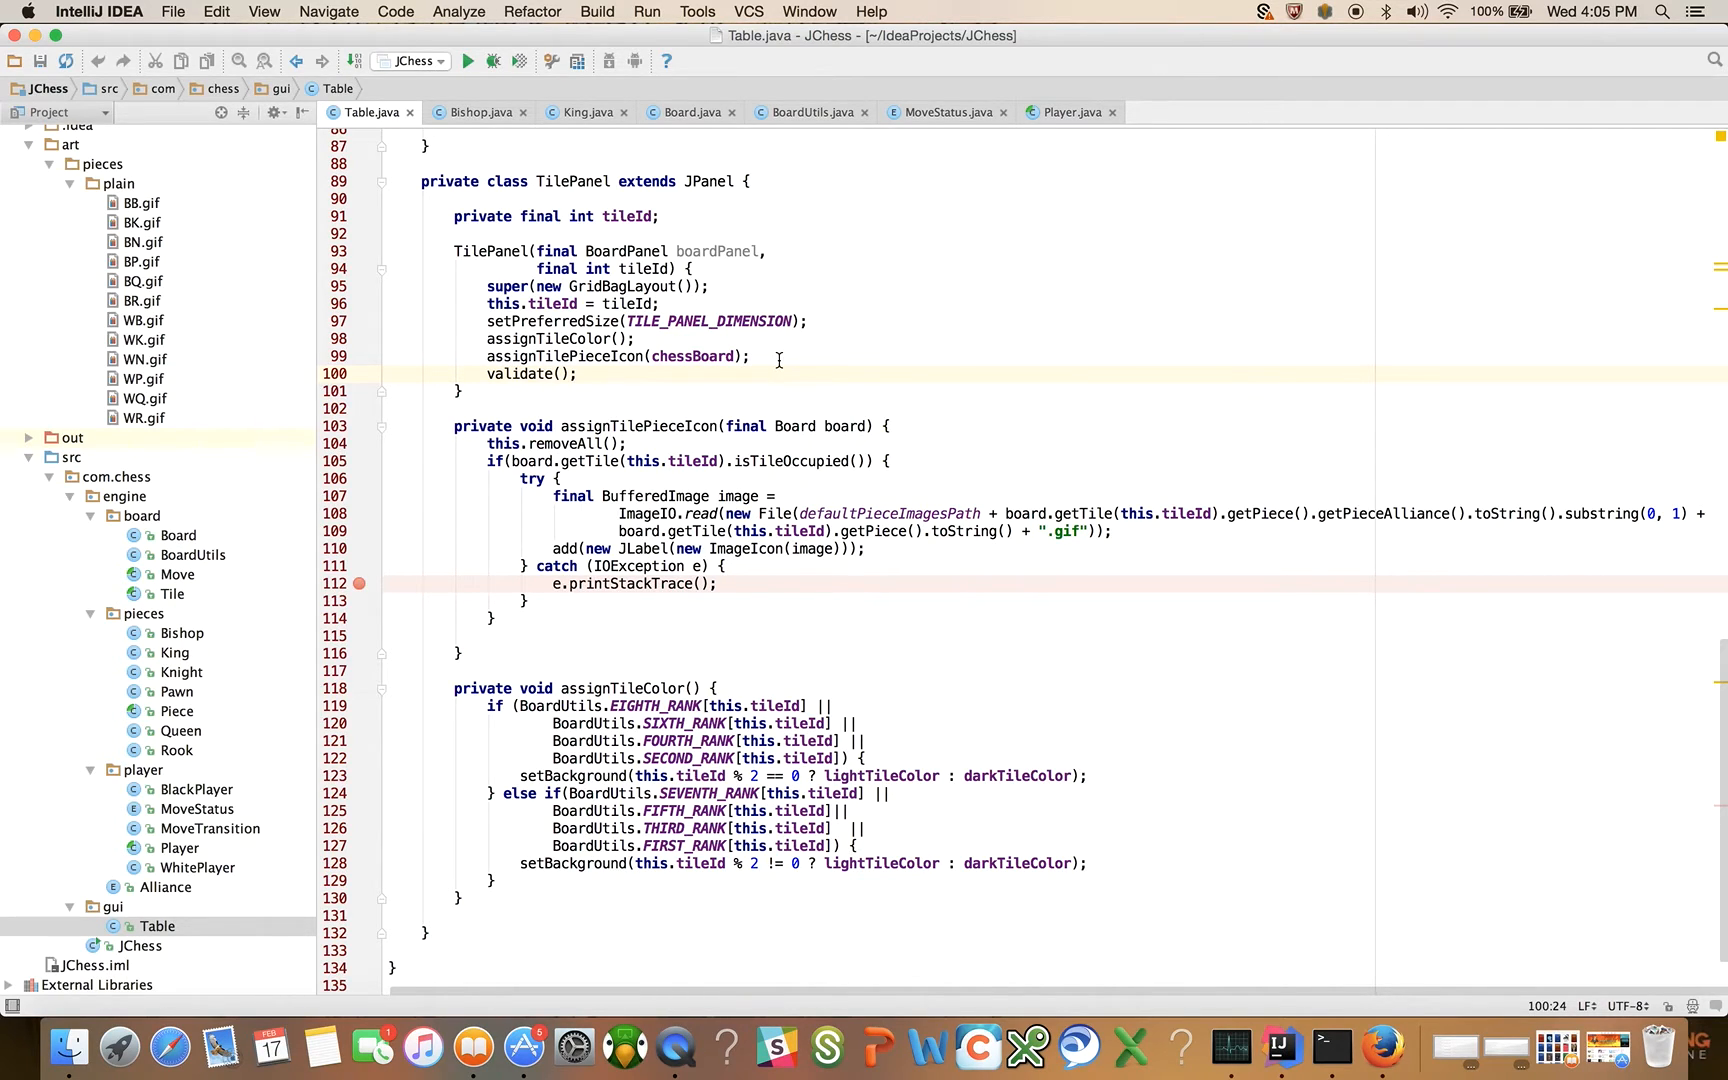
pyautogui.click(752, 356)
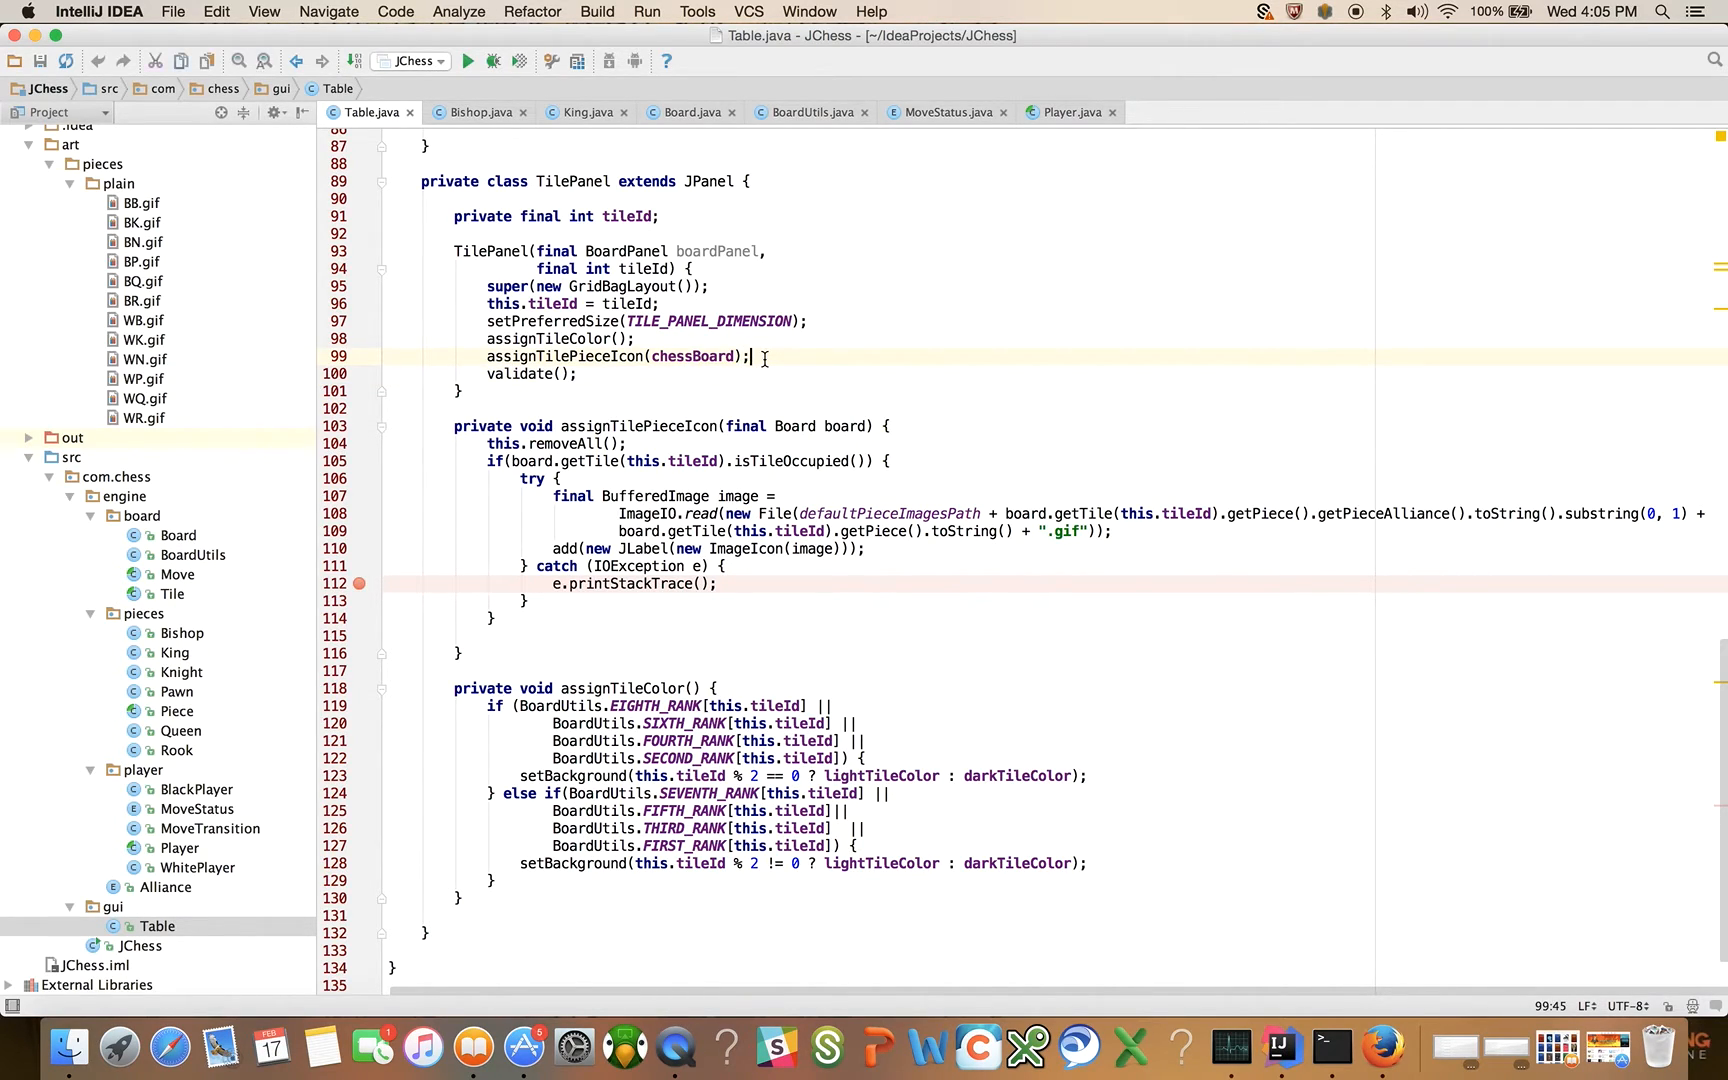
pyautogui.press('Return')
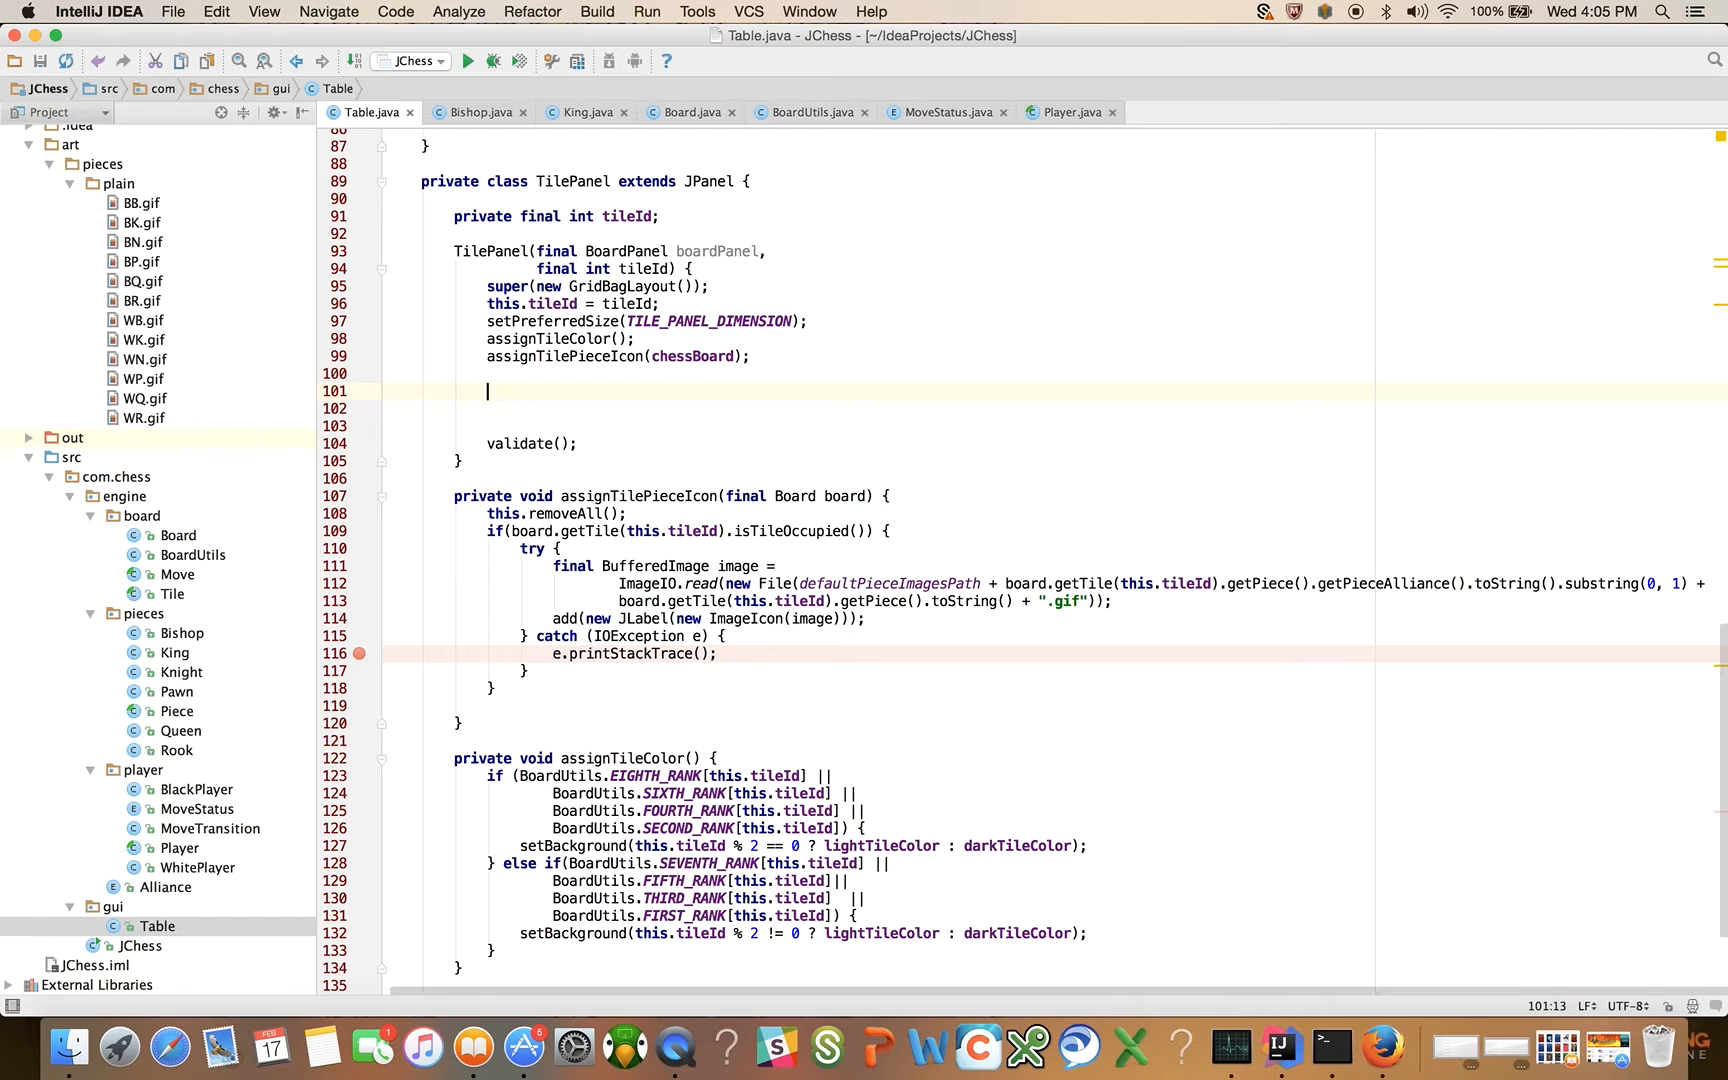
pyautogui.write('addMouseListener(new );')
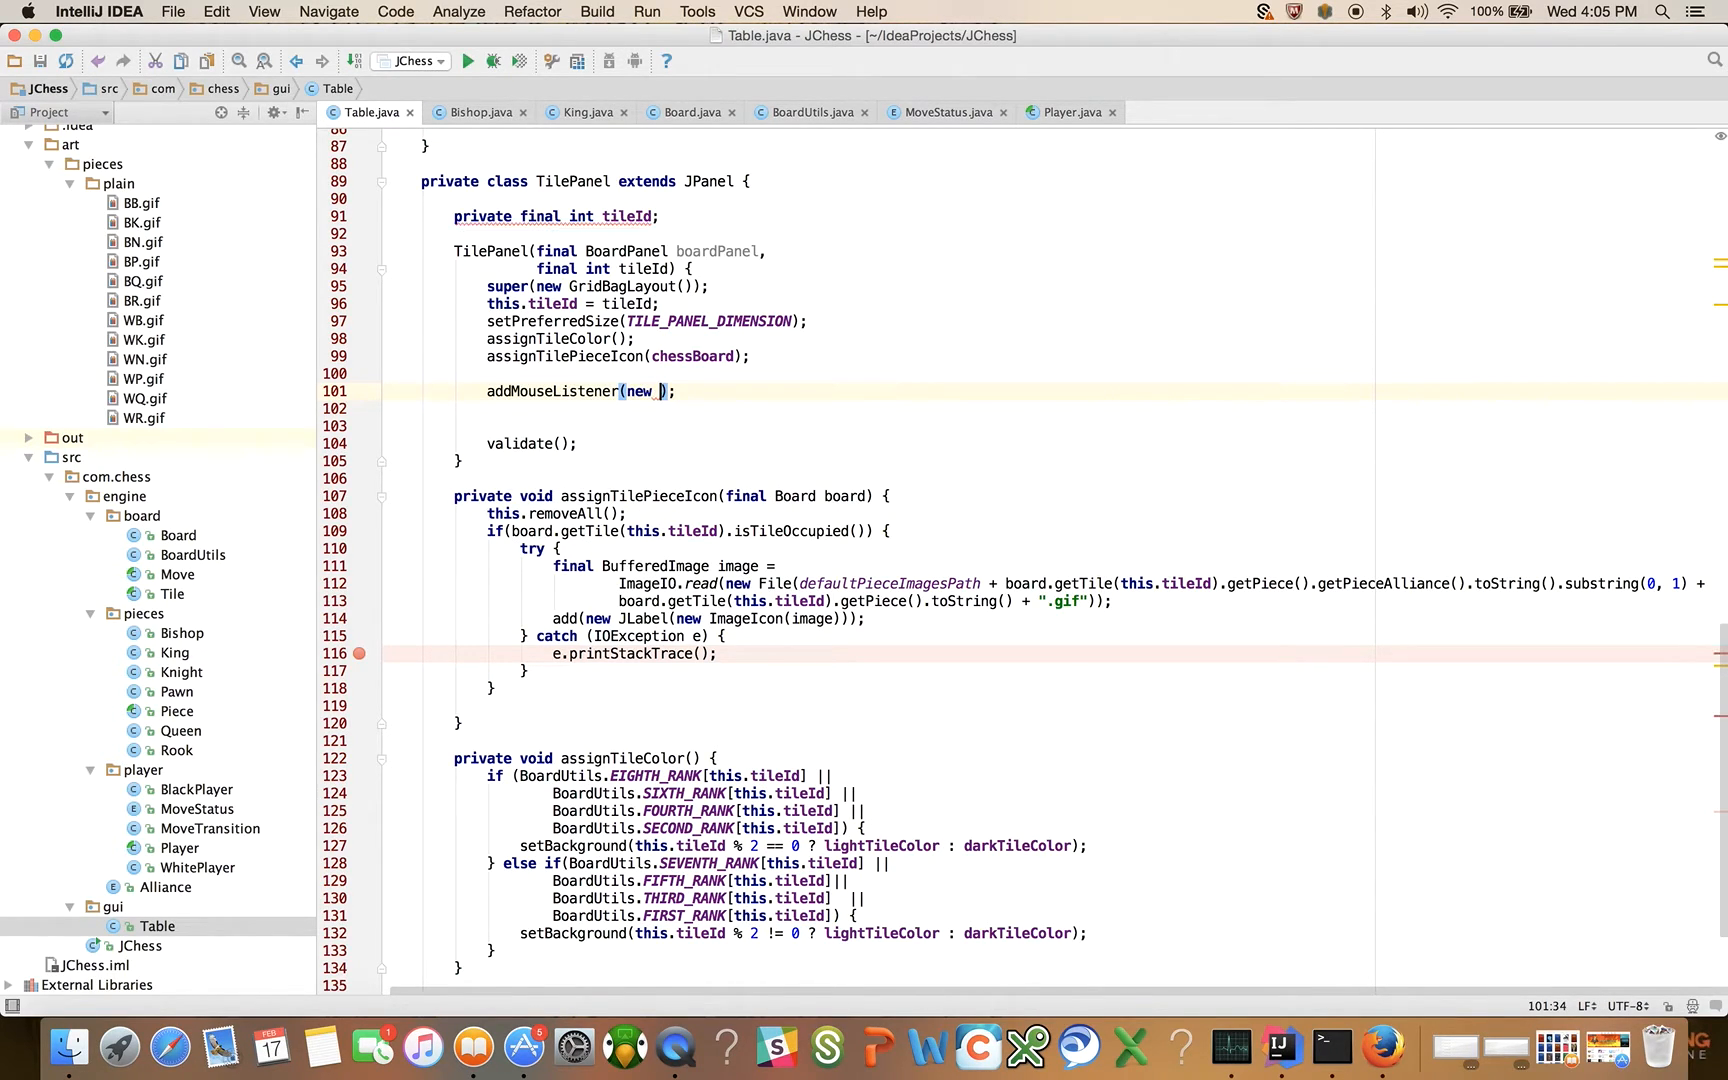
pyautogui.write('MouseListener(')
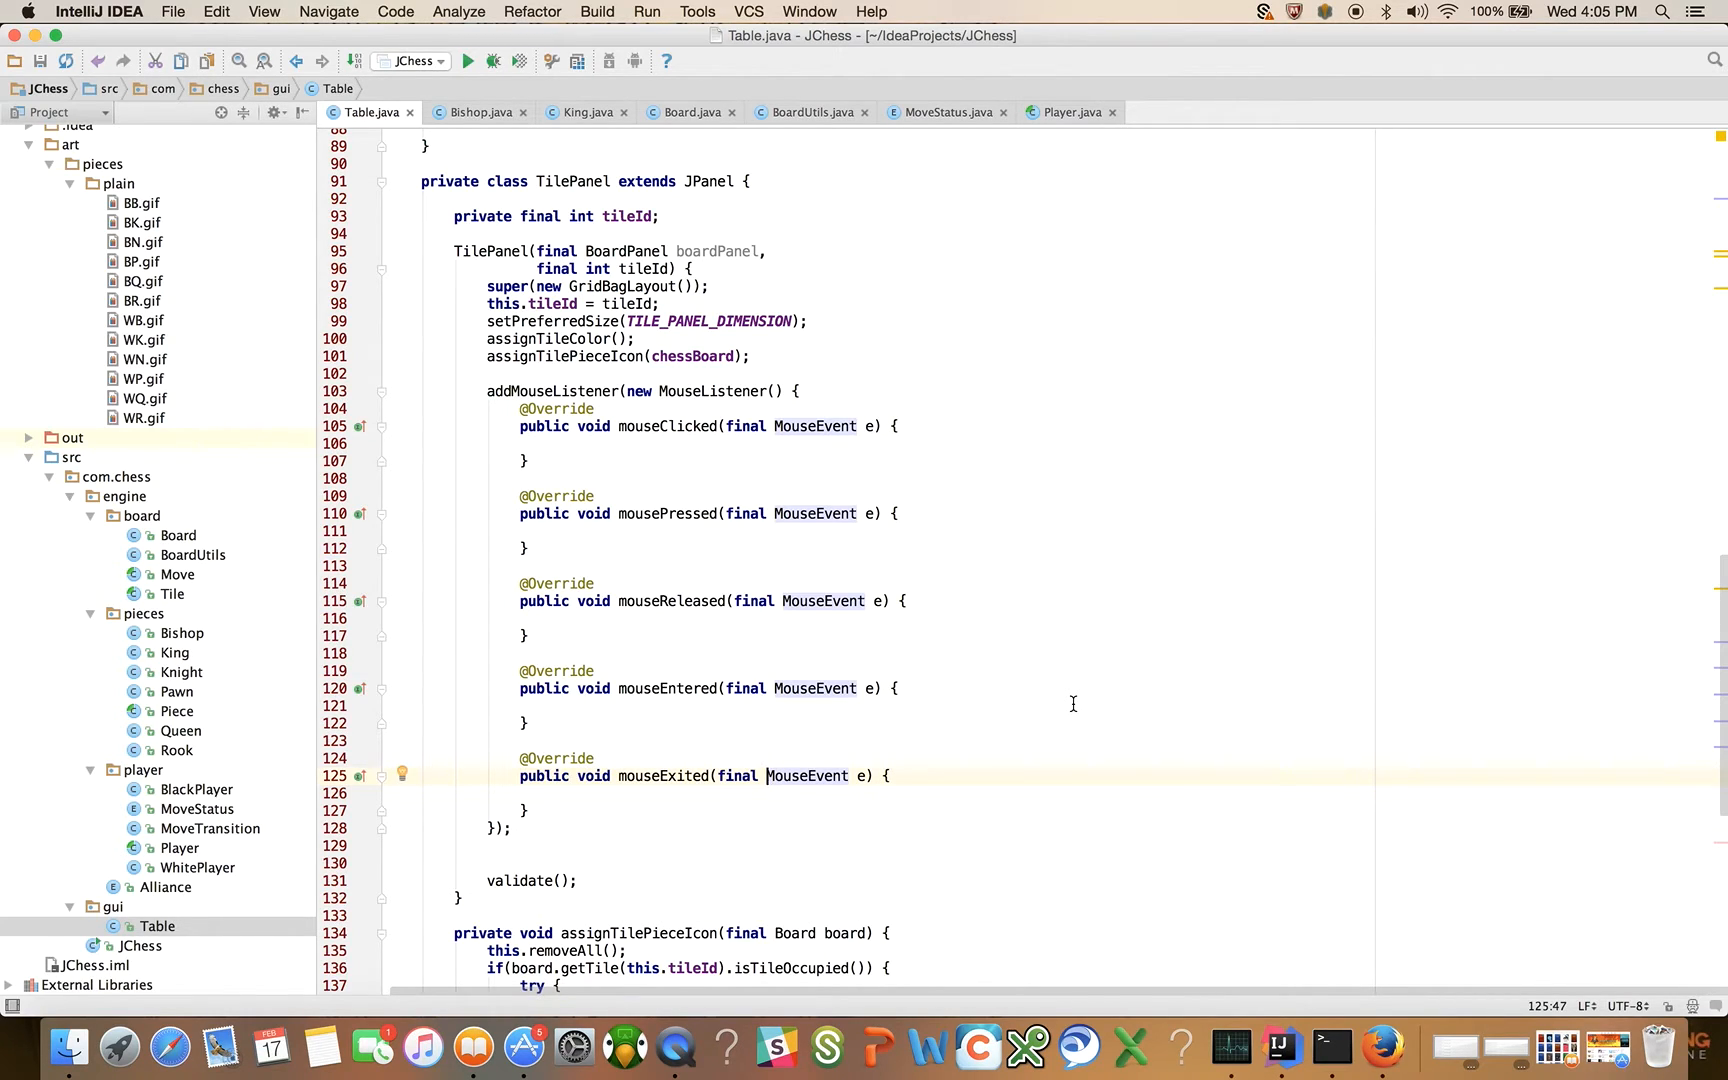
pyautogui.moveTo(996, 512)
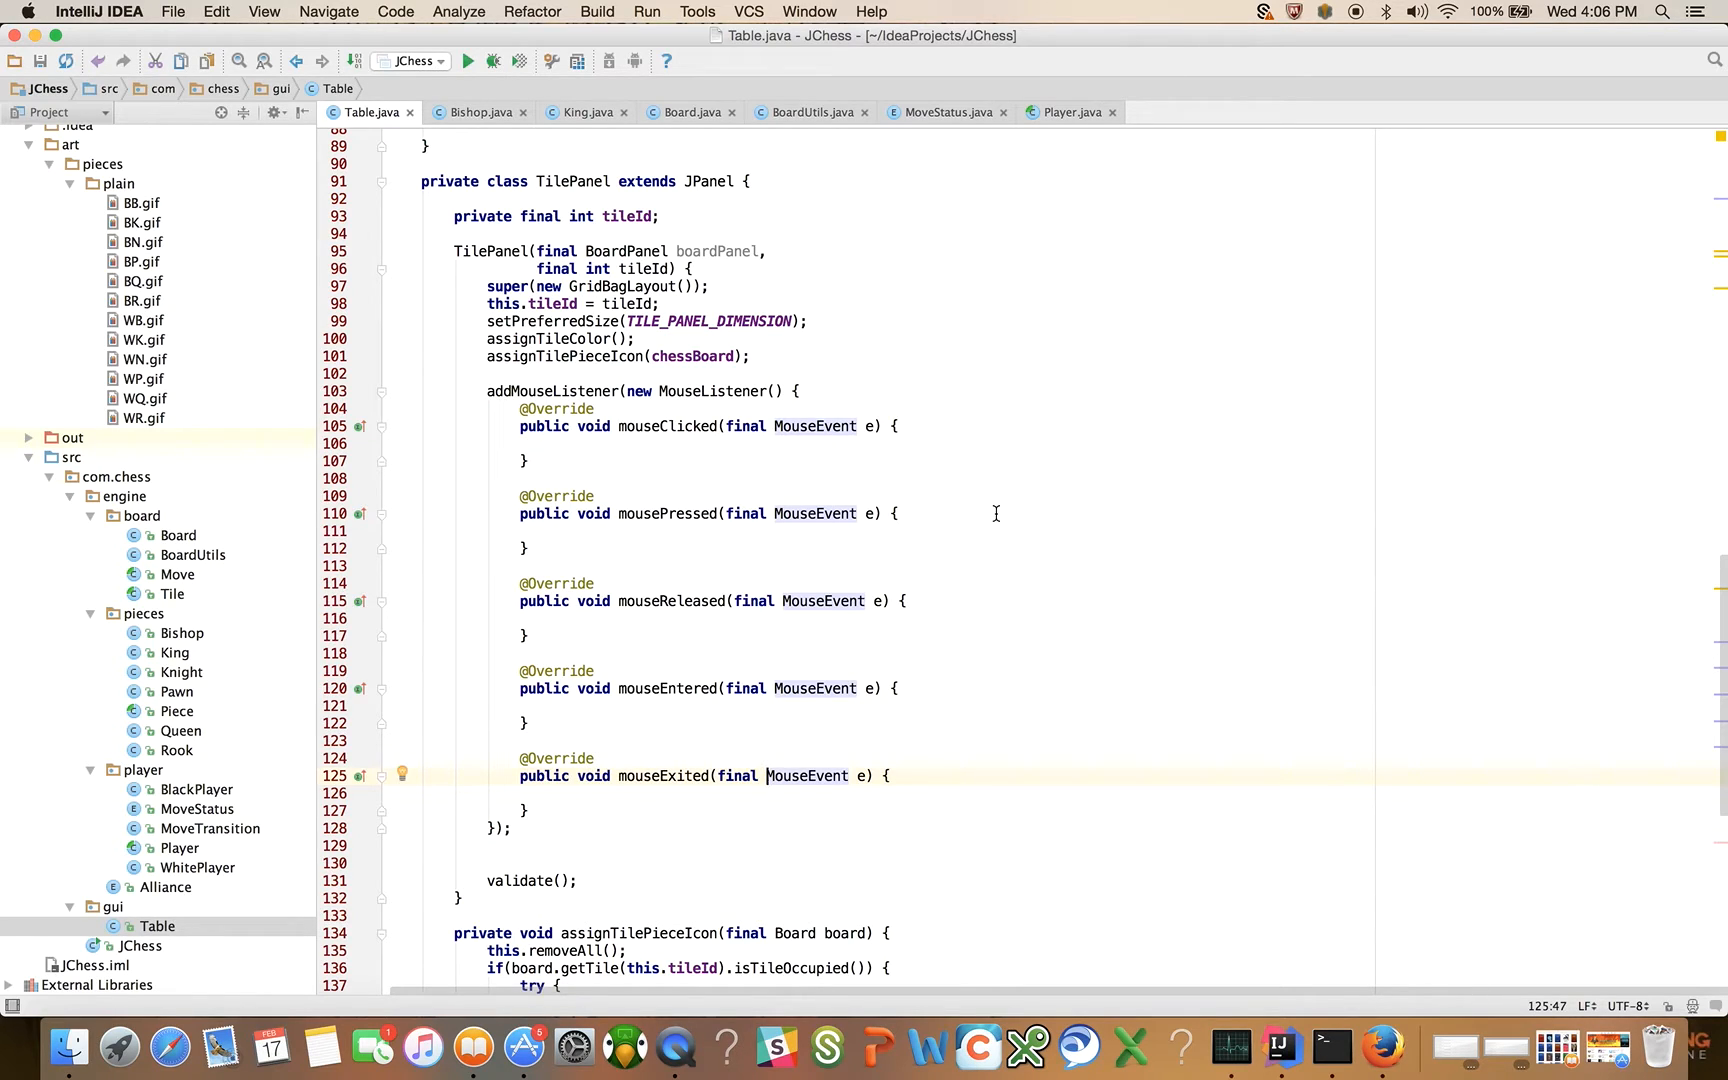
pyautogui.moveTo(612, 472)
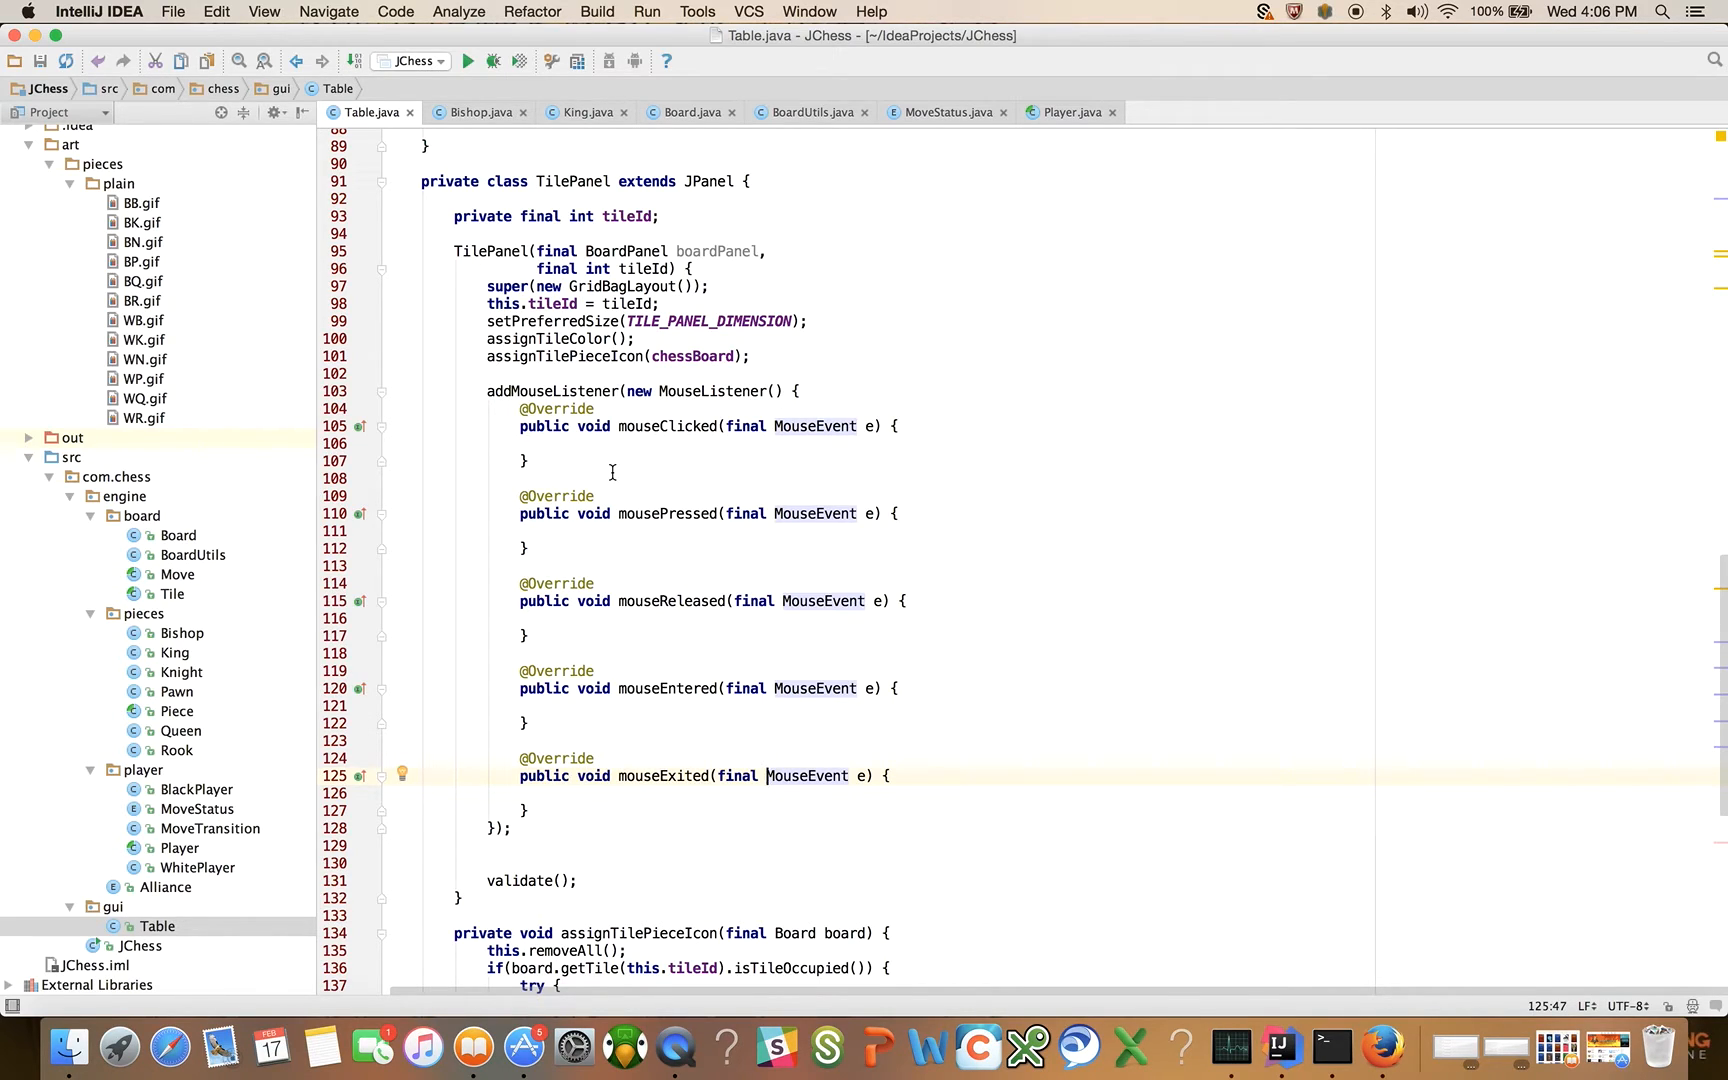
pyautogui.moveTo(566, 744)
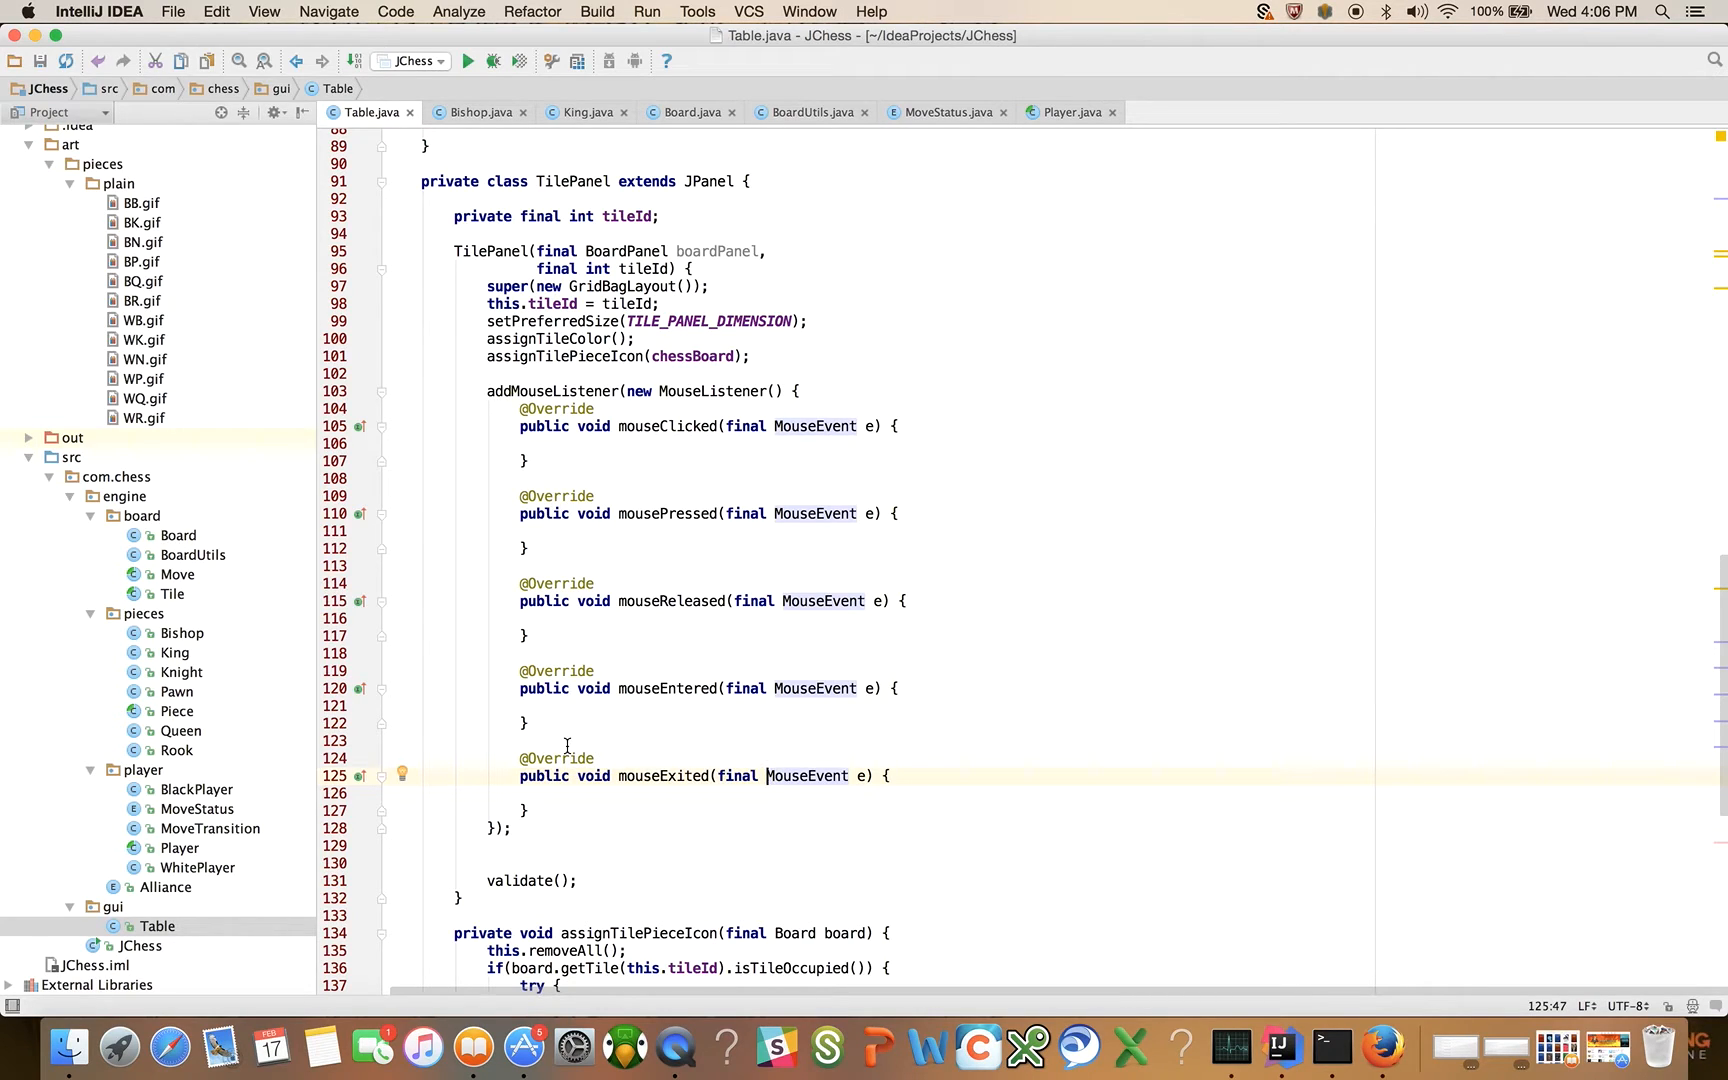
pyautogui.click(528, 444)
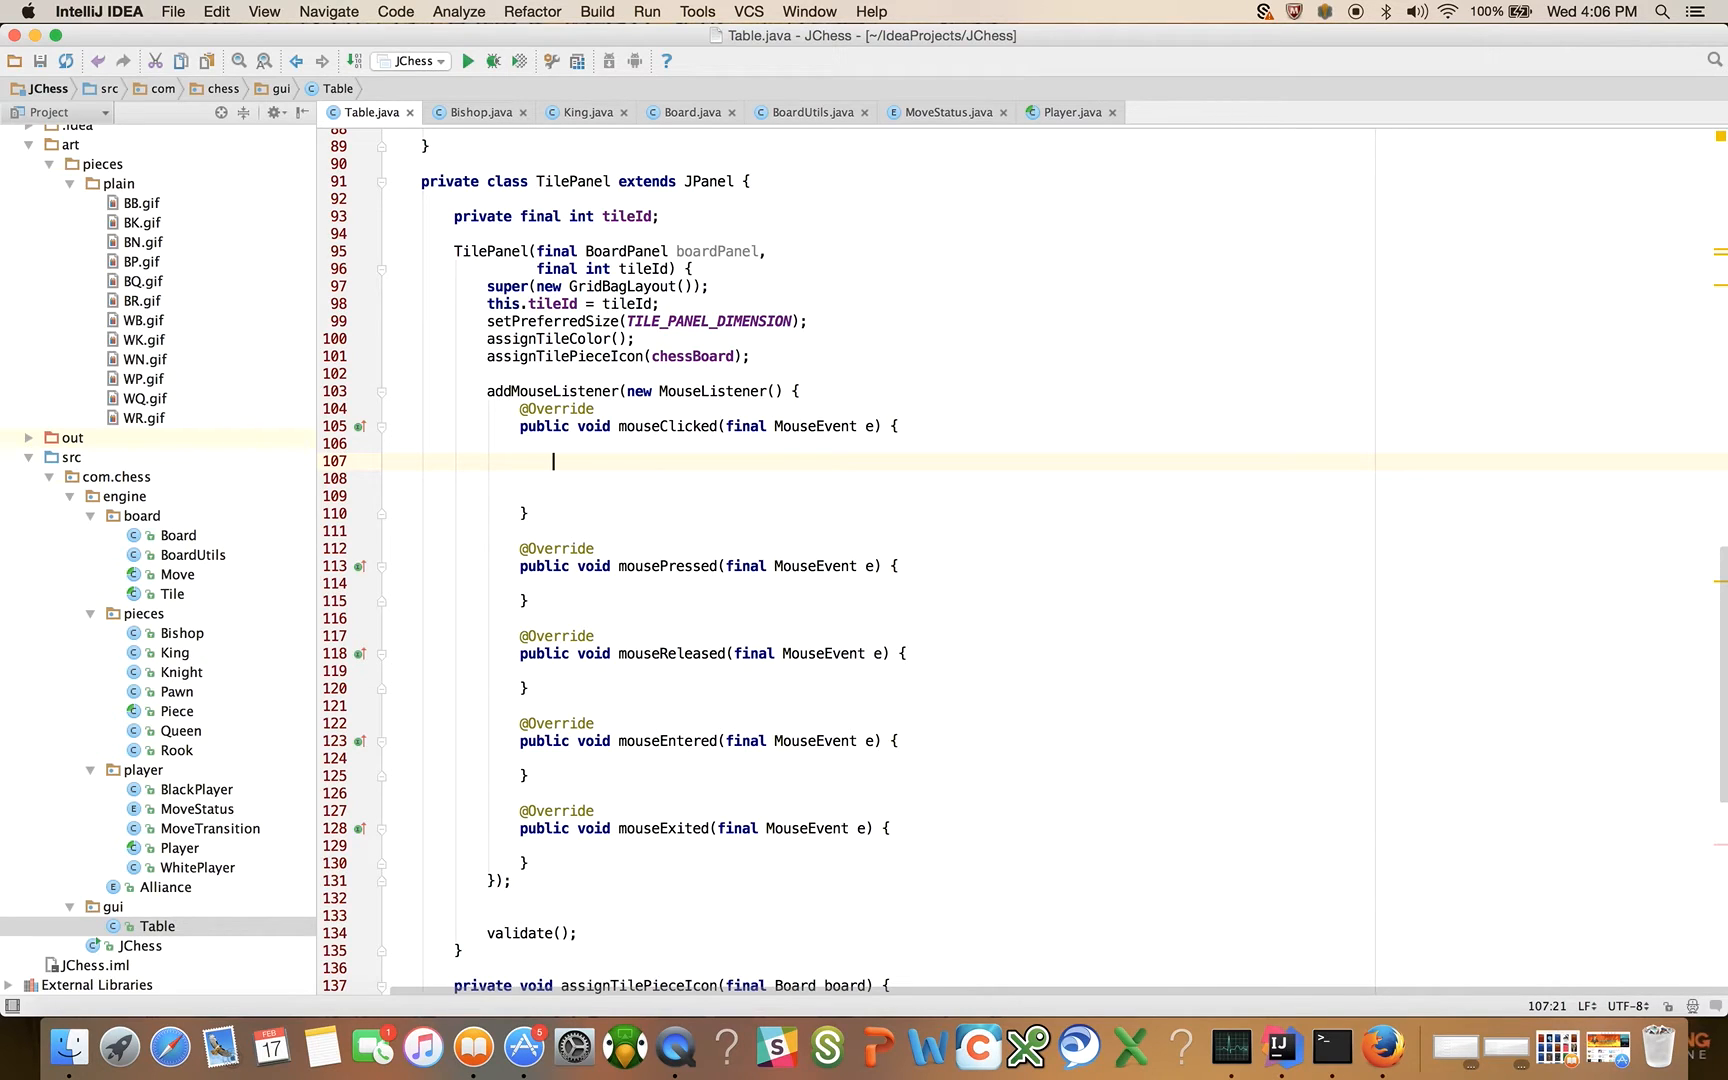
# Step: Write if(isRightMouseButton(event)) { } else if(isLeftMouseButton(event)) { } inside mouseClicked
pyautogui.write('if(isRightMous')
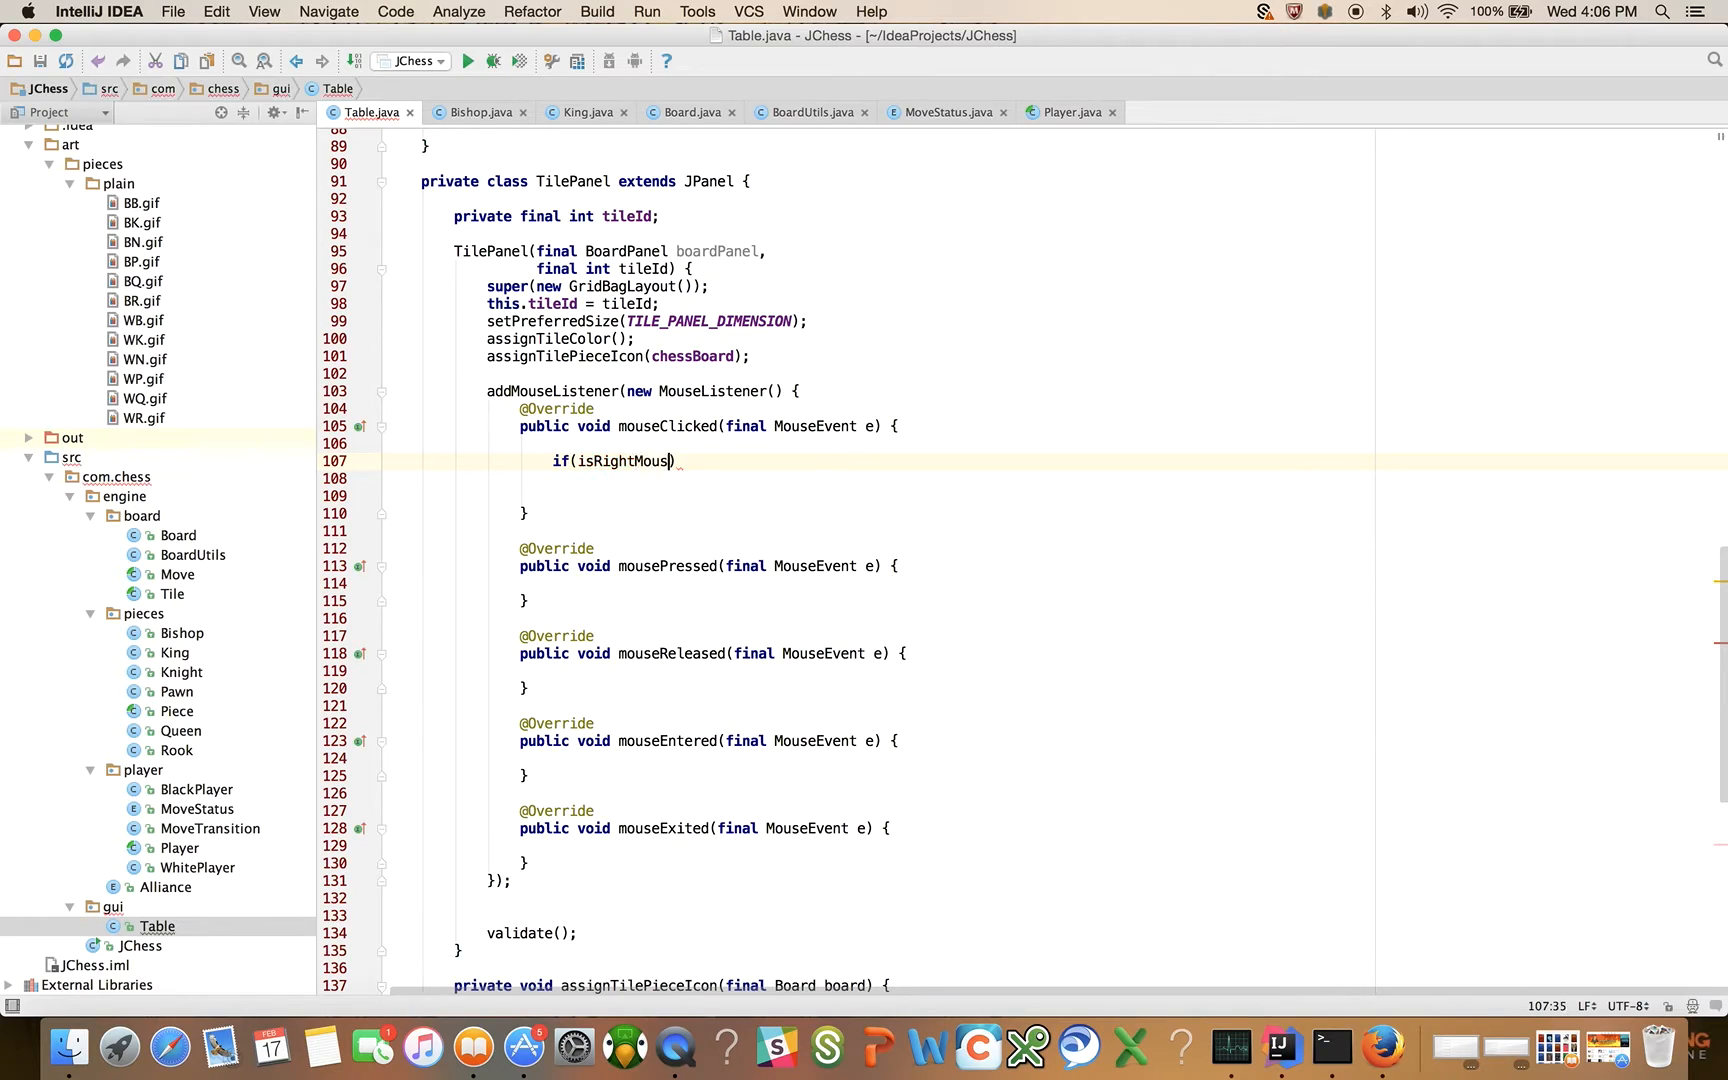
pyautogui.write('Button')
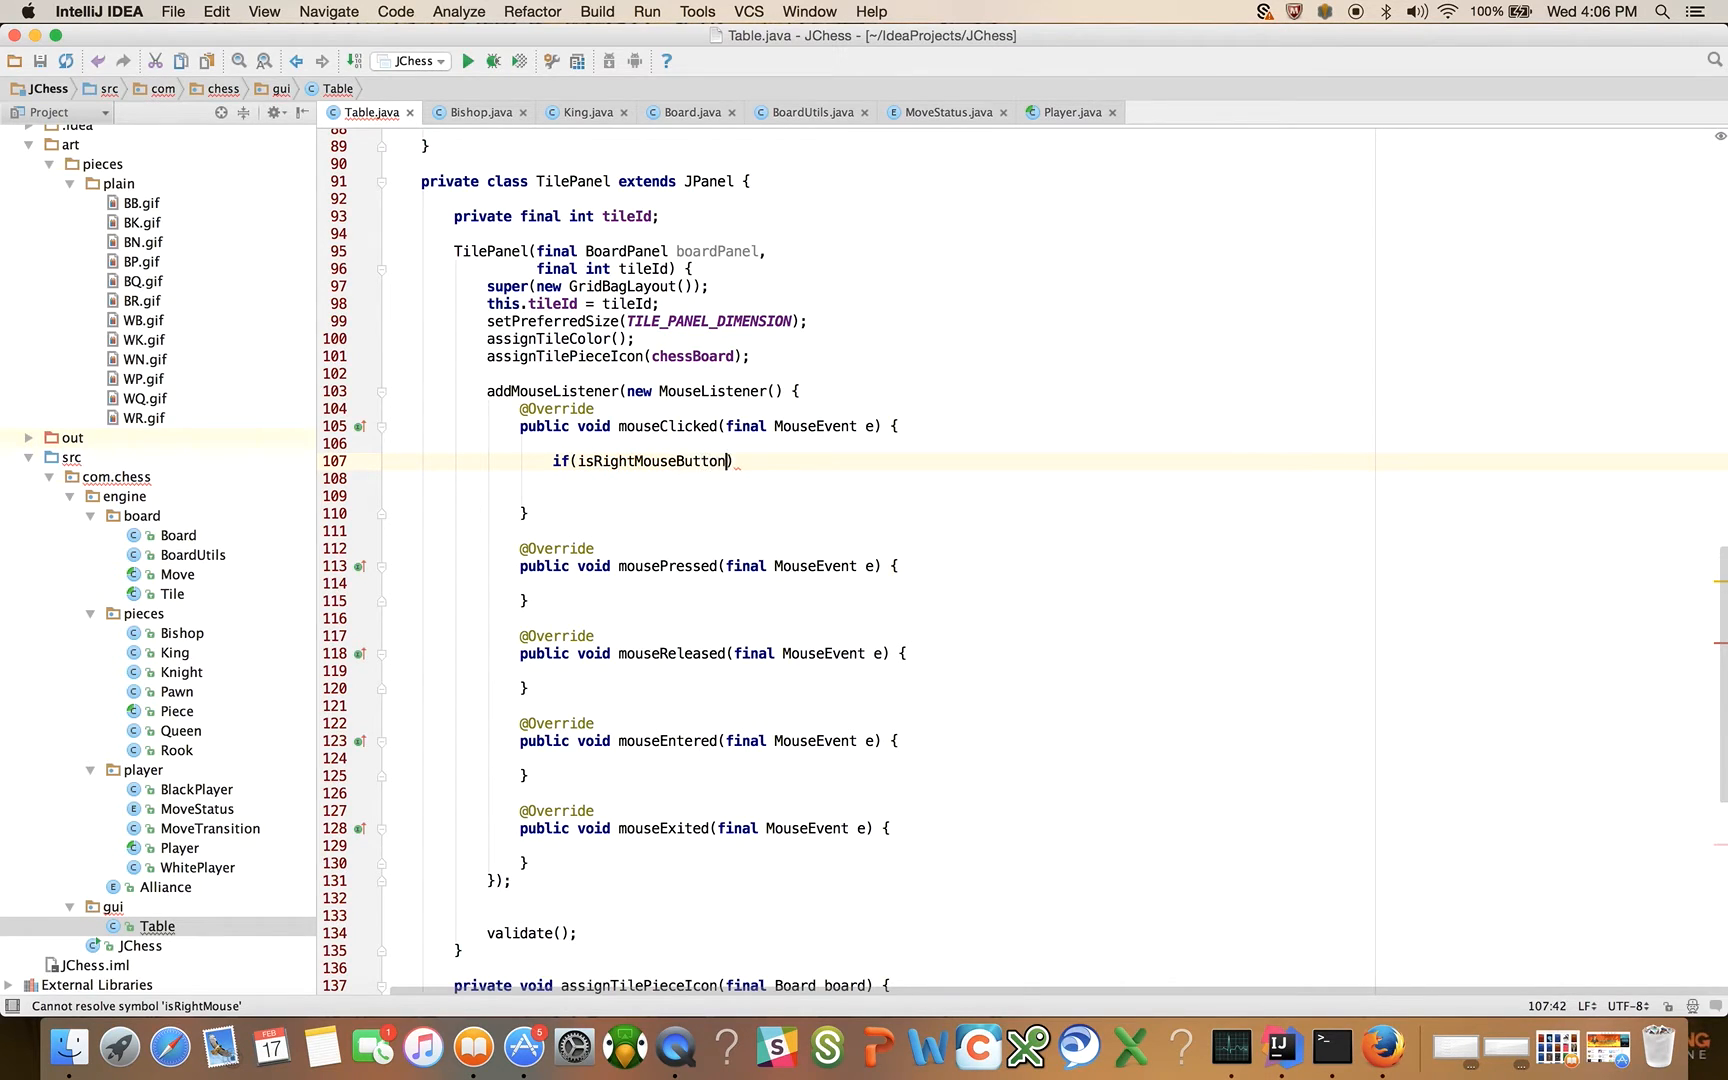
pyautogui.write('(event)) P')
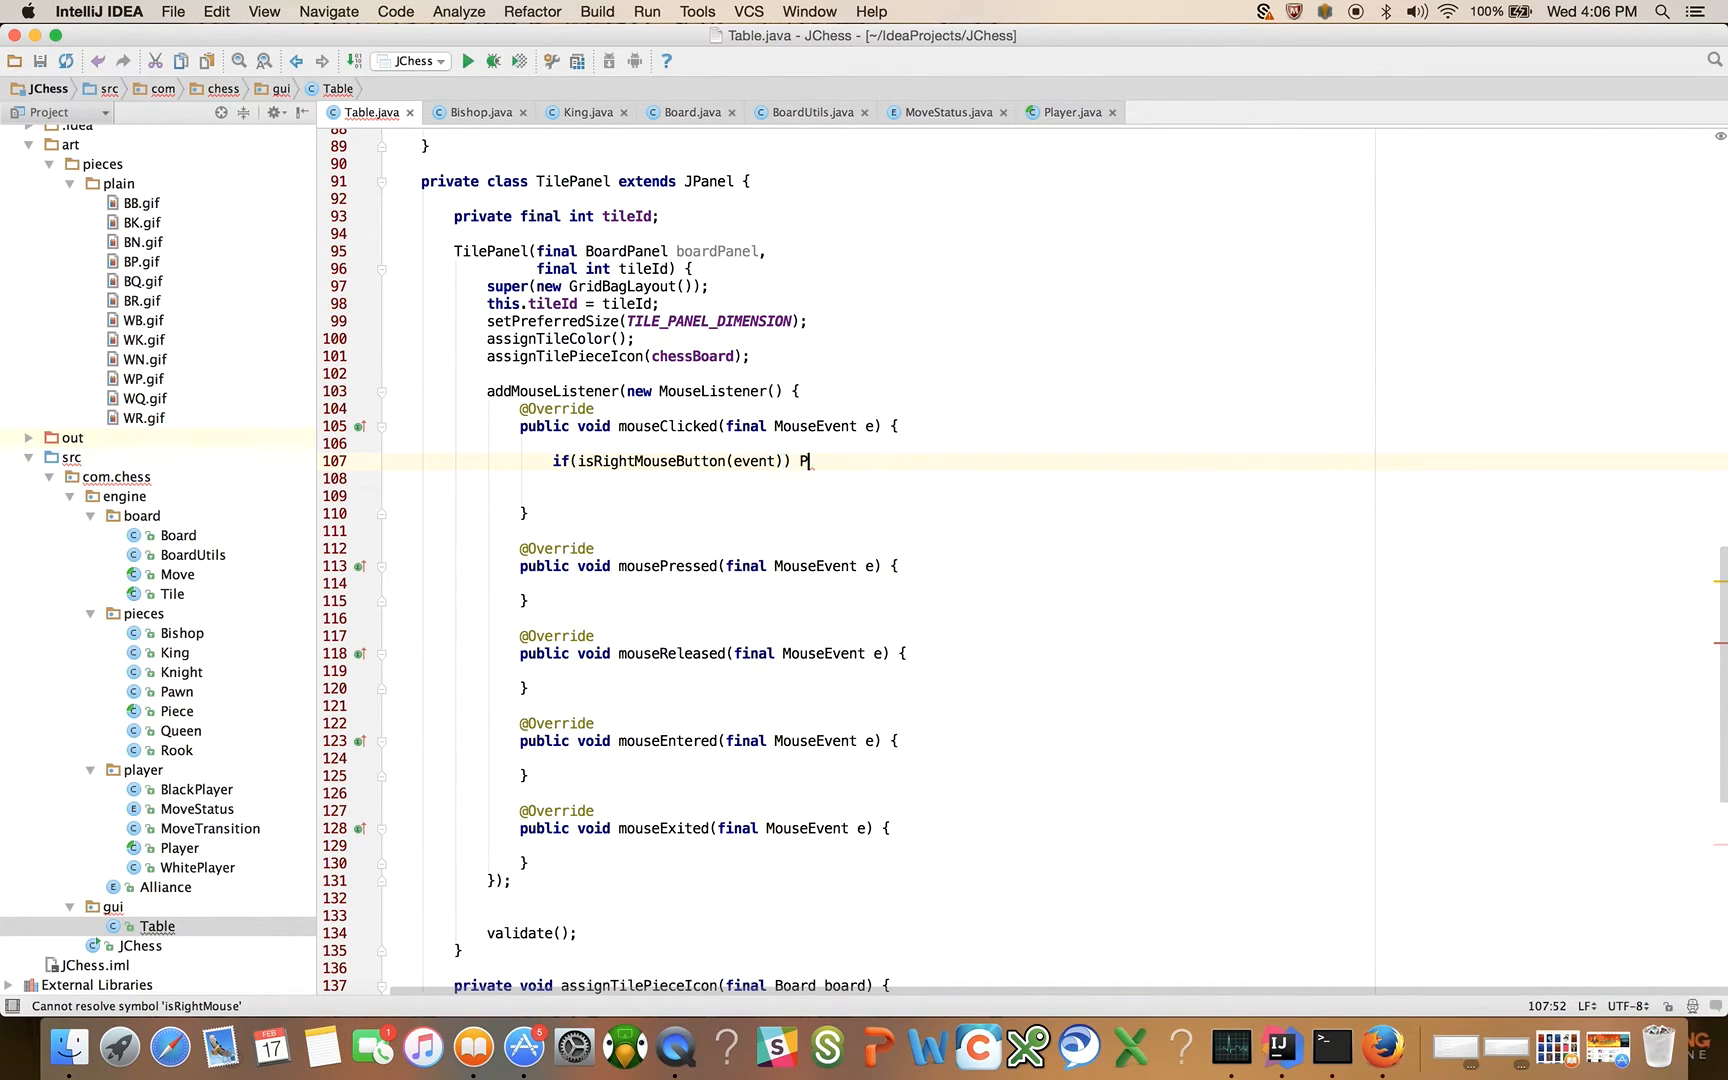
pyautogui.write('{')
pyautogui.click(878, 496)
pyautogui.write('} else if(')
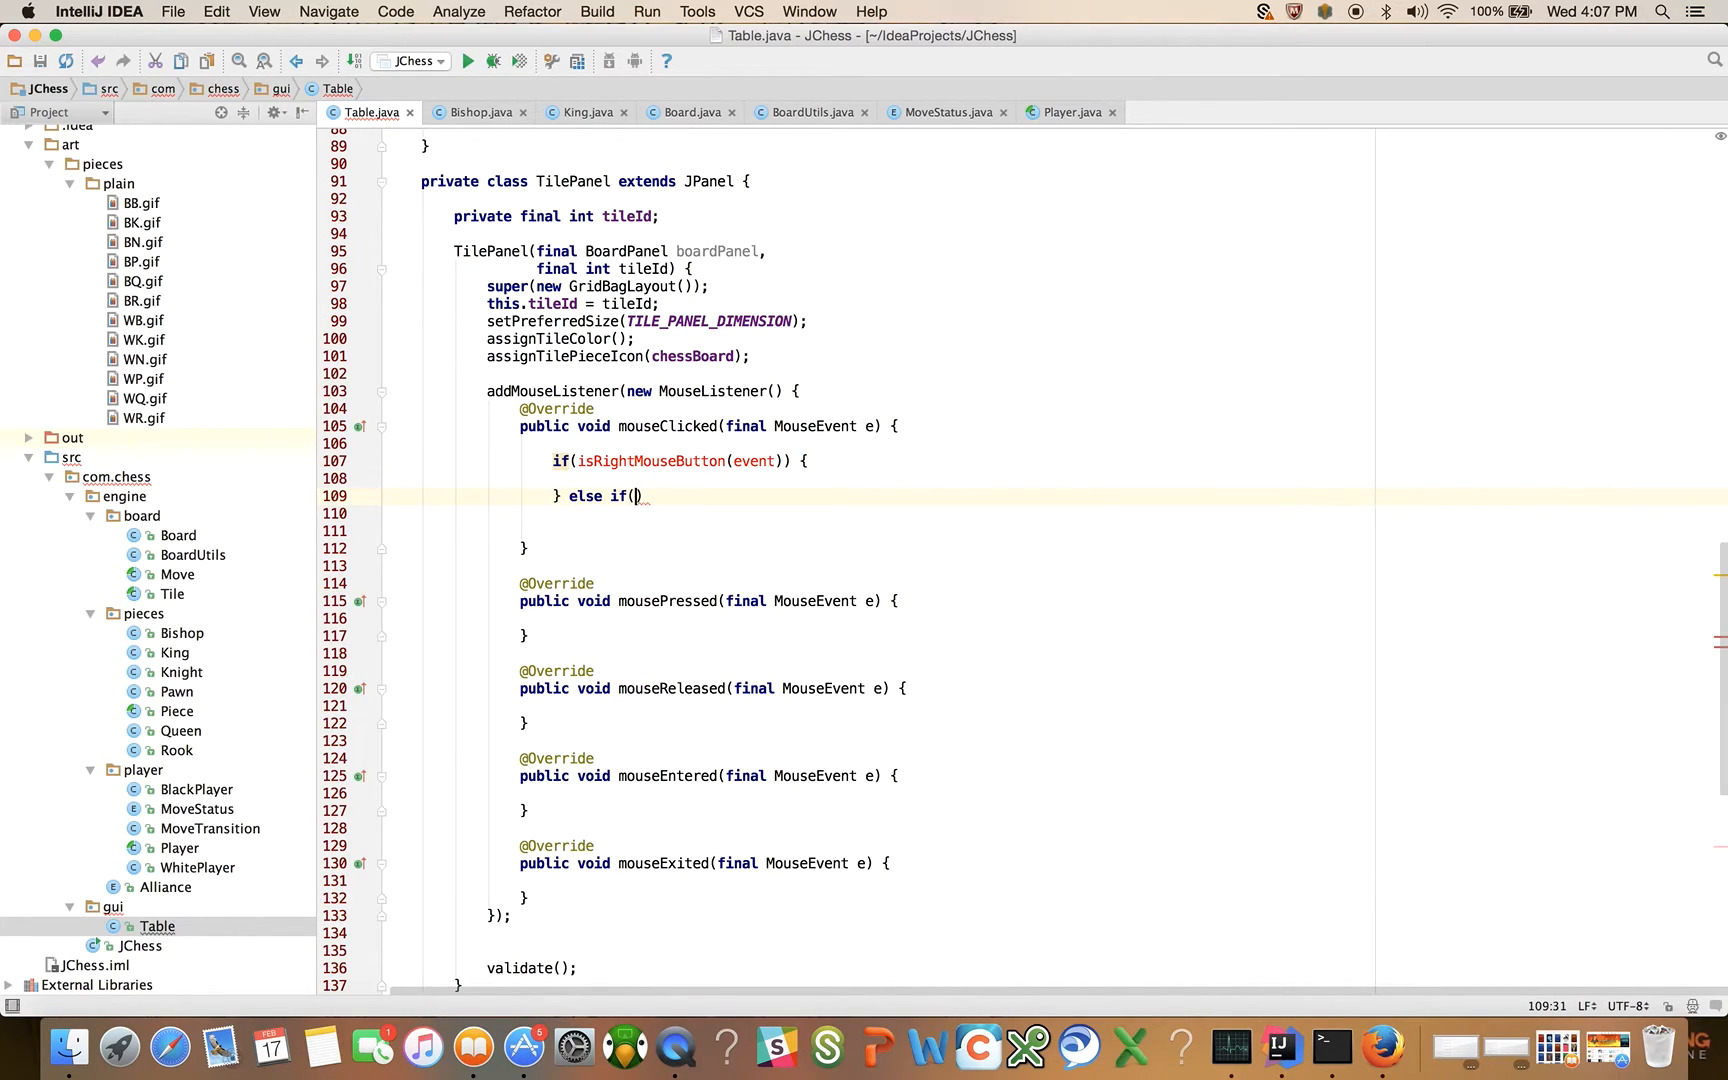
pyautogui.write('" "')
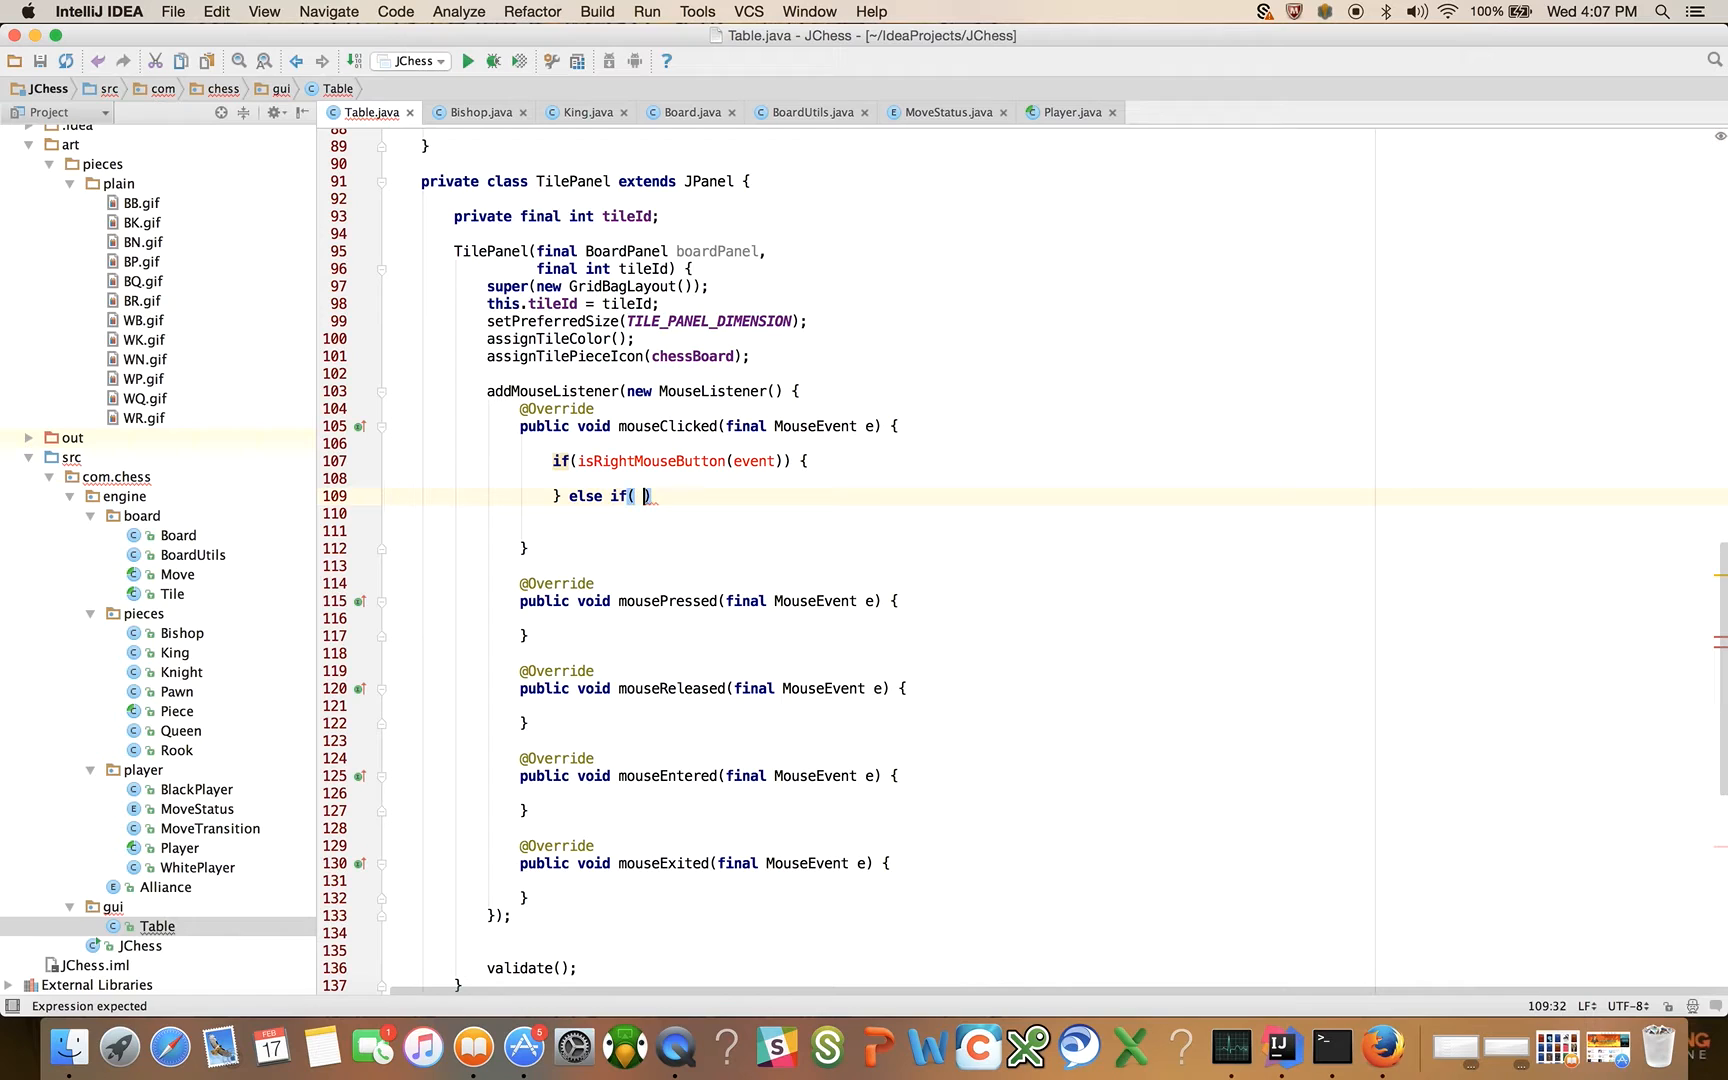
pyautogui.write('_isLeftMouseButton(event')
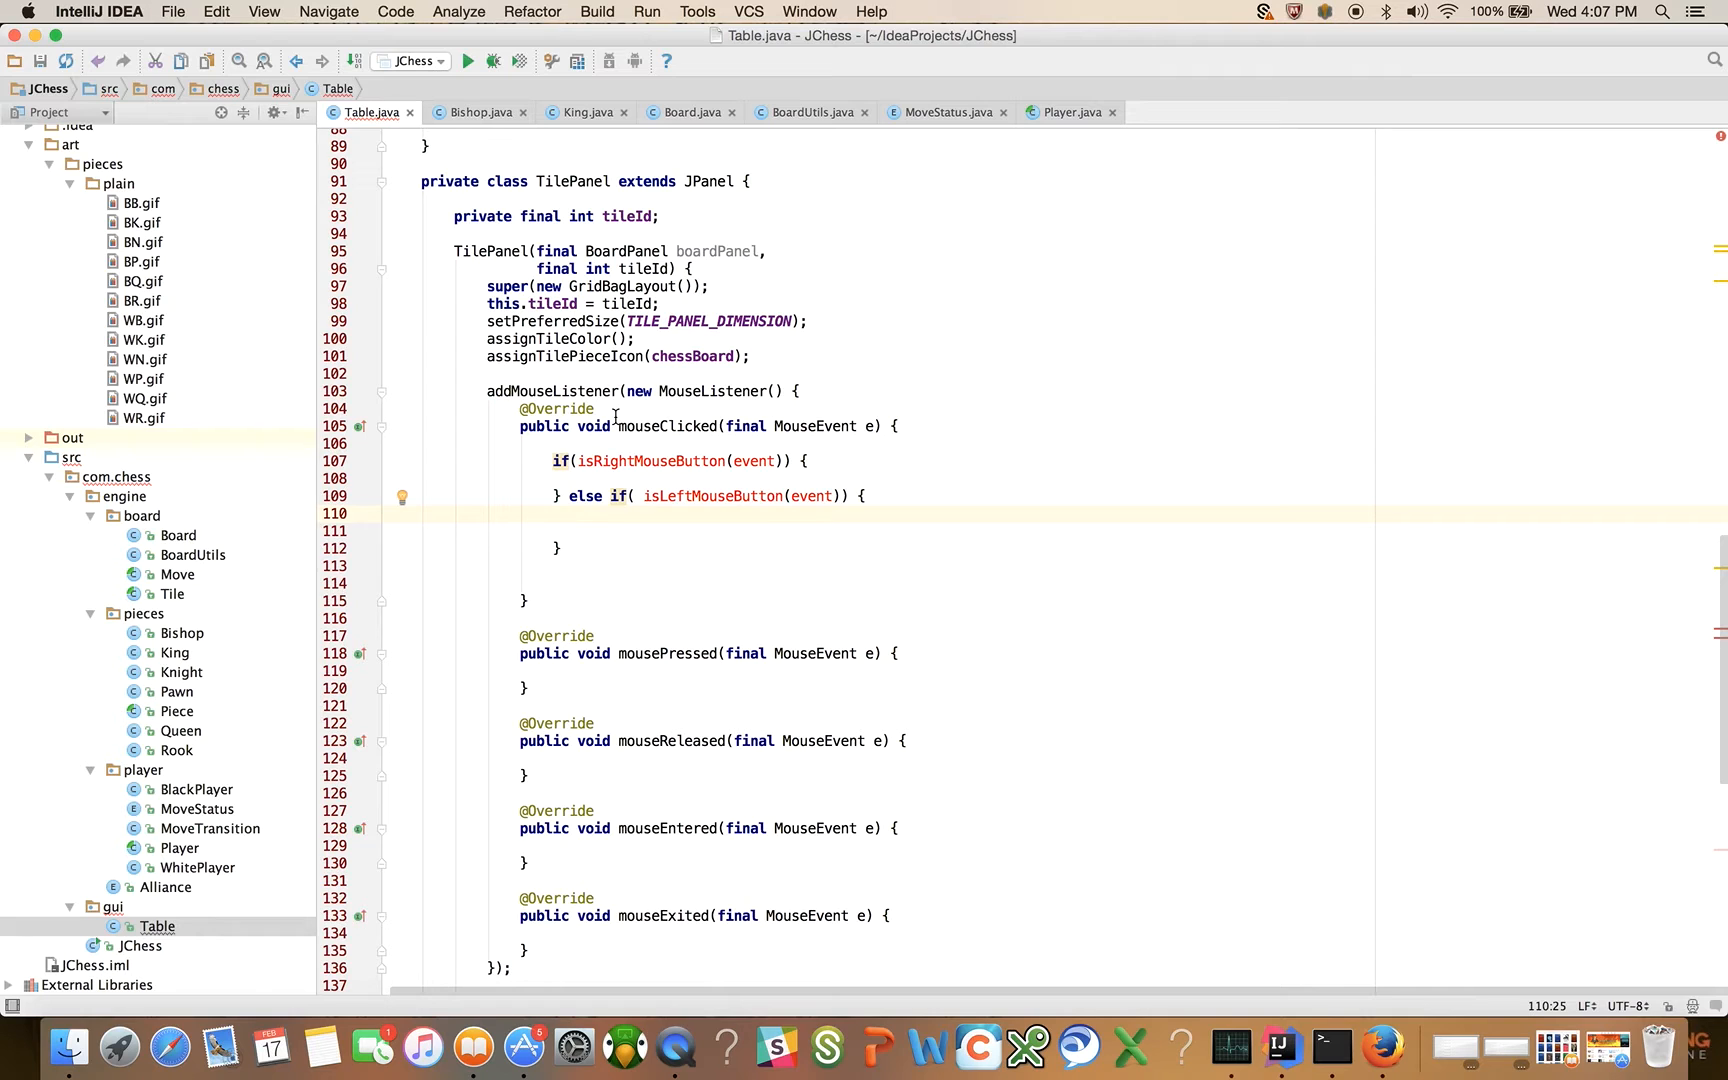
# Step: Declare private Tile sourceTile, Tile destinationTile and Piece humanMovedPiece fields with auto-imports
pyautogui.scroll(3)
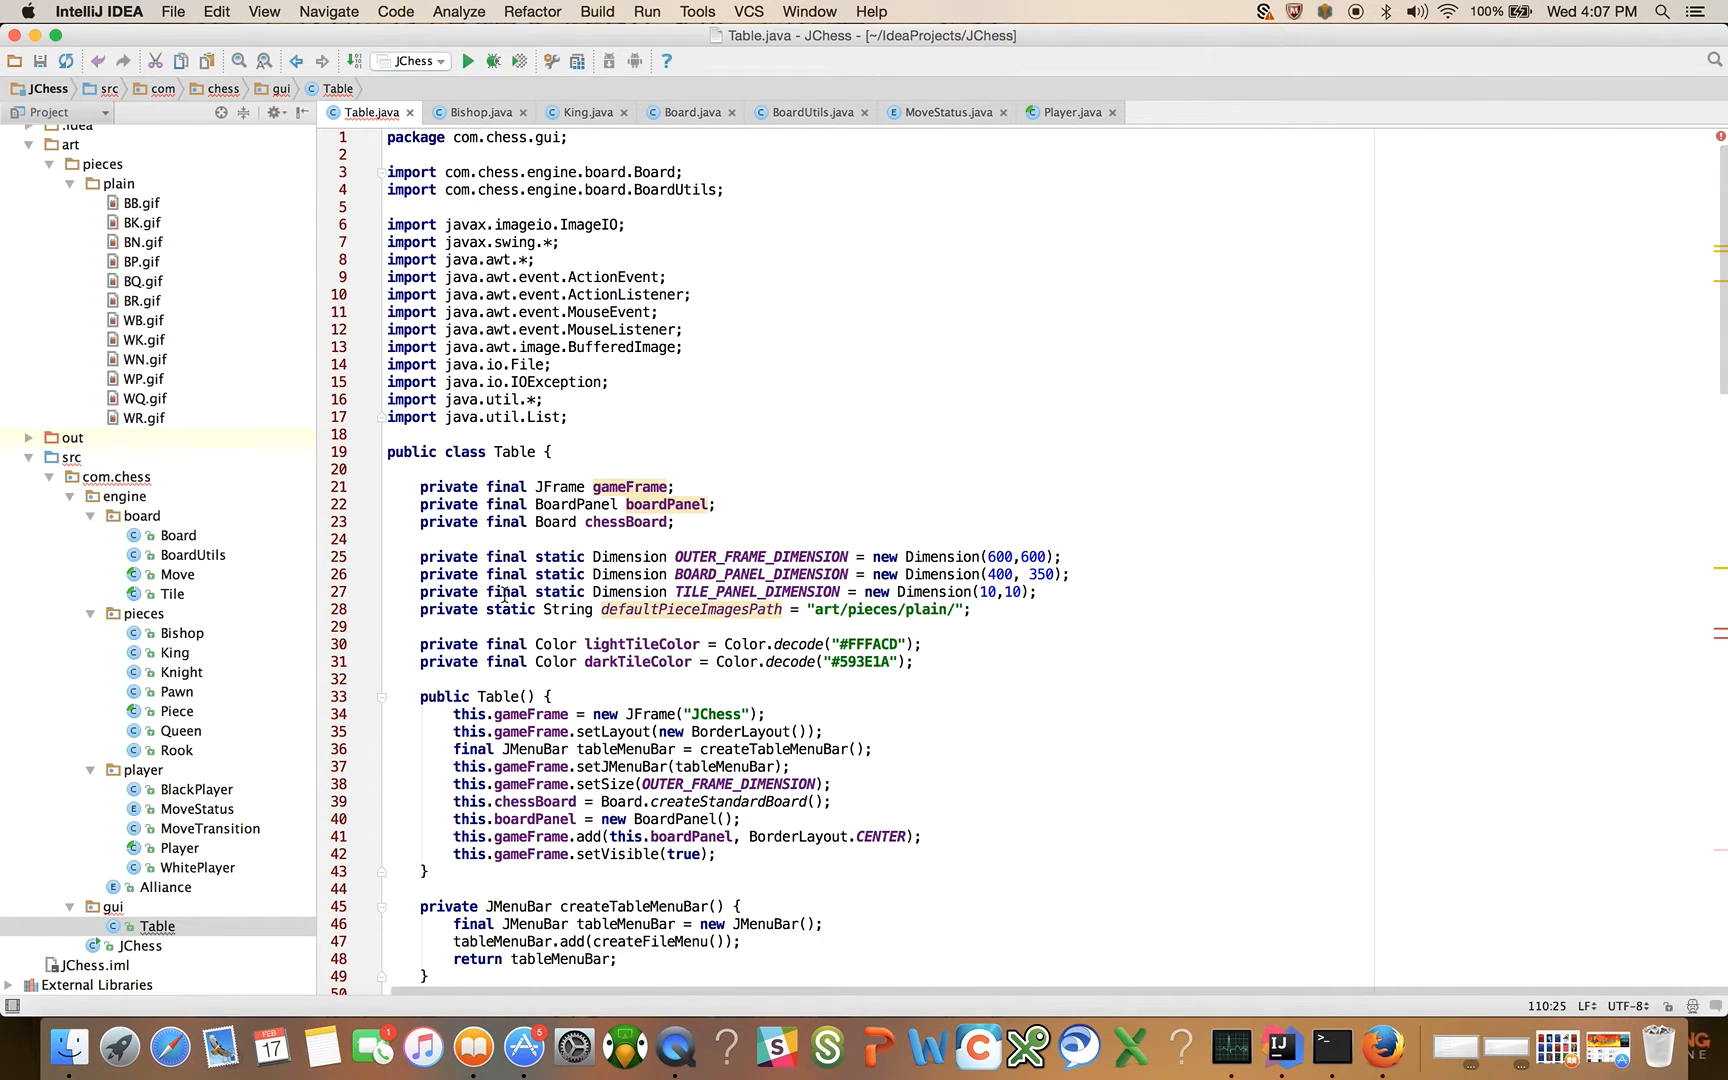
pyautogui.click(670, 522)
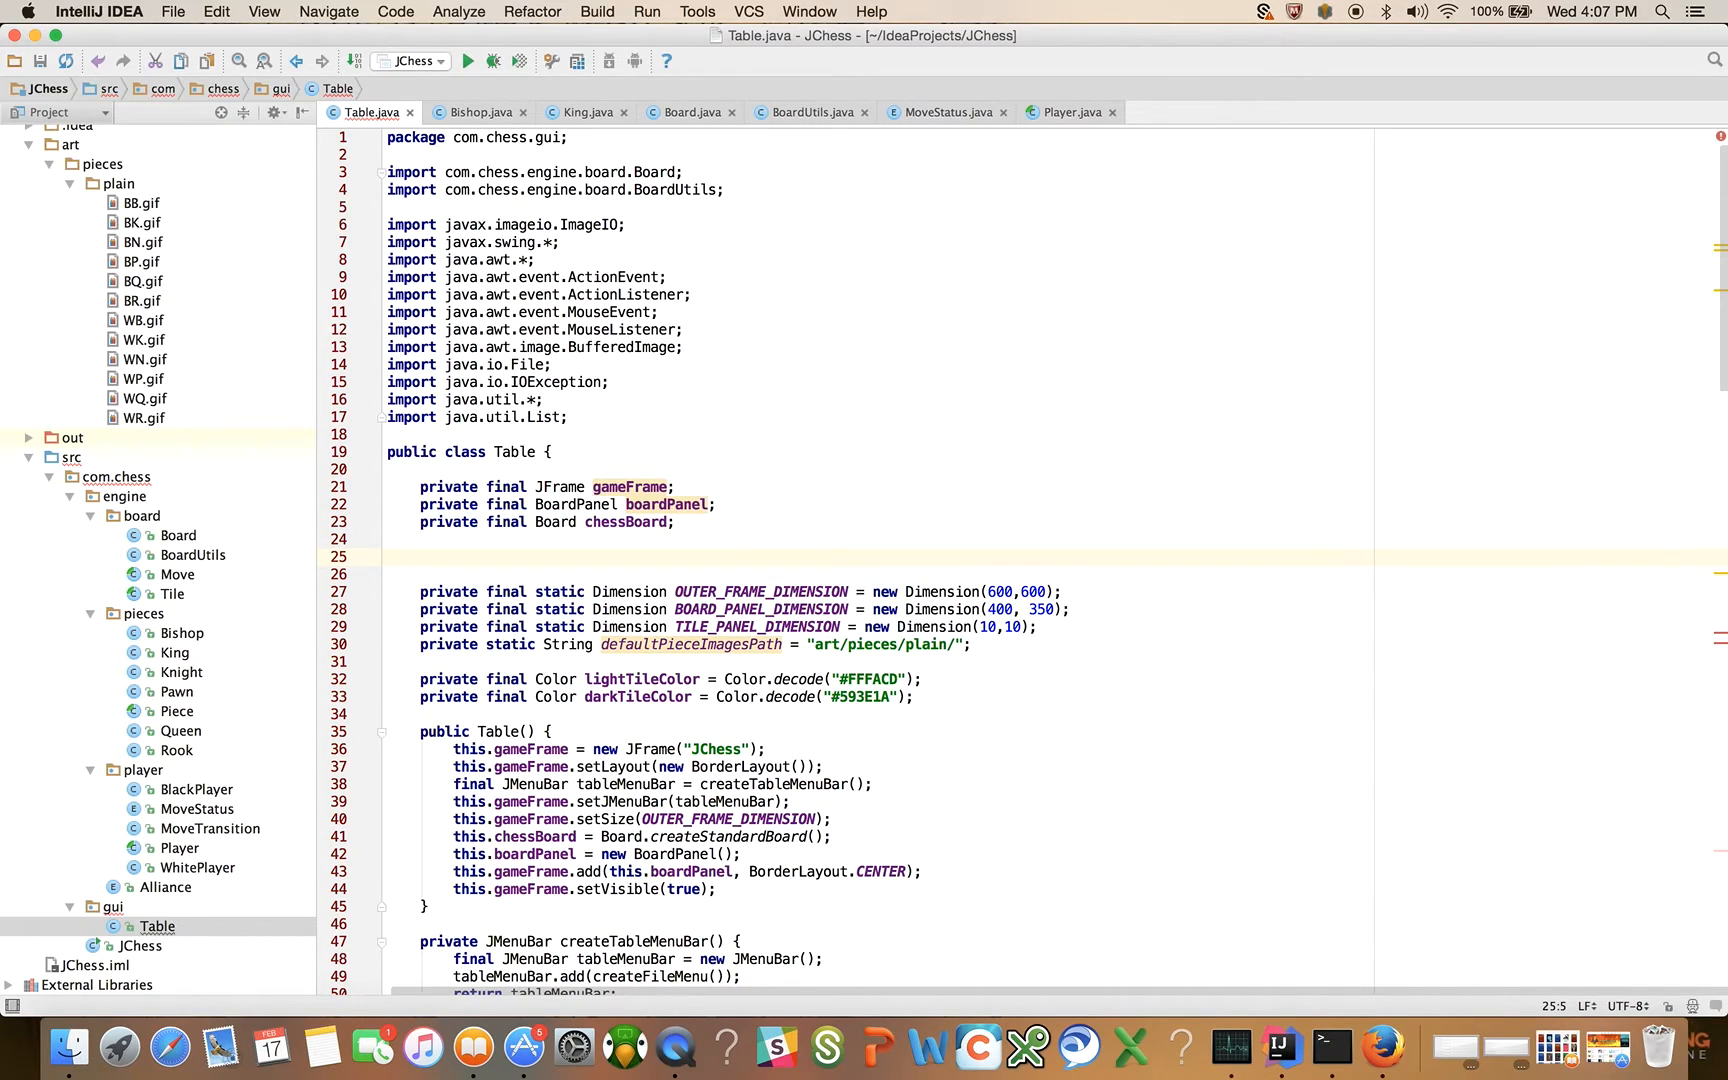
pyautogui.write('p')
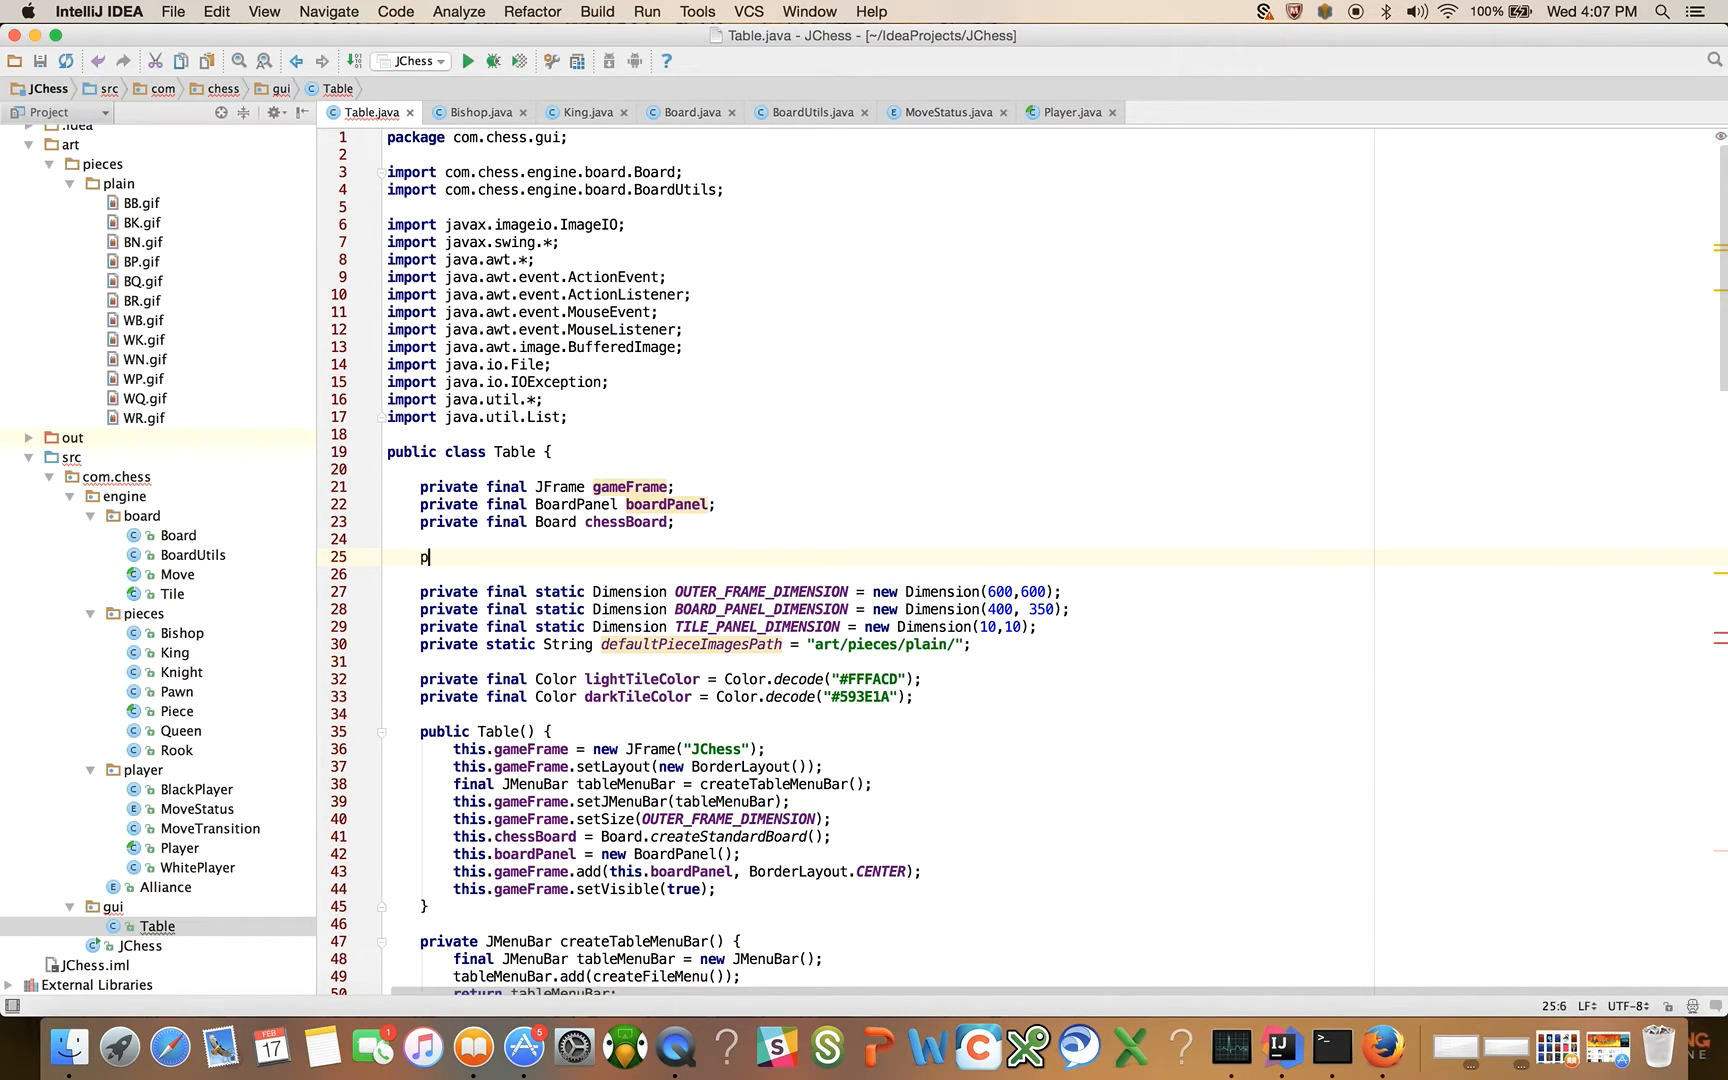
pyautogui.write('rivate Tile s')
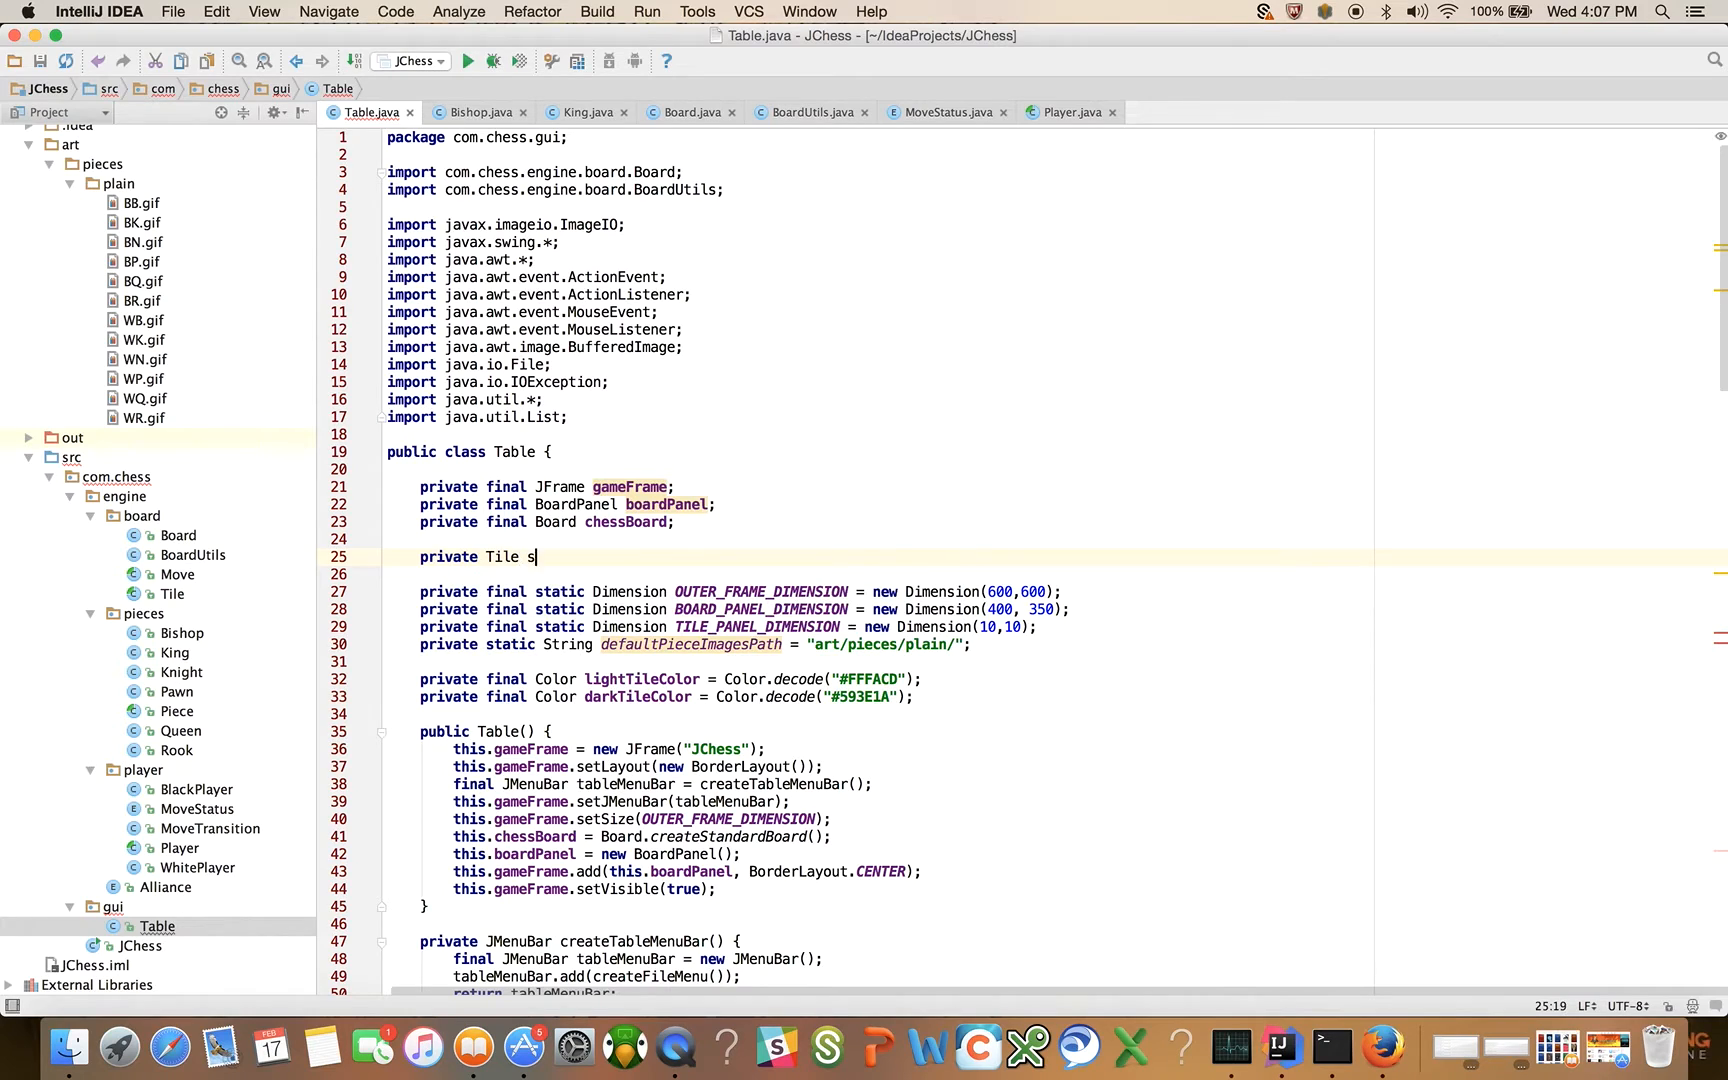
pyautogui.write('ourceTile;')
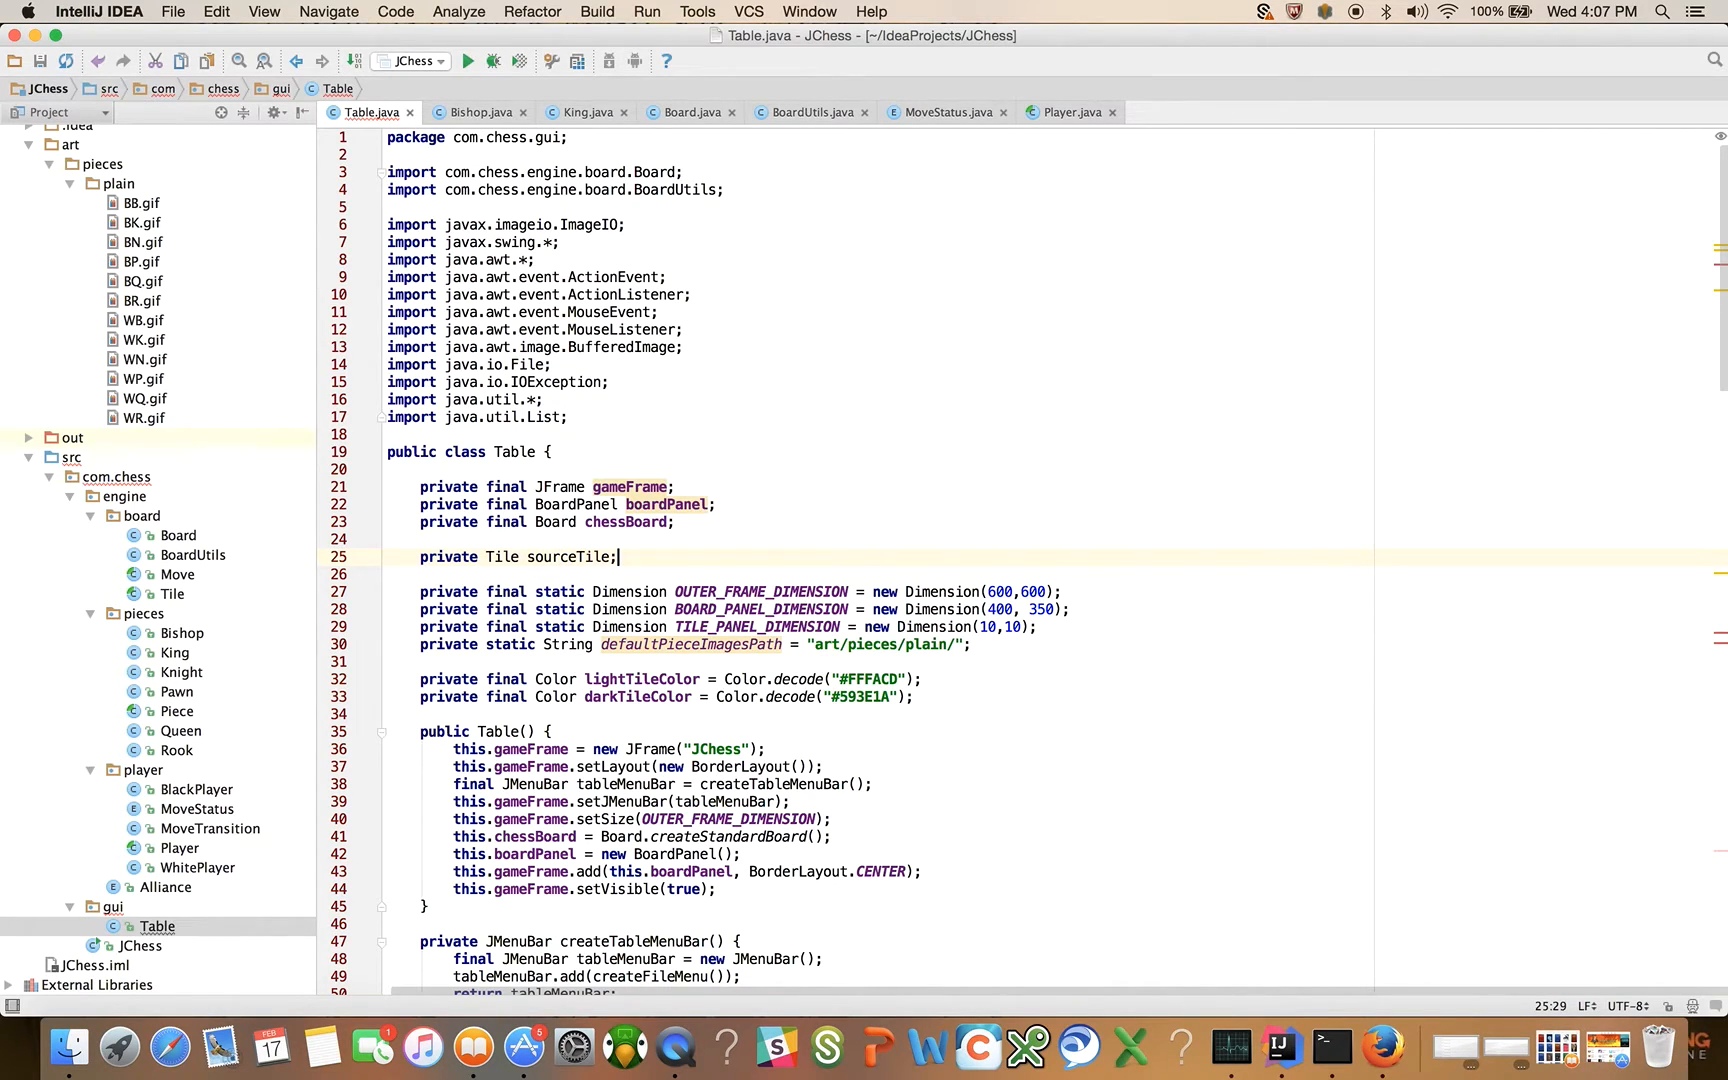
pyautogui.write('private Tile')
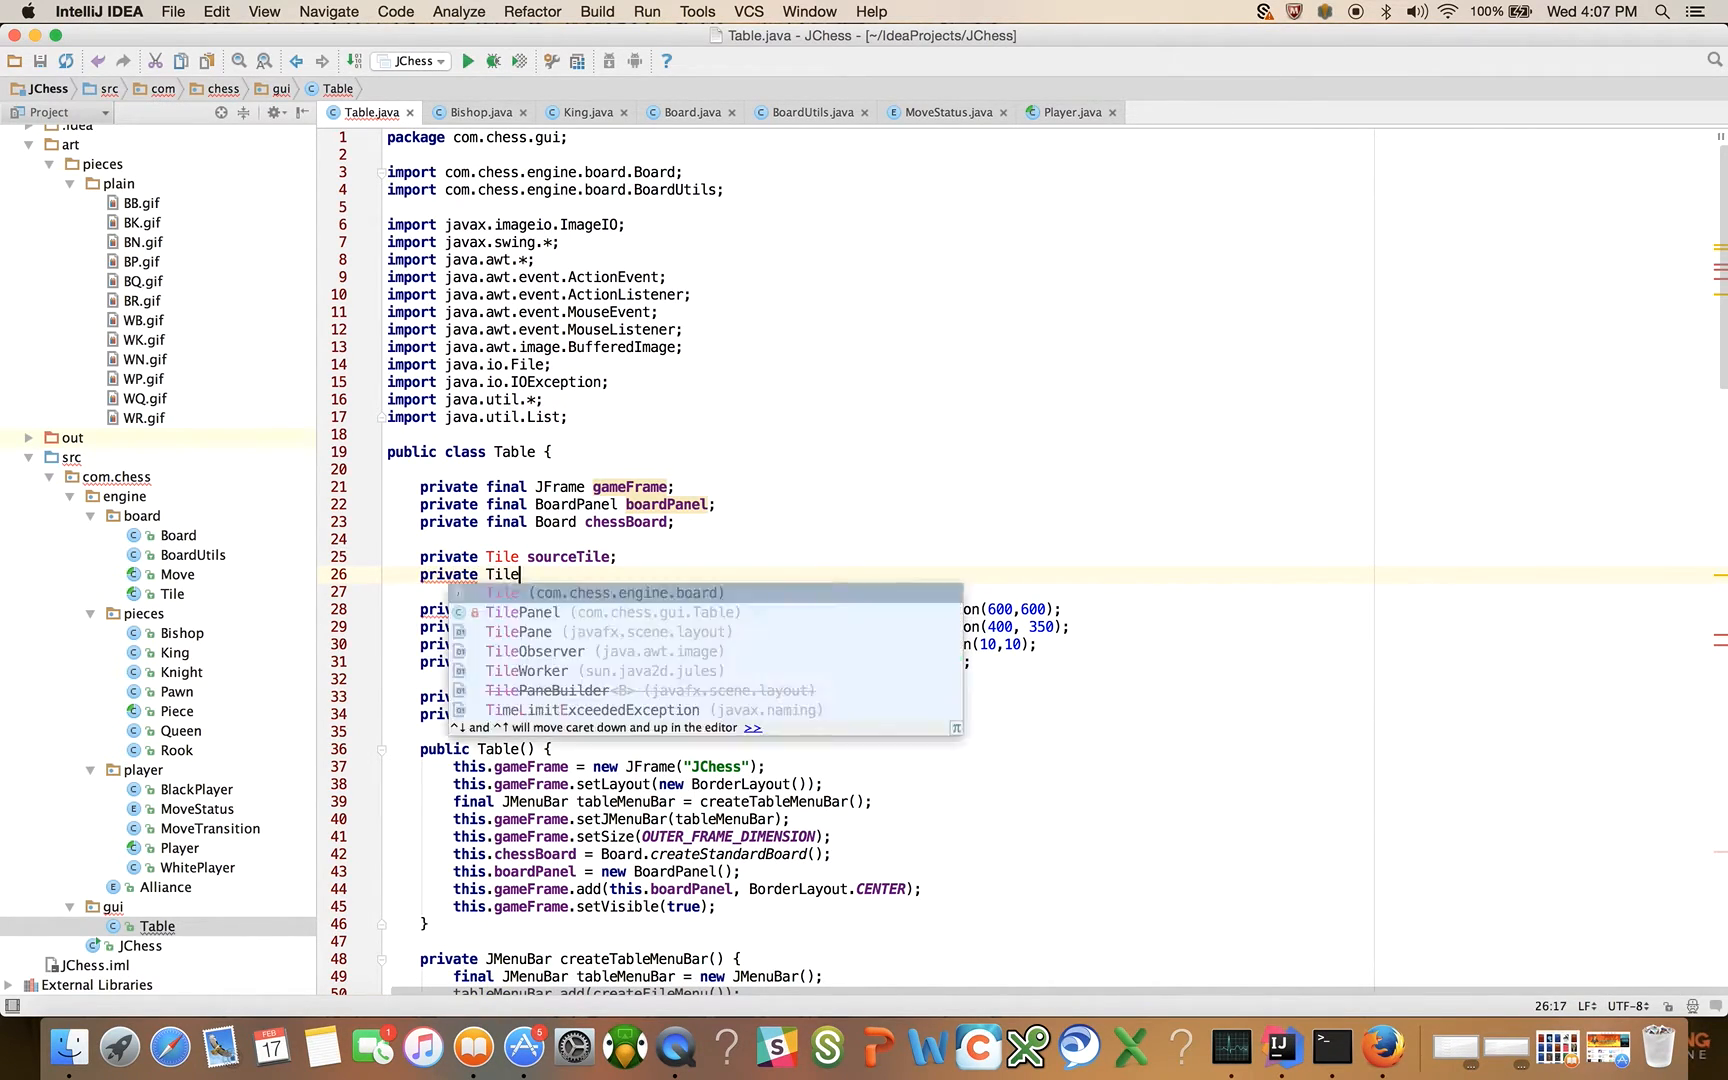
pyautogui.write('_des')
pyautogui.click(880, 590)
pyautogui.write('private')
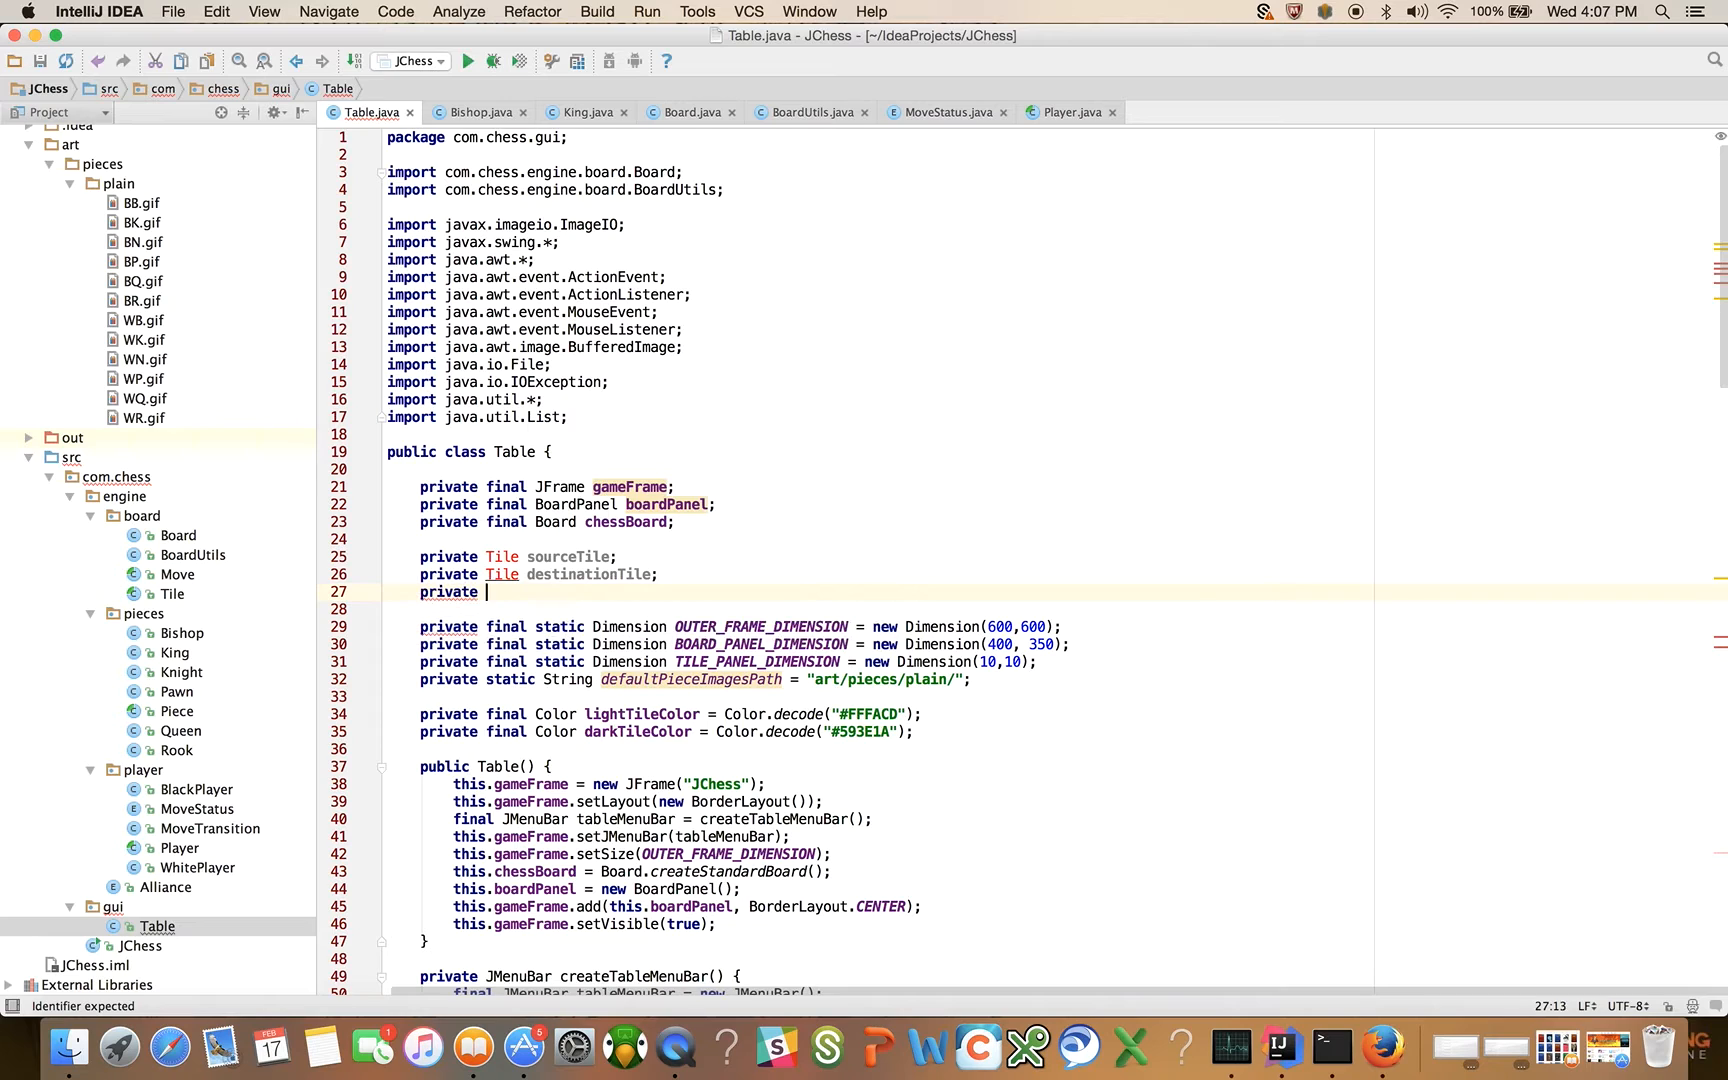
pyautogui.write('Piece')
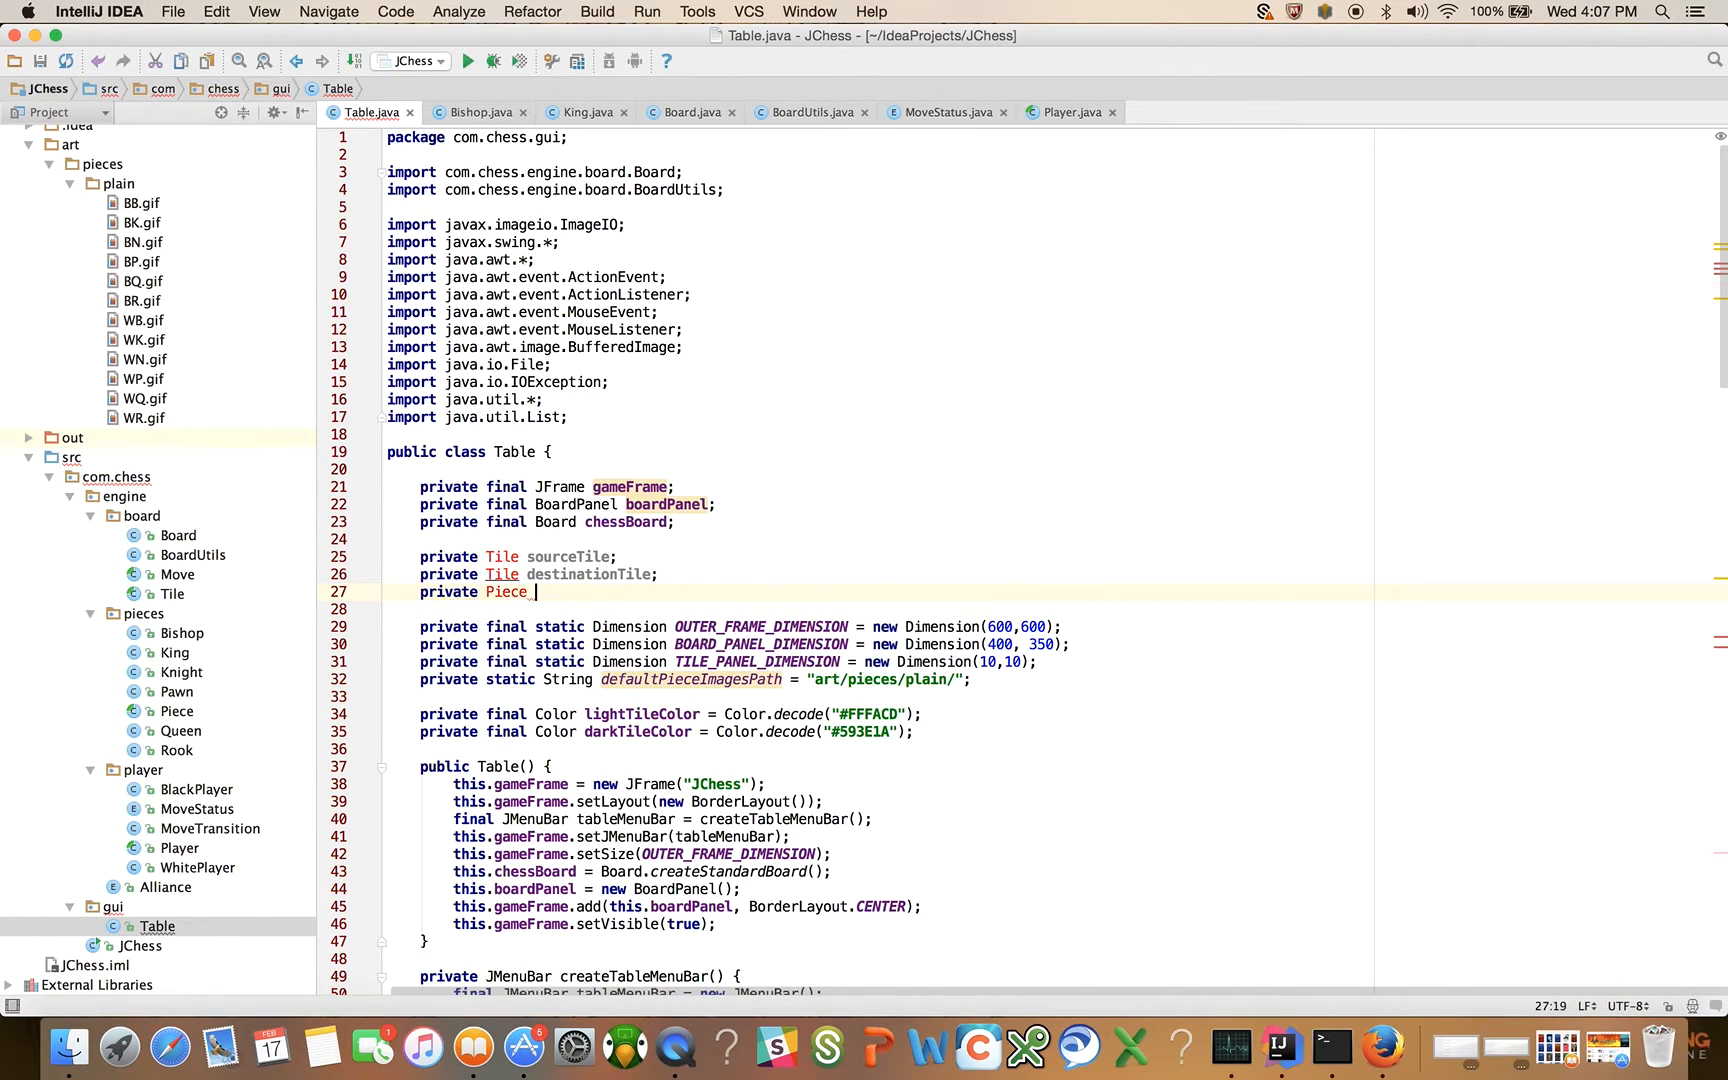
pyautogui.write('humanMoved')
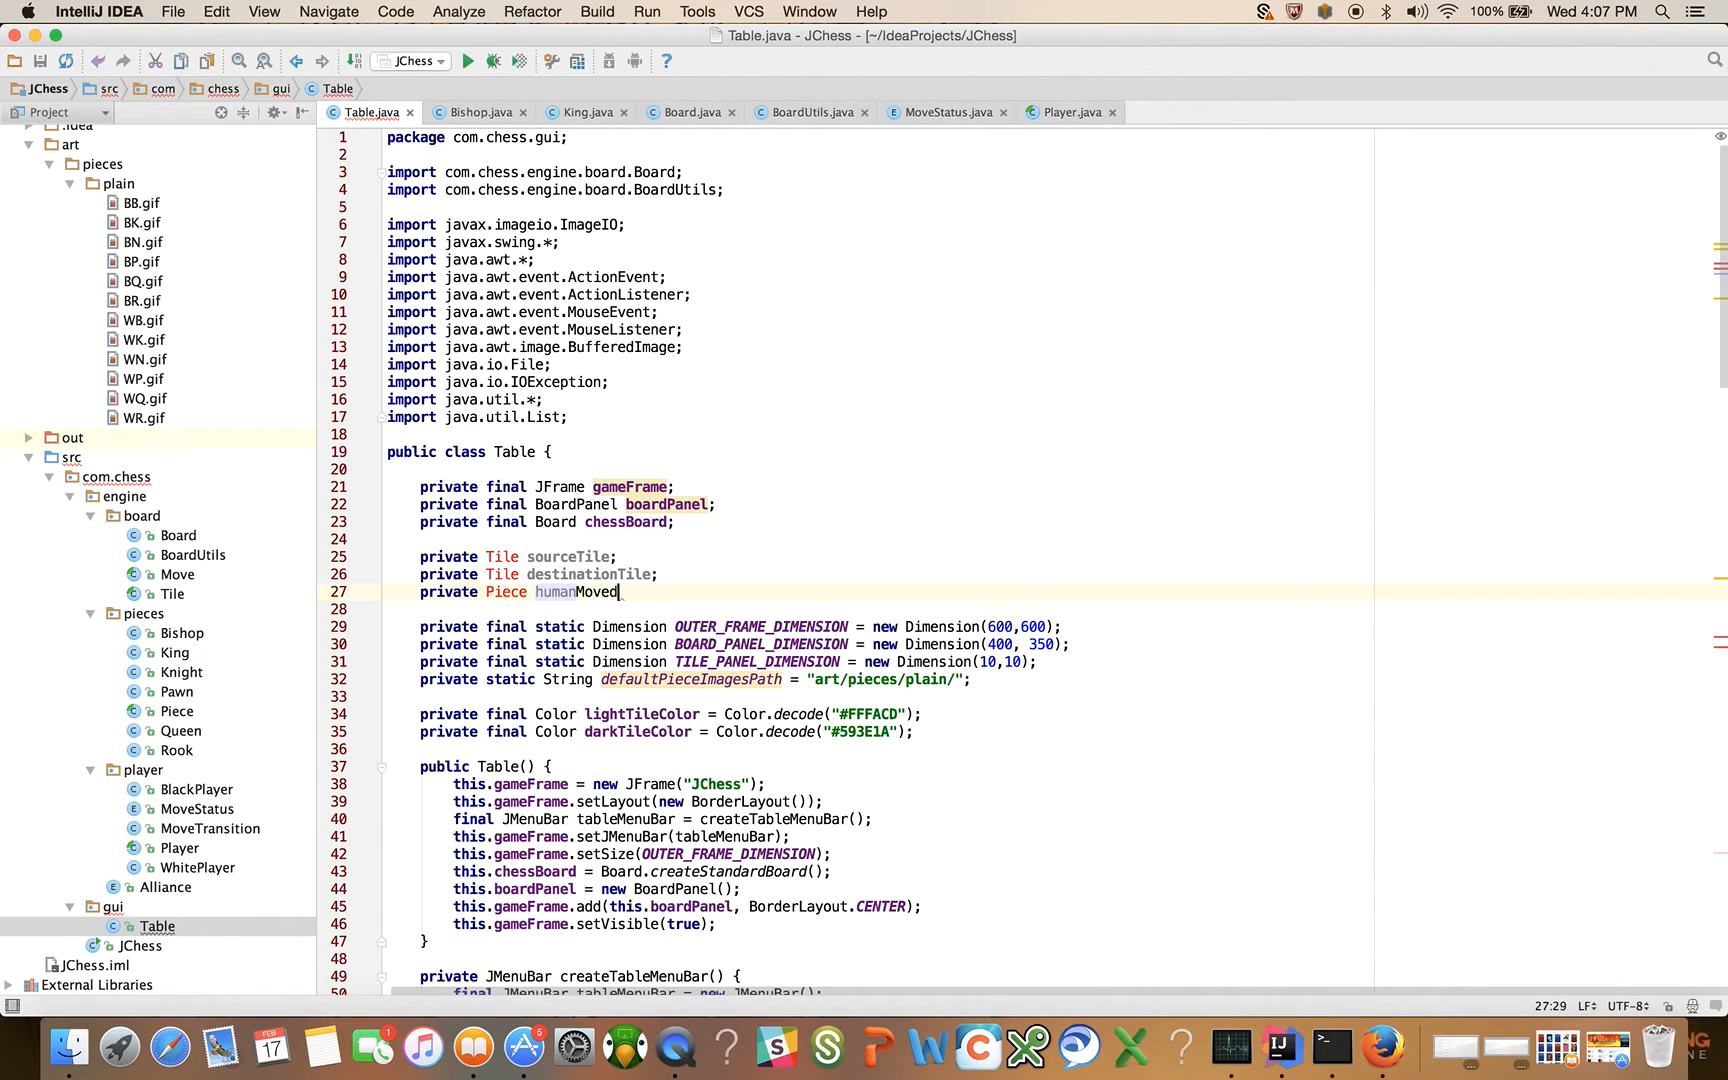
pyautogui.write('Piece')
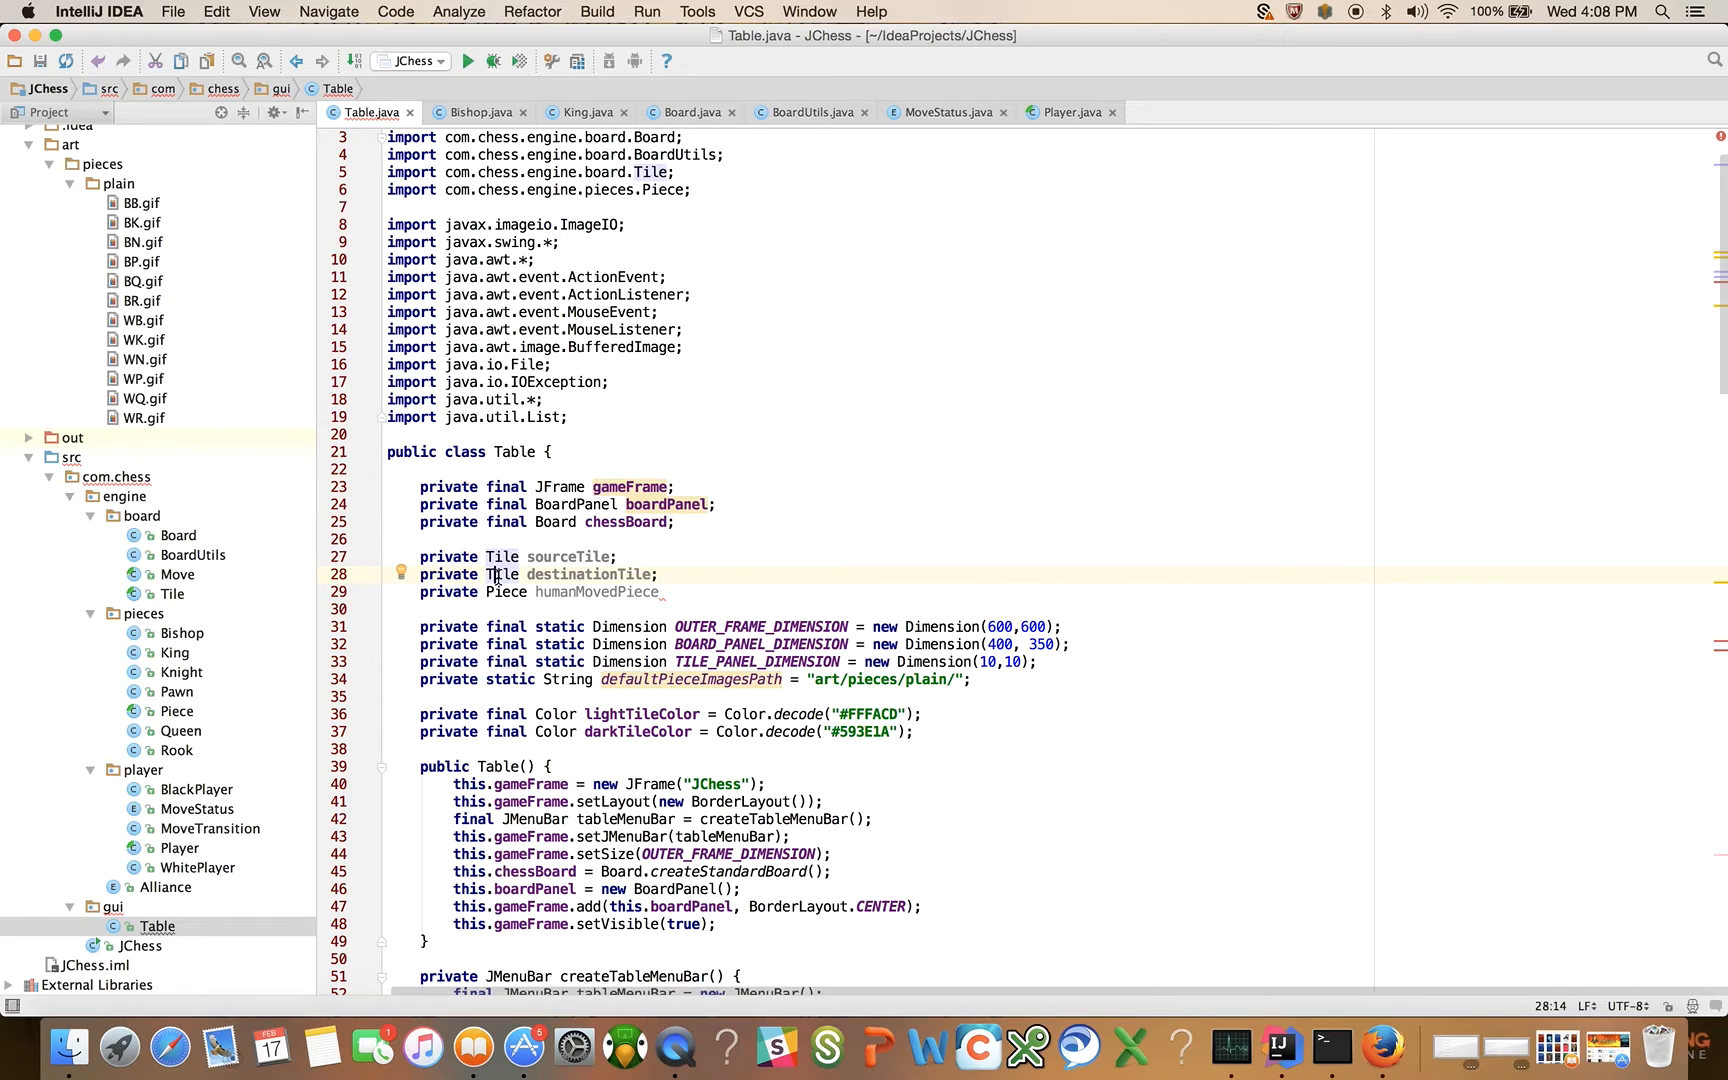
pyautogui.click(662, 592)
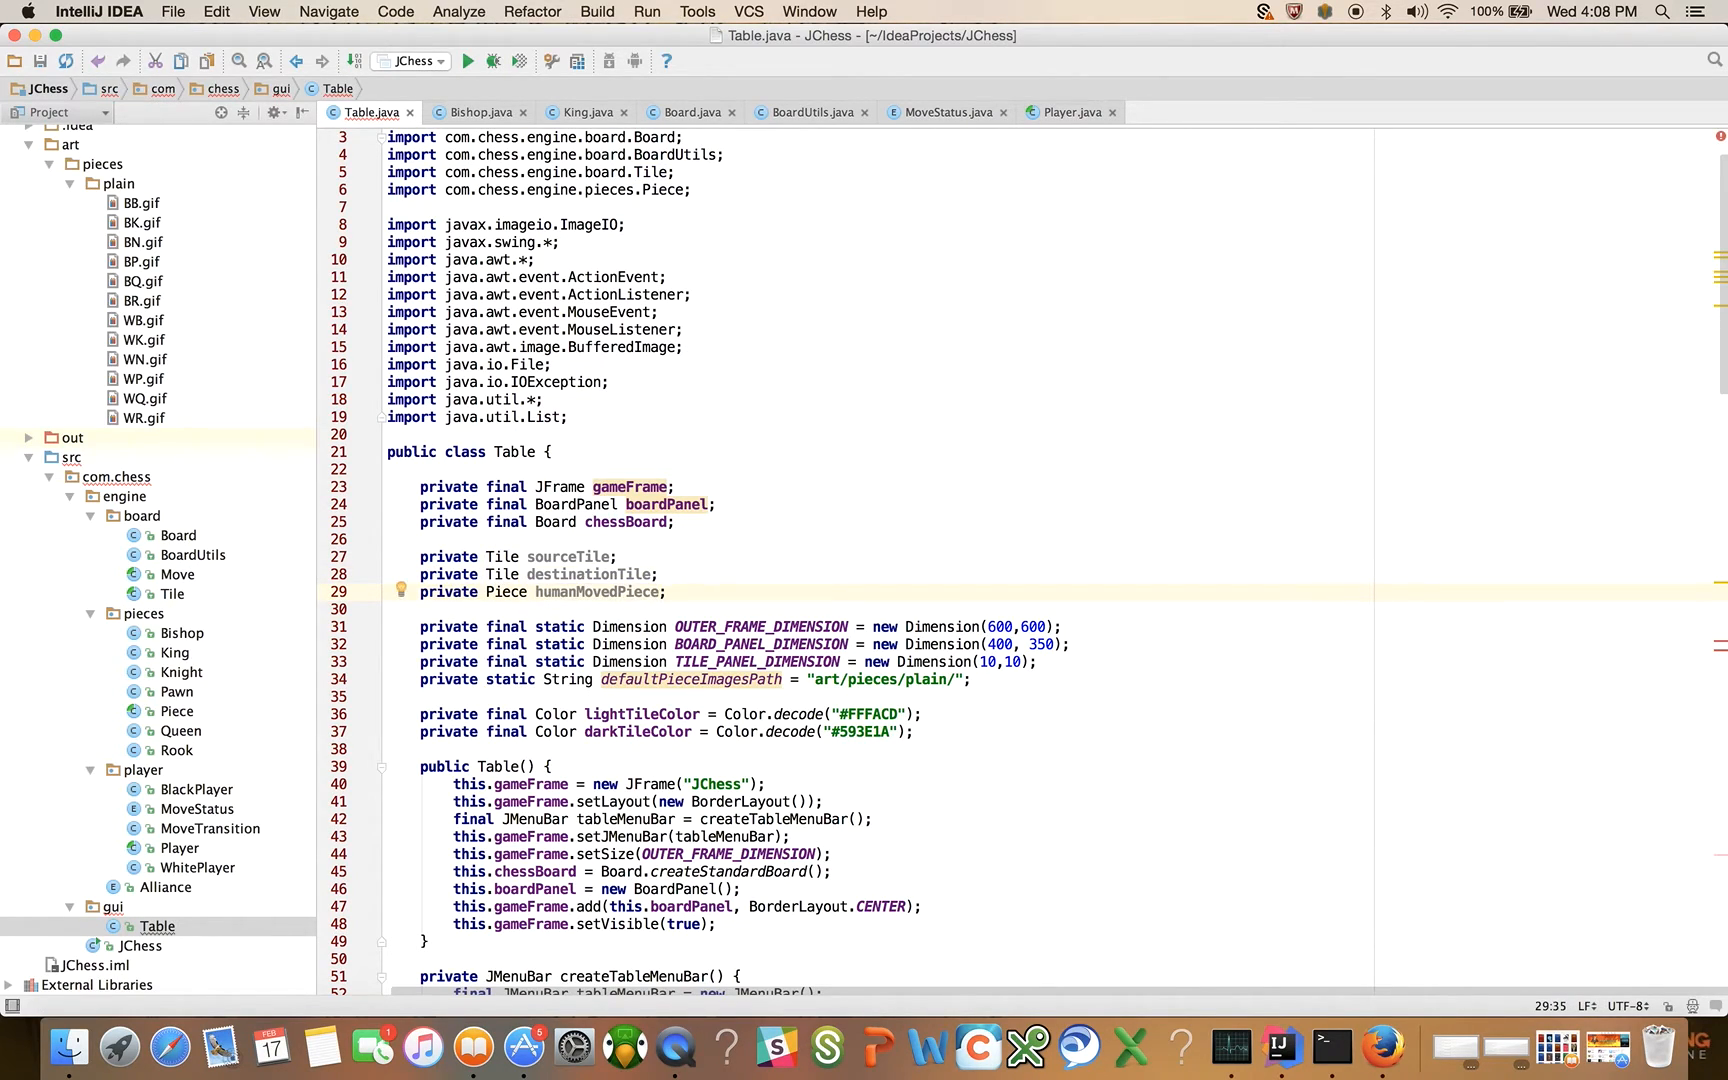
# Step: Add if(sourceTile == null) { sourceTile = chessBoard.getTile(tileId); } else { } in the right-click branch
pyautogui.scroll(-3)
pyautogui.write('if(sourceTile == null')
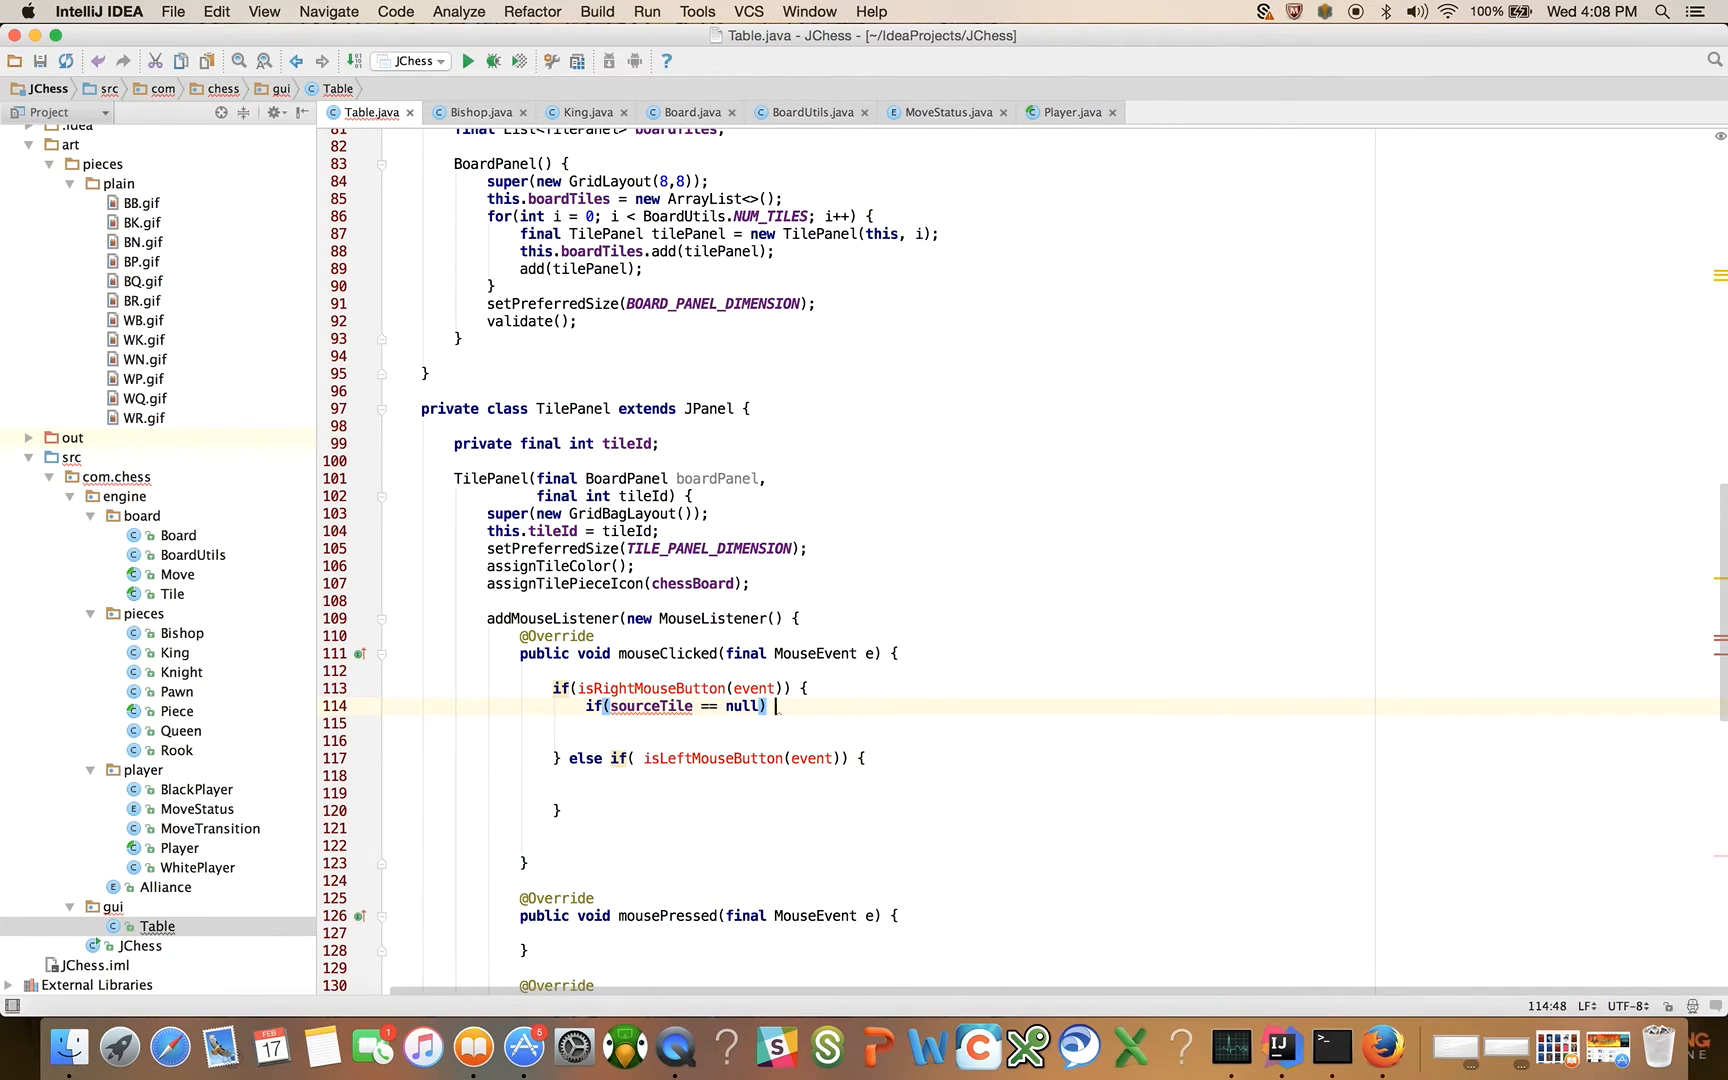
pyautogui.write('{}')
pyautogui.click(878, 740)
pyautogui.write('} else {')
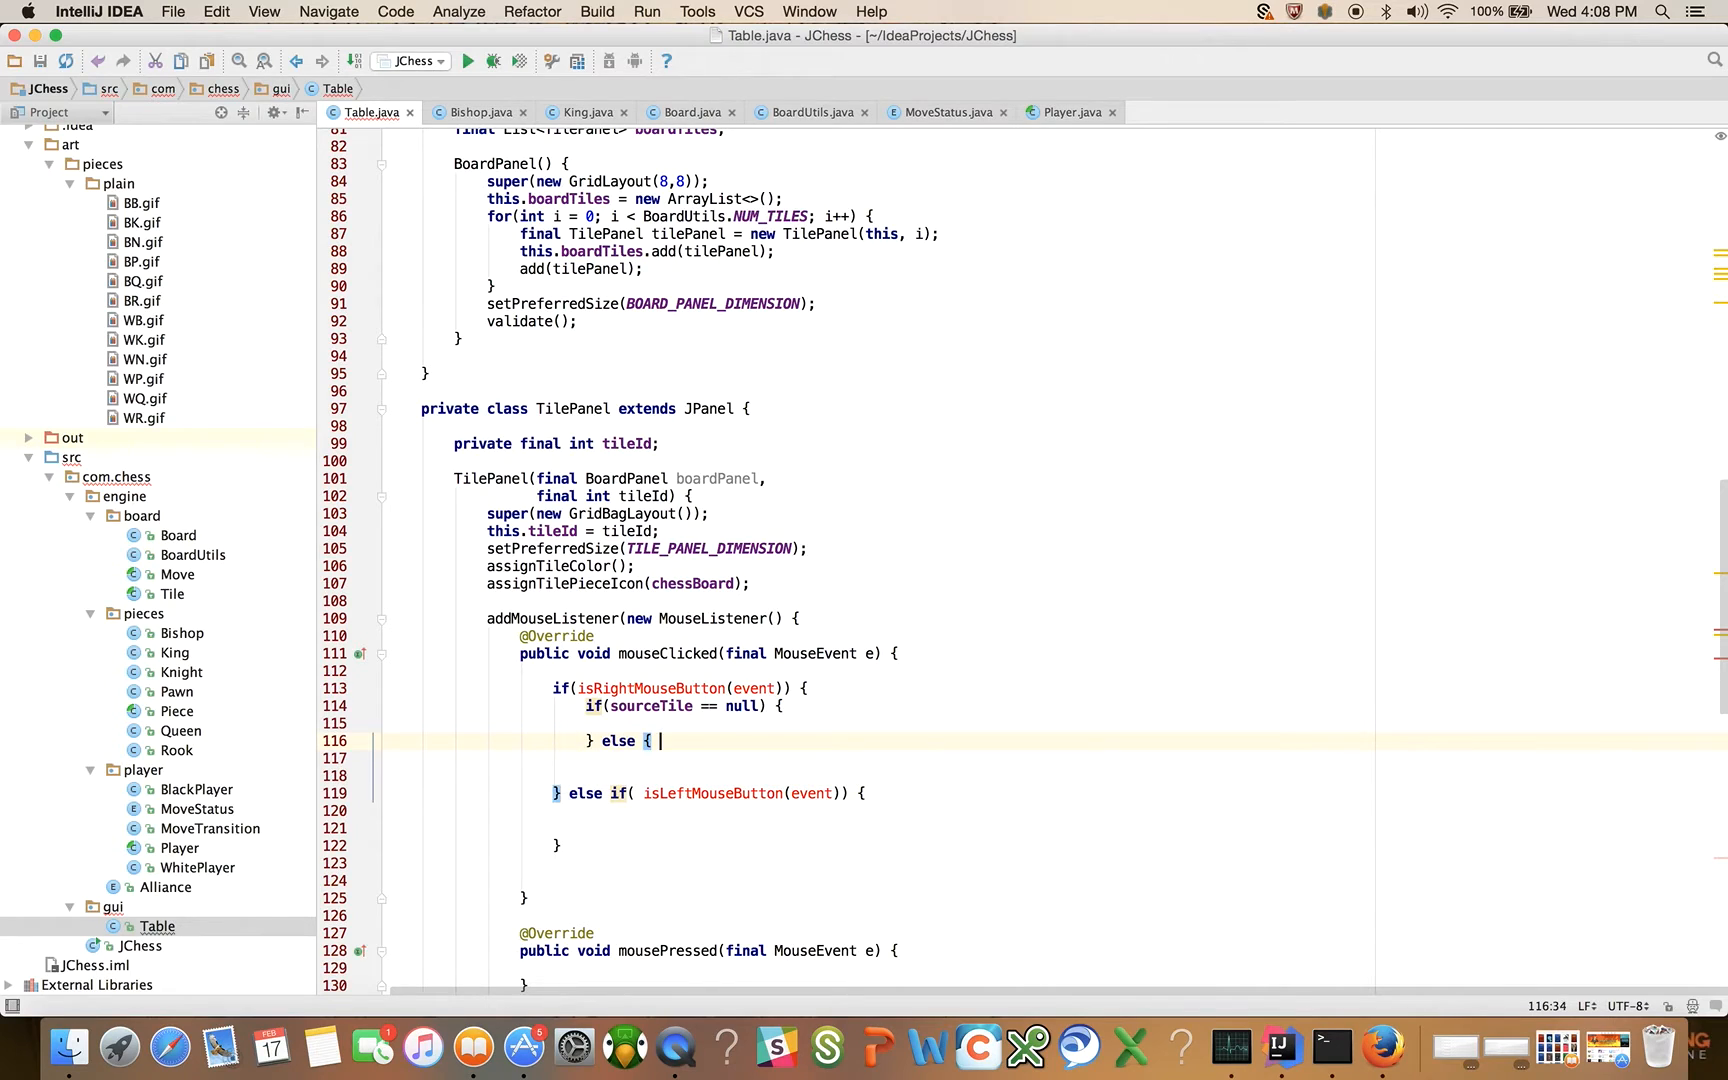
pyautogui.press('Return')
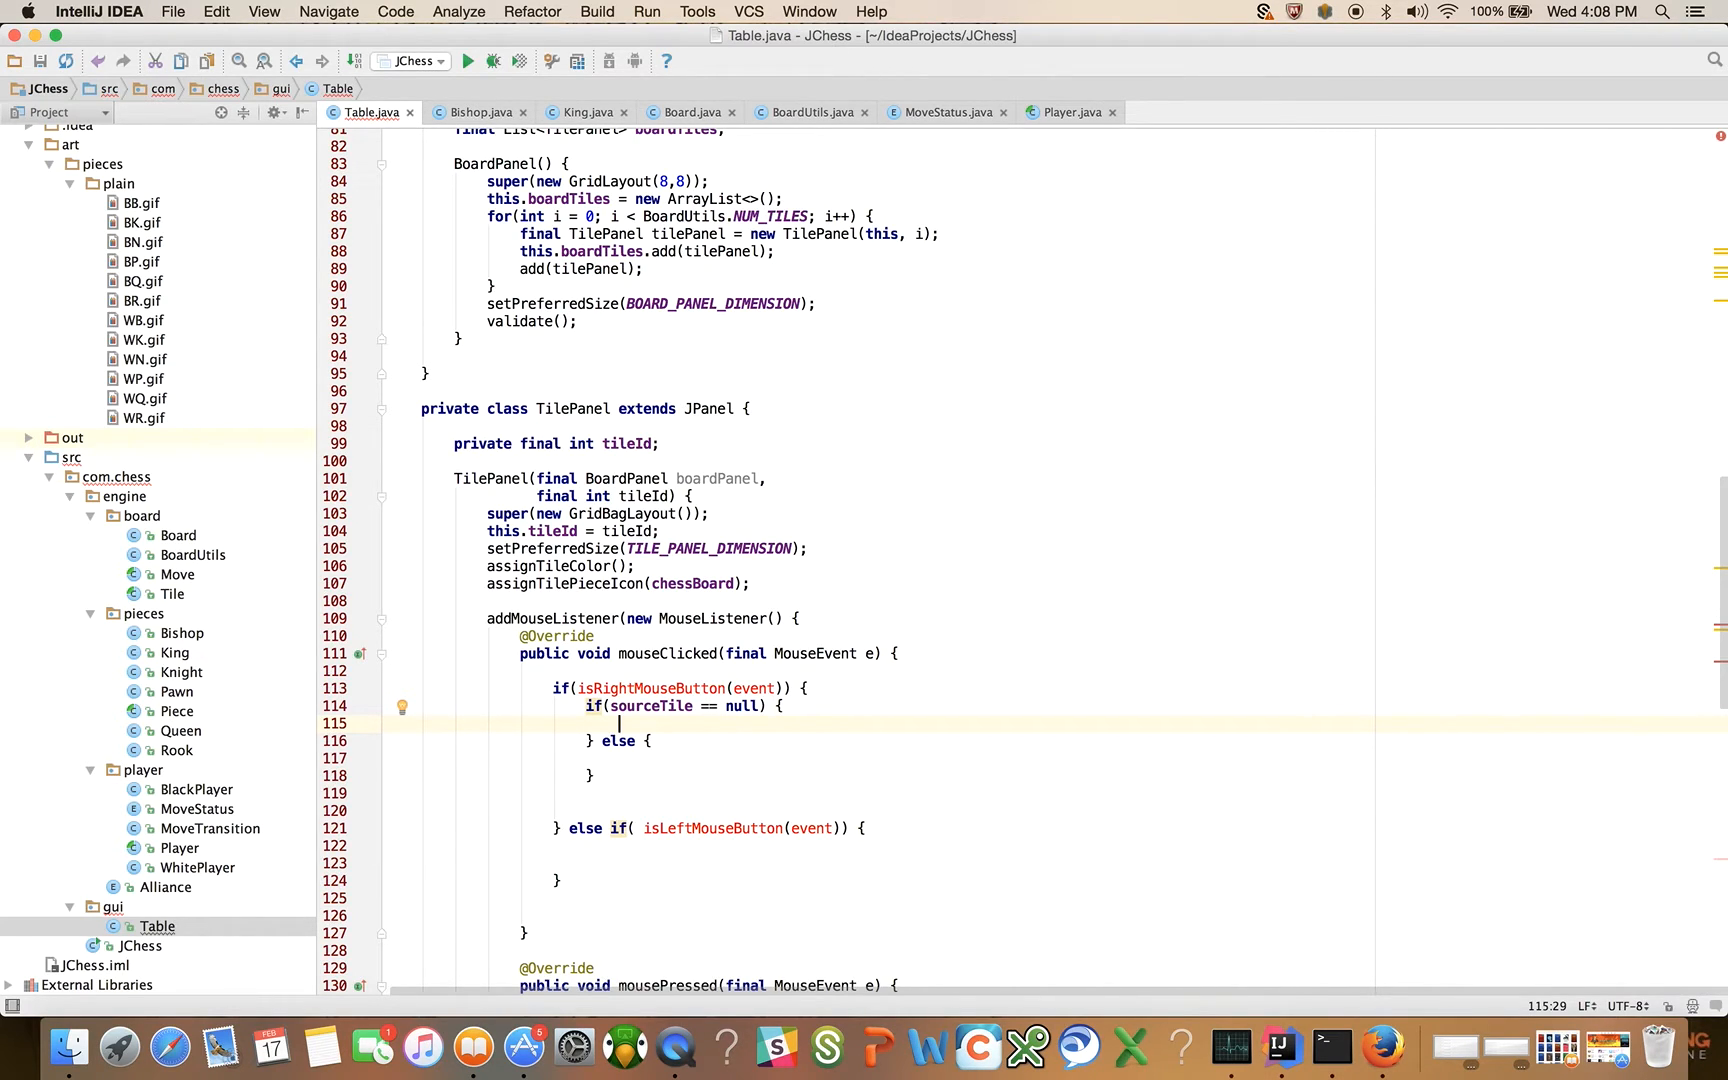
pyautogui.write('sourceTile =')
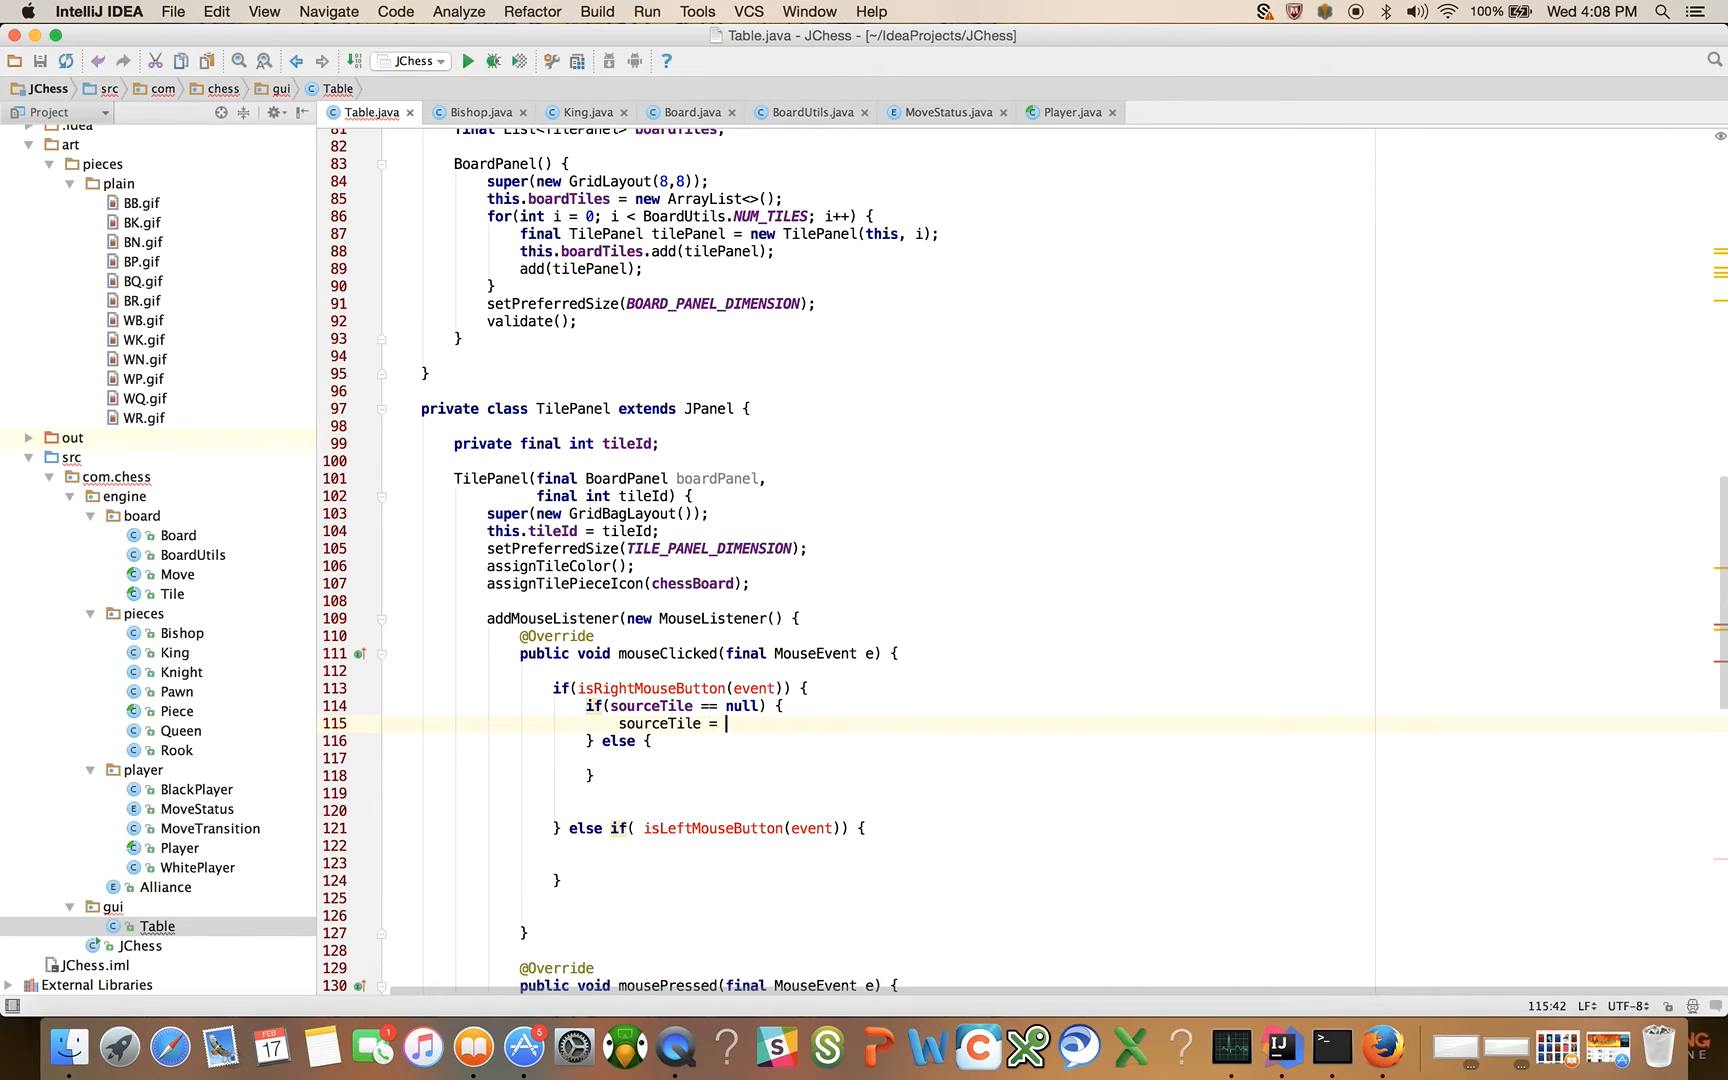
pyautogui.write('chessBoard.getTile(')
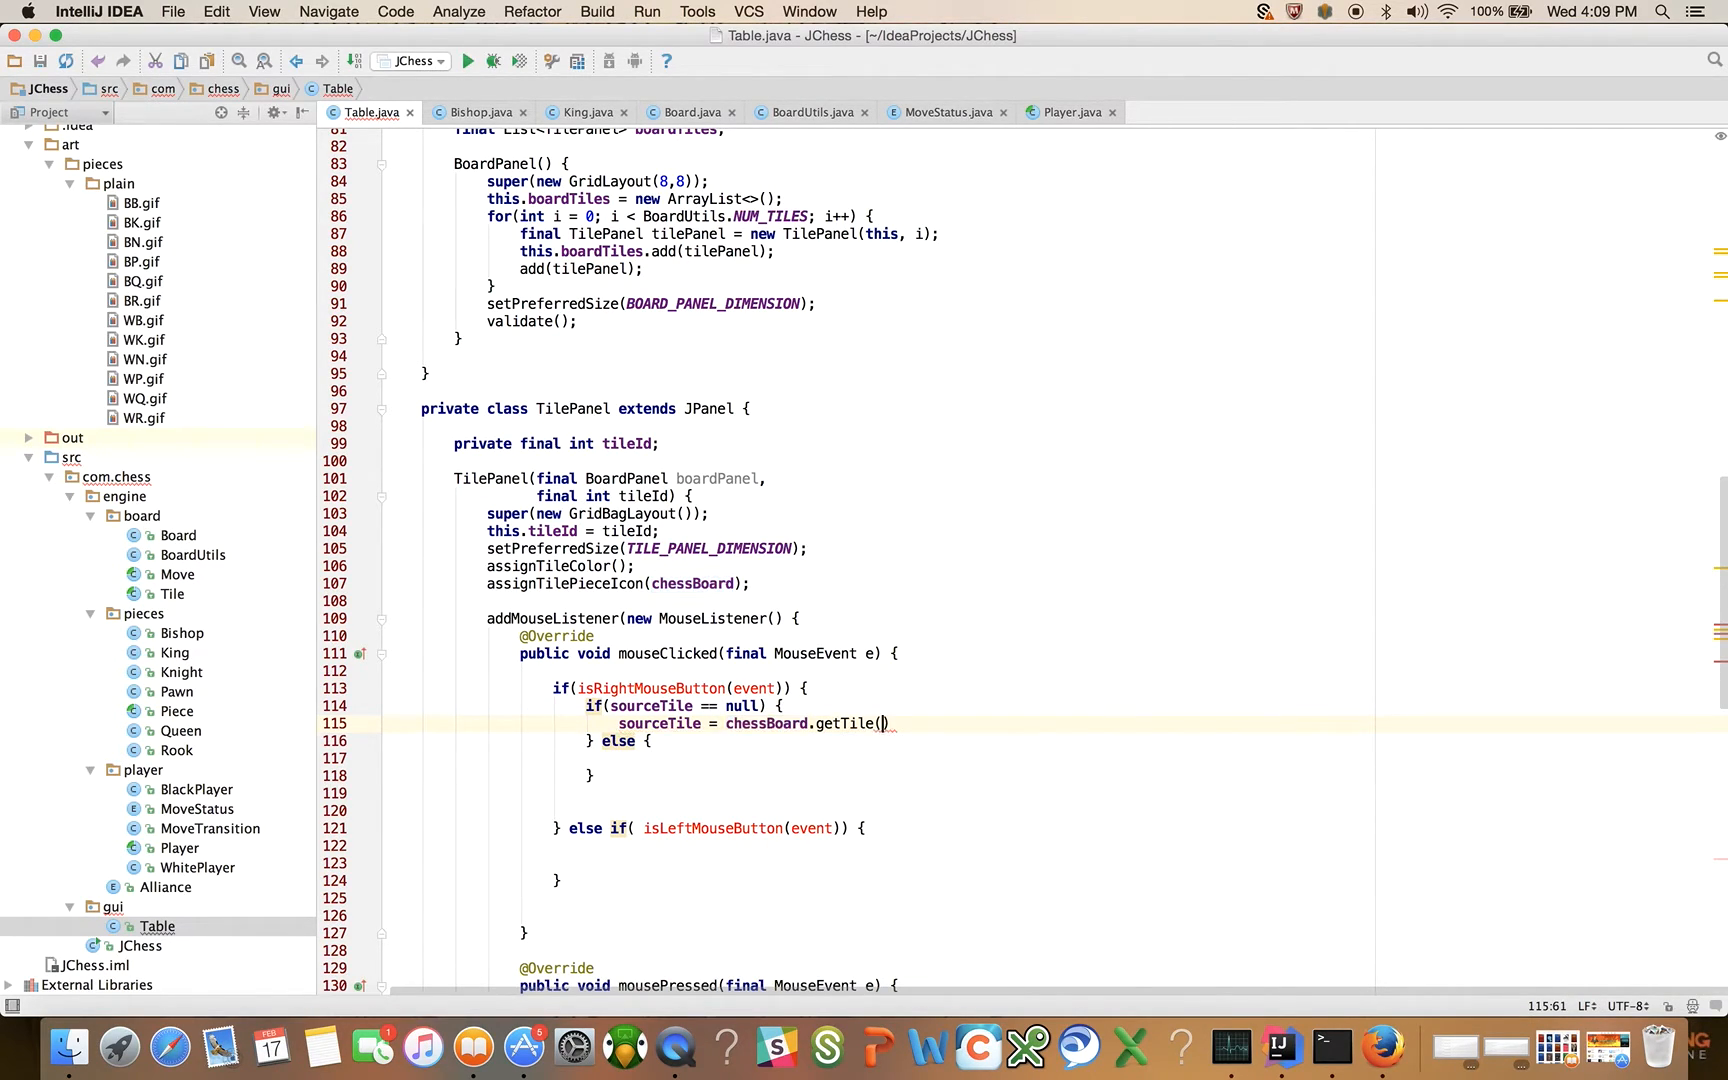
pyautogui.write('tileId')
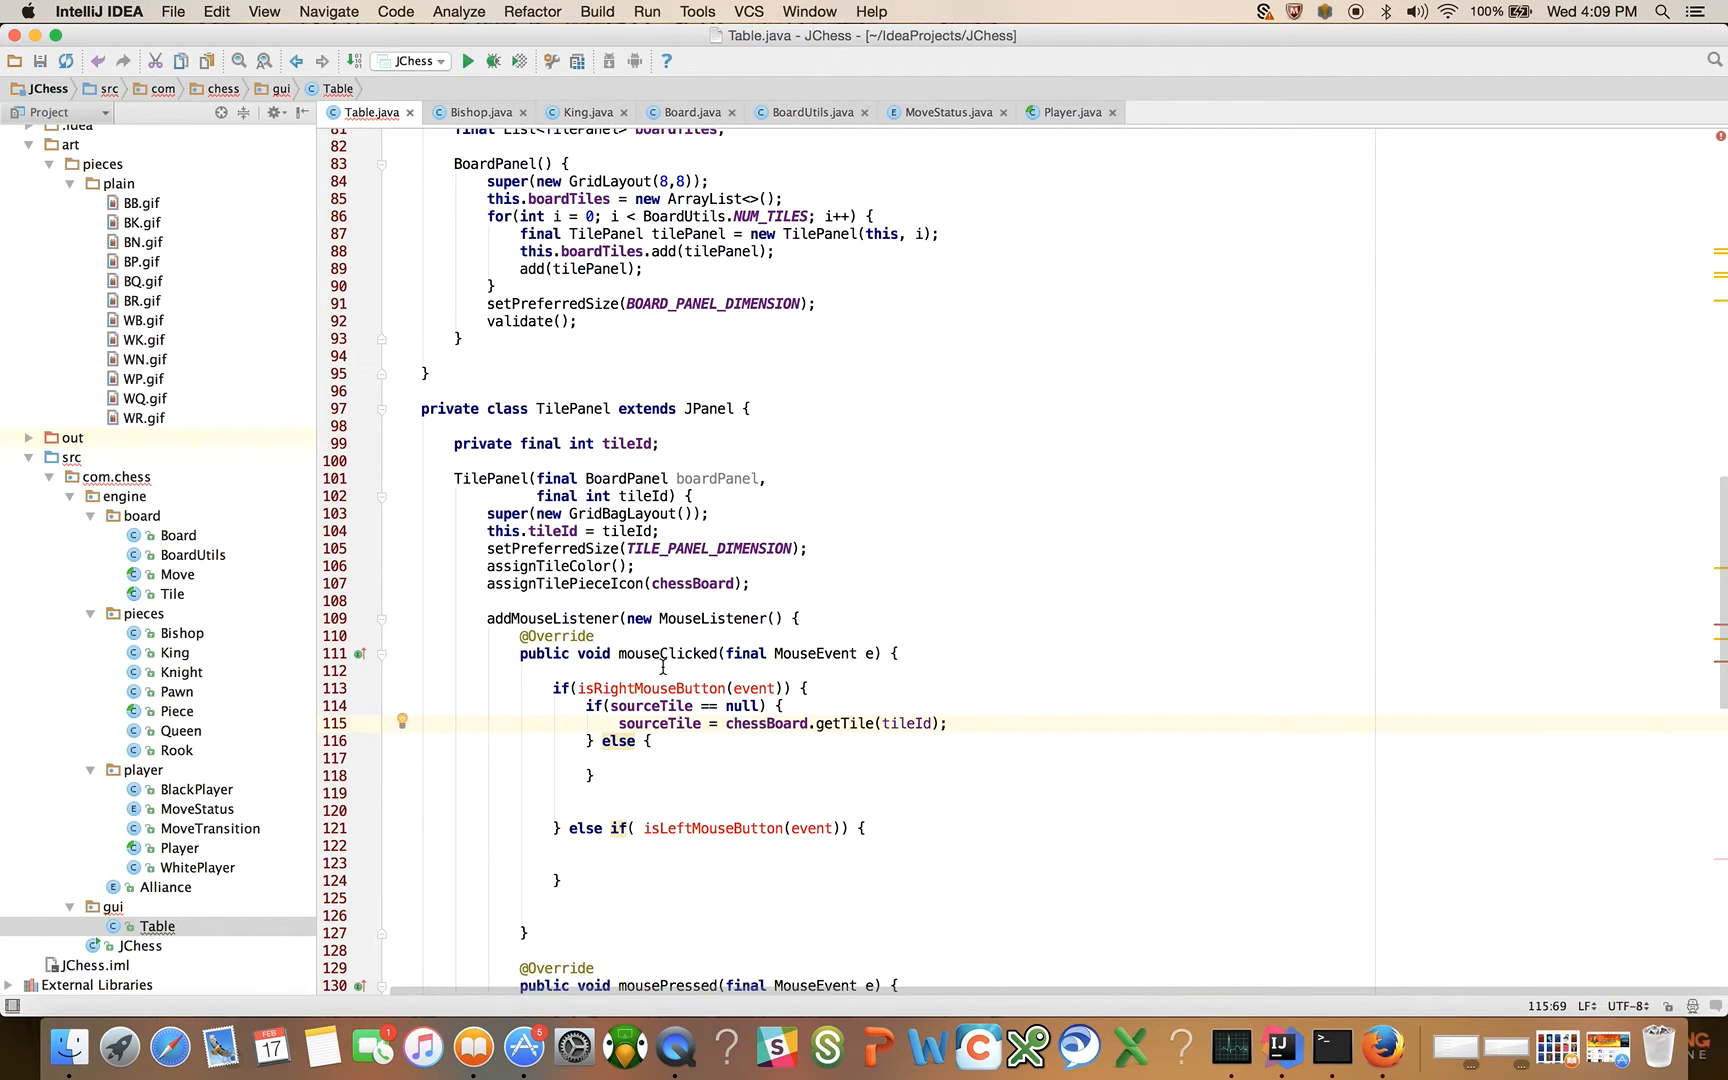
pyautogui.moveTo(642, 442)
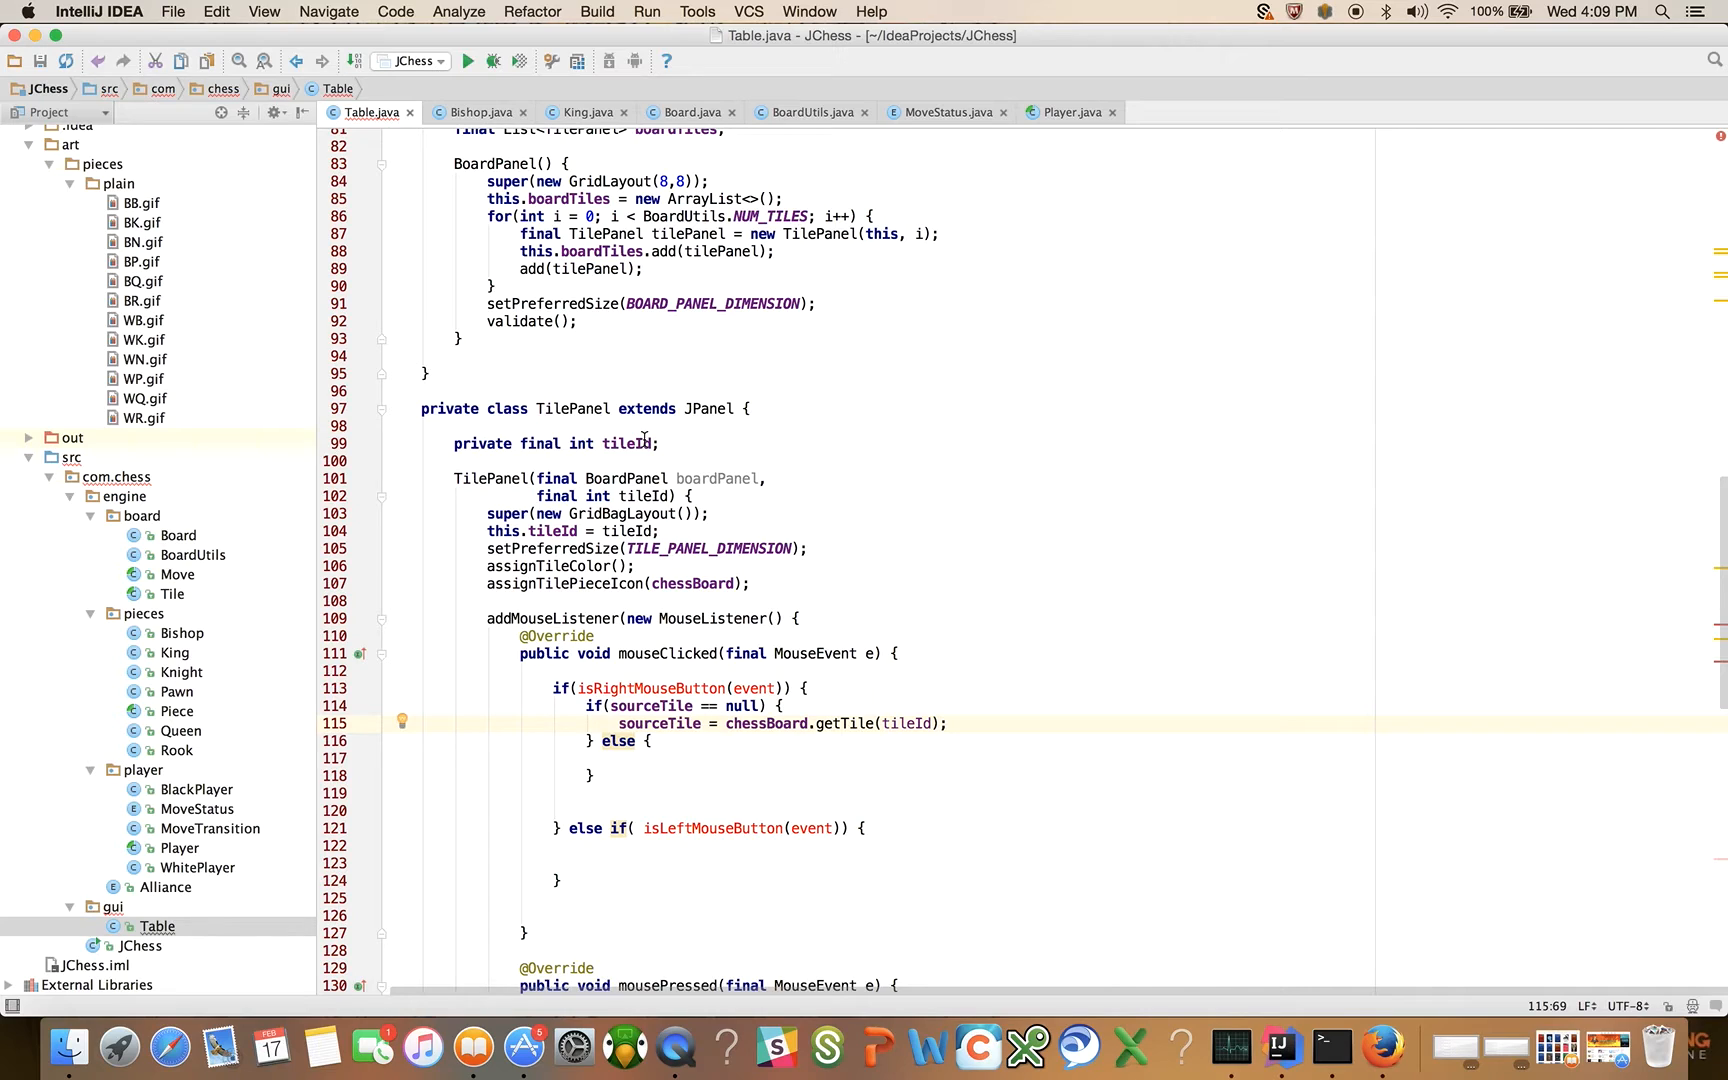
pyautogui.moveTo(812, 730)
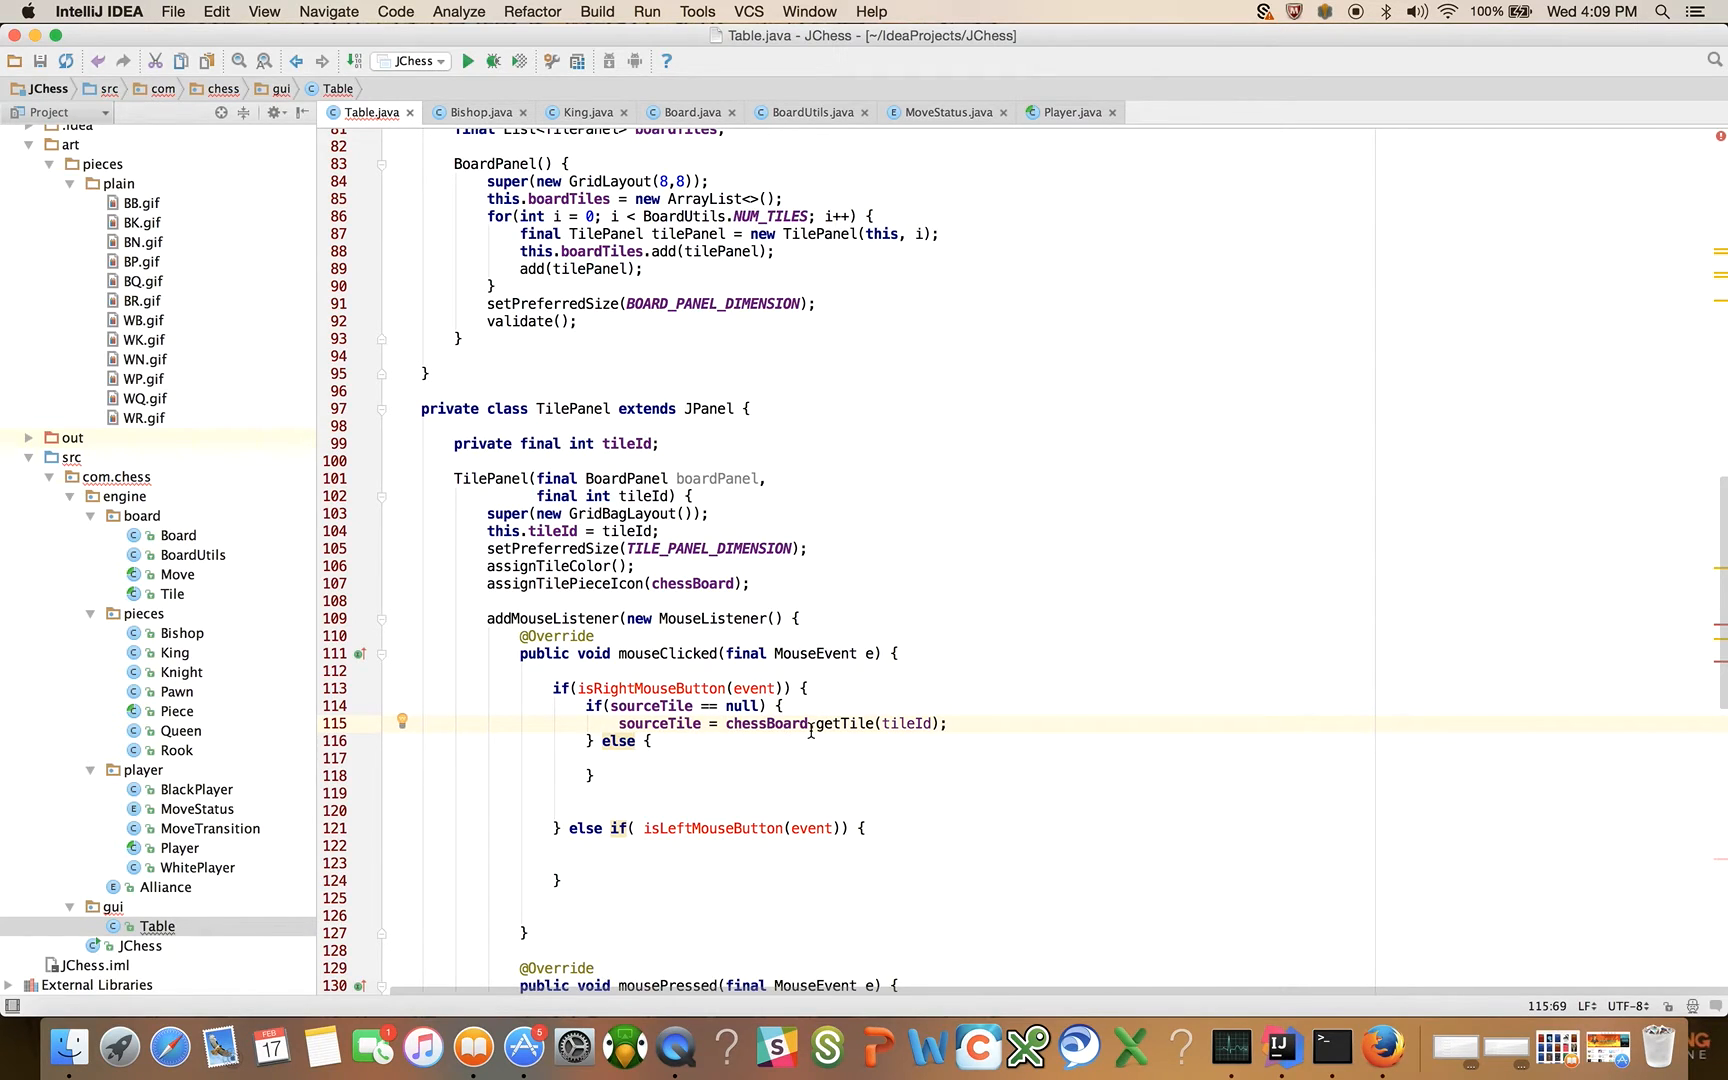
pyautogui.moveTo(894, 722)
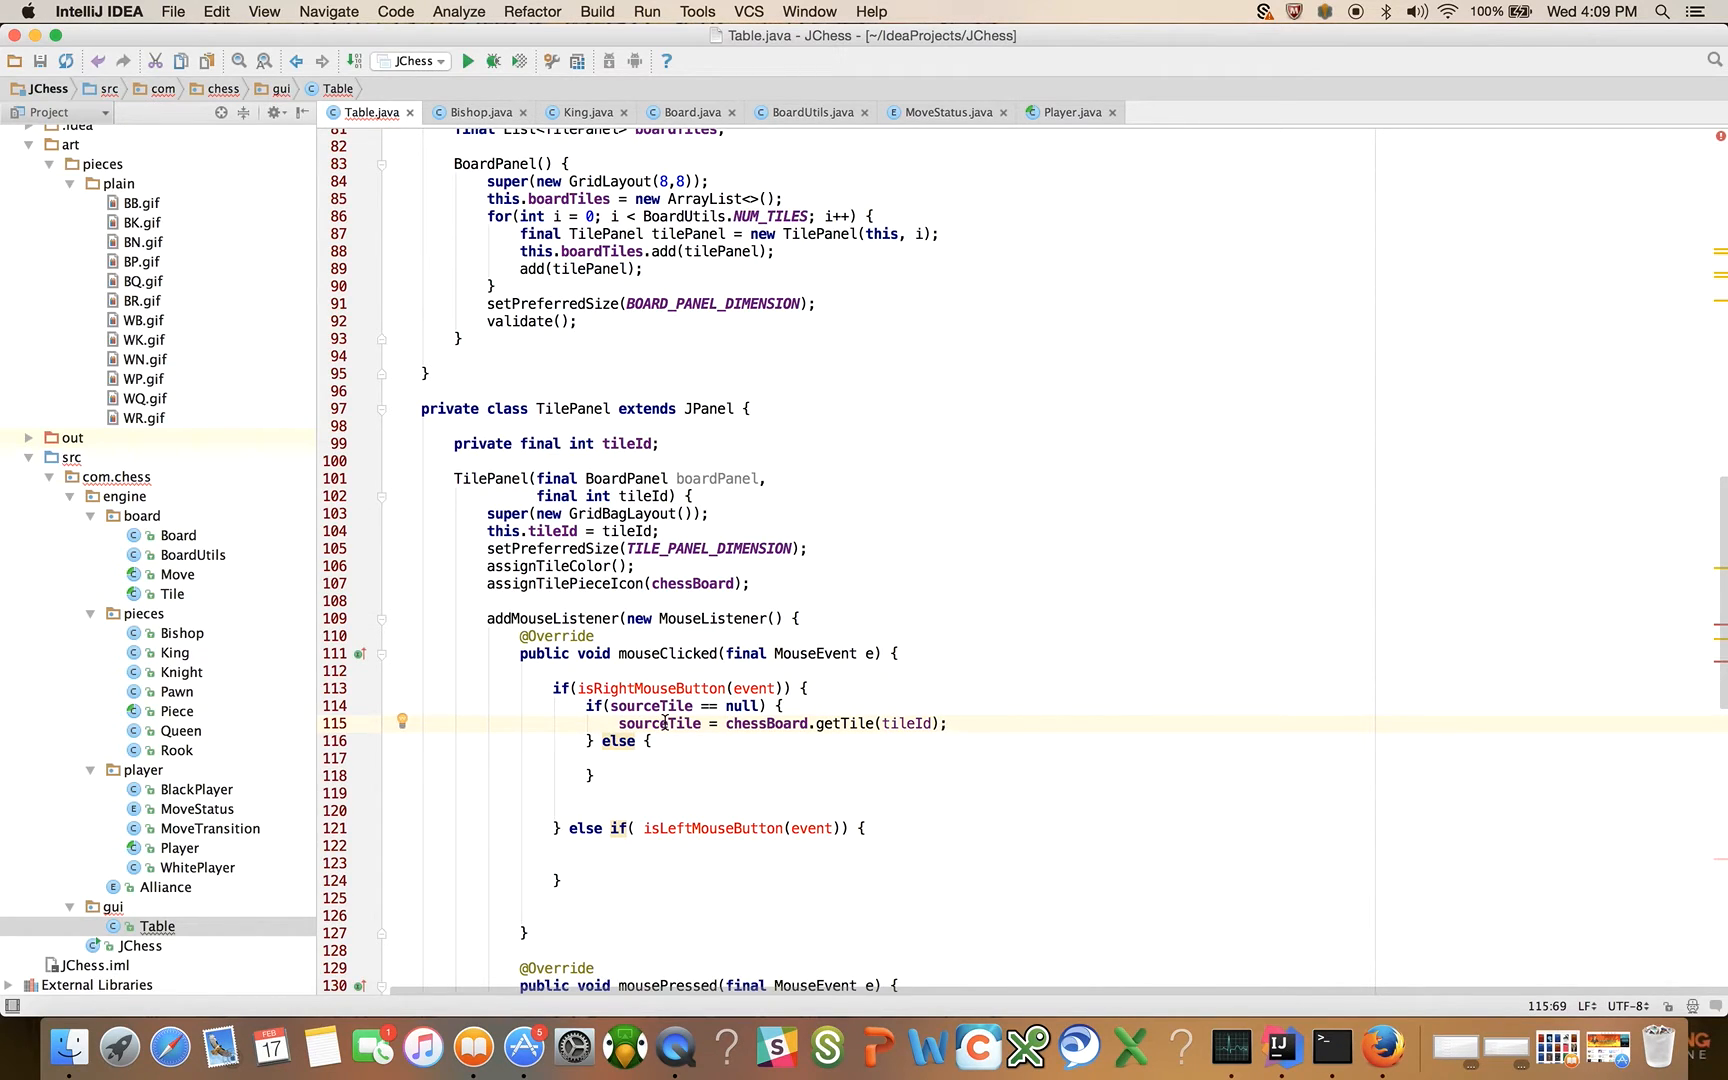
pyautogui.moveTo(618, 740)
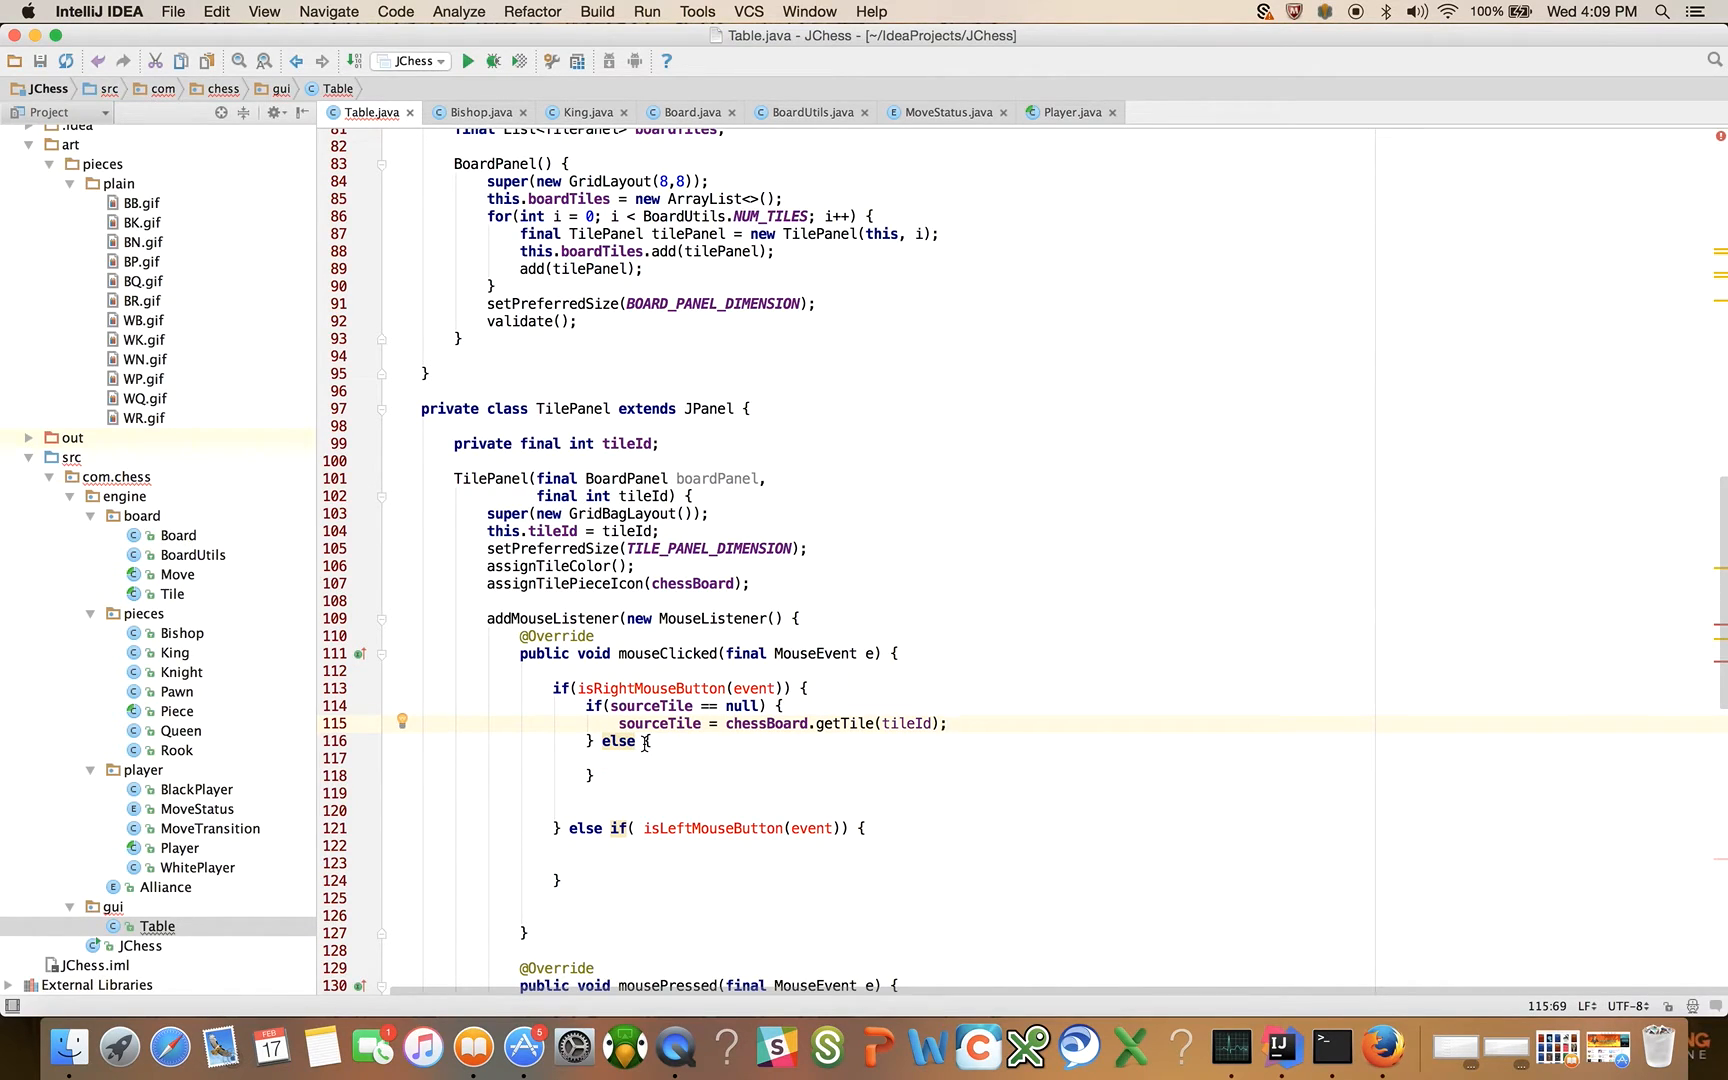
# Step: Set humanMovedPiece = sourceTile.getPiece() and reset sourceTile = null when that piece is null
pyautogui.press('enter')
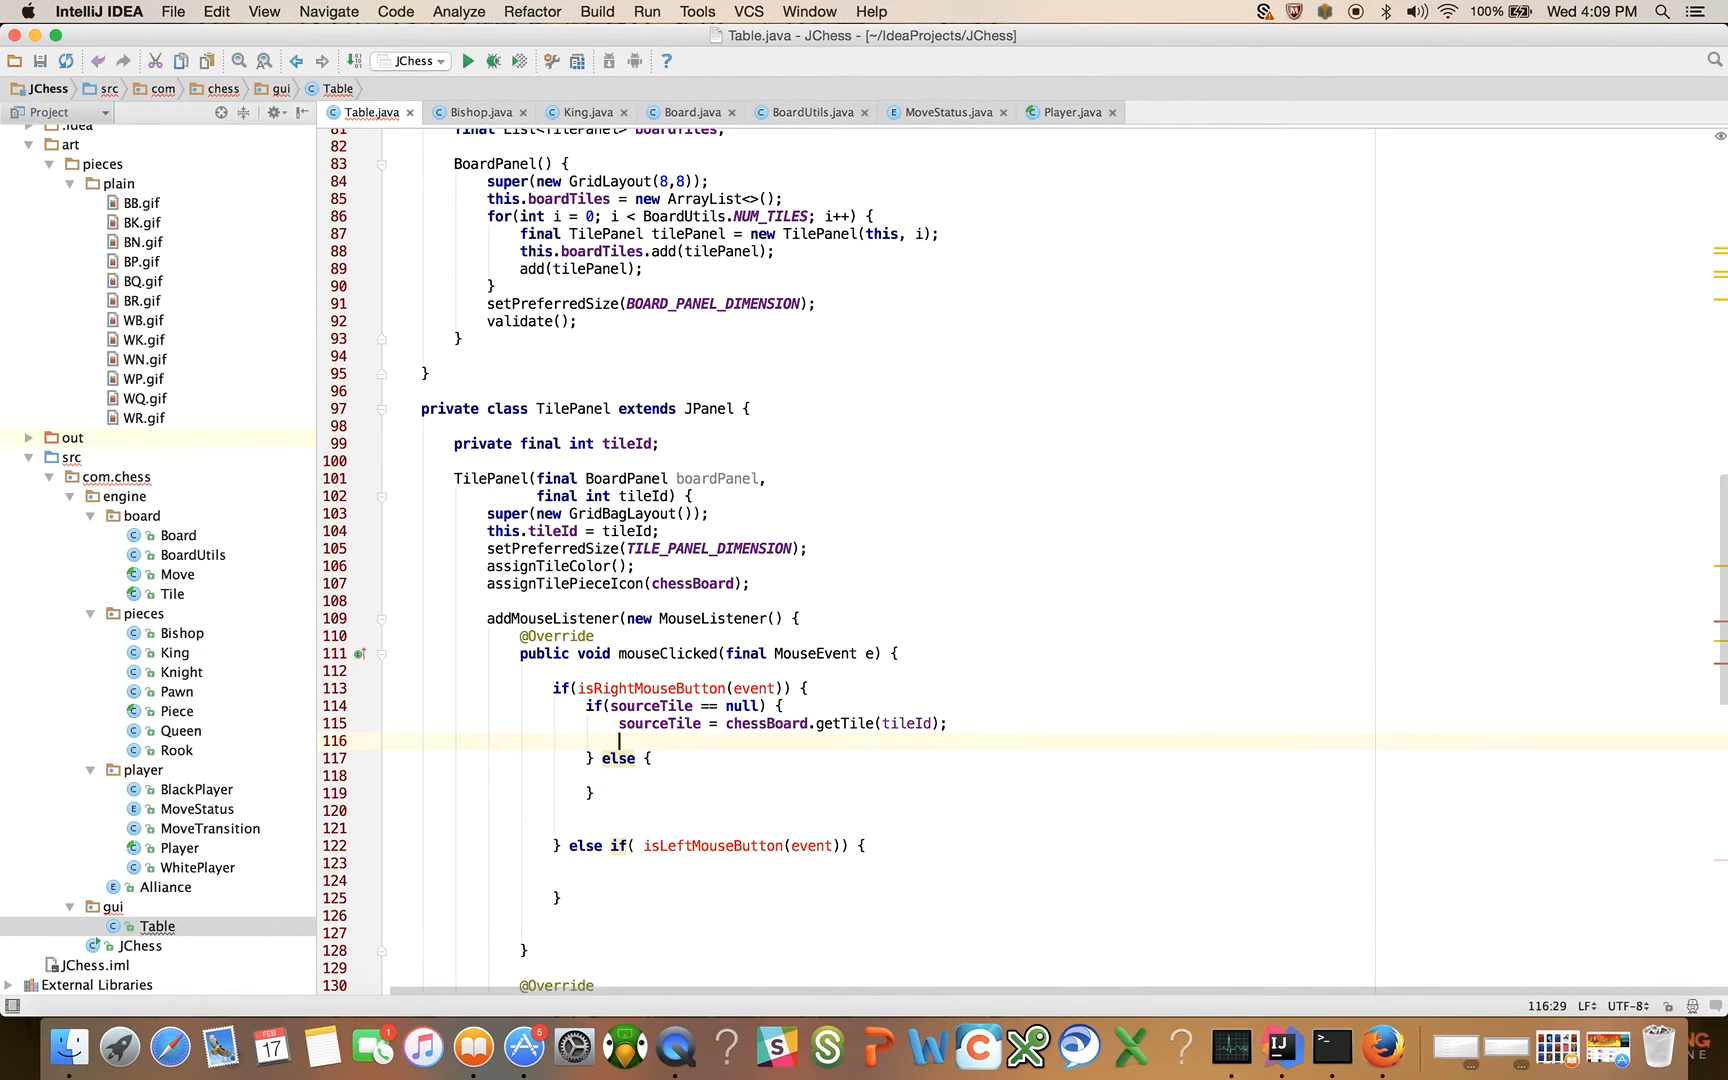
pyautogui.write('humanMovedPiece =')
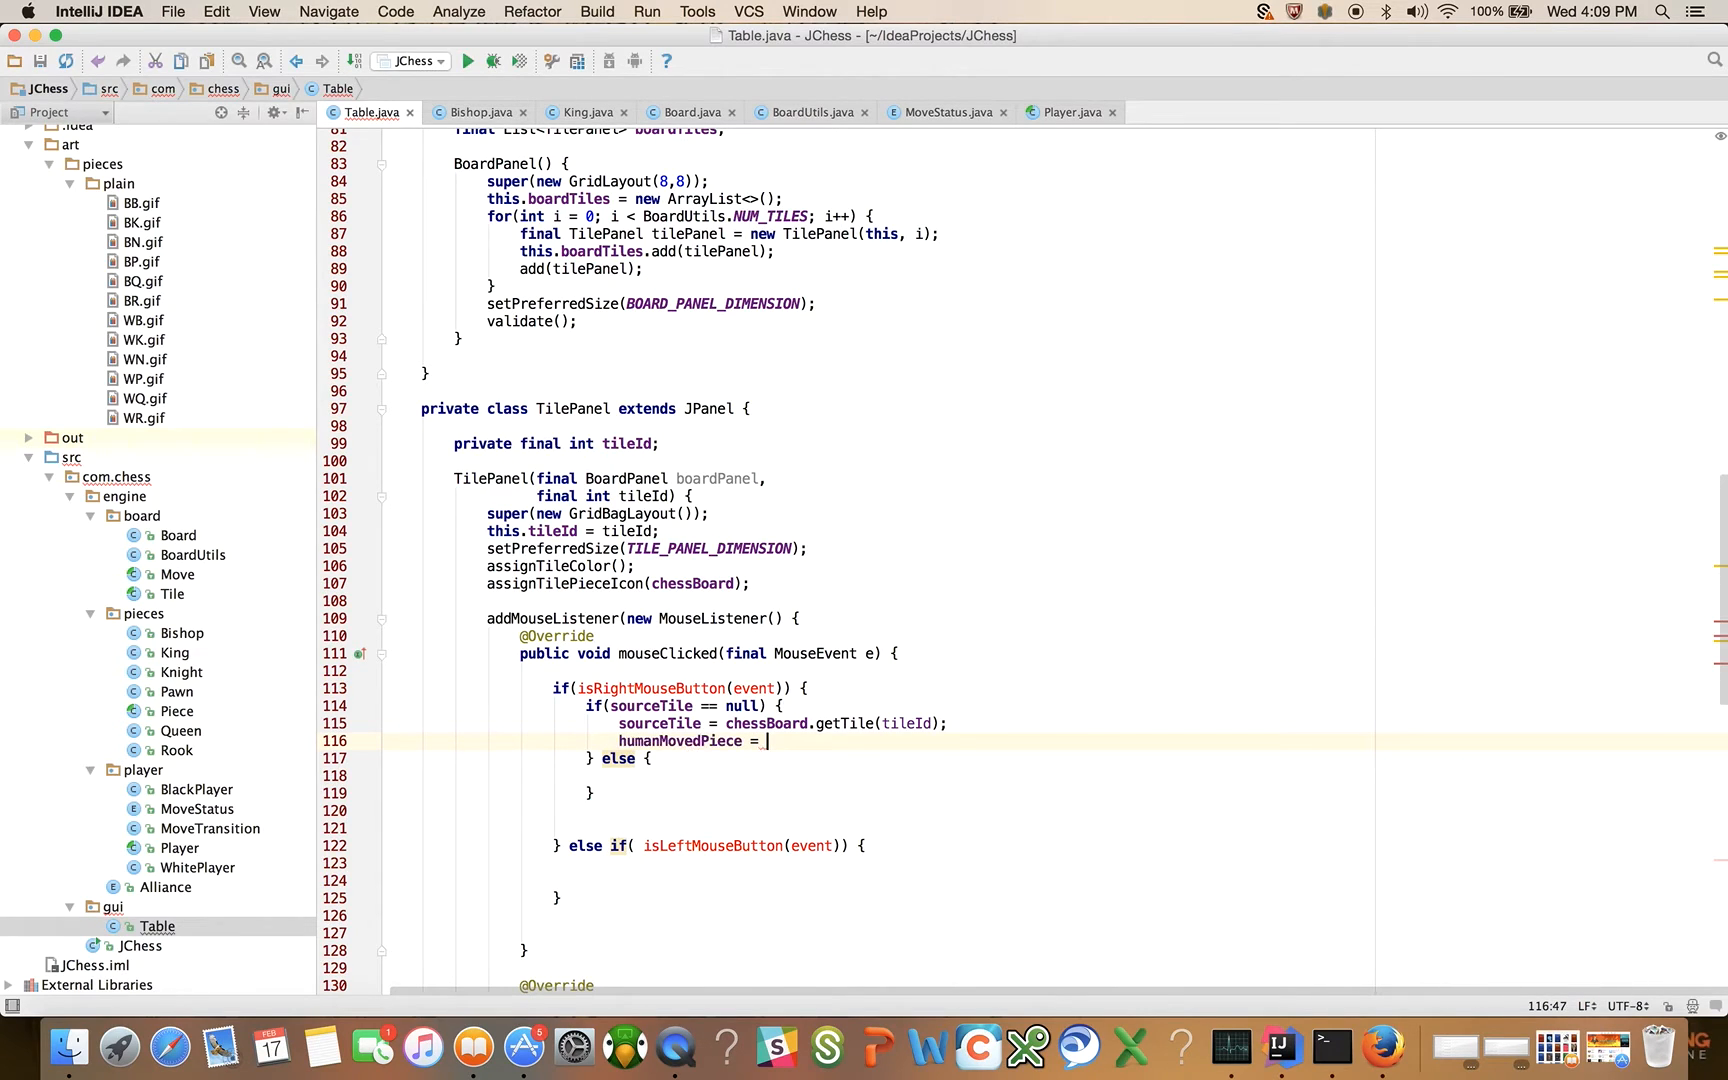
pyautogui.write('sourceTile.getPiece();')
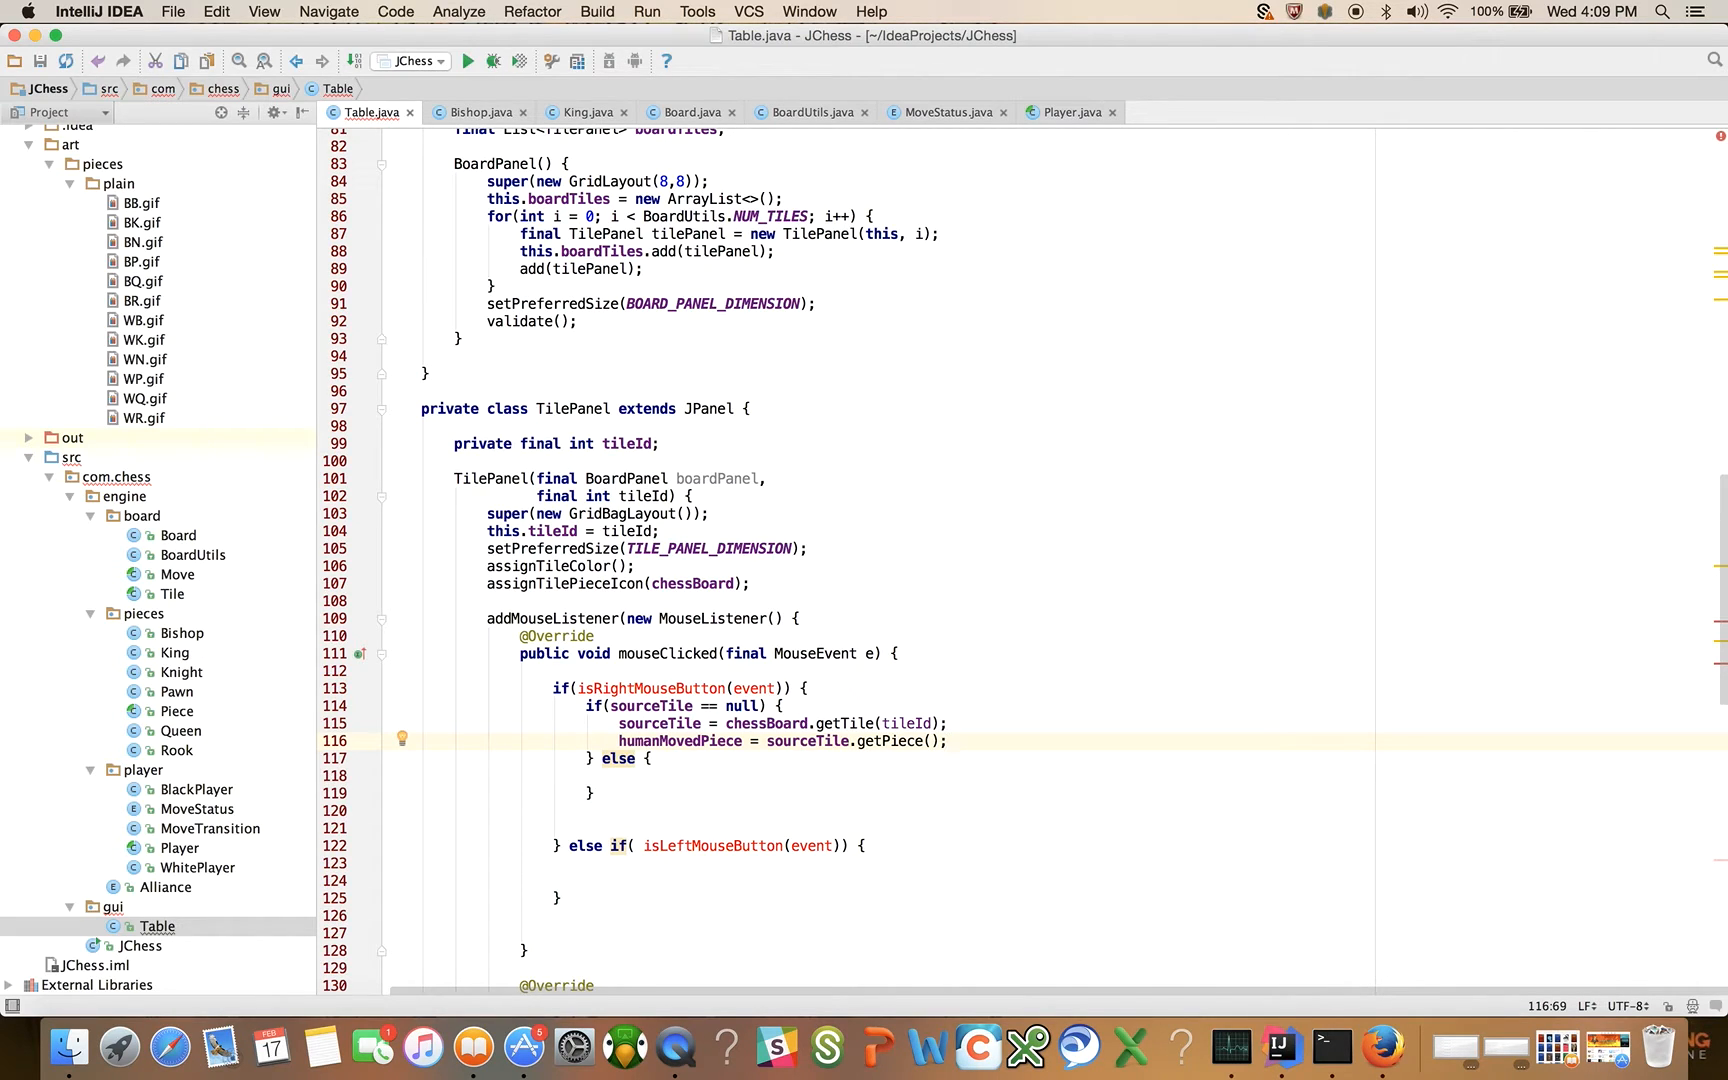
pyautogui.write('if(humanMovedPiece == null) {')
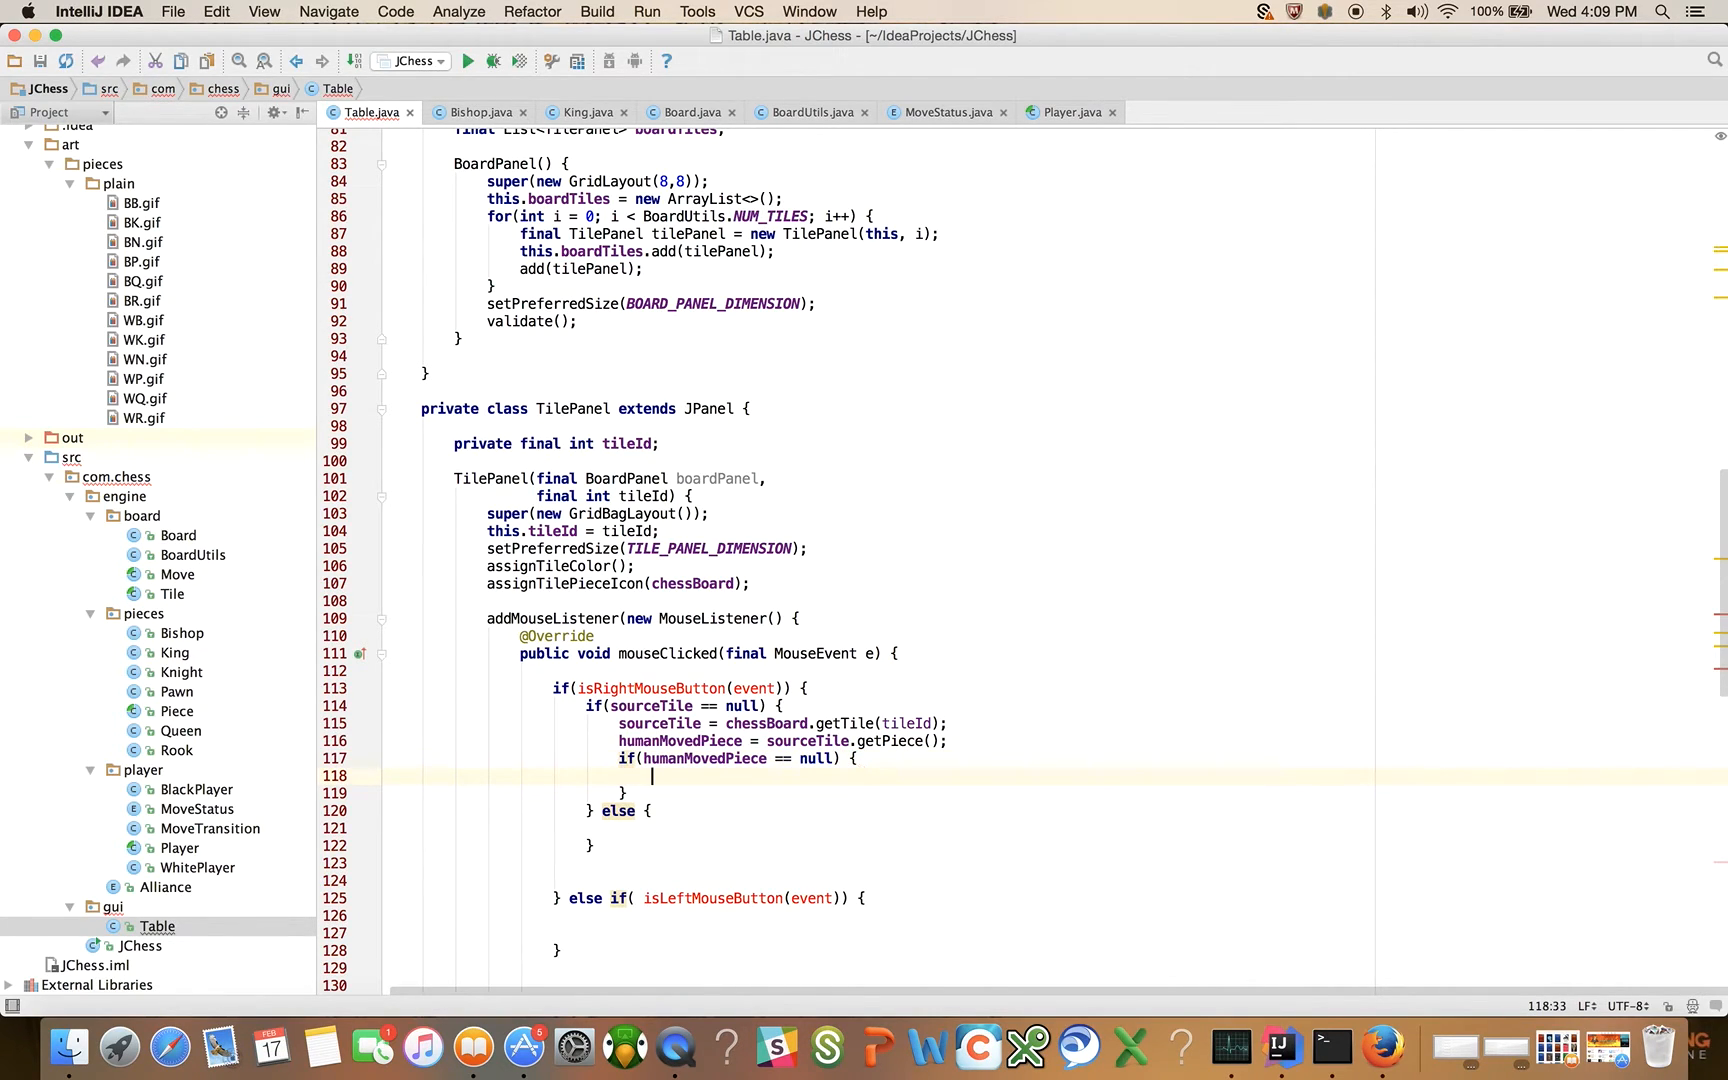
pyautogui.write('sourceTile')
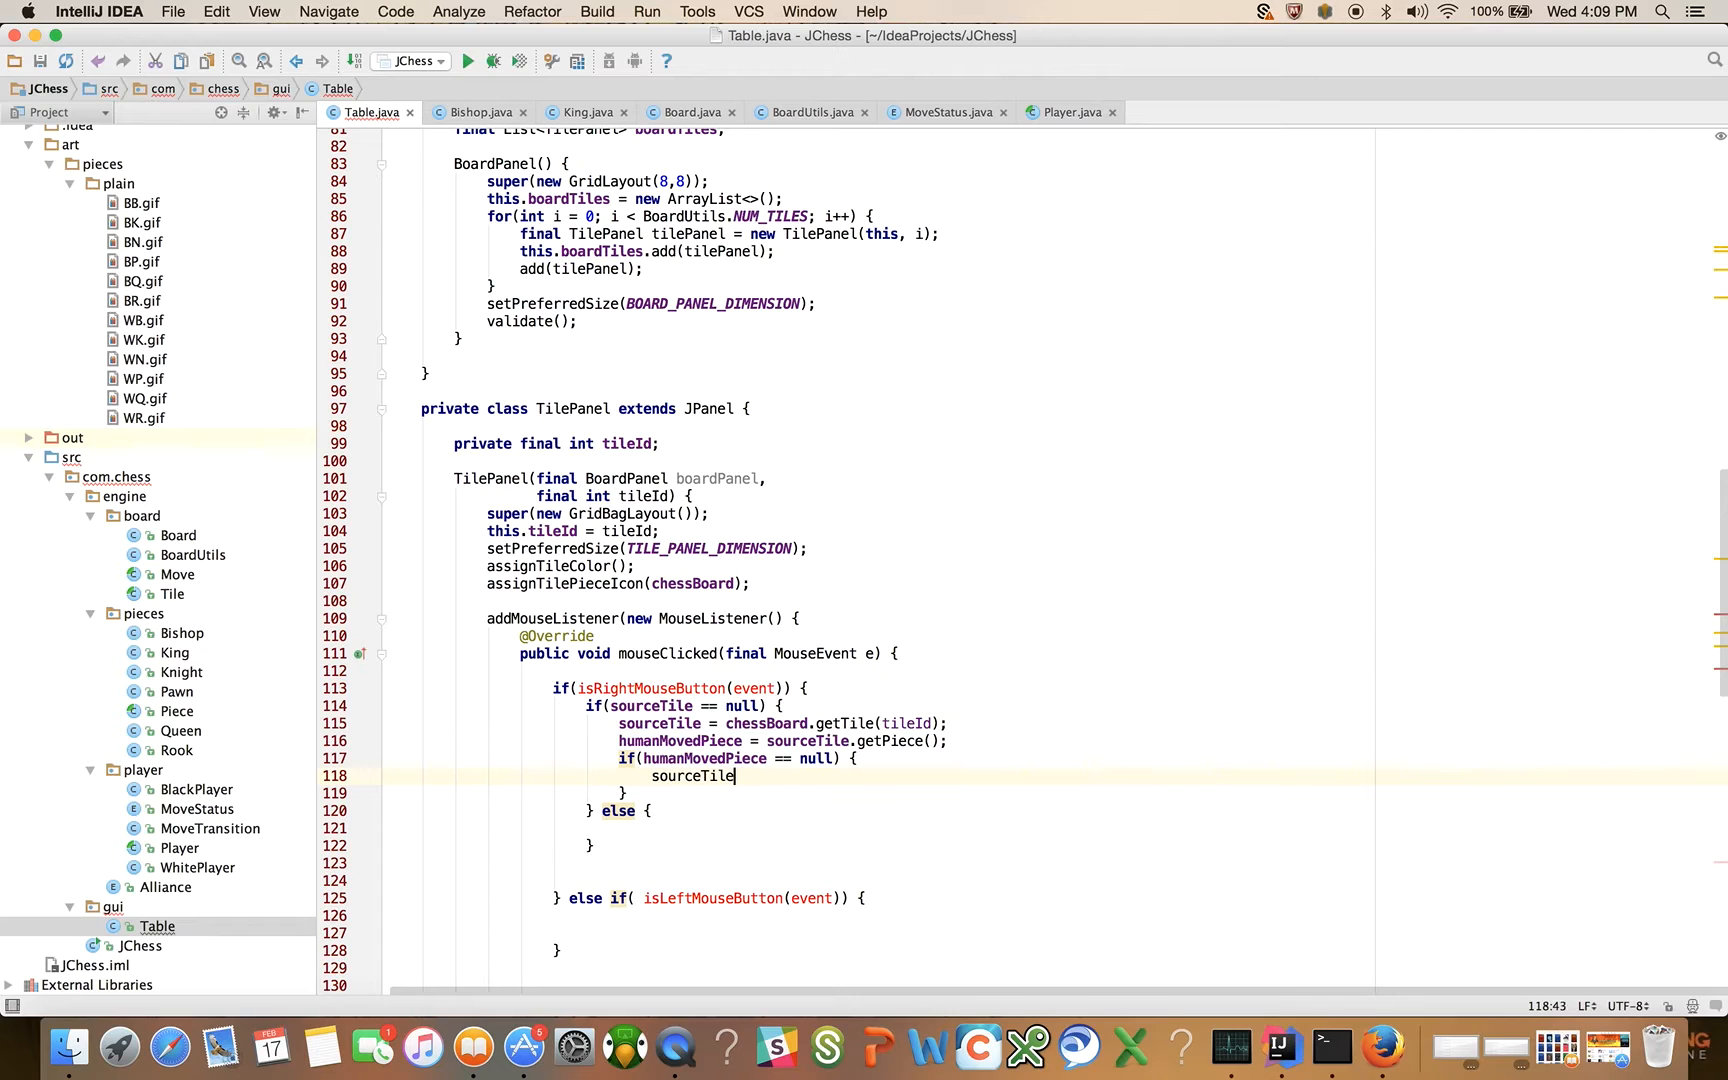
pyautogui.write('= null;')
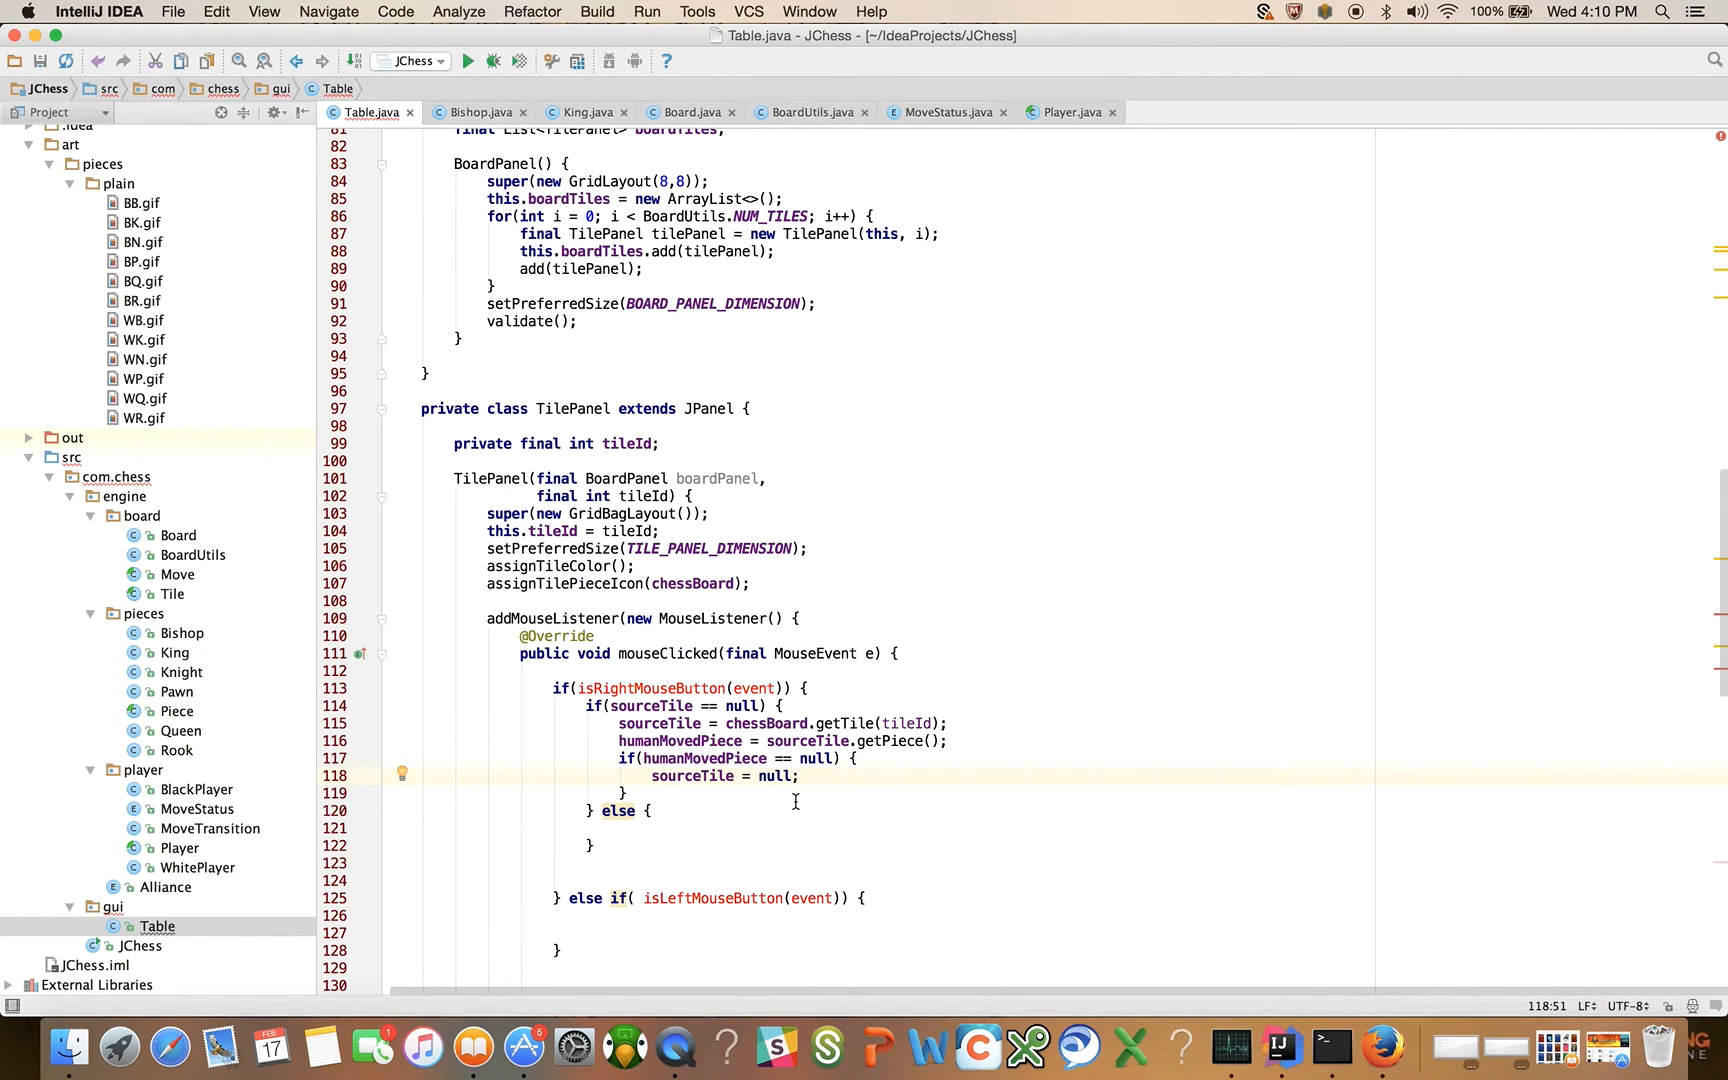
pyautogui.moveTo(736, 758)
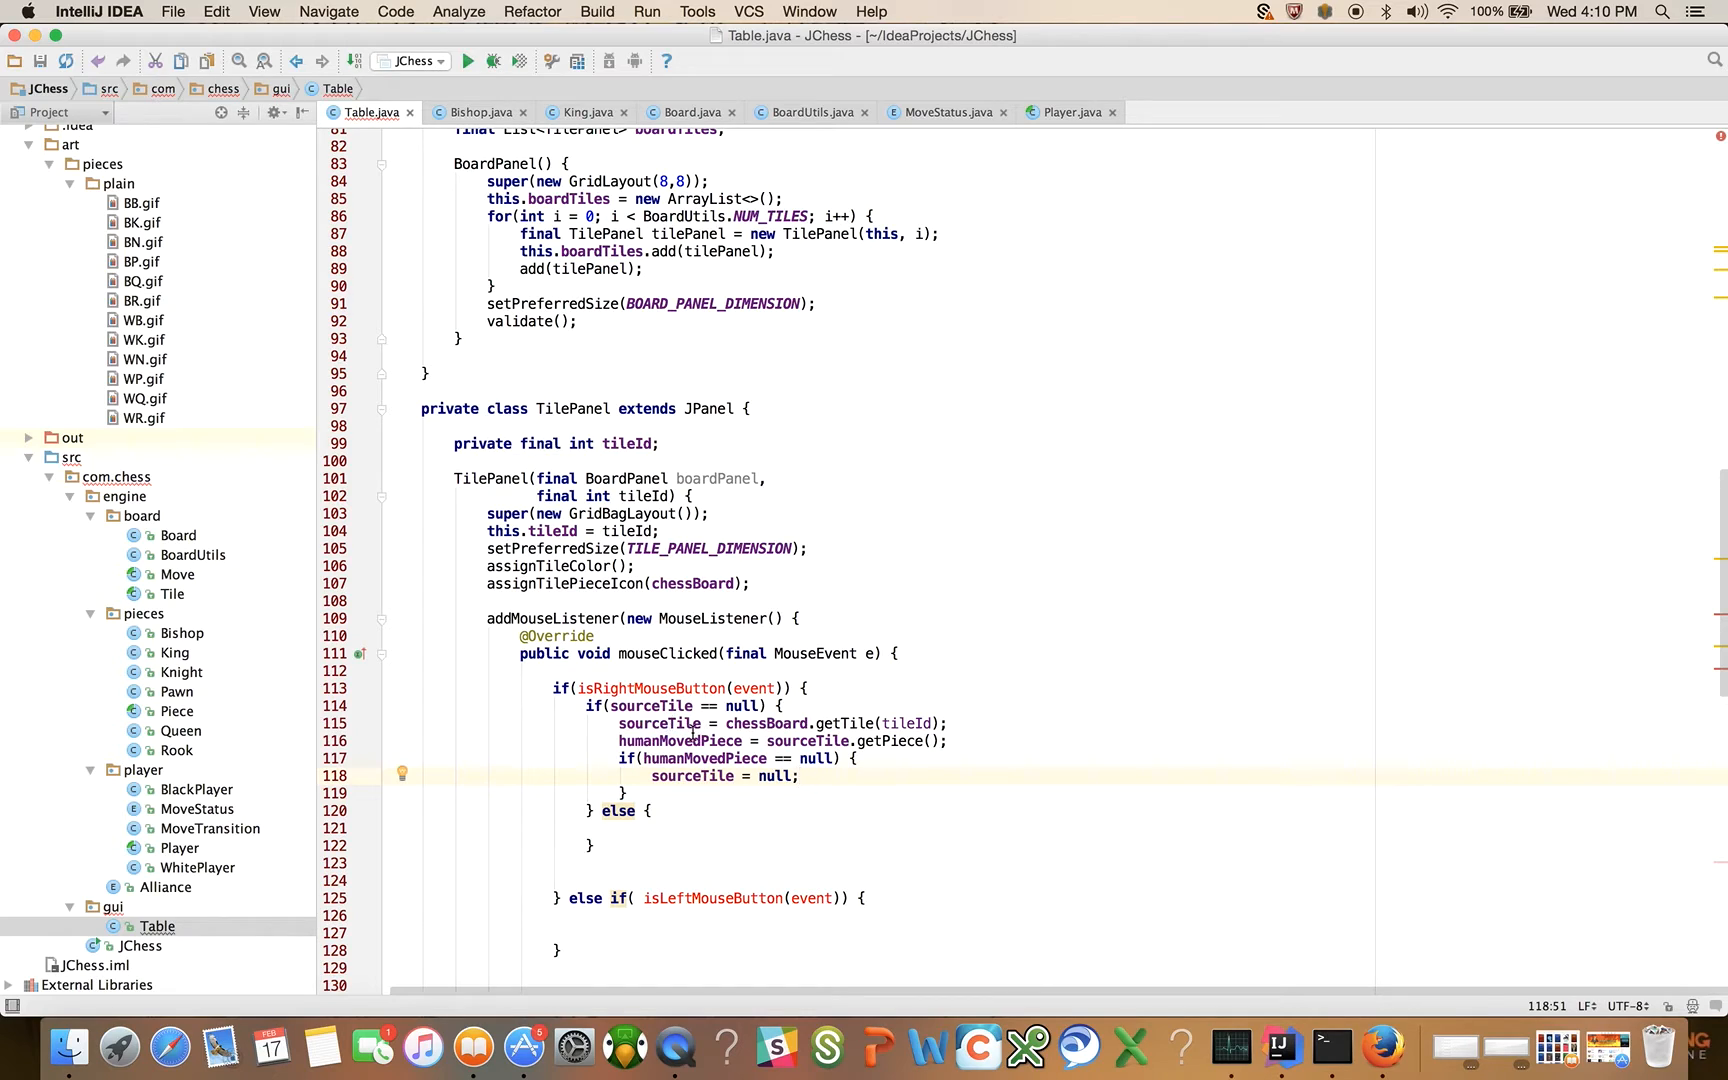
pyautogui.moveTo(716, 792)
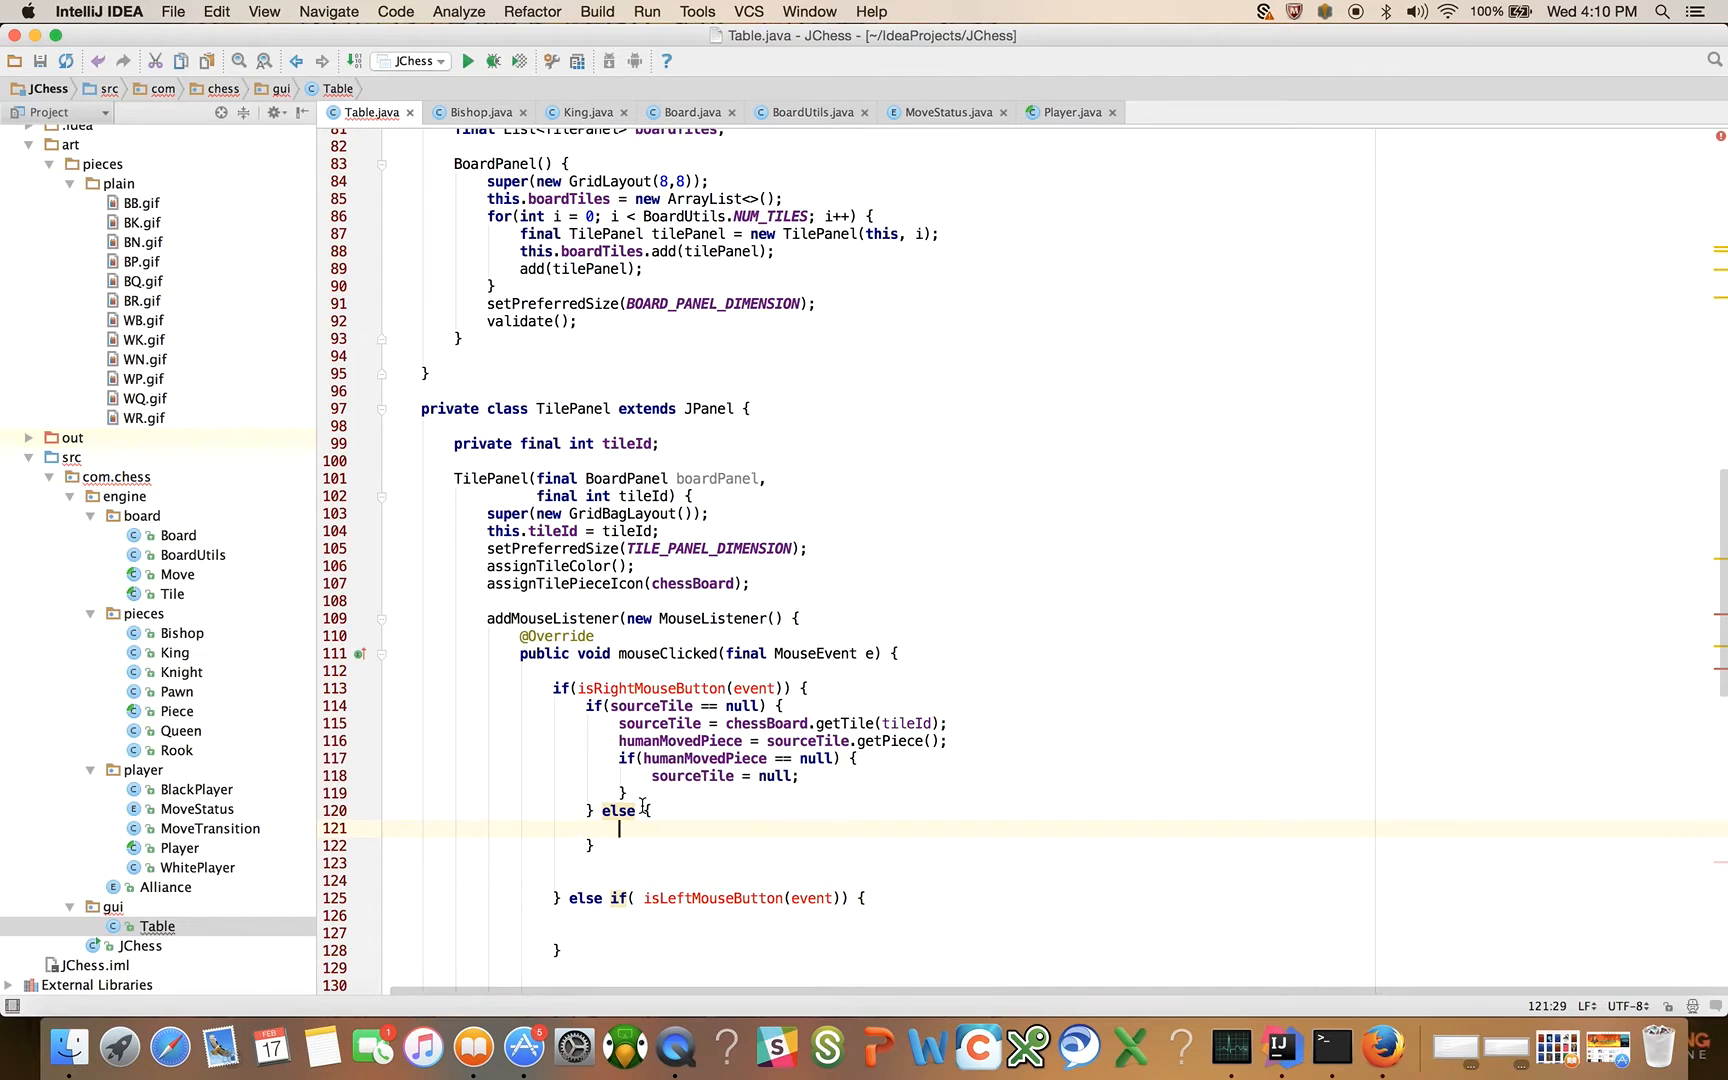
pyautogui.scroll(-3)
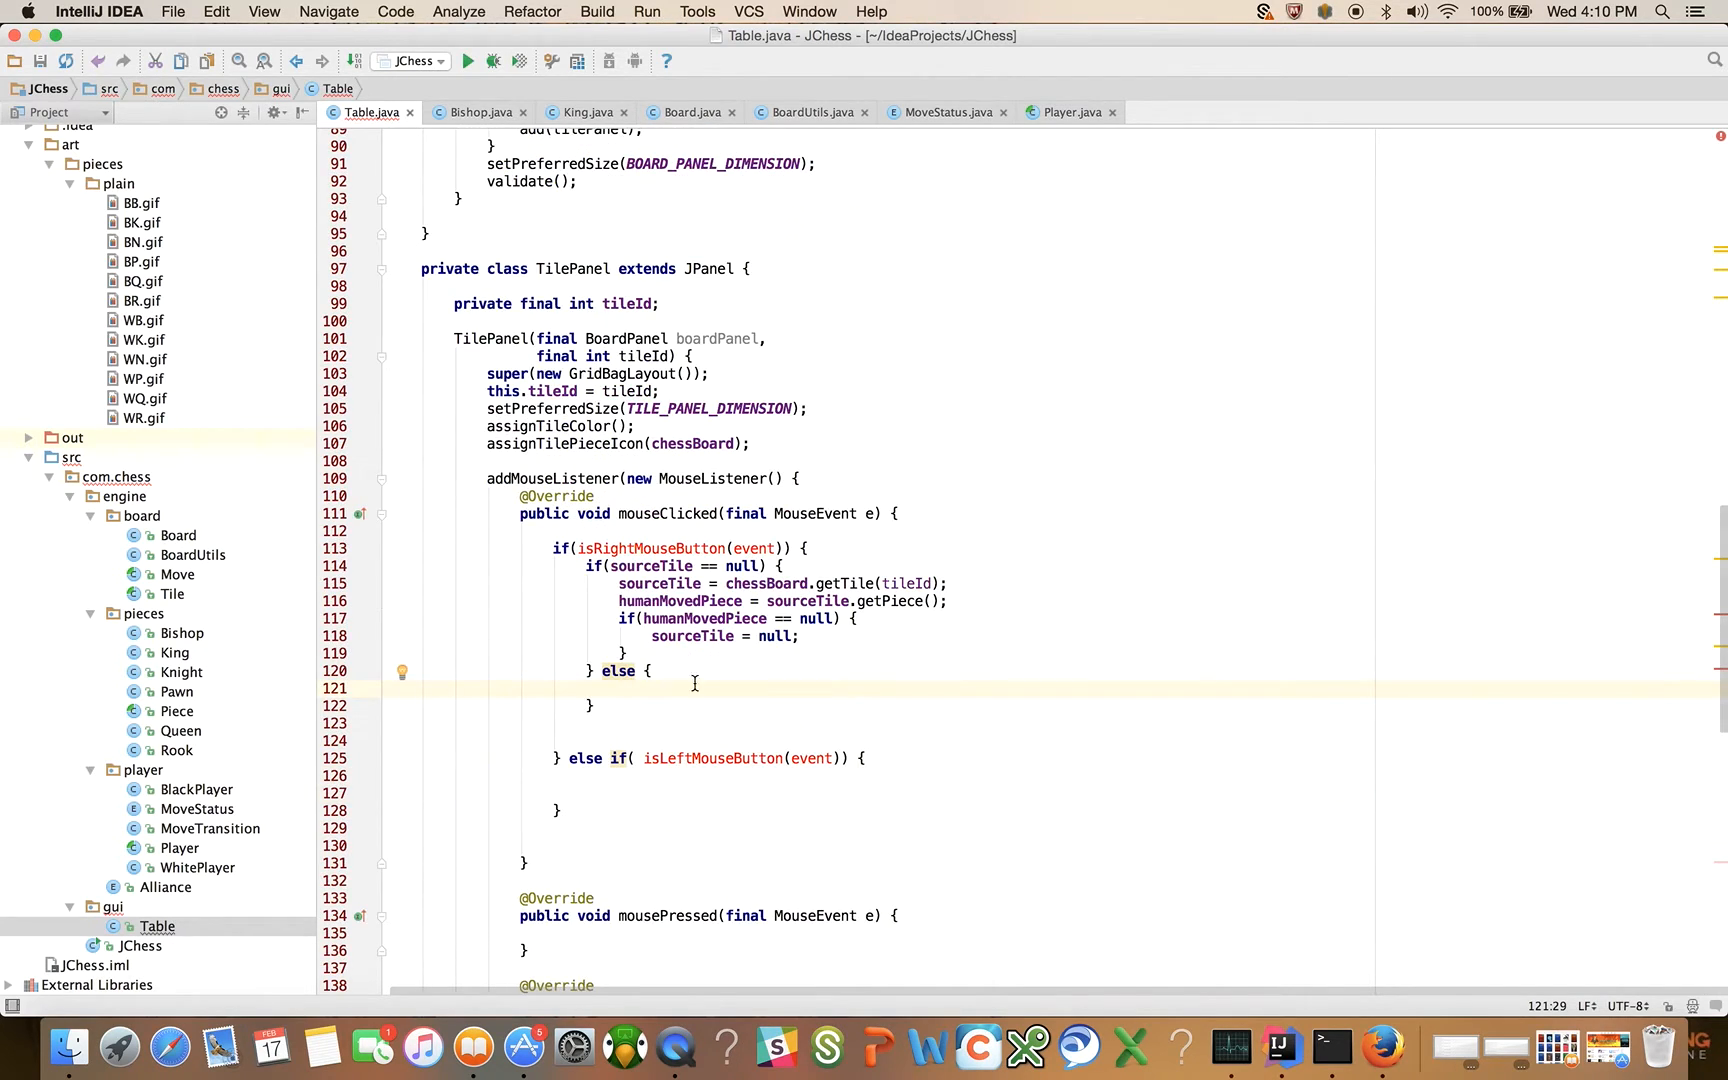
pyautogui.moveTo(710, 612)
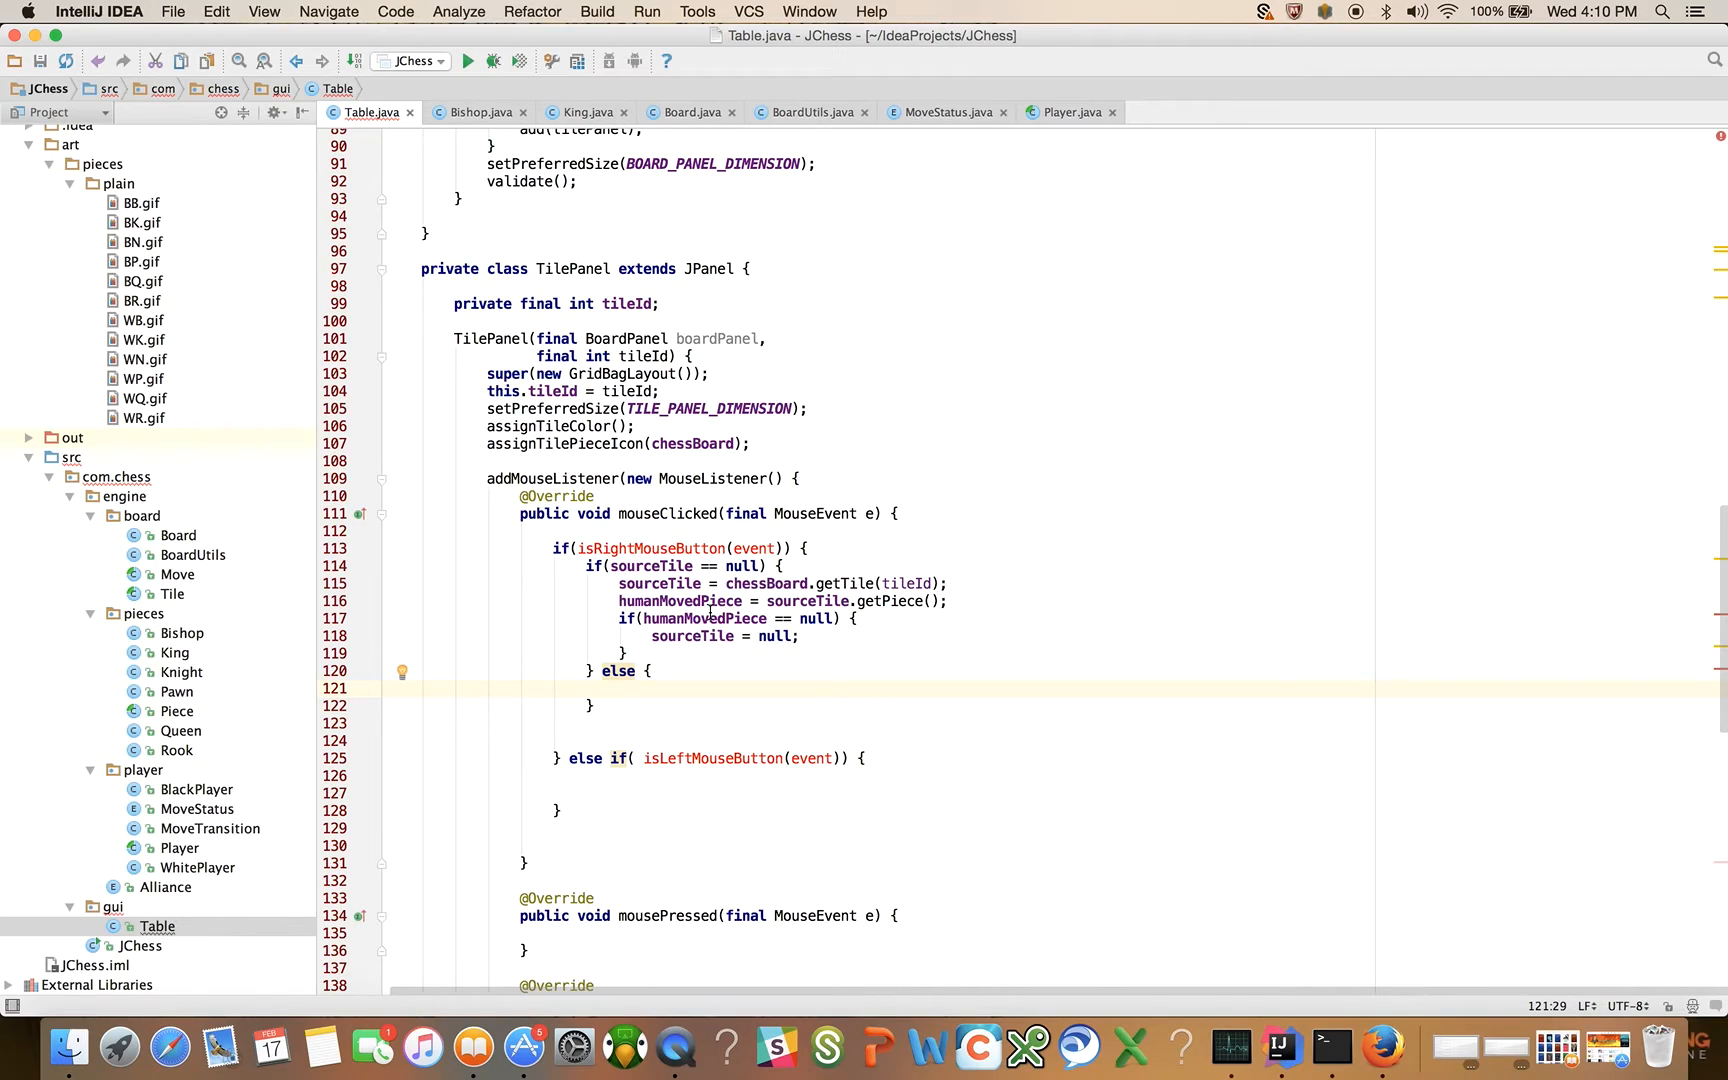
pyautogui.moveTo(752, 496)
pyautogui.write('//')
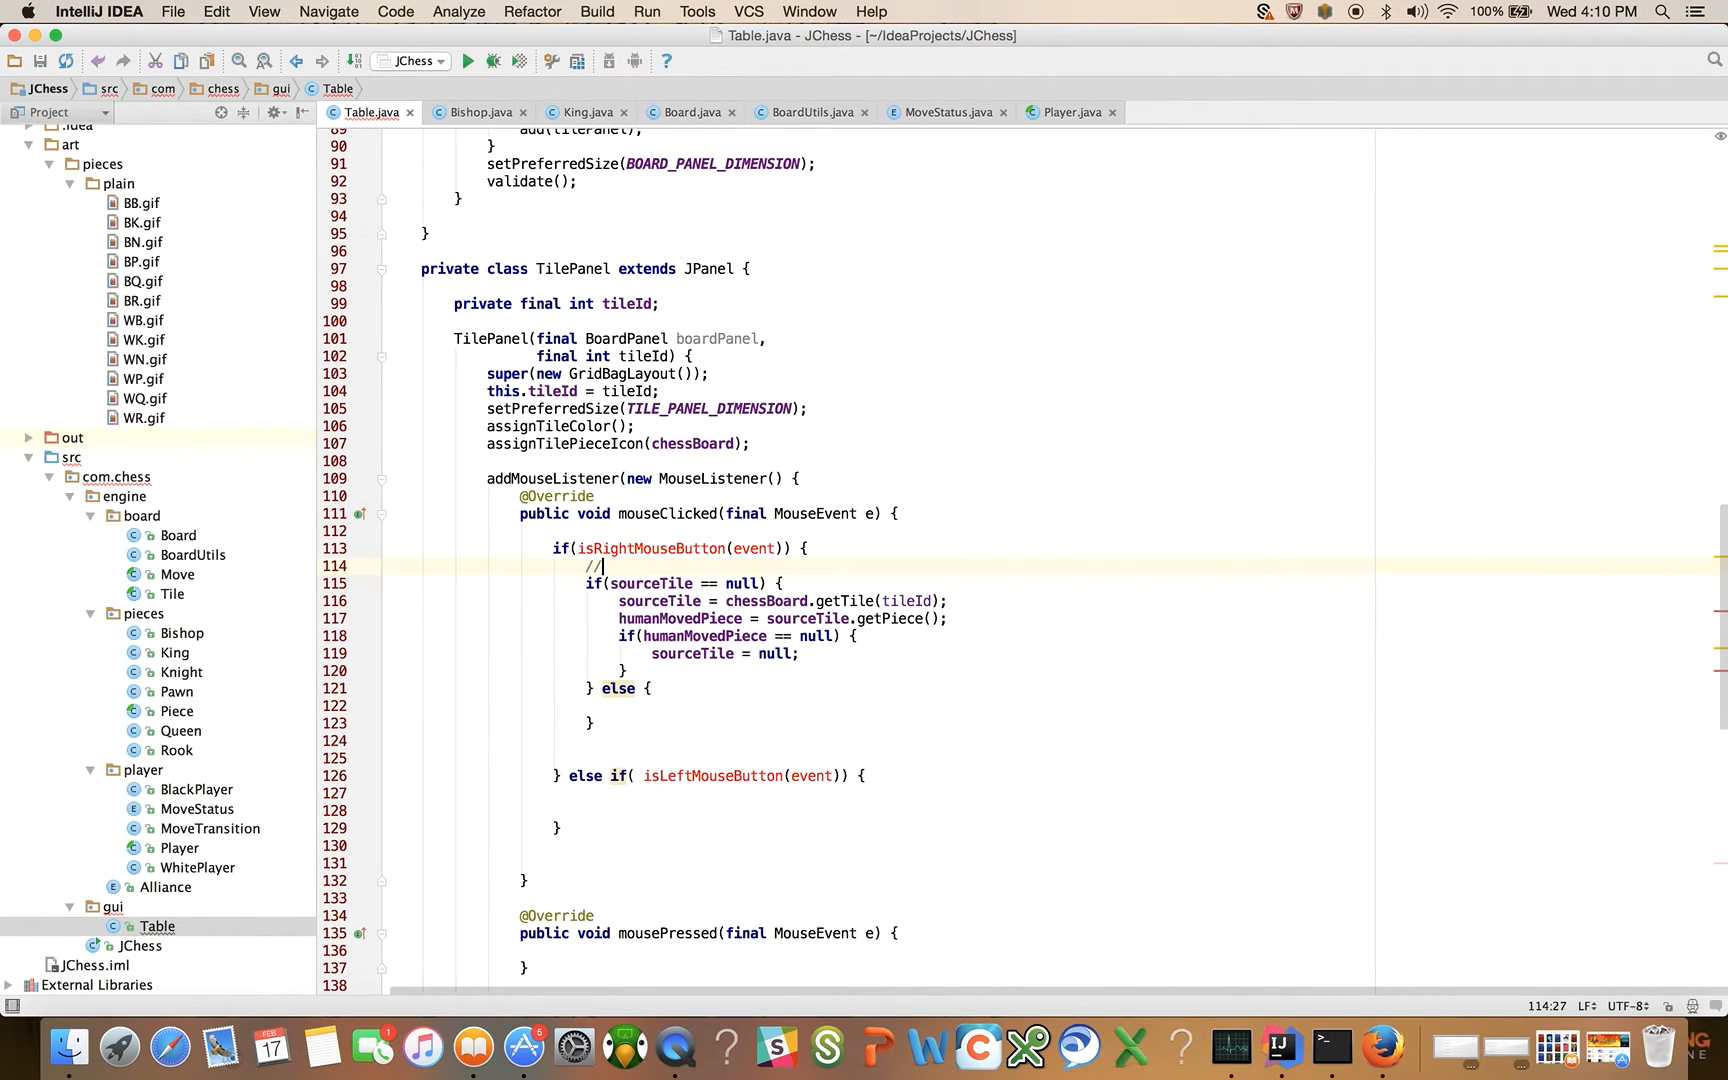
# Step: Comment the null-sourceTile block with //first click and the else block with //second click
pyautogui.write('first click')
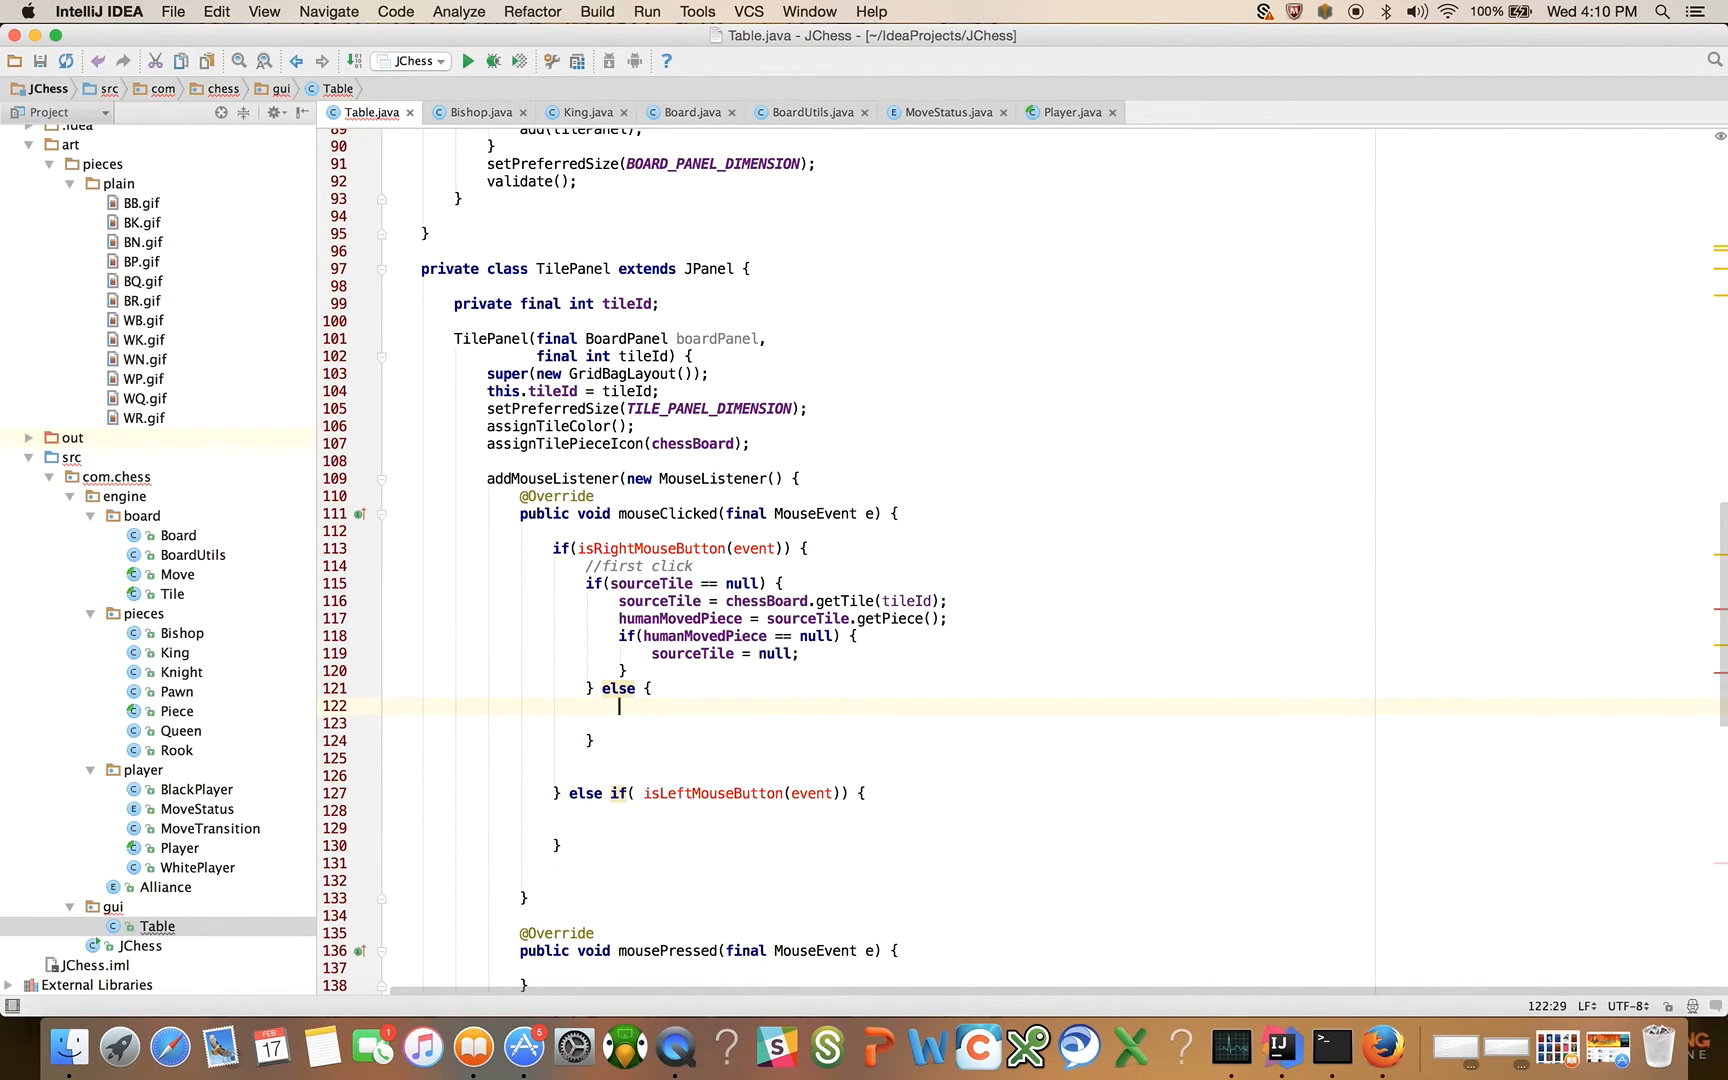
pyautogui.press('Backspace')
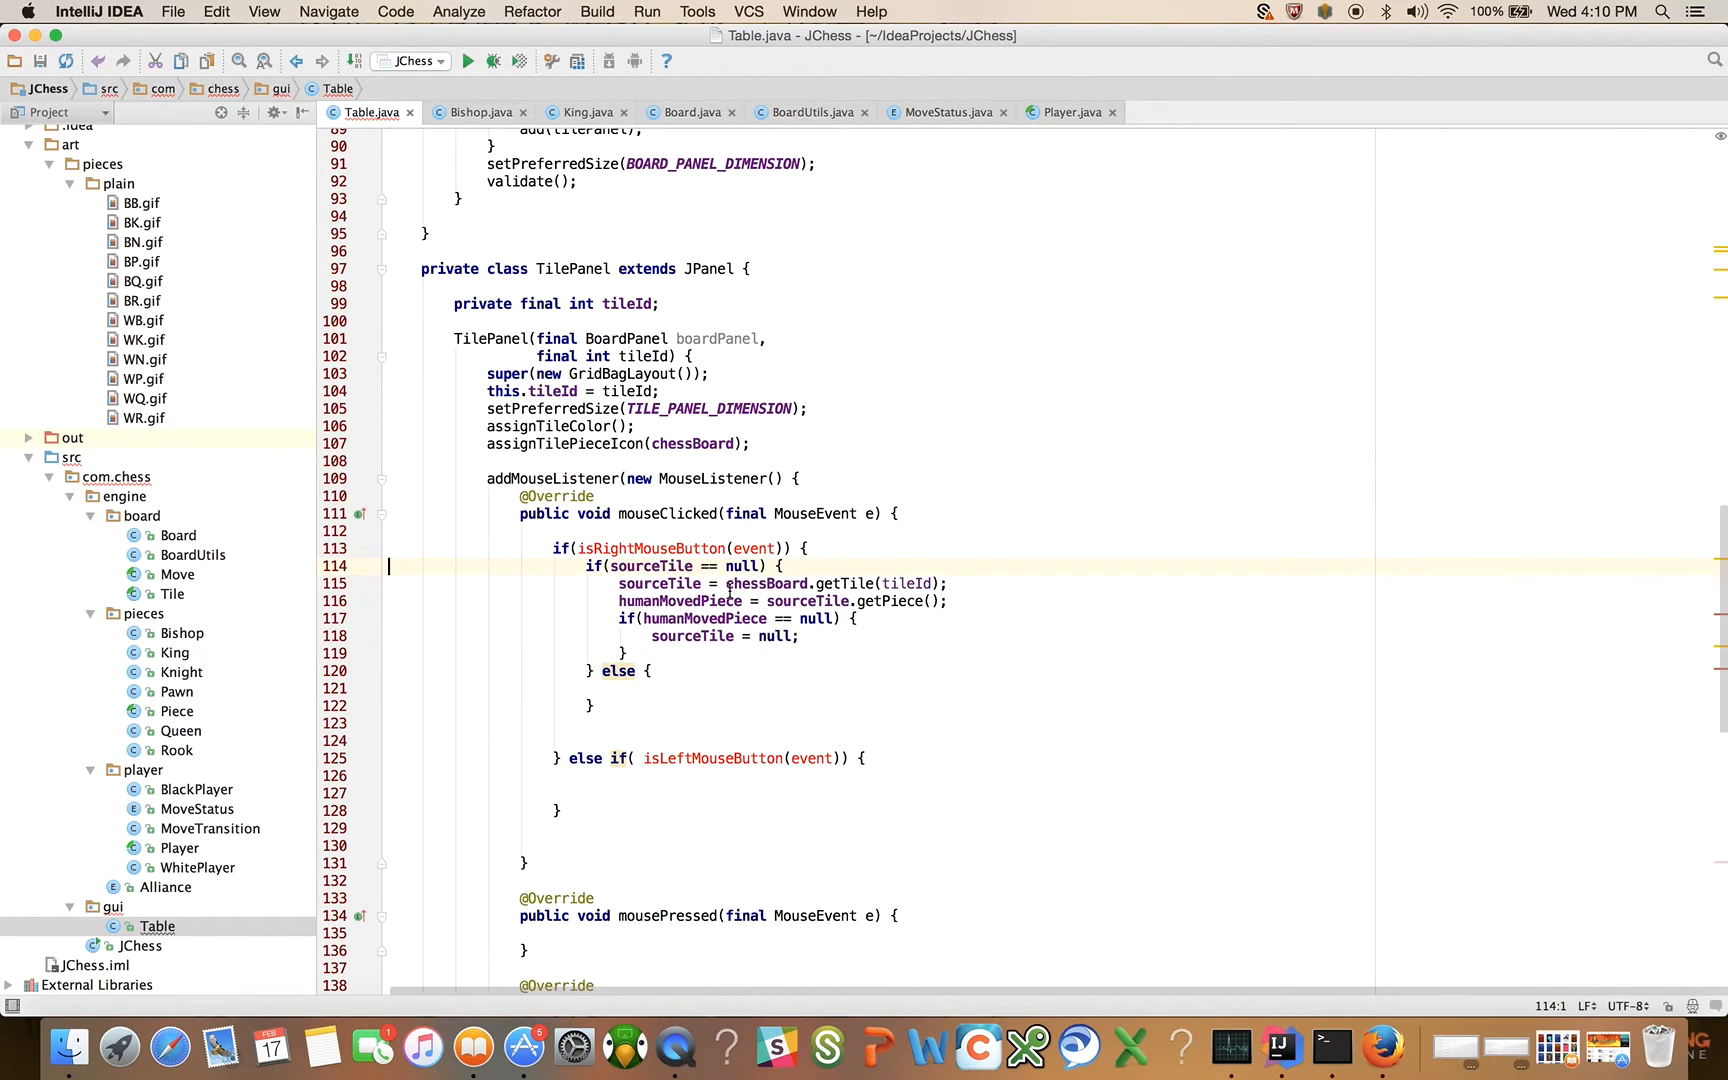
pyautogui.click(780, 566)
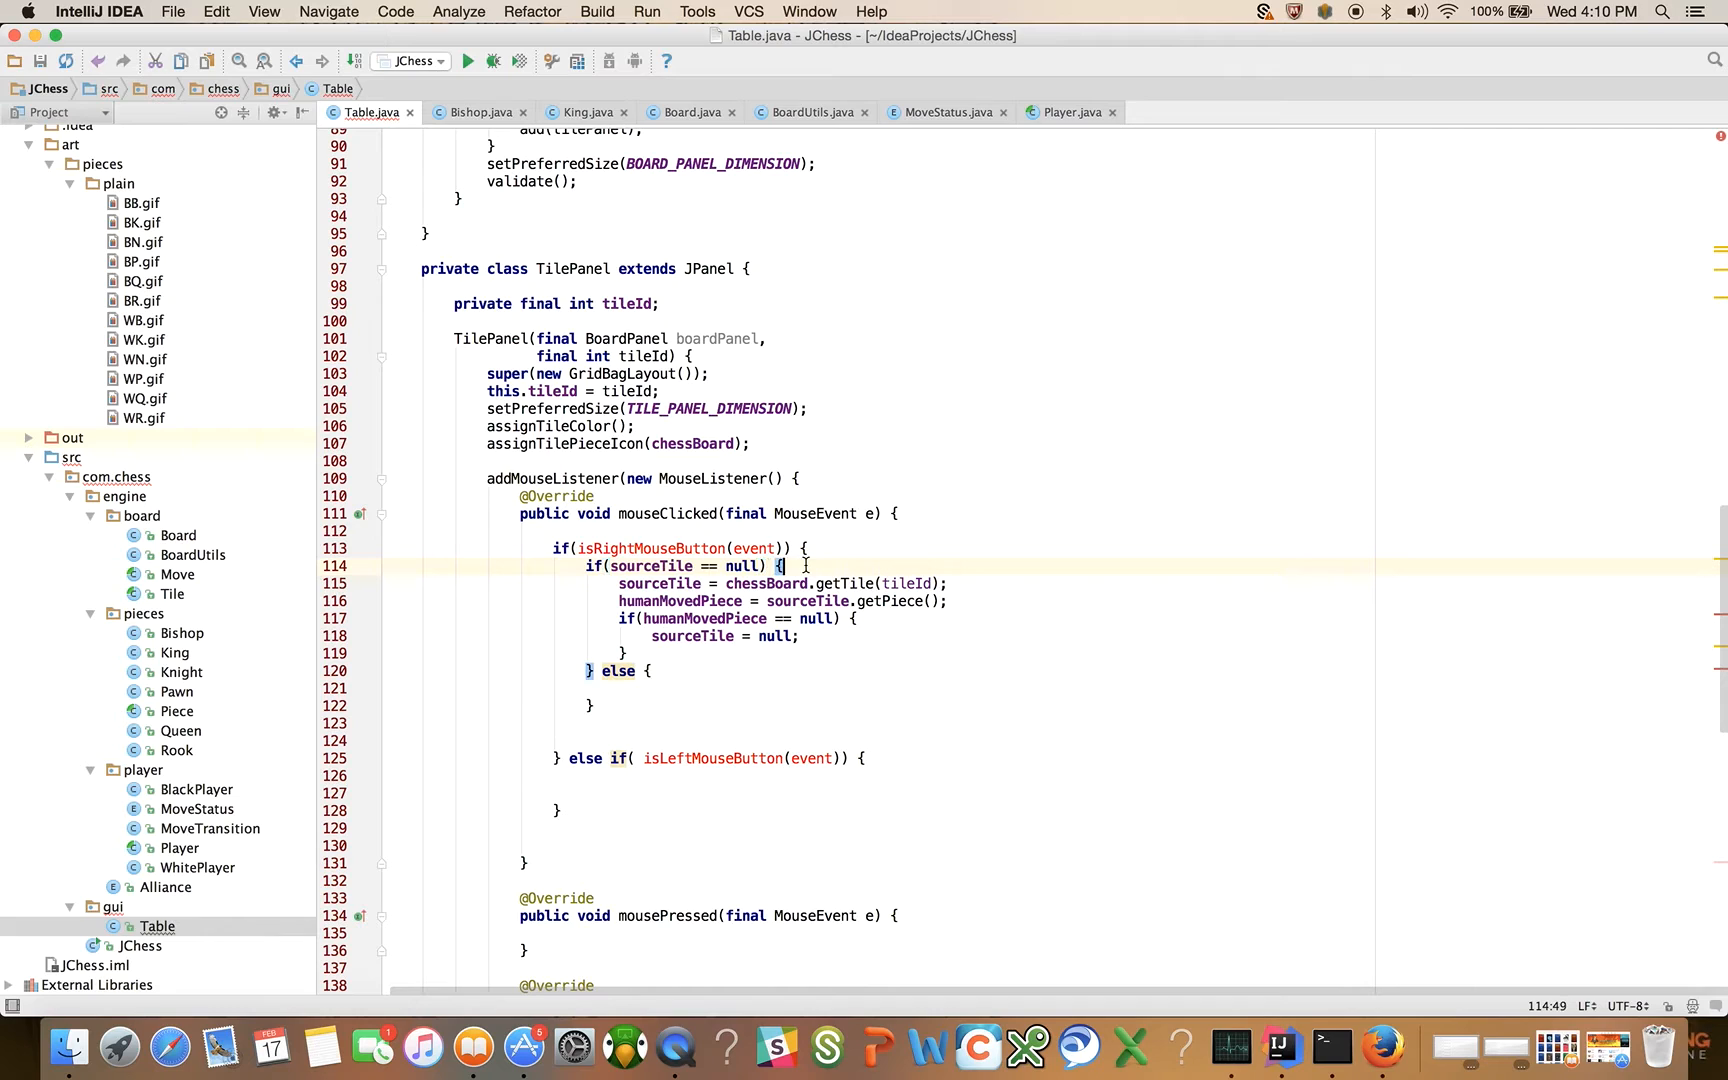
pyautogui.write('//first click')
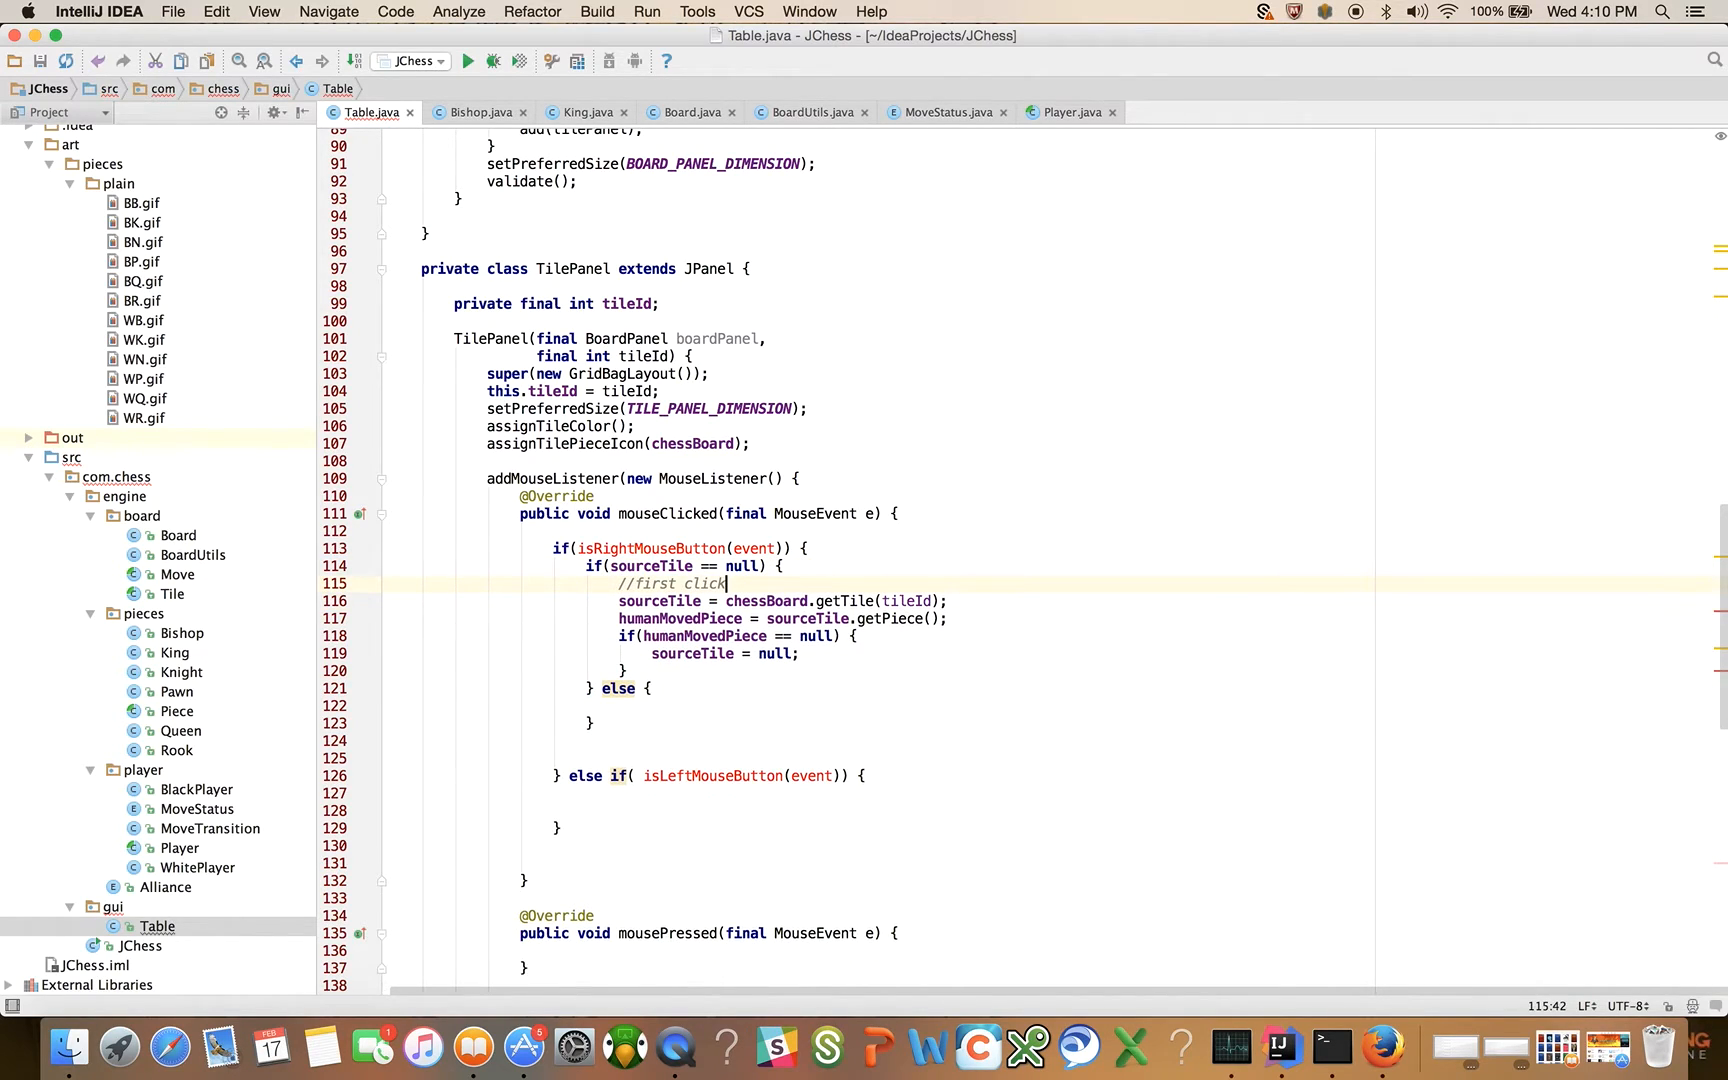
pyautogui.click(650, 688)
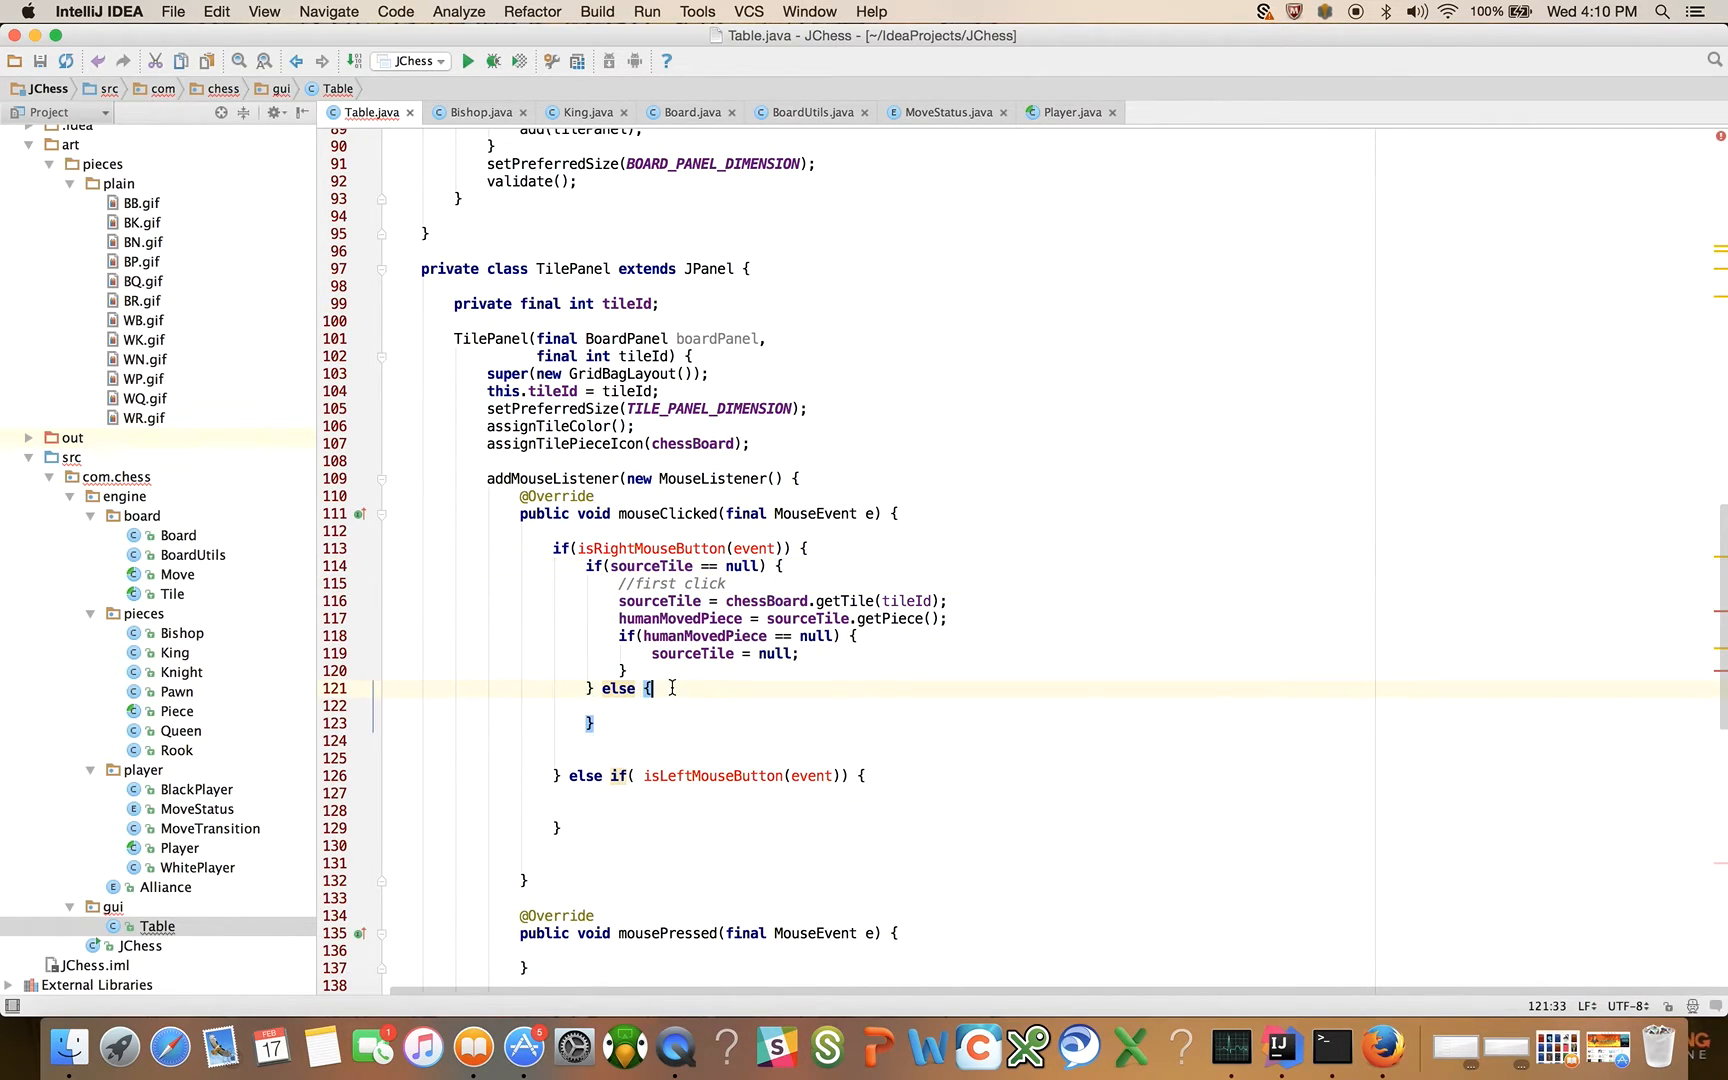
pyautogui.write('//')
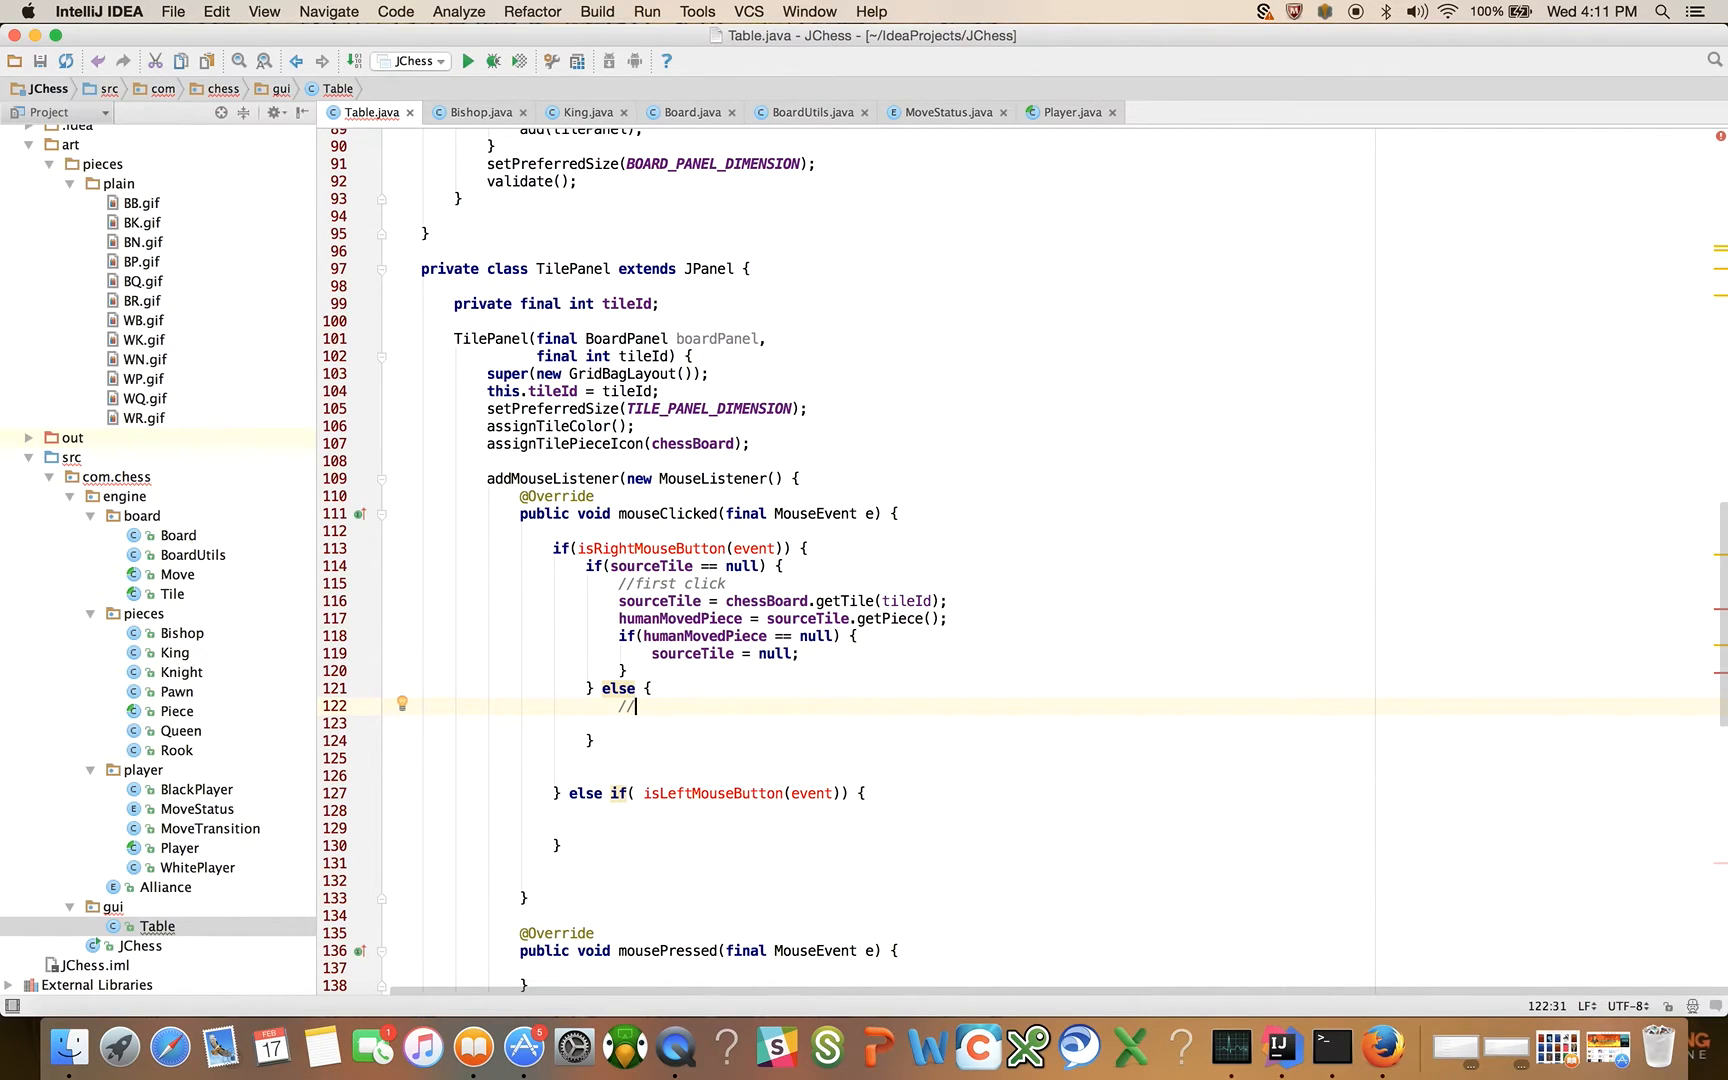
pyautogui.write('second click')
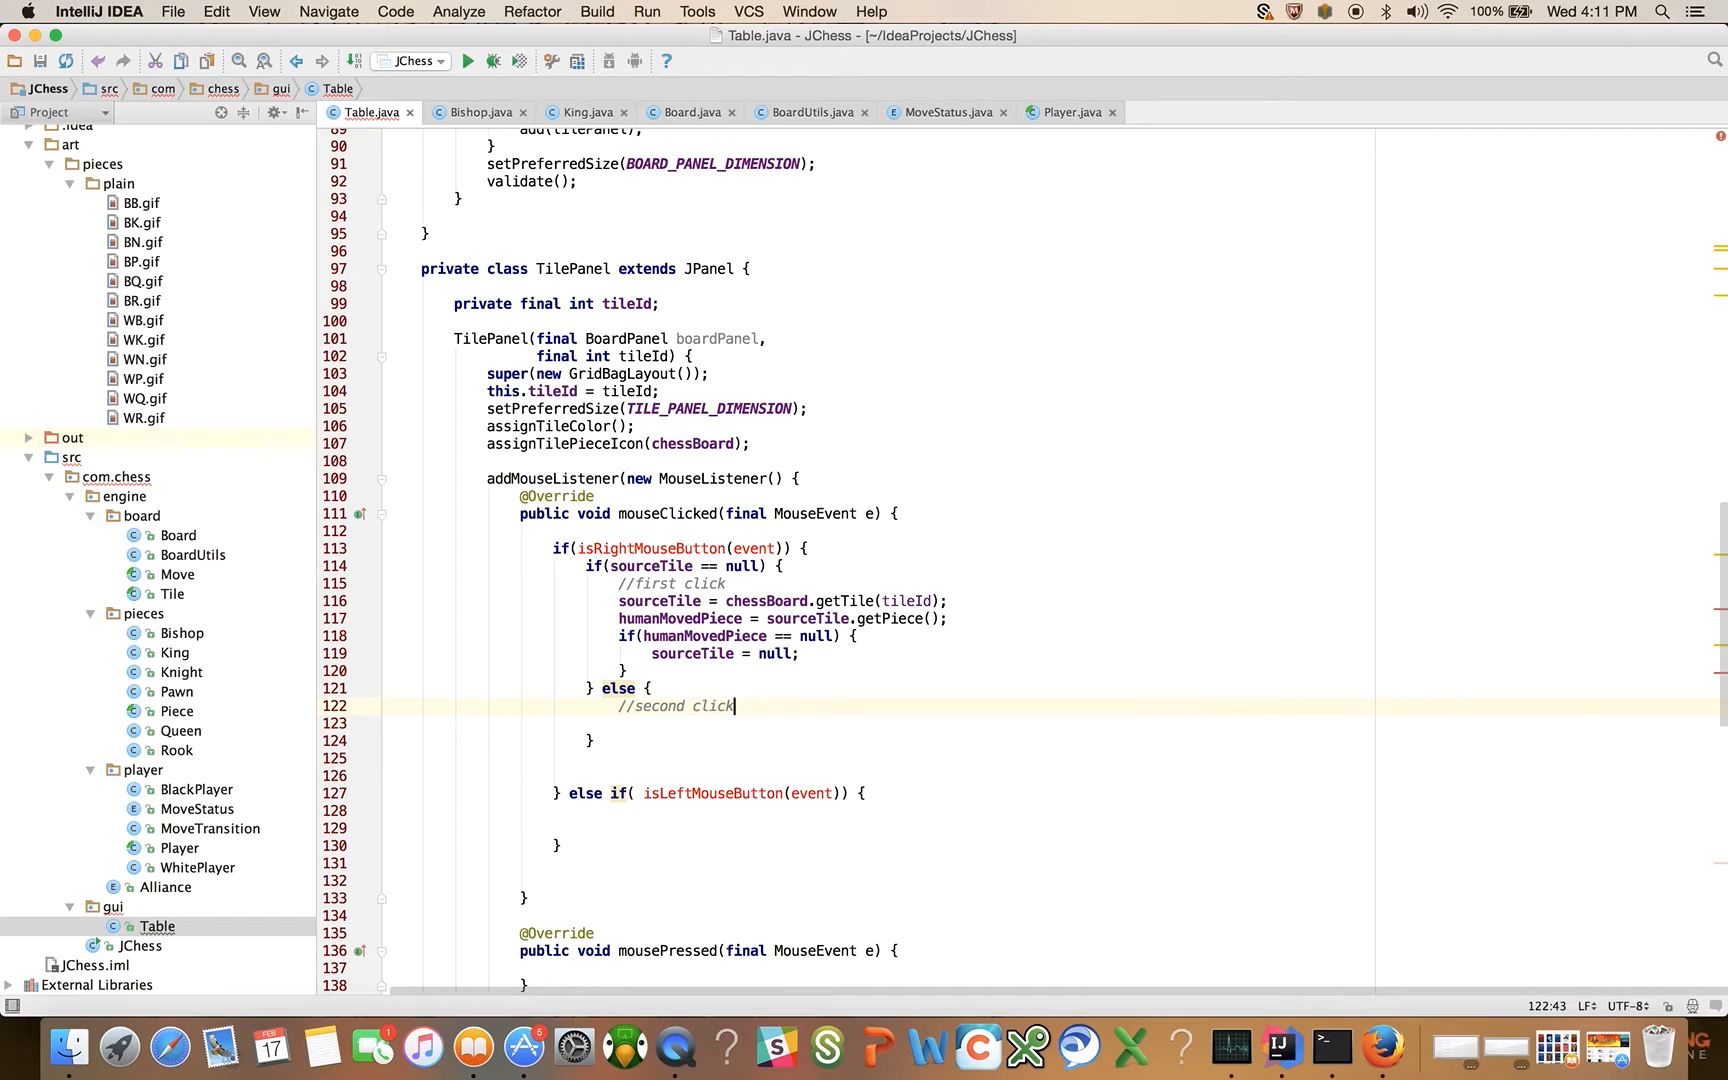
pyautogui.moveTo(732, 706)
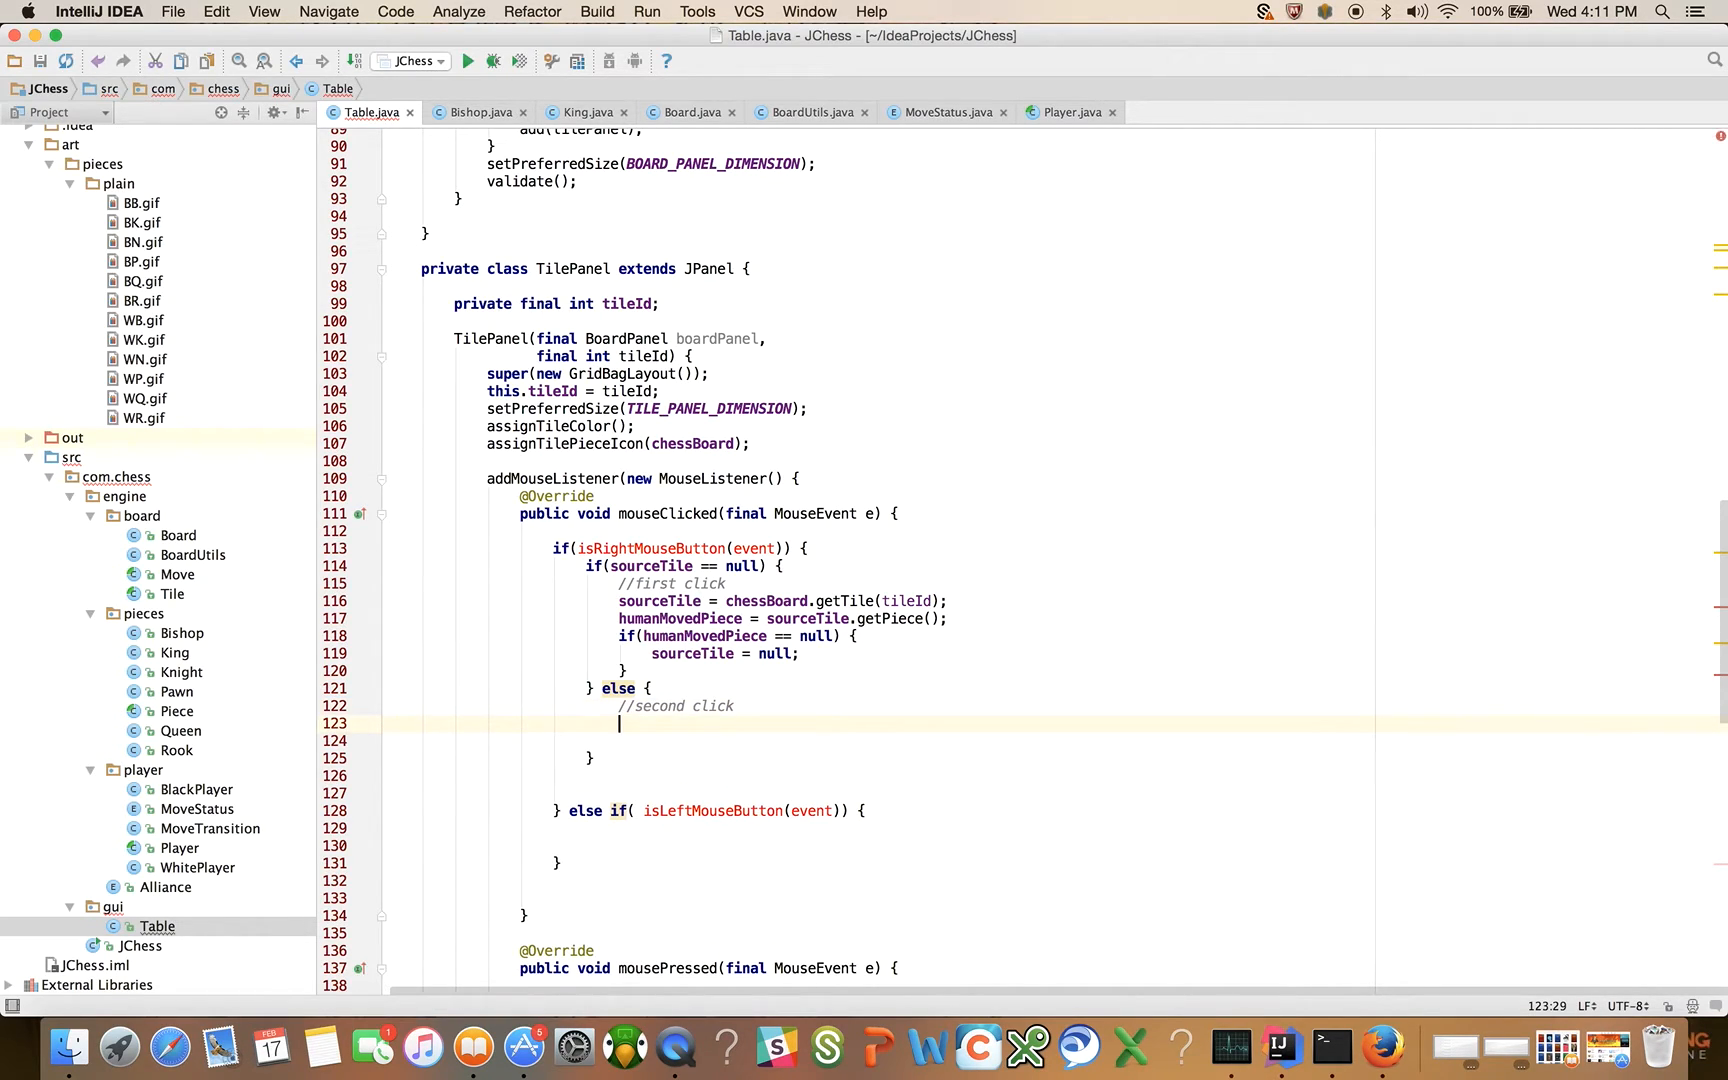
# Step: Set destinationTile = chessBoard.getTile(tileId) and declare final Move move = null in the second-click branch
pyautogui.write('des')
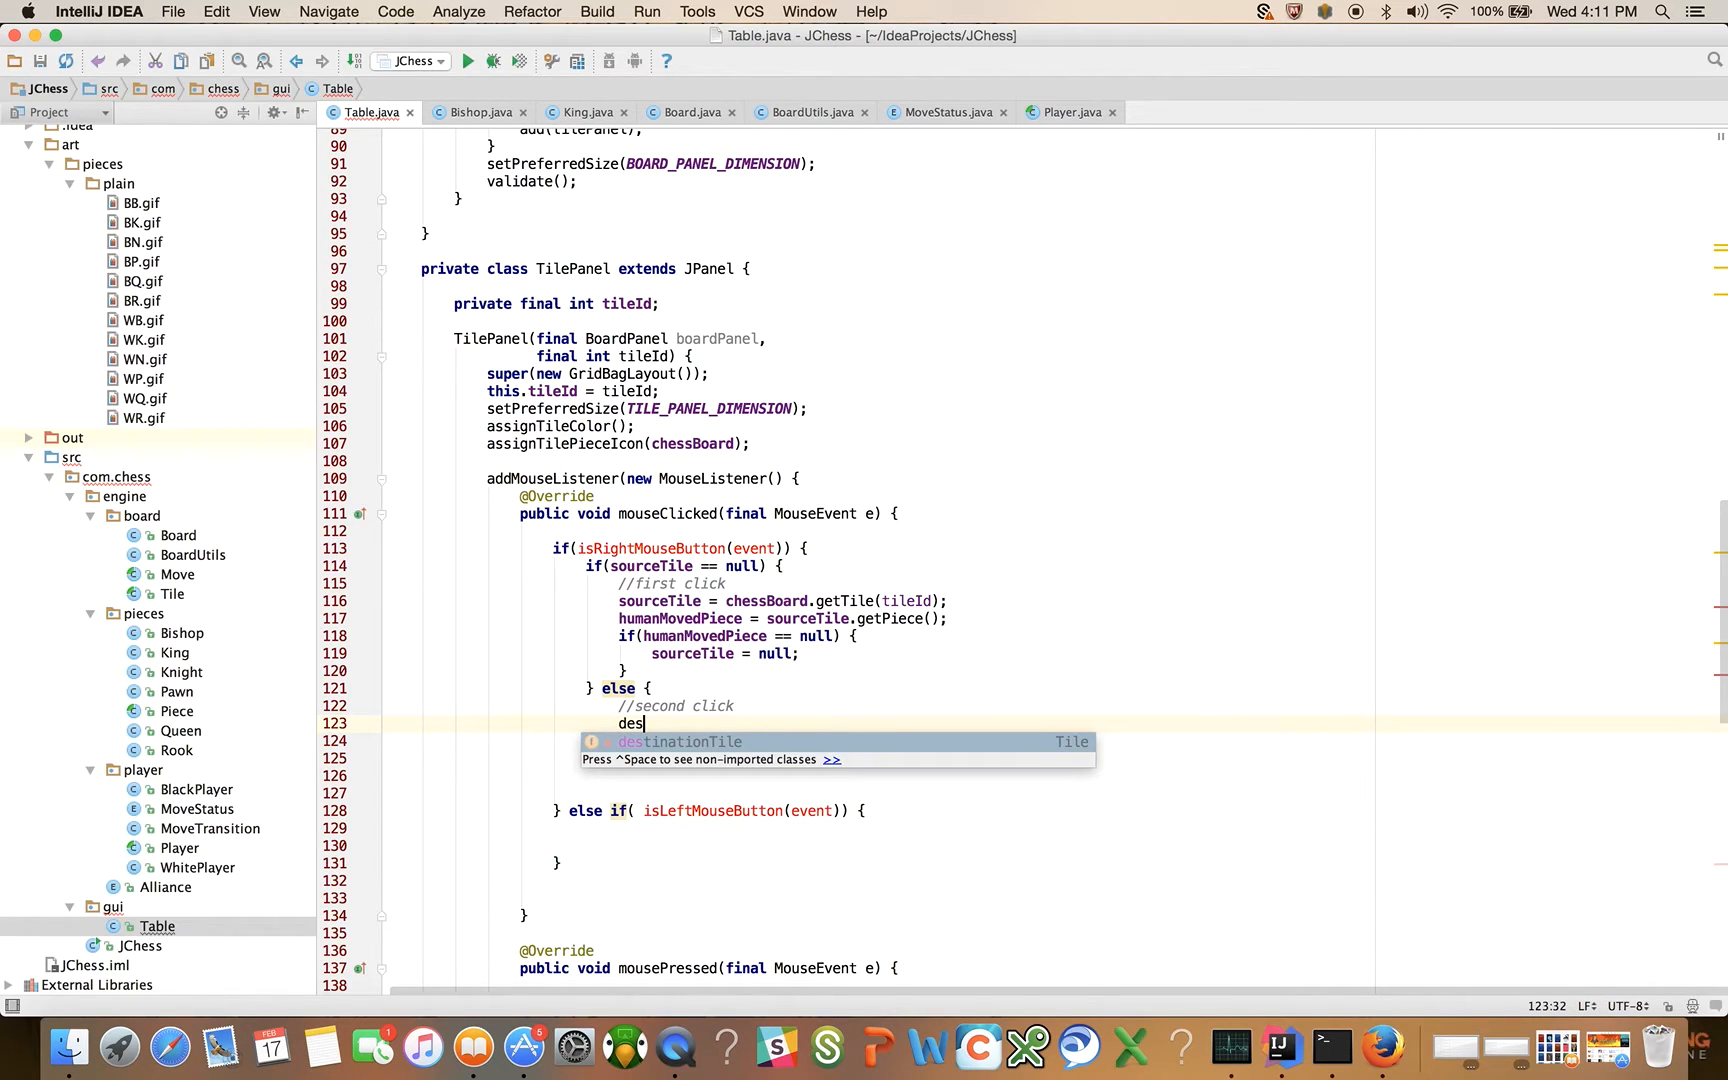
pyautogui.write('tinationTile = chessBoard.getTile(')
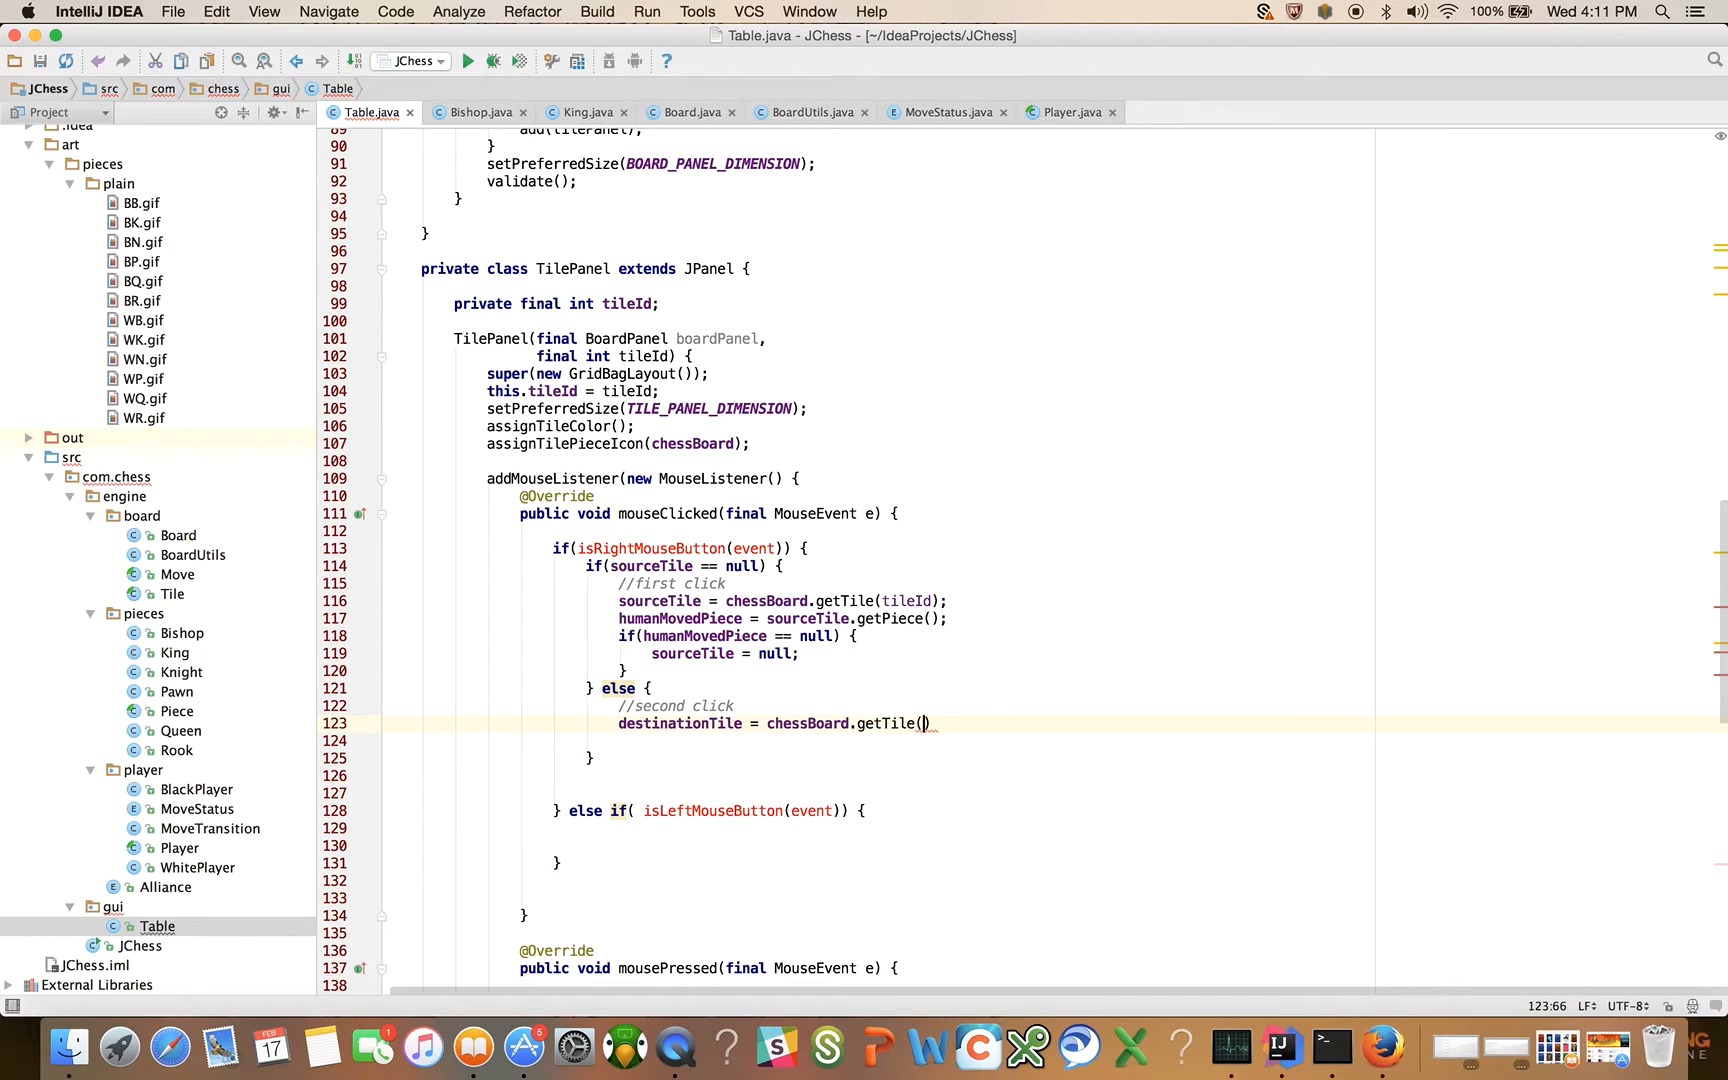
pyautogui.write('tileId')
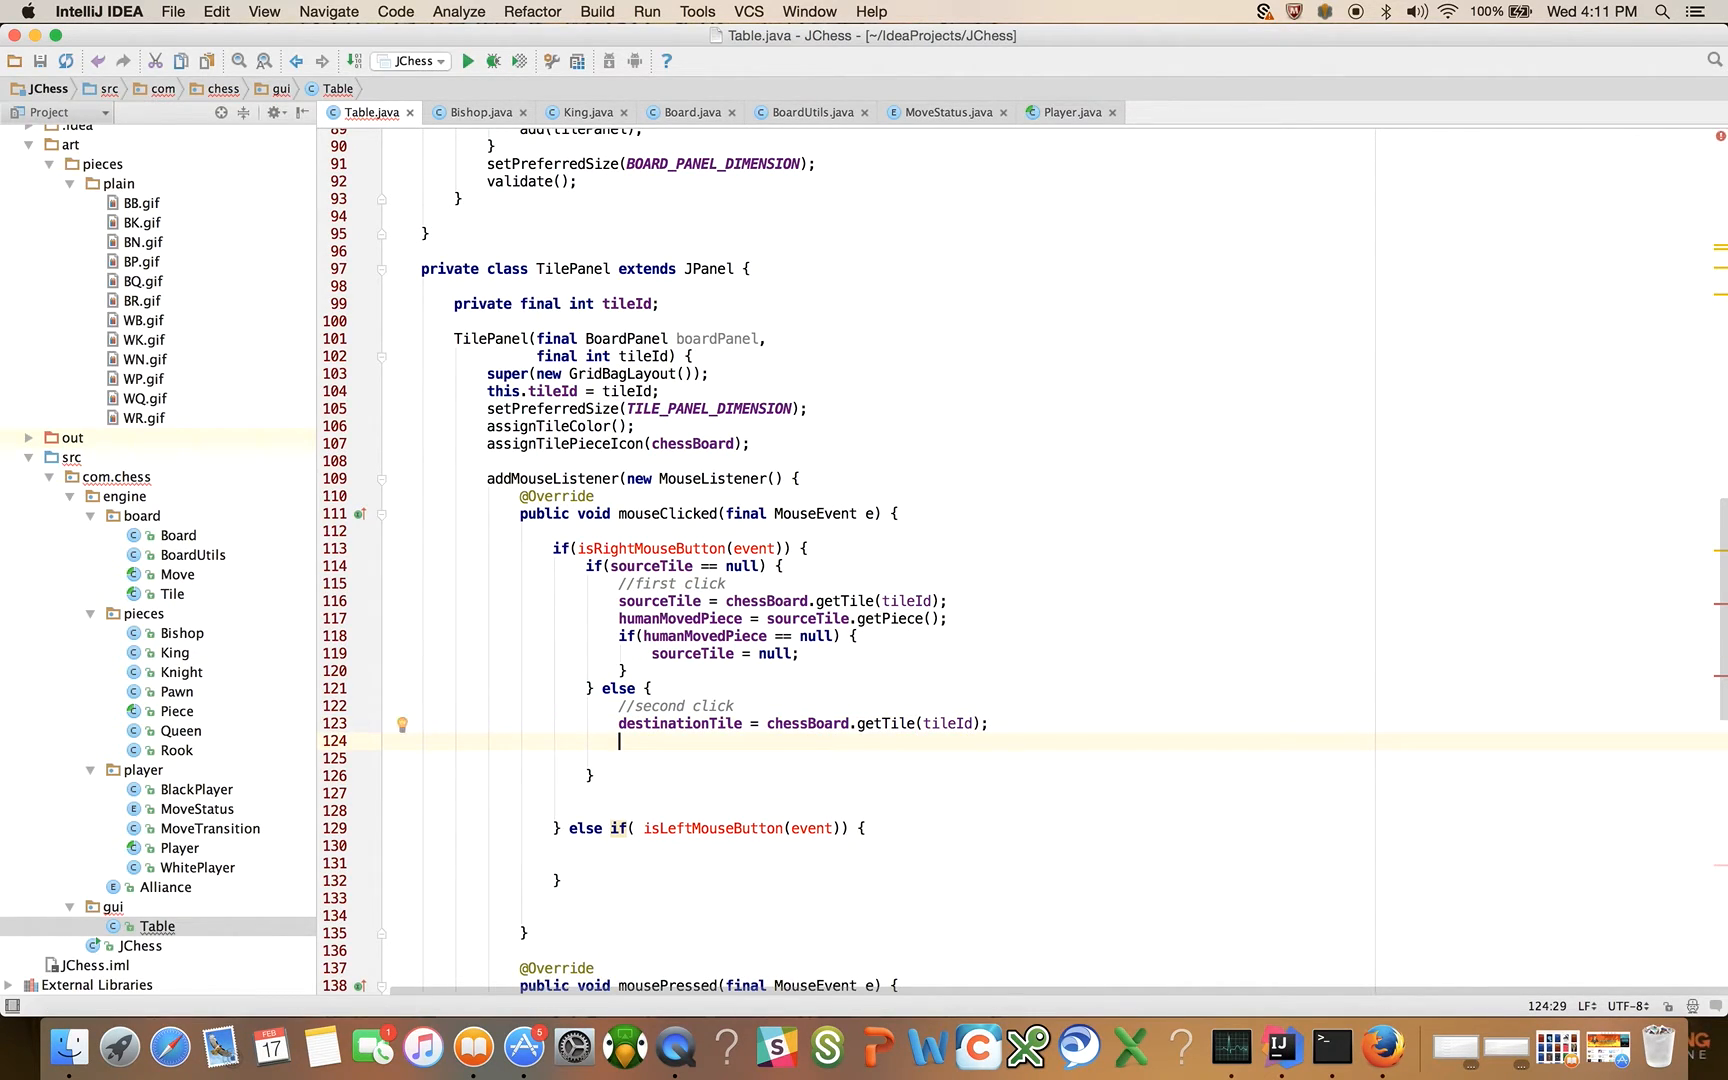
pyautogui.write('final')
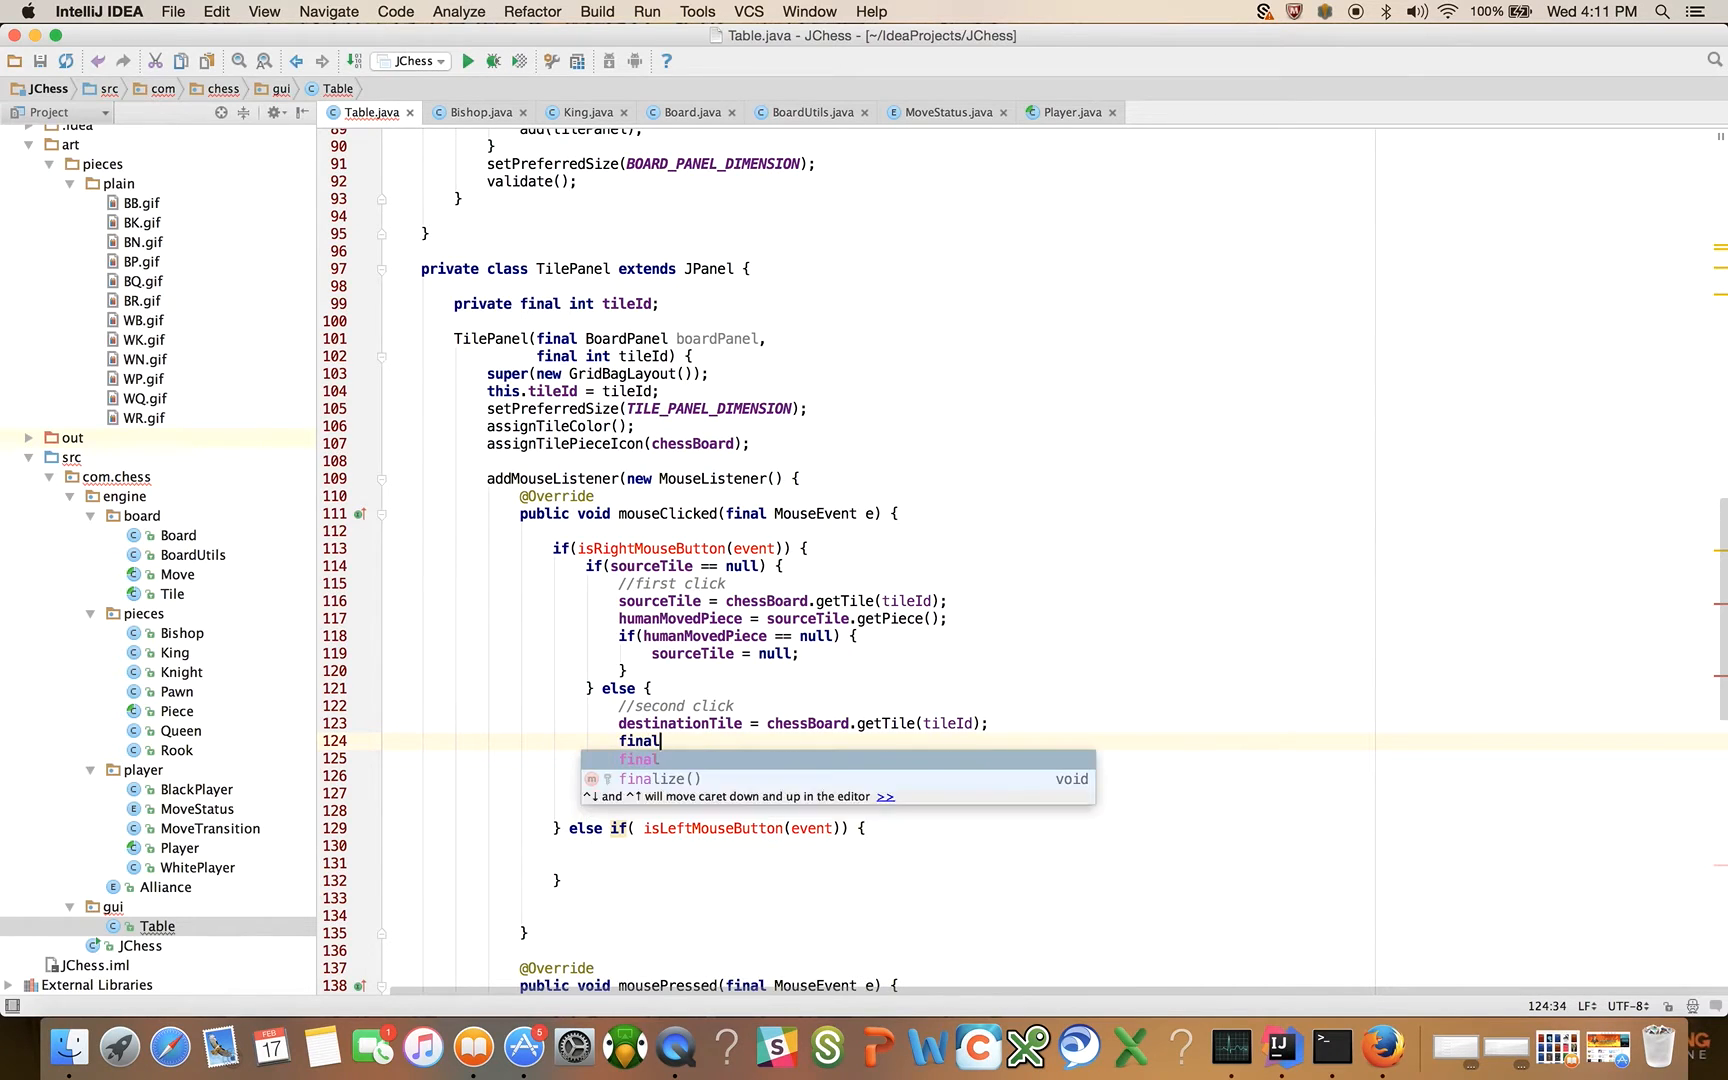
pyautogui.write('Move move_ =')
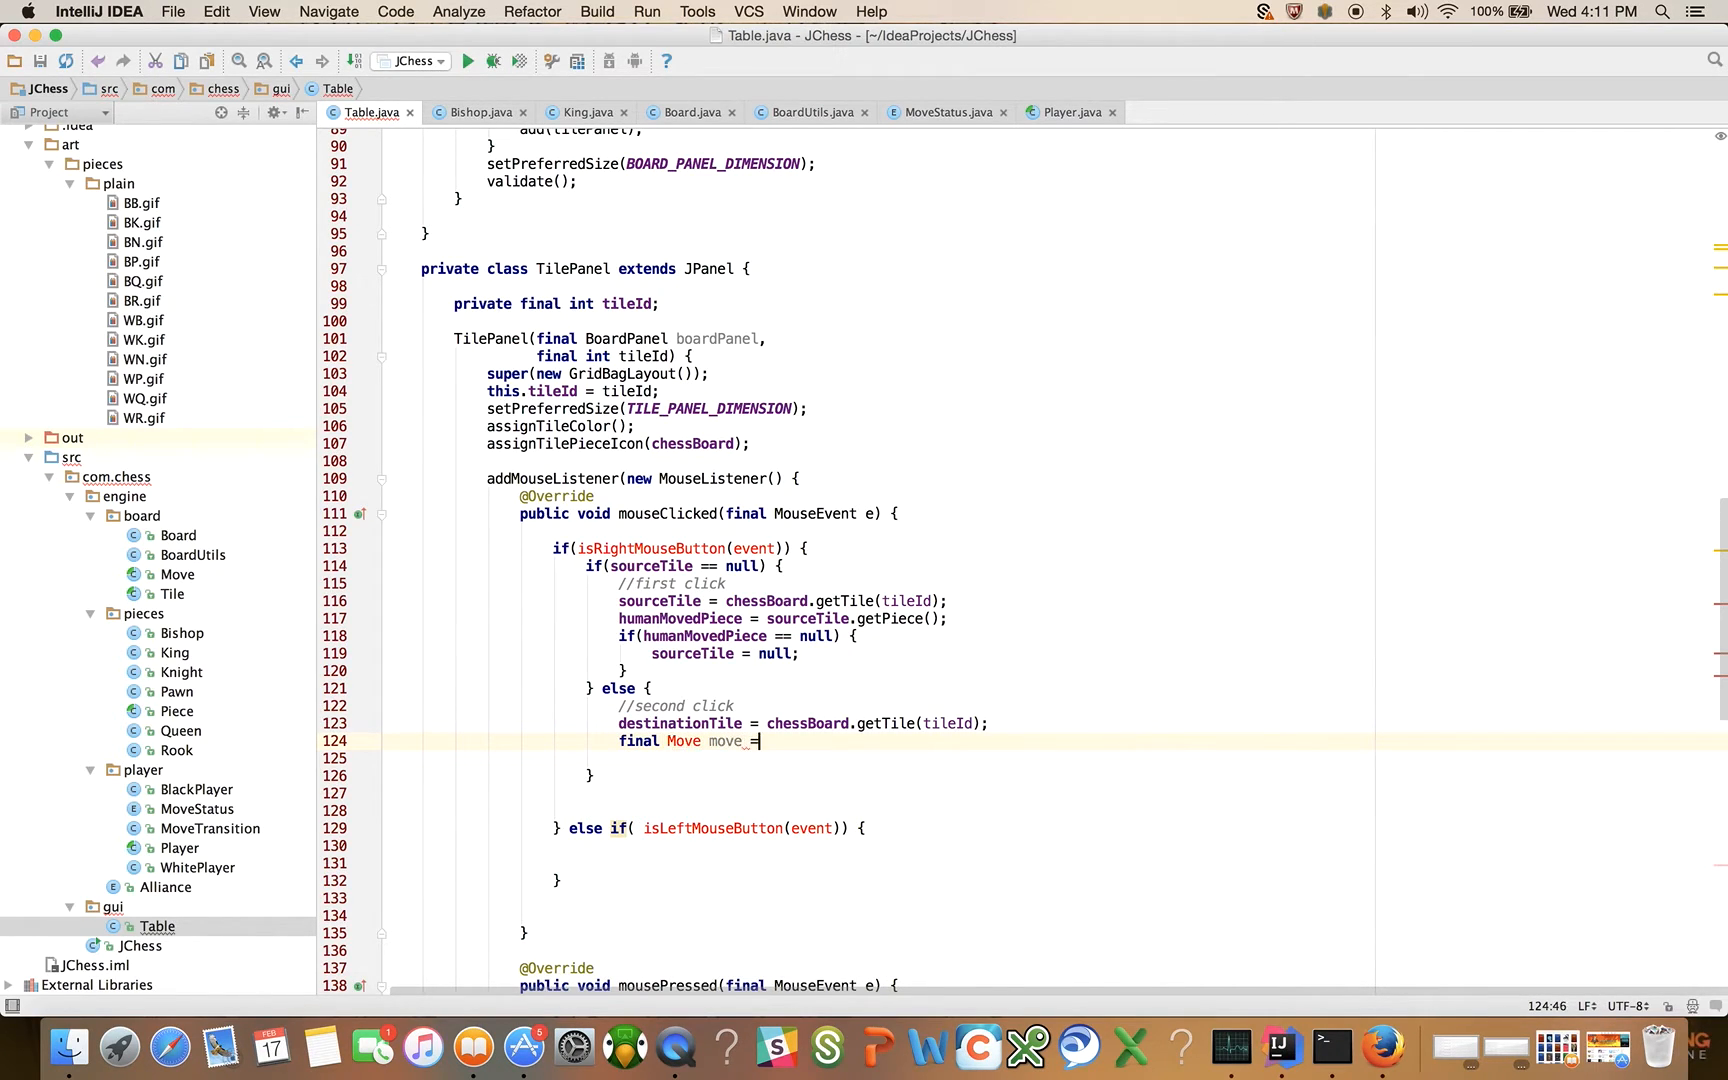
pyautogui.write('= null;')
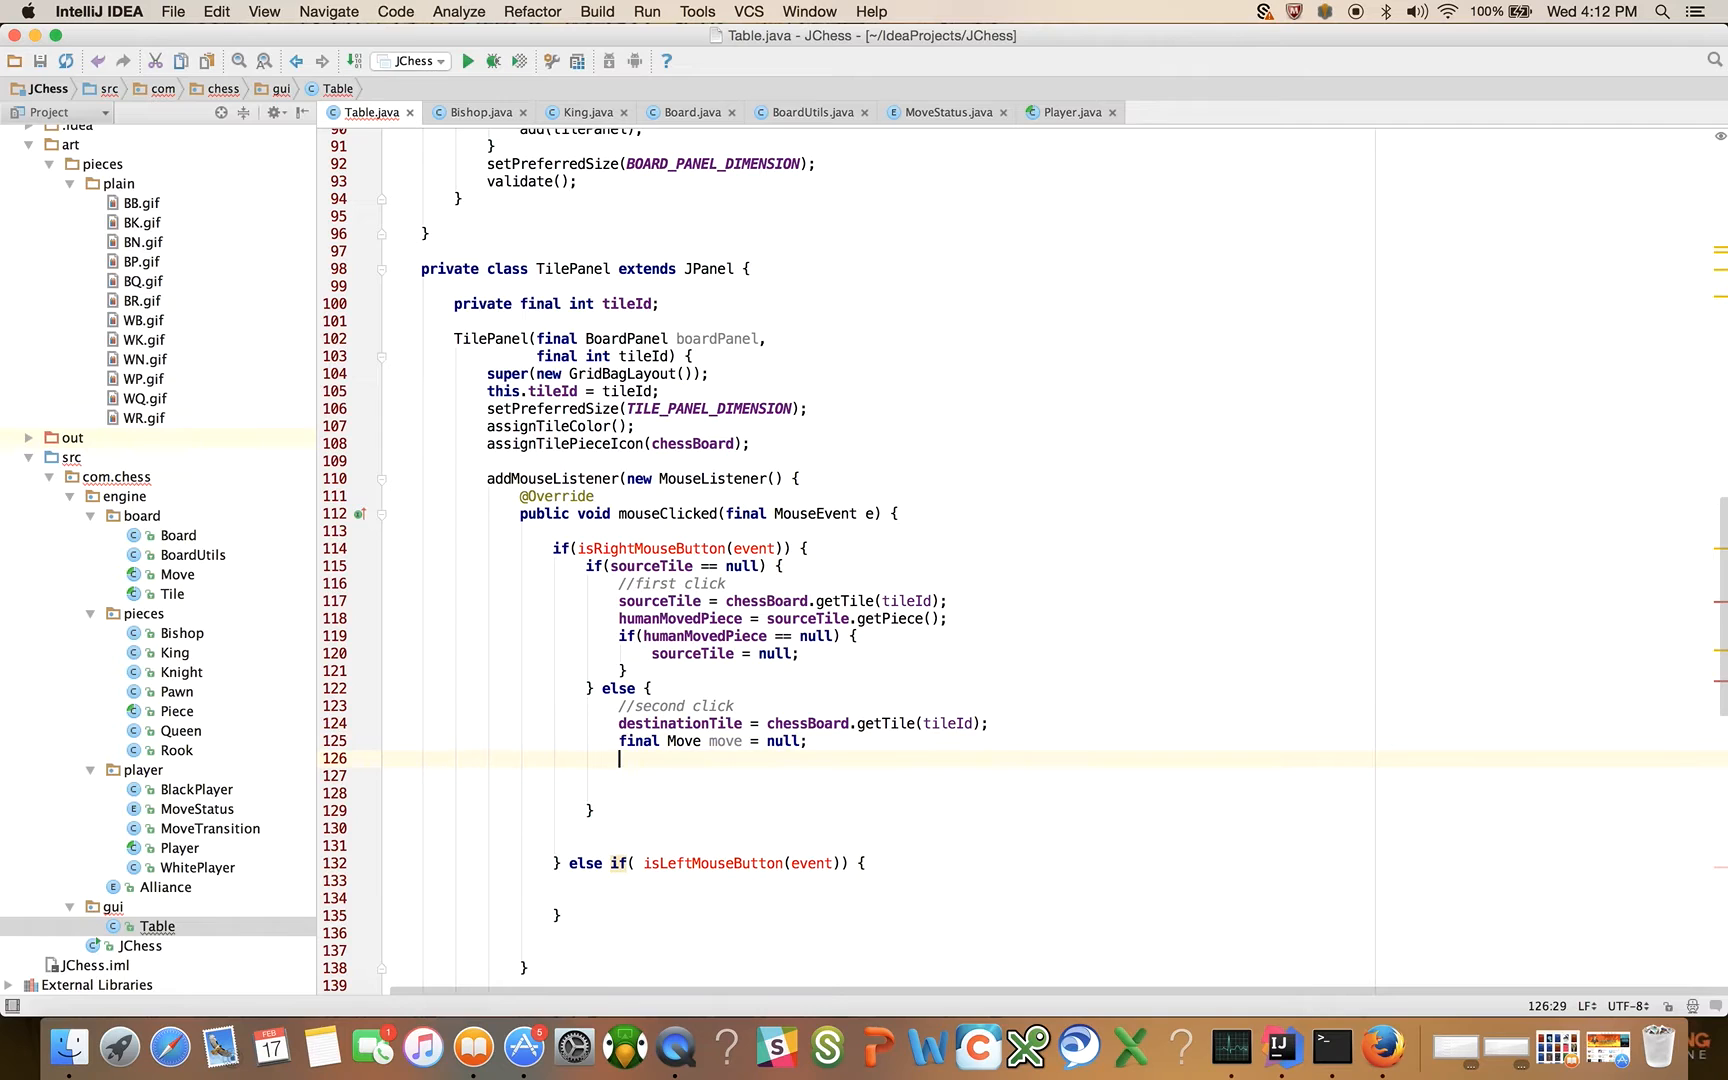
# Step: Store final MoveTransition transition = chessBoard.currentPlayer().makeMove(move) and begin checking it
pyautogui.write('final M')
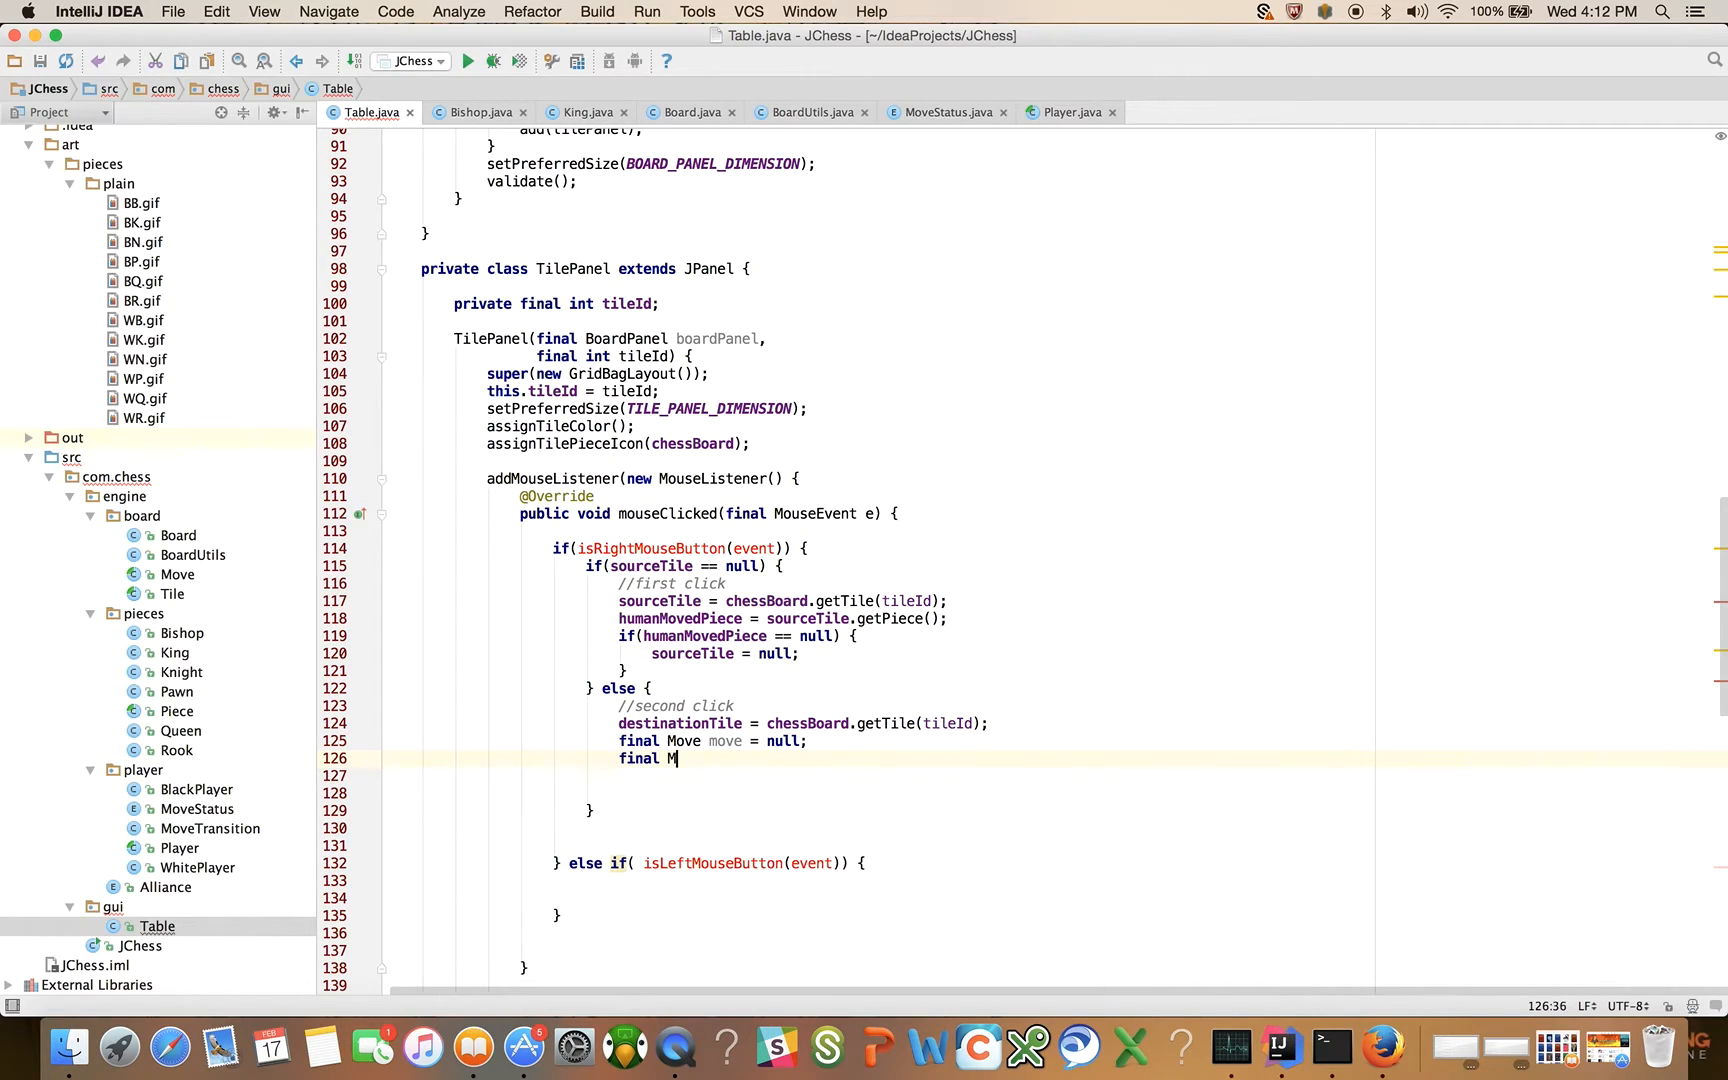
pyautogui.write('oveTransition')
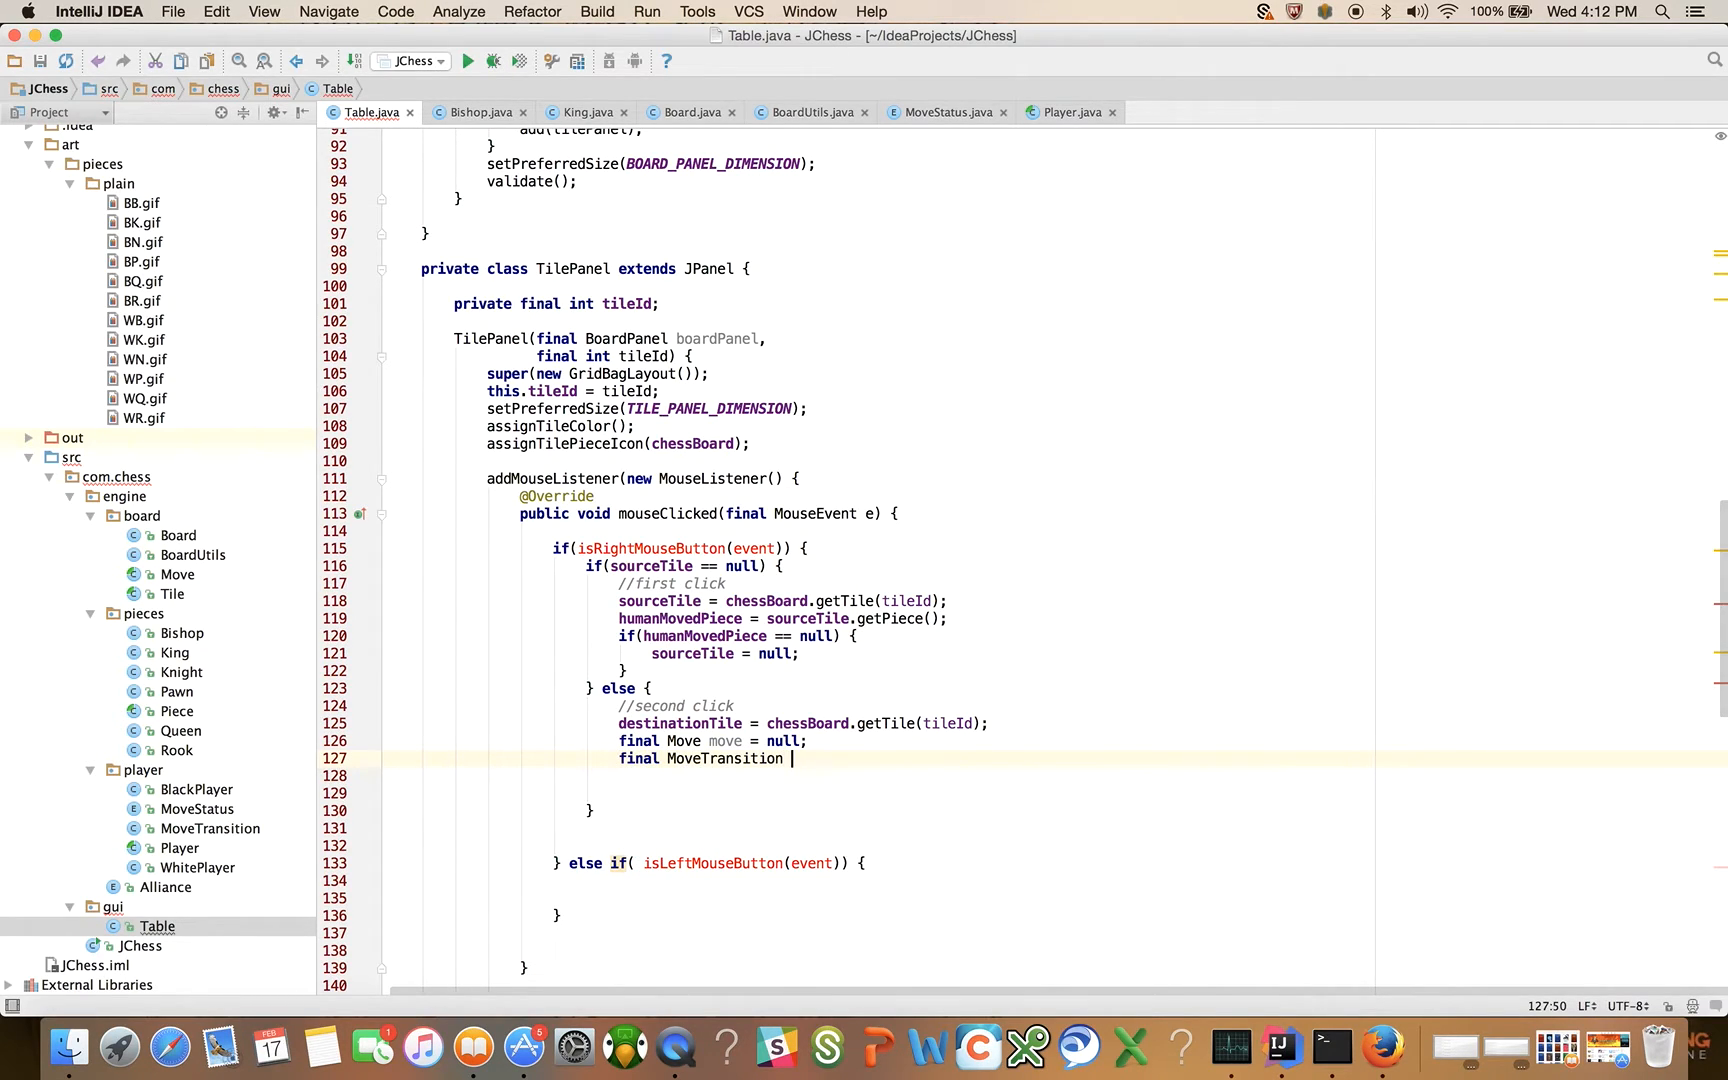
pyautogui.write('transition =')
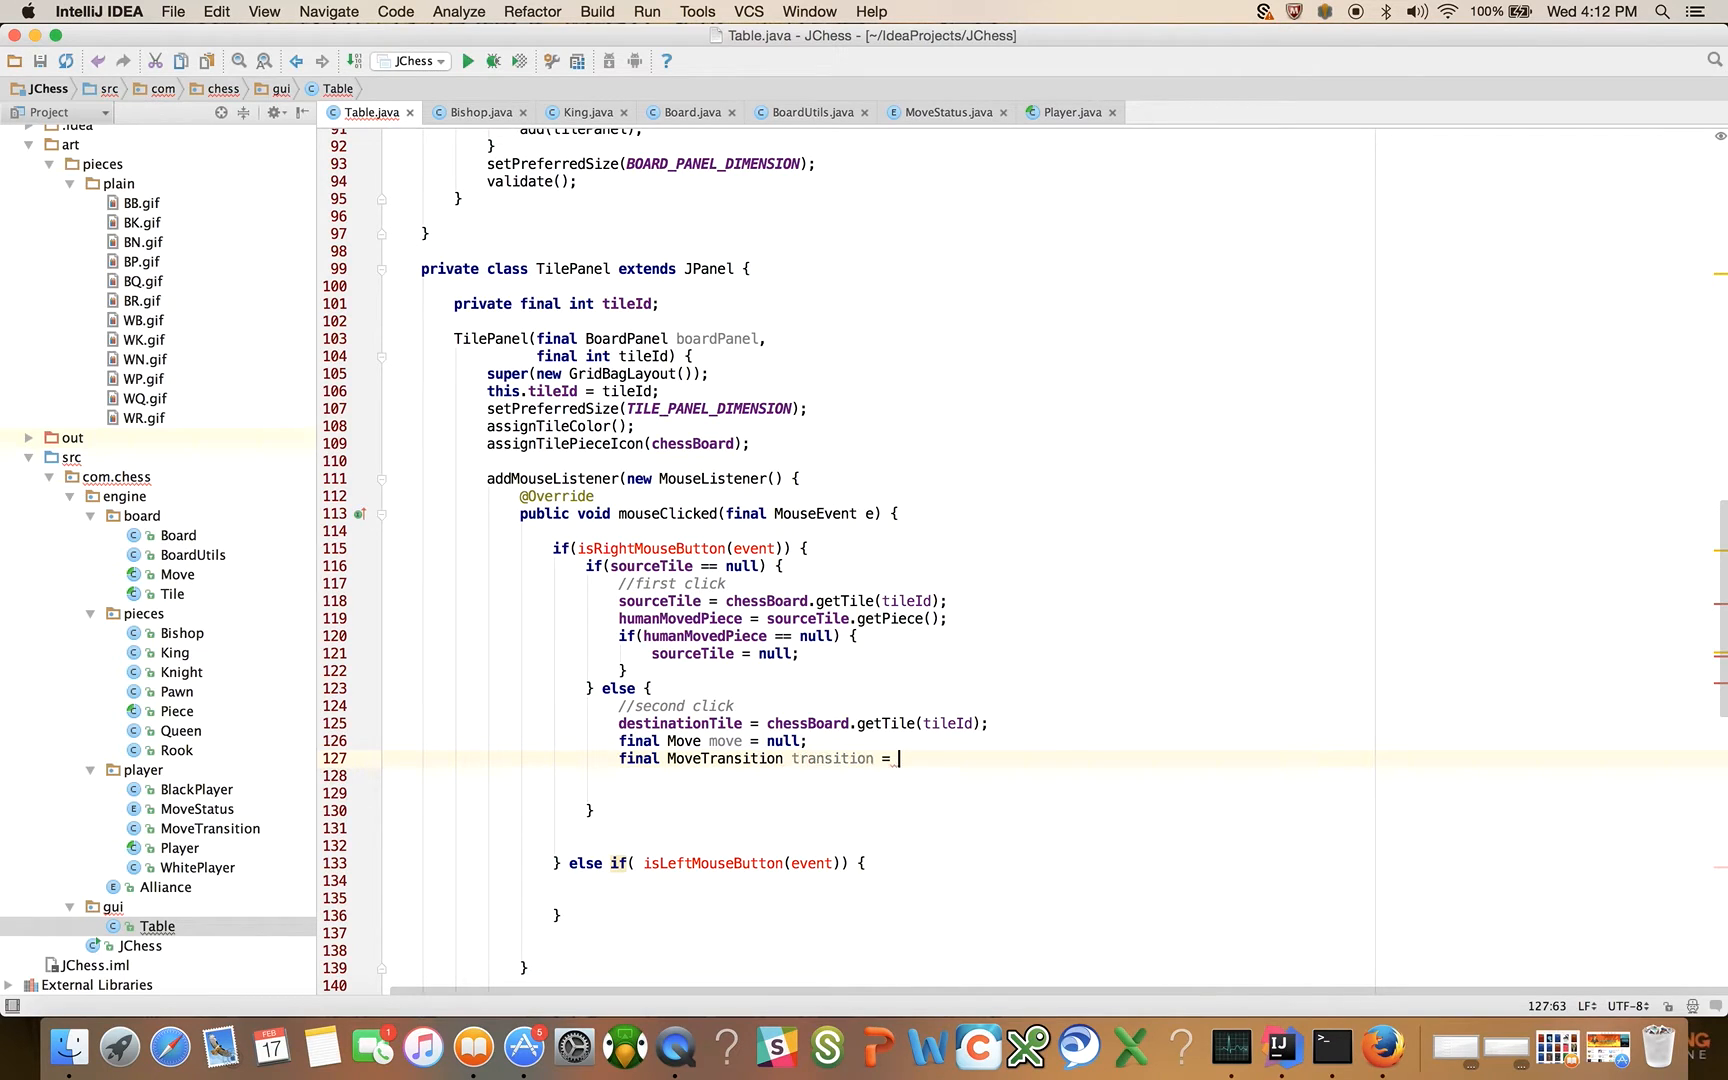
pyautogui.write('chessBoard.currentPlayer().makeMove(move);')
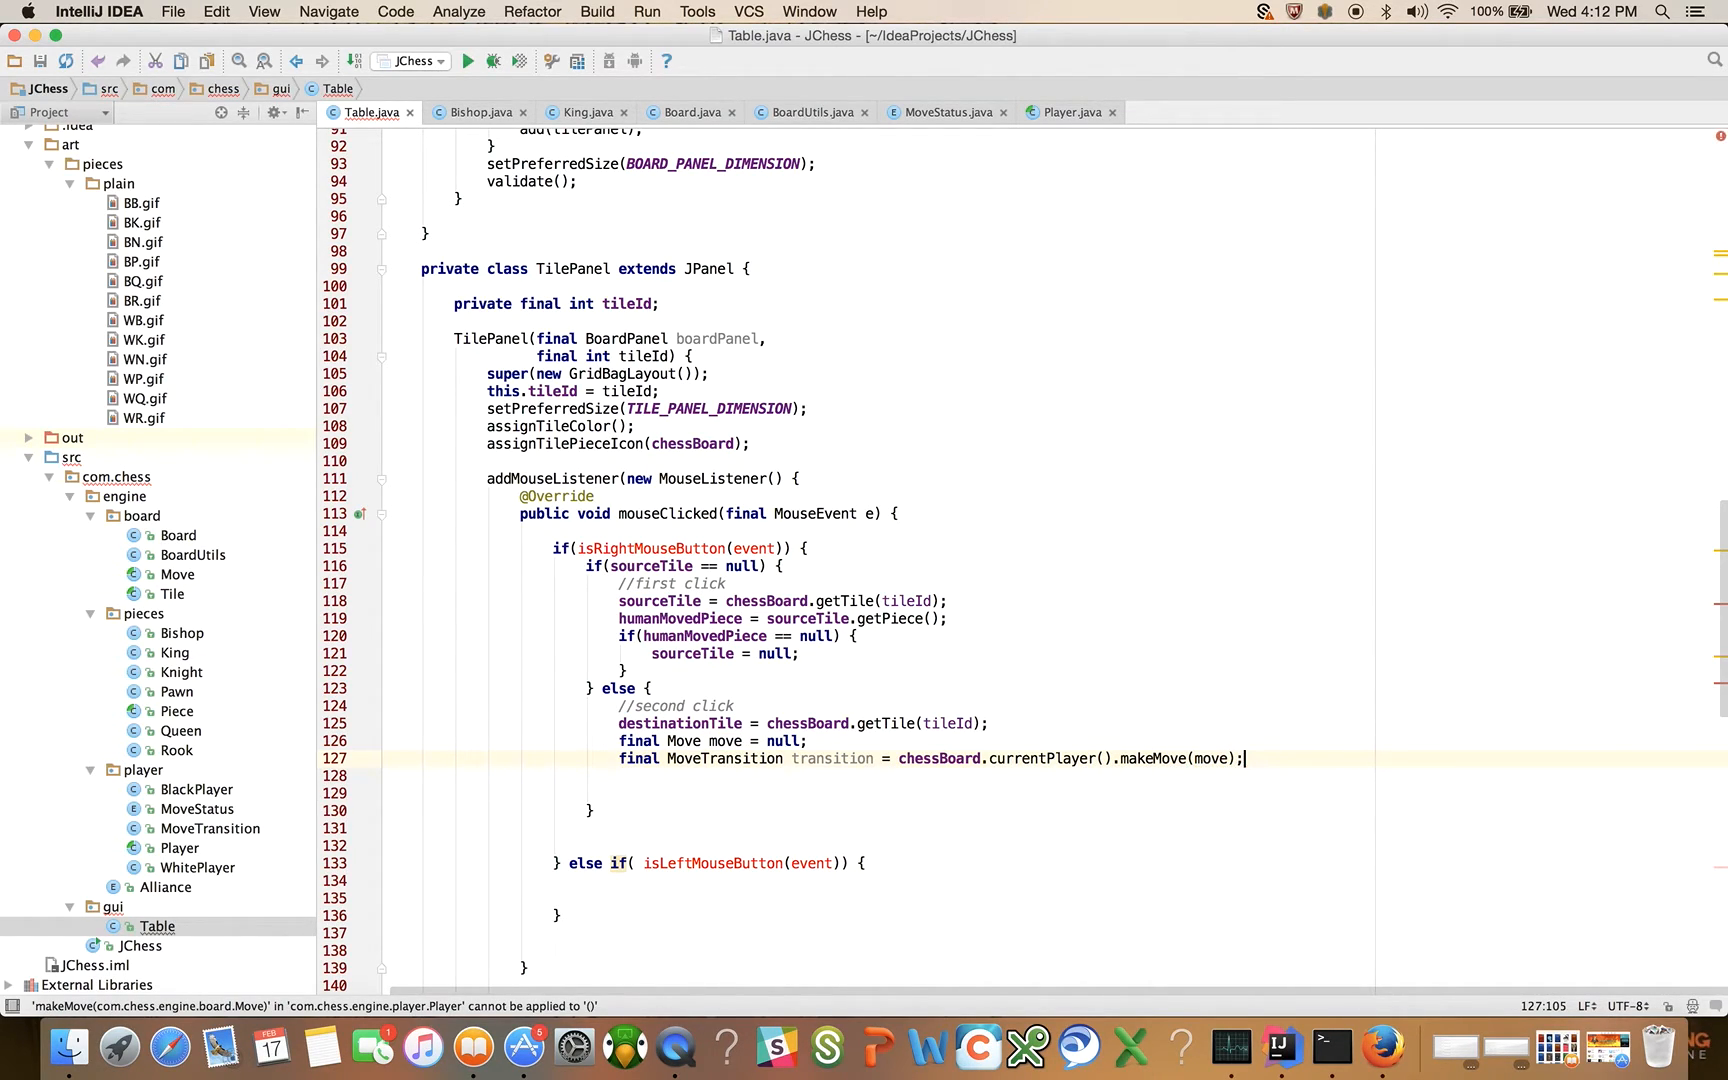
pyautogui.write('i')
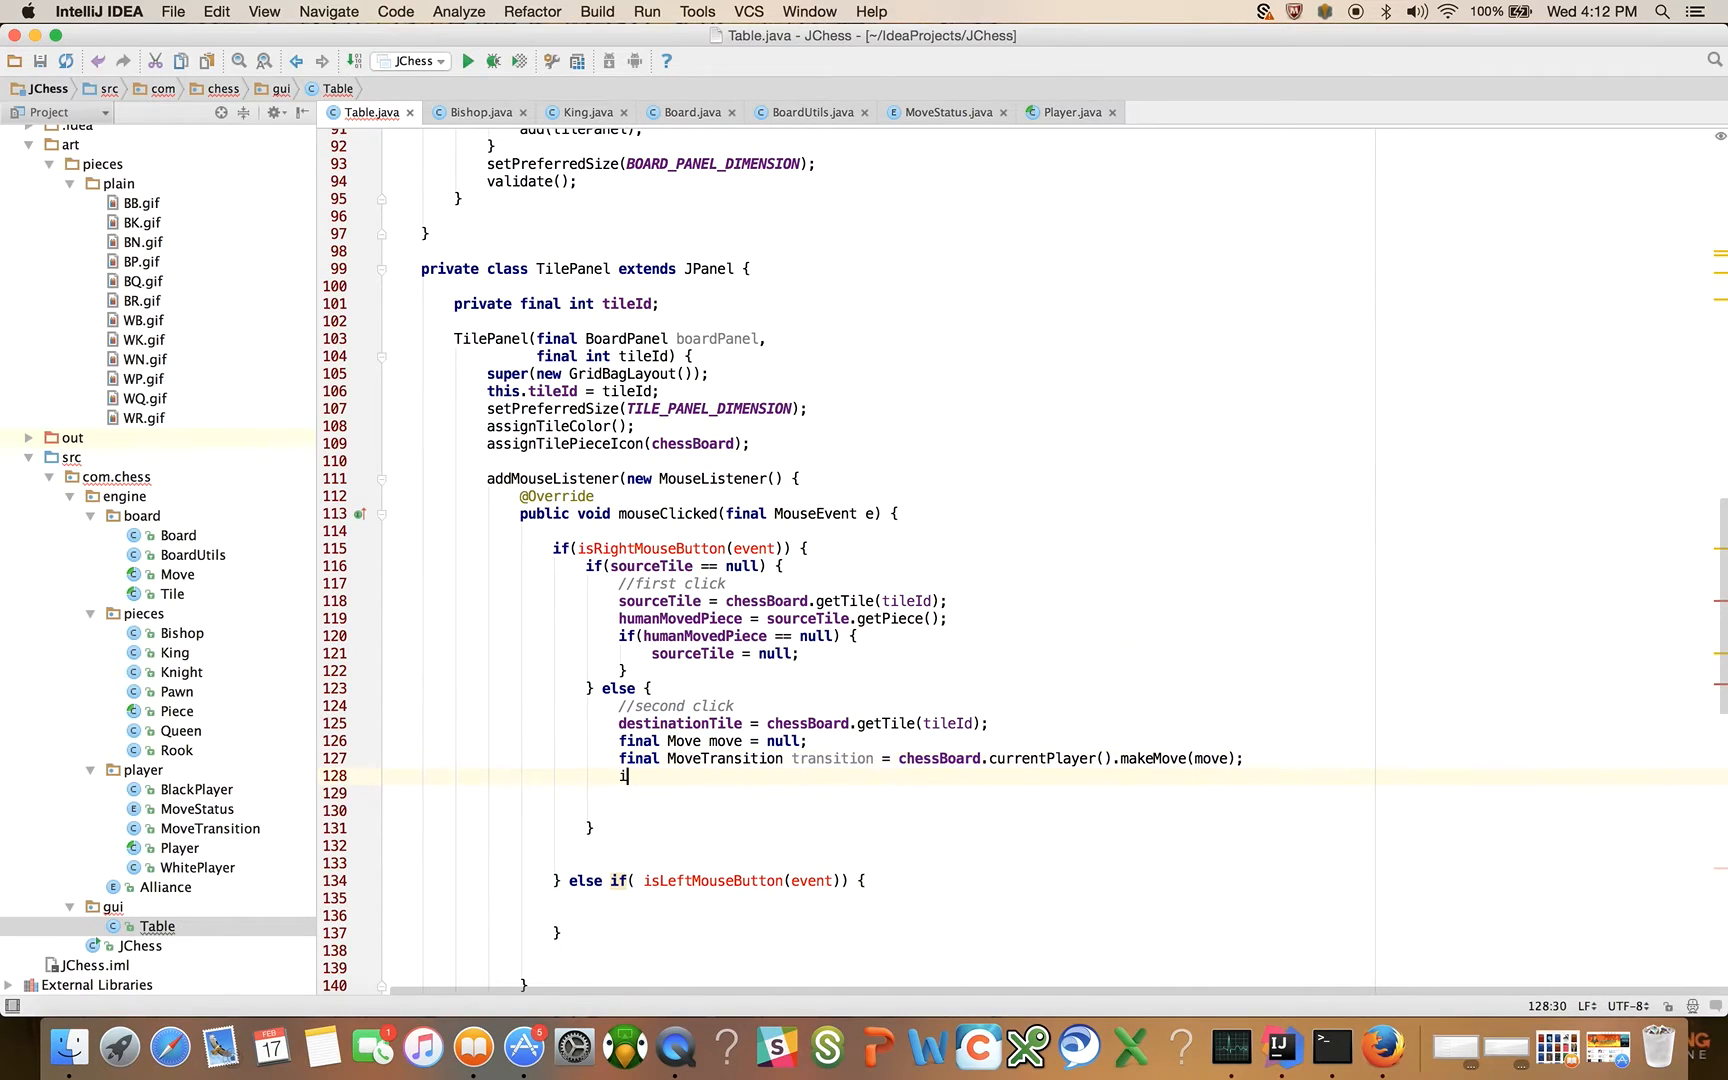
pyautogui.write('if(t')
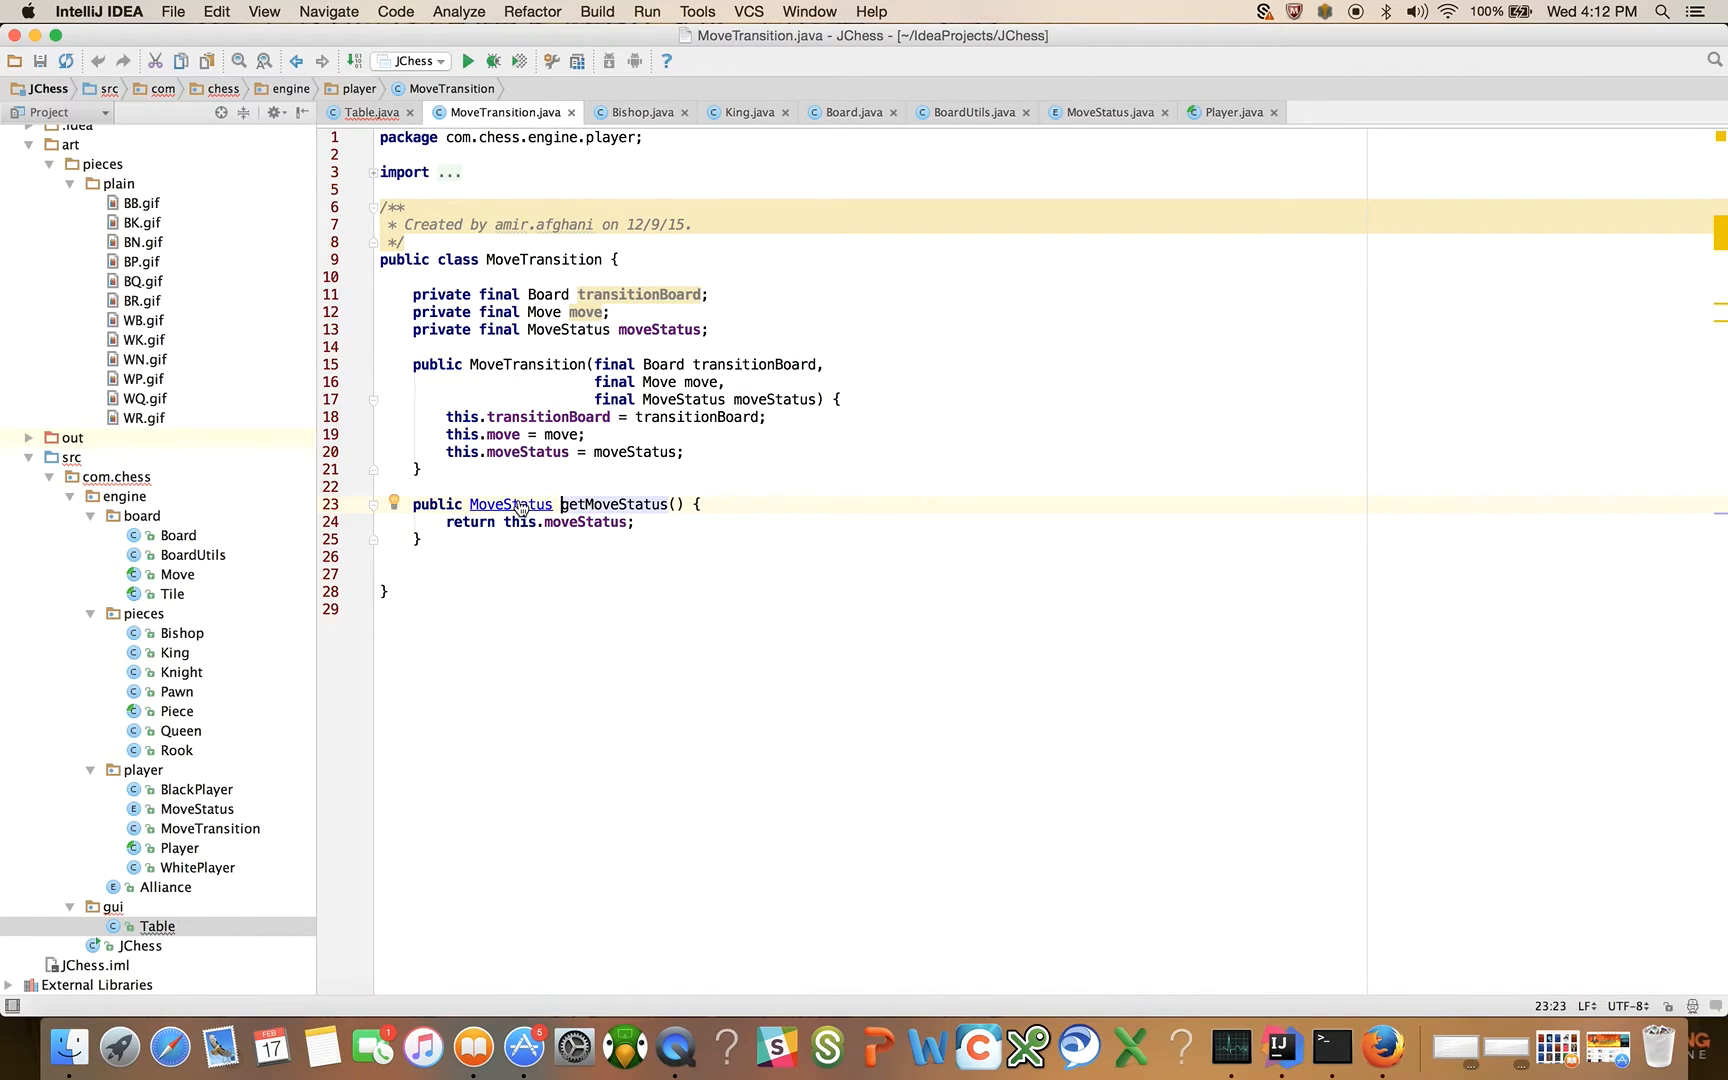
# Step: Check the MoveStatus enum, then complete the condition with getMoveStatus().isDone() and an empty block
pyautogui.click(1104, 112)
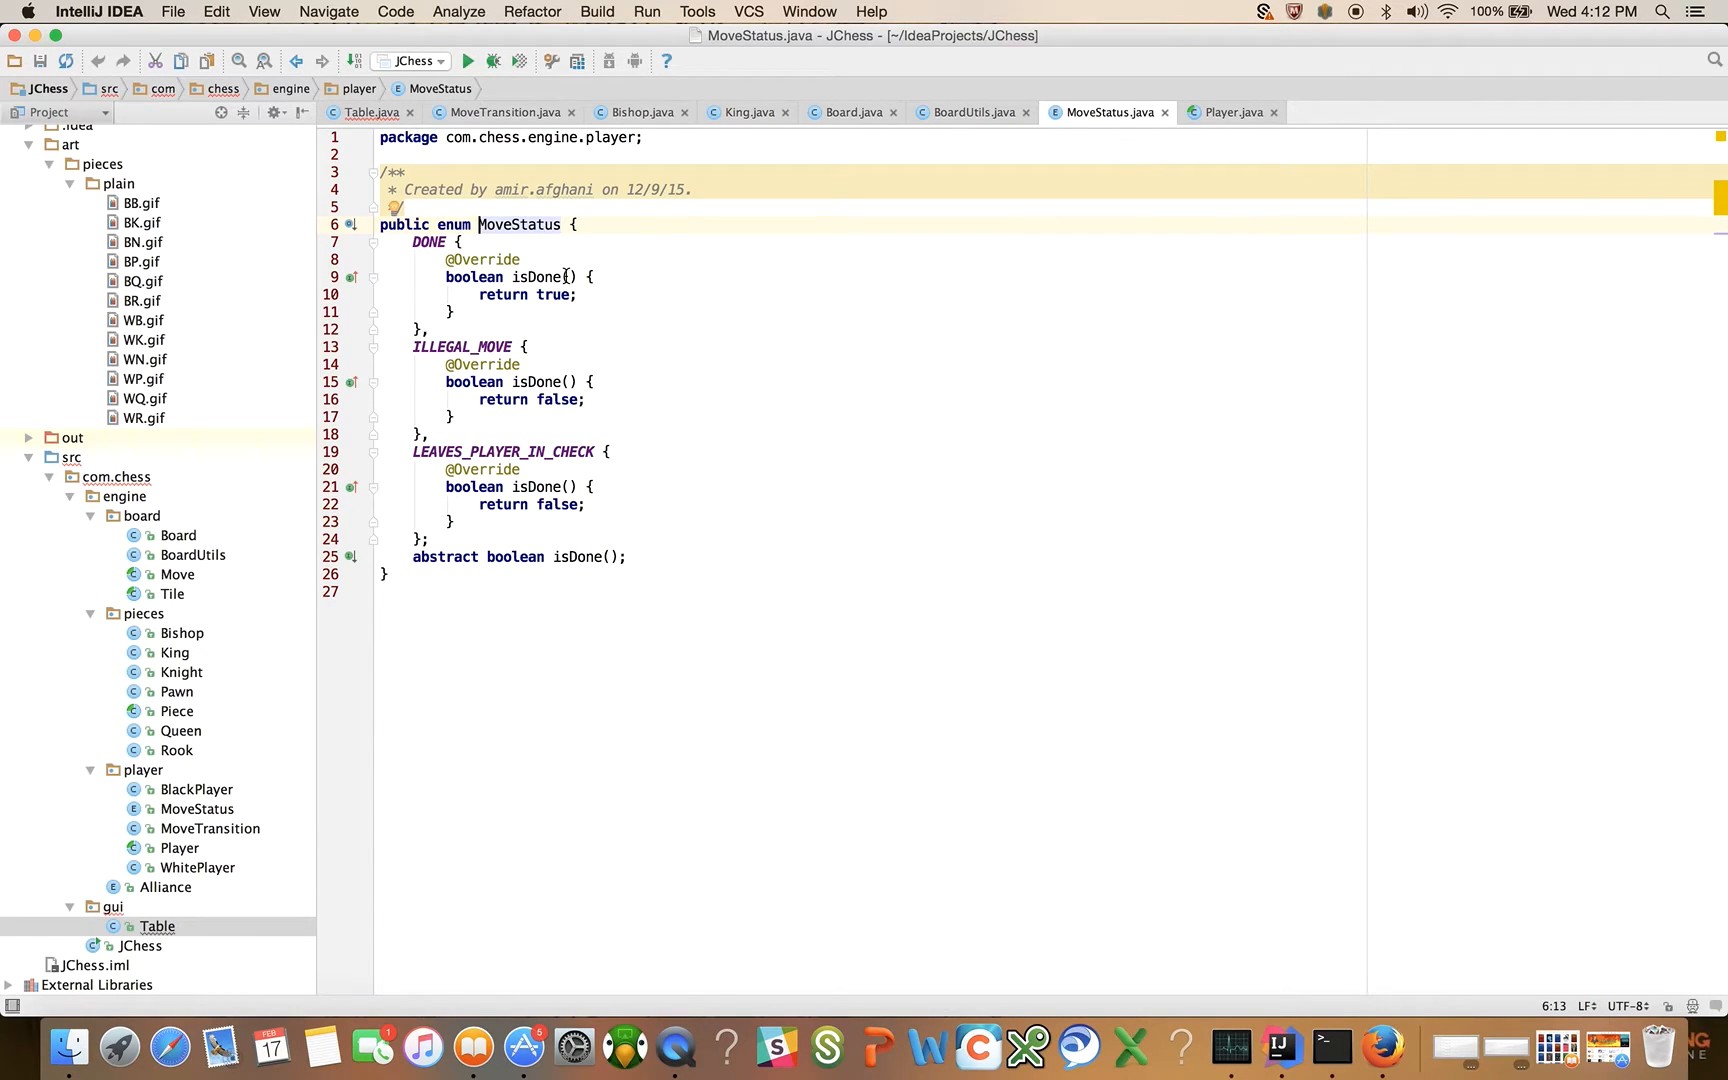
pyautogui.click(372, 112)
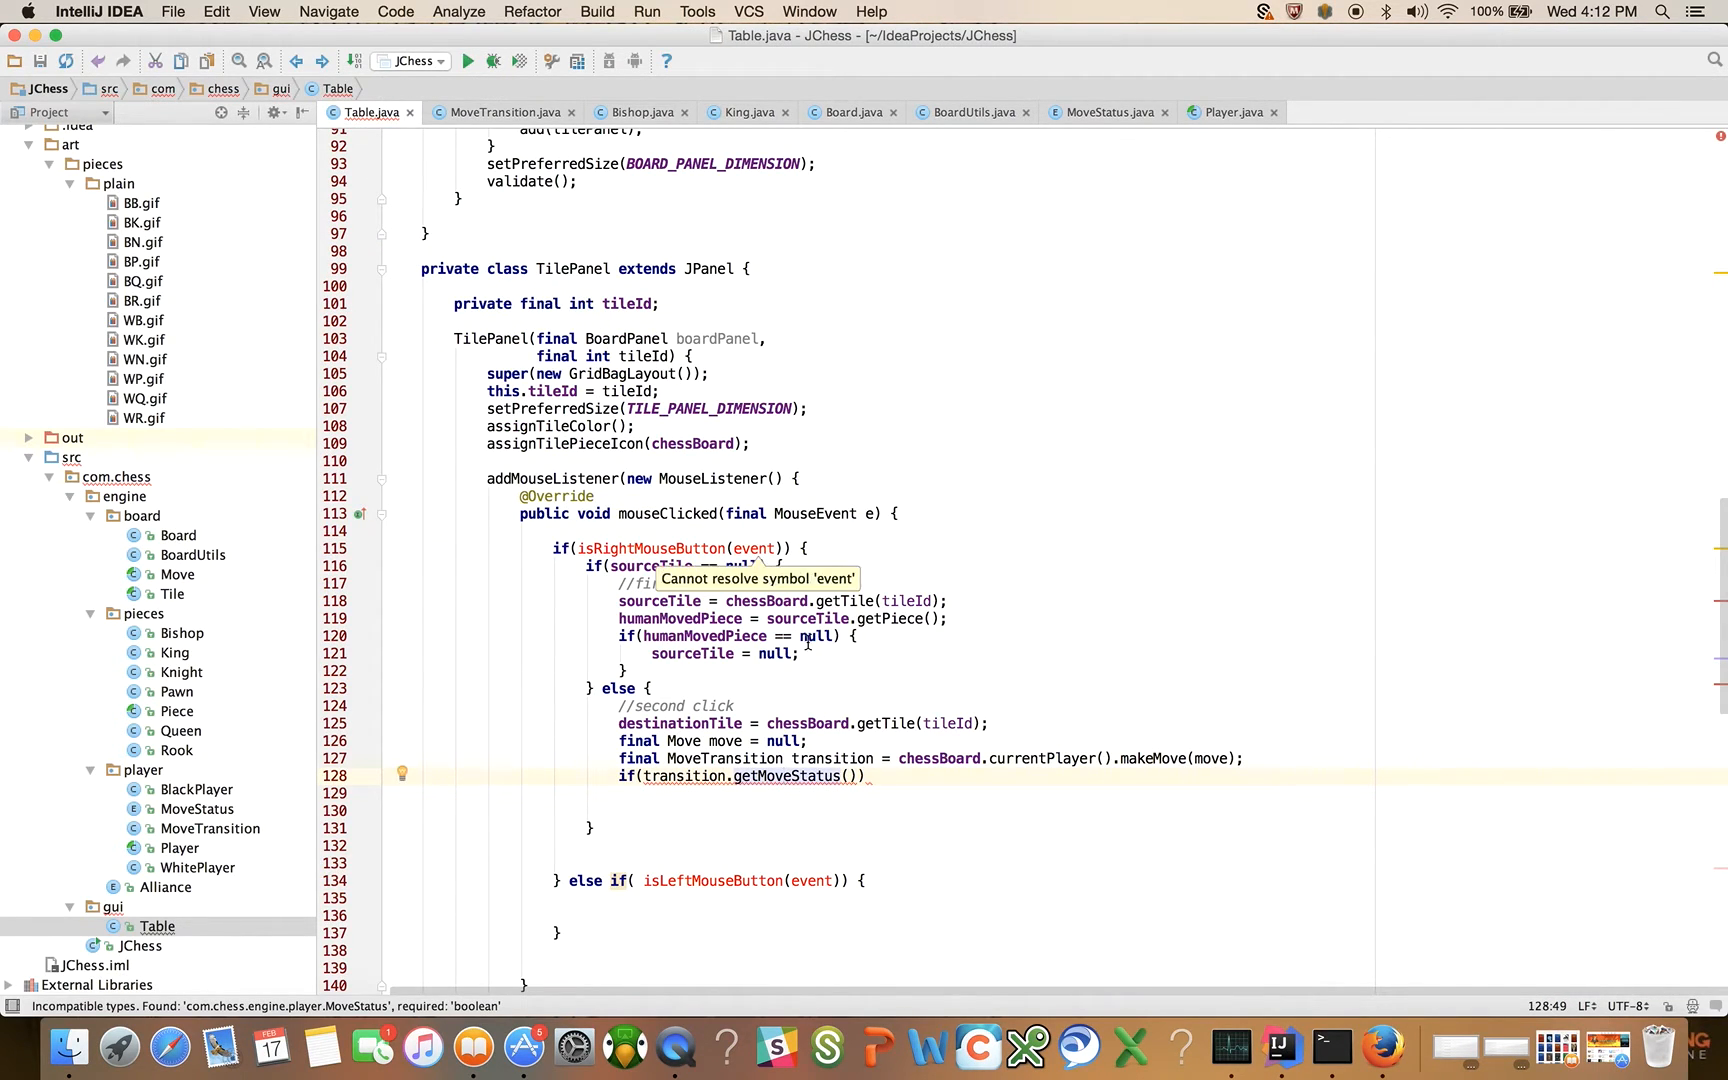
pyautogui.click(860, 776)
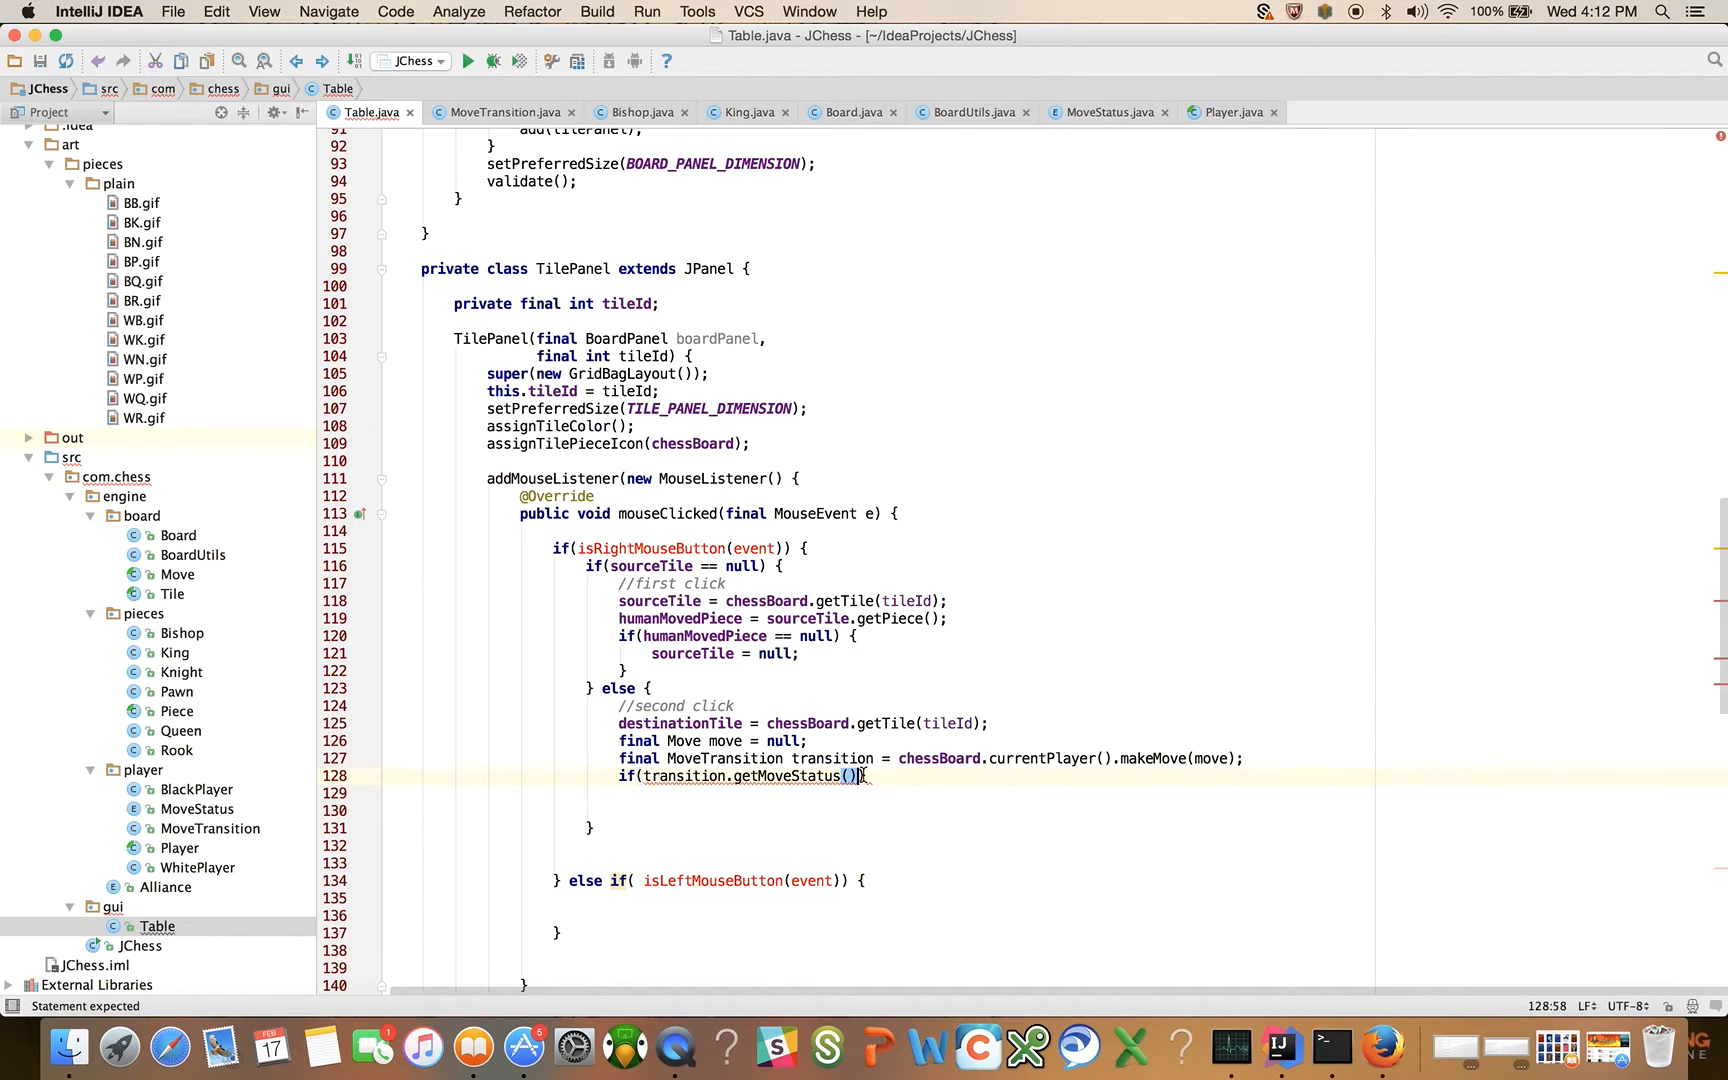
pyautogui.write('.')
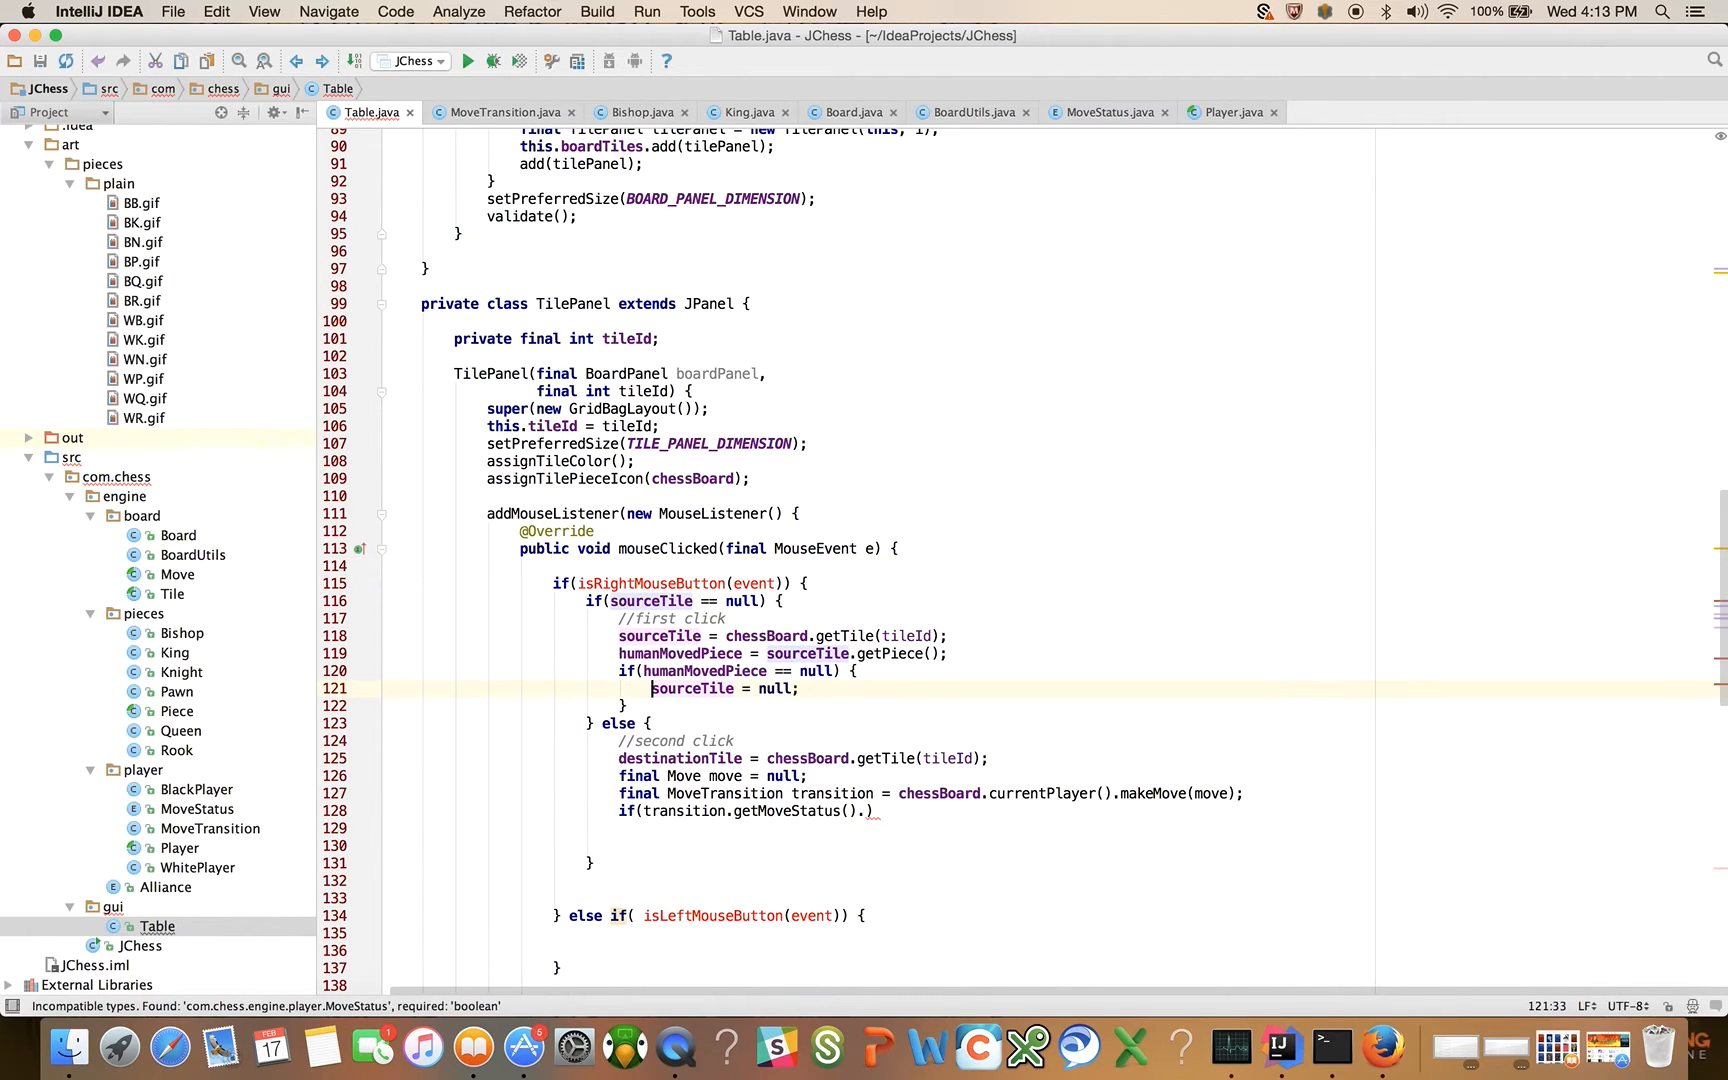
pyautogui.scroll(3)
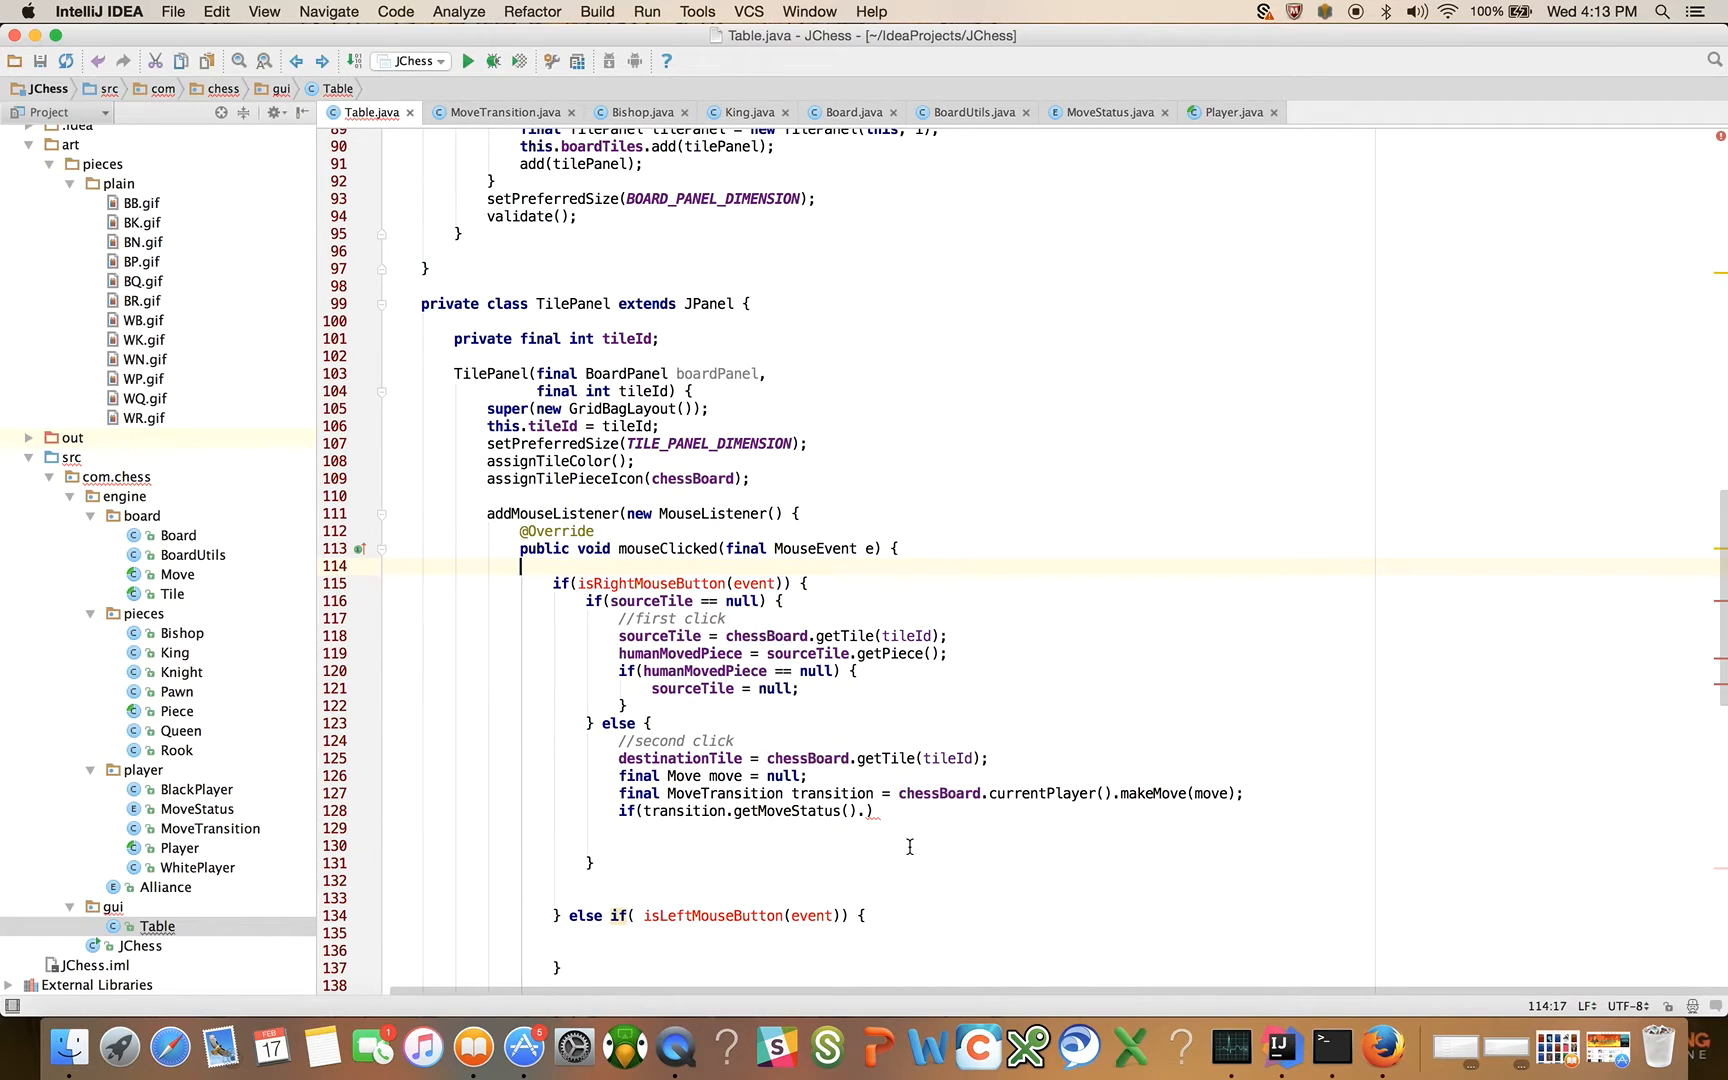
pyautogui.click(854, 812)
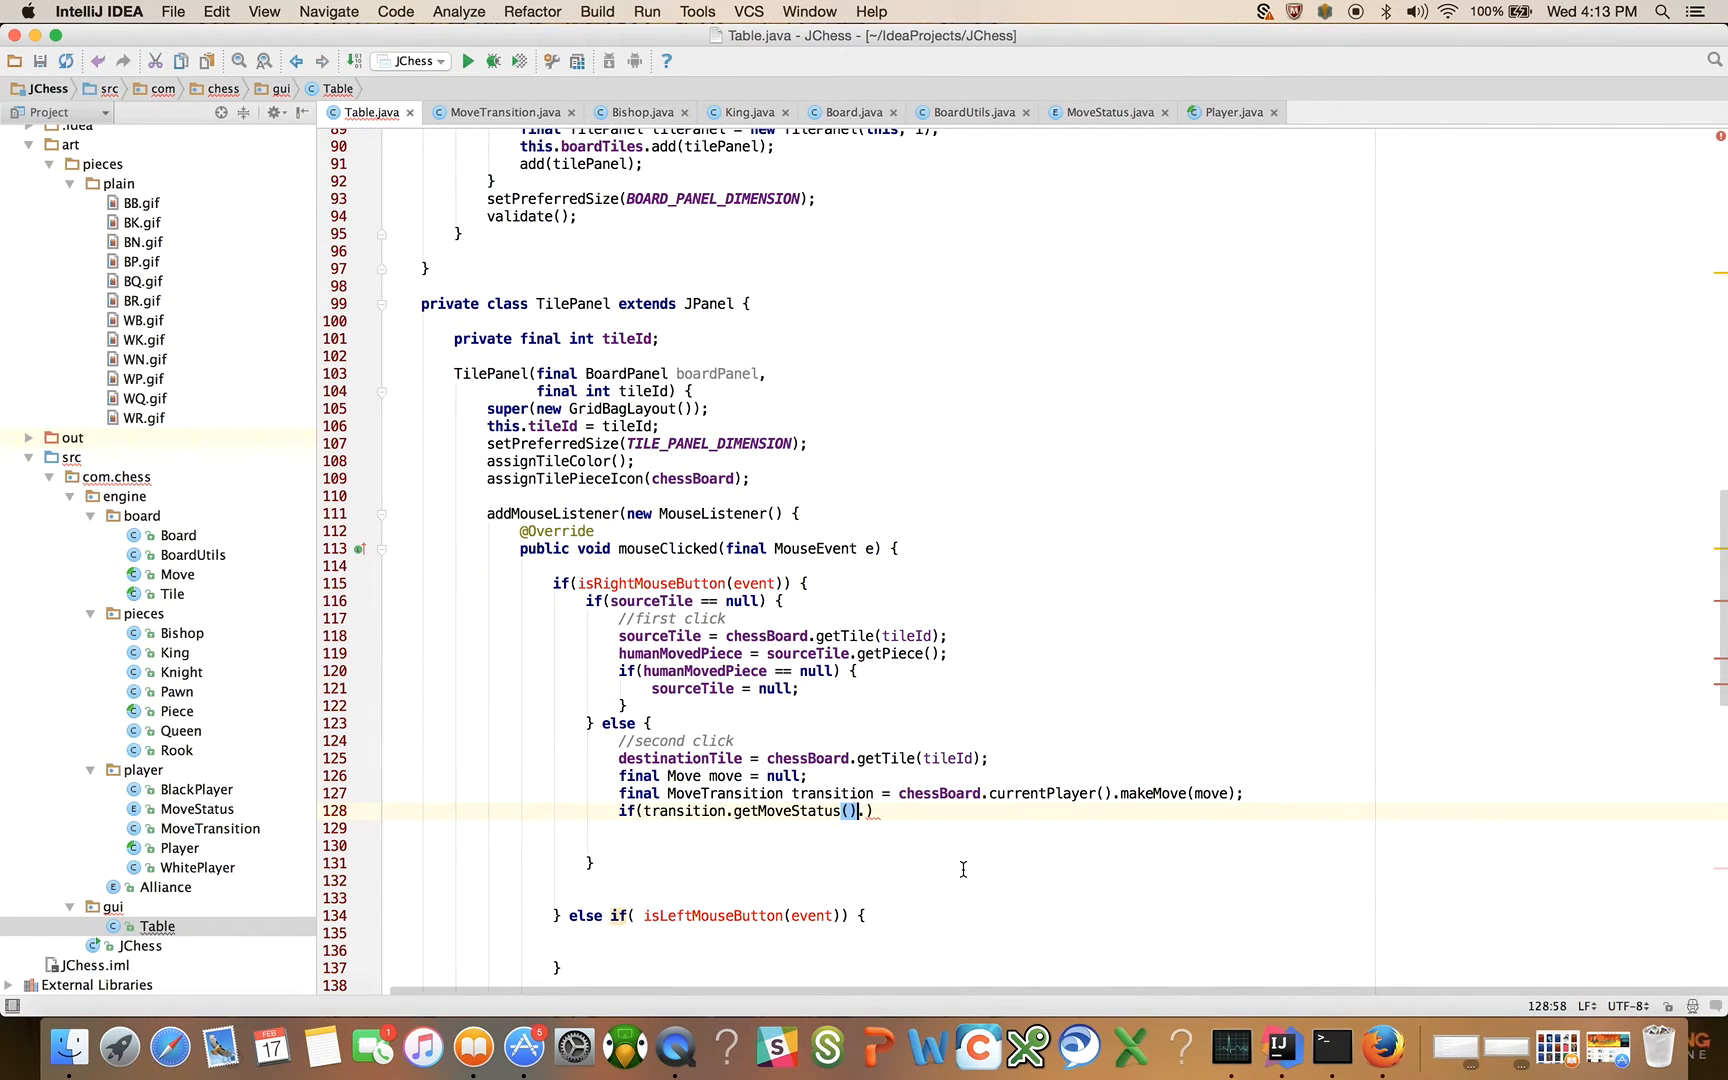
pyautogui.write('.isD')
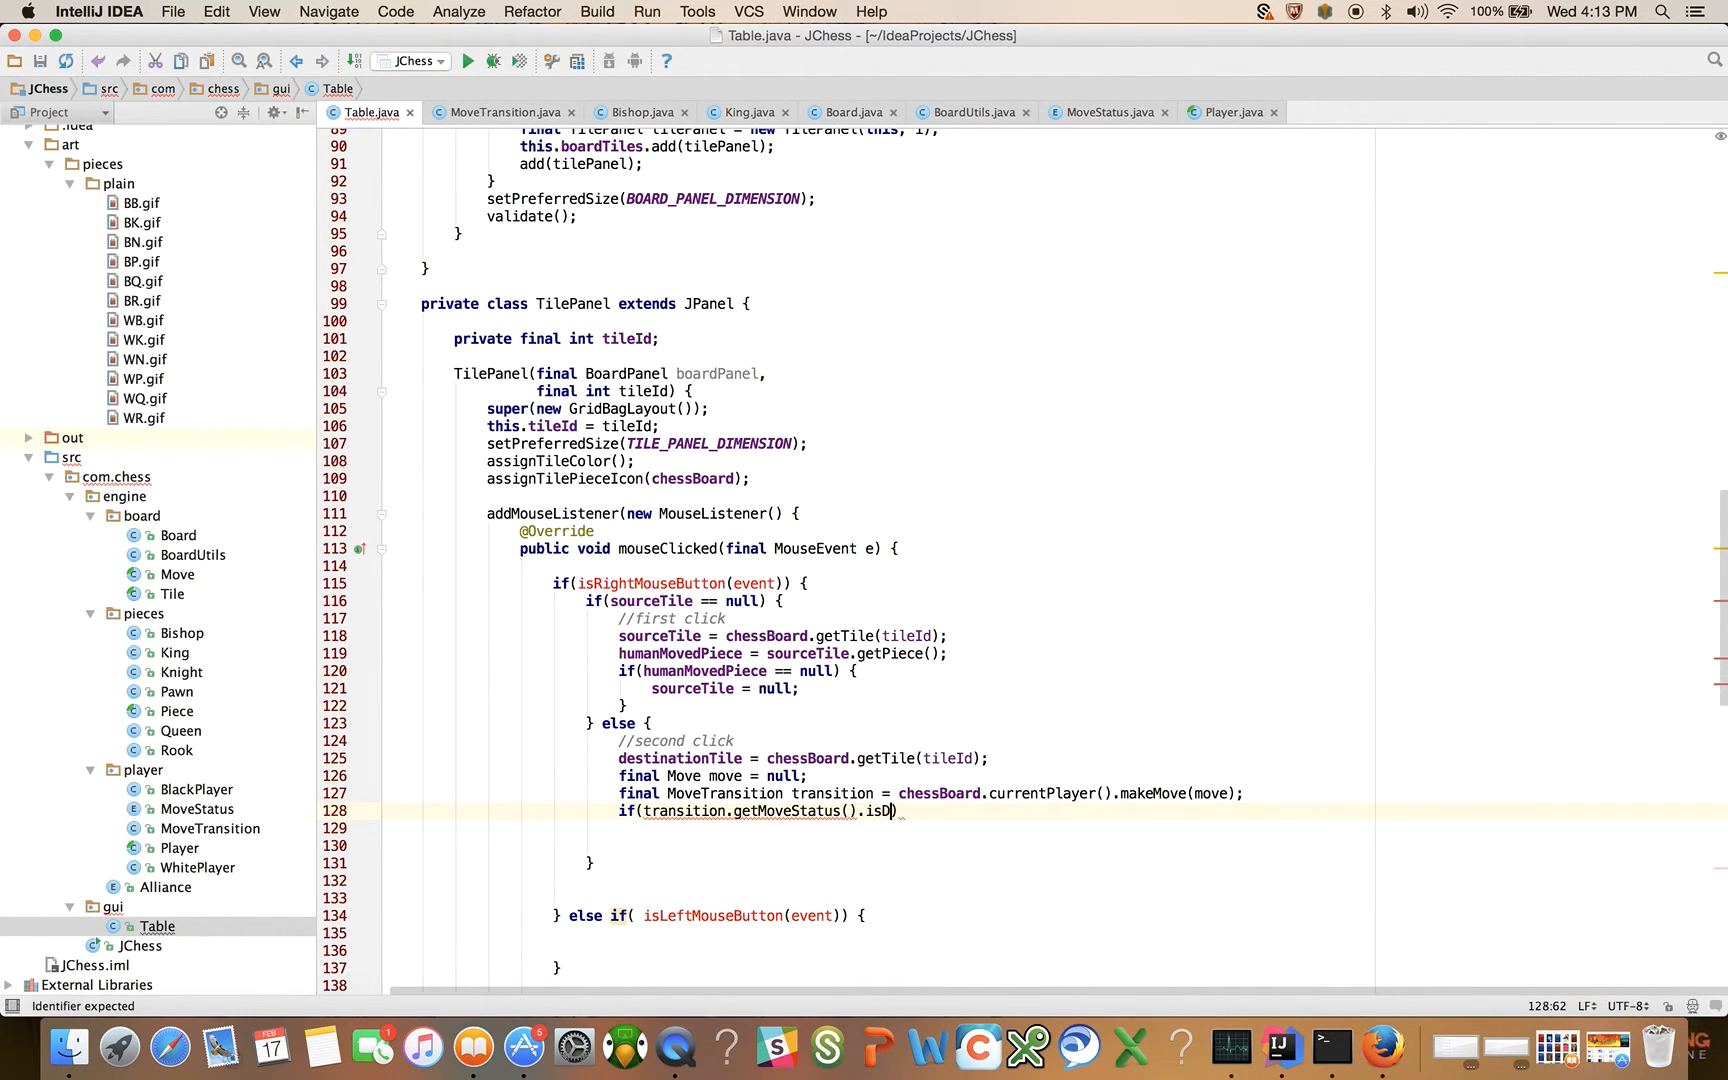
pyautogui.write('one()')
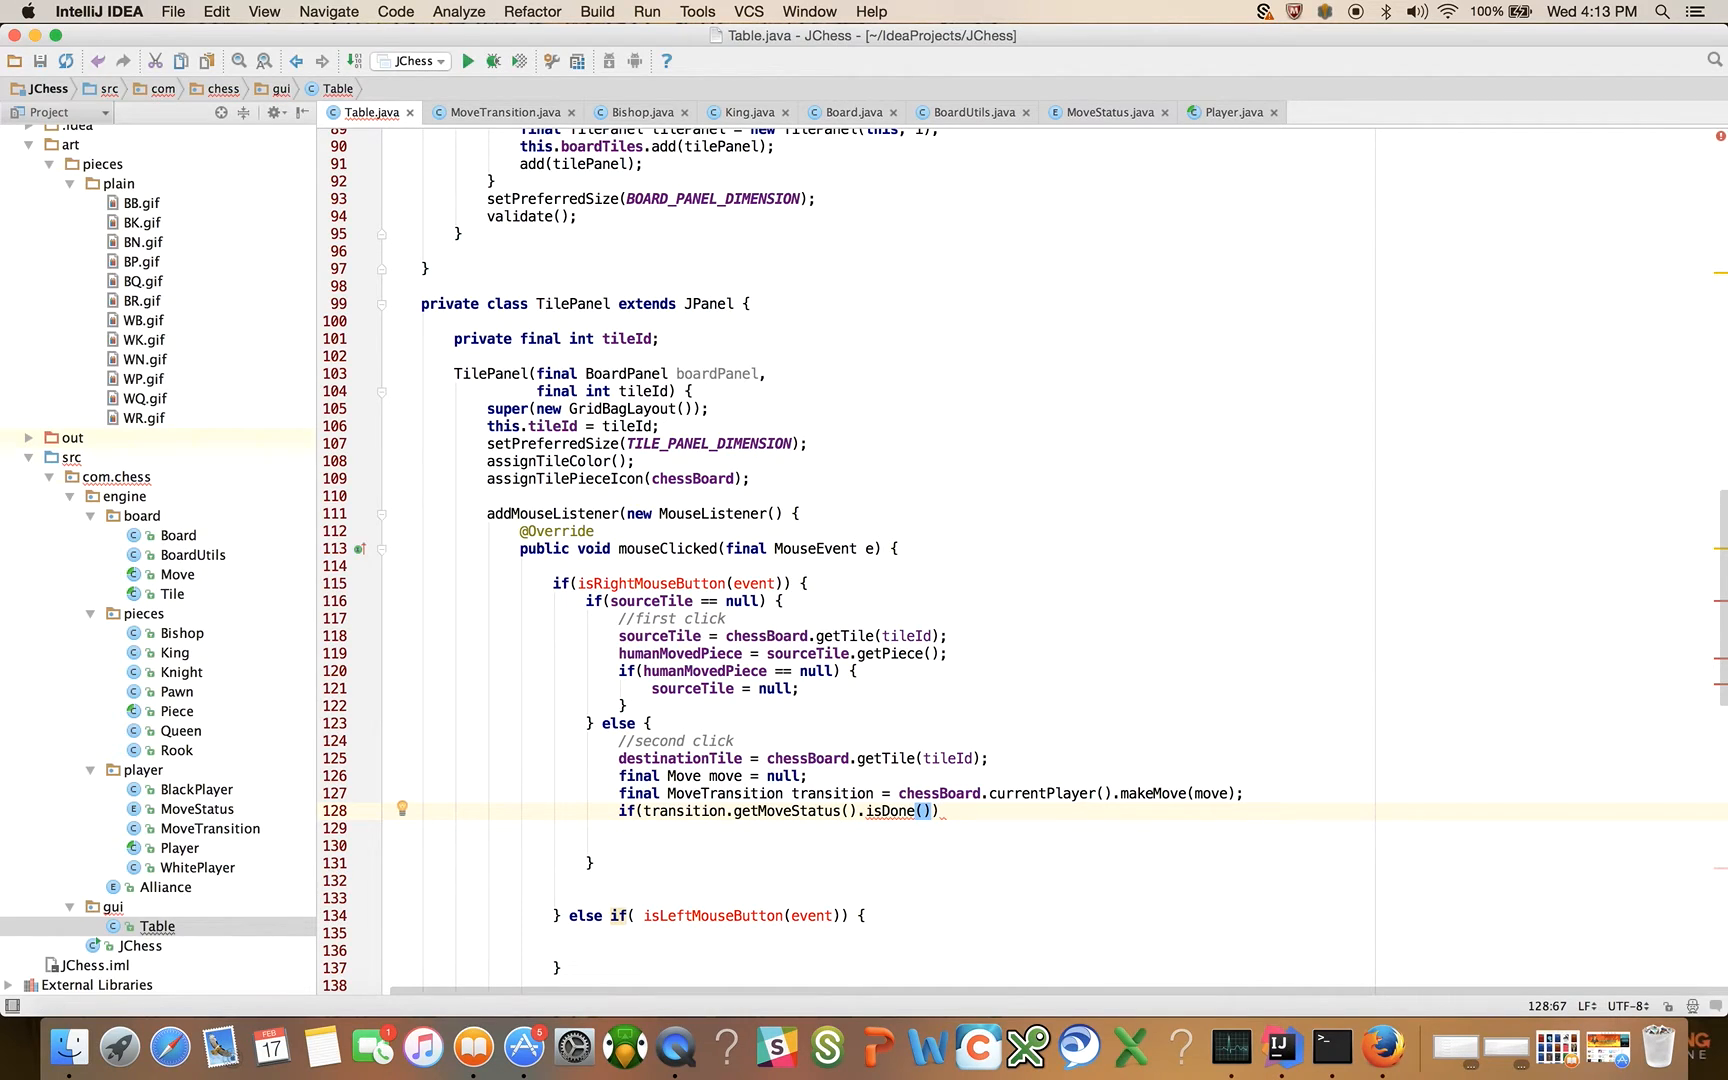
pyautogui.write('{}')
pyautogui.write('chessBoard')
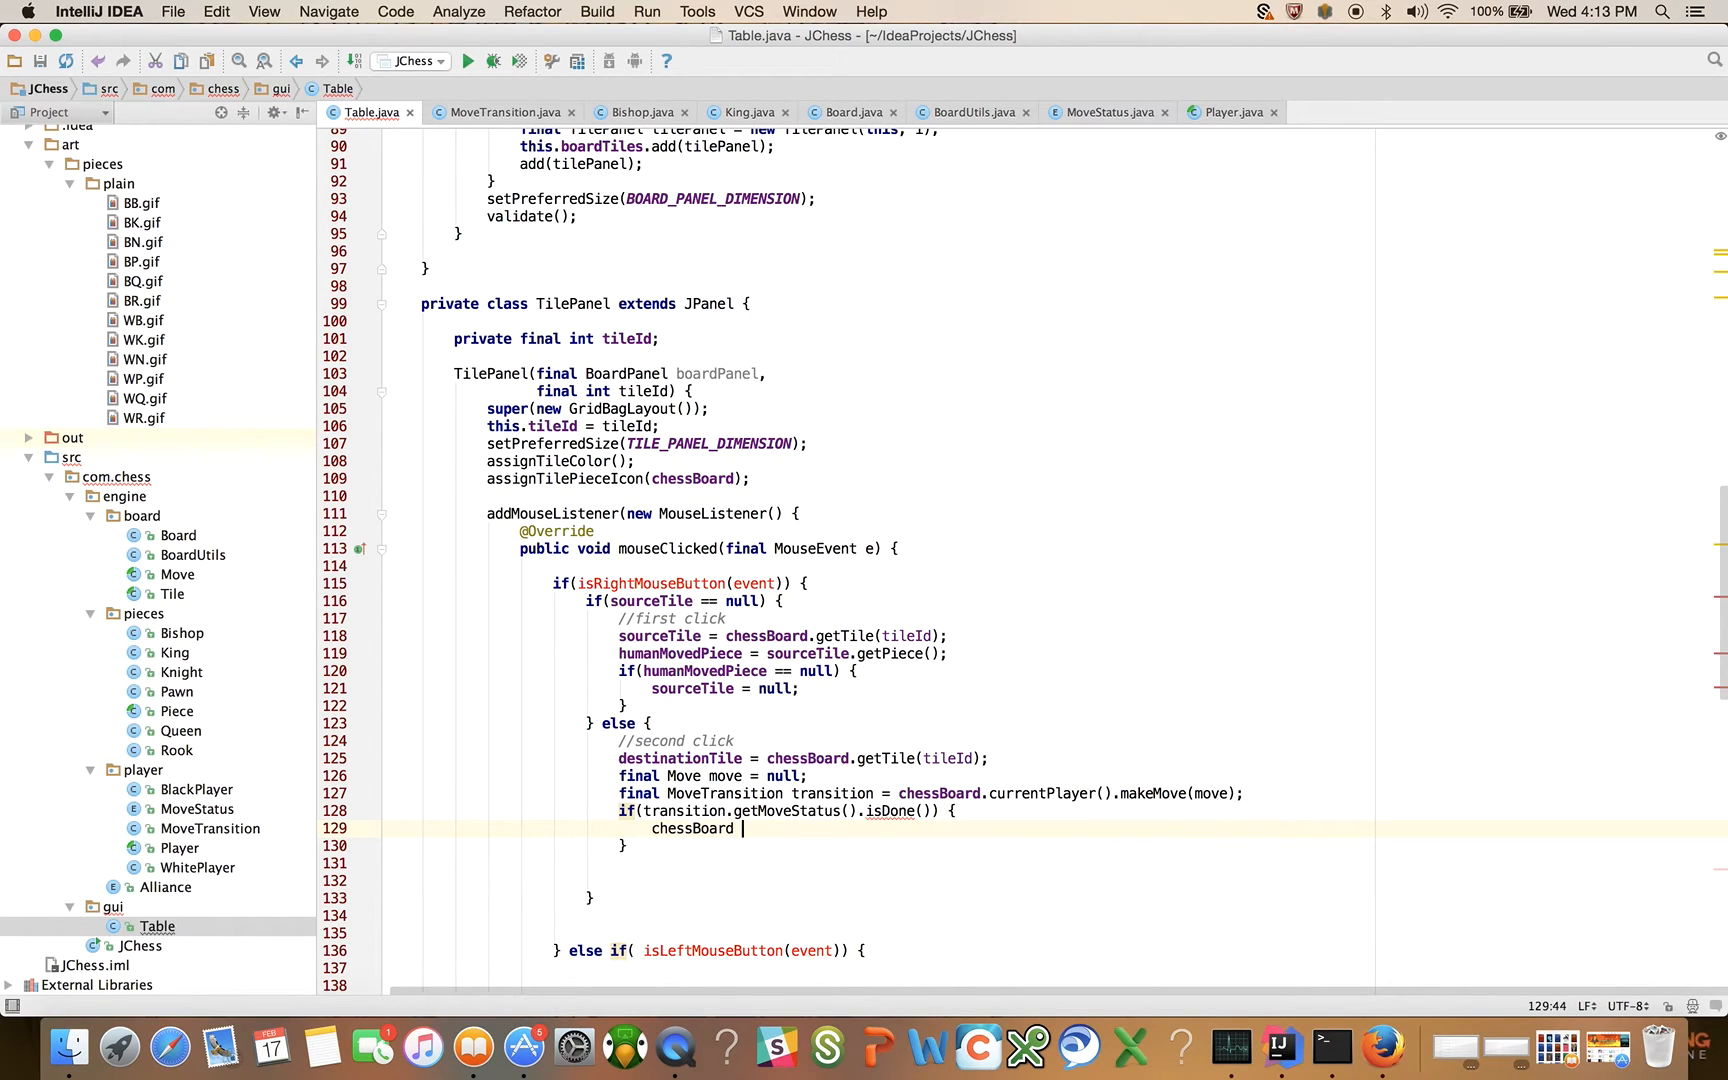
# Step: Add the commented-out chessBoard = chessBoard.currentPlayer().makeMove(move) line inside the block
pyautogui.write('=')
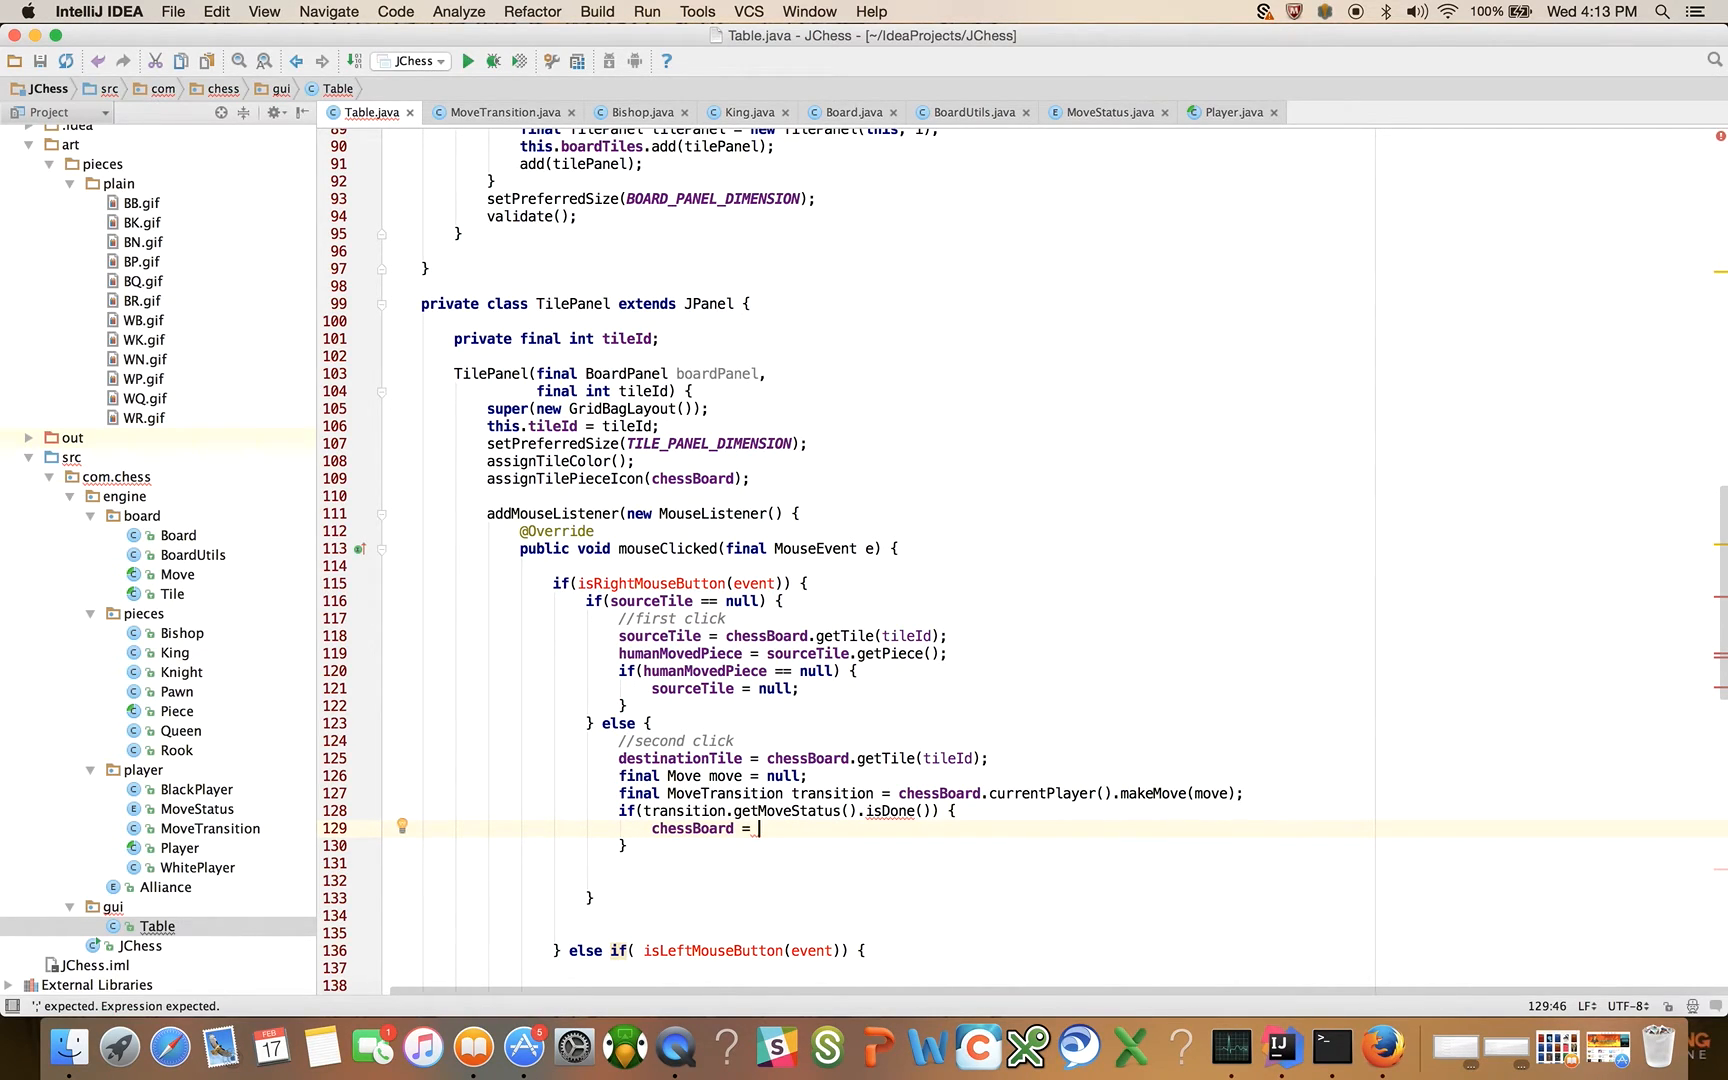
pyautogui.write('chessBoard.currentPlayer().makeMove(move')
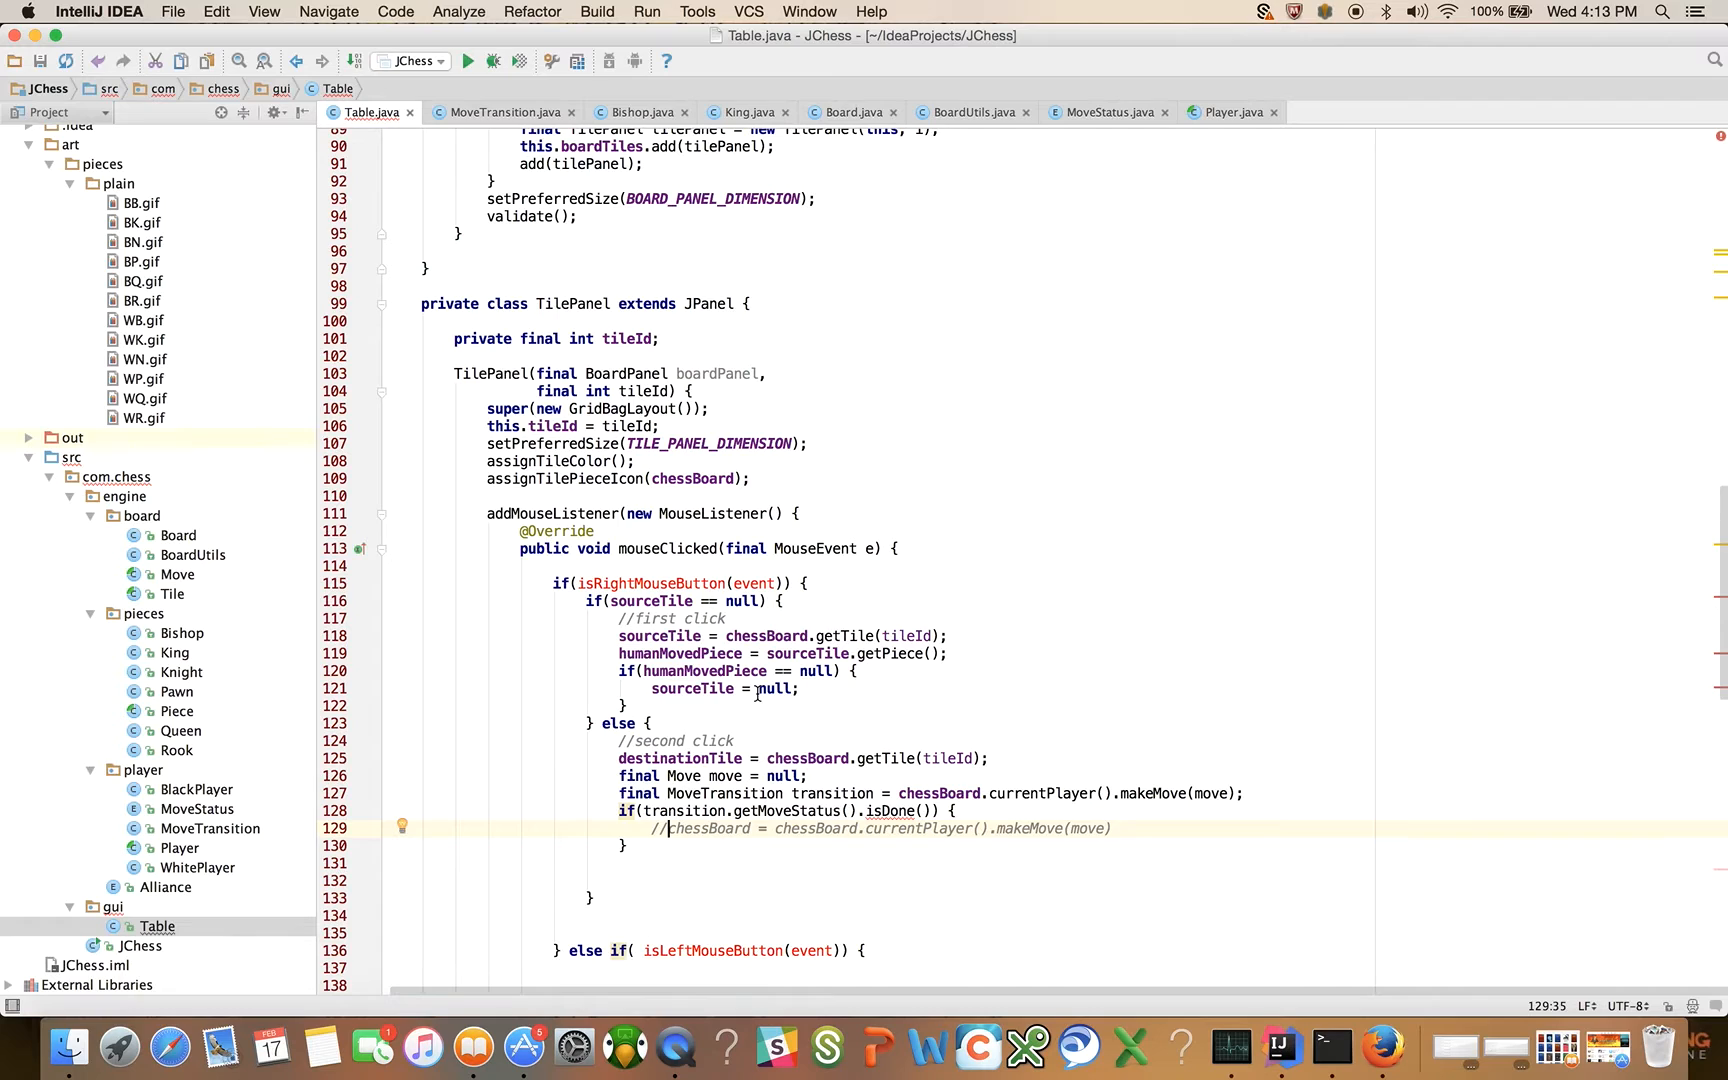
# Step: Static-import SwingUtilities.isRightMouseButton via the quick fix and view its source
pyautogui.scroll(-3)
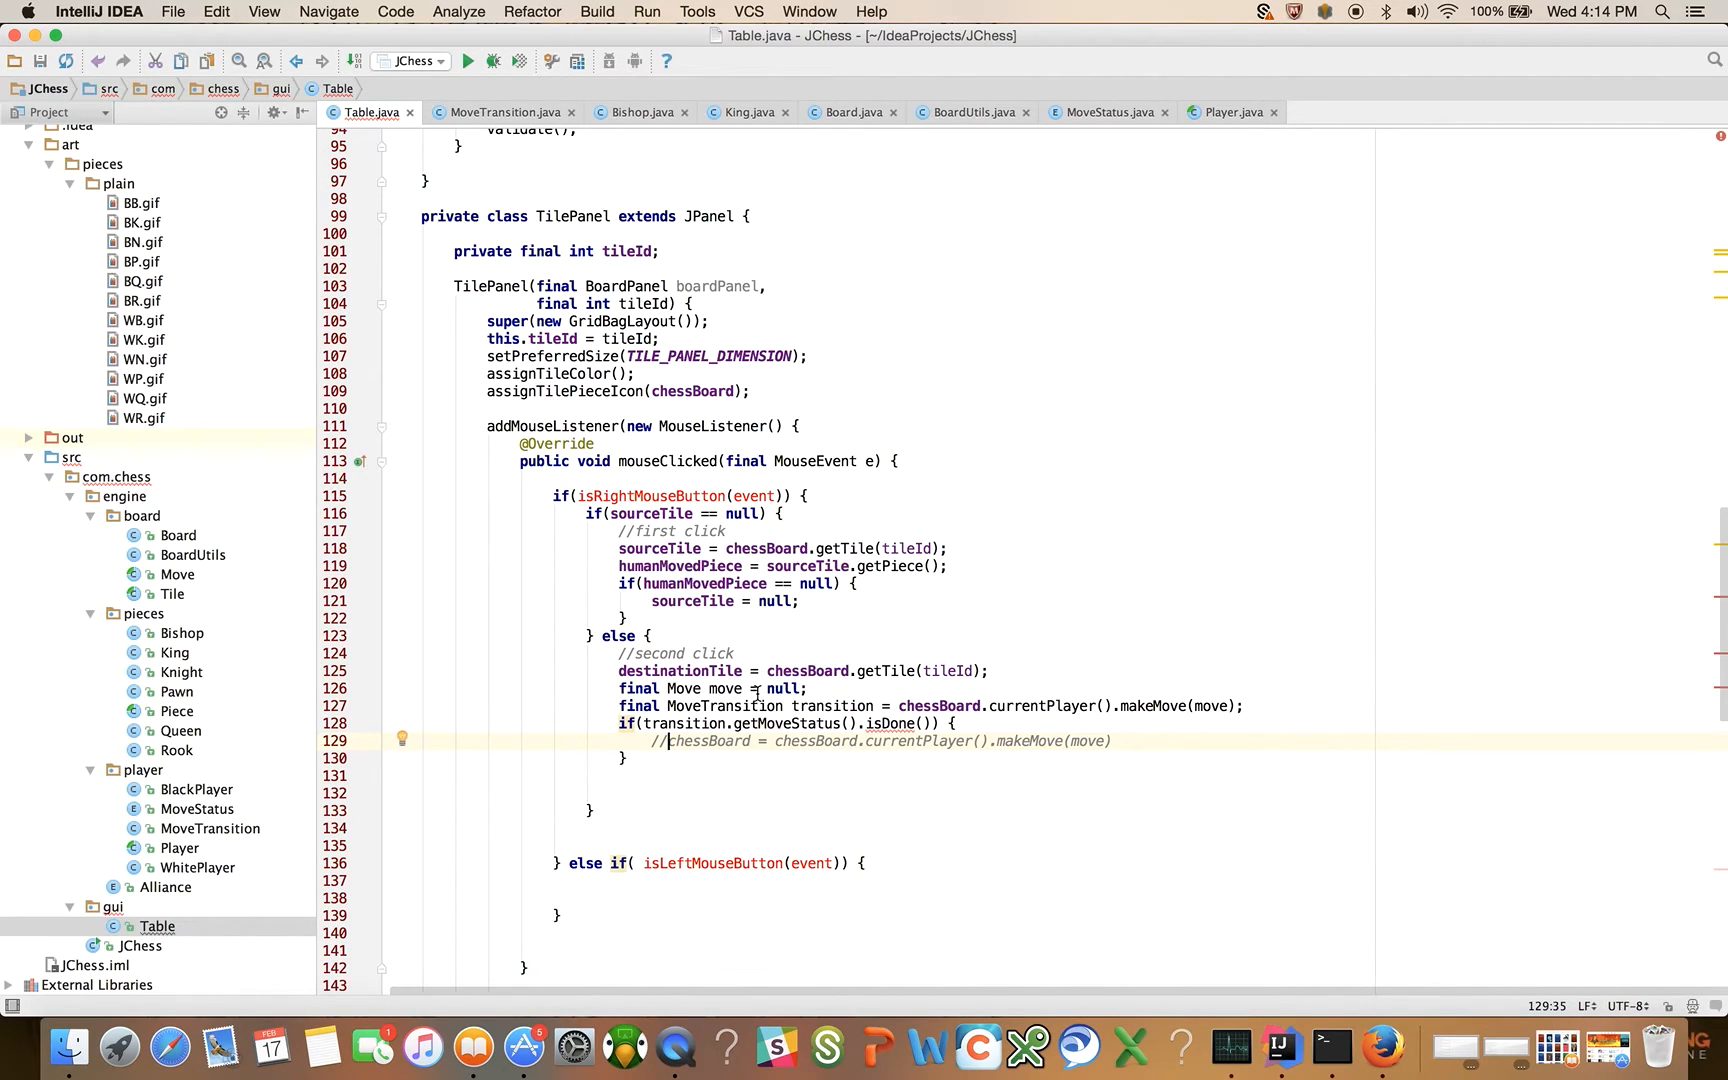
pyautogui.moveTo(656, 494)
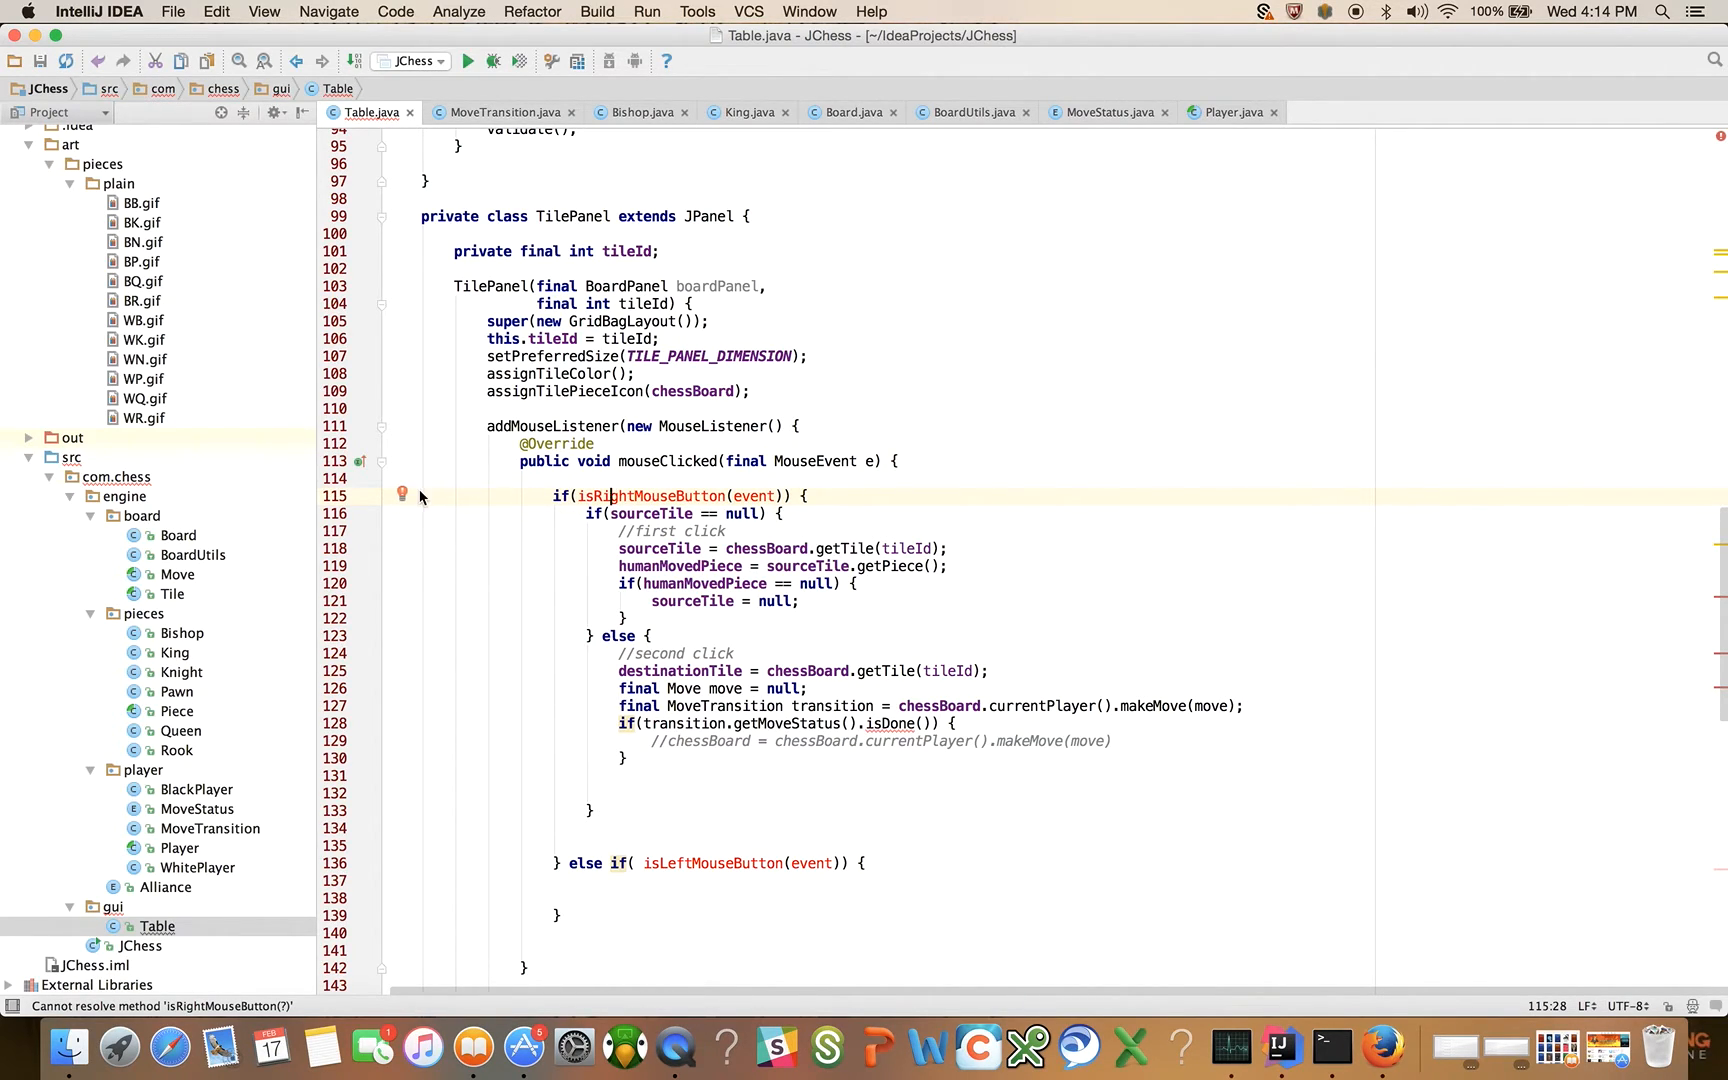
pyautogui.click(404, 492)
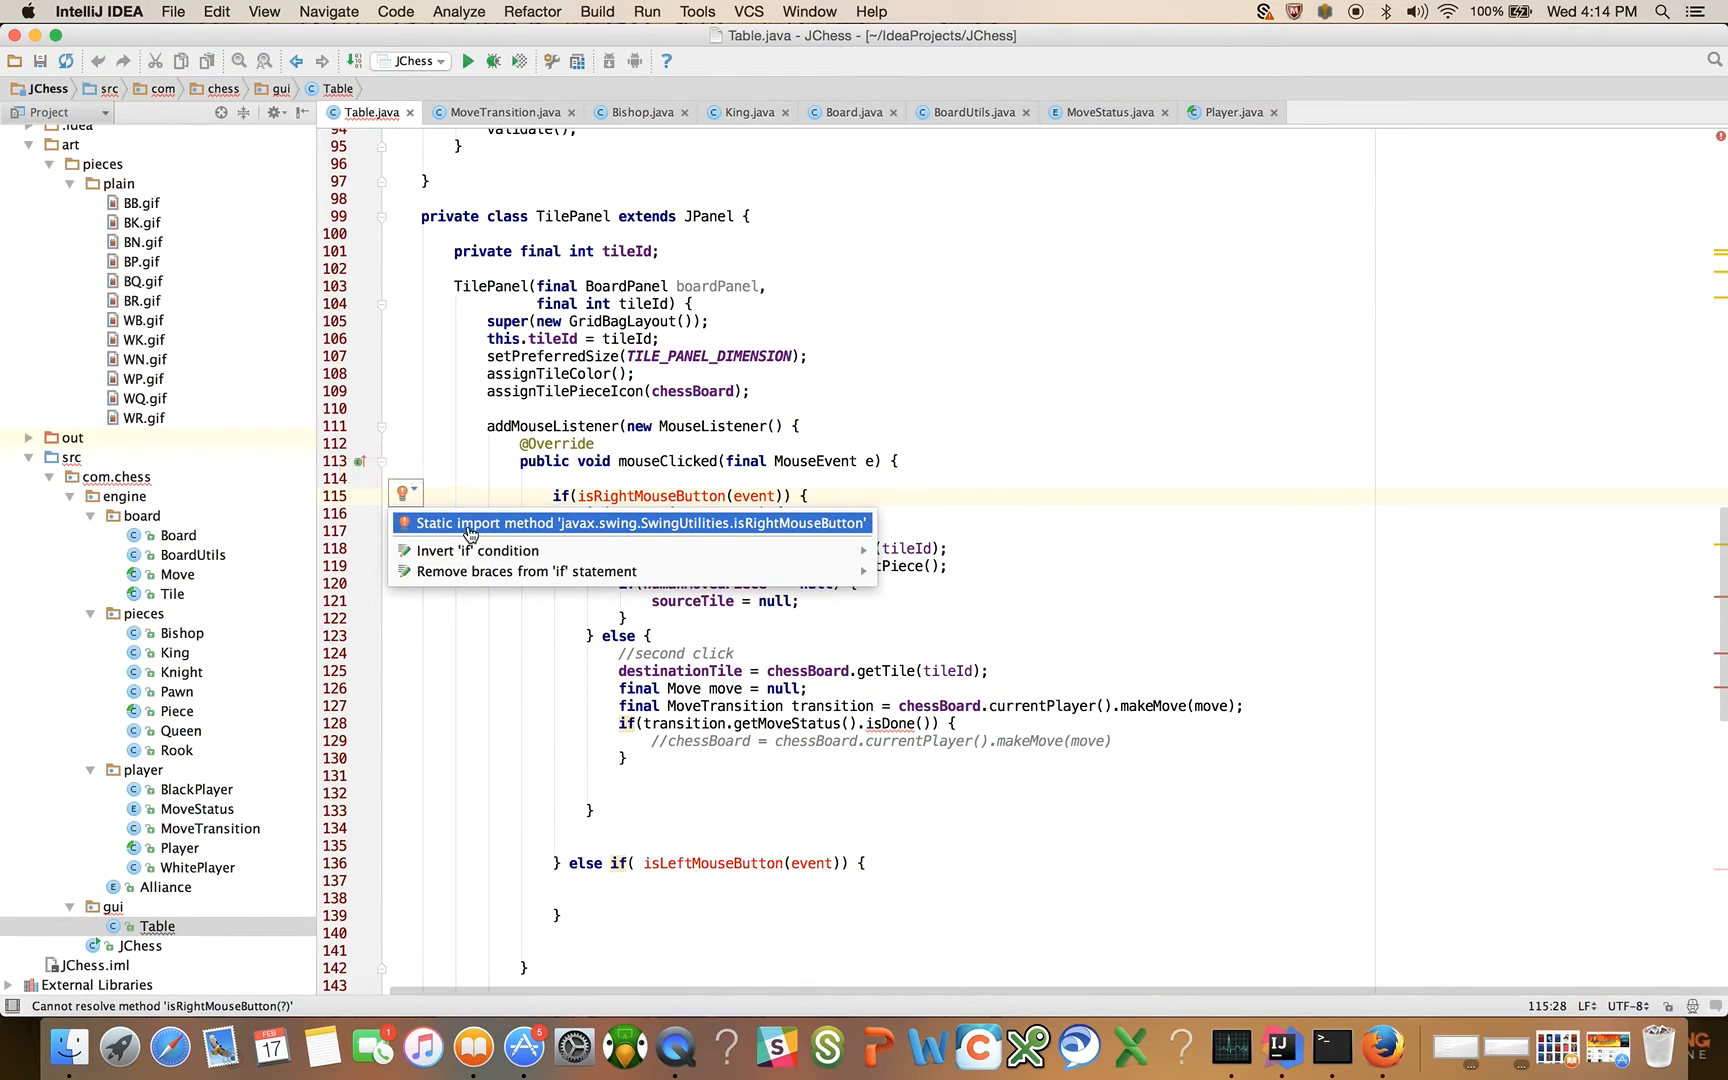
pyautogui.moveTo(510, 534)
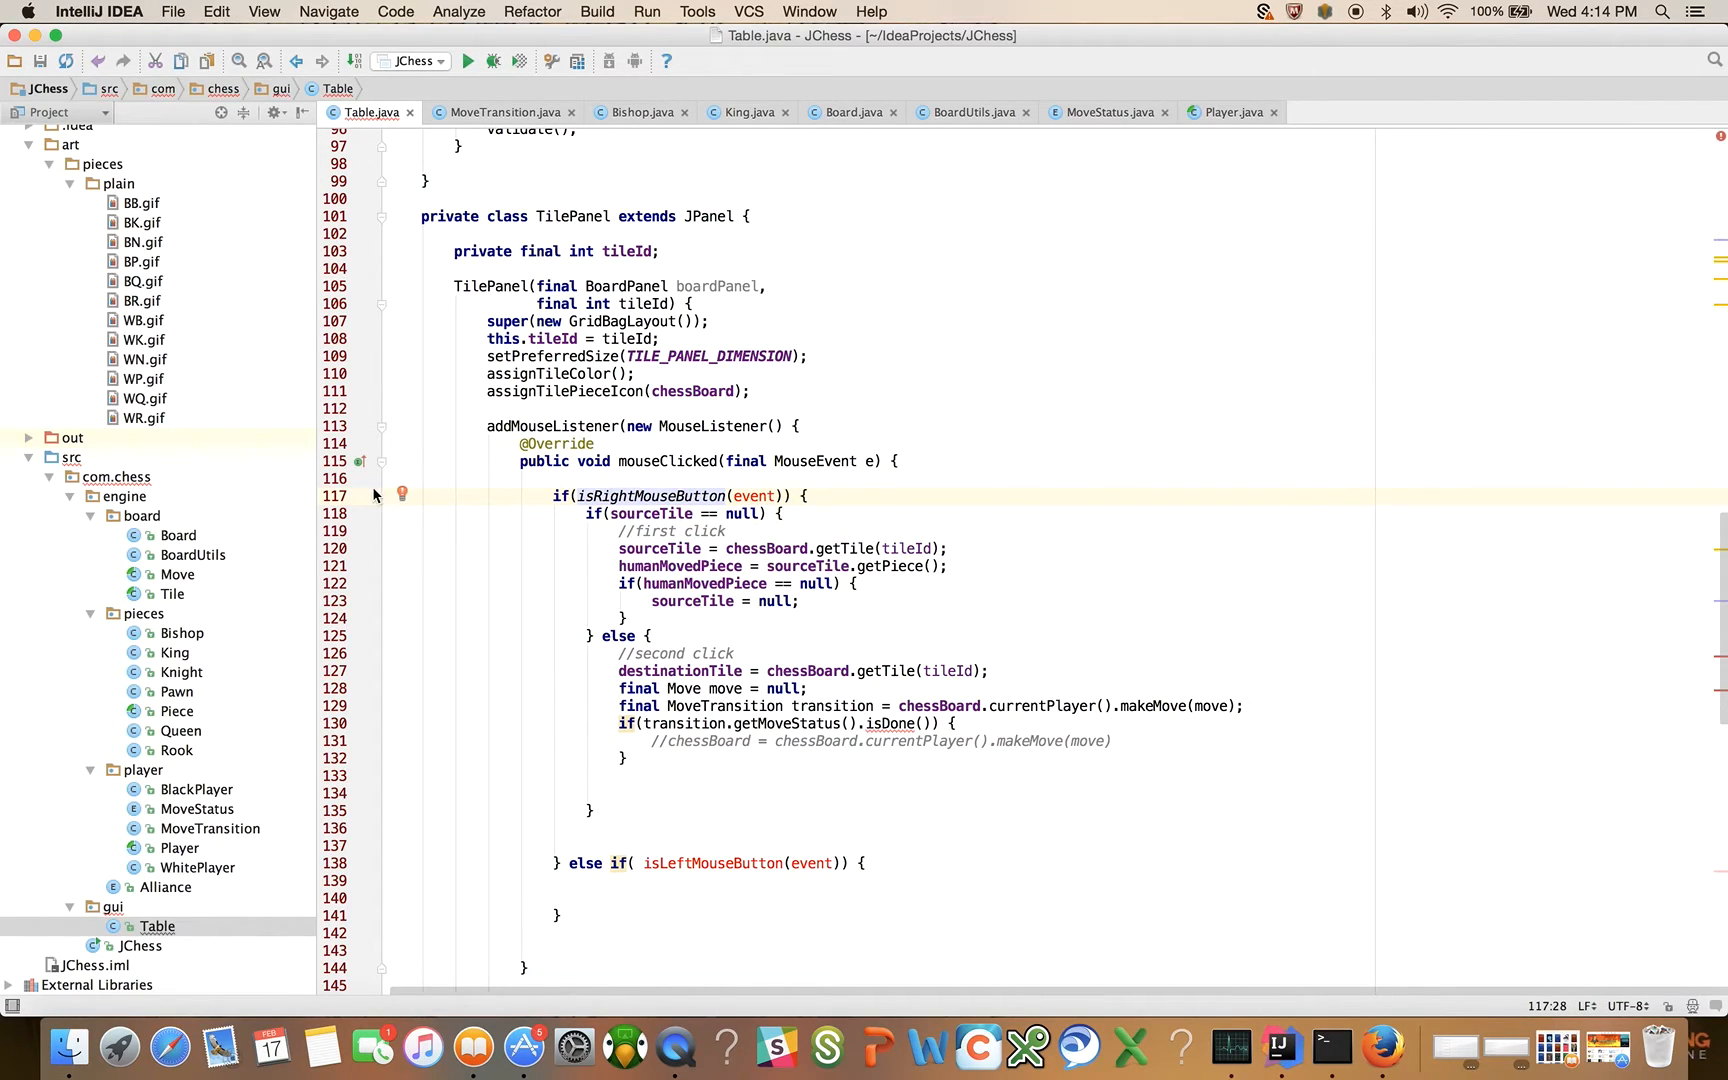
pyautogui.click(404, 492)
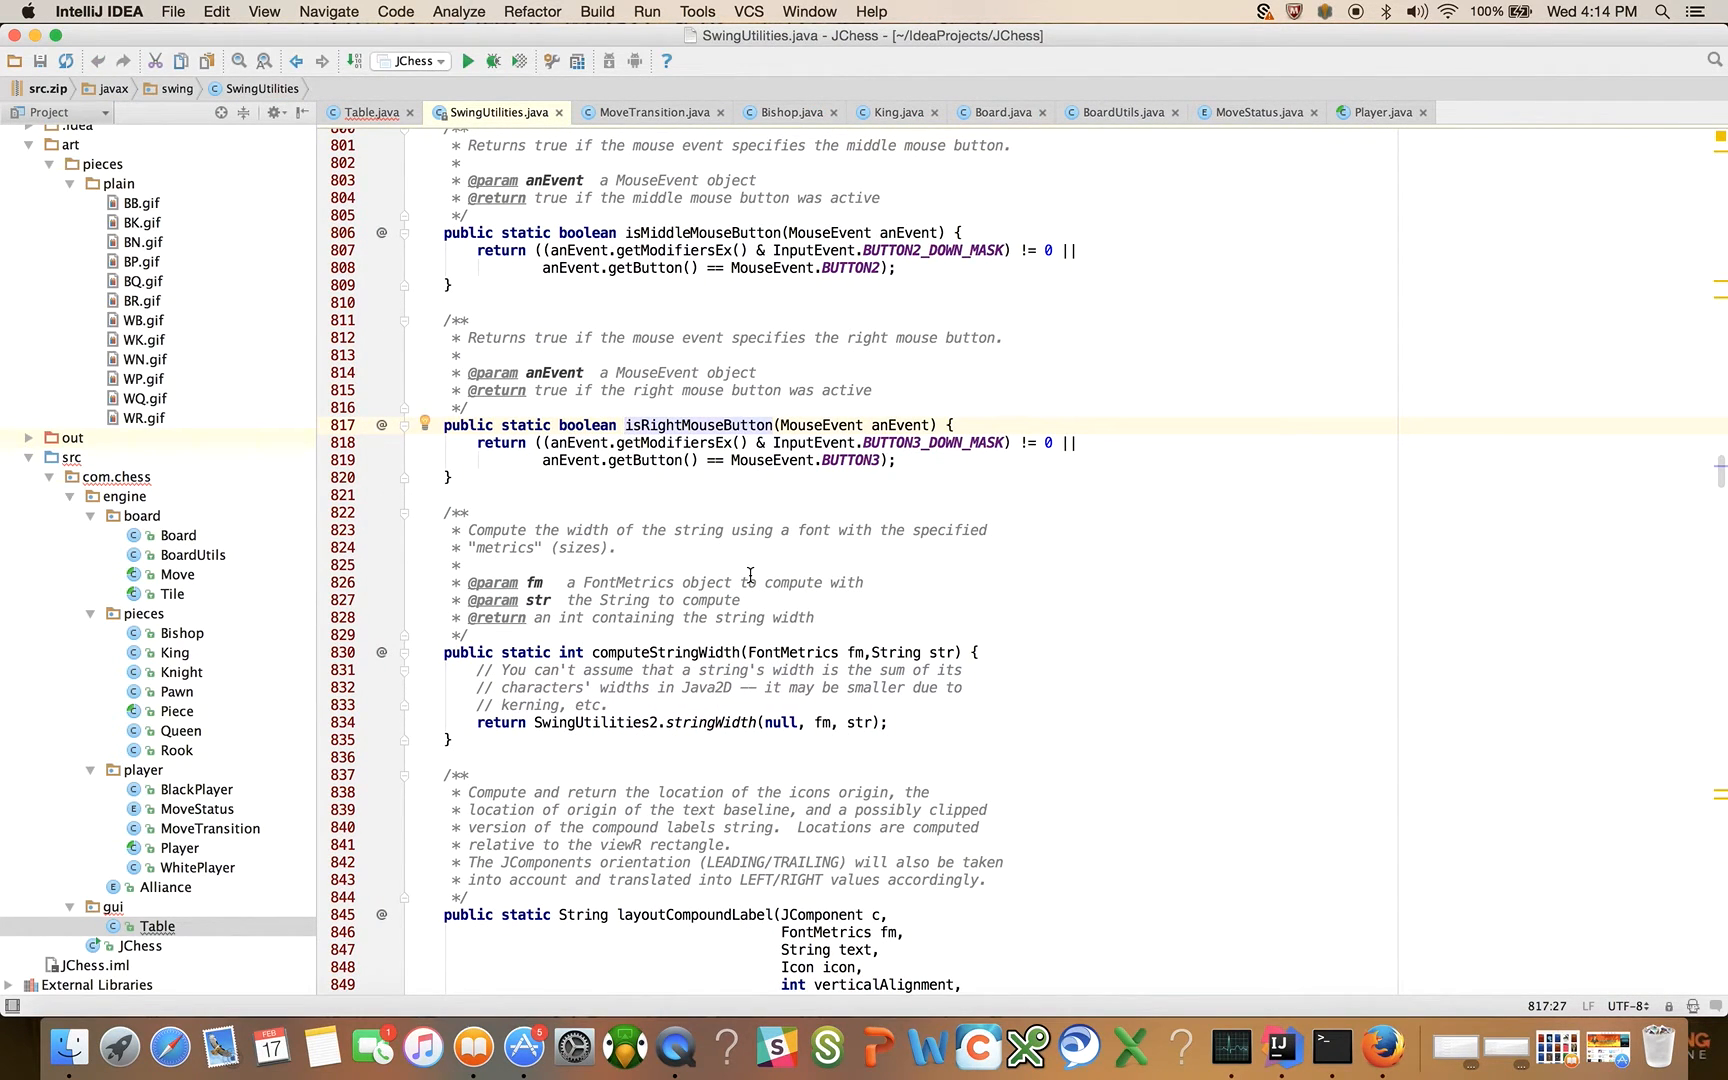
pyautogui.click(368, 112)
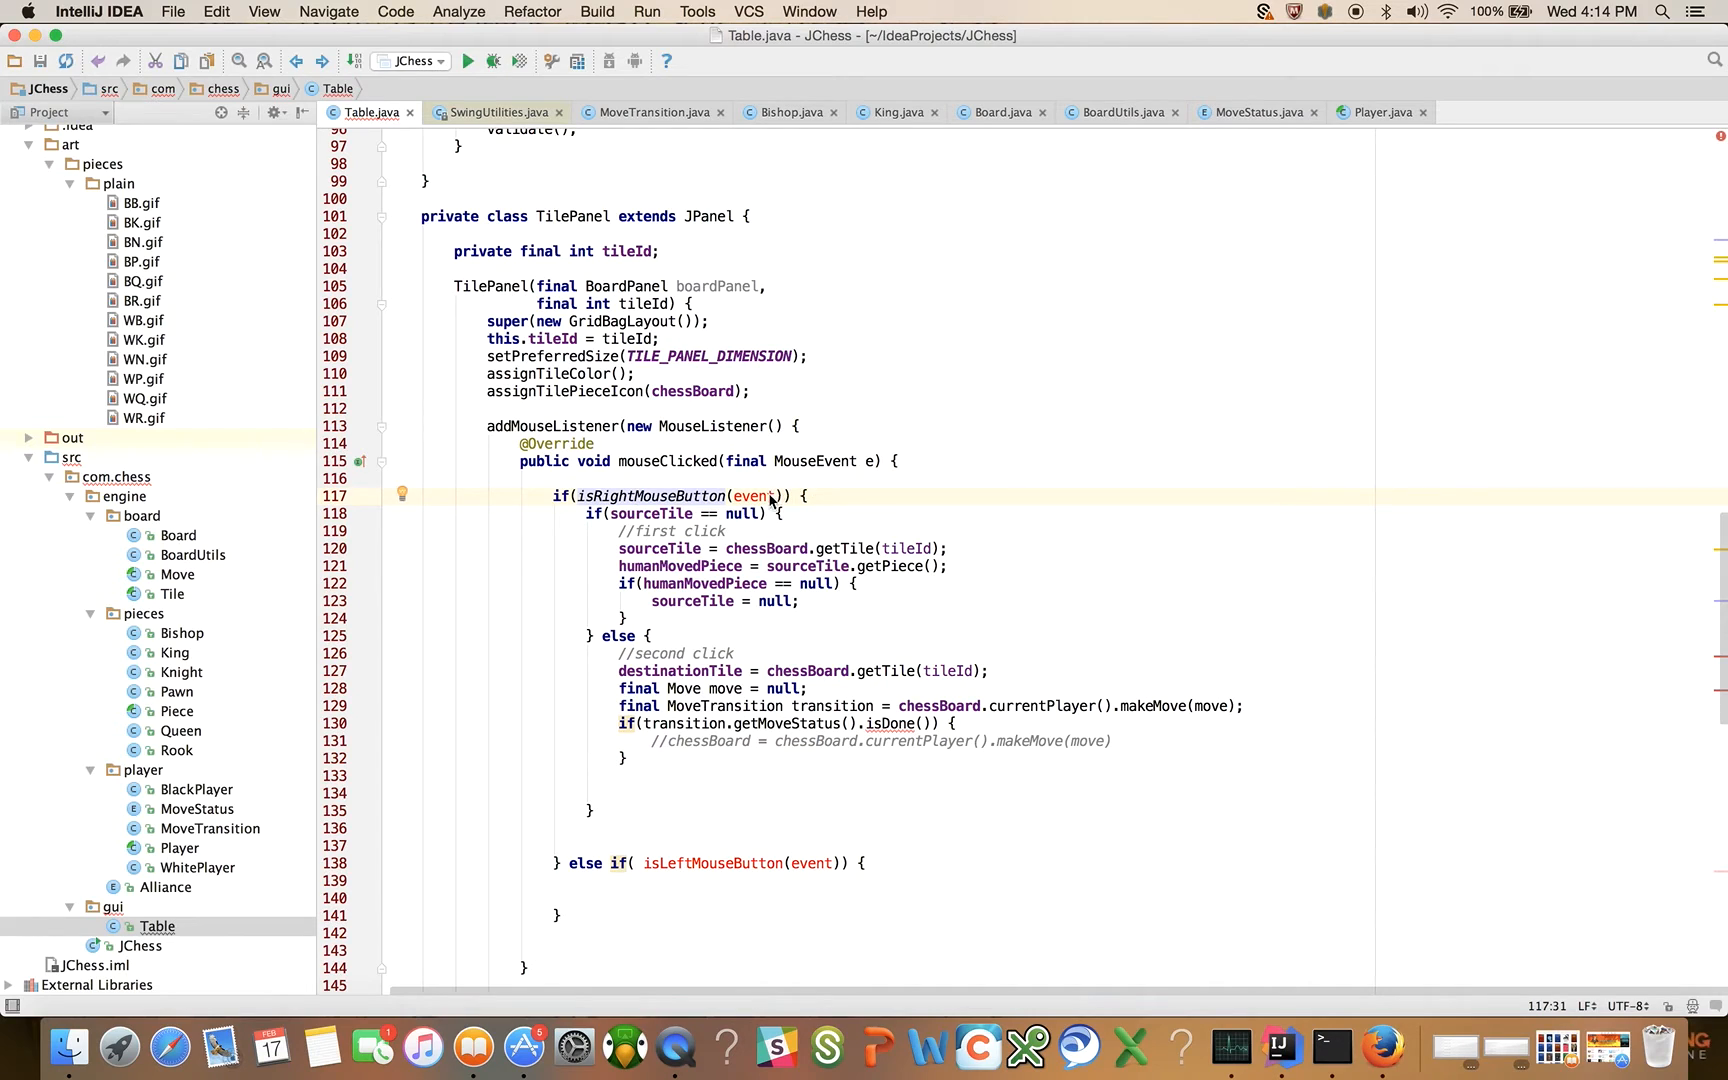
# Step: Replace the event argument with e in both the right- and left-click checks
pyautogui.doubleClick(752, 496)
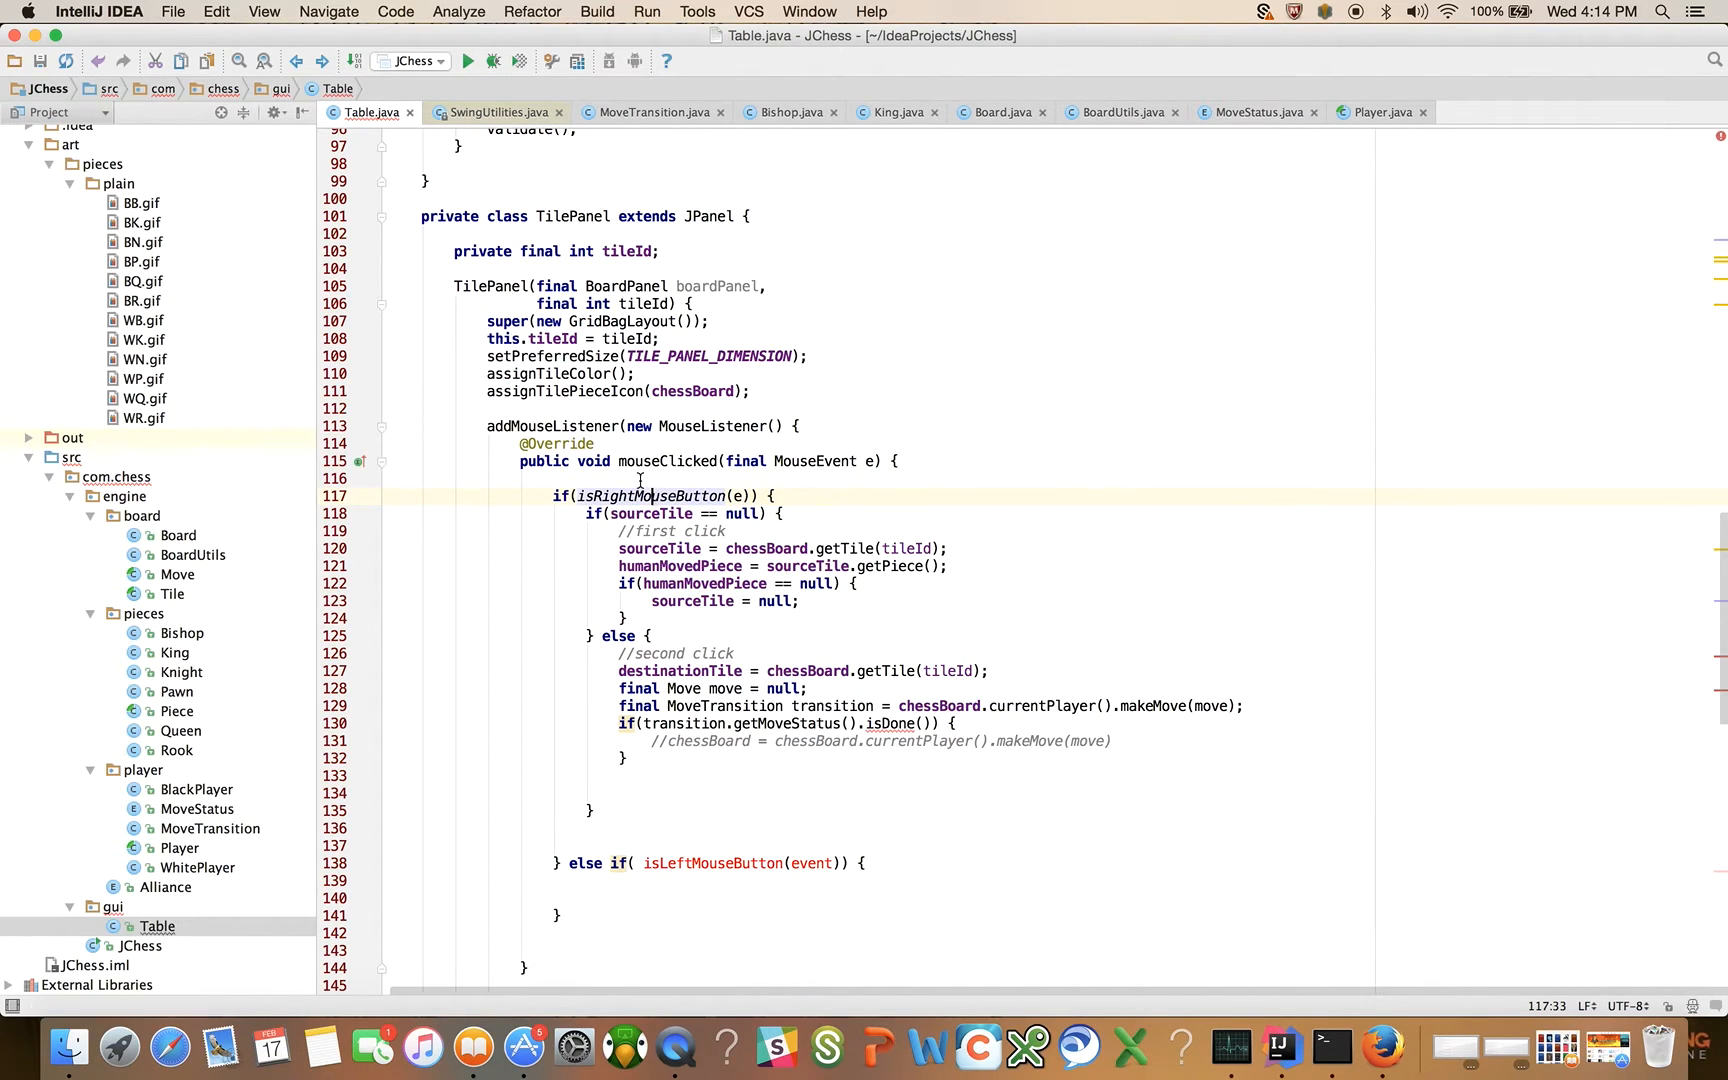
pyautogui.click(494, 112)
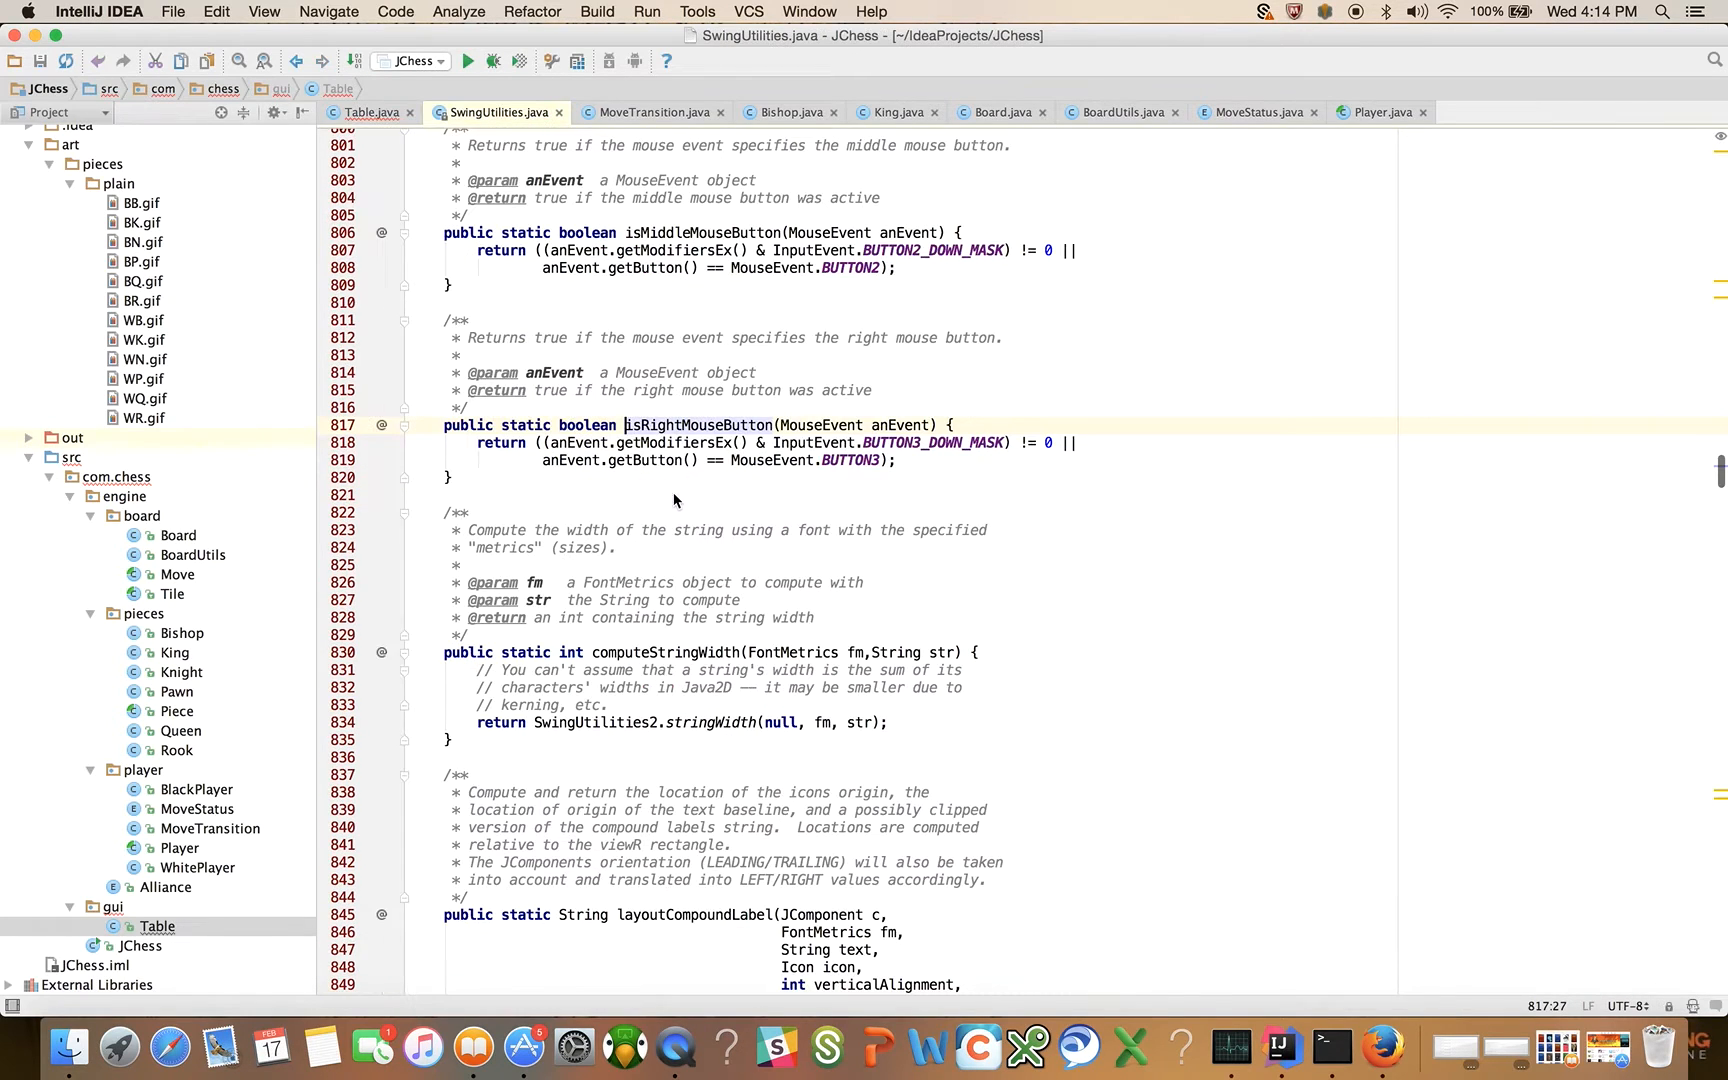
pyautogui.click(372, 112)
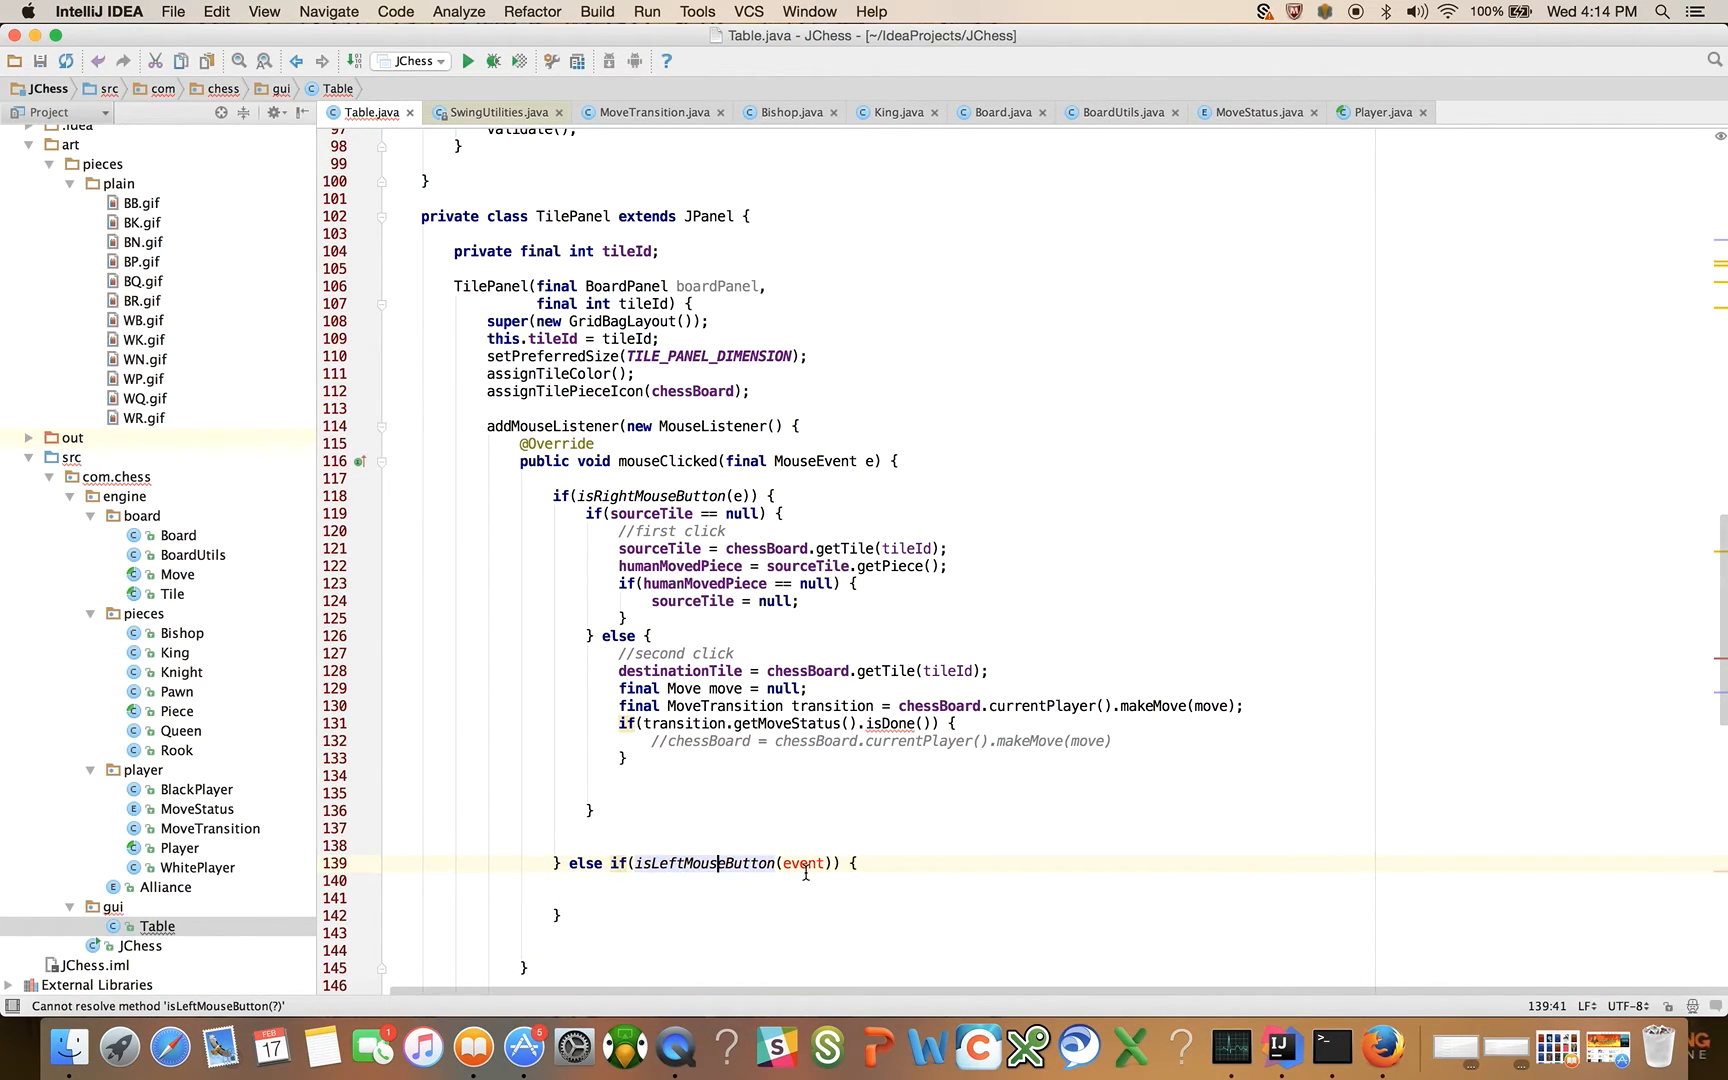
pyautogui.doubleClick(804, 862)
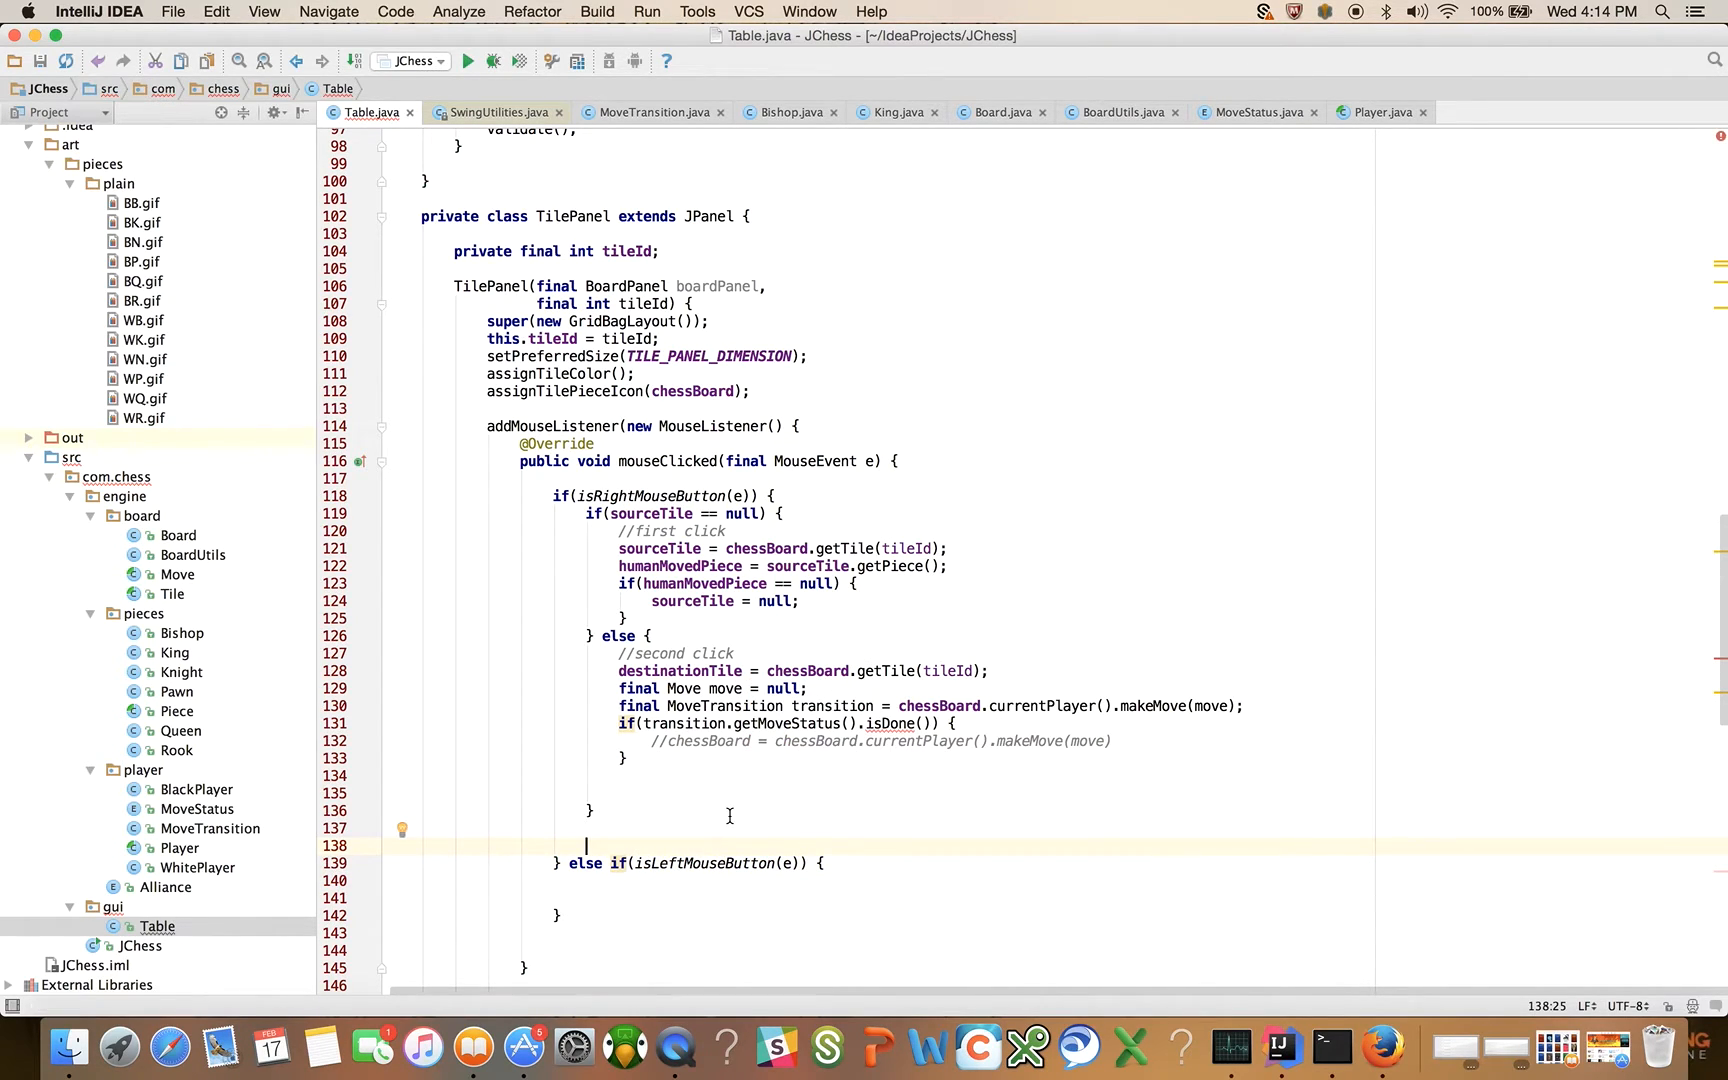
pyautogui.moveTo(934, 776)
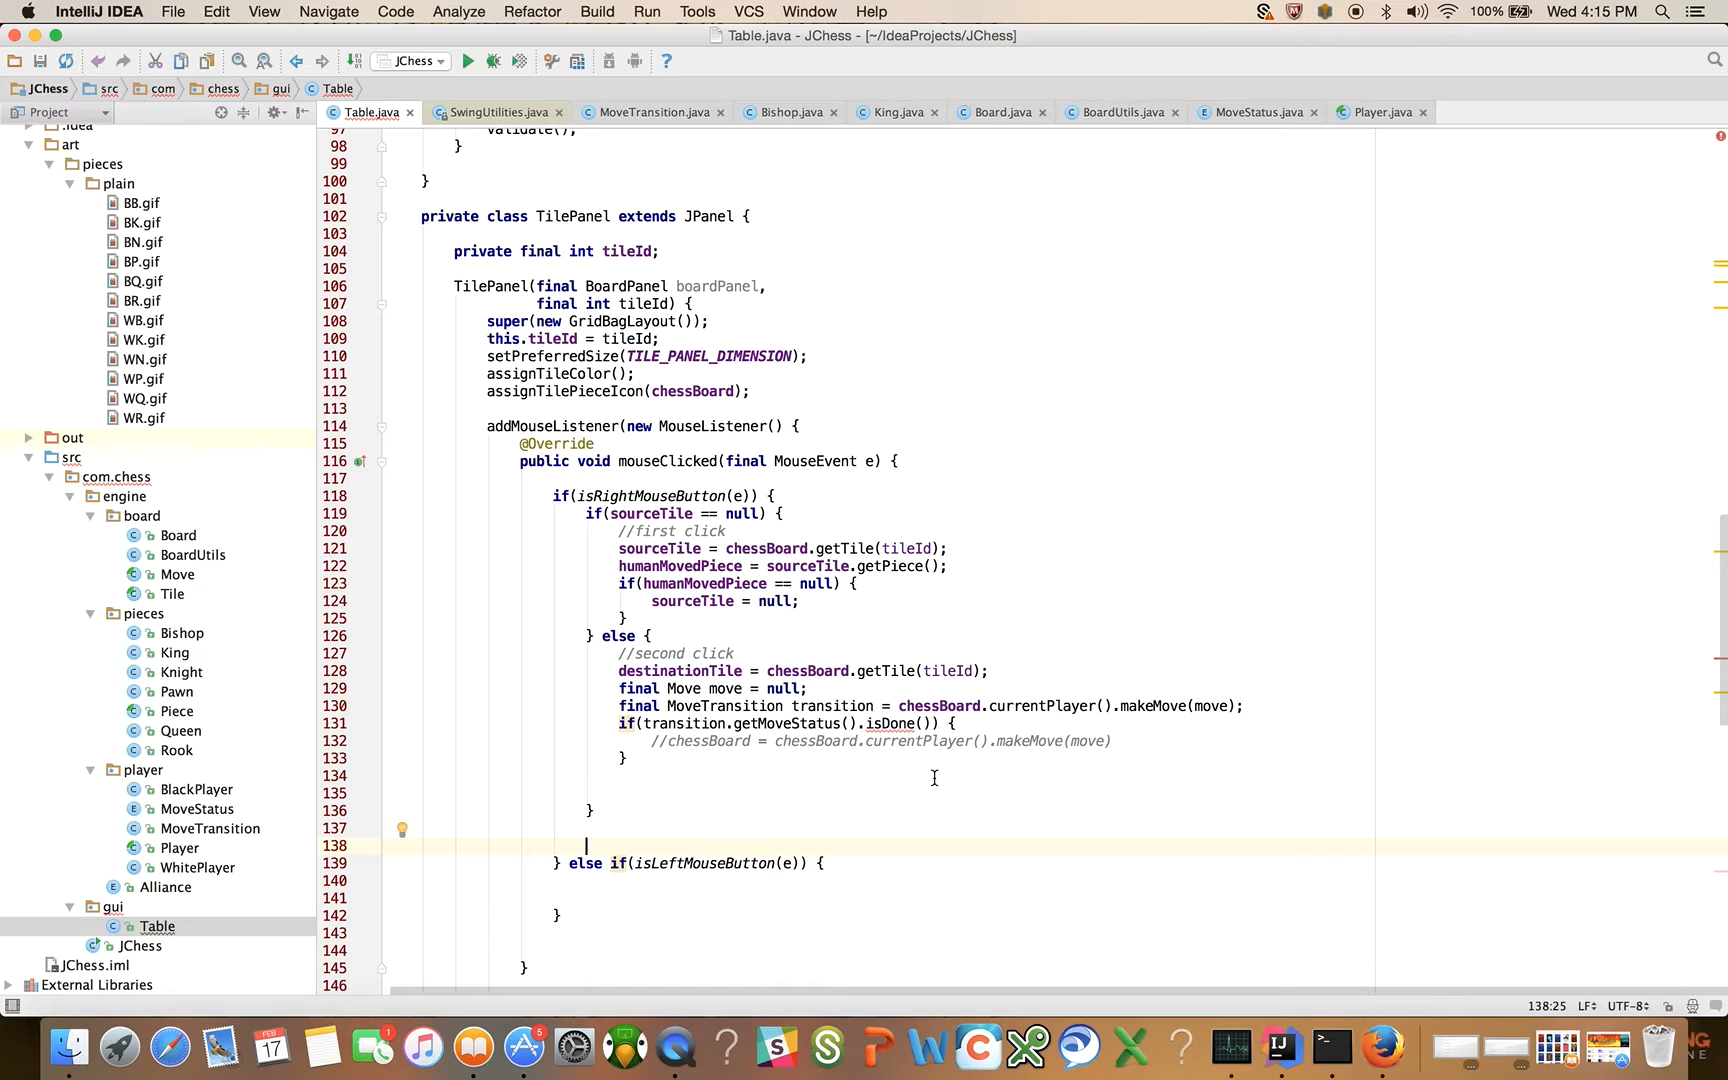
# Step: Navigate through MoveTransition to MoveStatus and make the abstract isDone() declaration public
pyautogui.click(652, 112)
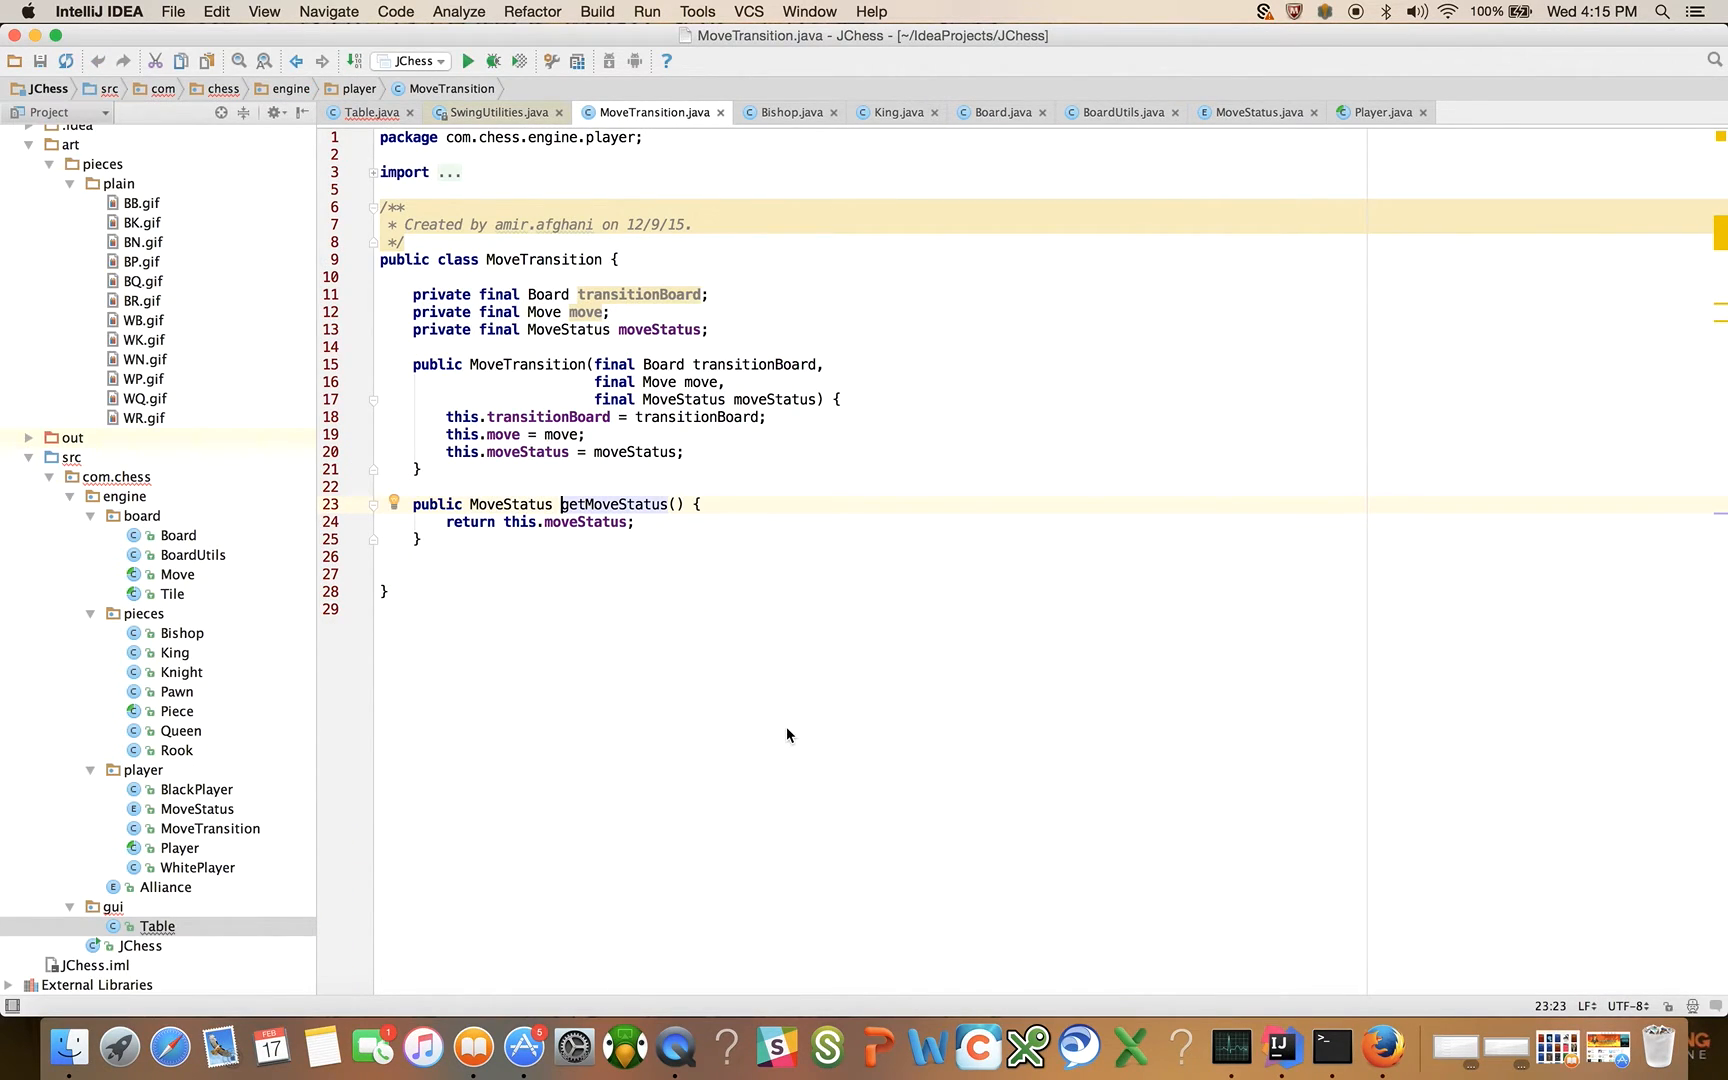
pyautogui.moveTo(510, 504)
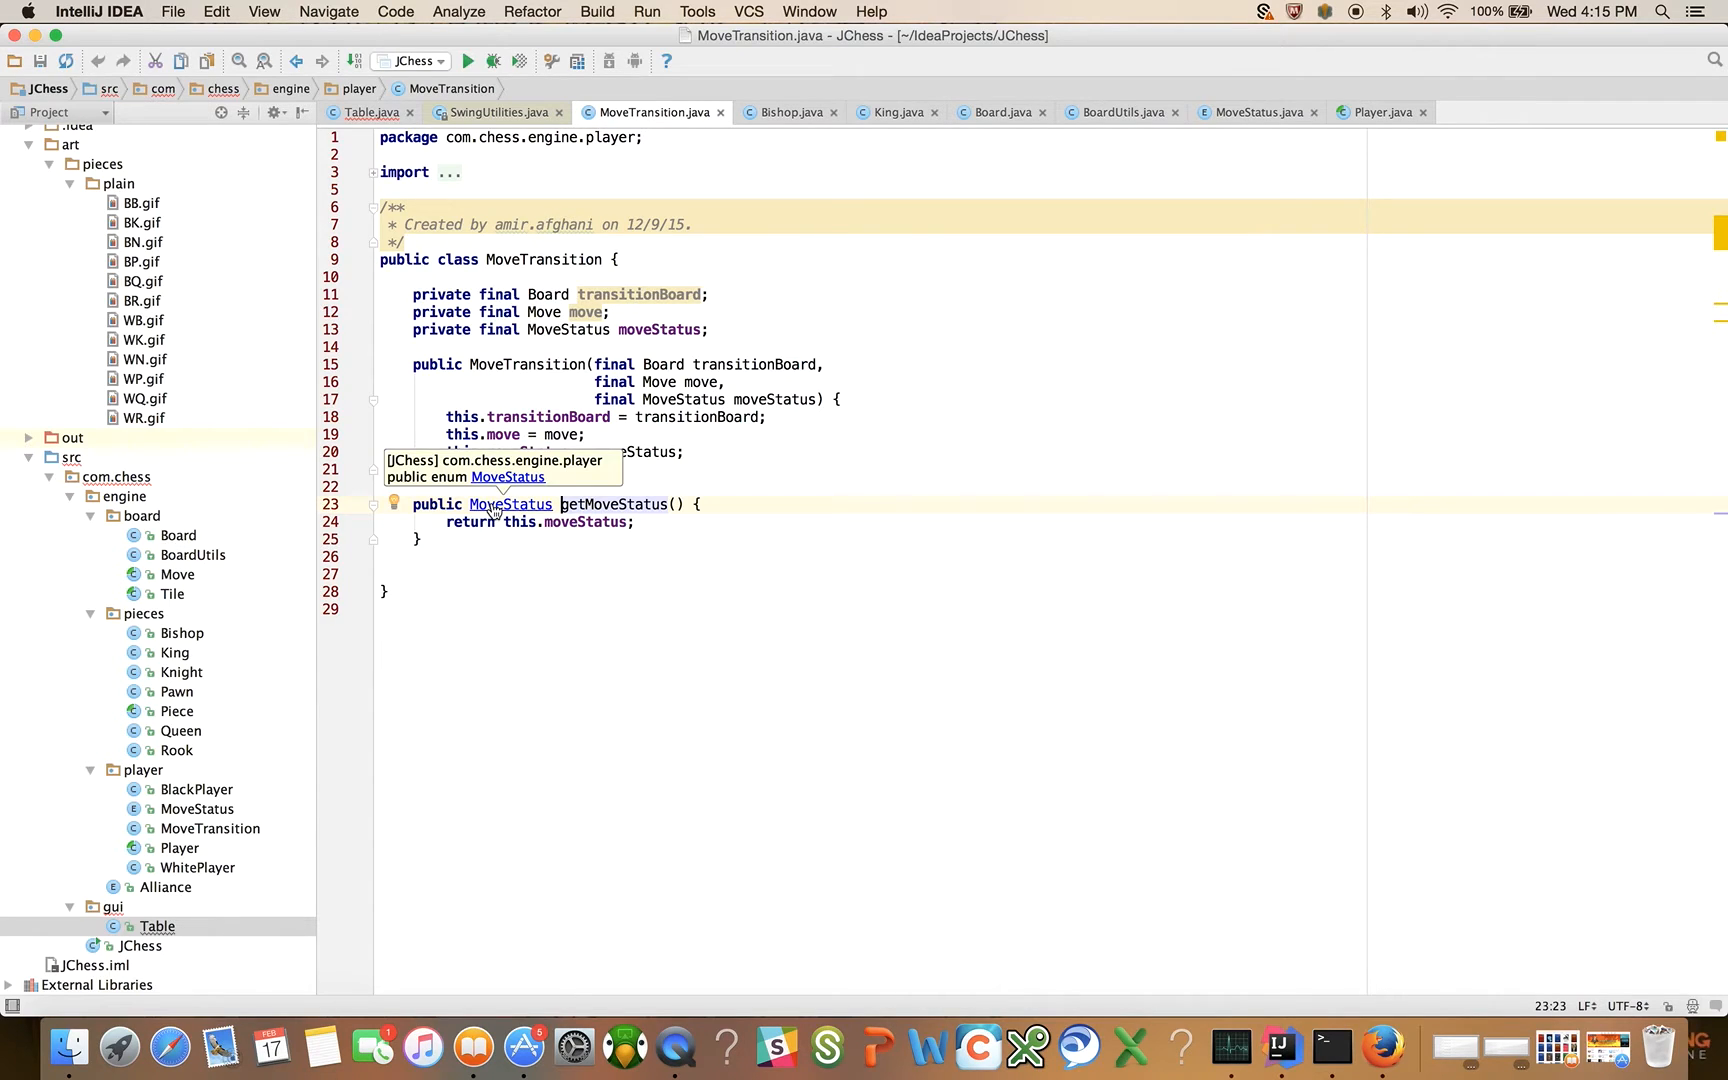
pyautogui.click(510, 504)
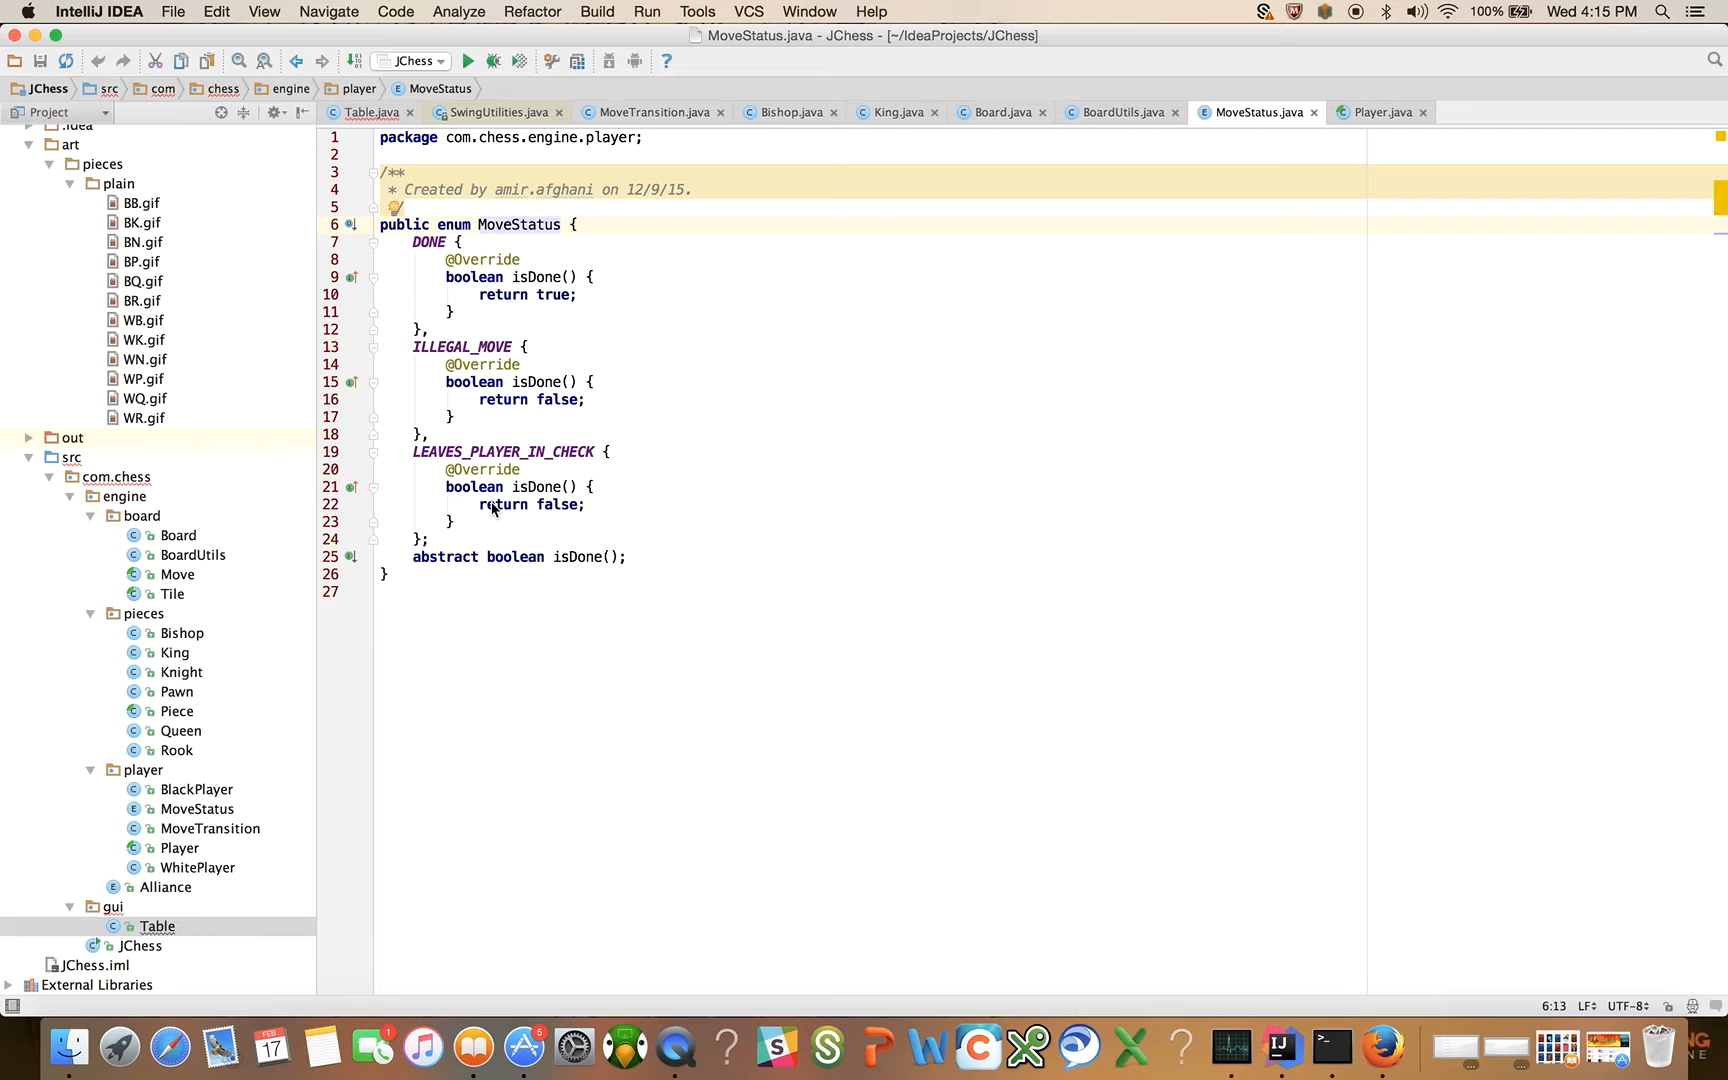
pyautogui.click(644, 112)
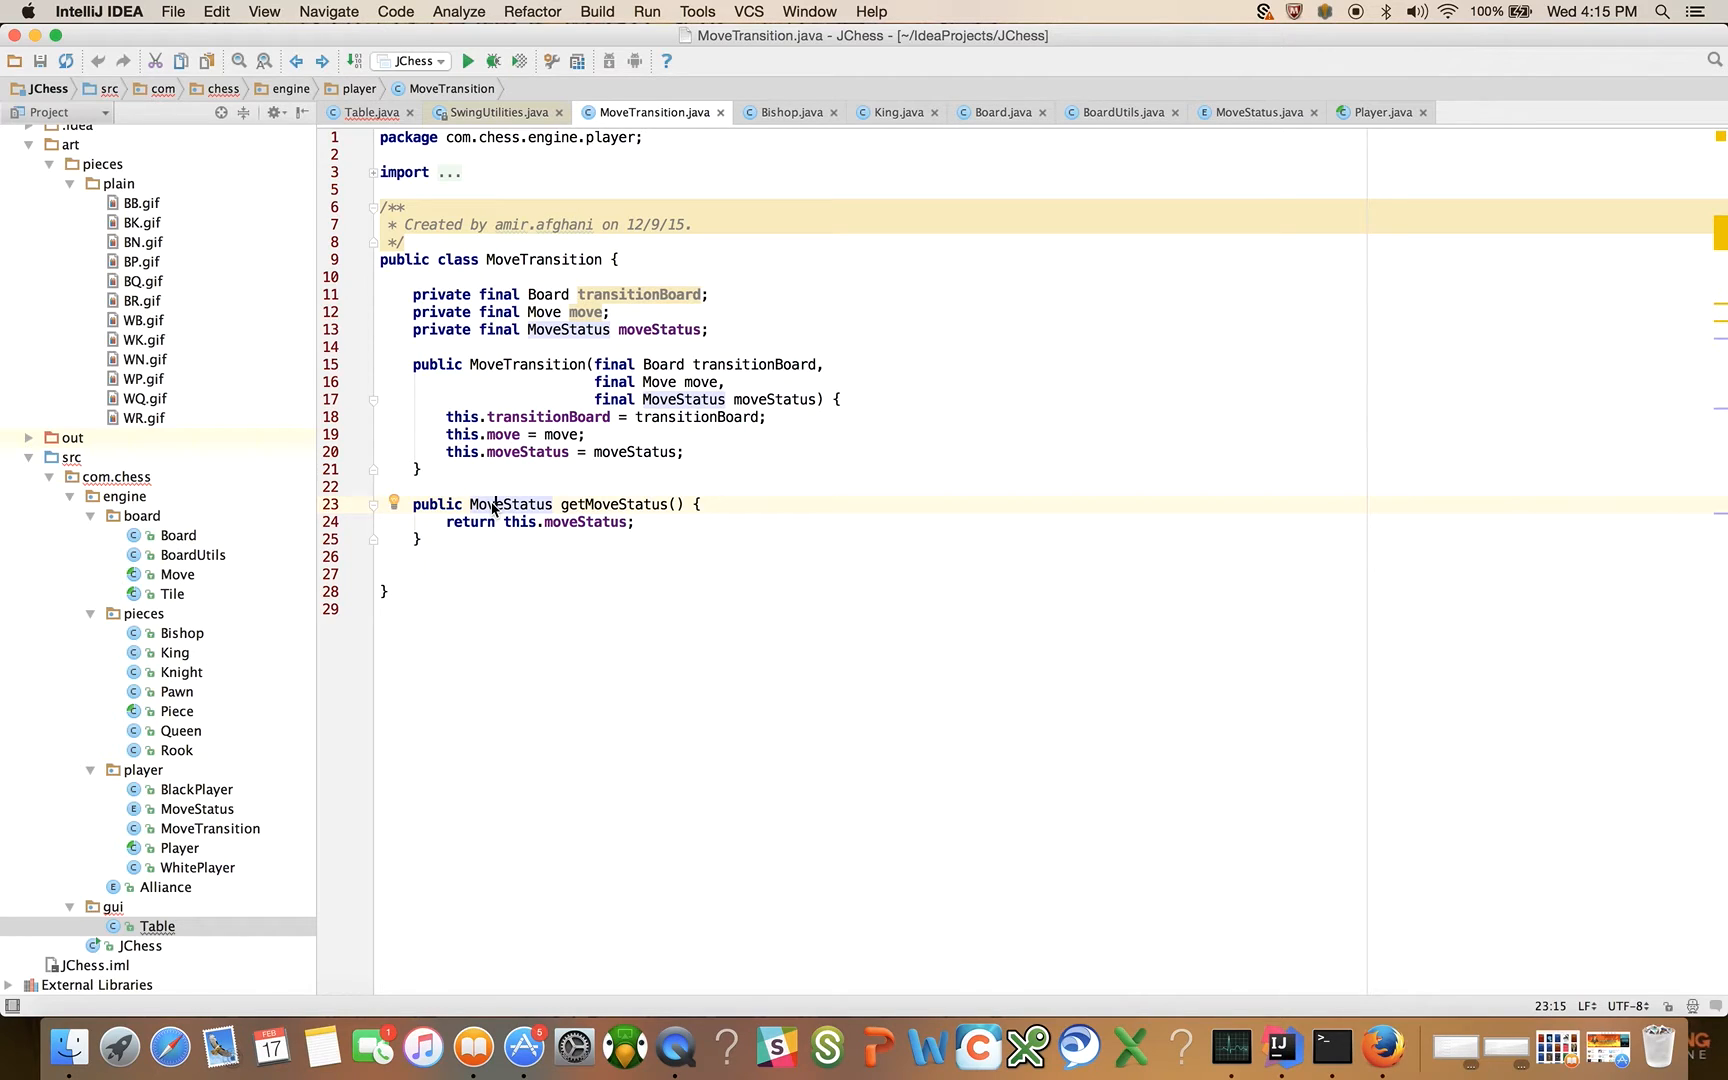
pyautogui.click(1250, 112)
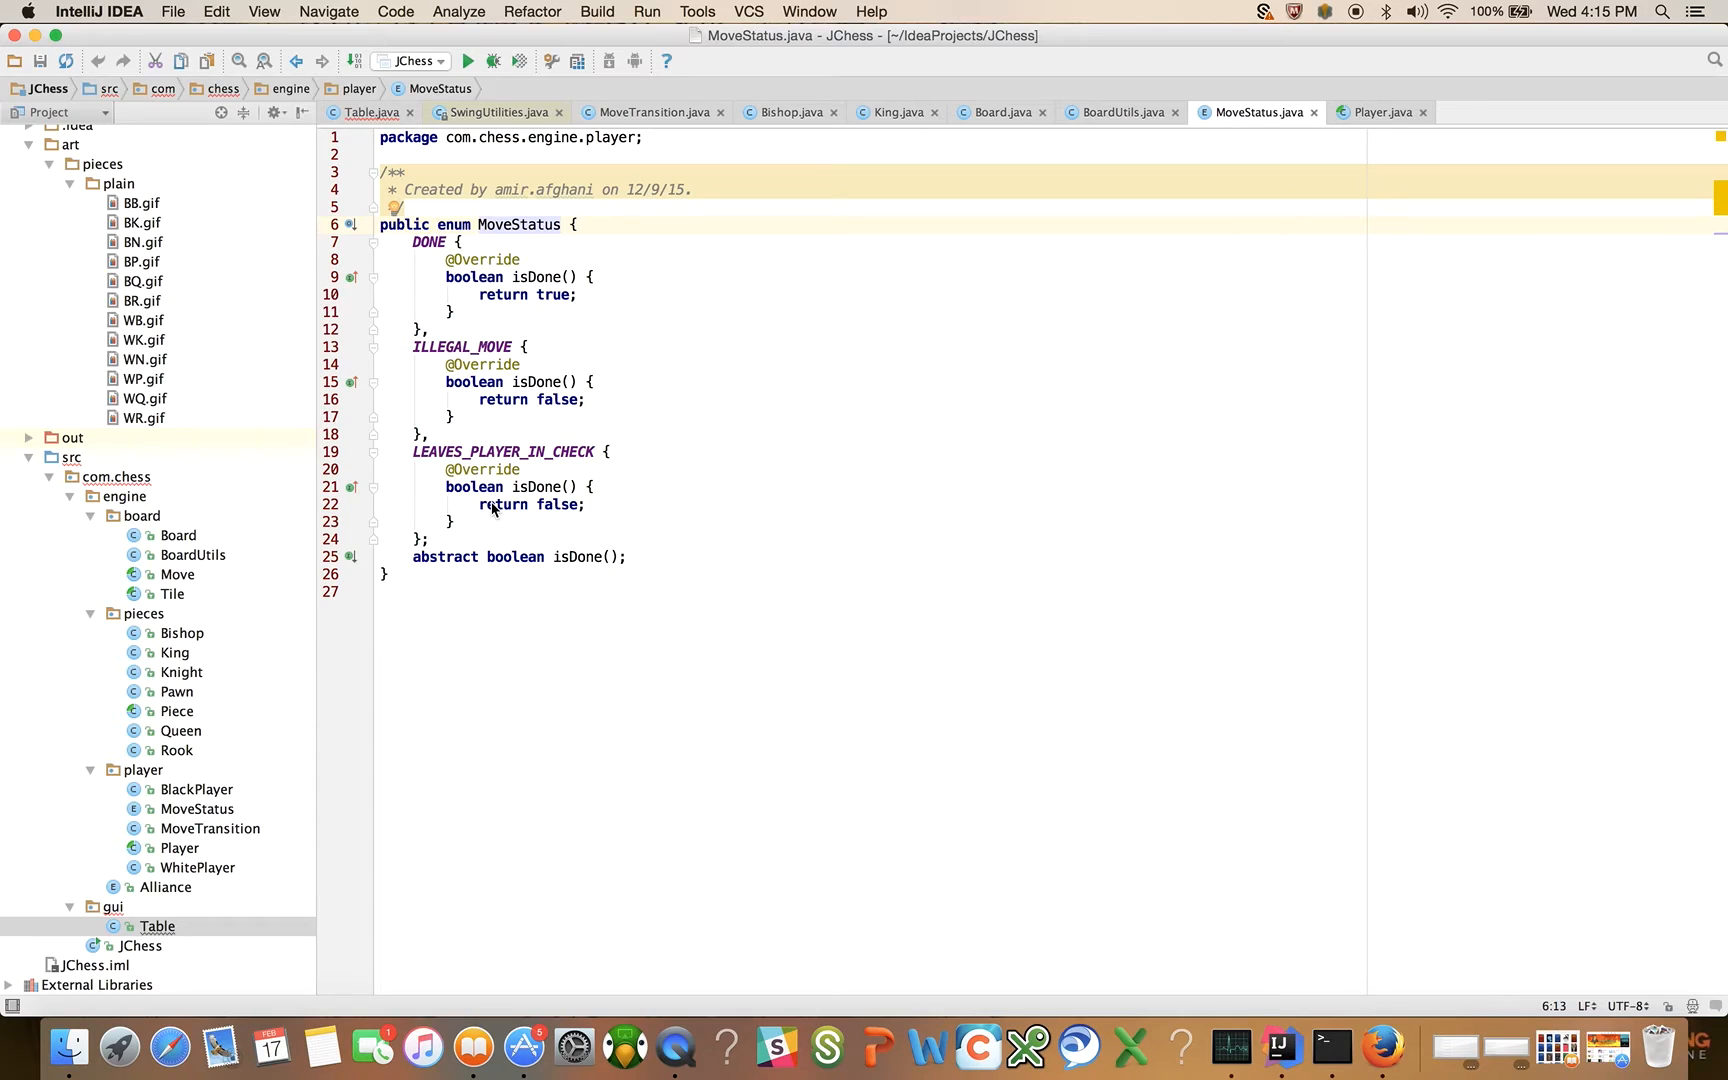
pyautogui.click(650, 112)
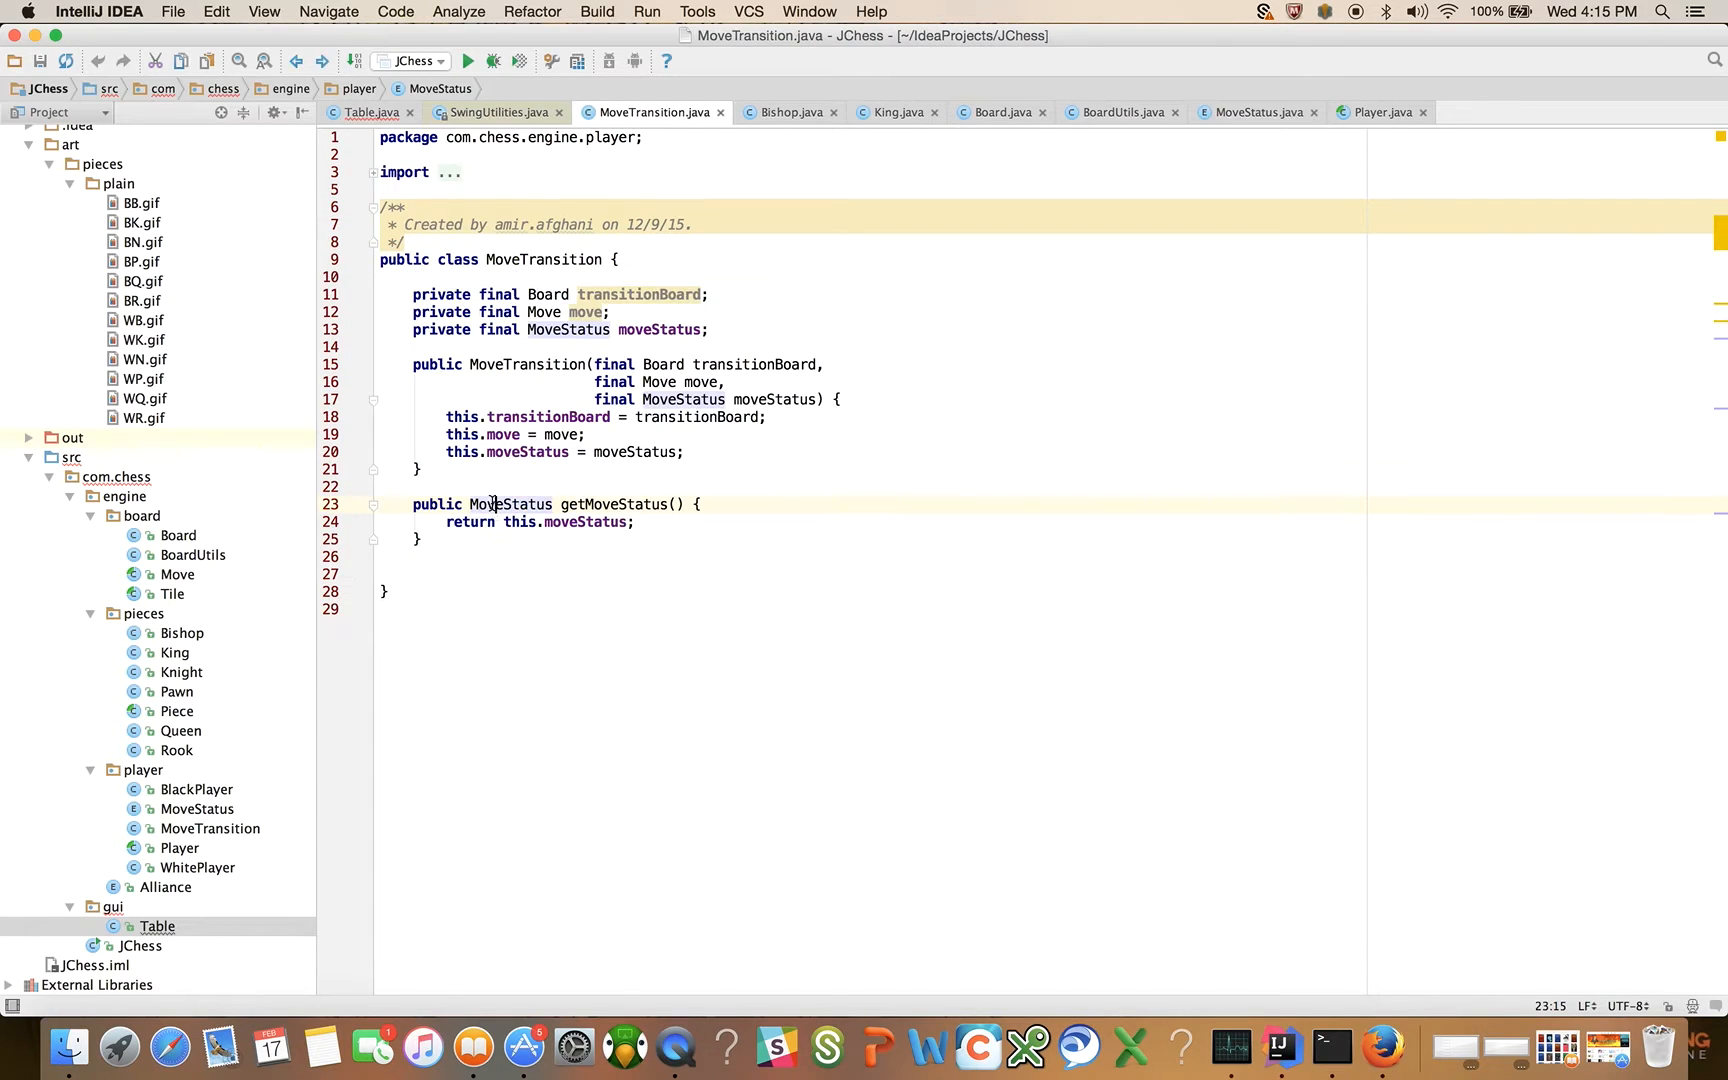
pyautogui.click(1250, 112)
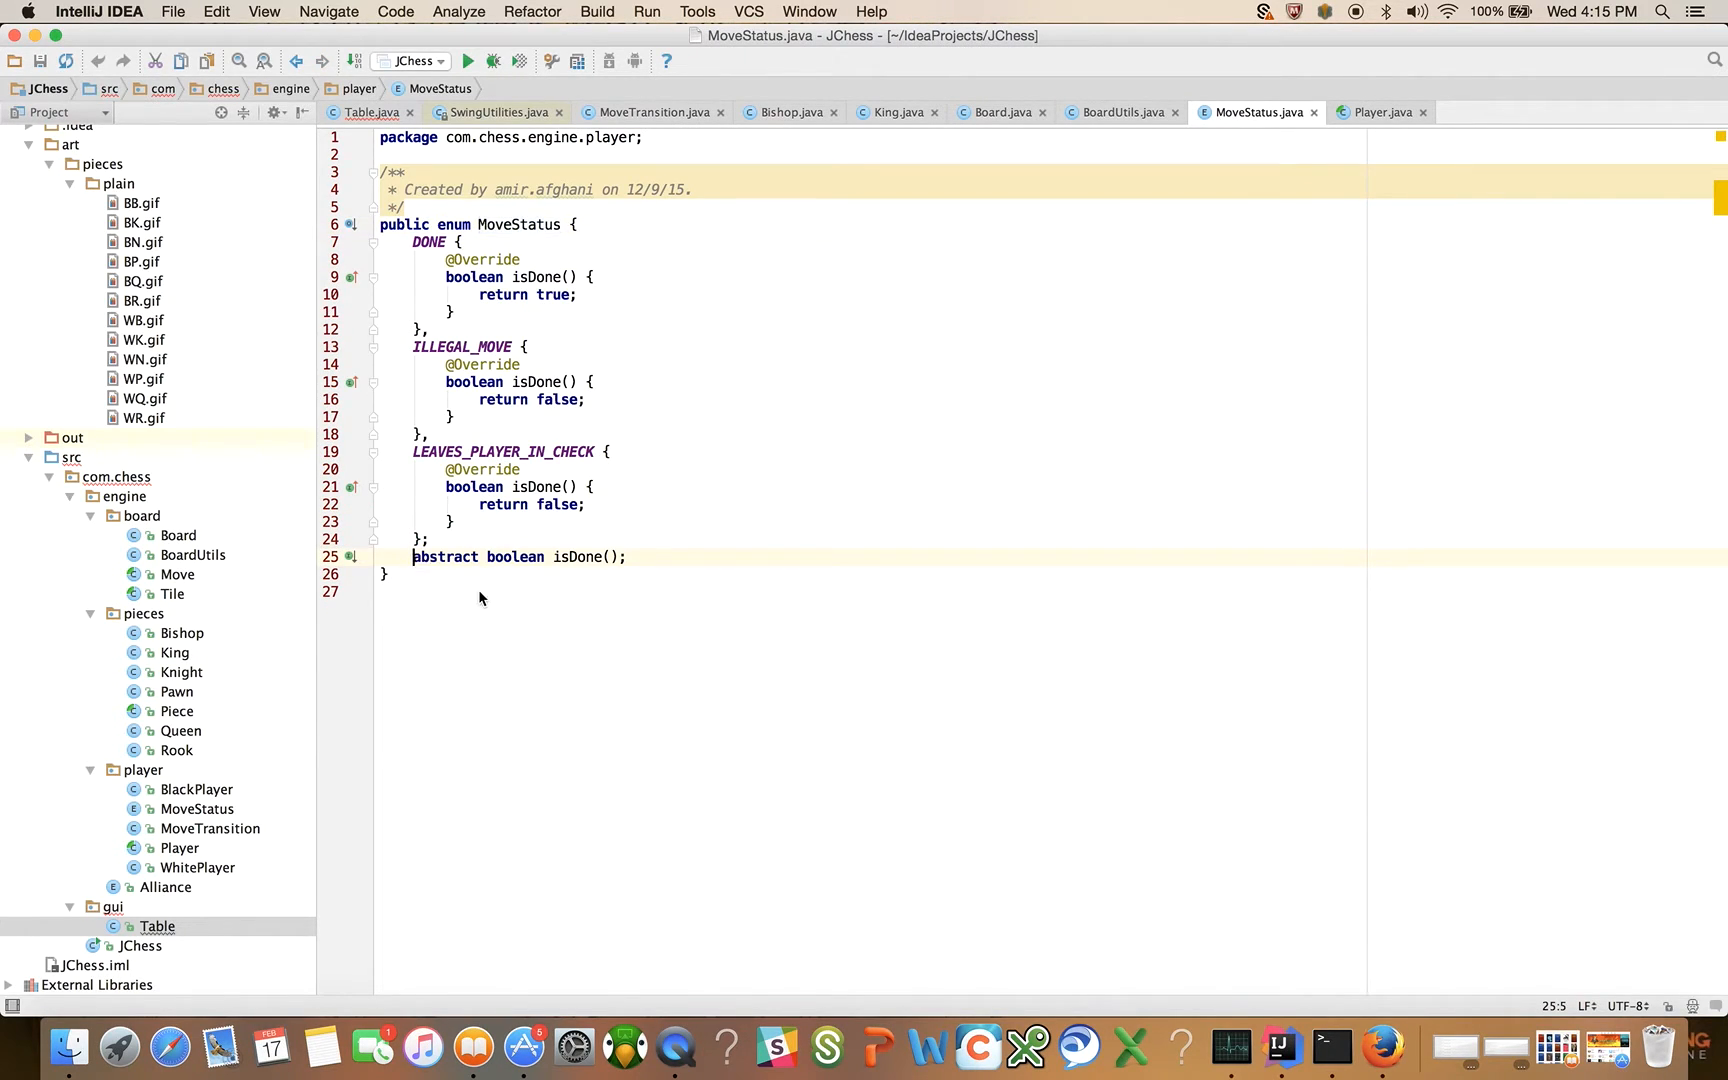
pyautogui.write('public')
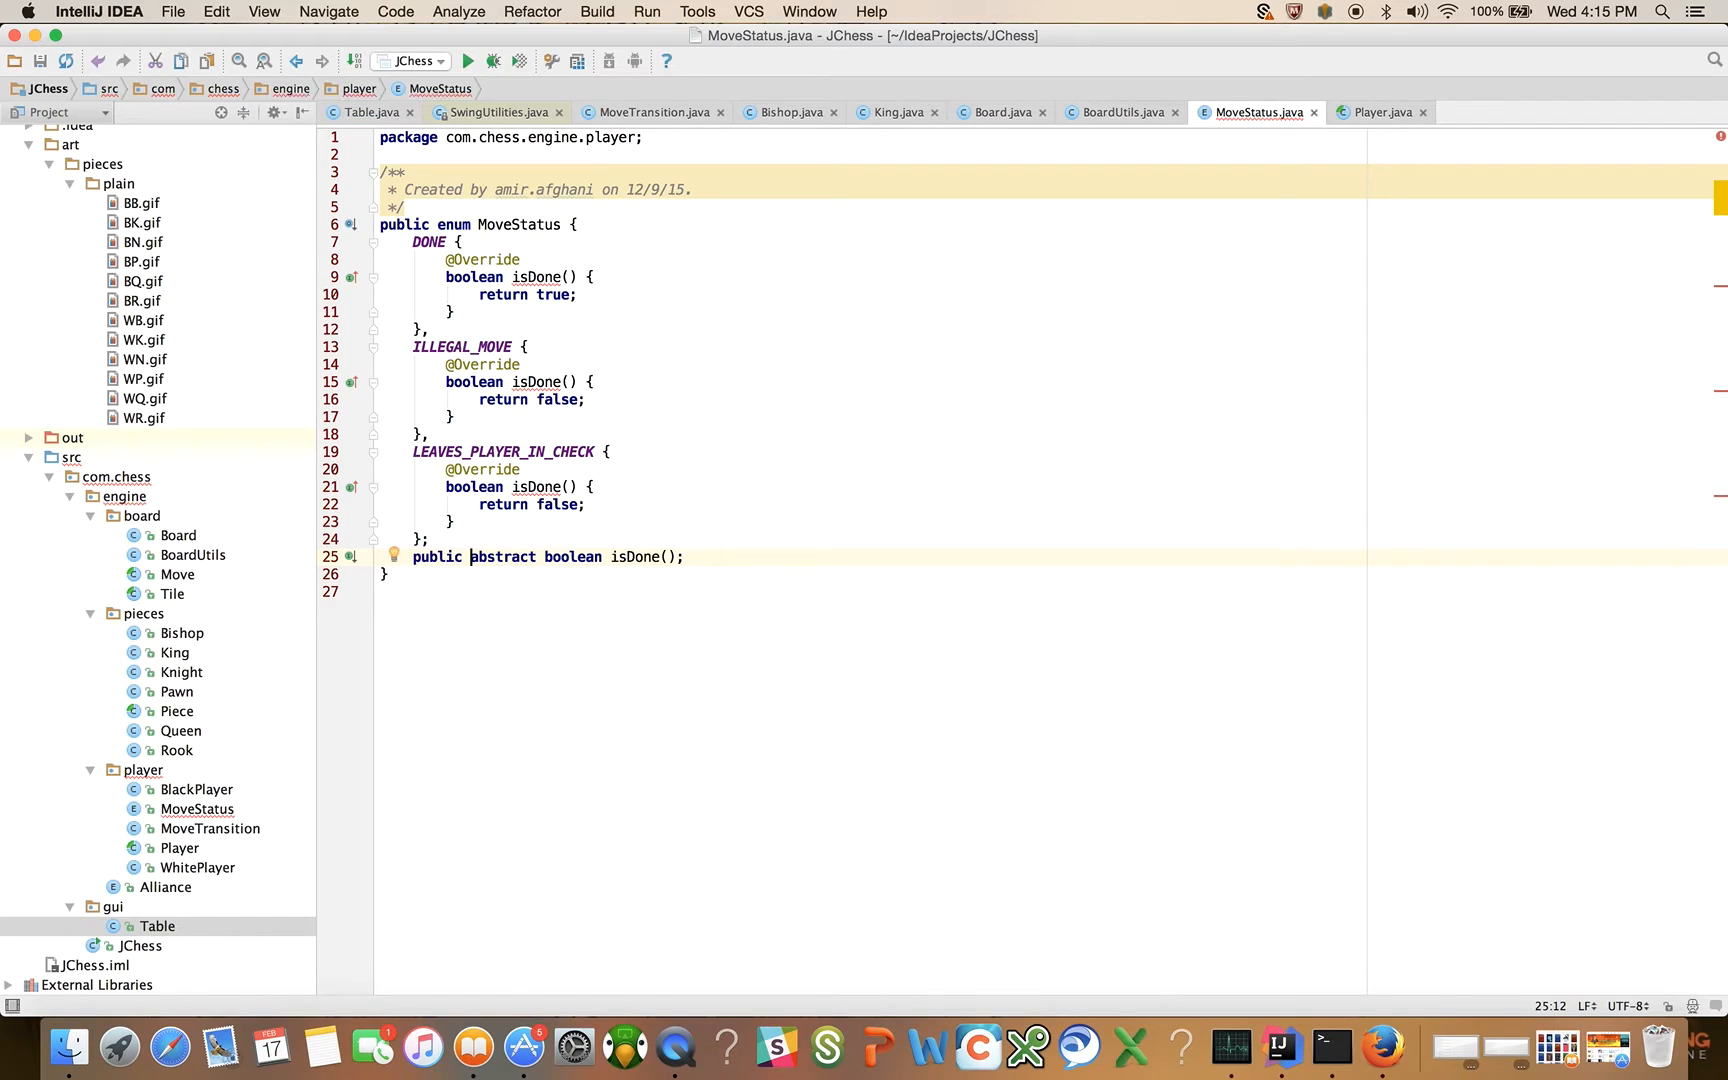
# Step: Make each constant's isDone override public, then return to Table.java
pyautogui.click(444, 486)
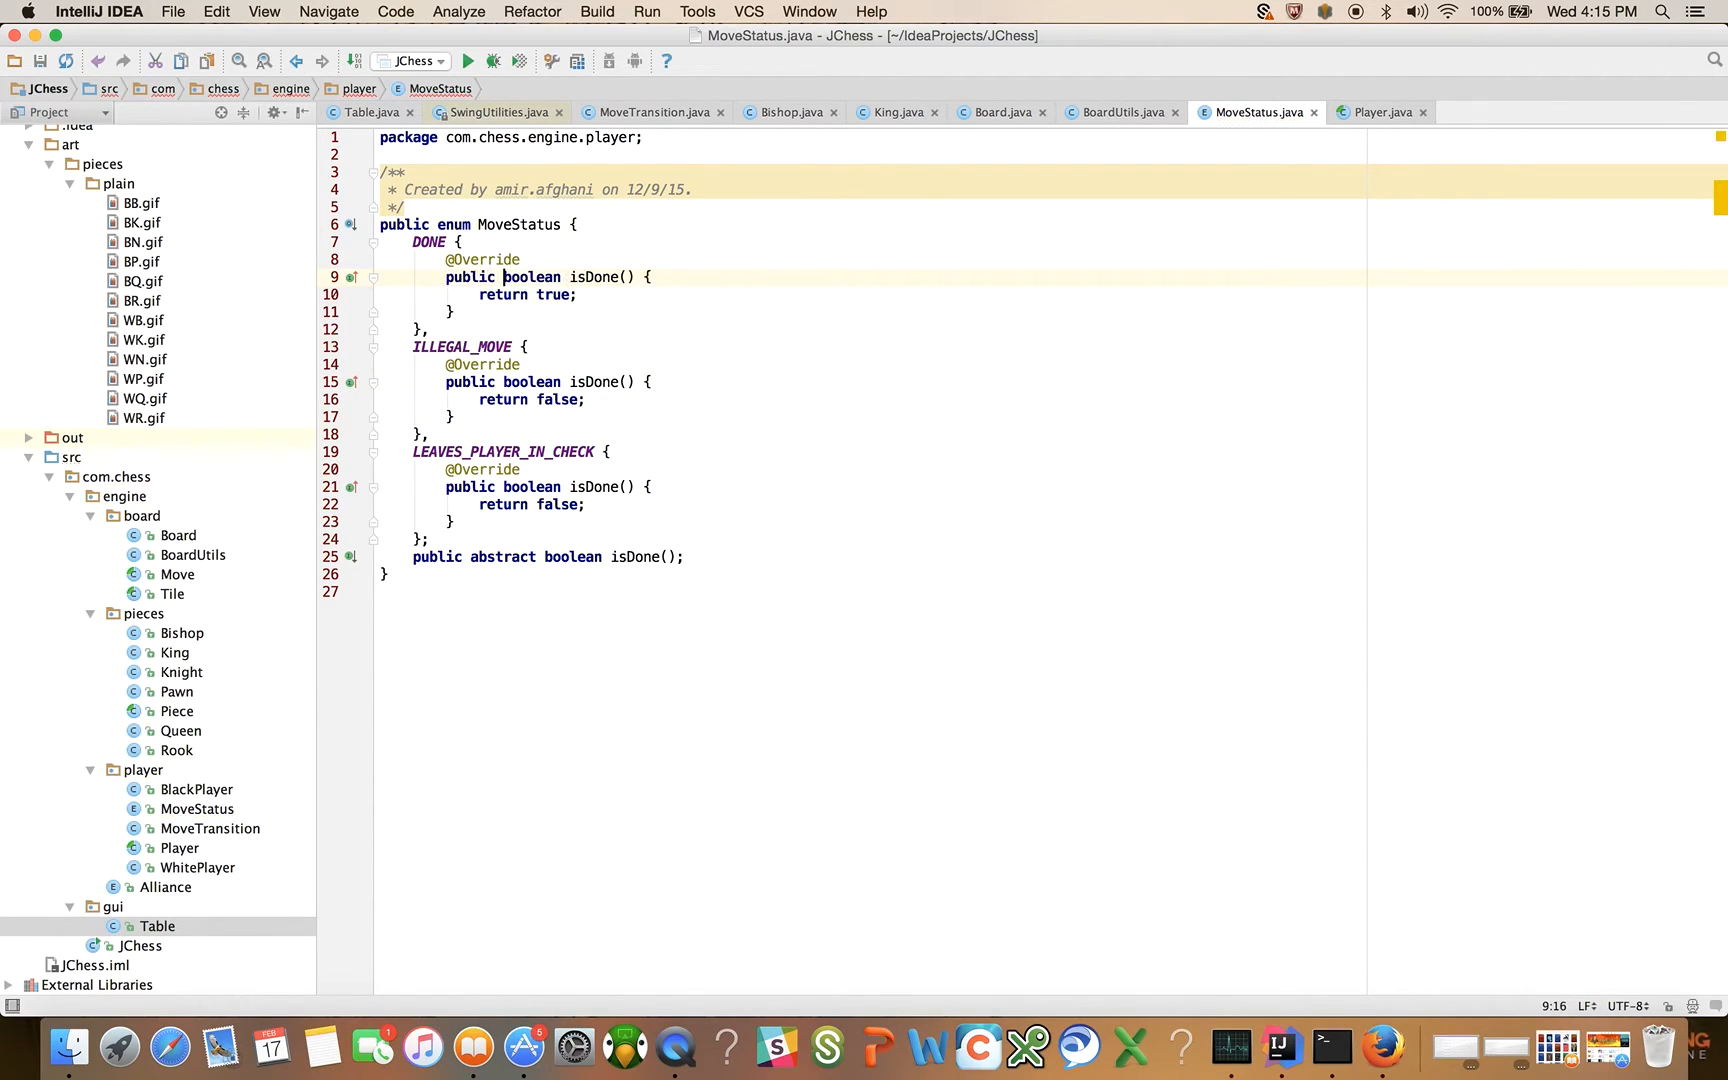
pyautogui.click(648, 112)
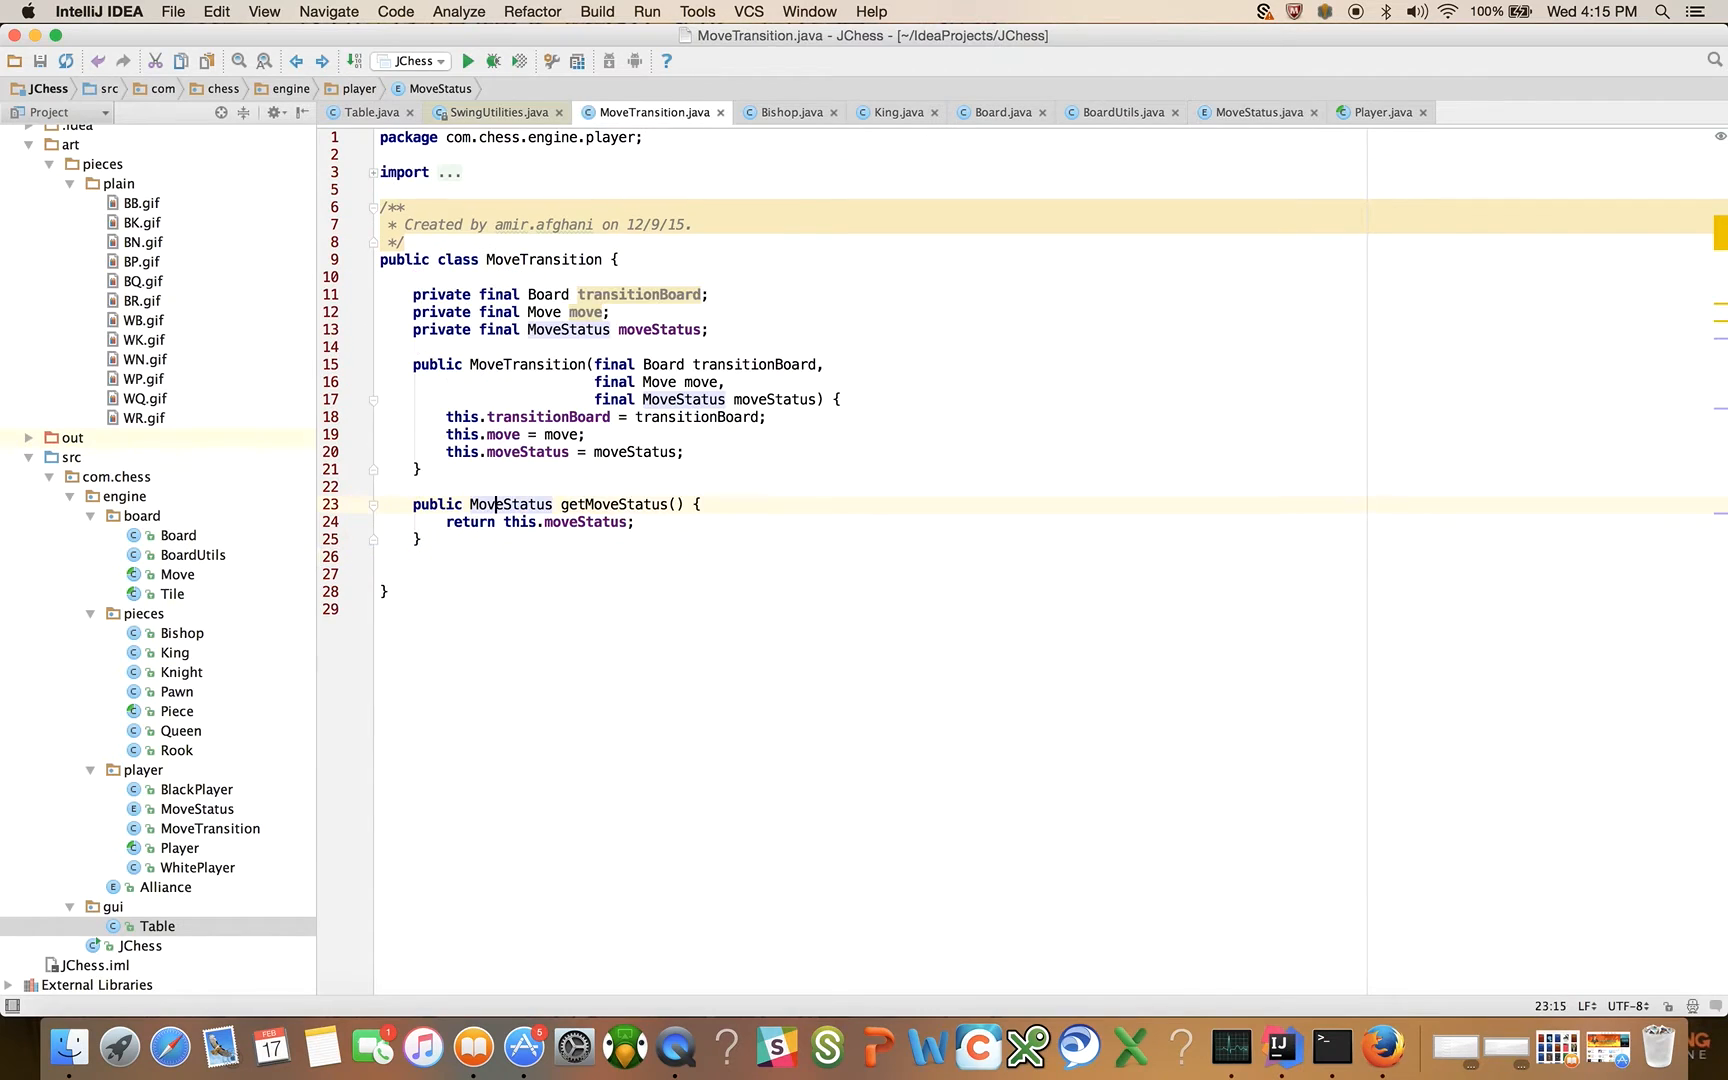
pyautogui.click(364, 112)
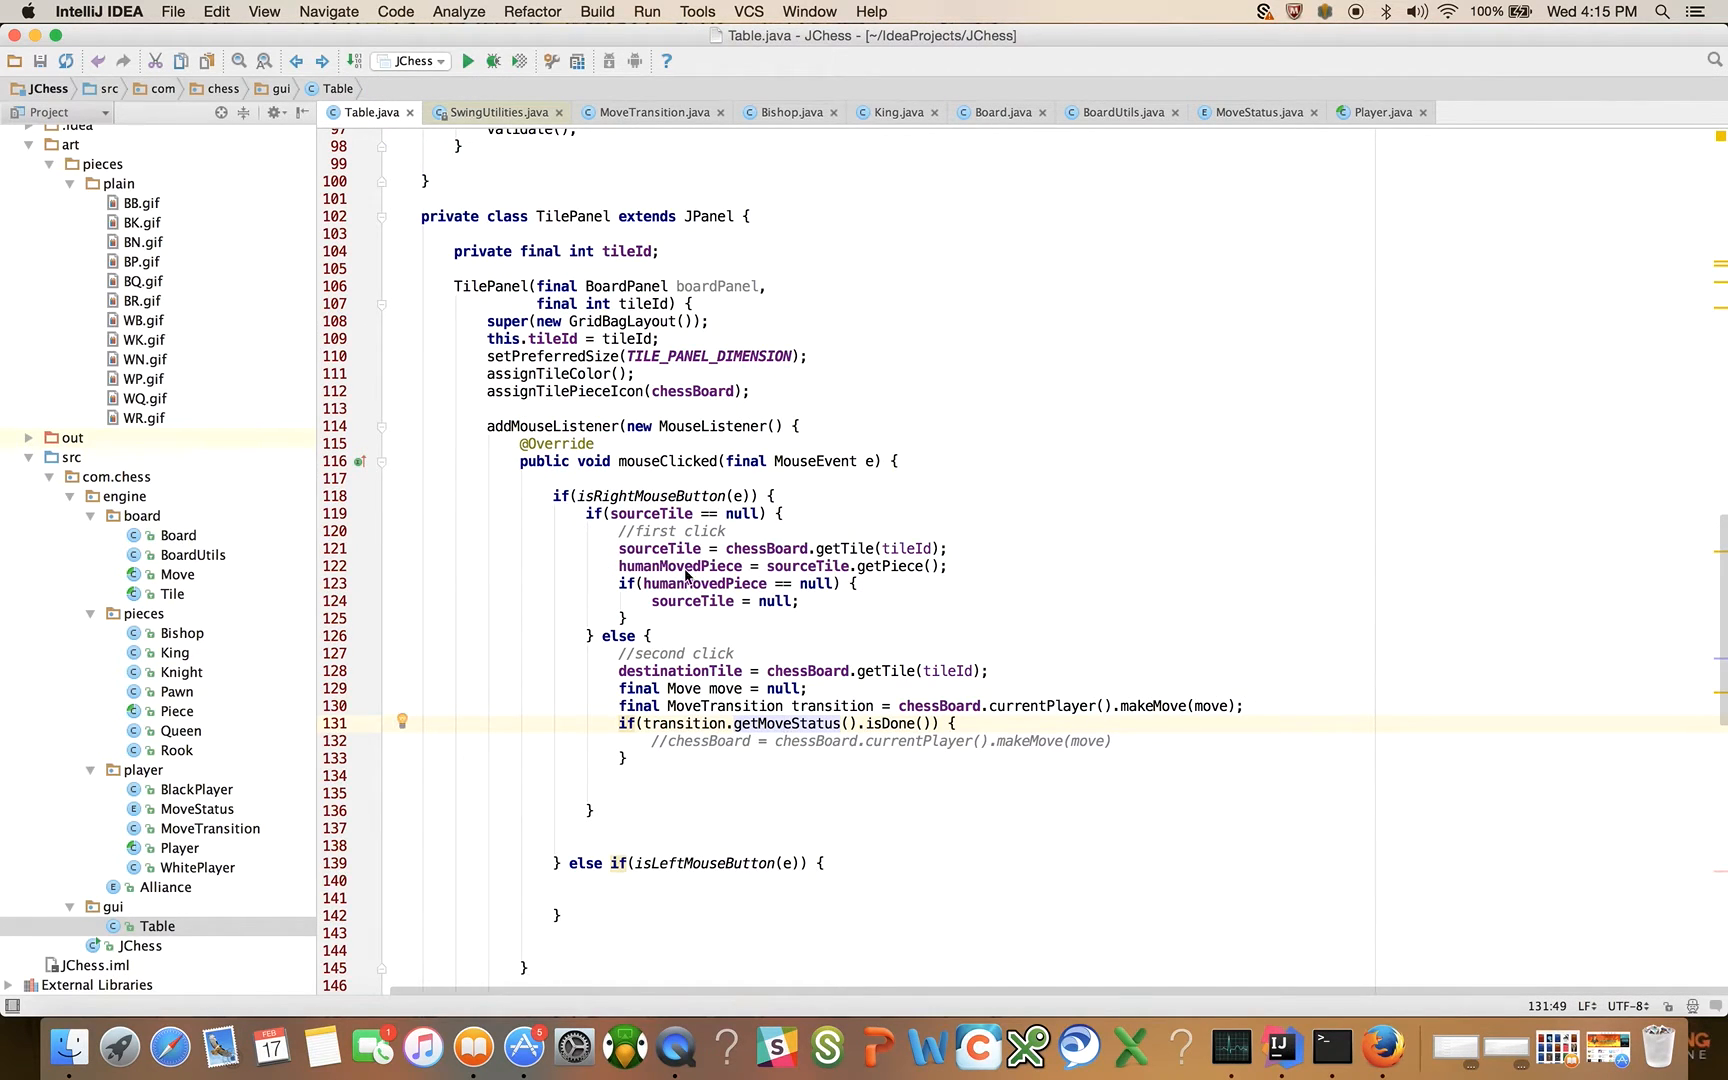
pyautogui.moveTo(720, 612)
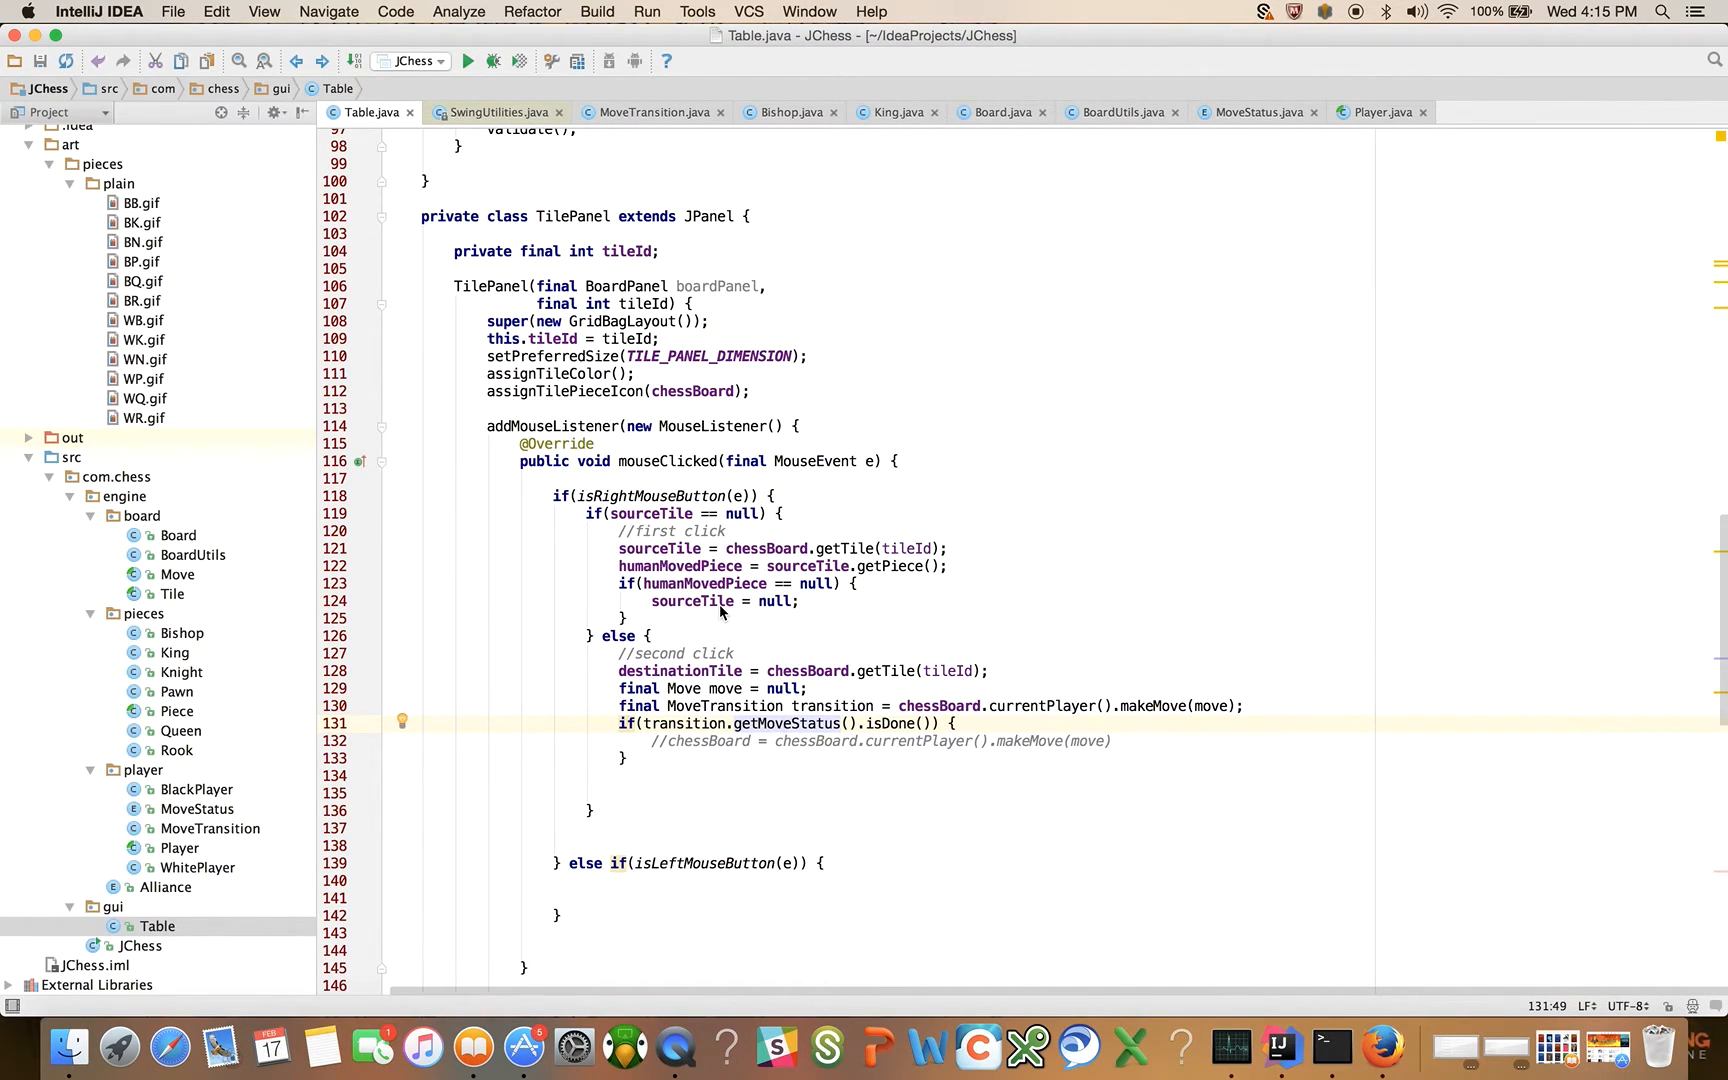
# Step: Read through the mouseClicked handler and open blank lines after the right-click if
pyautogui.scroll(-3)
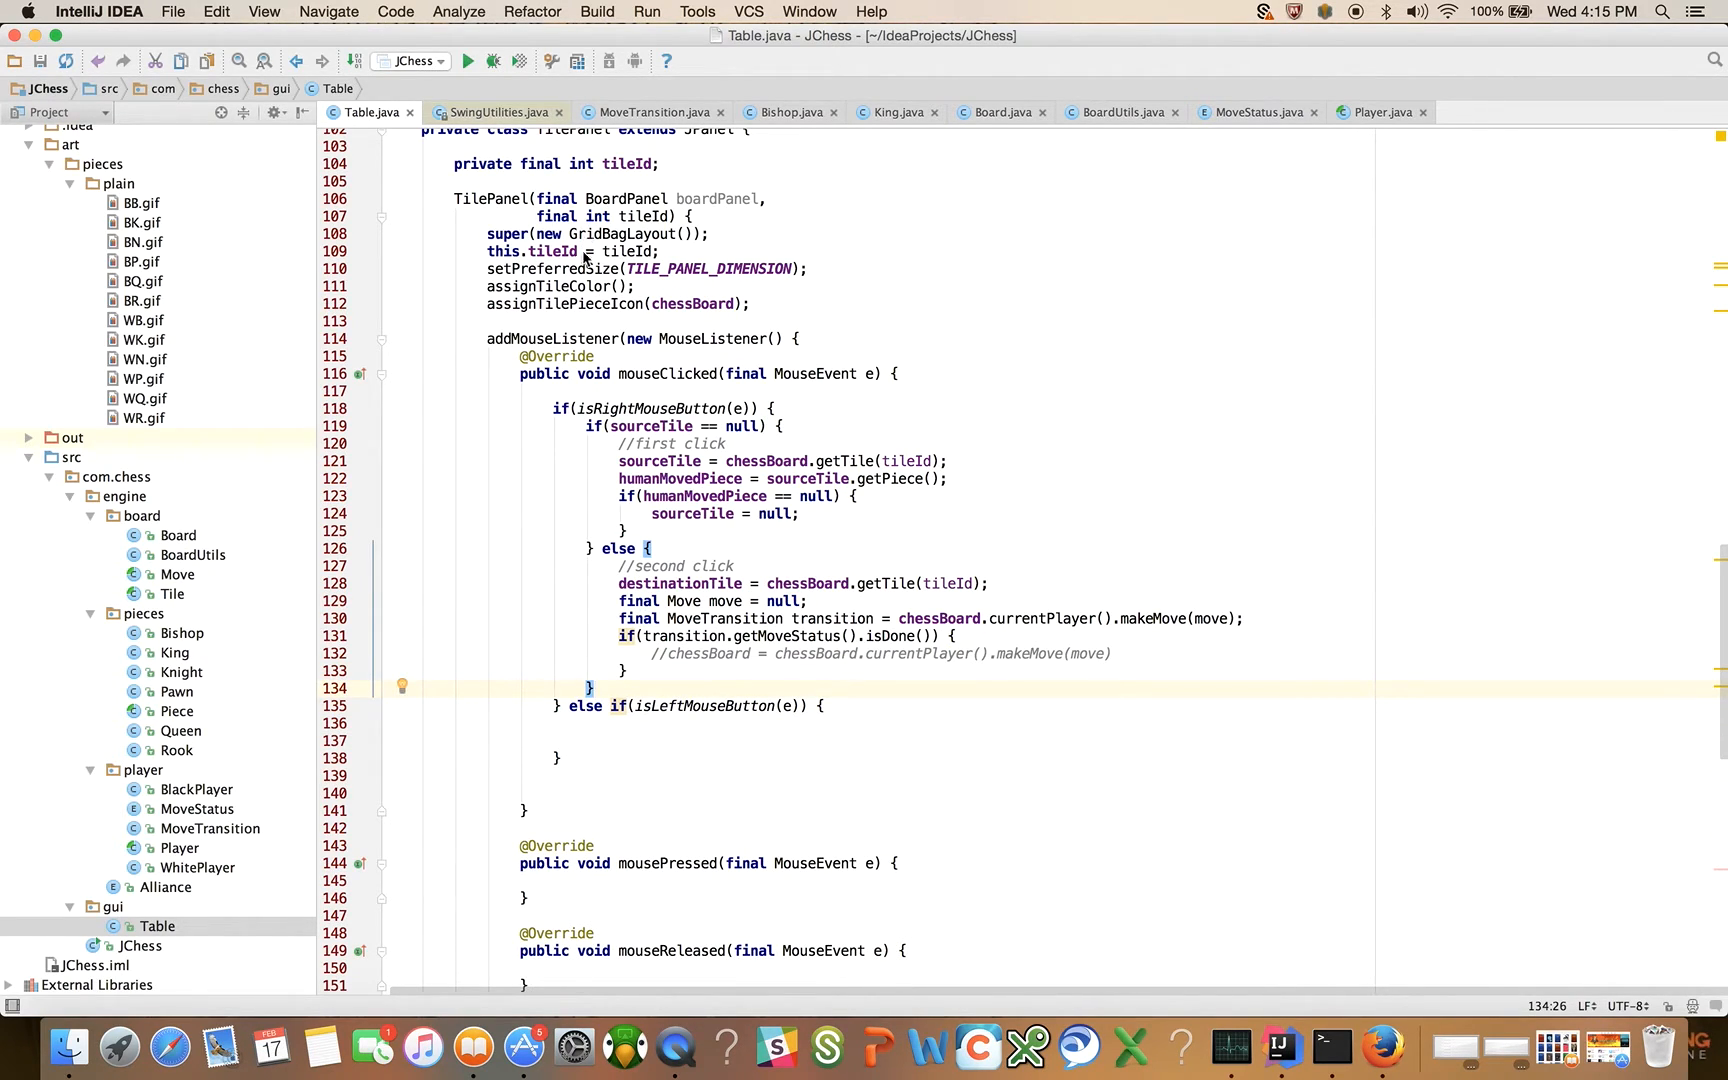
pyautogui.scroll(3)
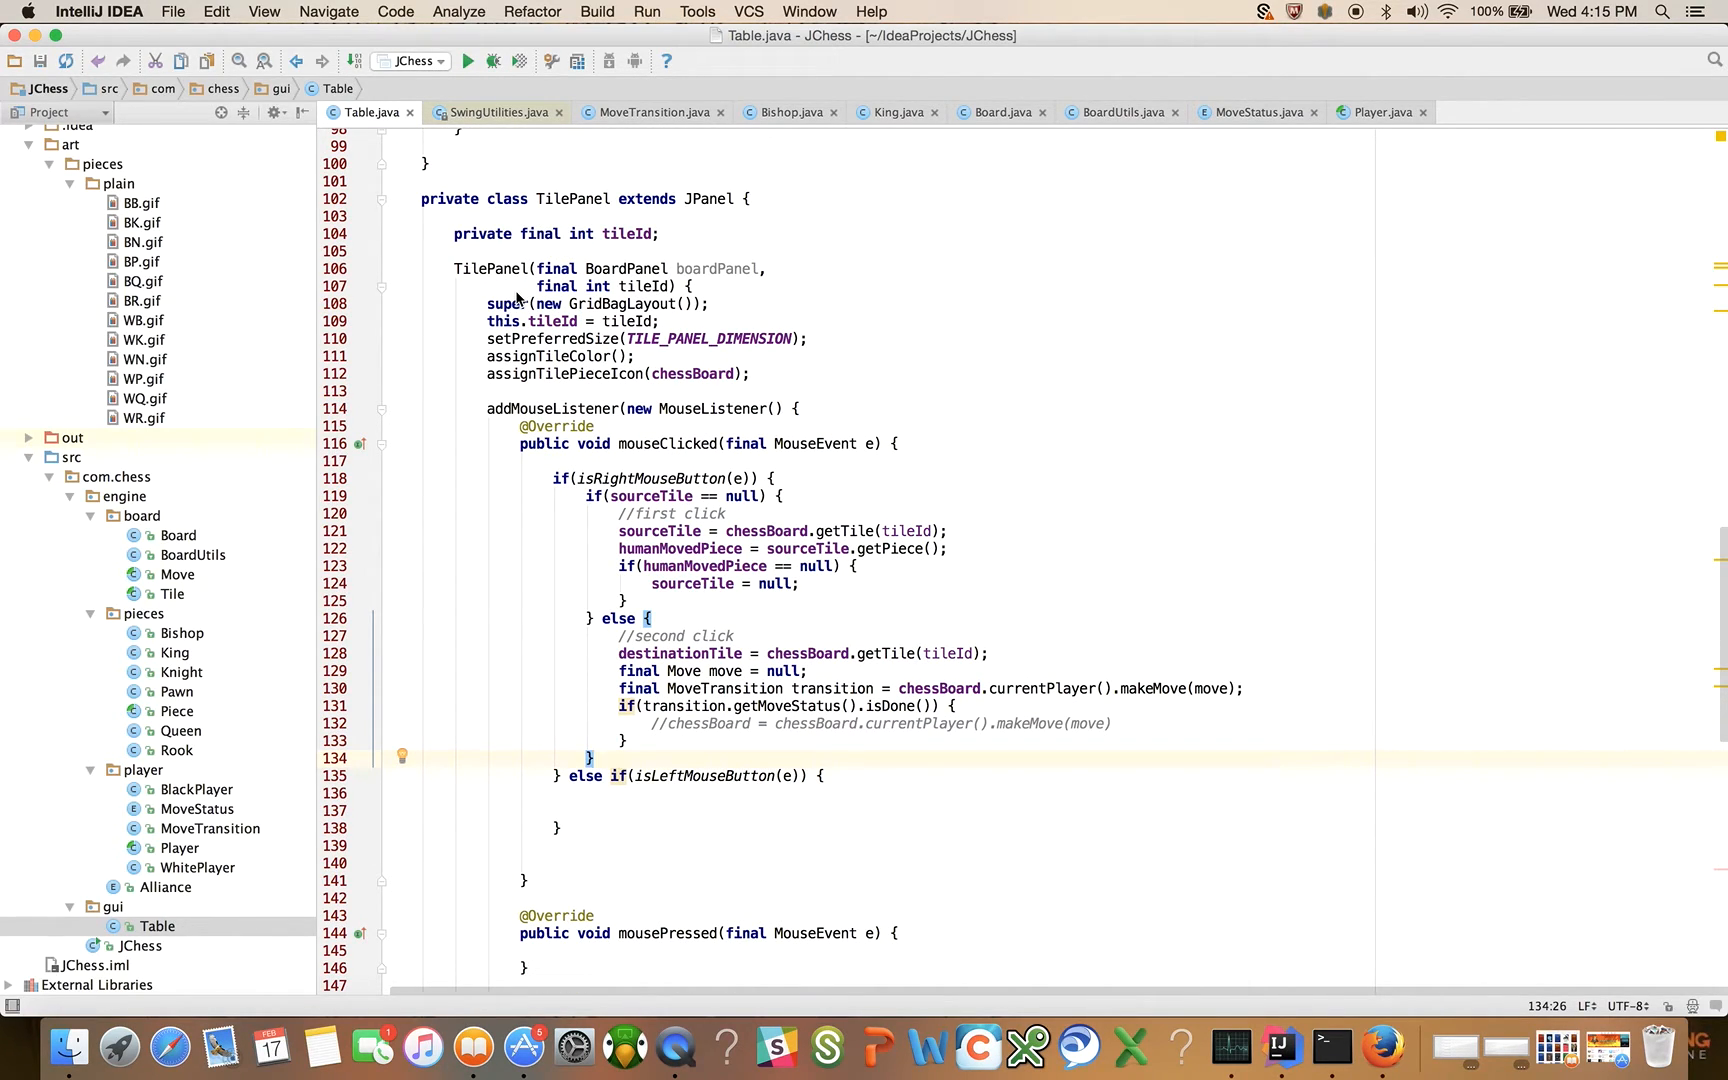
pyautogui.moveTo(518, 396)
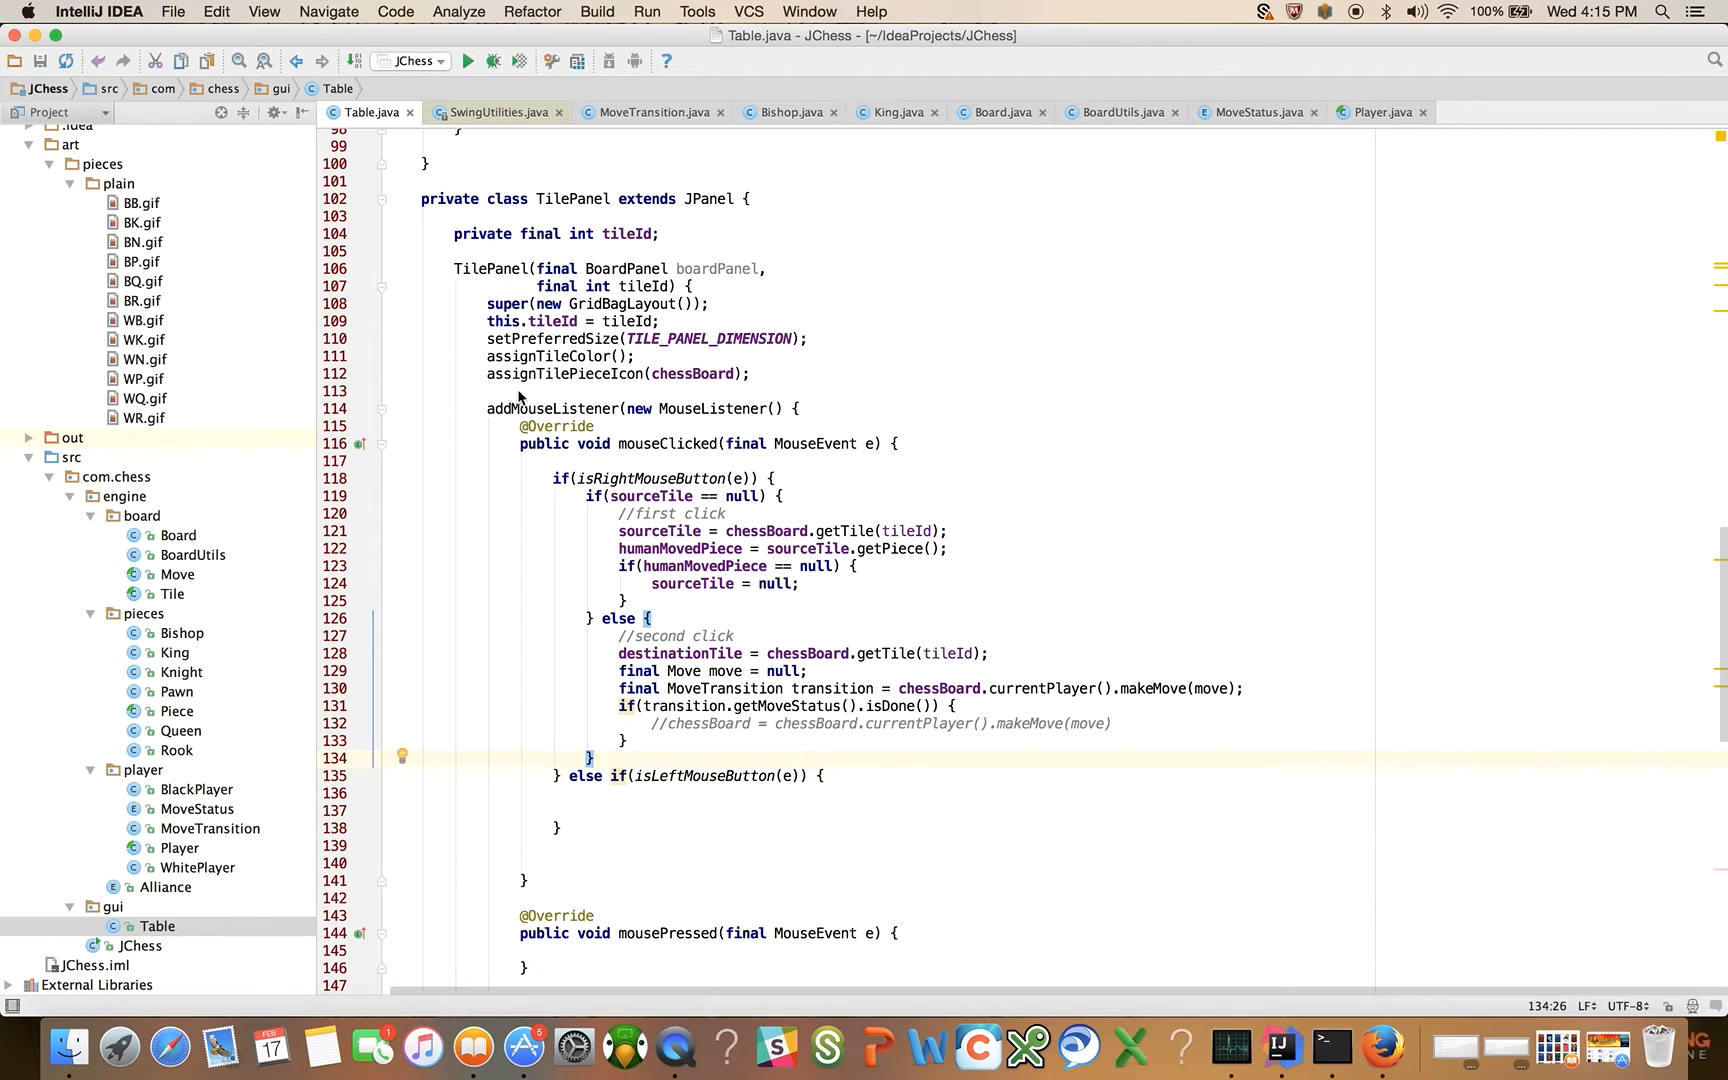
pyautogui.moveTo(560, 410)
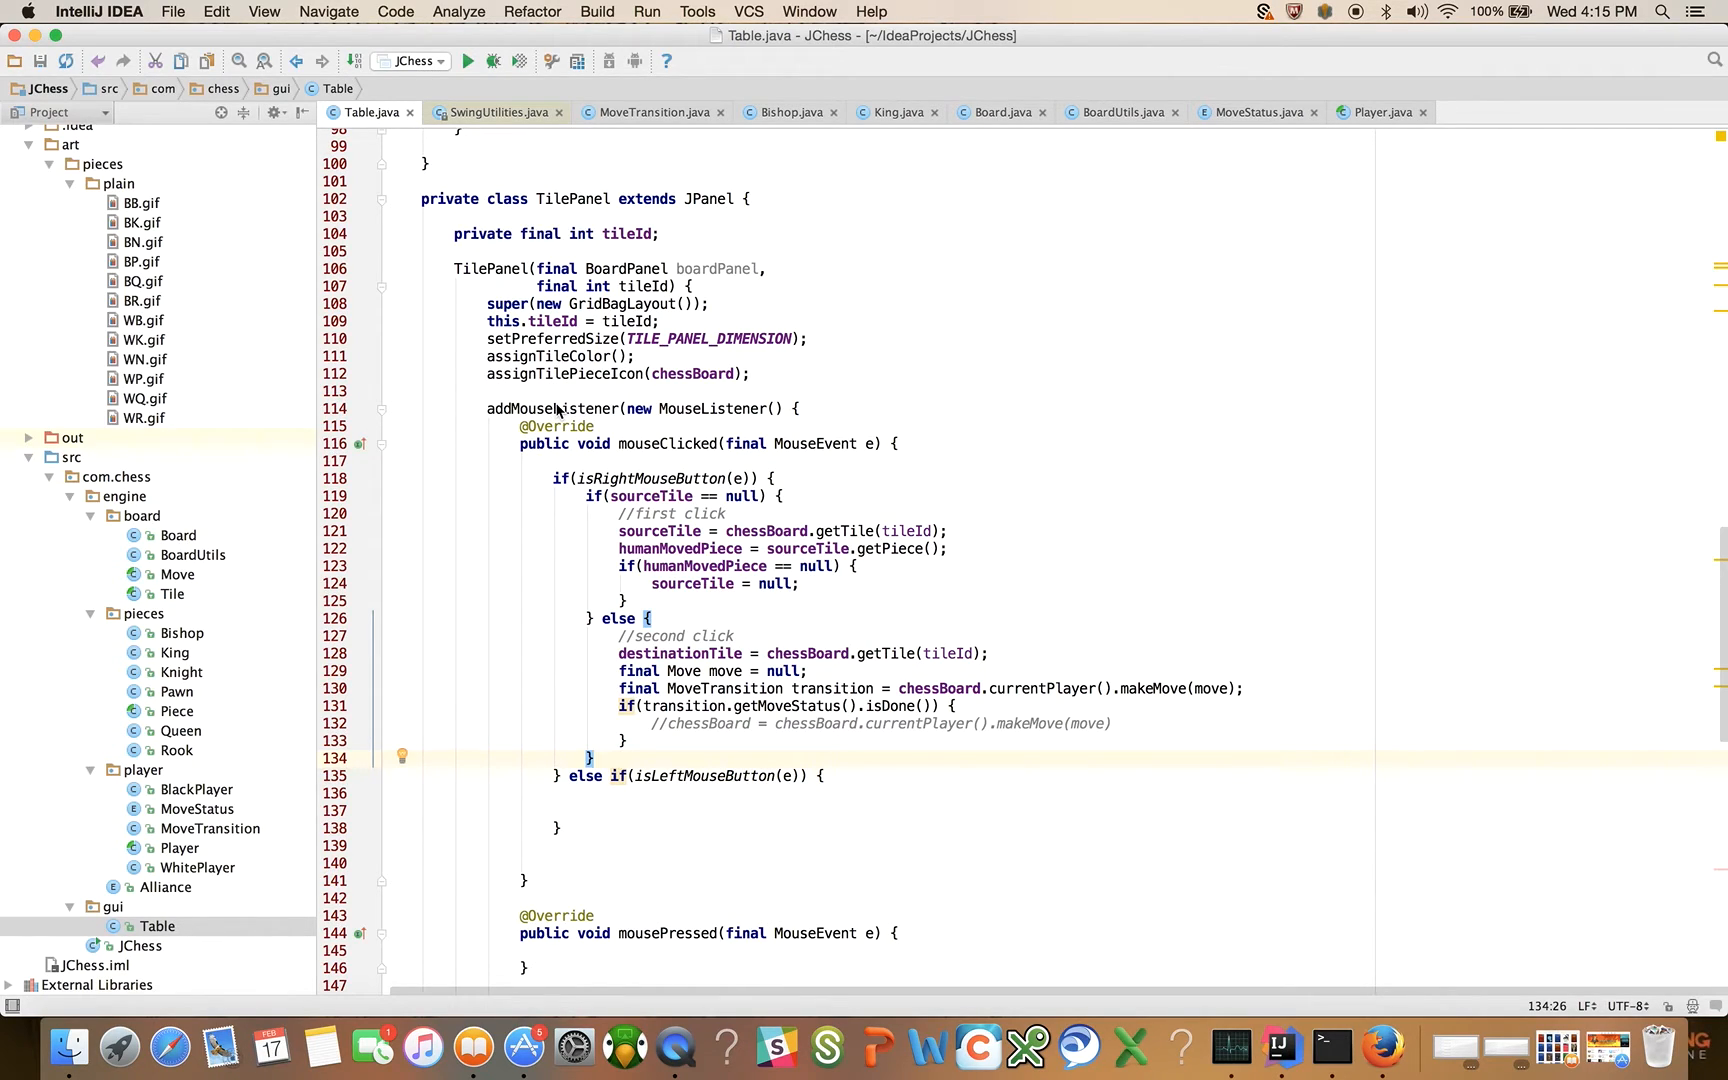
pyautogui.moveTo(588, 440)
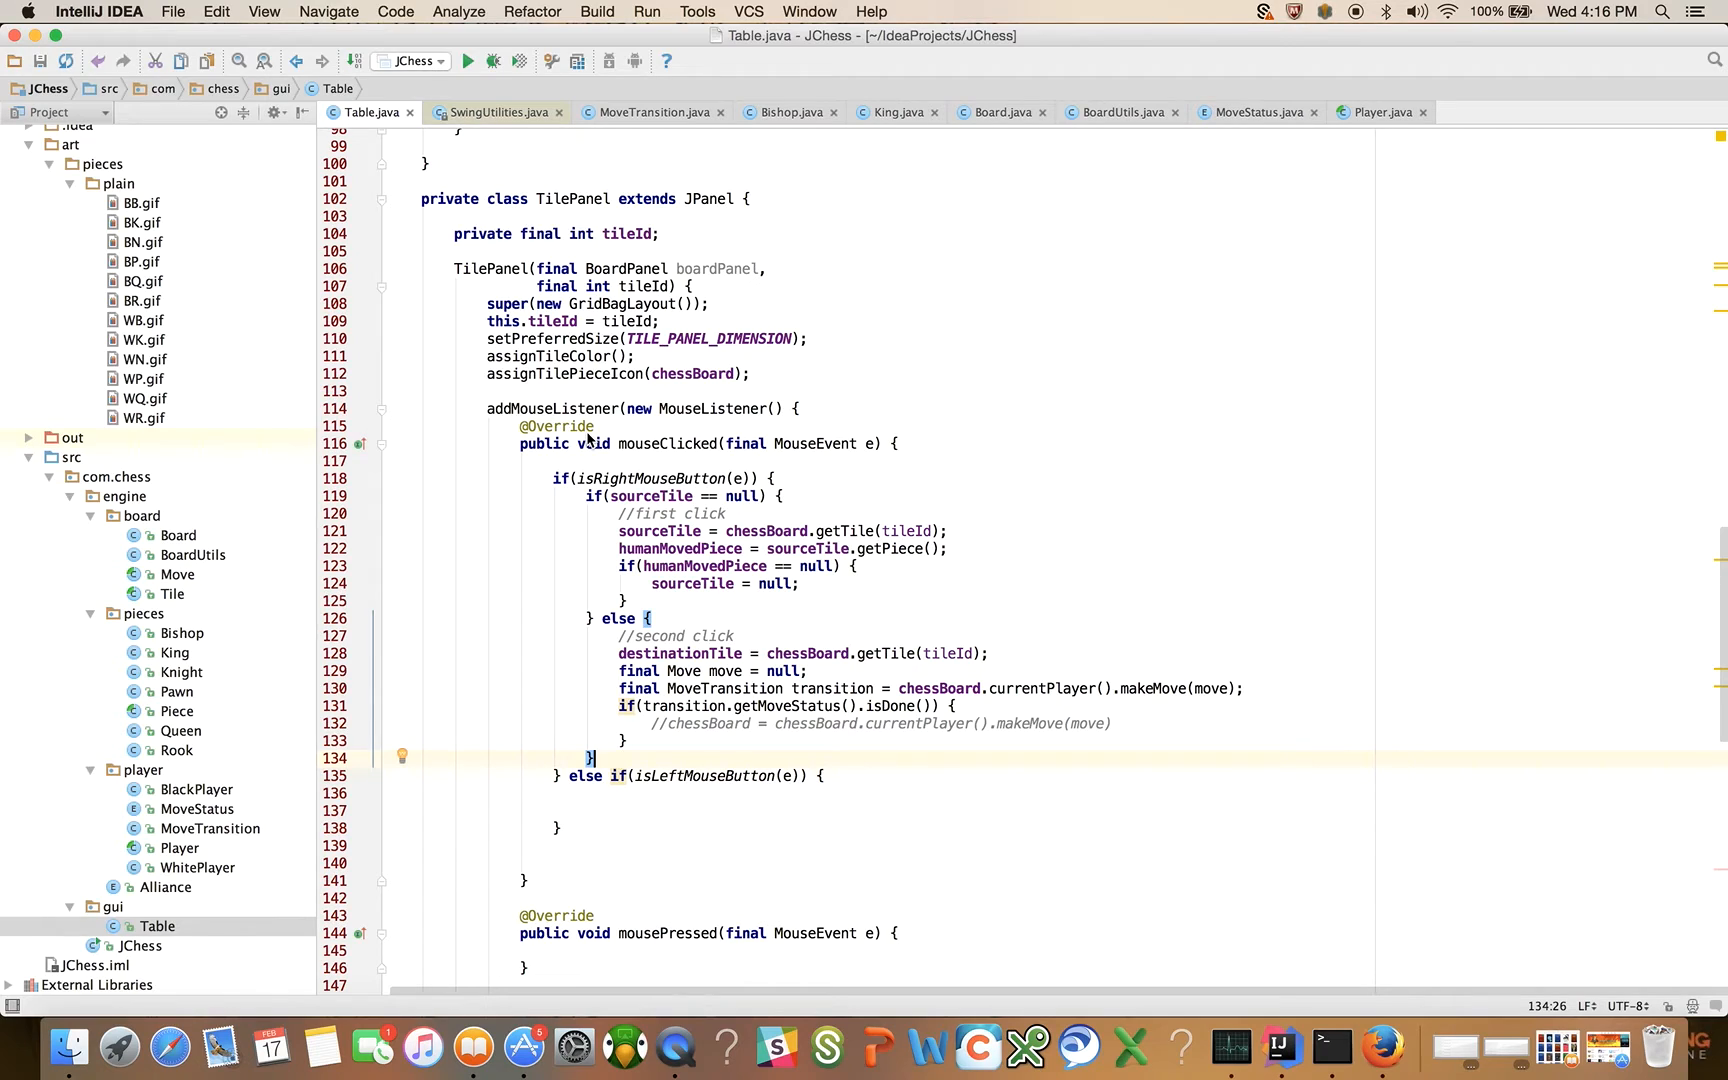
pyautogui.moveTo(534, 452)
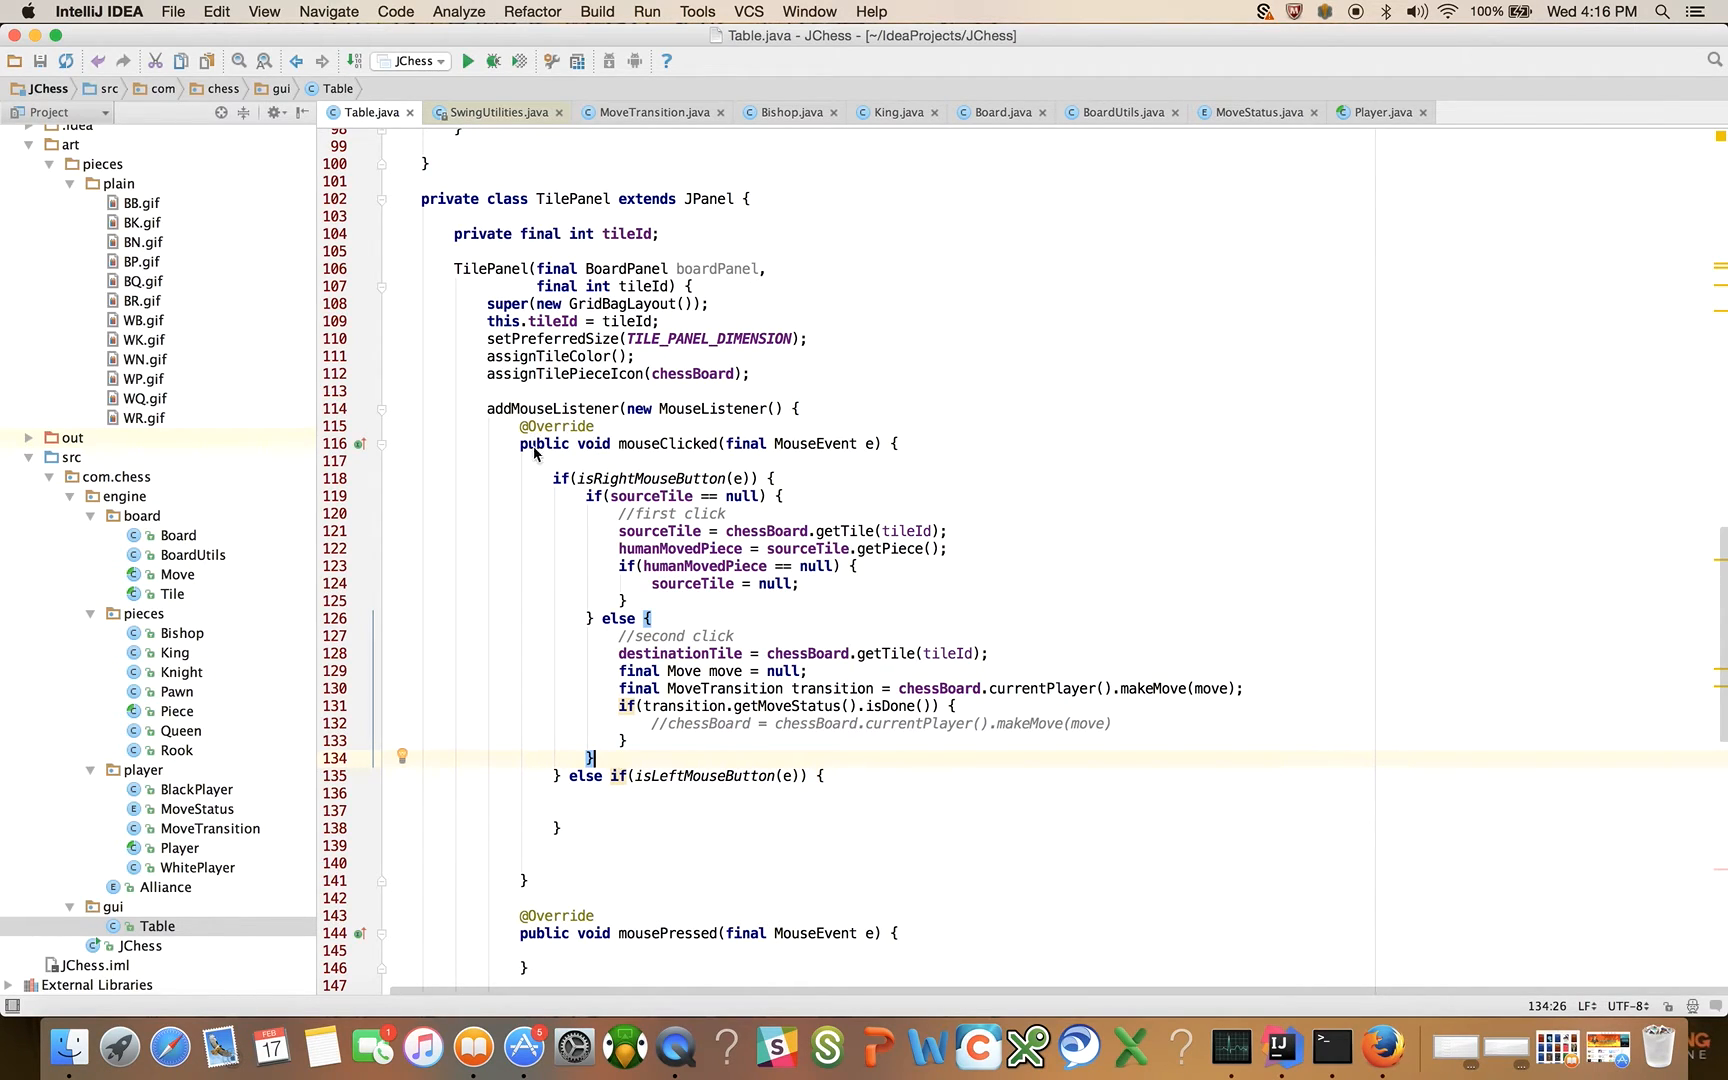
pyautogui.moveTo(526, 424)
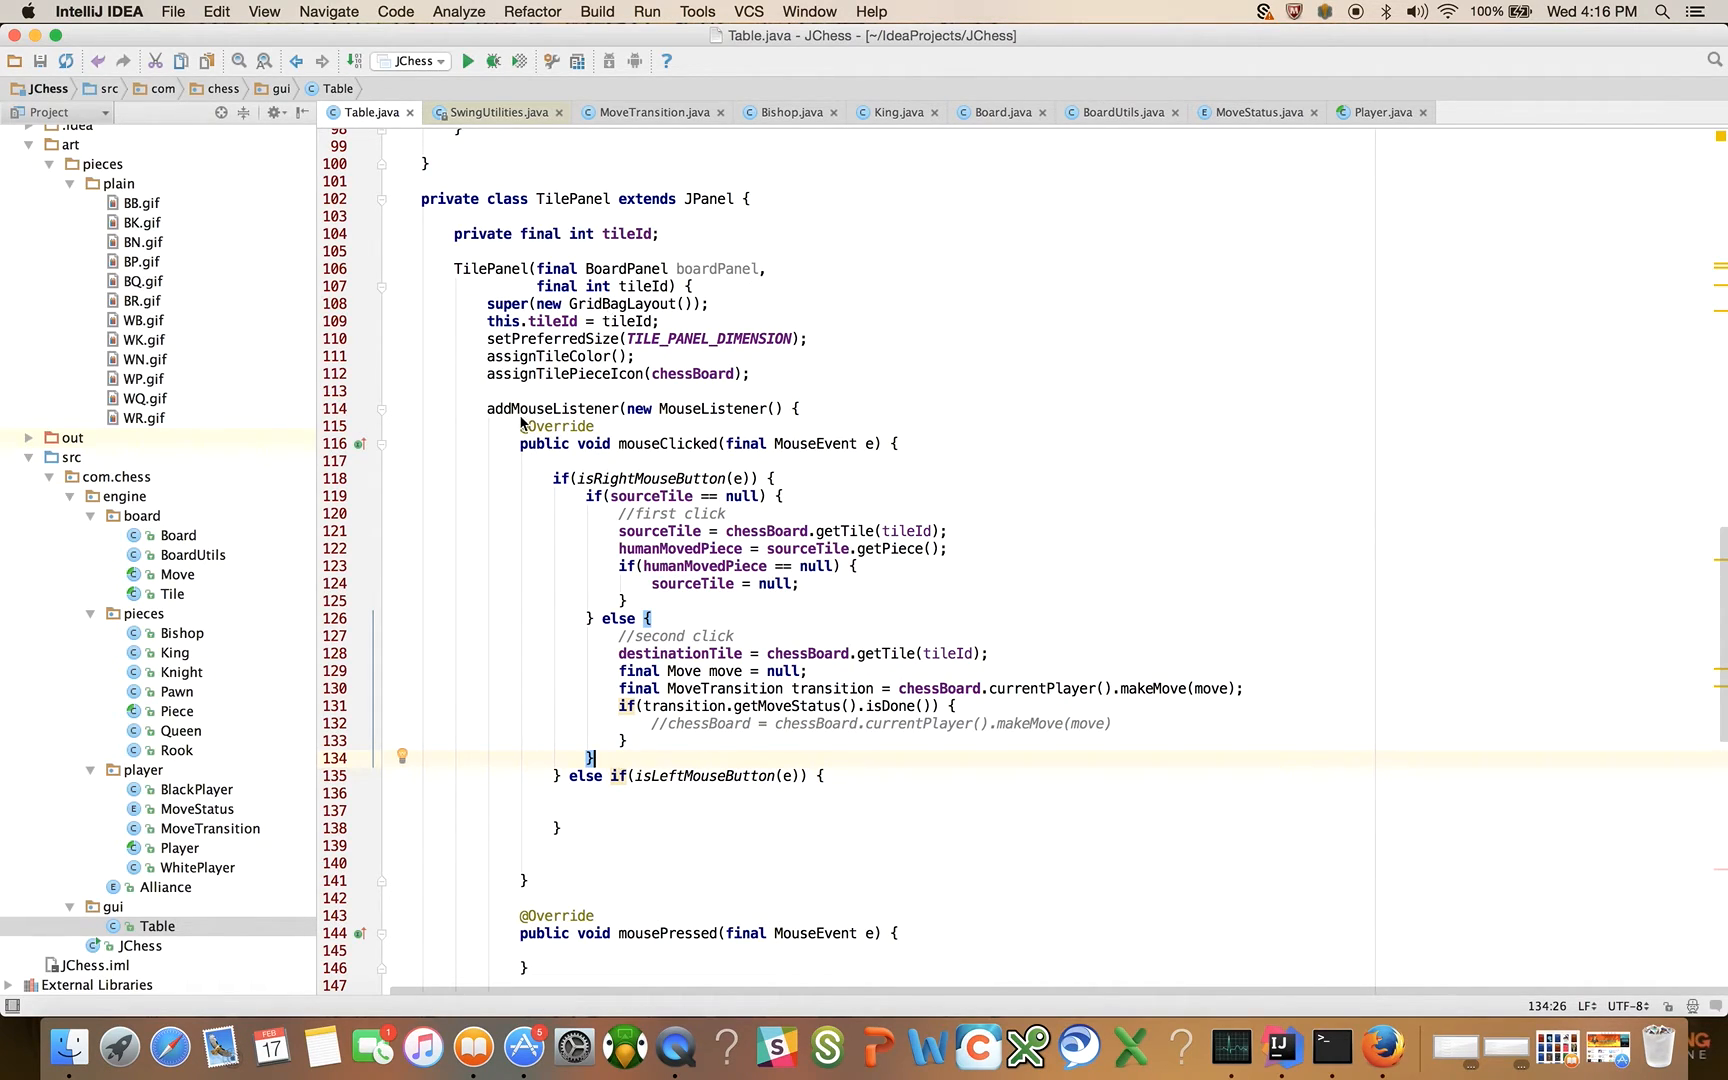
pyautogui.moveTo(706, 398)
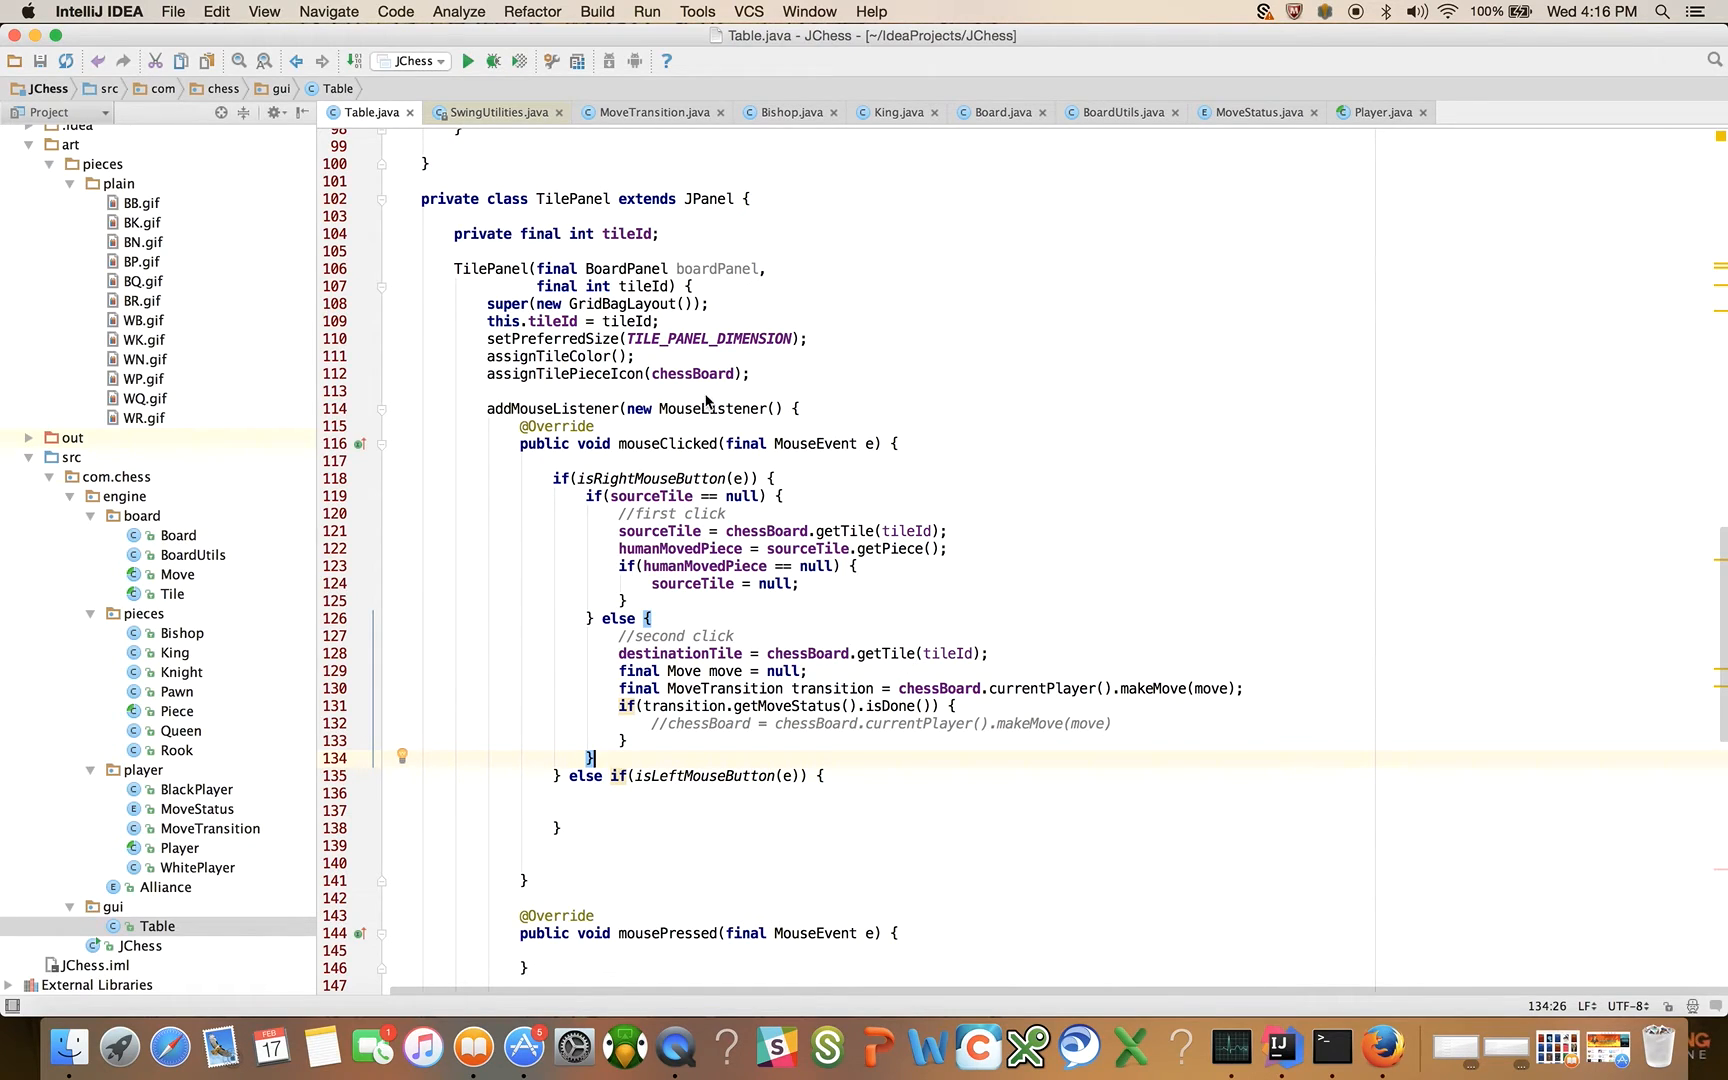
pyautogui.moveTo(688, 452)
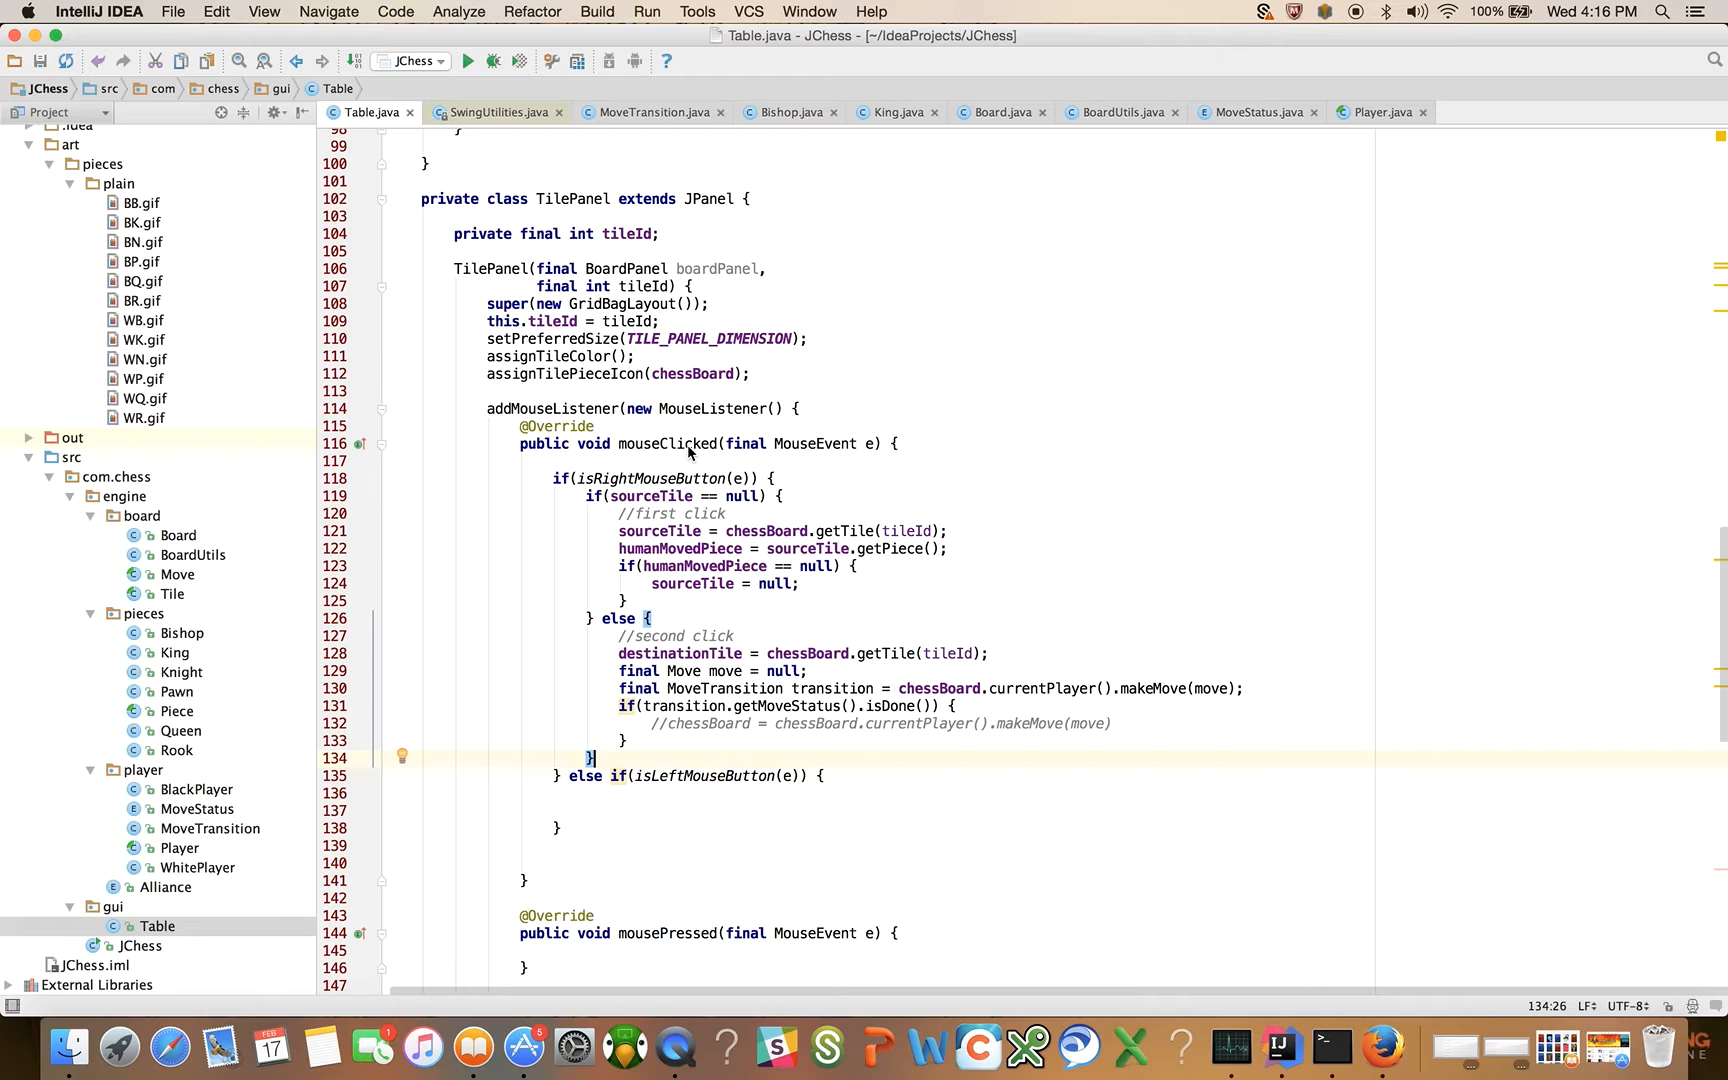
pyautogui.moveTo(686, 472)
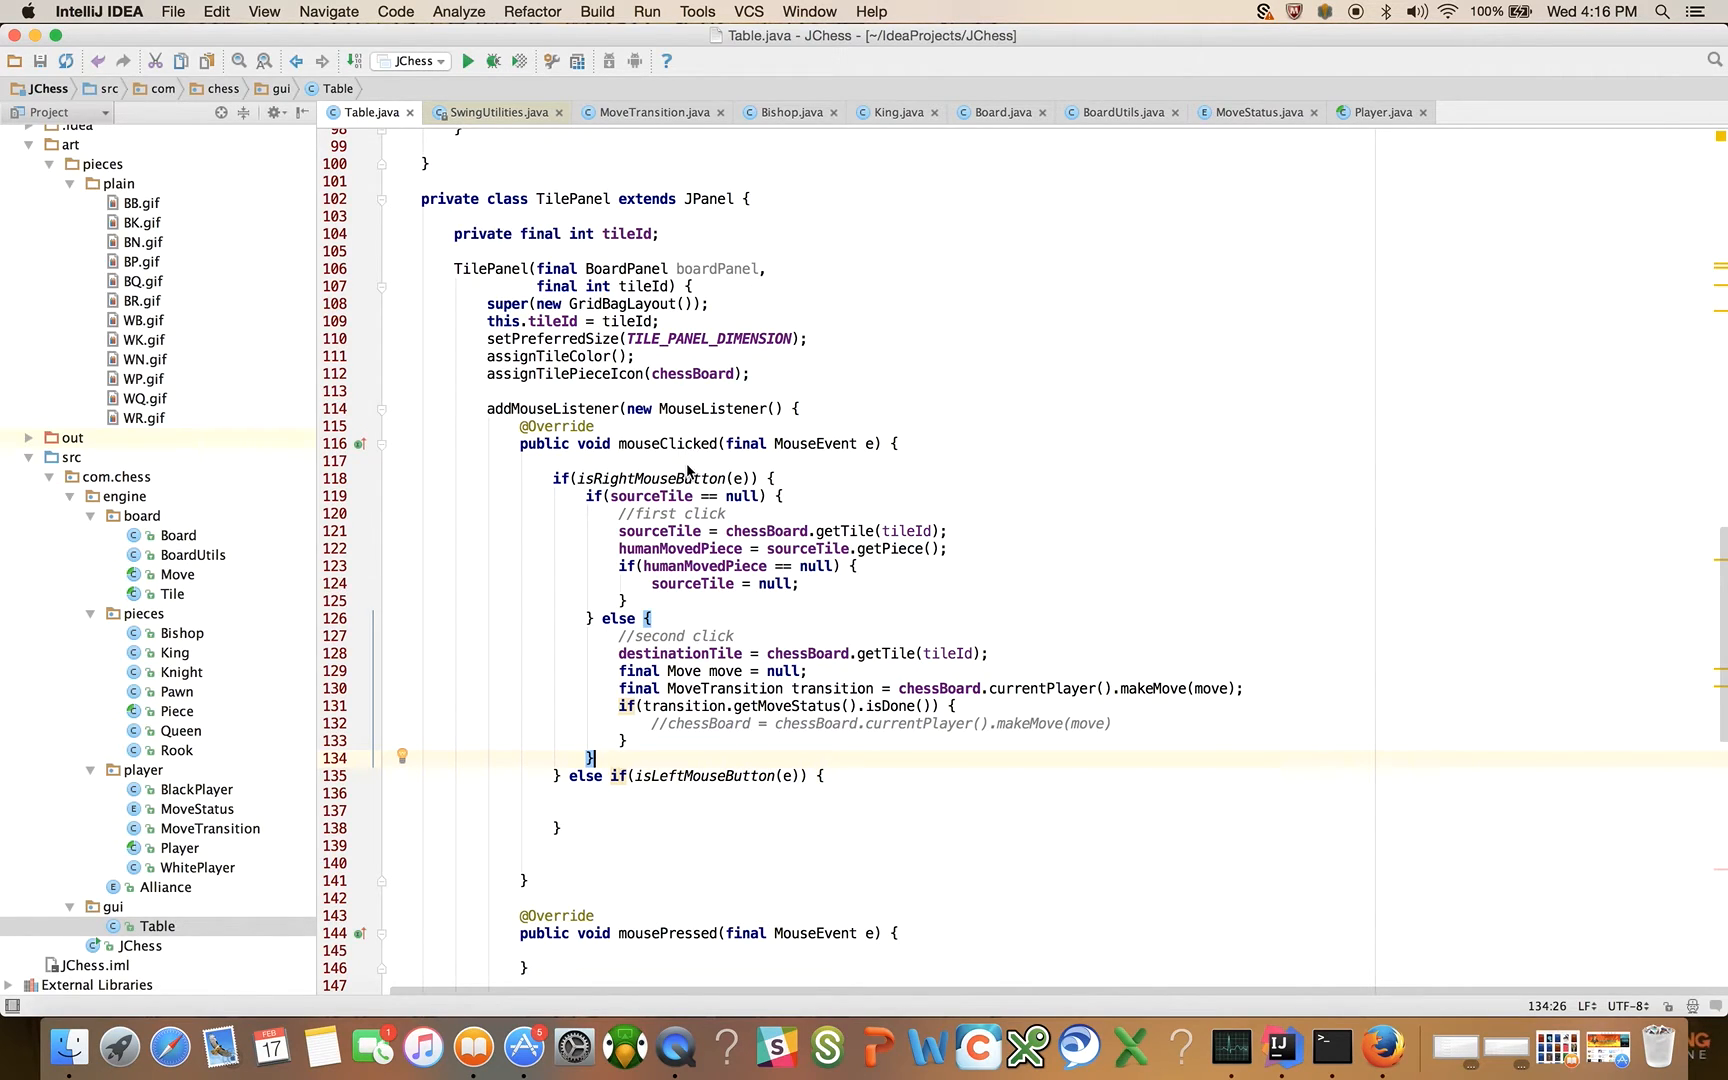
pyautogui.moveTo(658, 586)
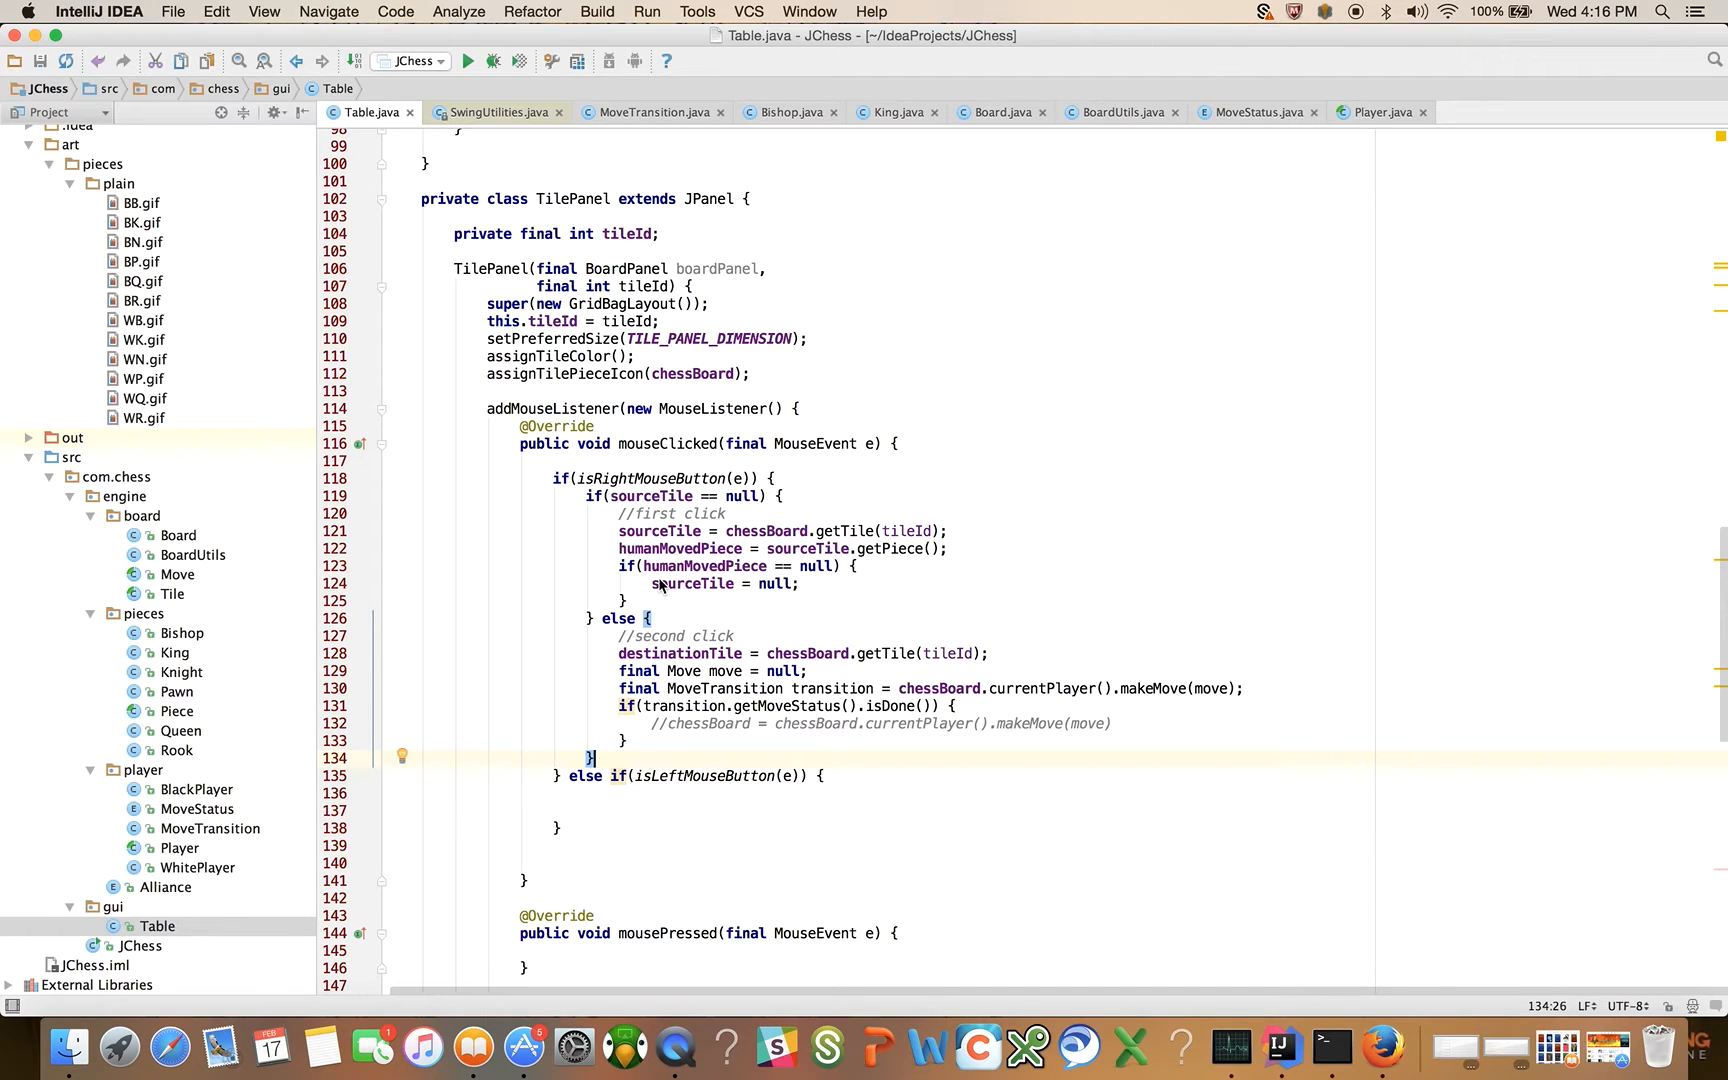
pyautogui.moveTo(682, 676)
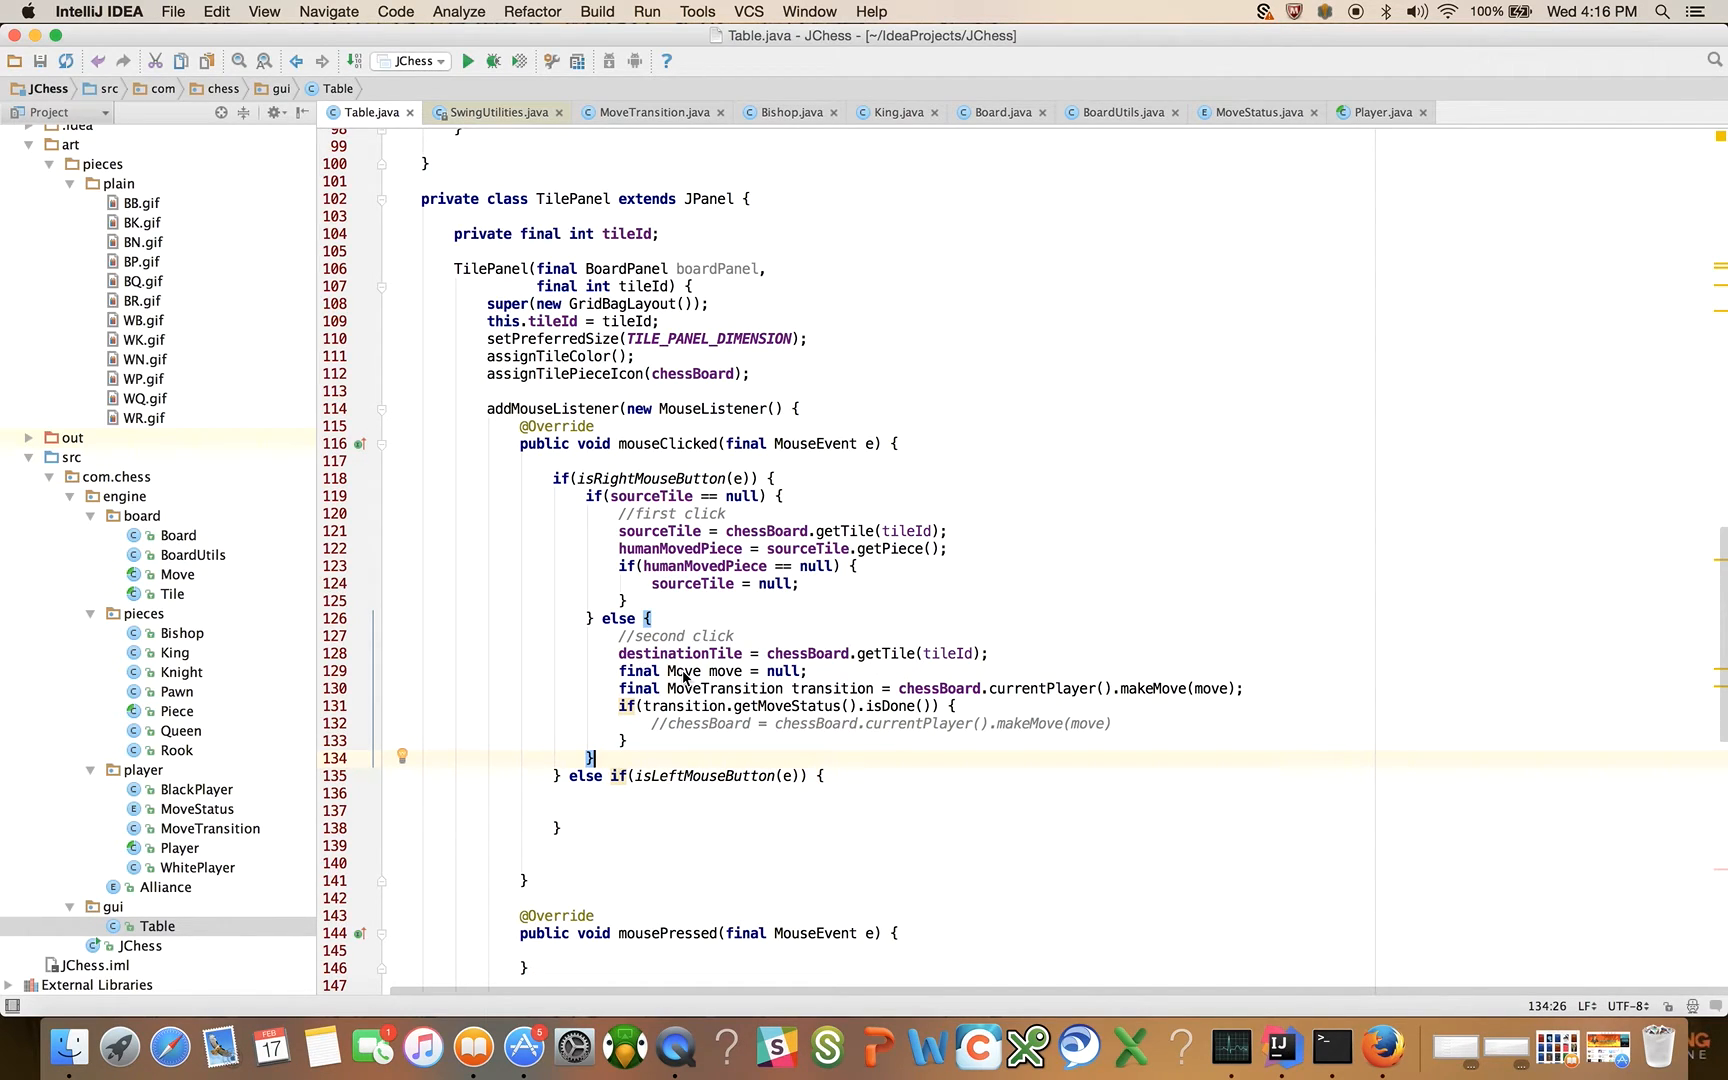
pyautogui.moveTo(730, 674)
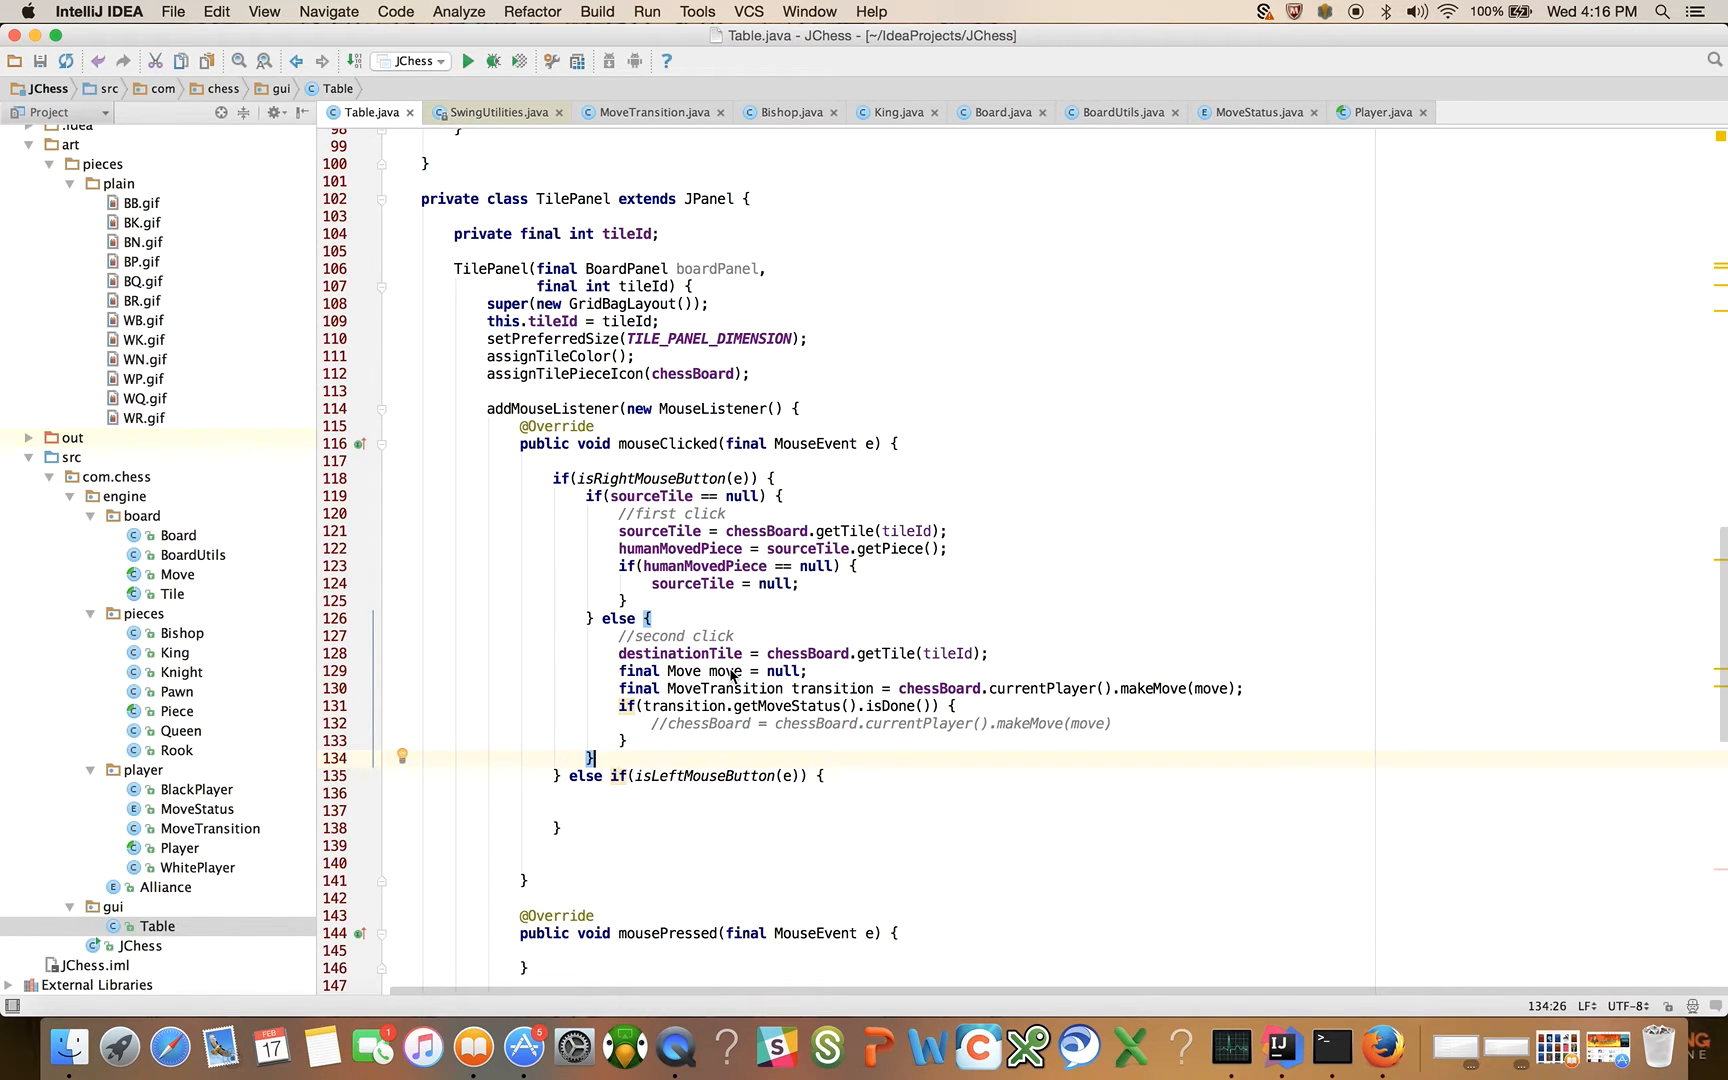
pyautogui.moveTo(678, 636)
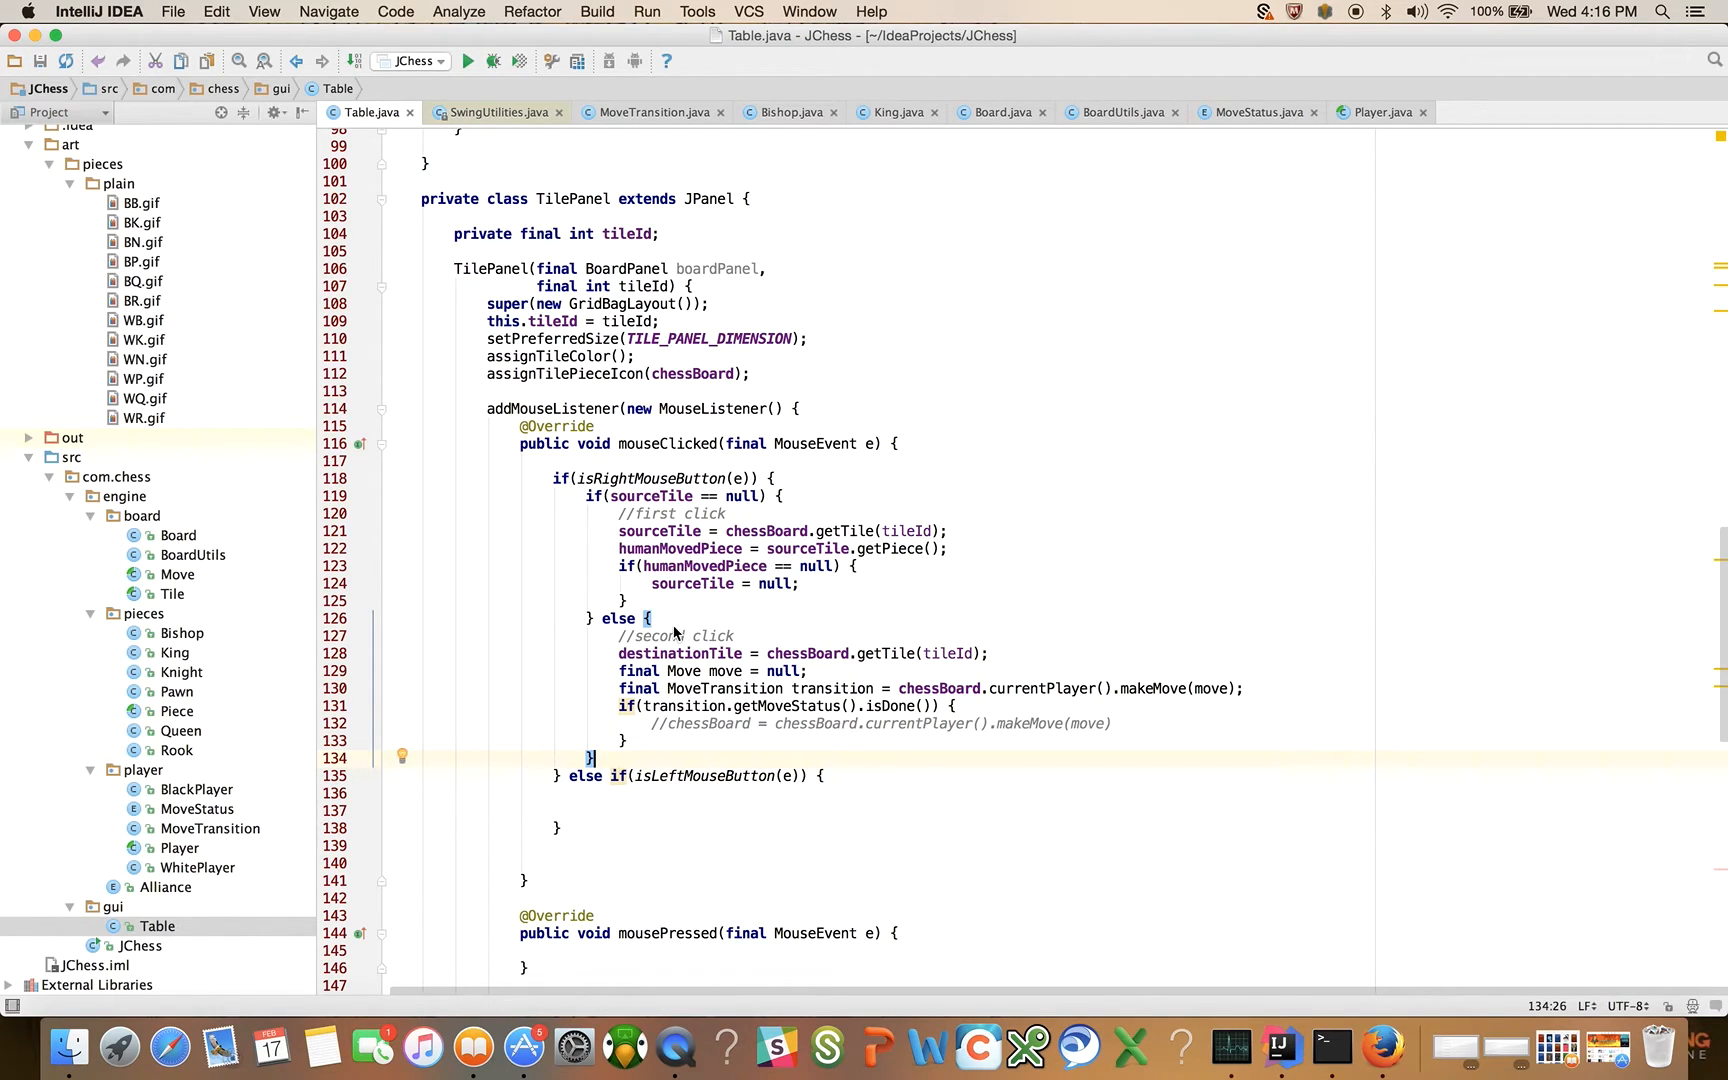
pyautogui.moveTo(668, 590)
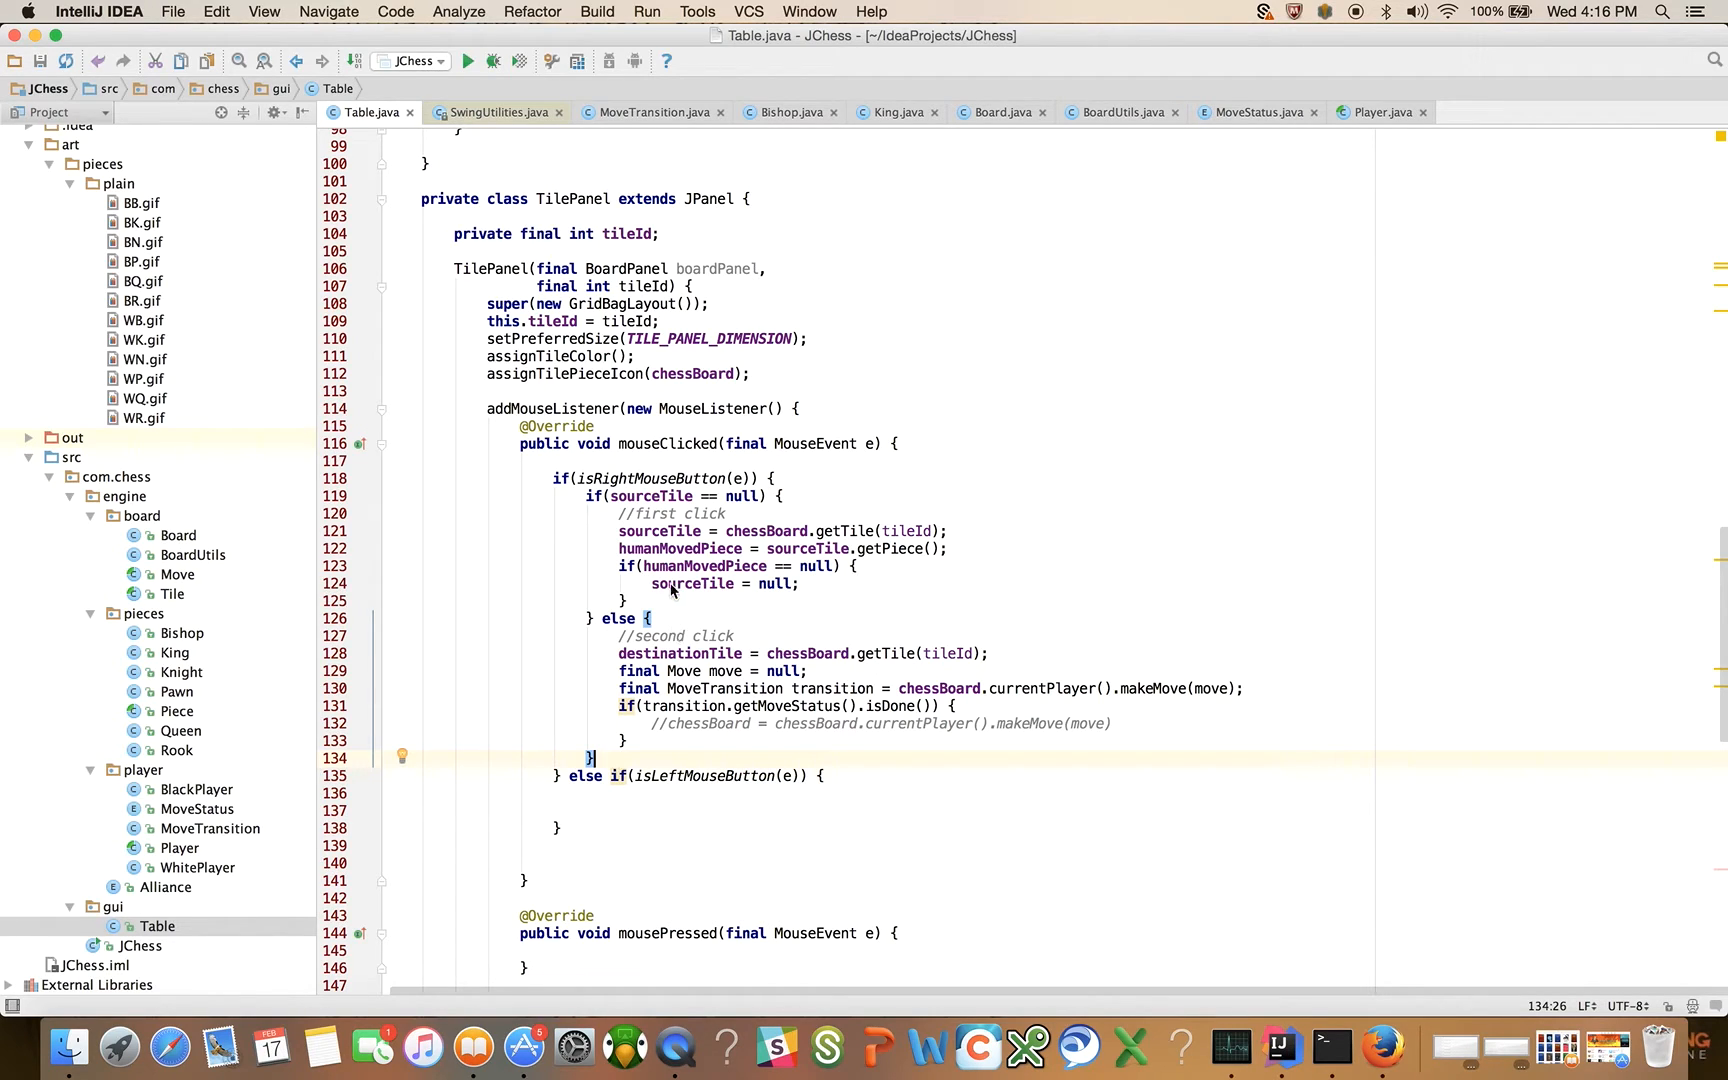
pyautogui.scroll(-3)
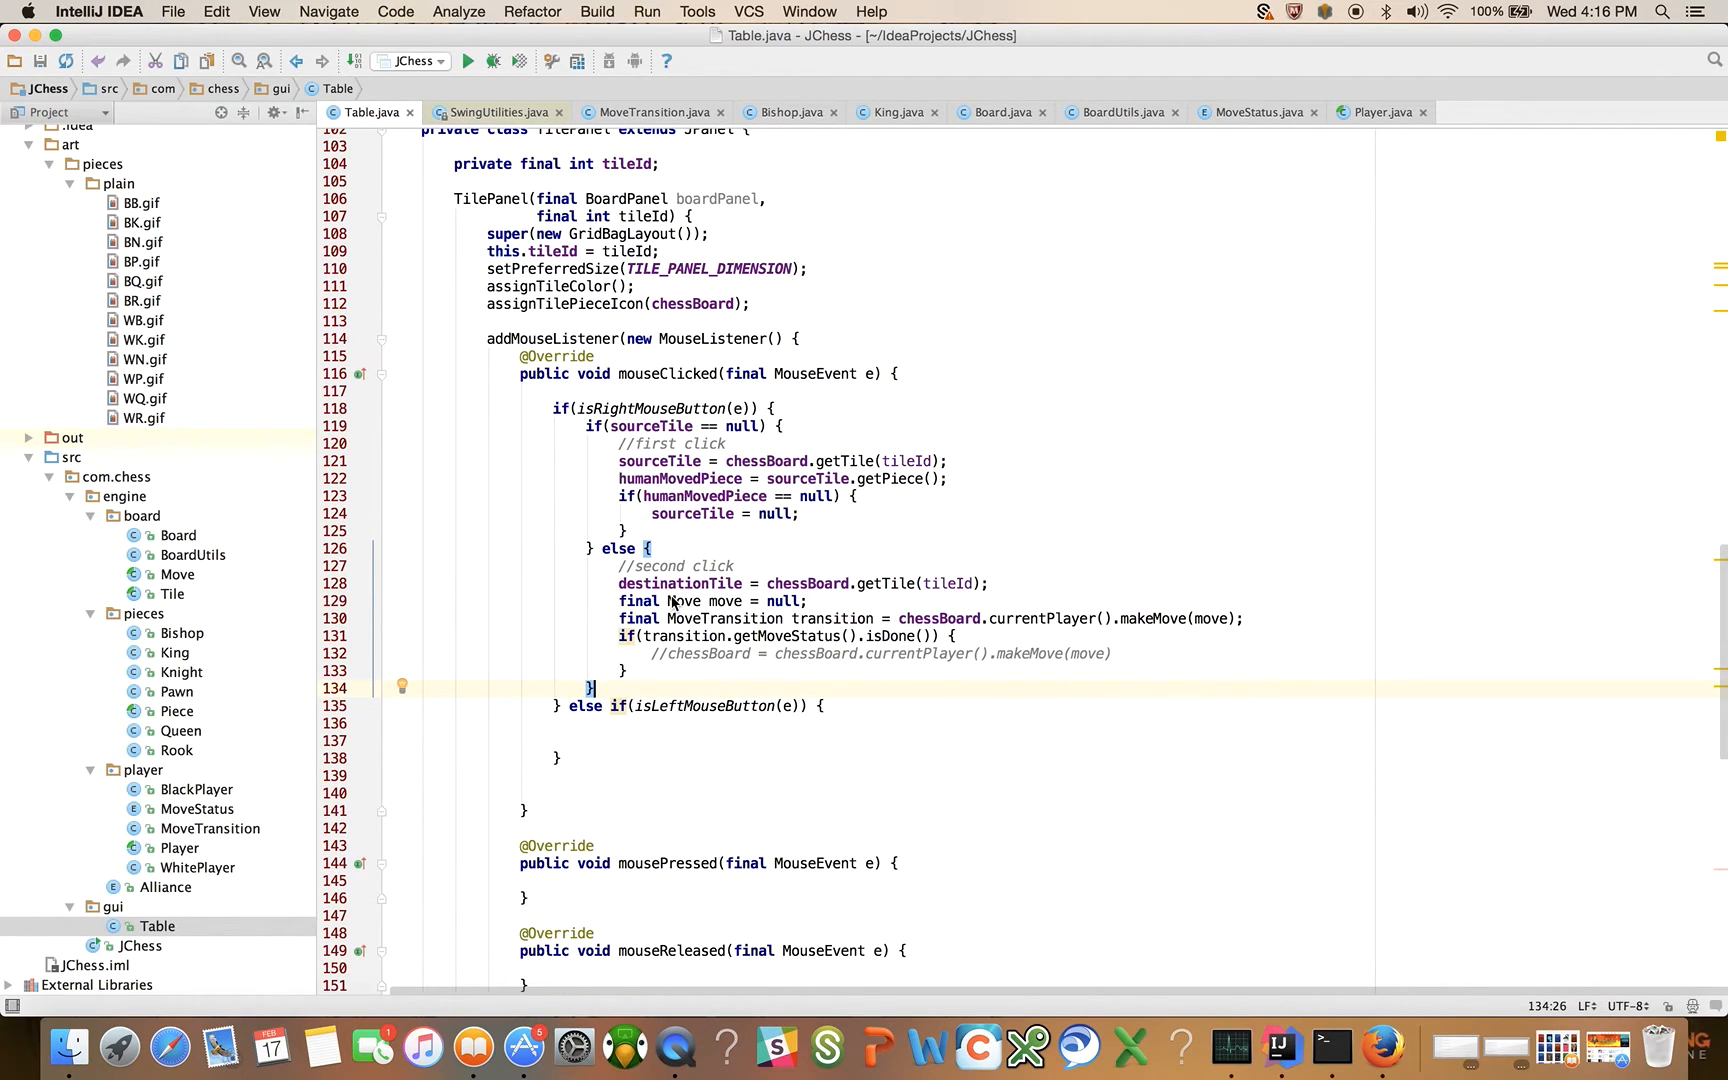
pyautogui.moveTo(654, 666)
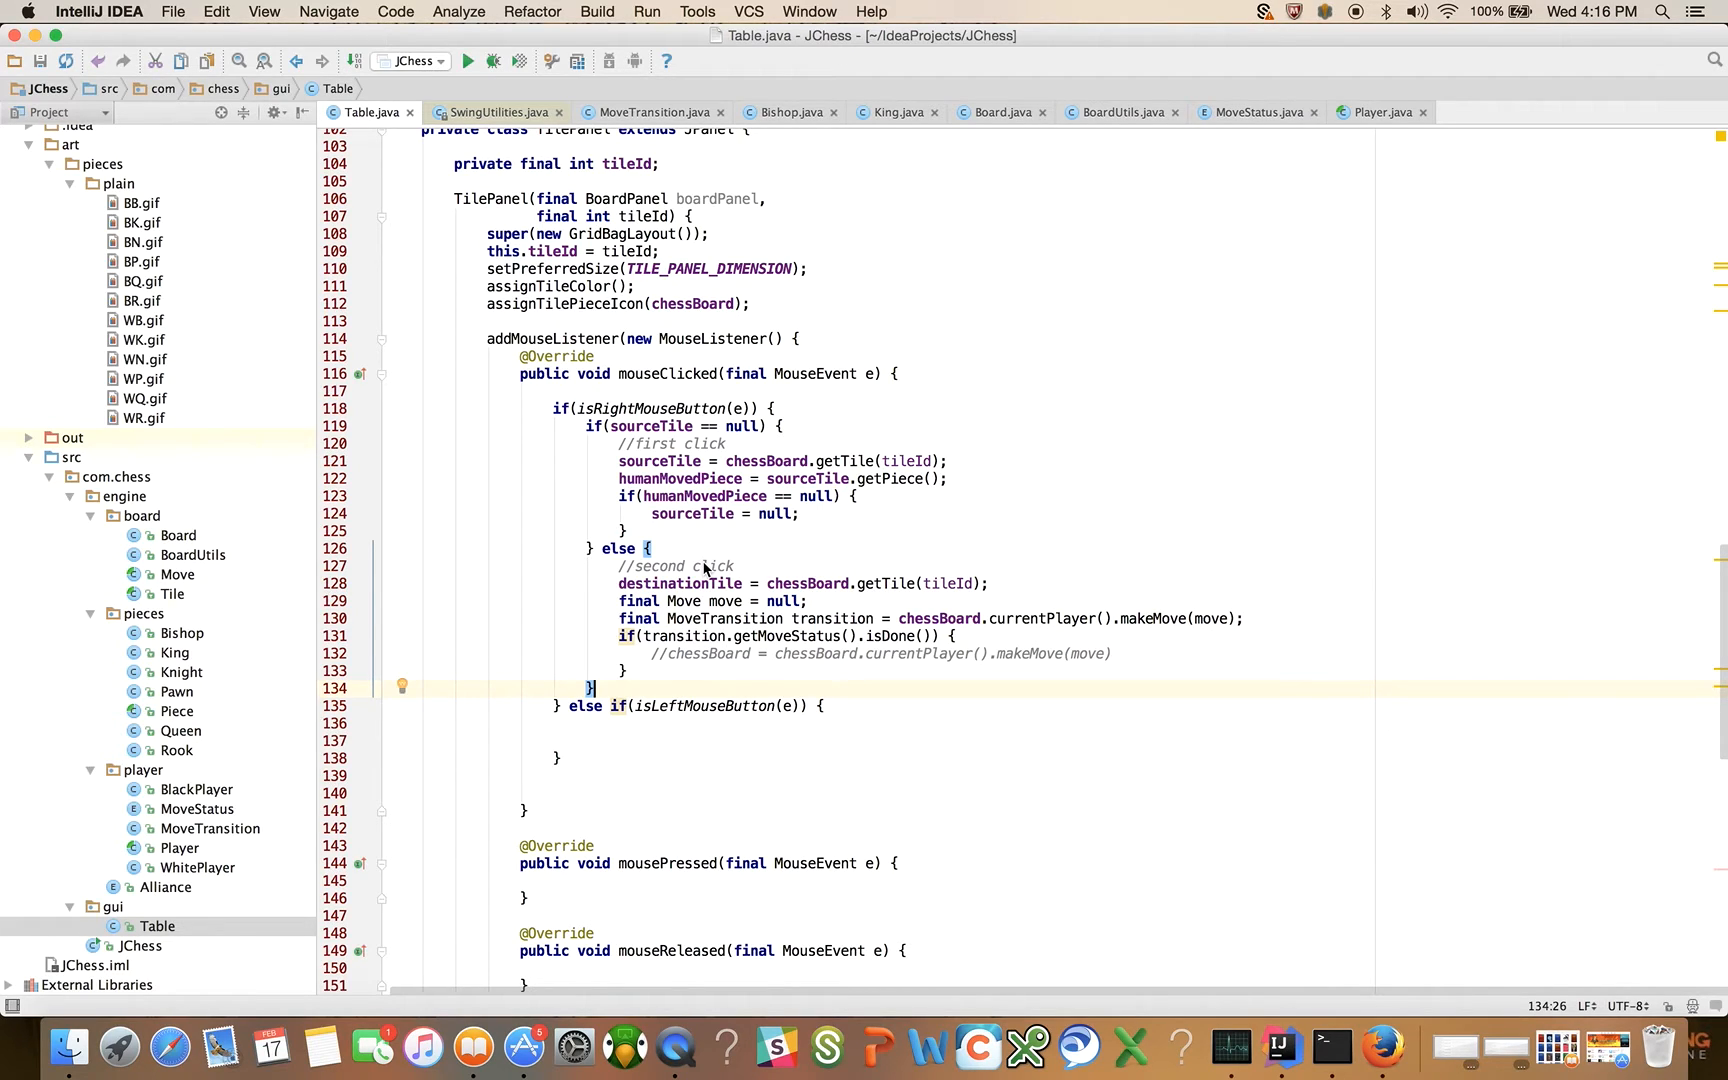
pyautogui.moveTo(688, 426)
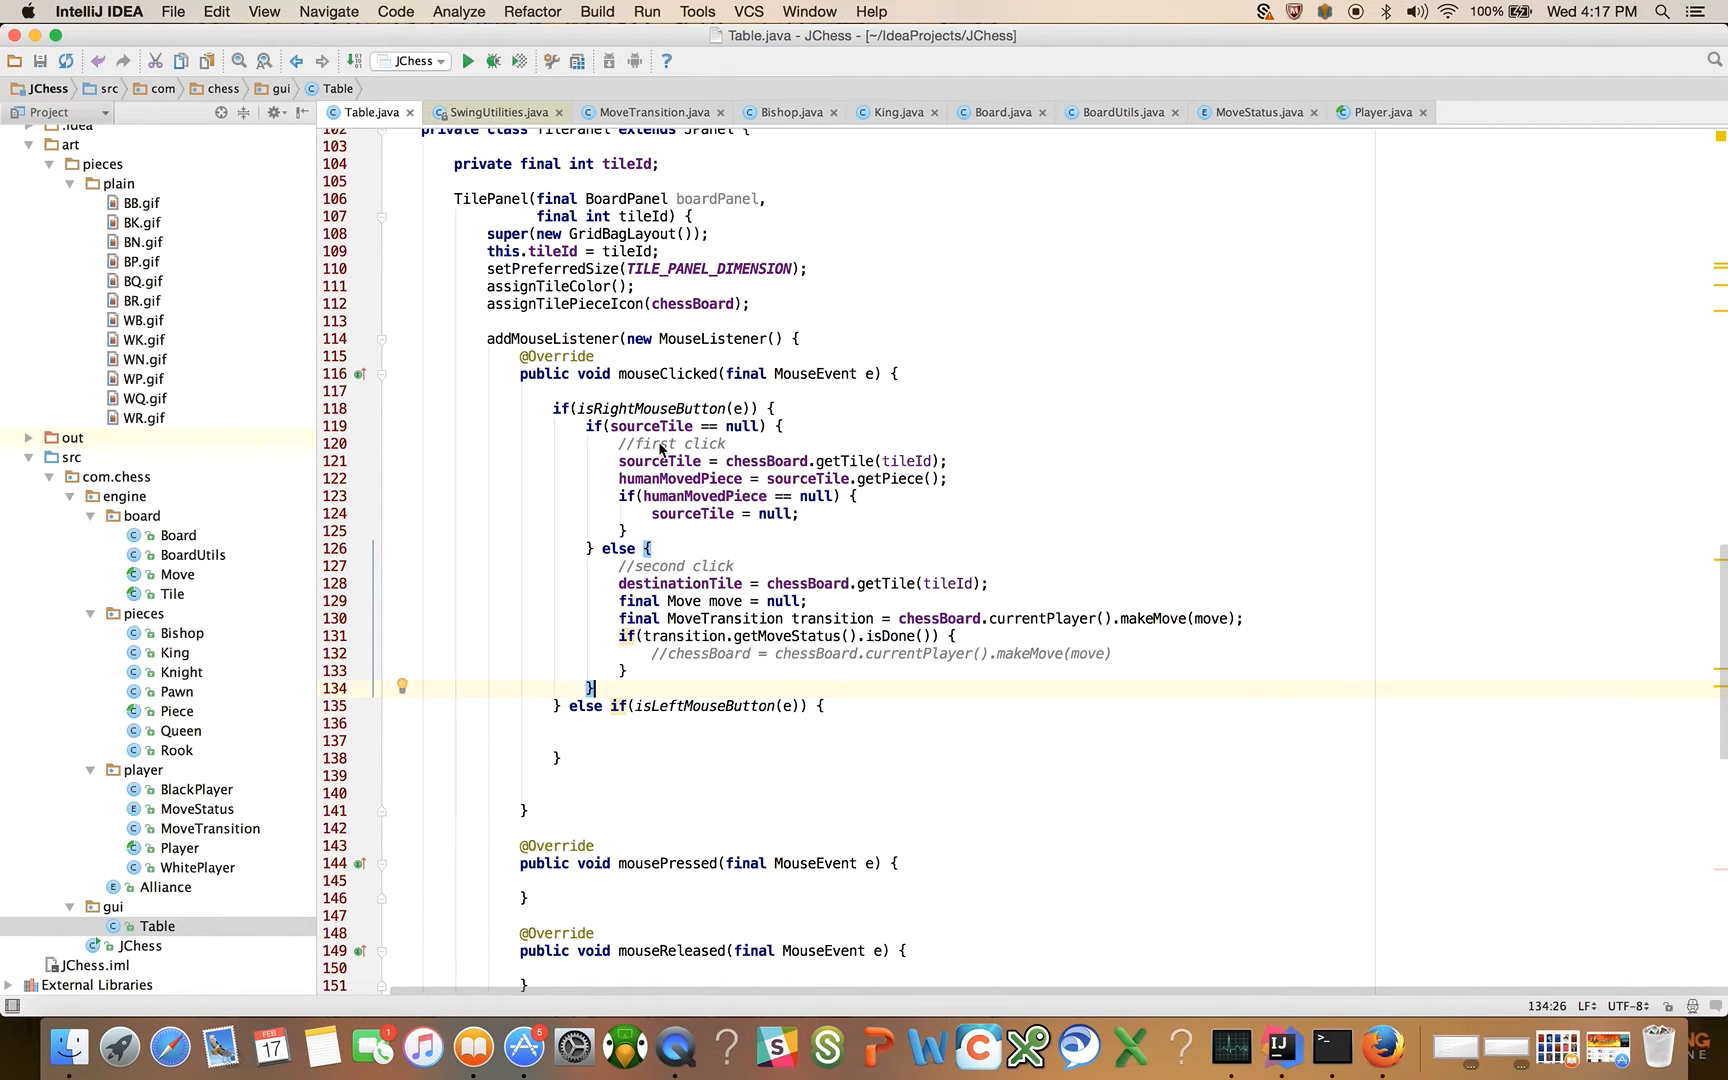
pyautogui.moveTo(650, 392)
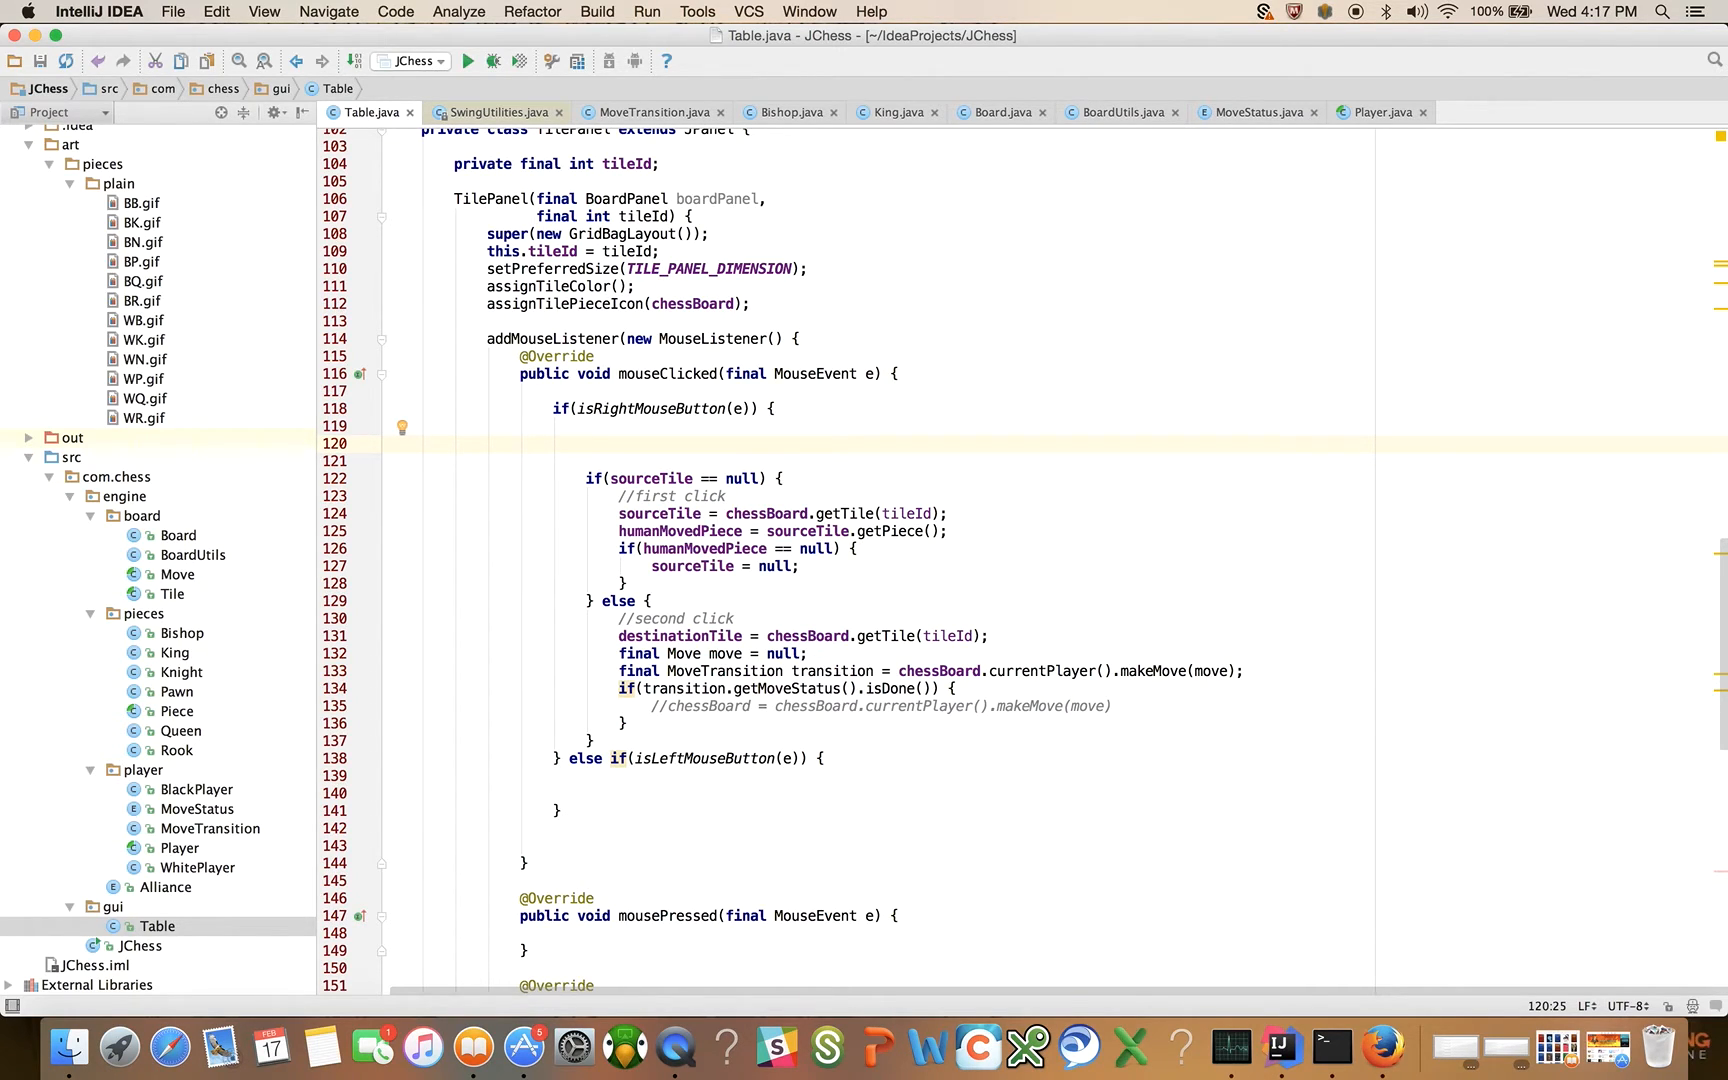
# Step: Write sourceTile = null; destinationTile = null; humanMovedPiece = null; in the right-click branch
pyautogui.write('sourceTile = null;')
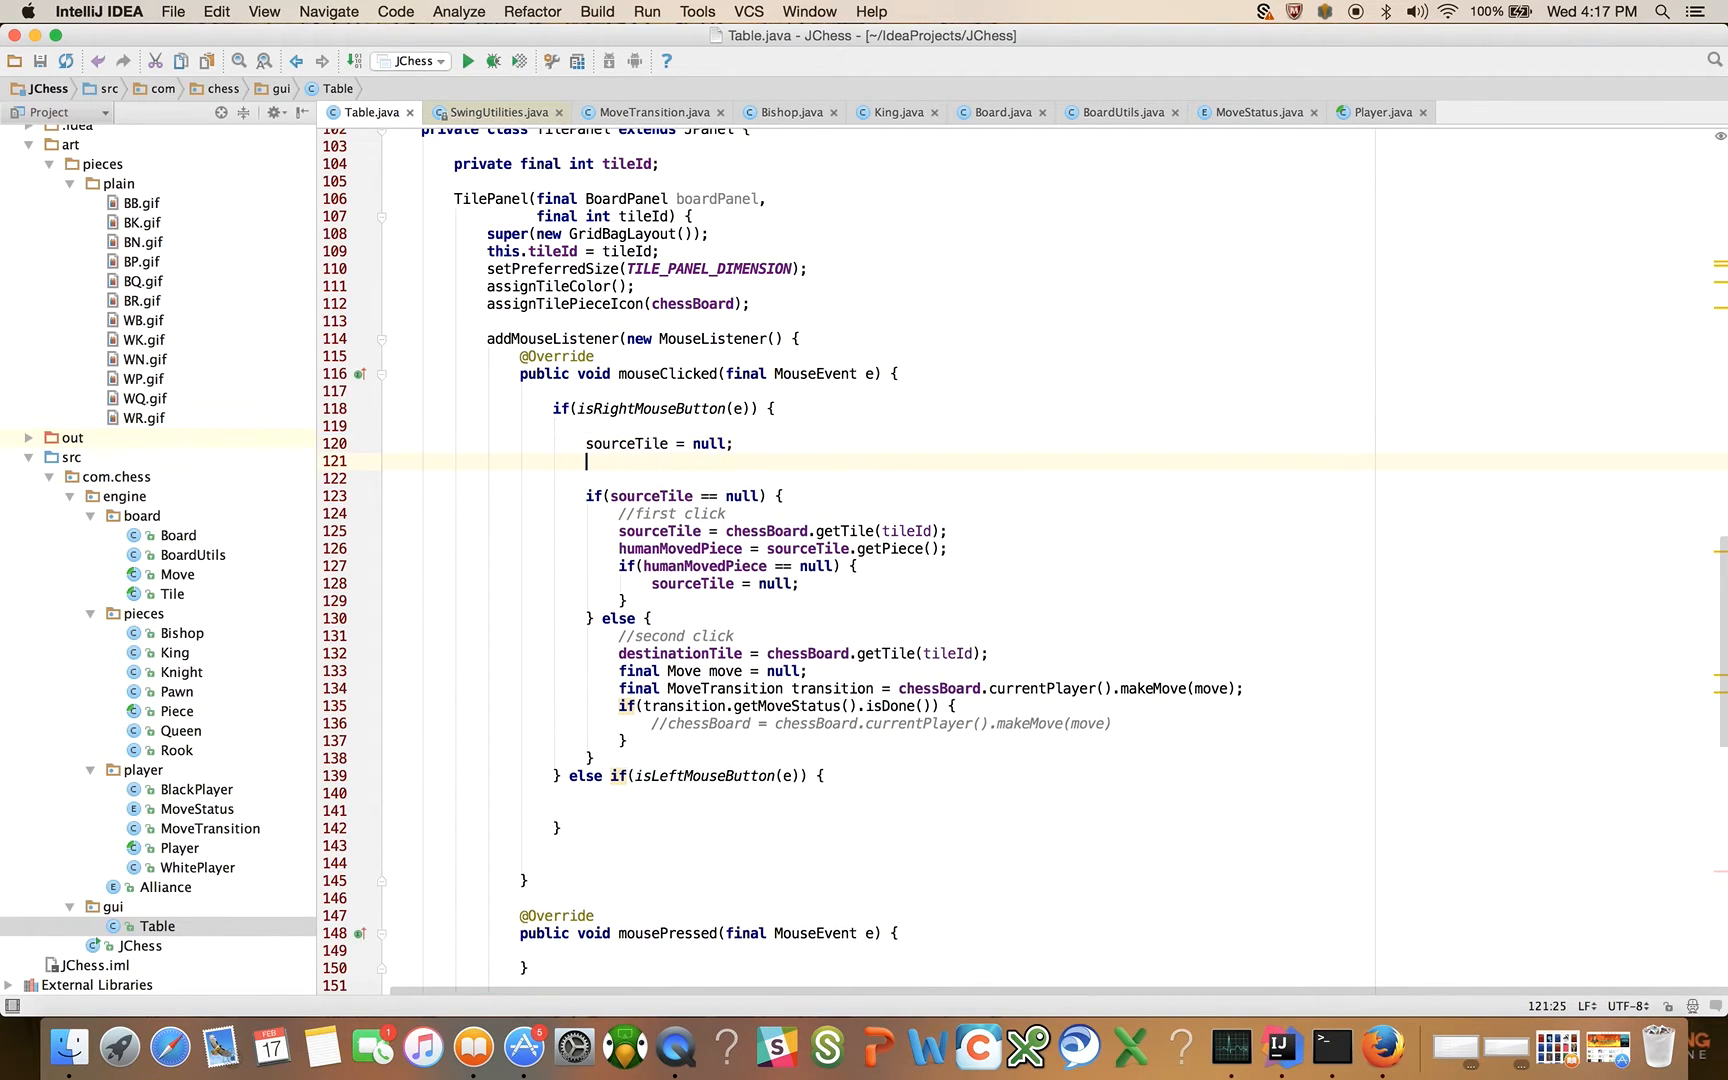
pyautogui.write('destinationTile = n')
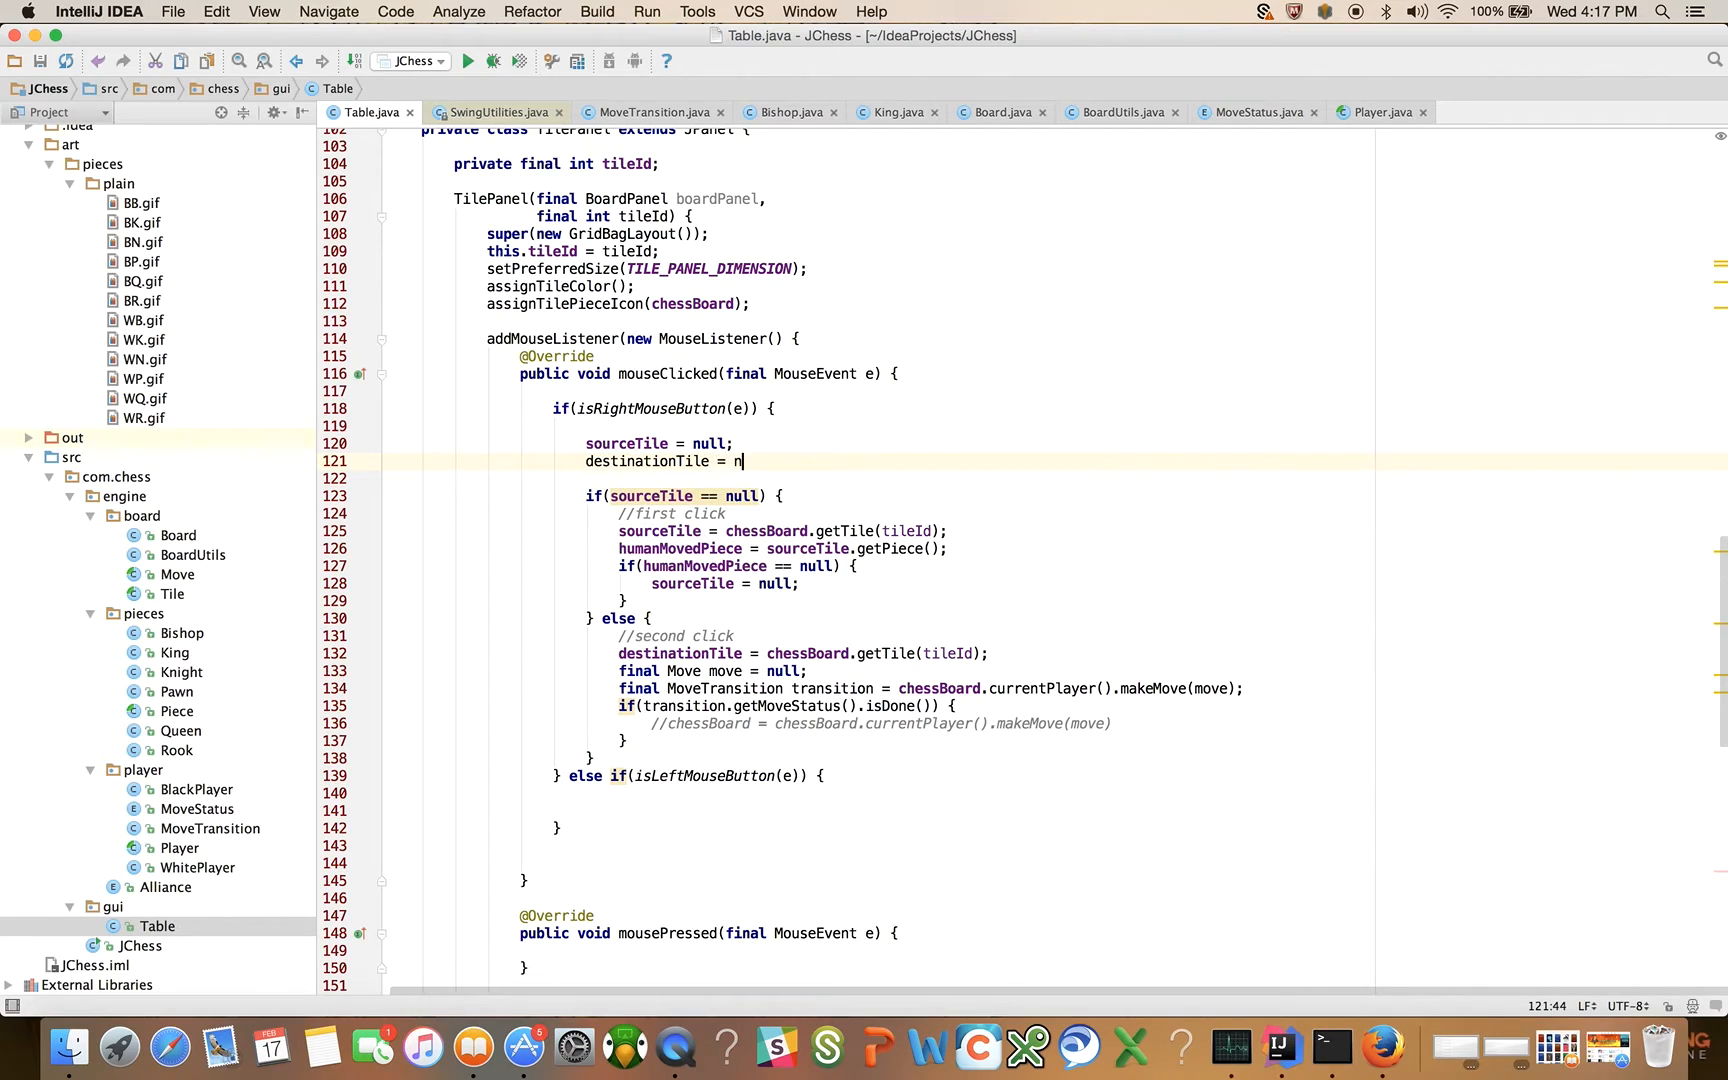
pyautogui.write('ull;')
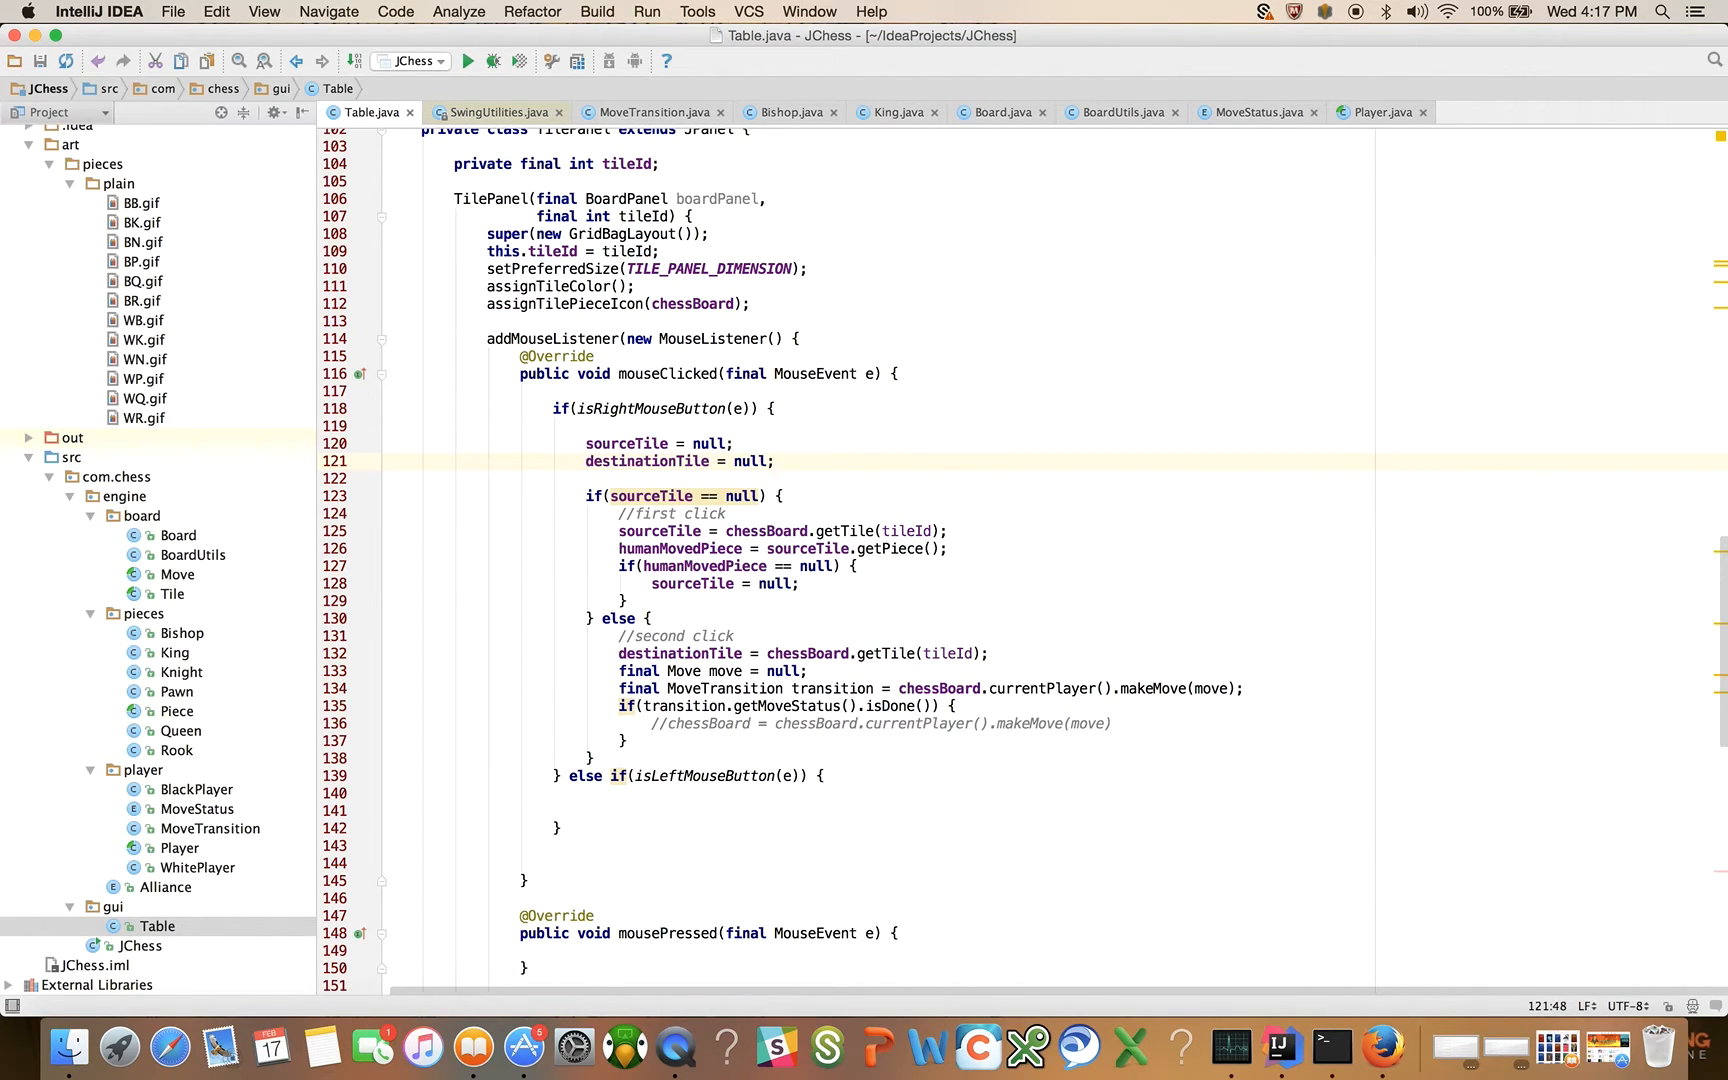
pyautogui.write('humanMovedPiece =')
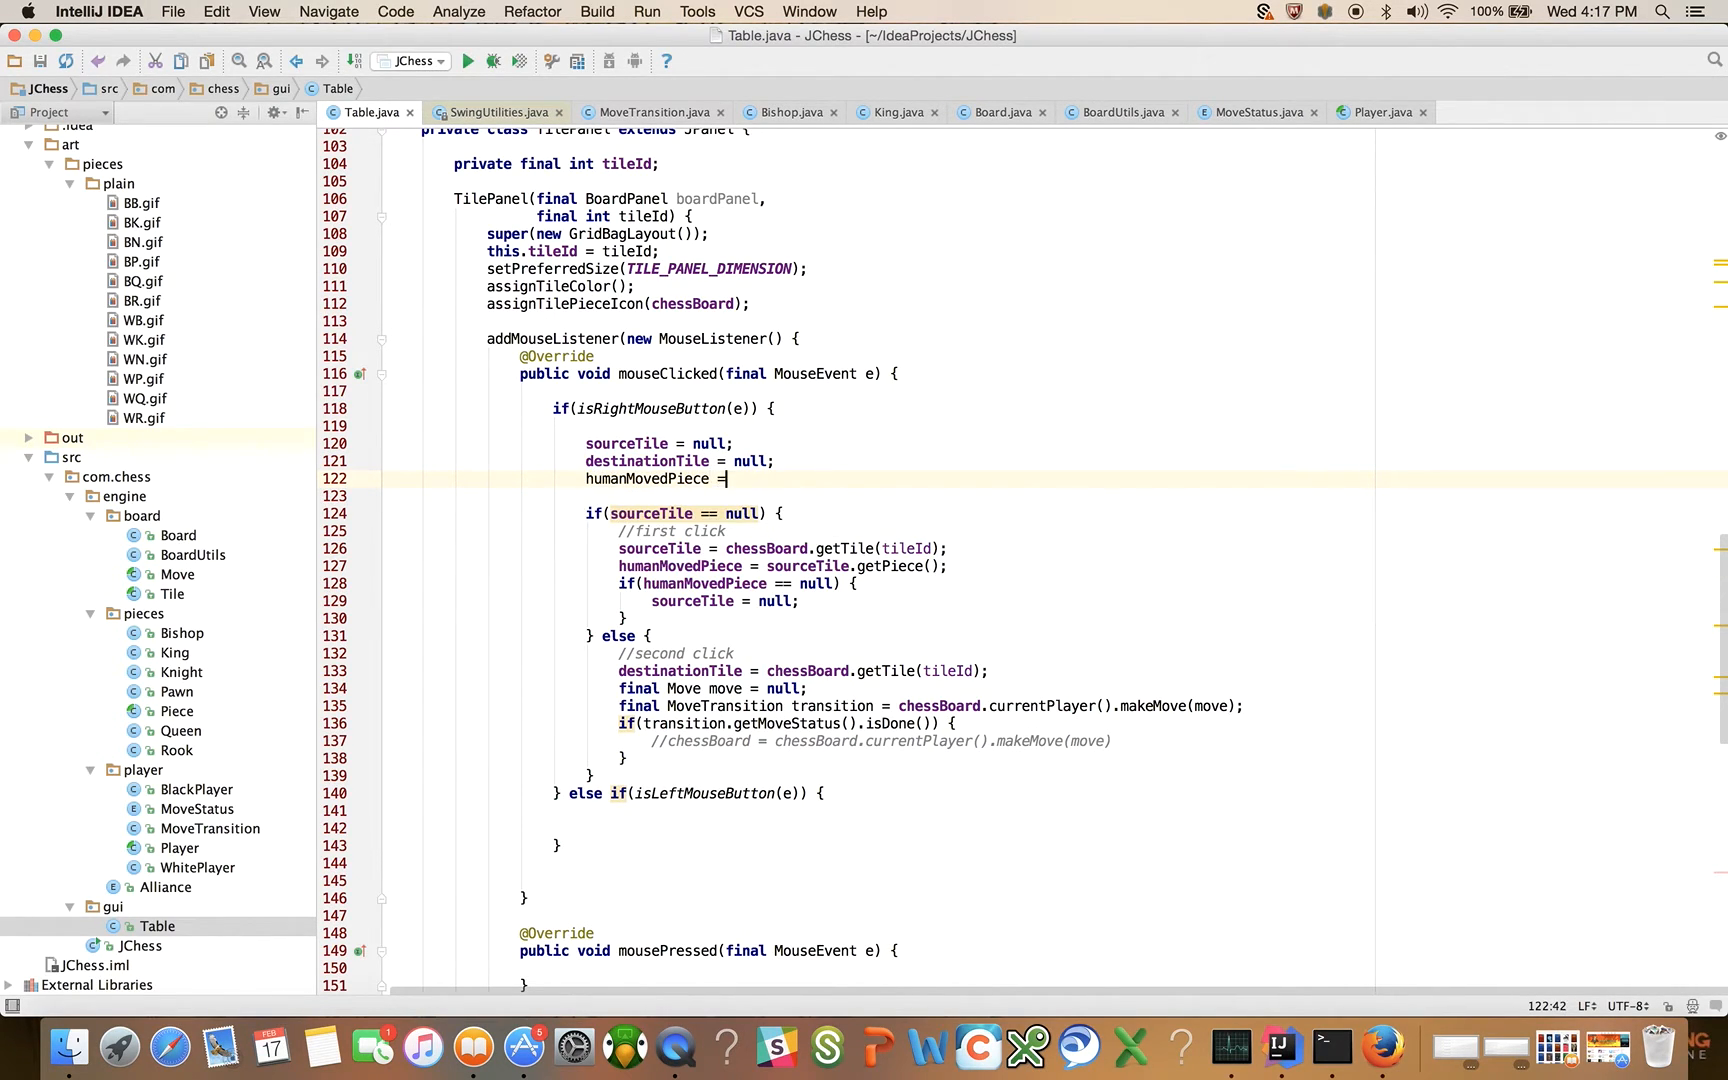
pyautogui.write('null;')
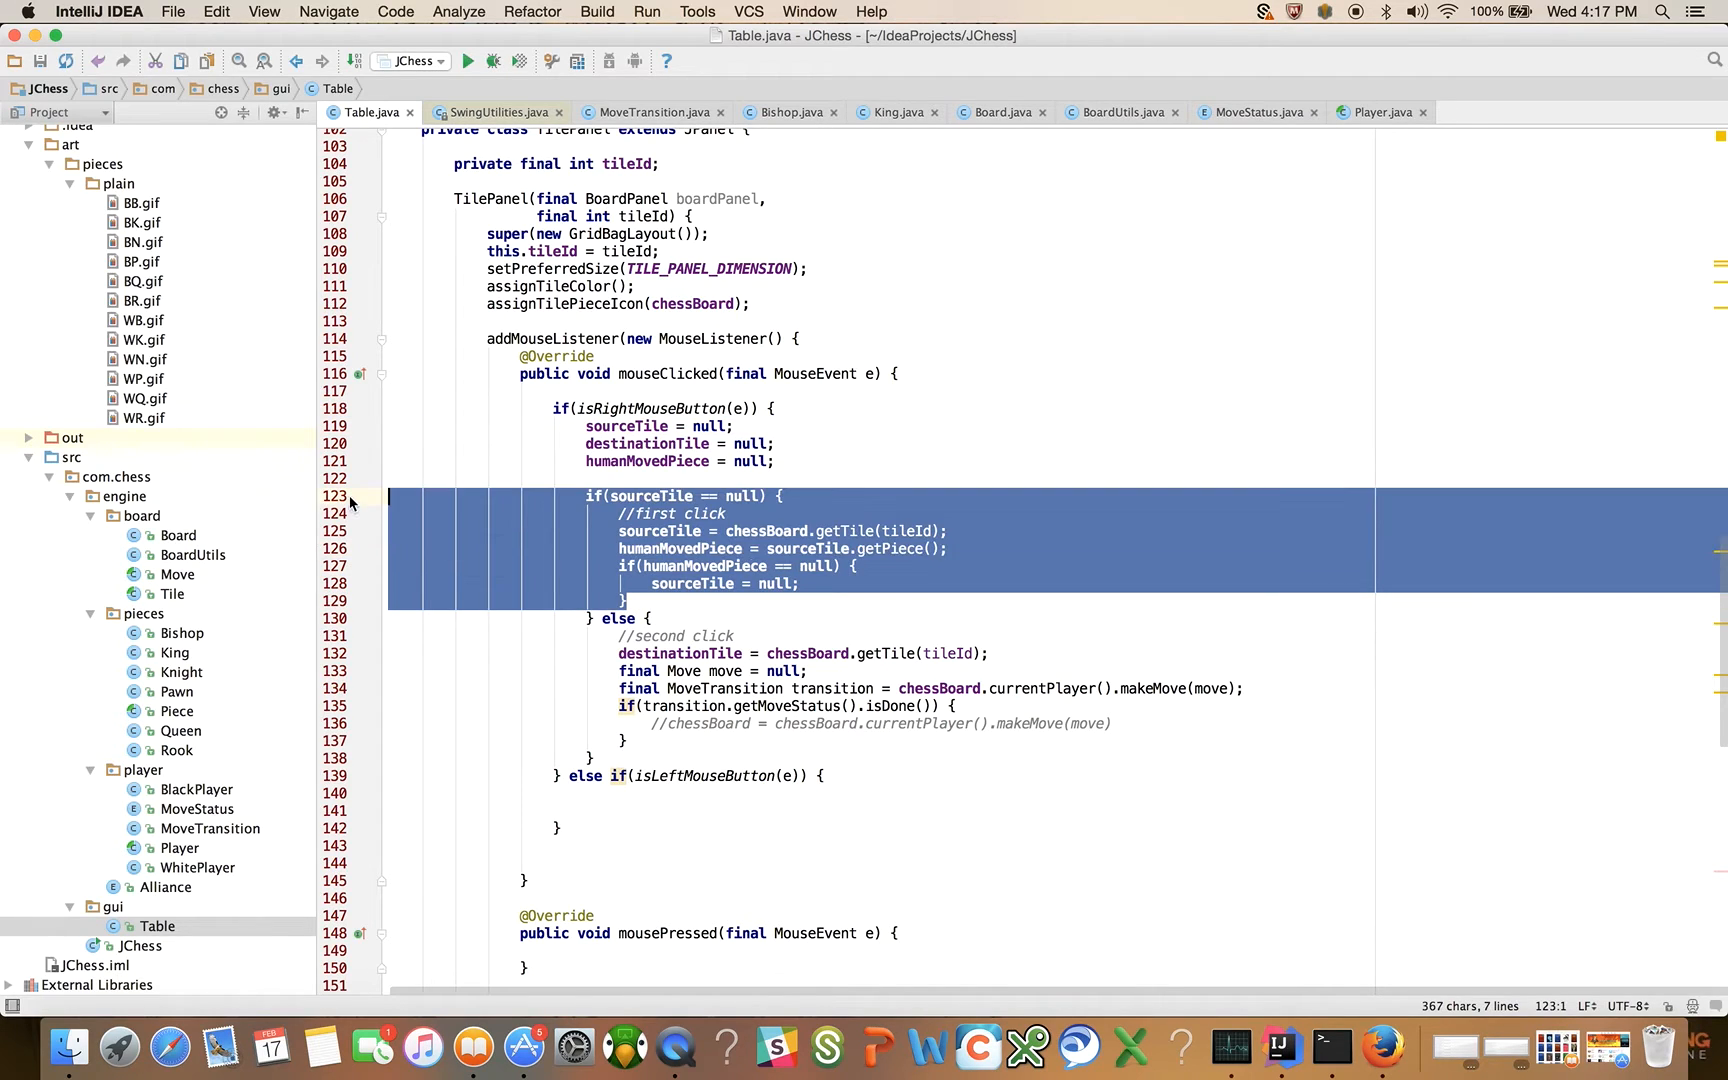
# Step: Delete the first-click block and change else to else if (isLeftMouseButton(e)) with room inside
pyautogui.click(654, 618)
pyautogui.write(' (')
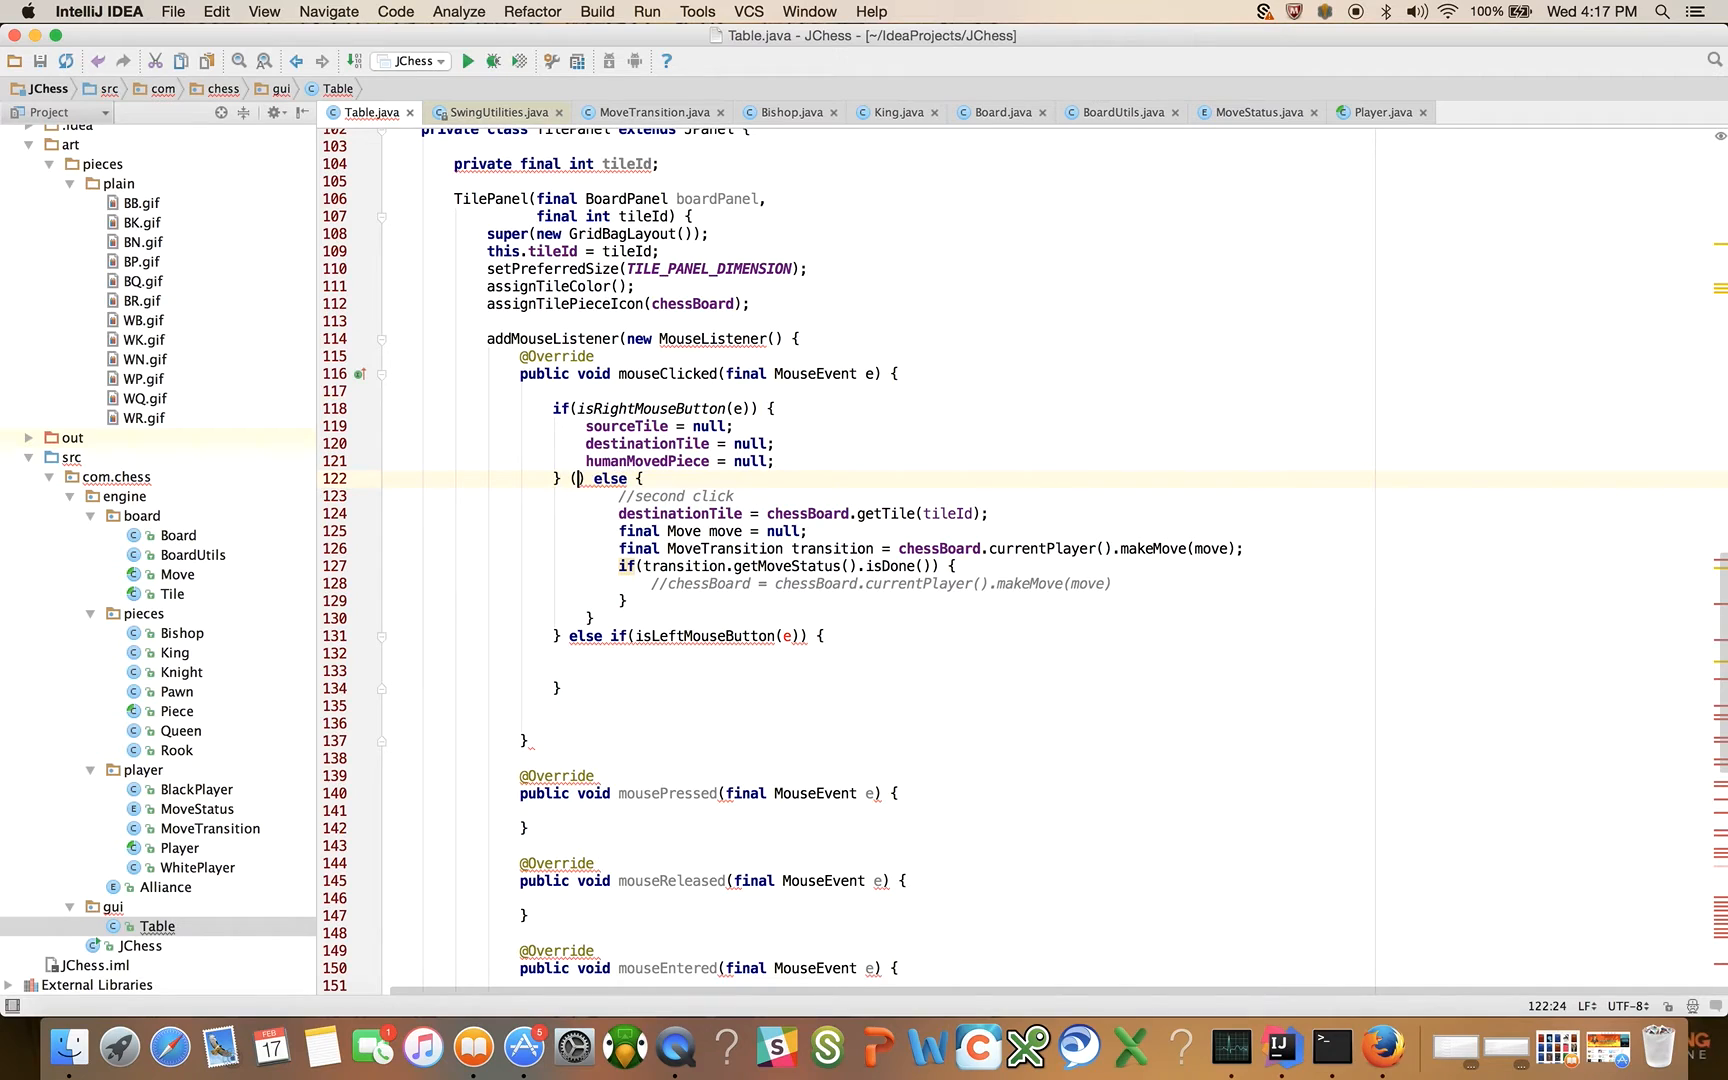
pyautogui.write('isle')
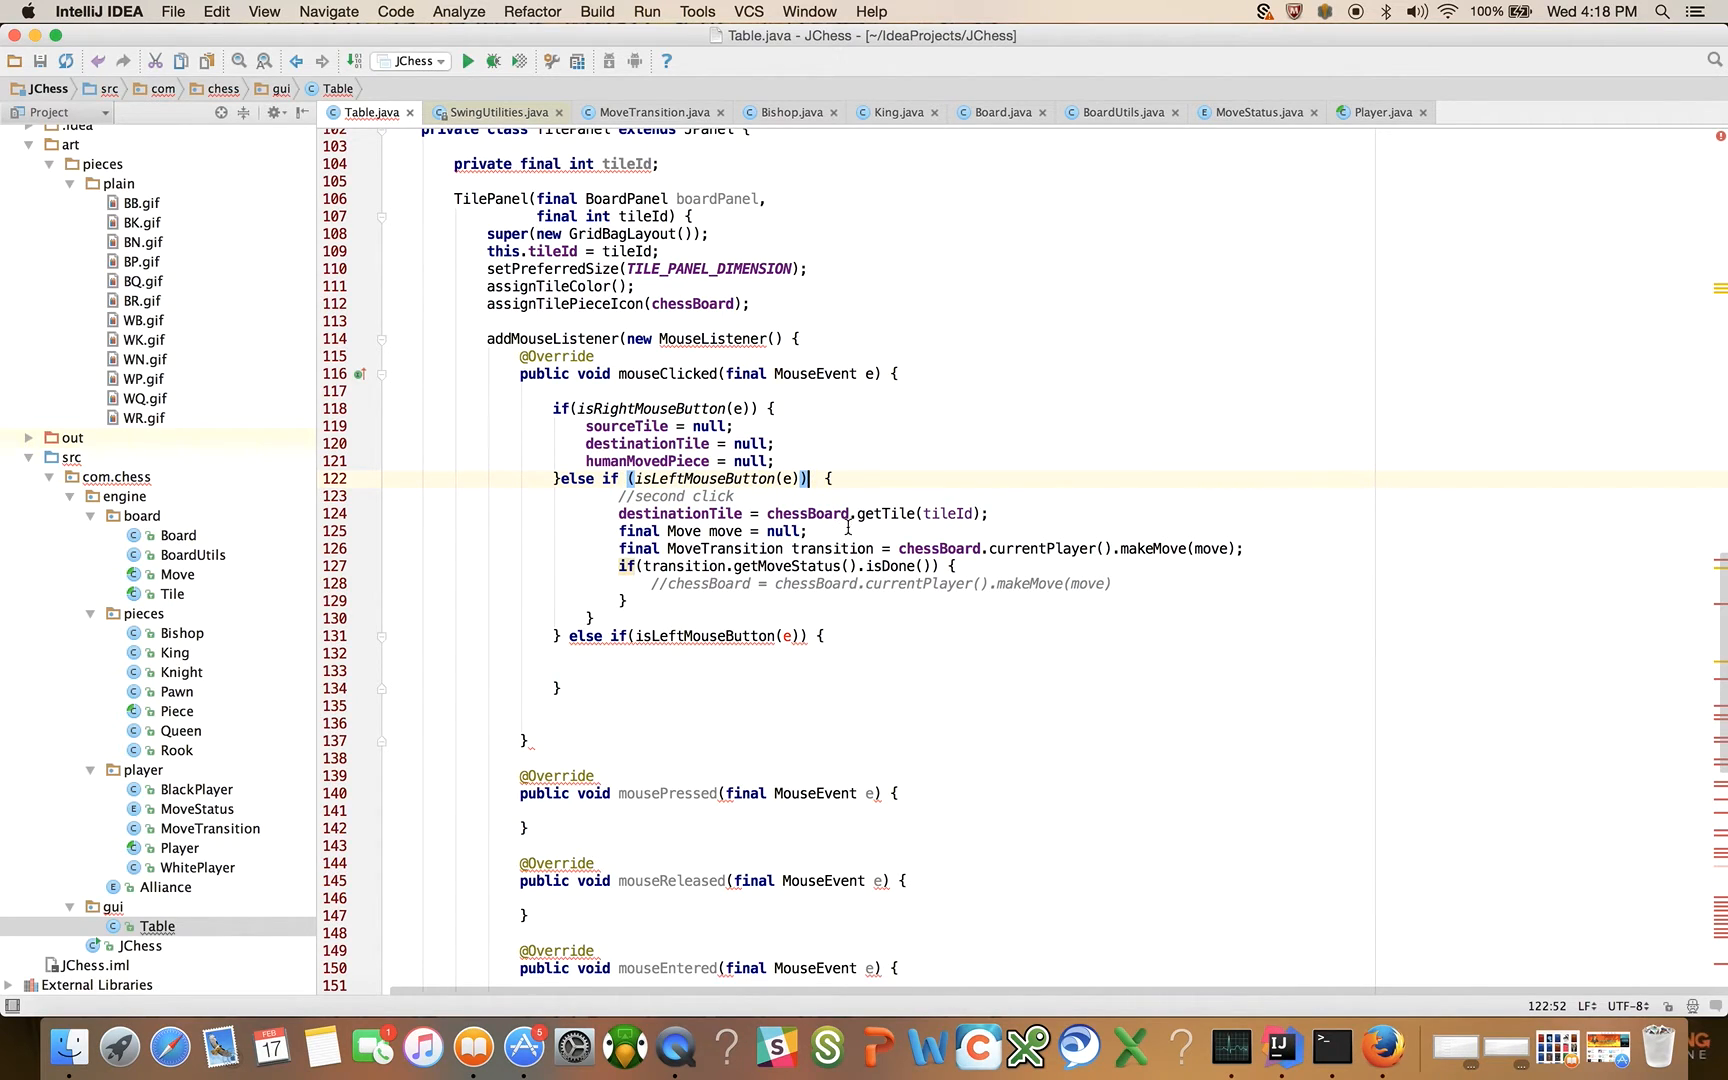
pyautogui.click(732, 338)
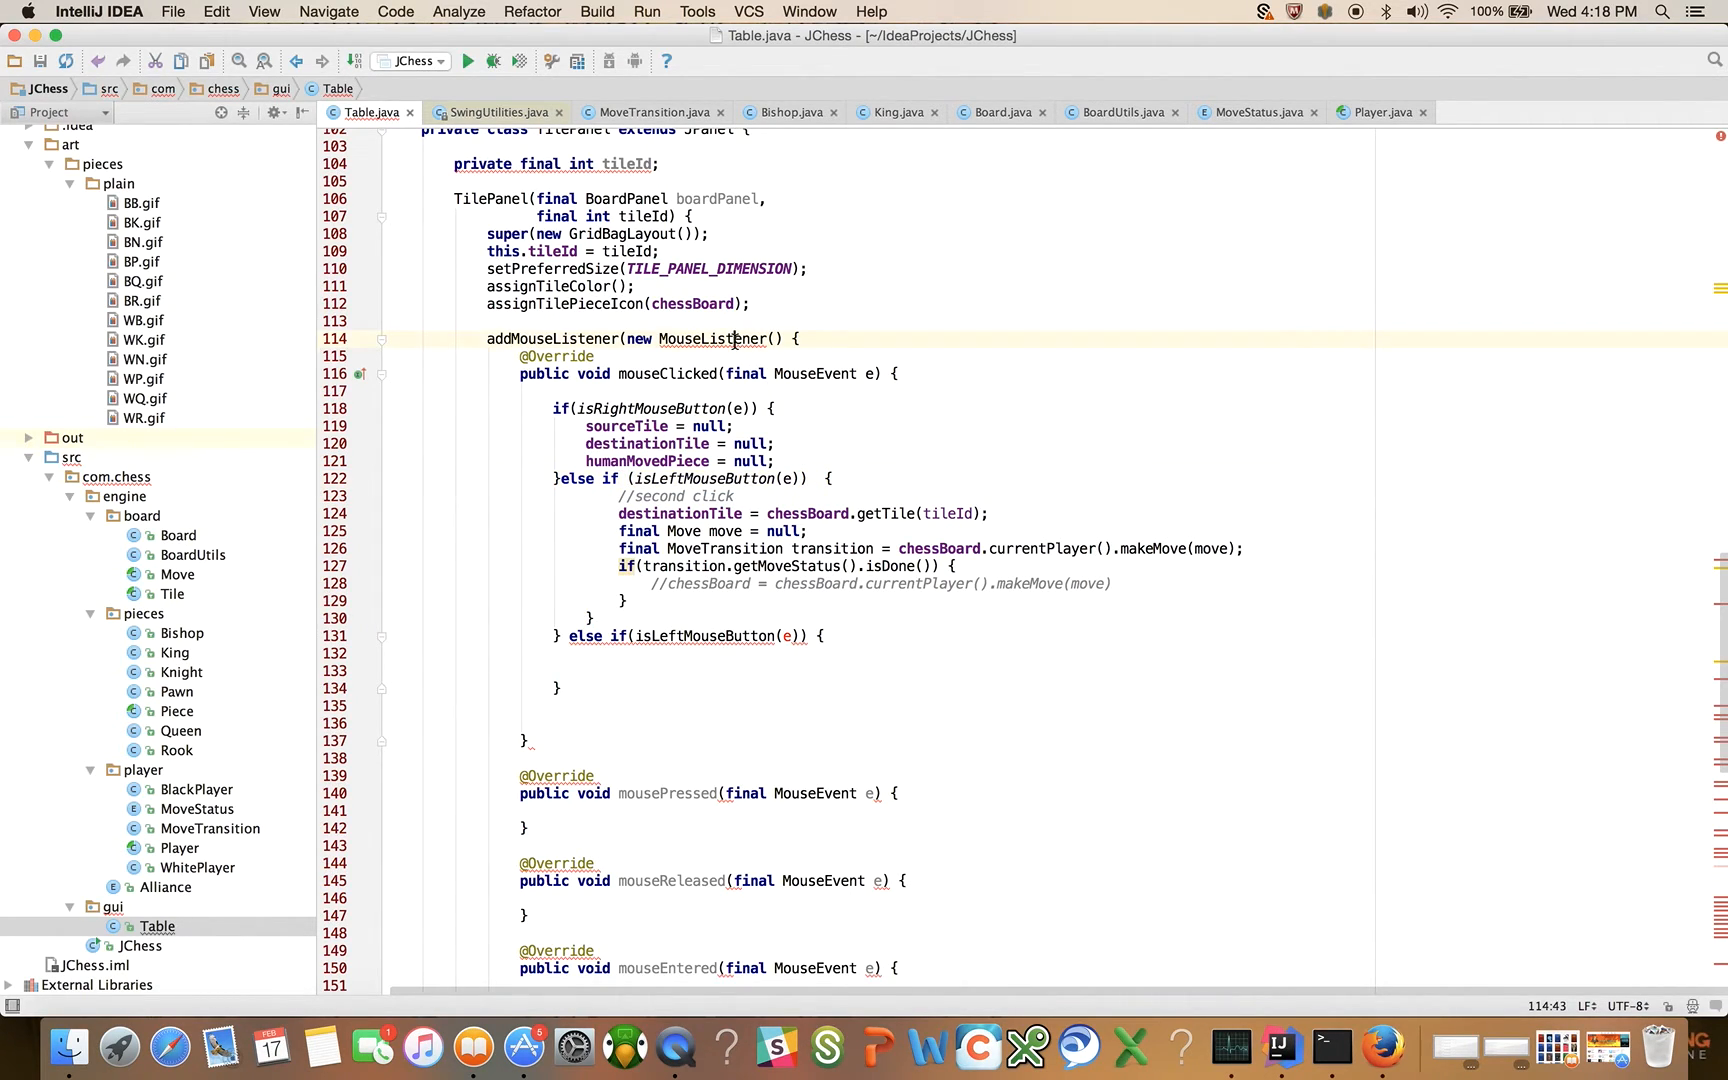
pyautogui.click(832, 478)
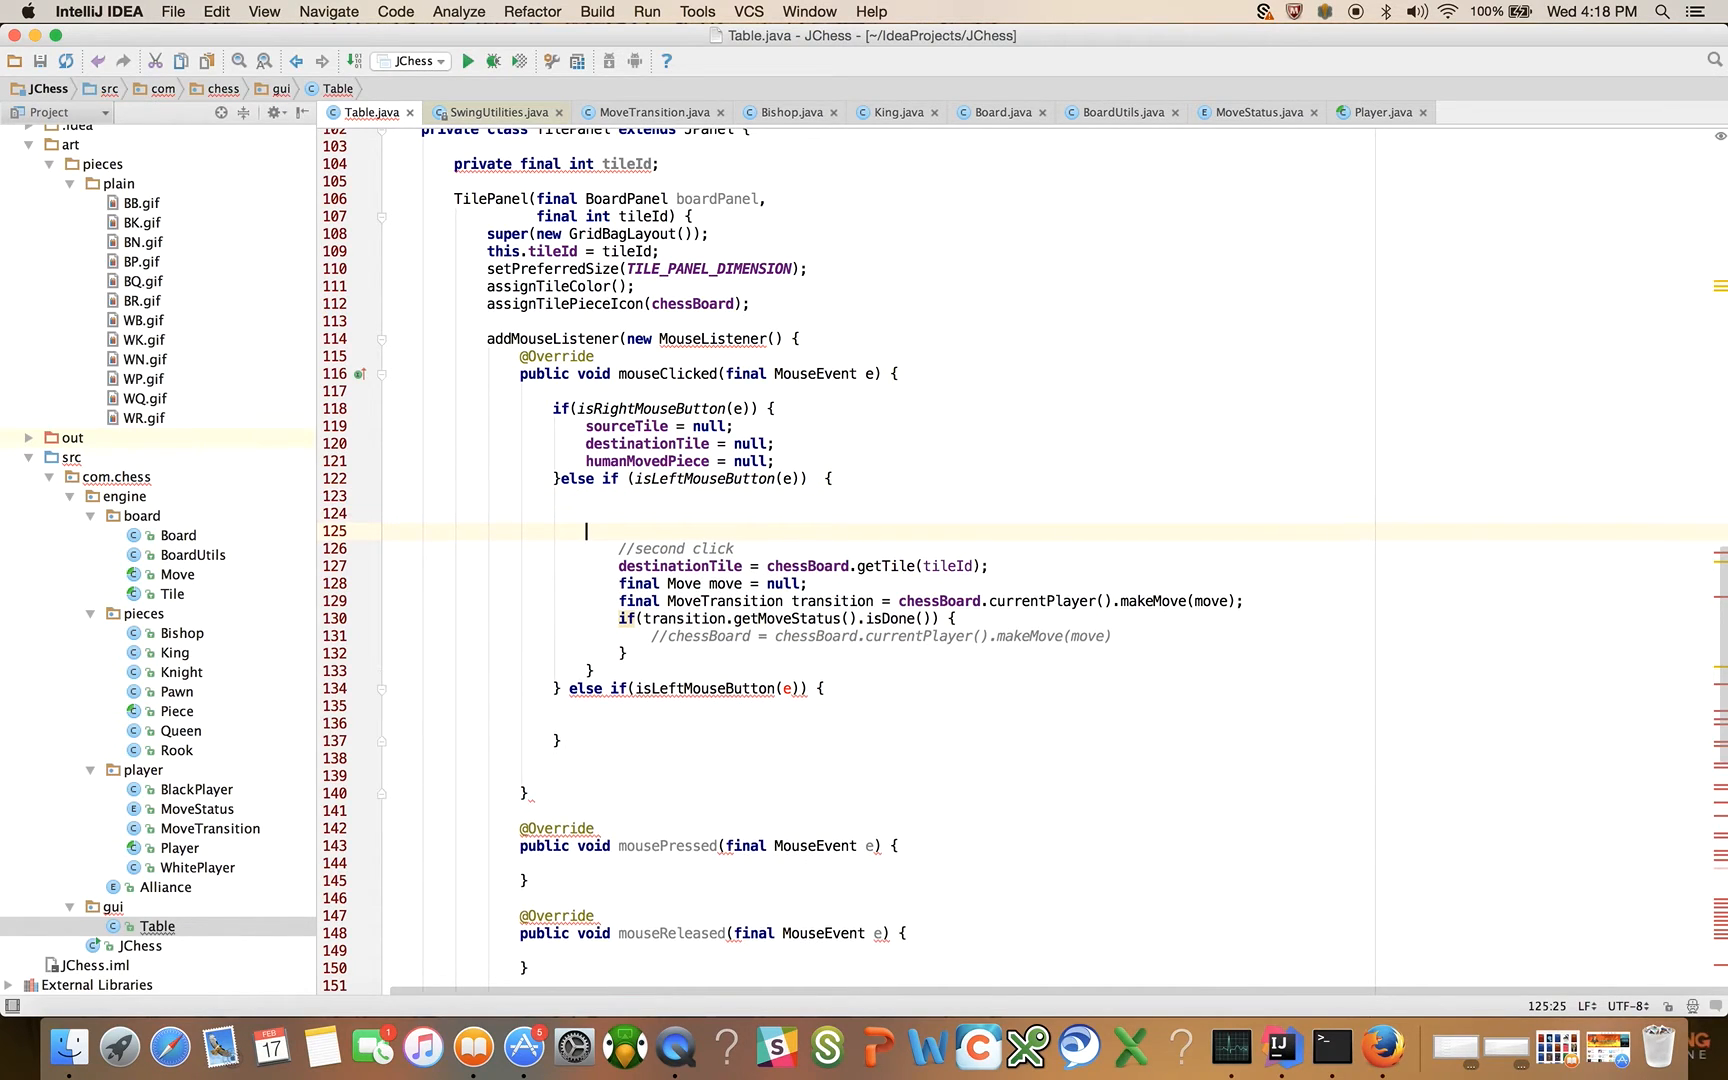
# Step: Add if(sourceTile == null) setting sourceTile = chessBoard.getTile(tileId) and humanMovedPiece = sourceTile.getPiece()
pyautogui.press('Backspace')
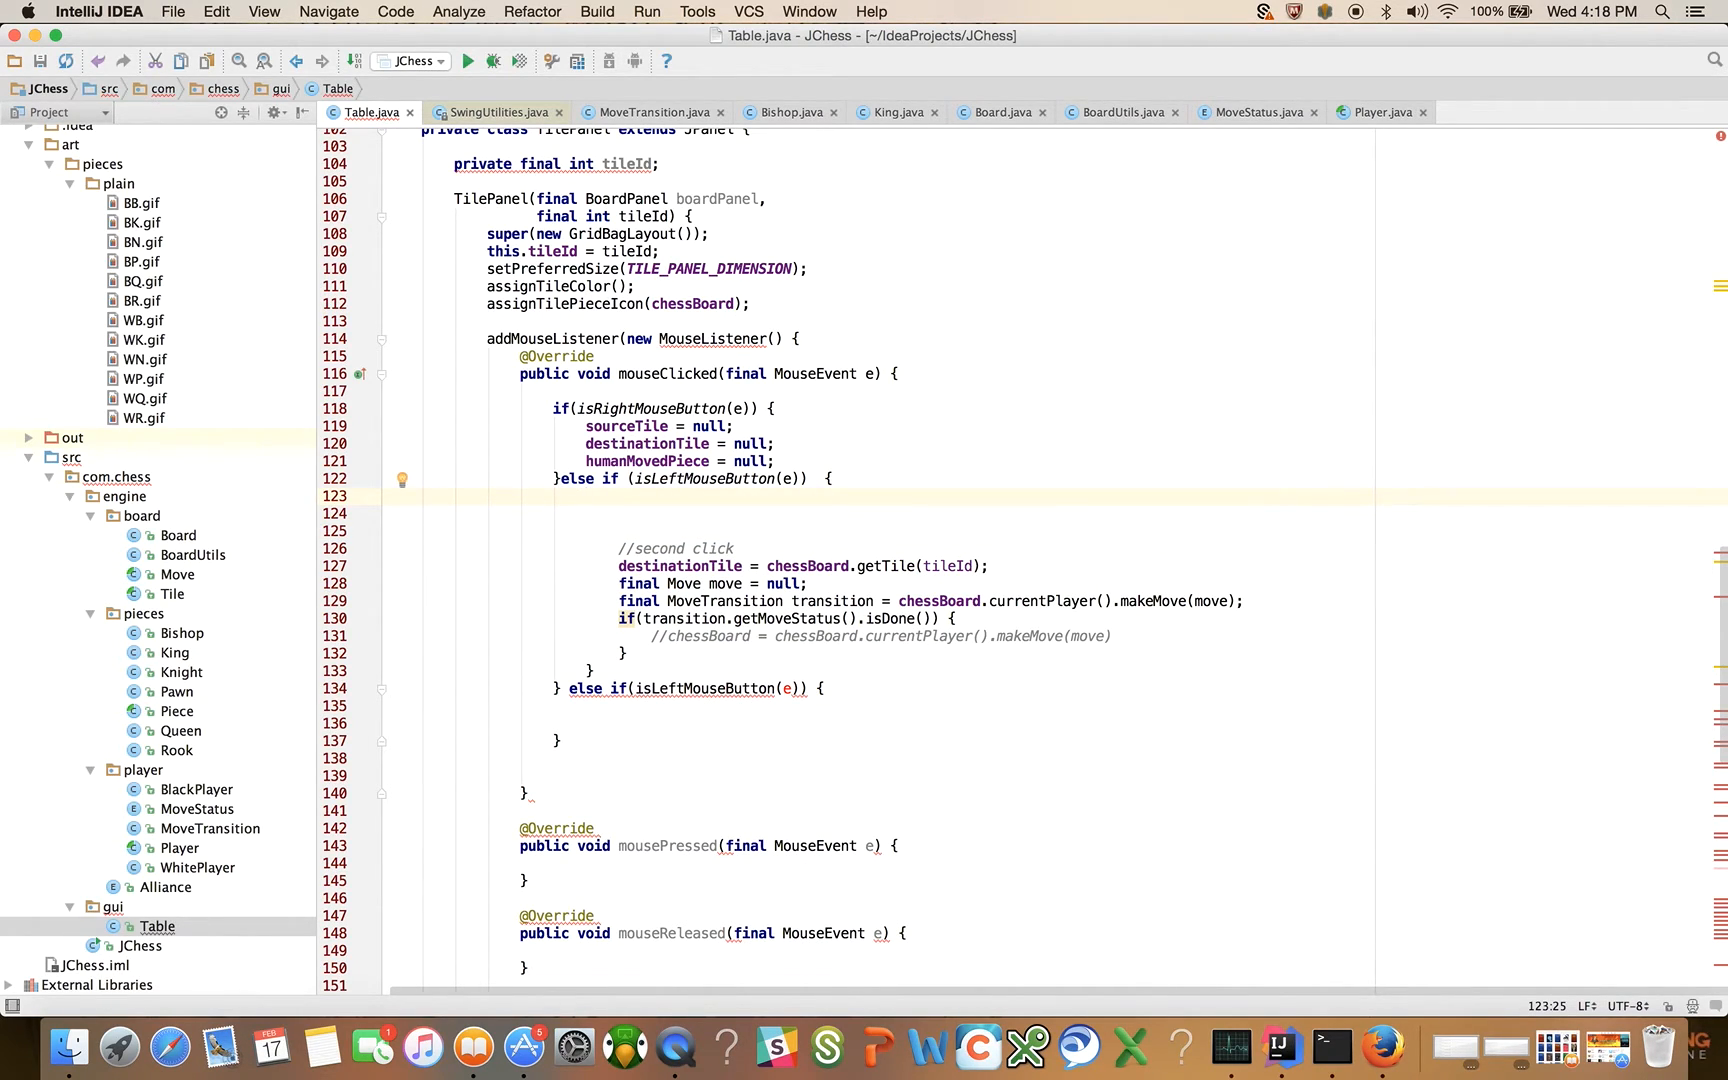
pyautogui.write('if(sour')
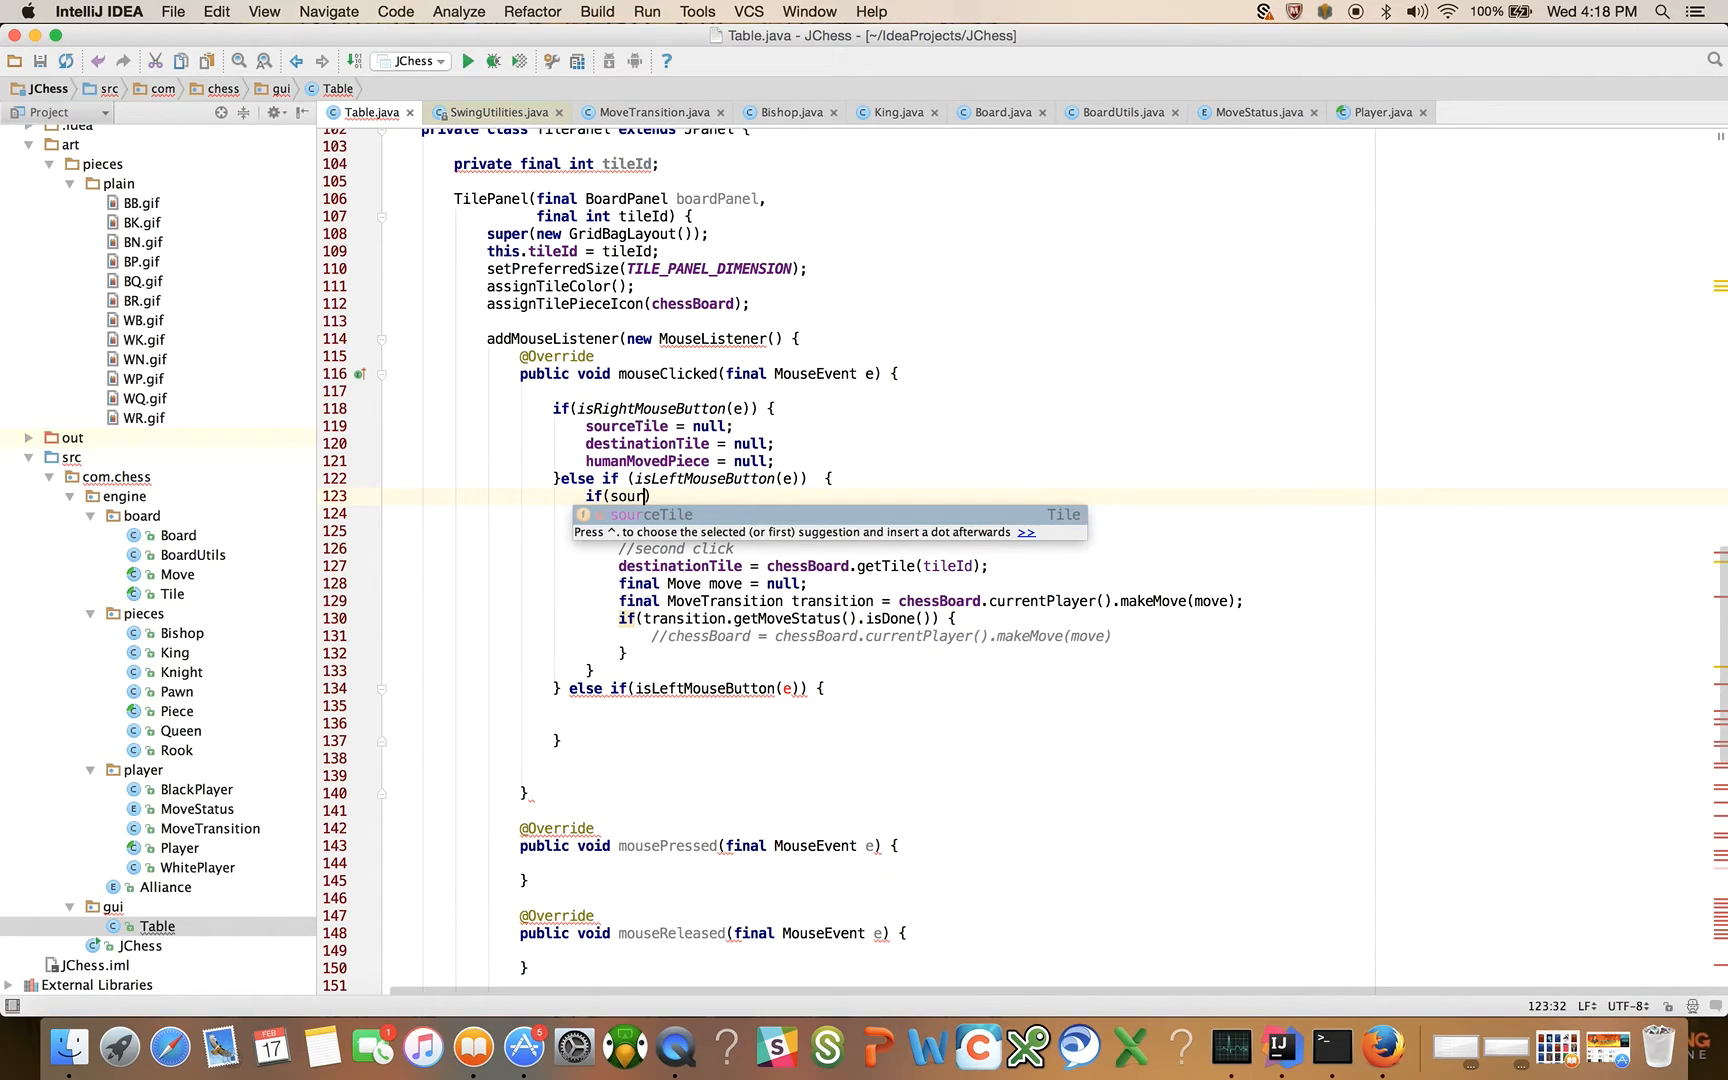
pyautogui.write('ceTile == null')
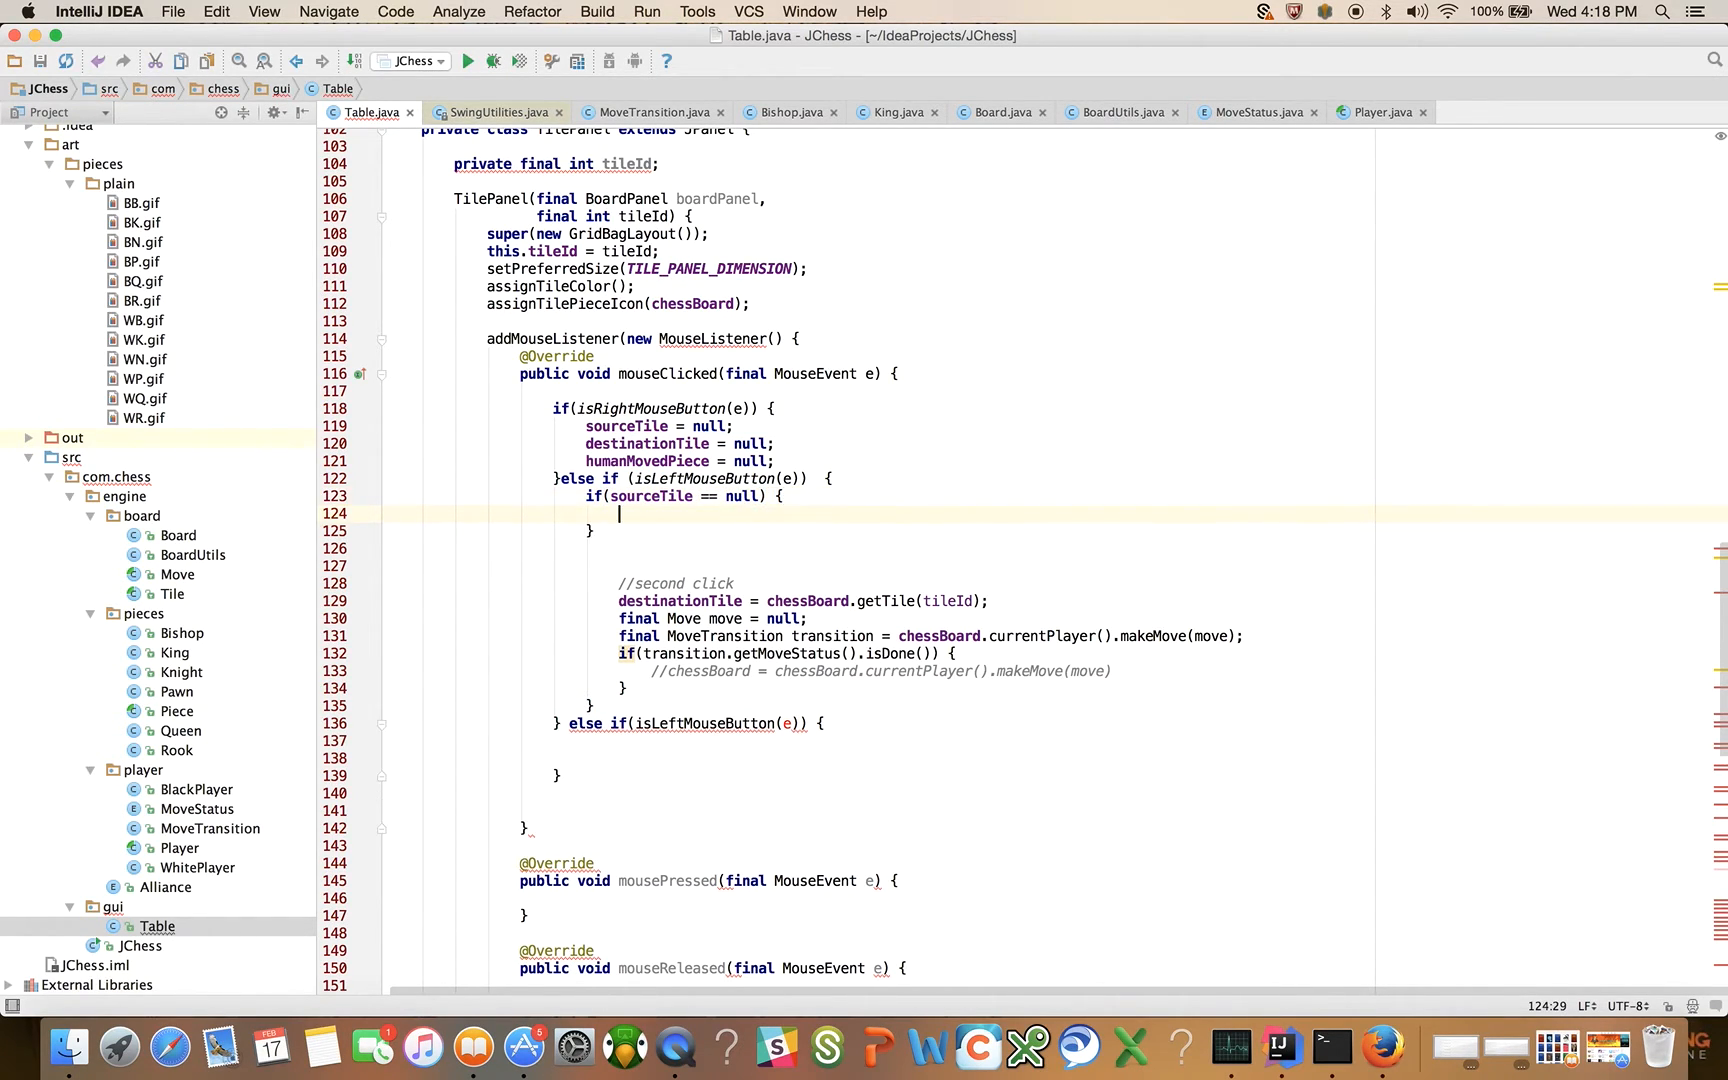
pyautogui.write('sourceTile =')
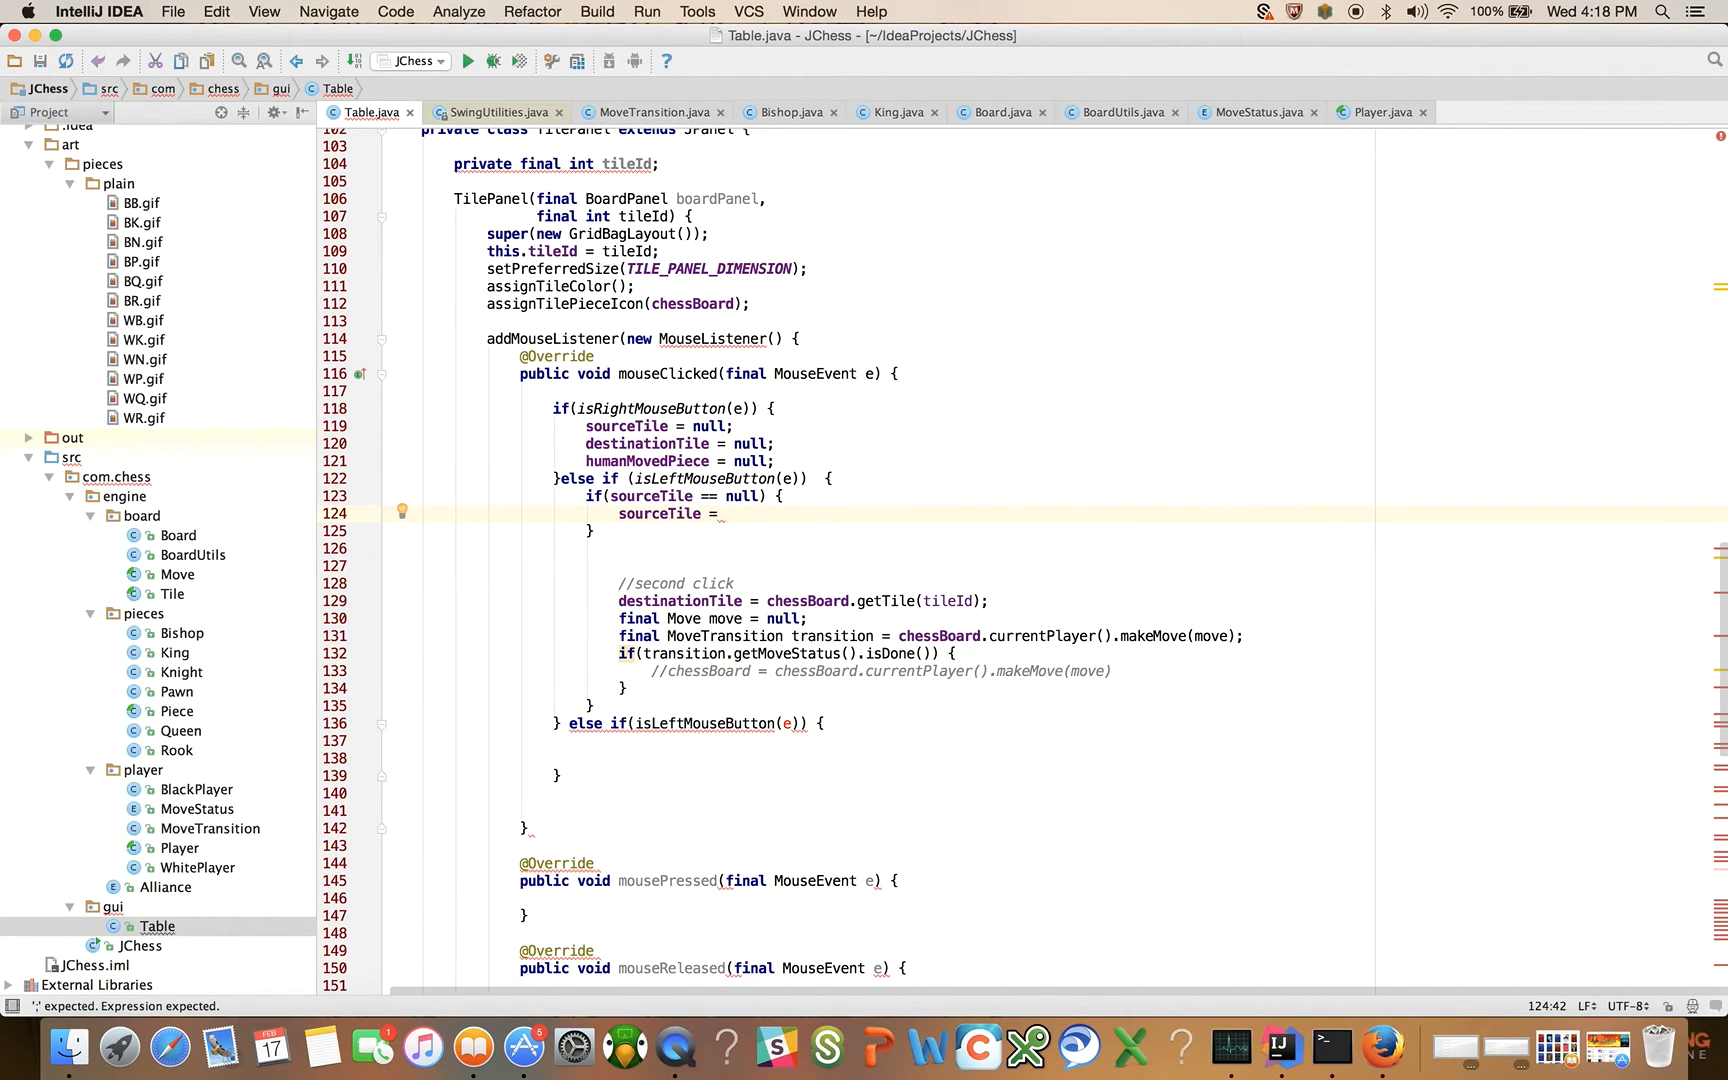
pyautogui.write('chessBoard.getTile(tileId')
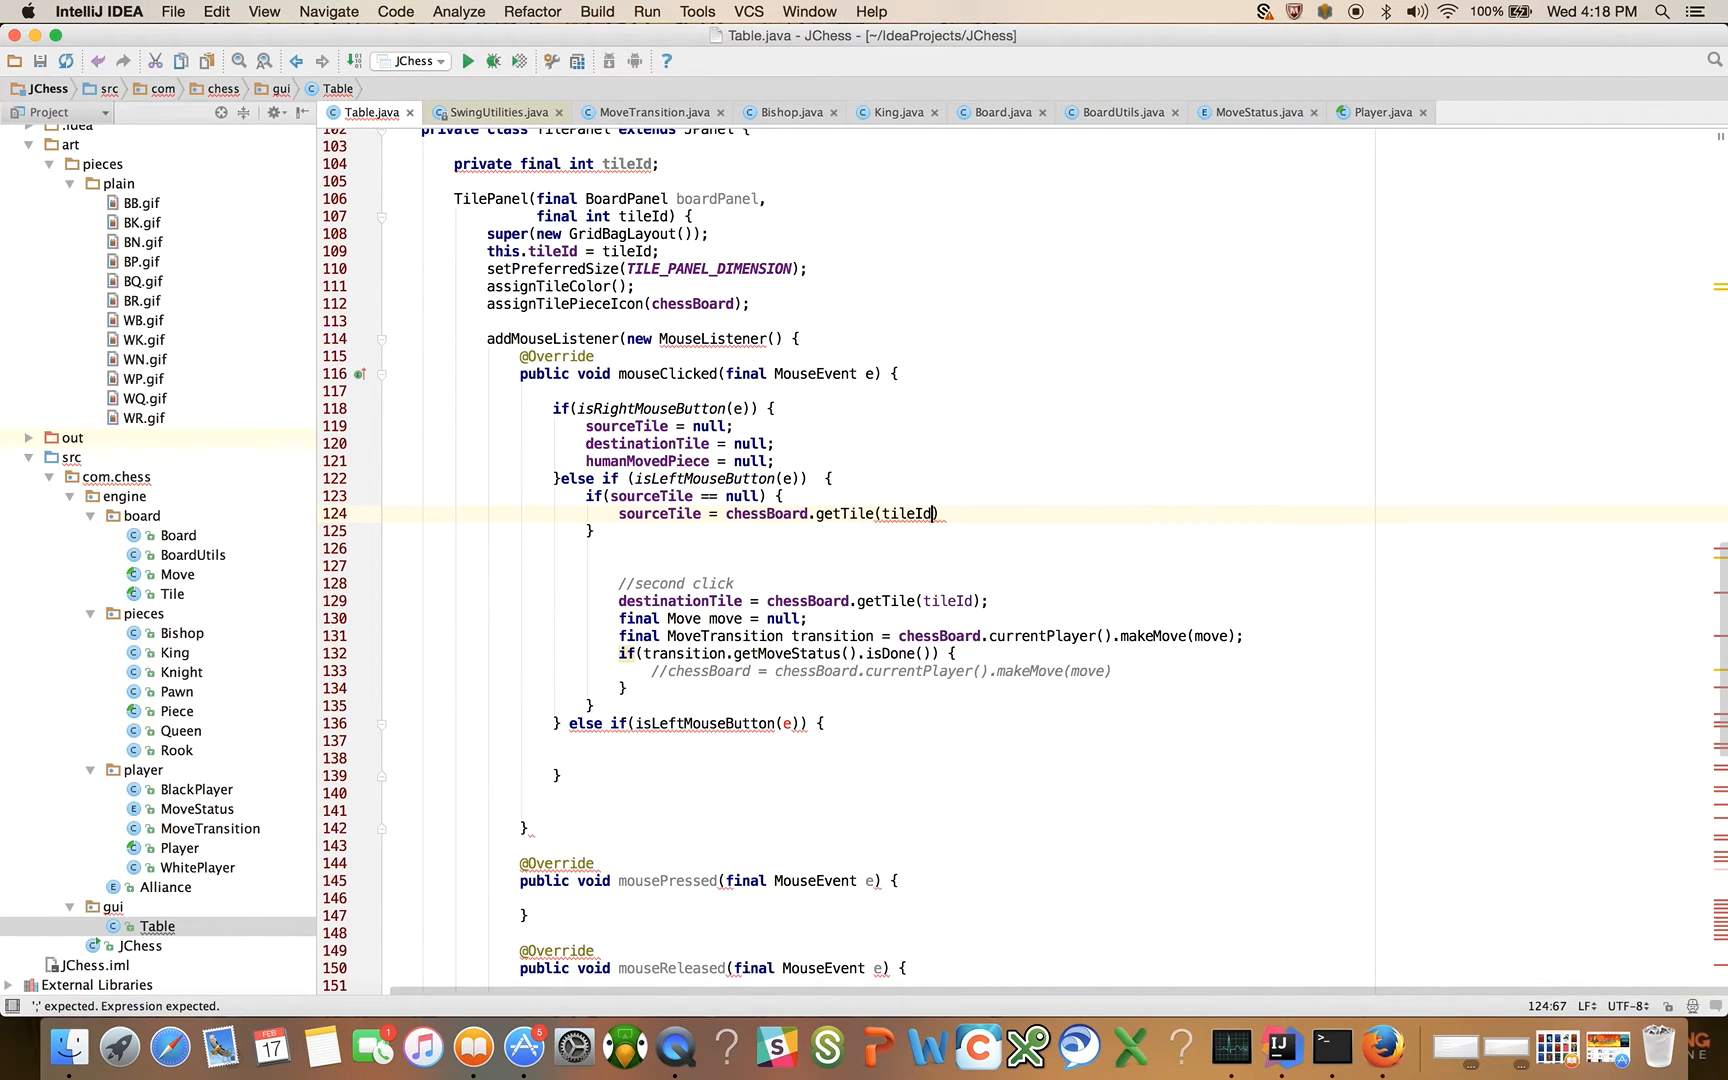
pyautogui.press('Return')
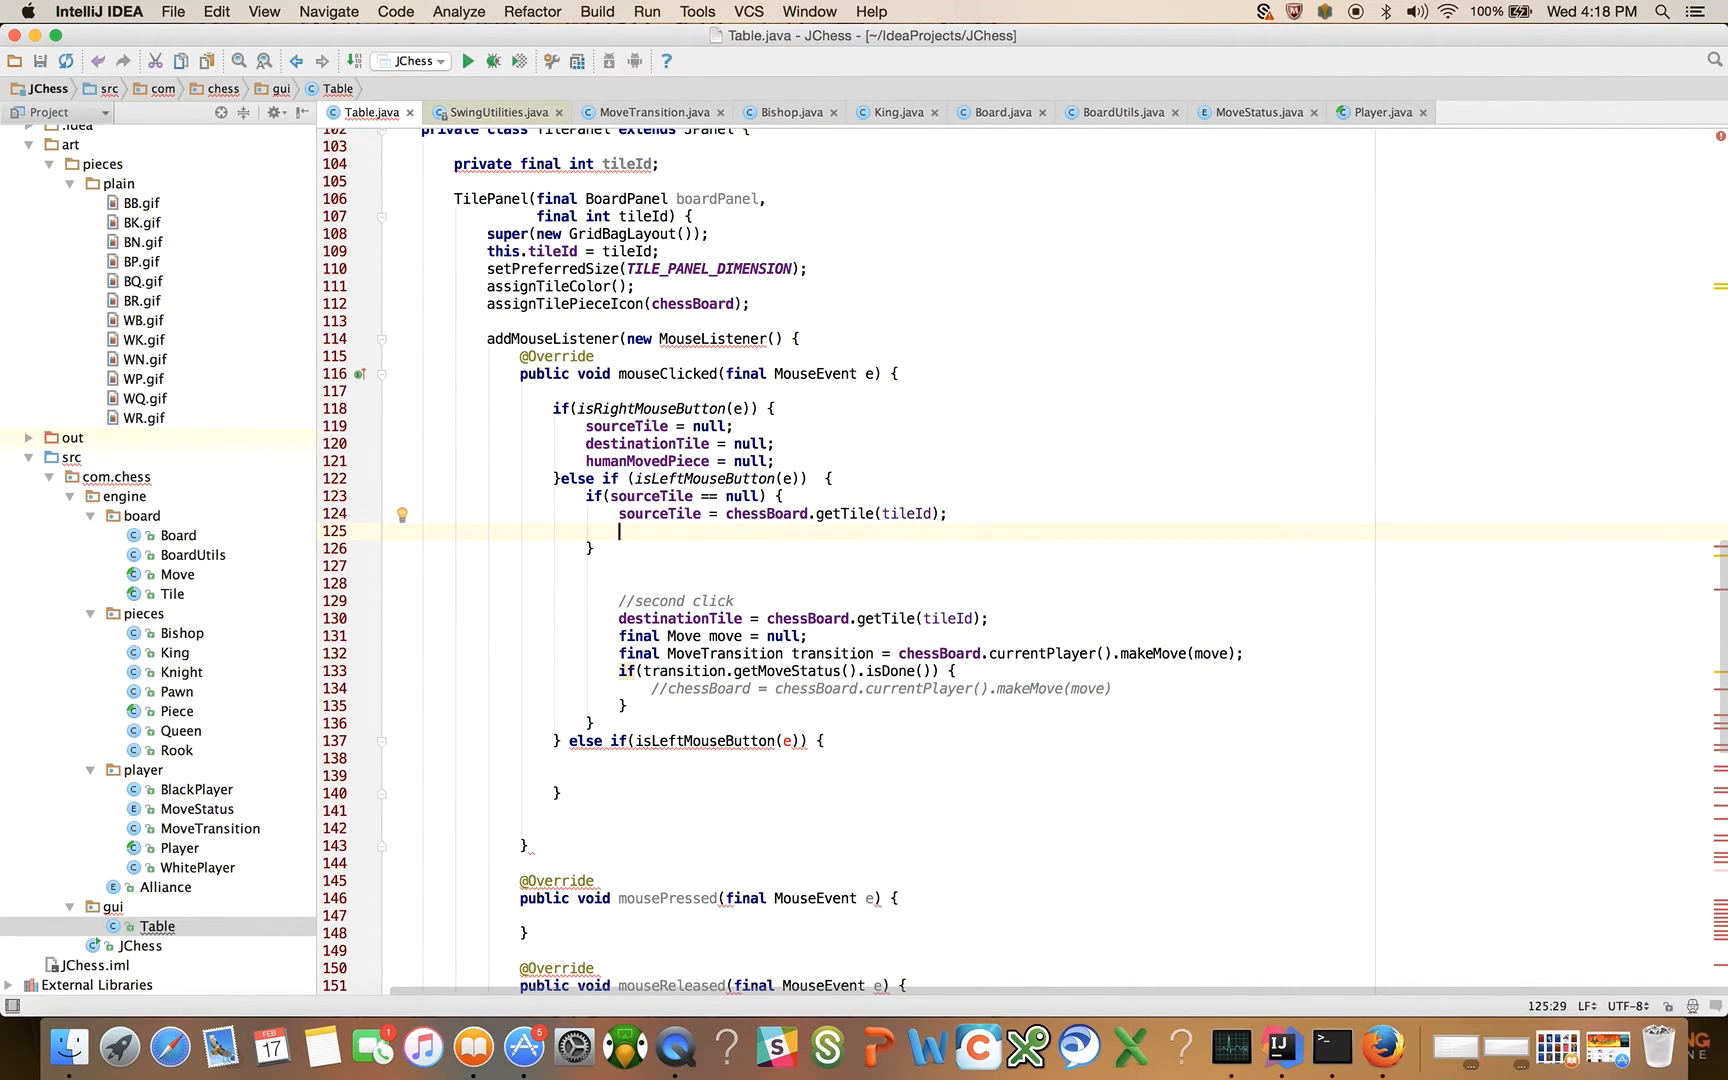
pyautogui.write('humanMovedPiece =')
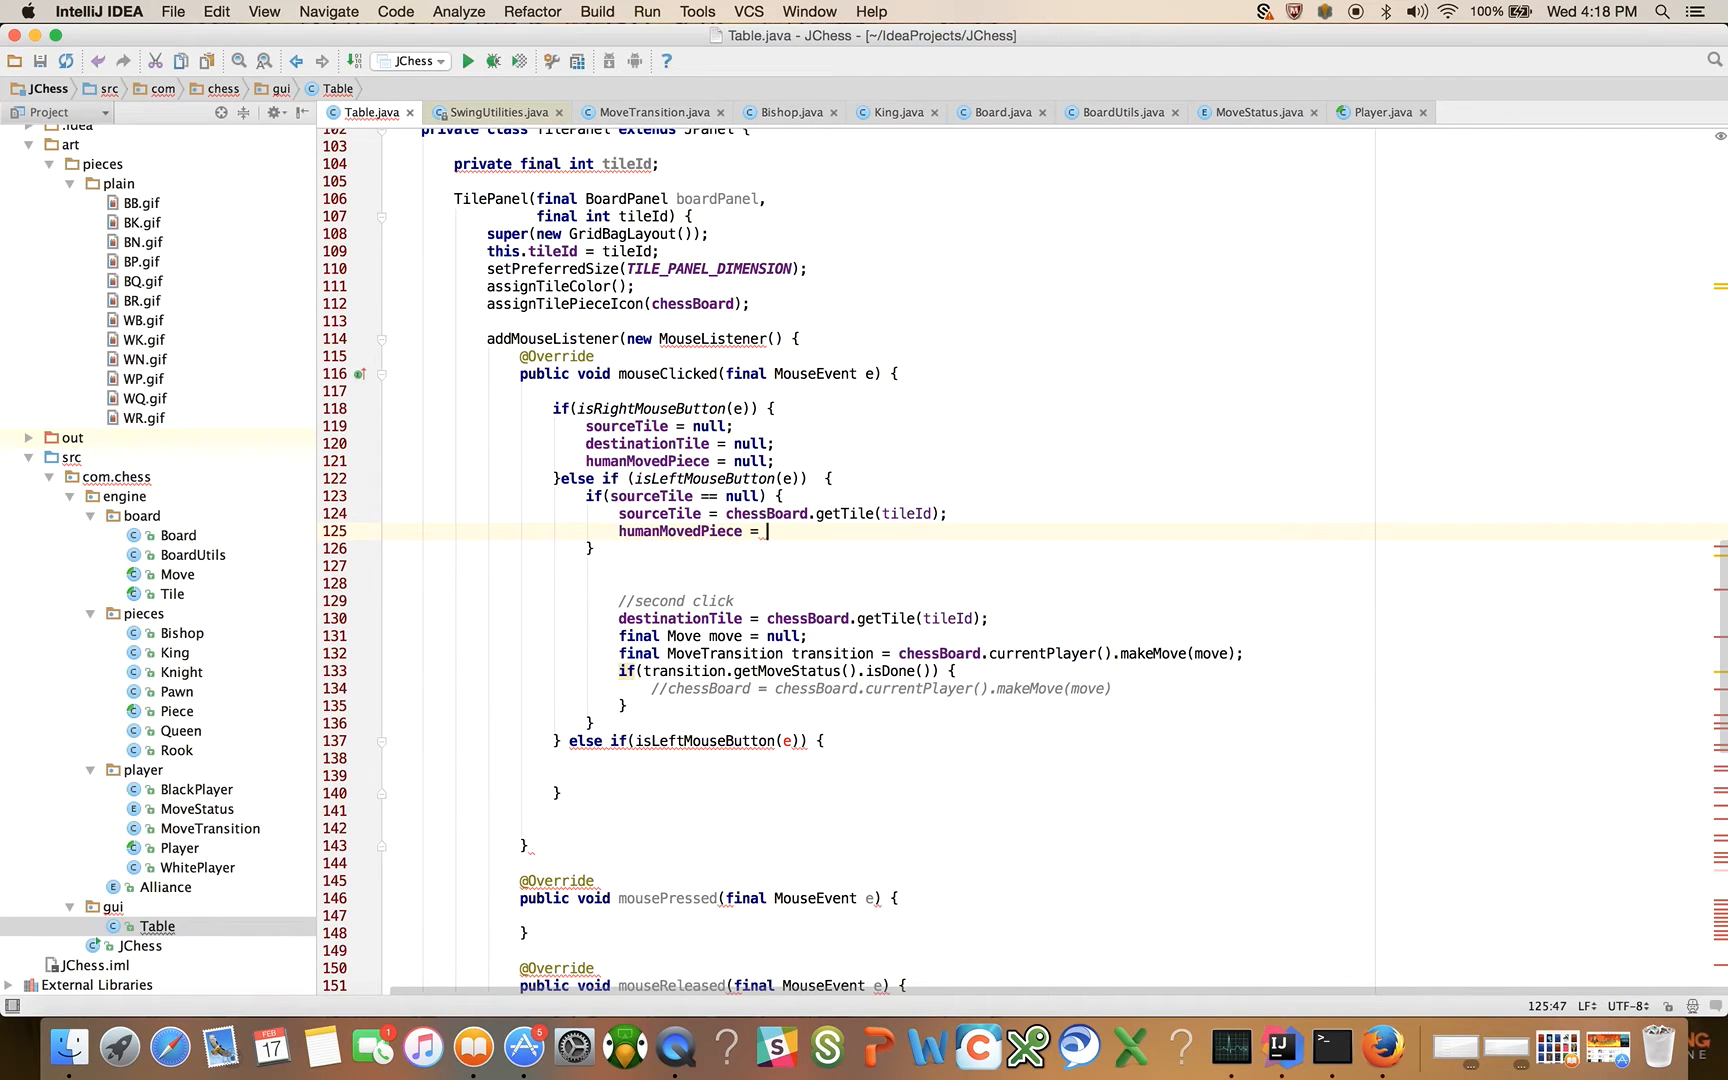
pyautogui.write('sourceTile.getPiece()')
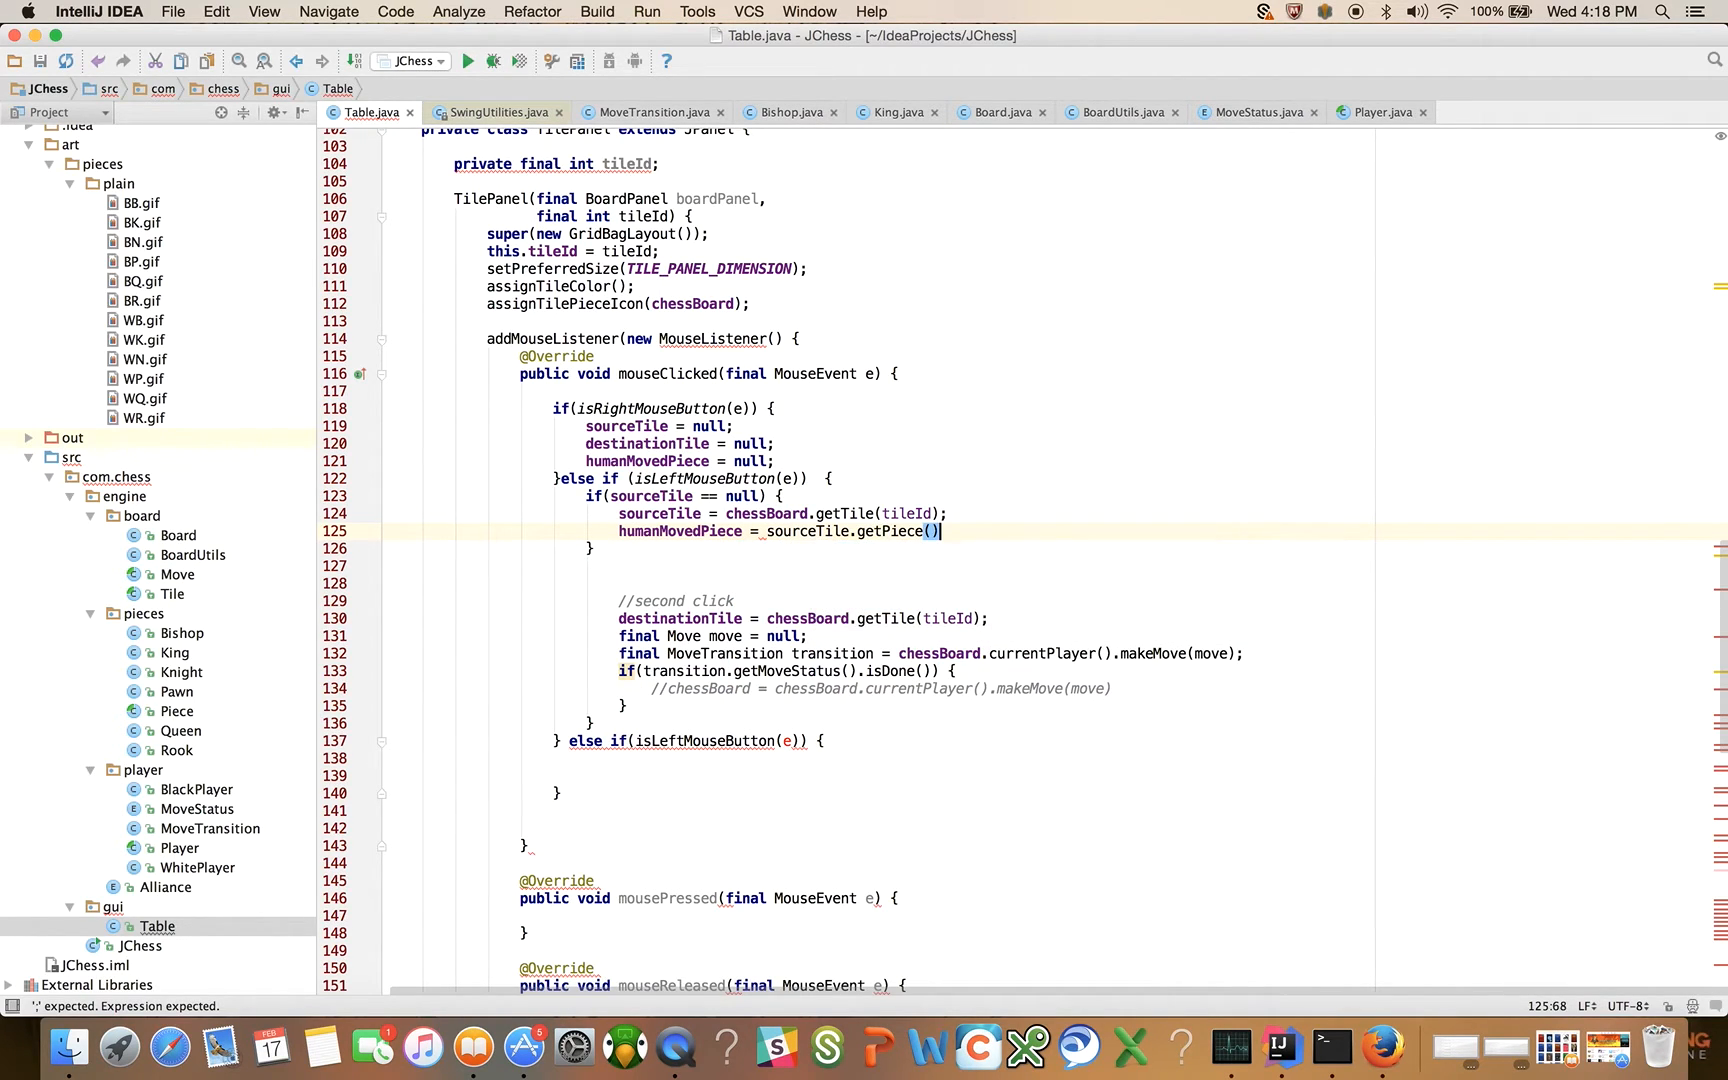
pyautogui.write(';')
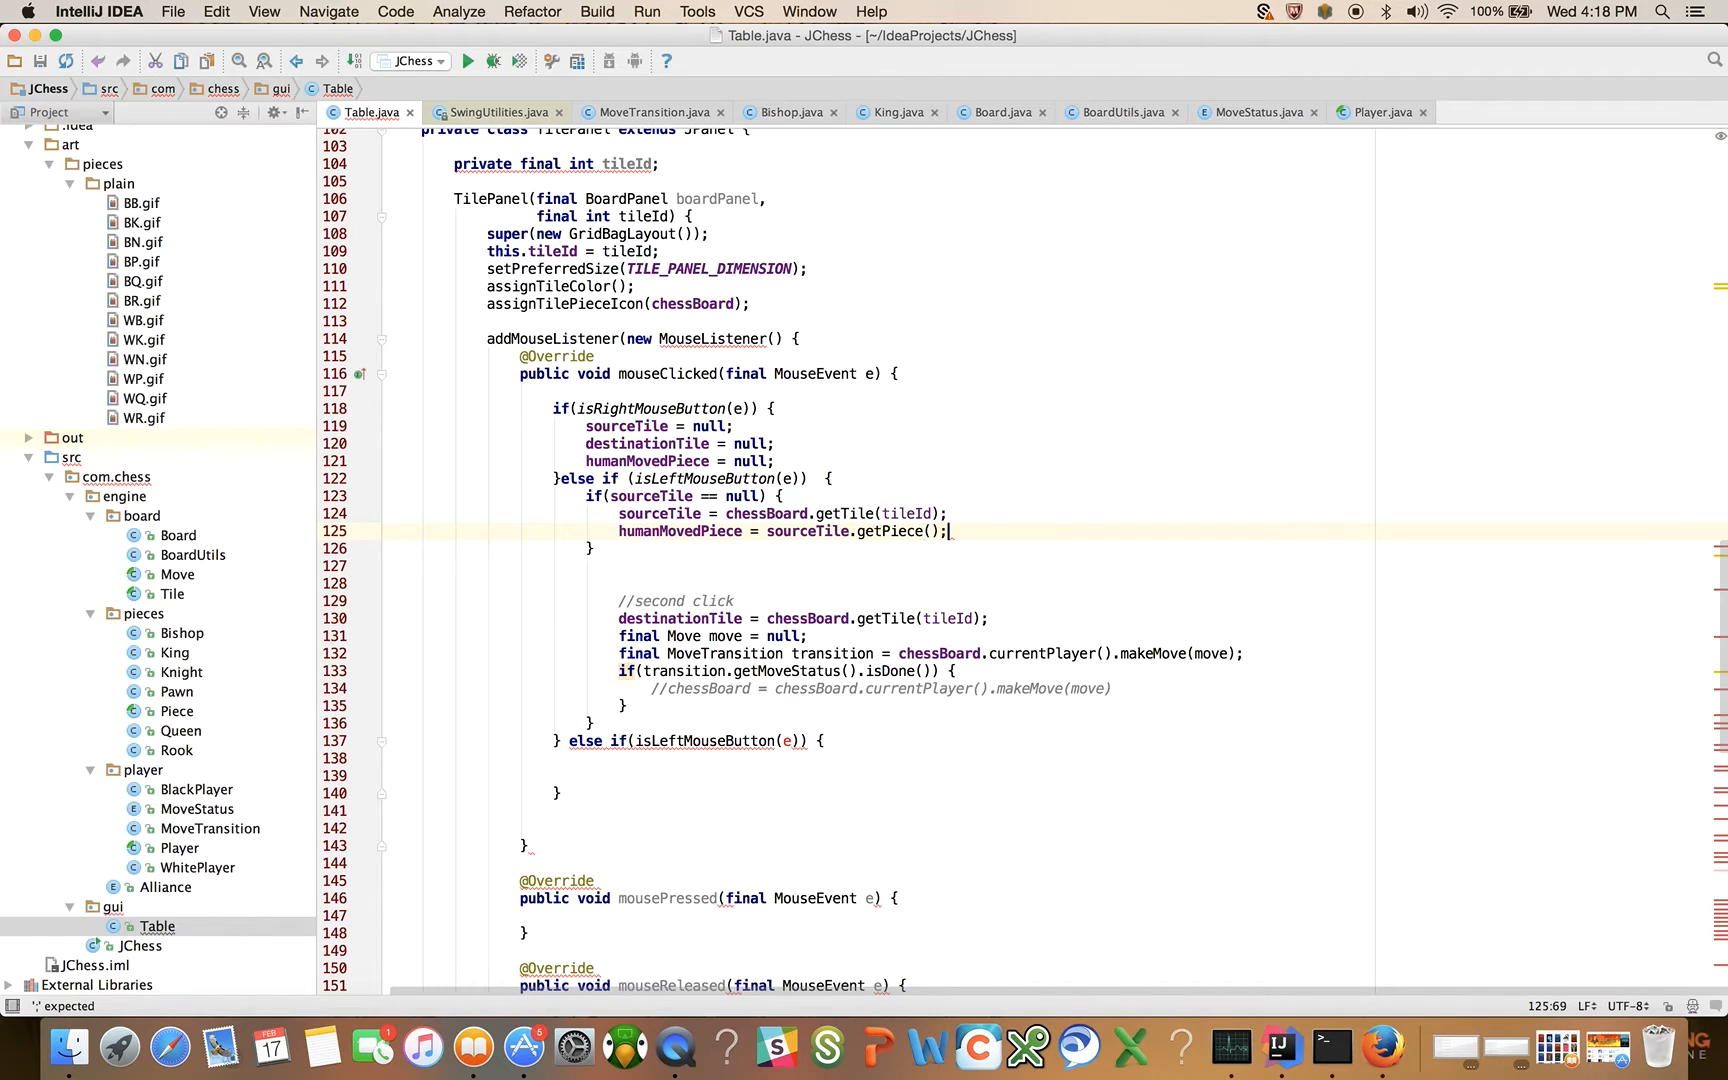
# Step: Reset sourceTile to null when humanMovedPiece is null, and remove the old second-click code
pyautogui.write('if(humanMovedPiece == n')
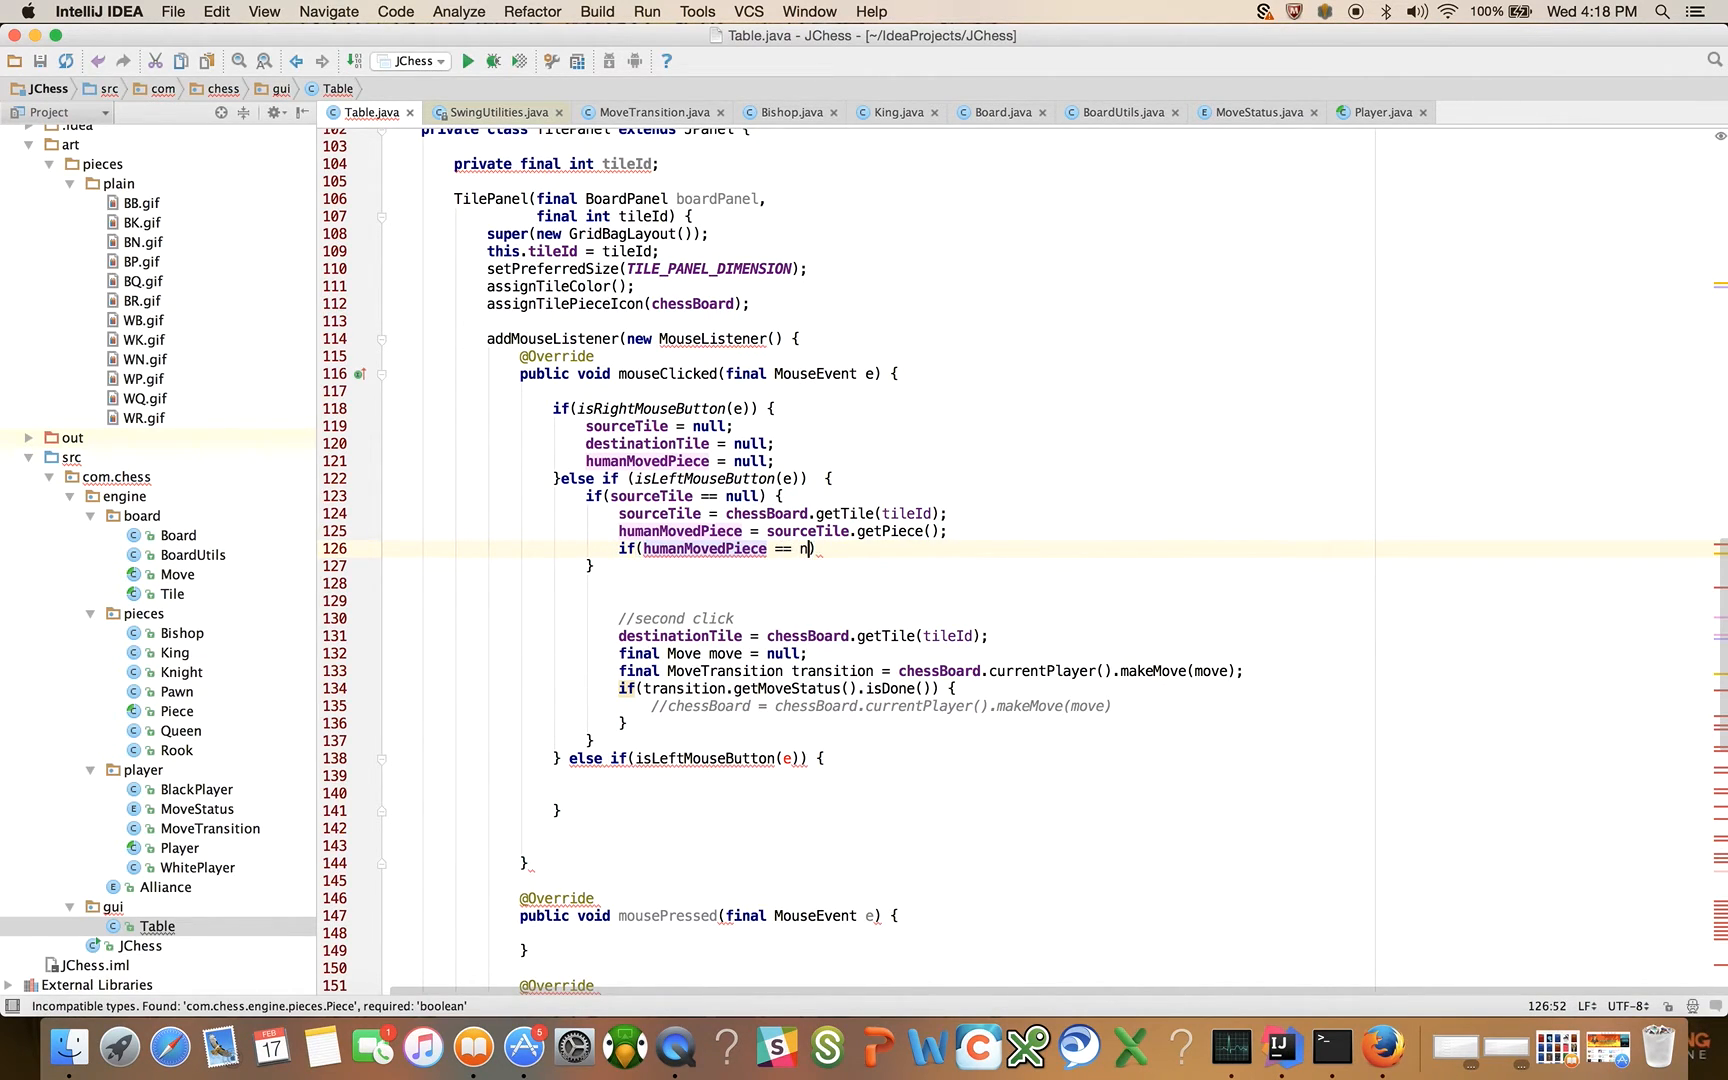
pyautogui.write('ull) {')
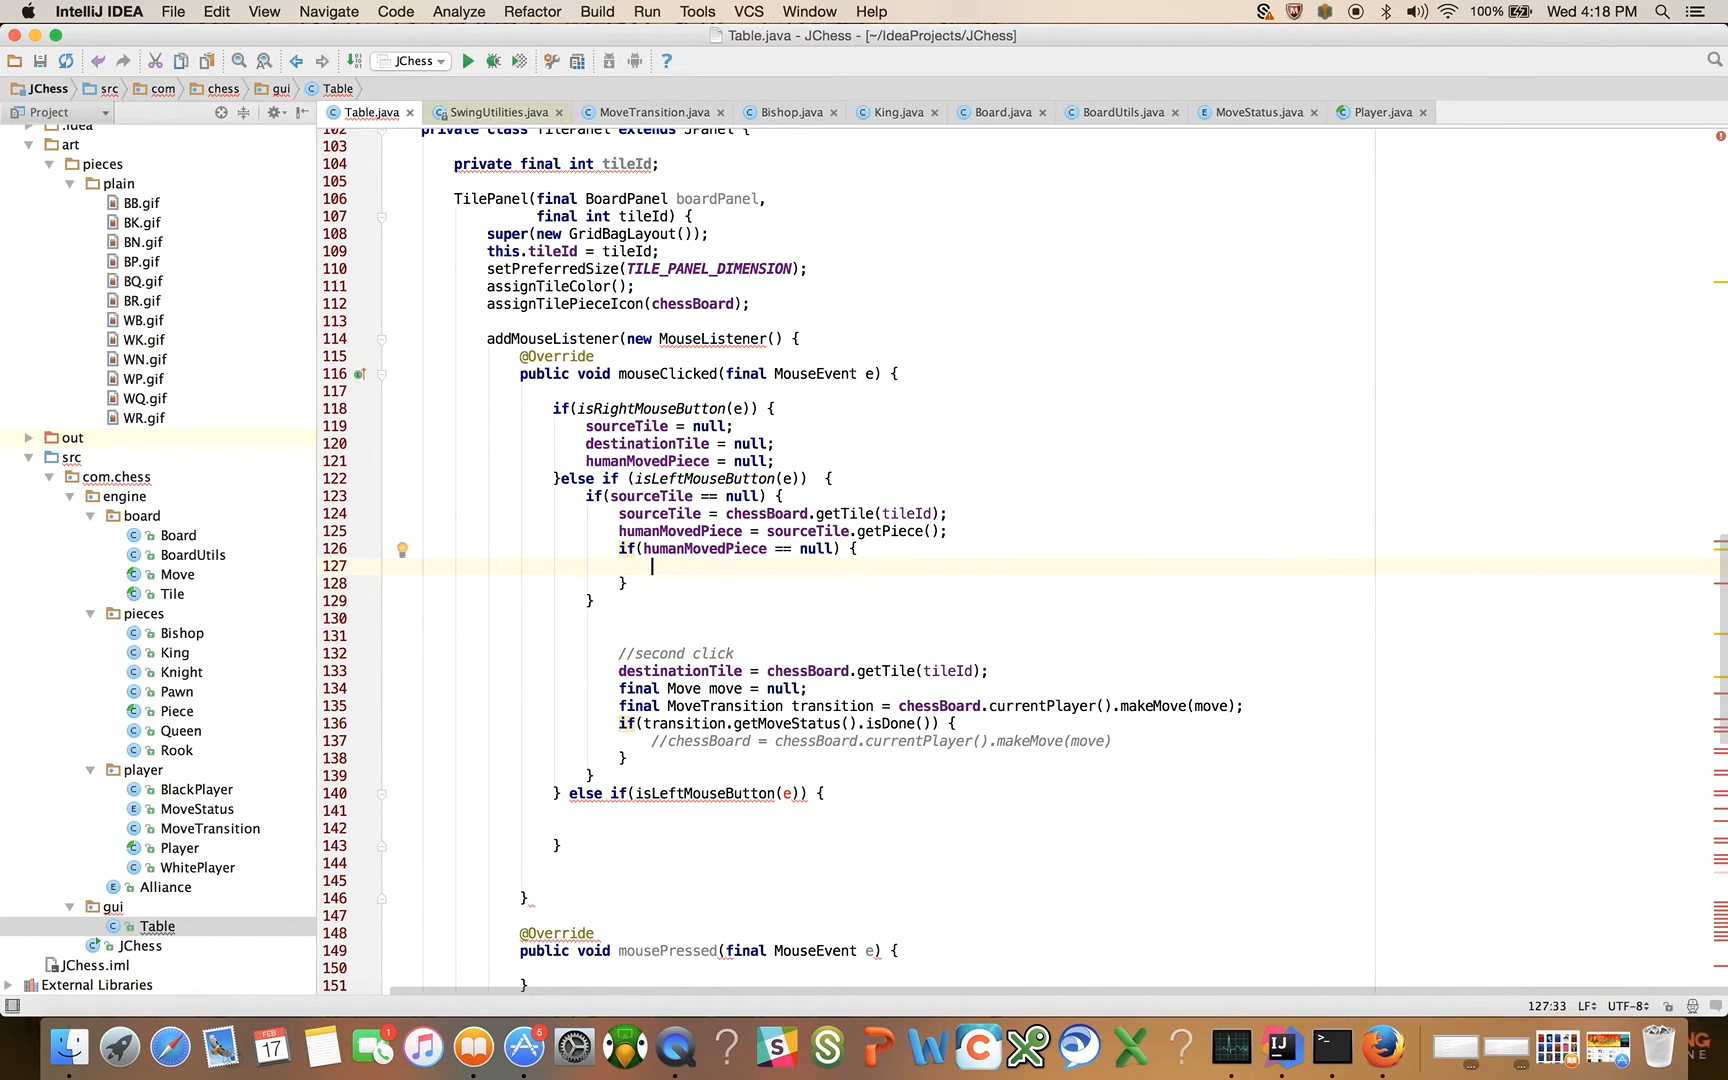
pyautogui.write('sourceTile = null')
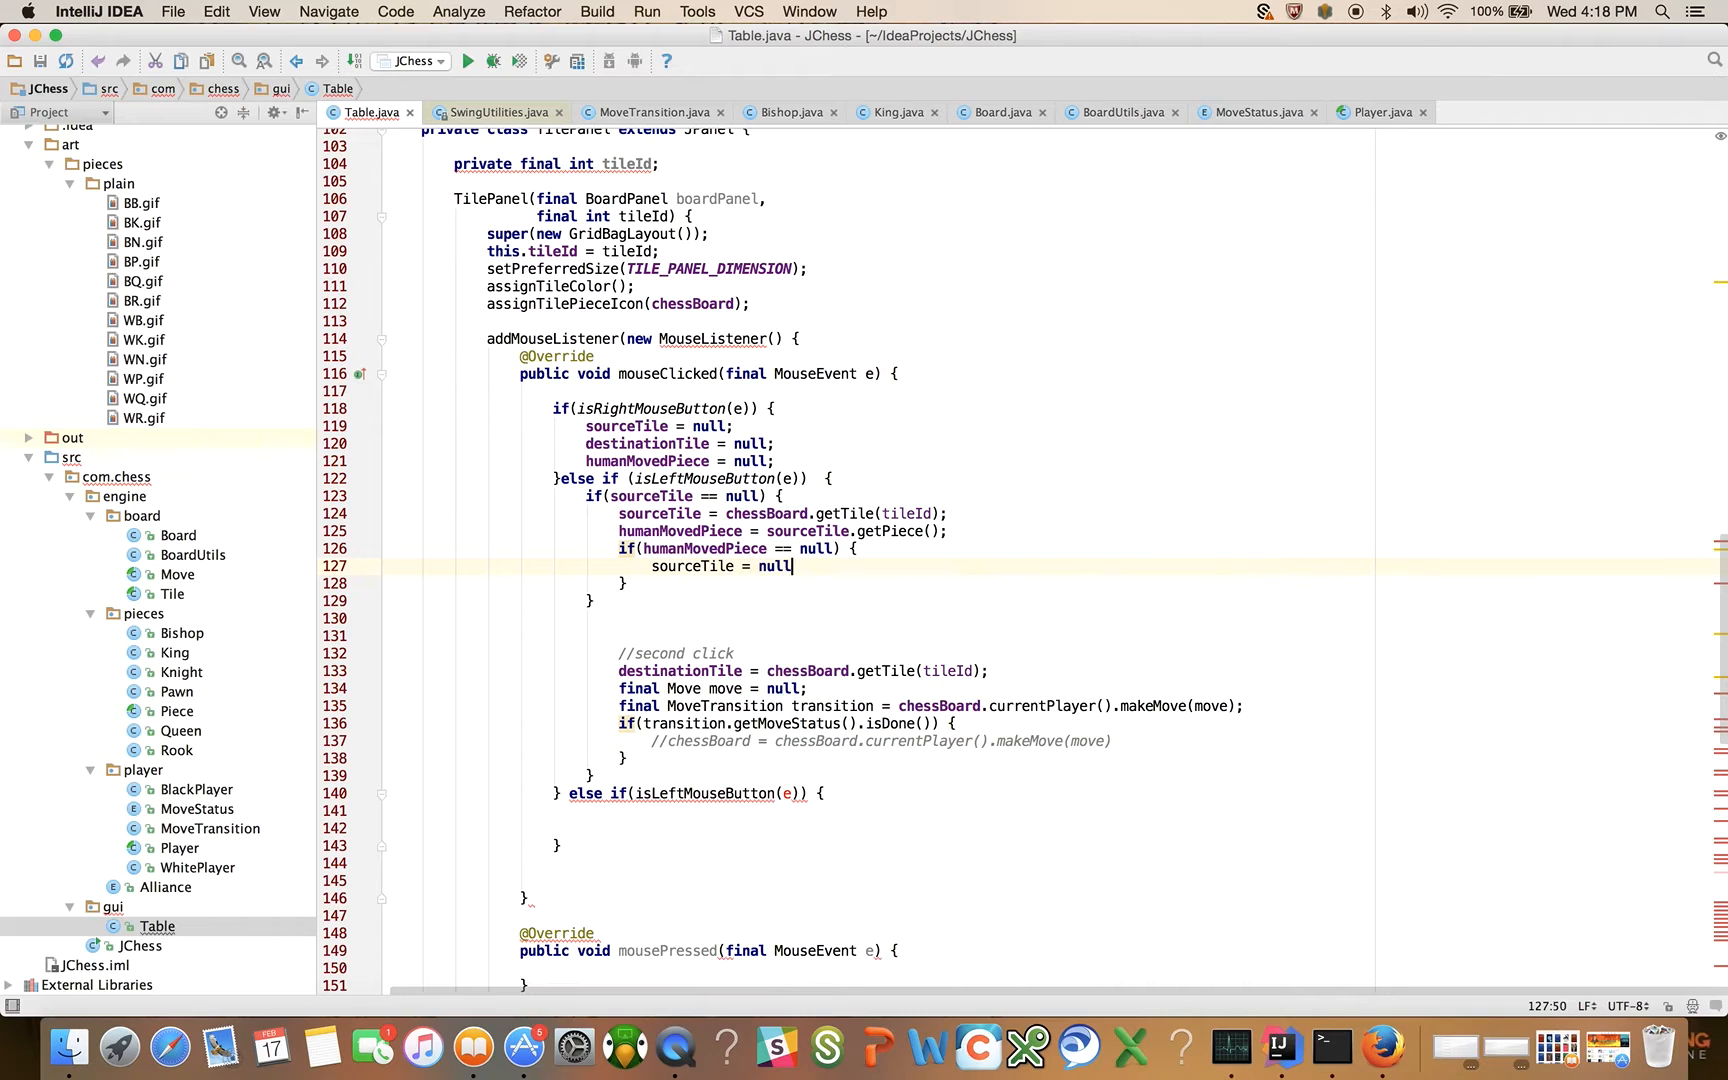
pyautogui.write(';')
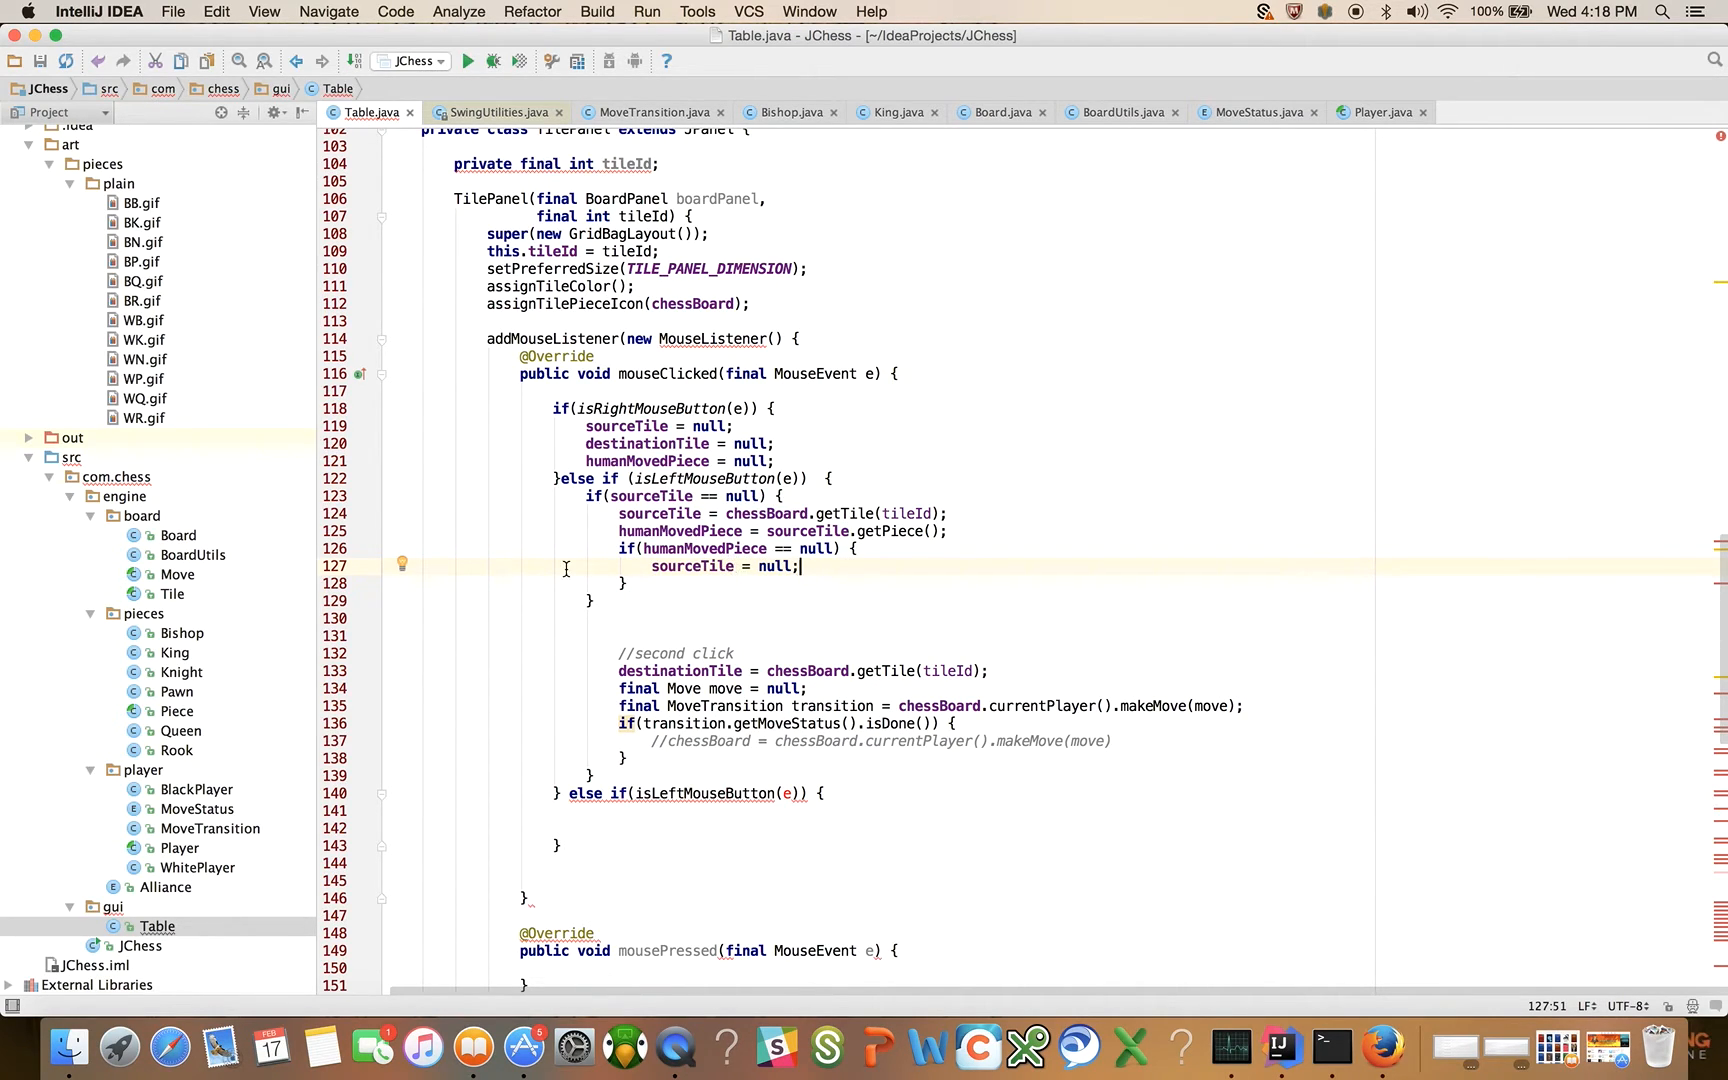
pyautogui.click(590, 602)
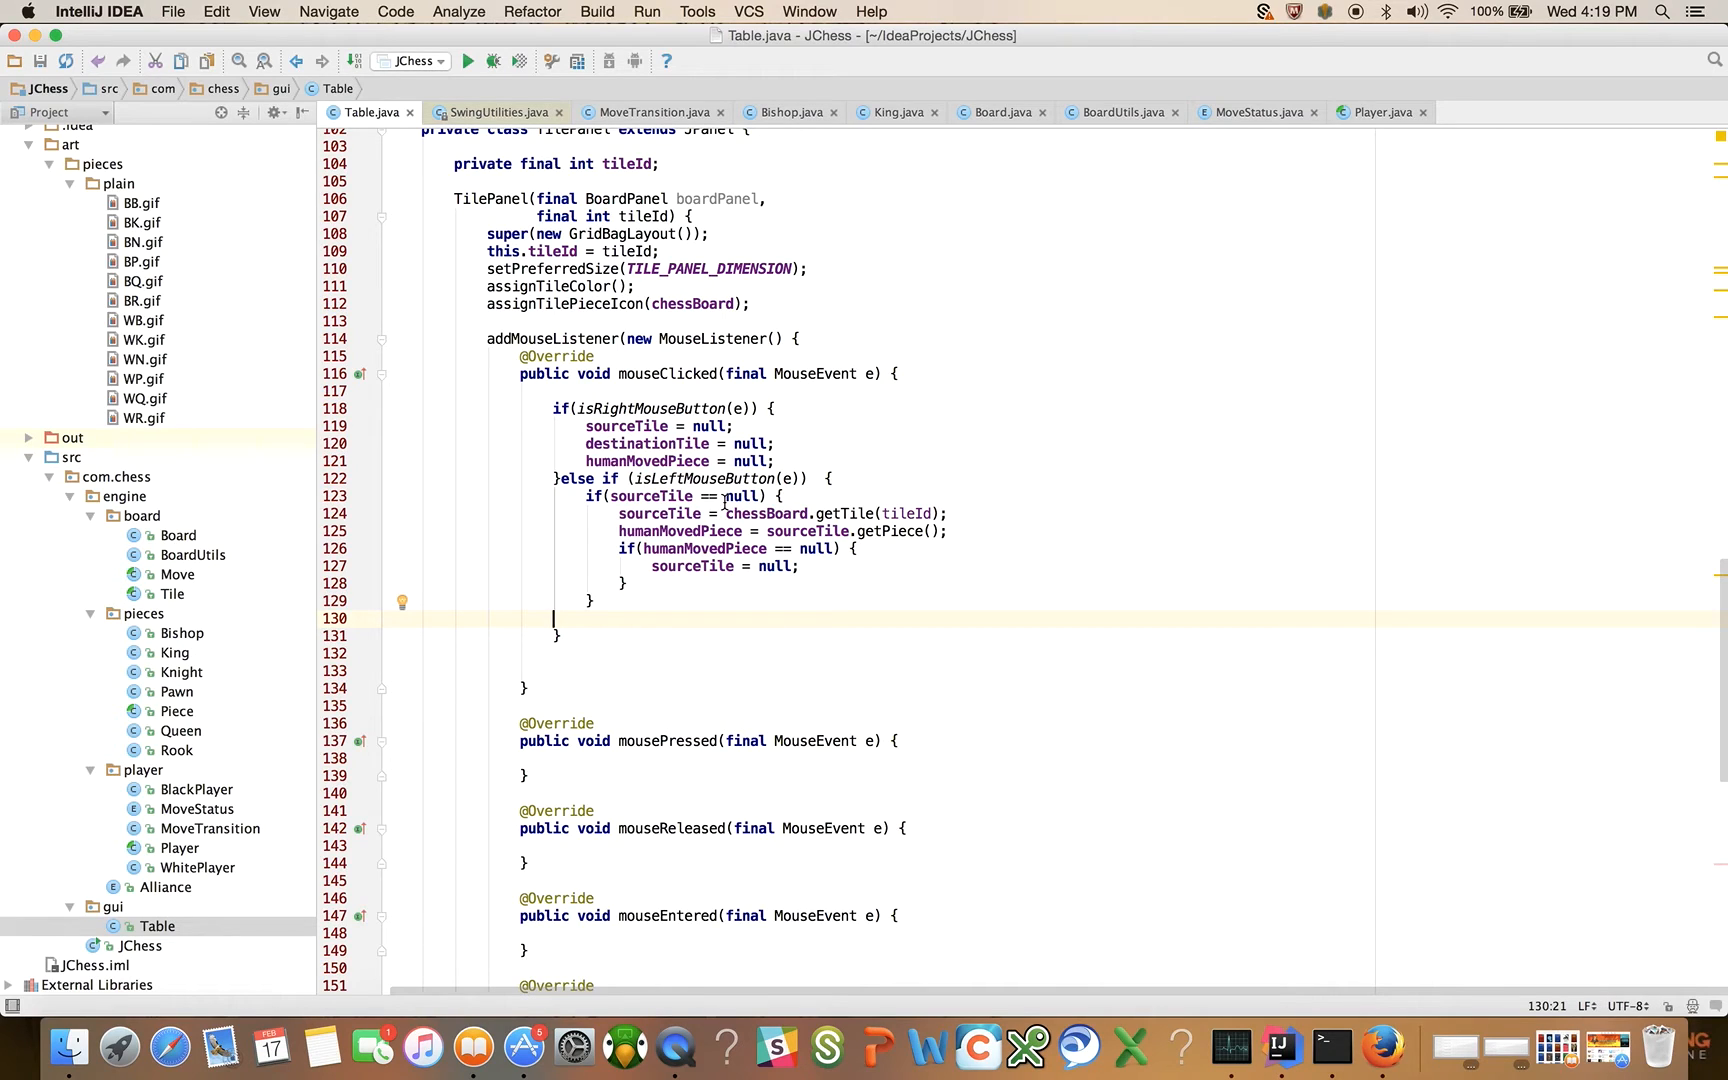
pyautogui.moveTo(684, 526)
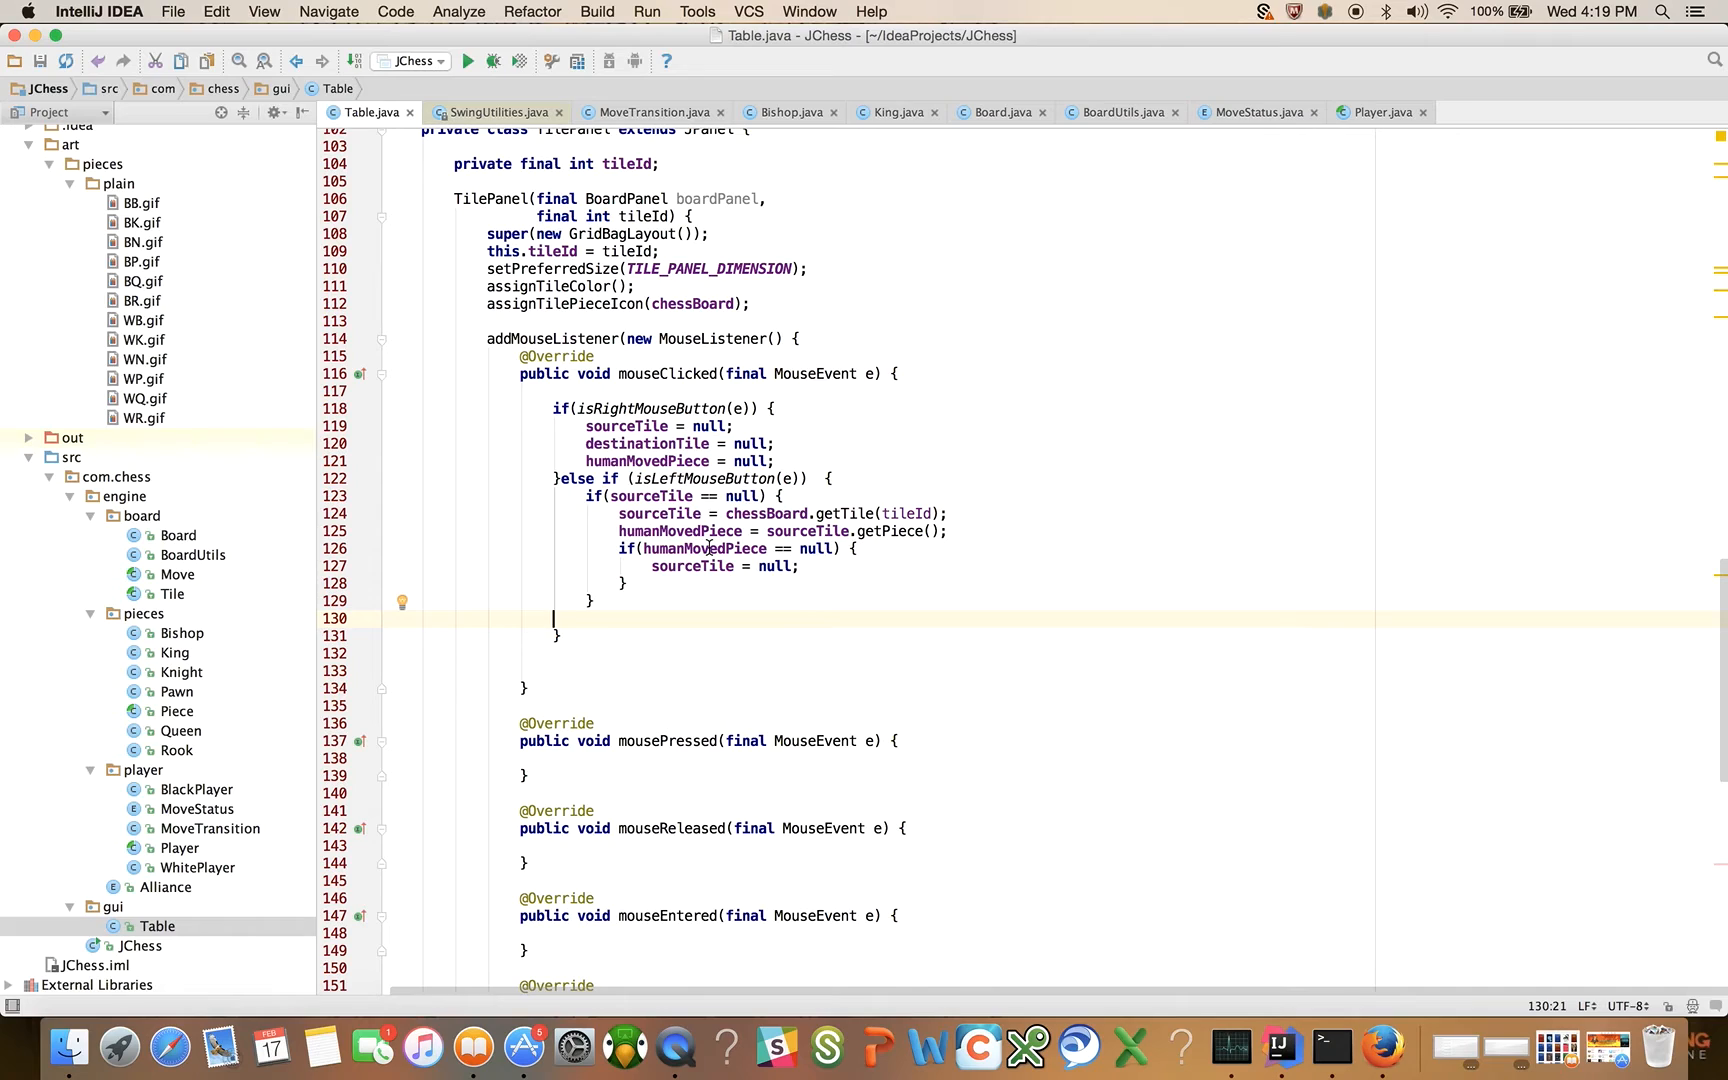
# Step: Add an else block with destinationTile = chessBoard.getTile(tileId); and final Move move = null;
pyautogui.click(590, 600)
pyautogui.write(' else {')
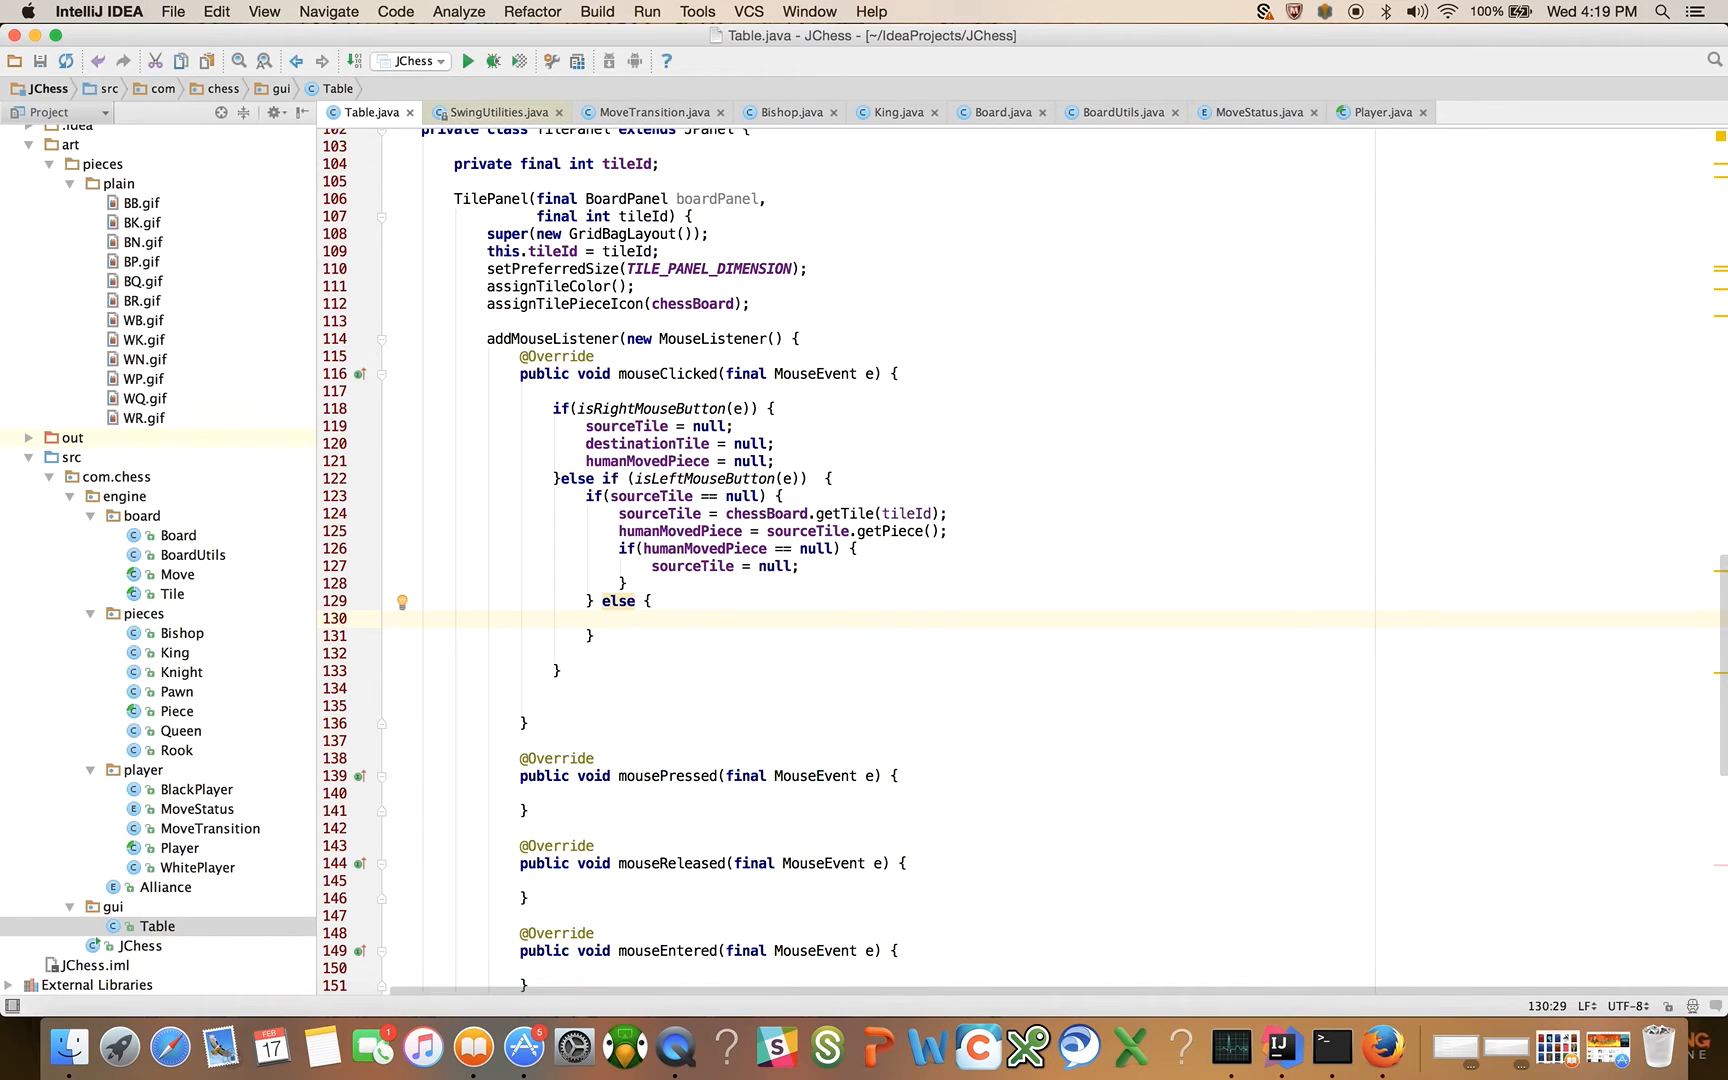
pyautogui.write('destinationTile = n')
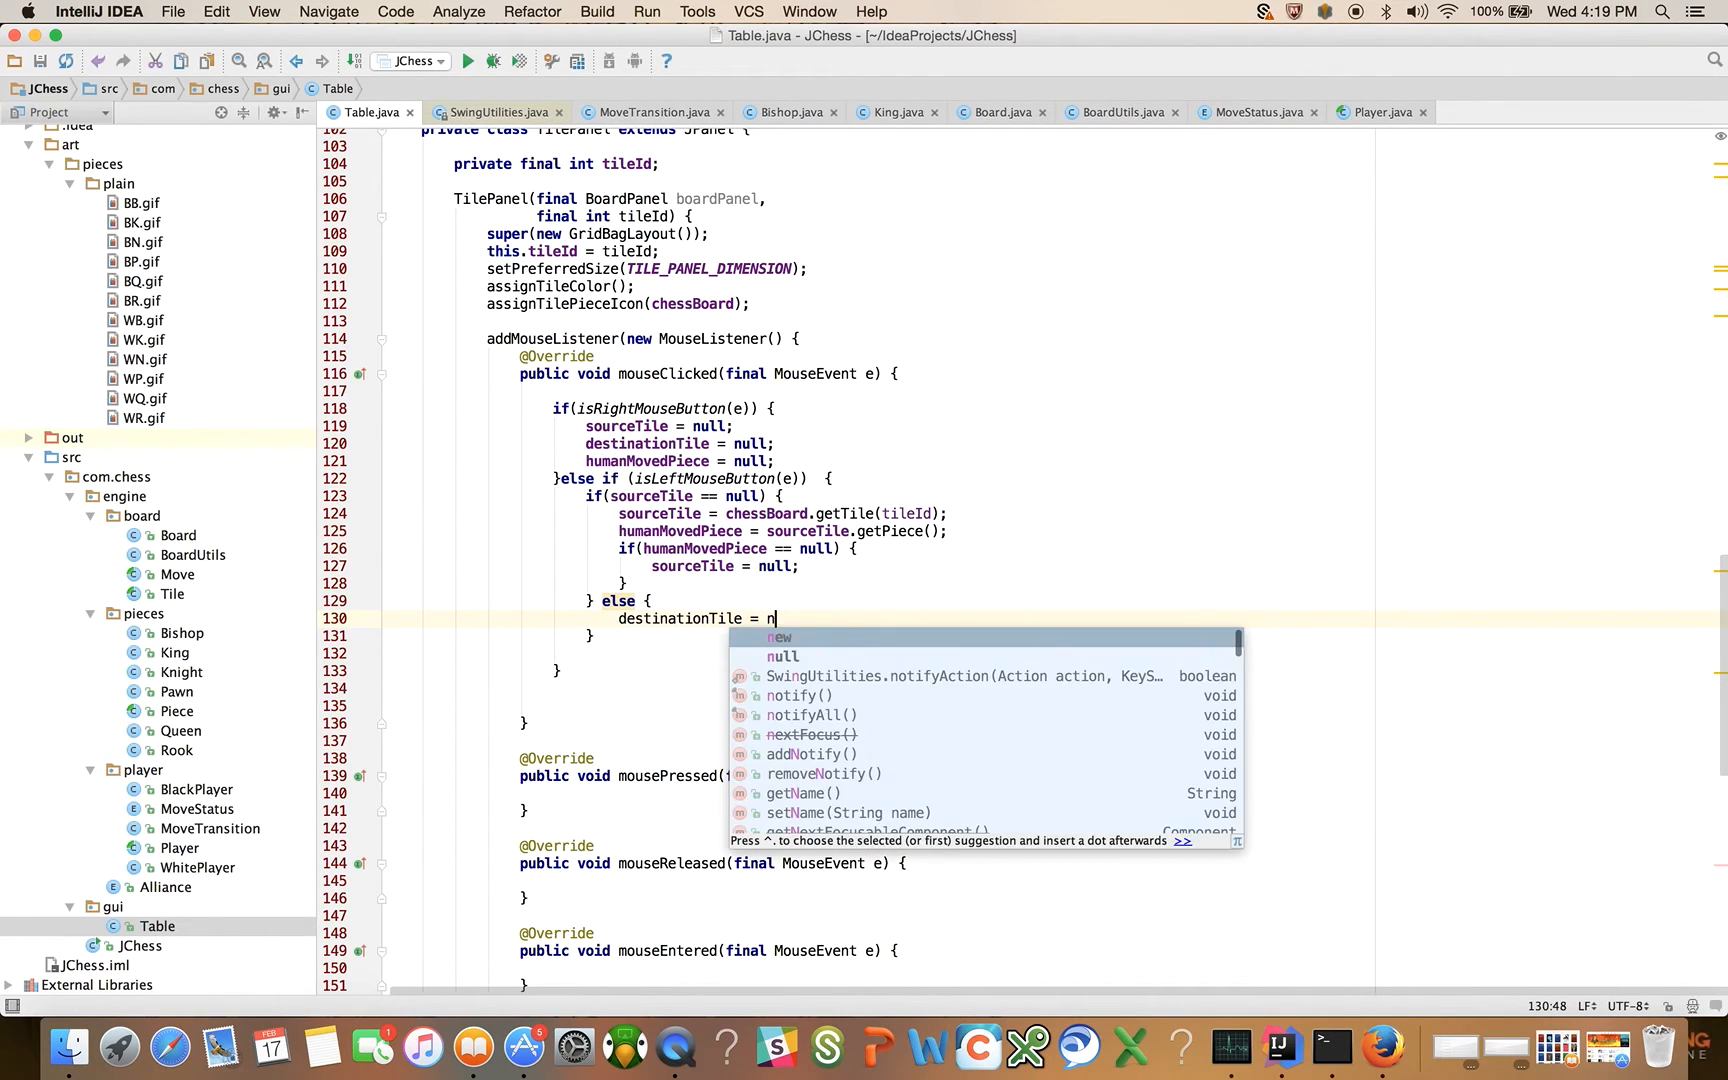
pyautogui.write('chessBoard.getTile(tileId')
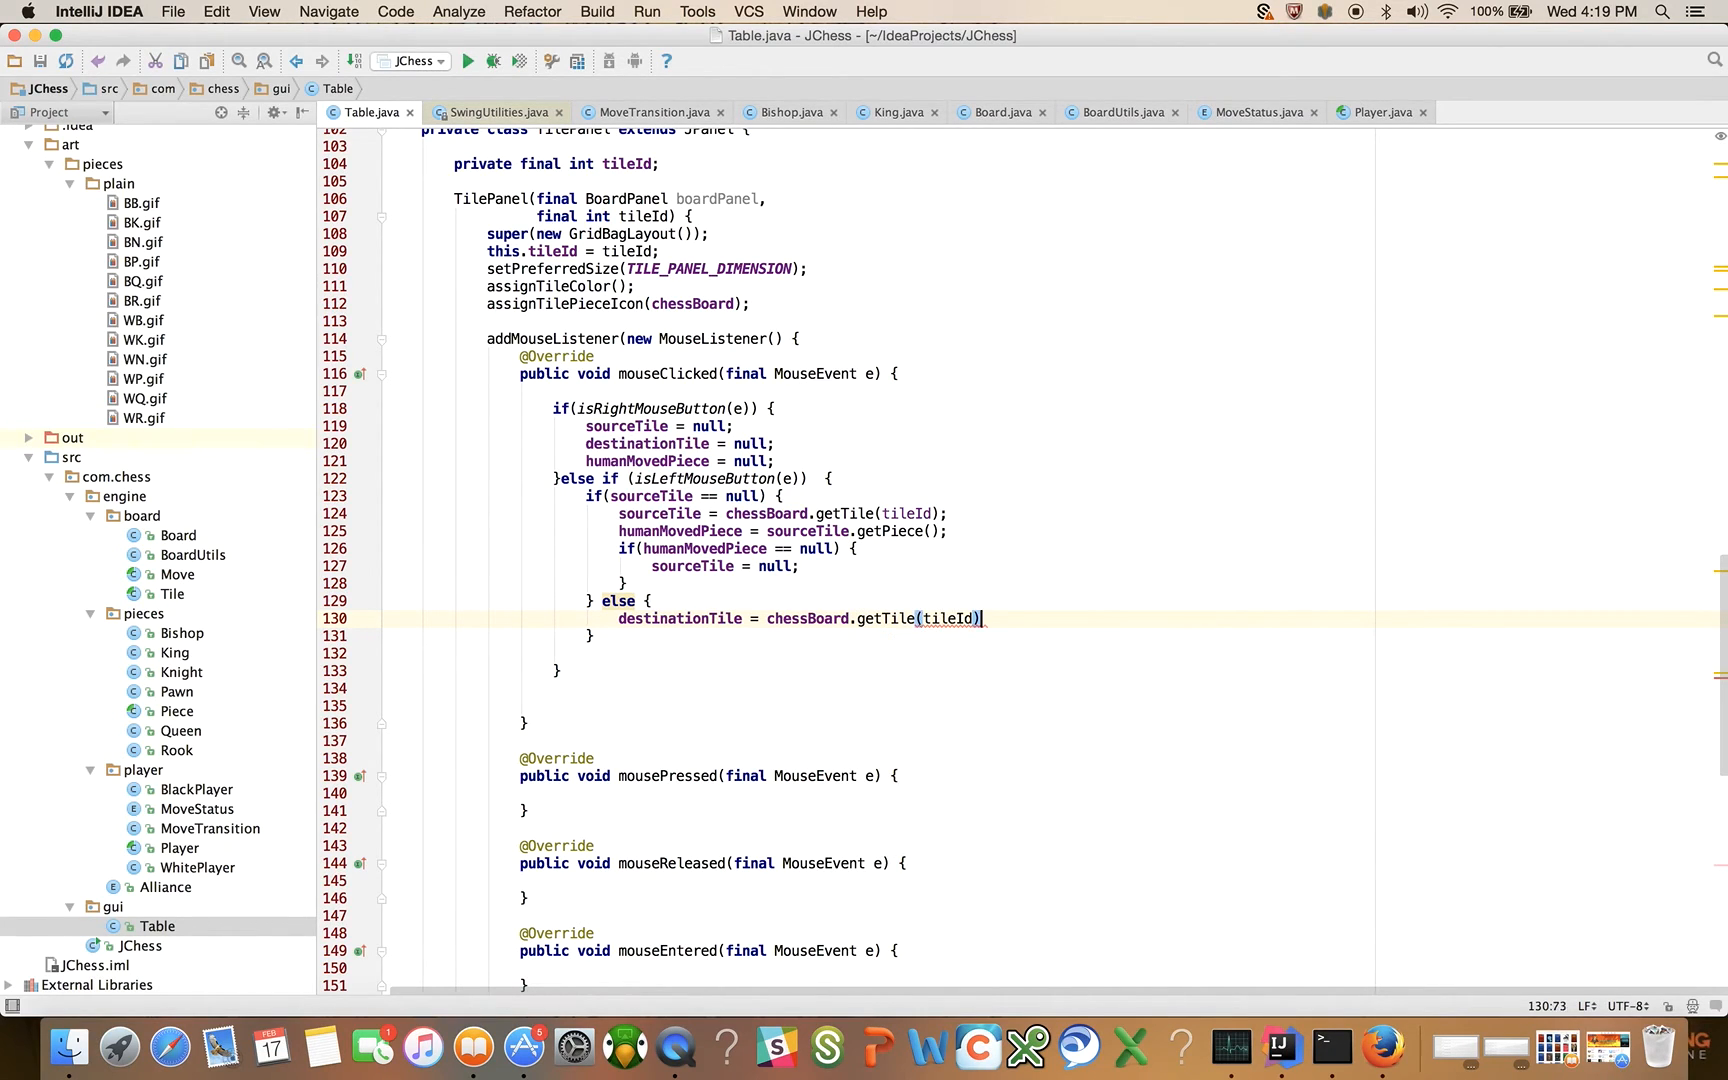
pyautogui.press('Return')
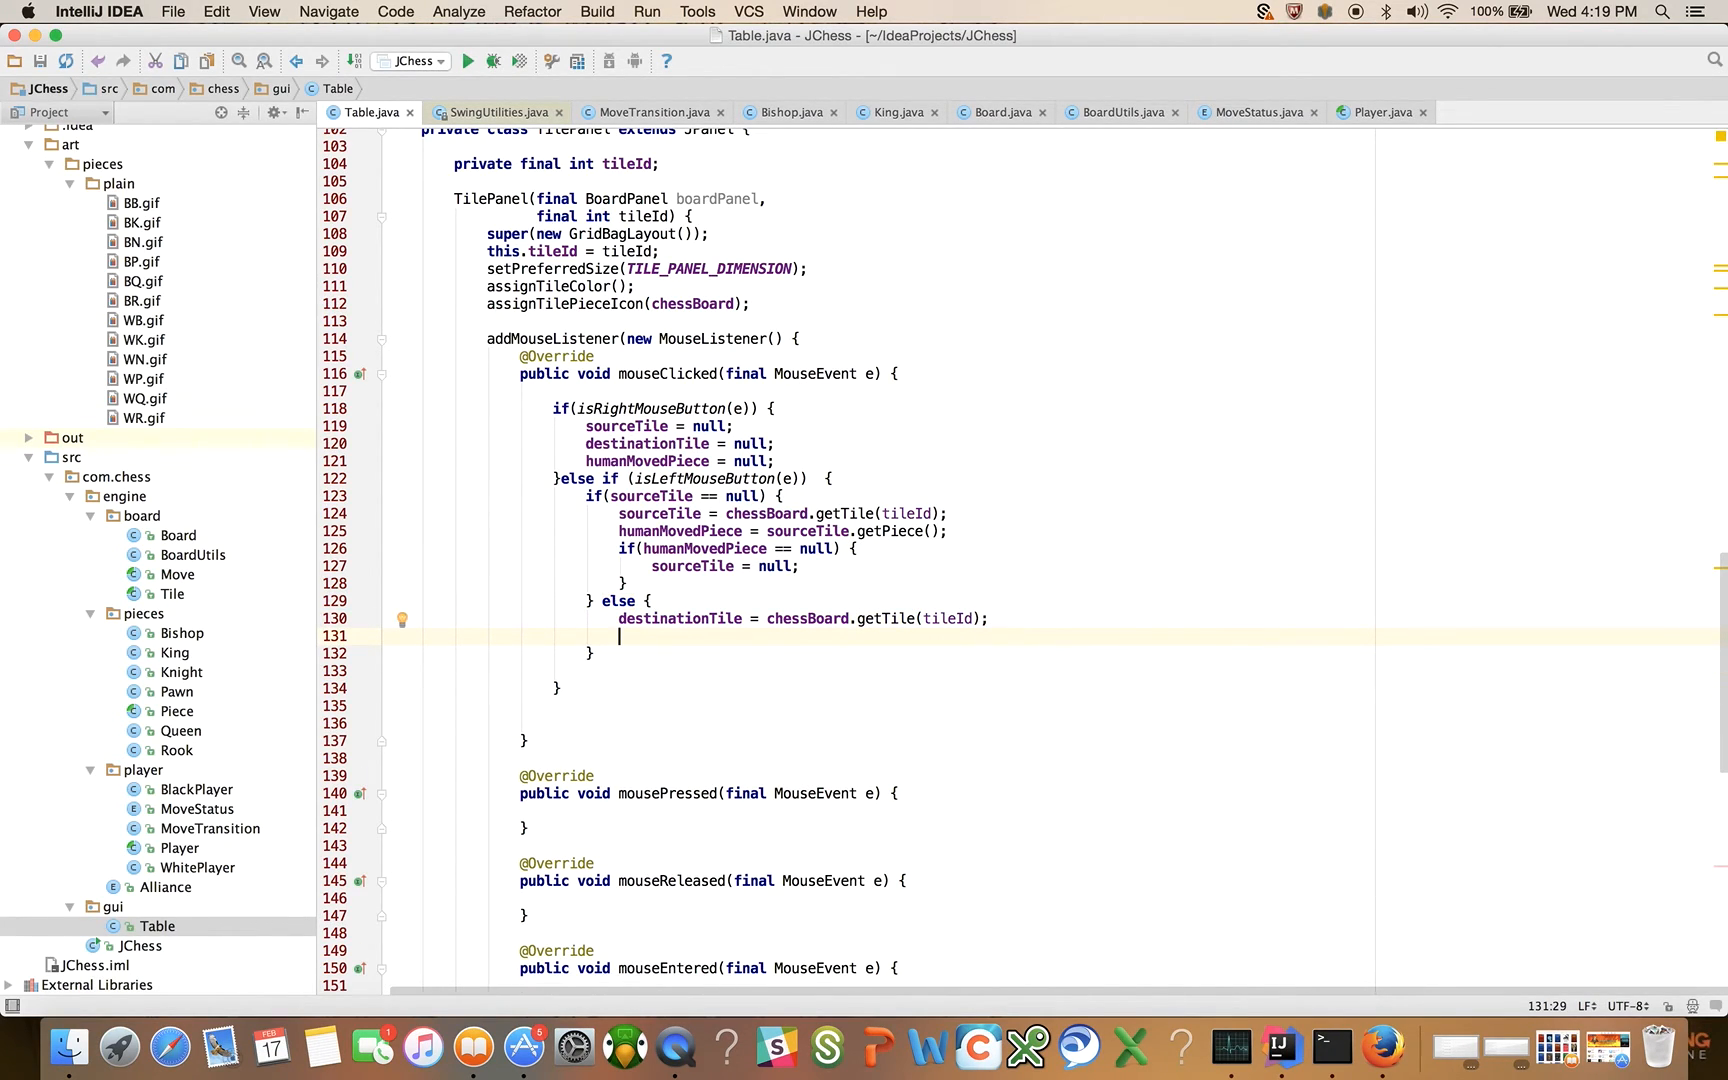
pyautogui.write('final Move move =')
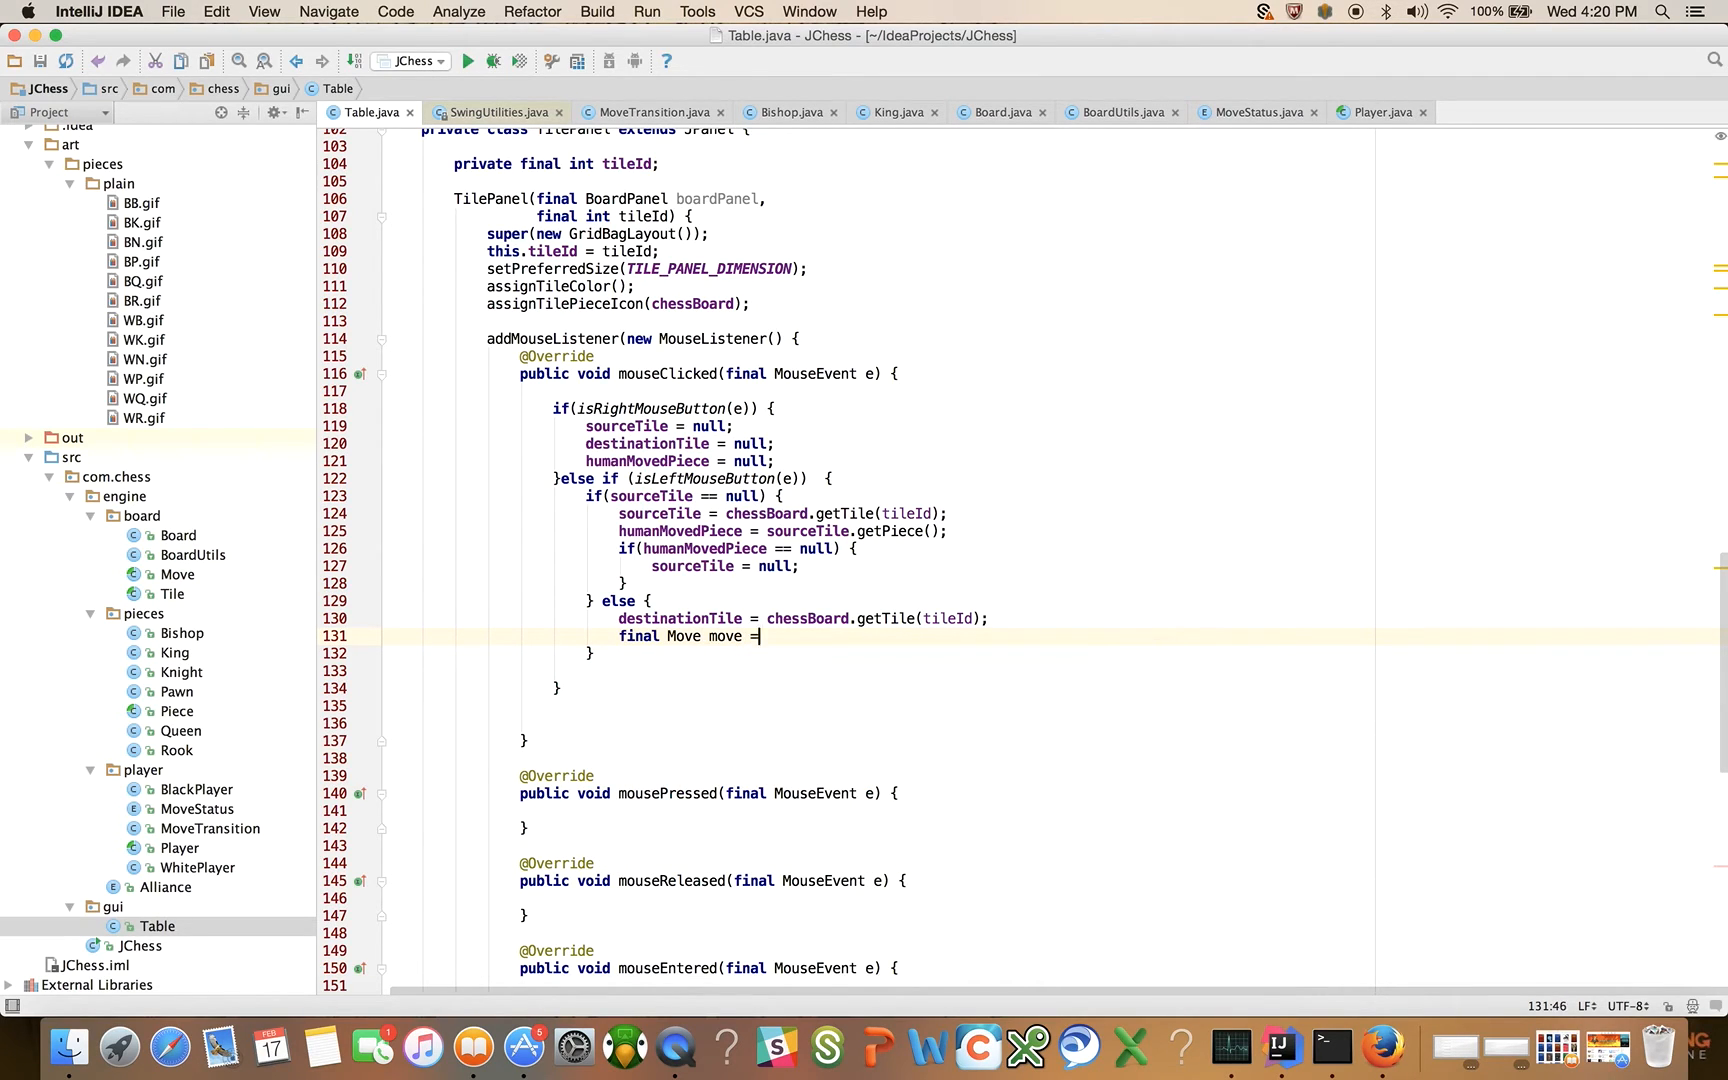
pyautogui.write('null;')
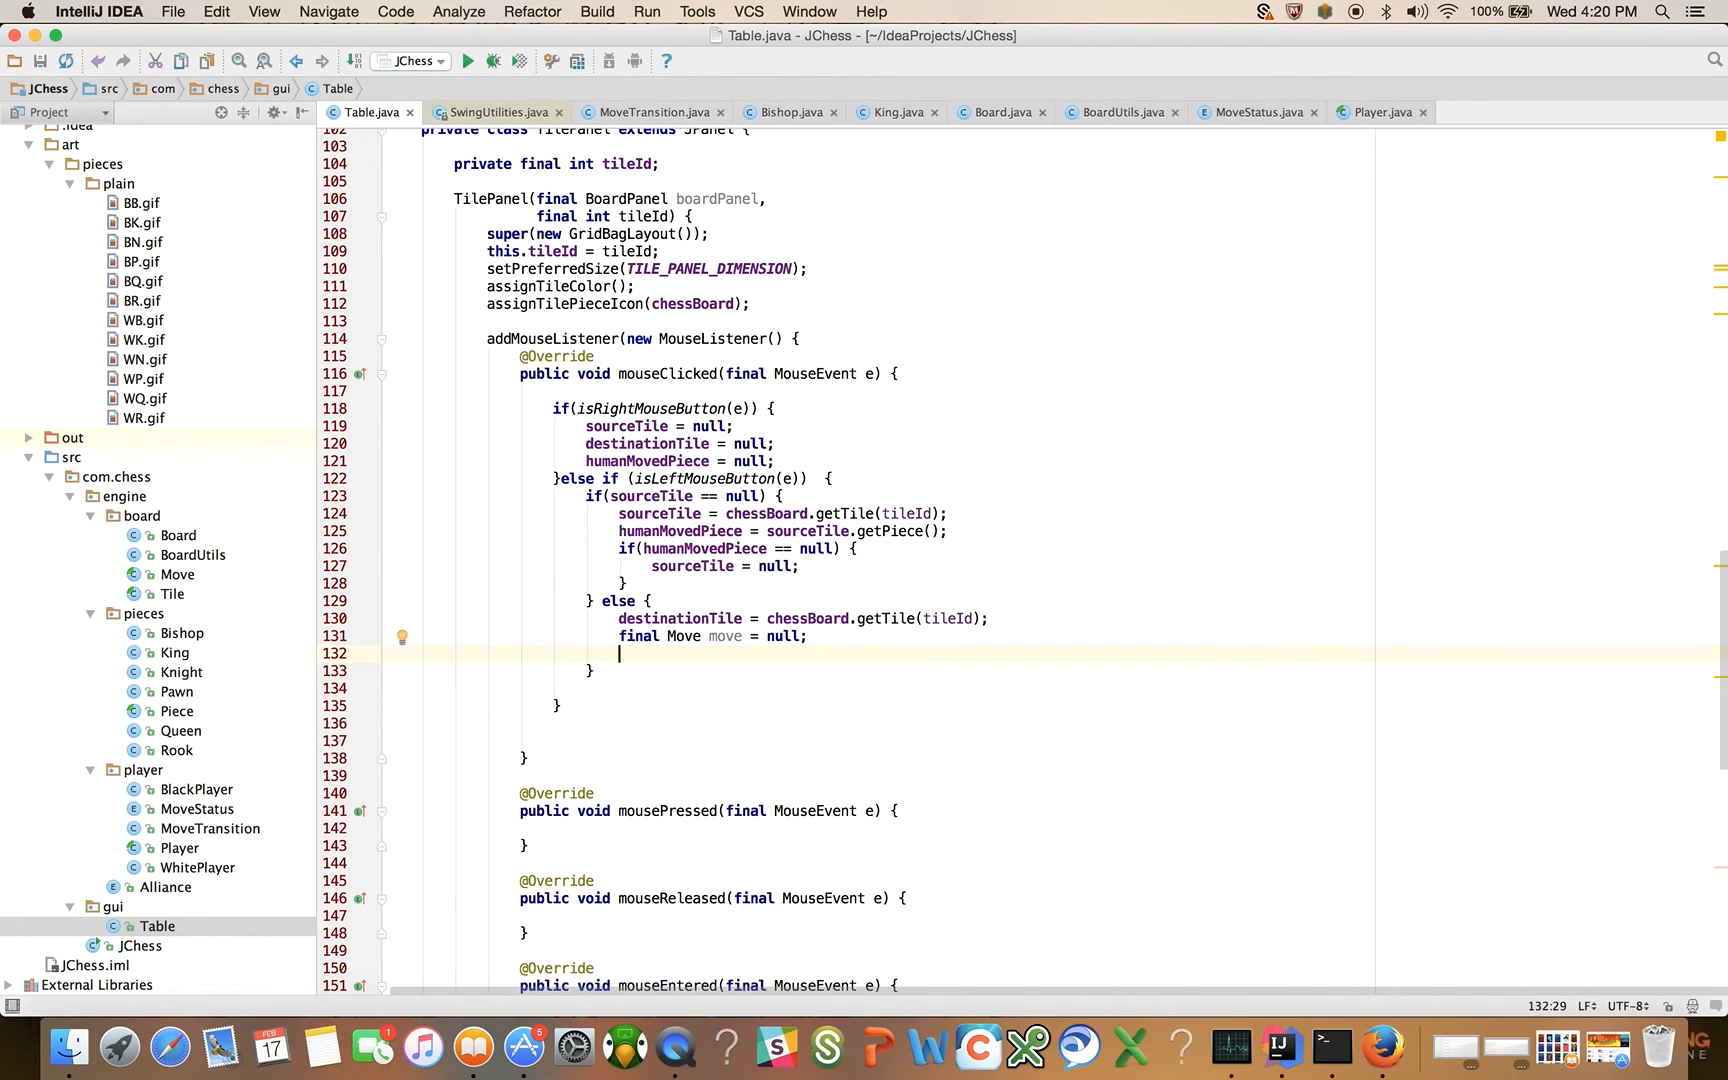
pyautogui.moveTo(752, 532)
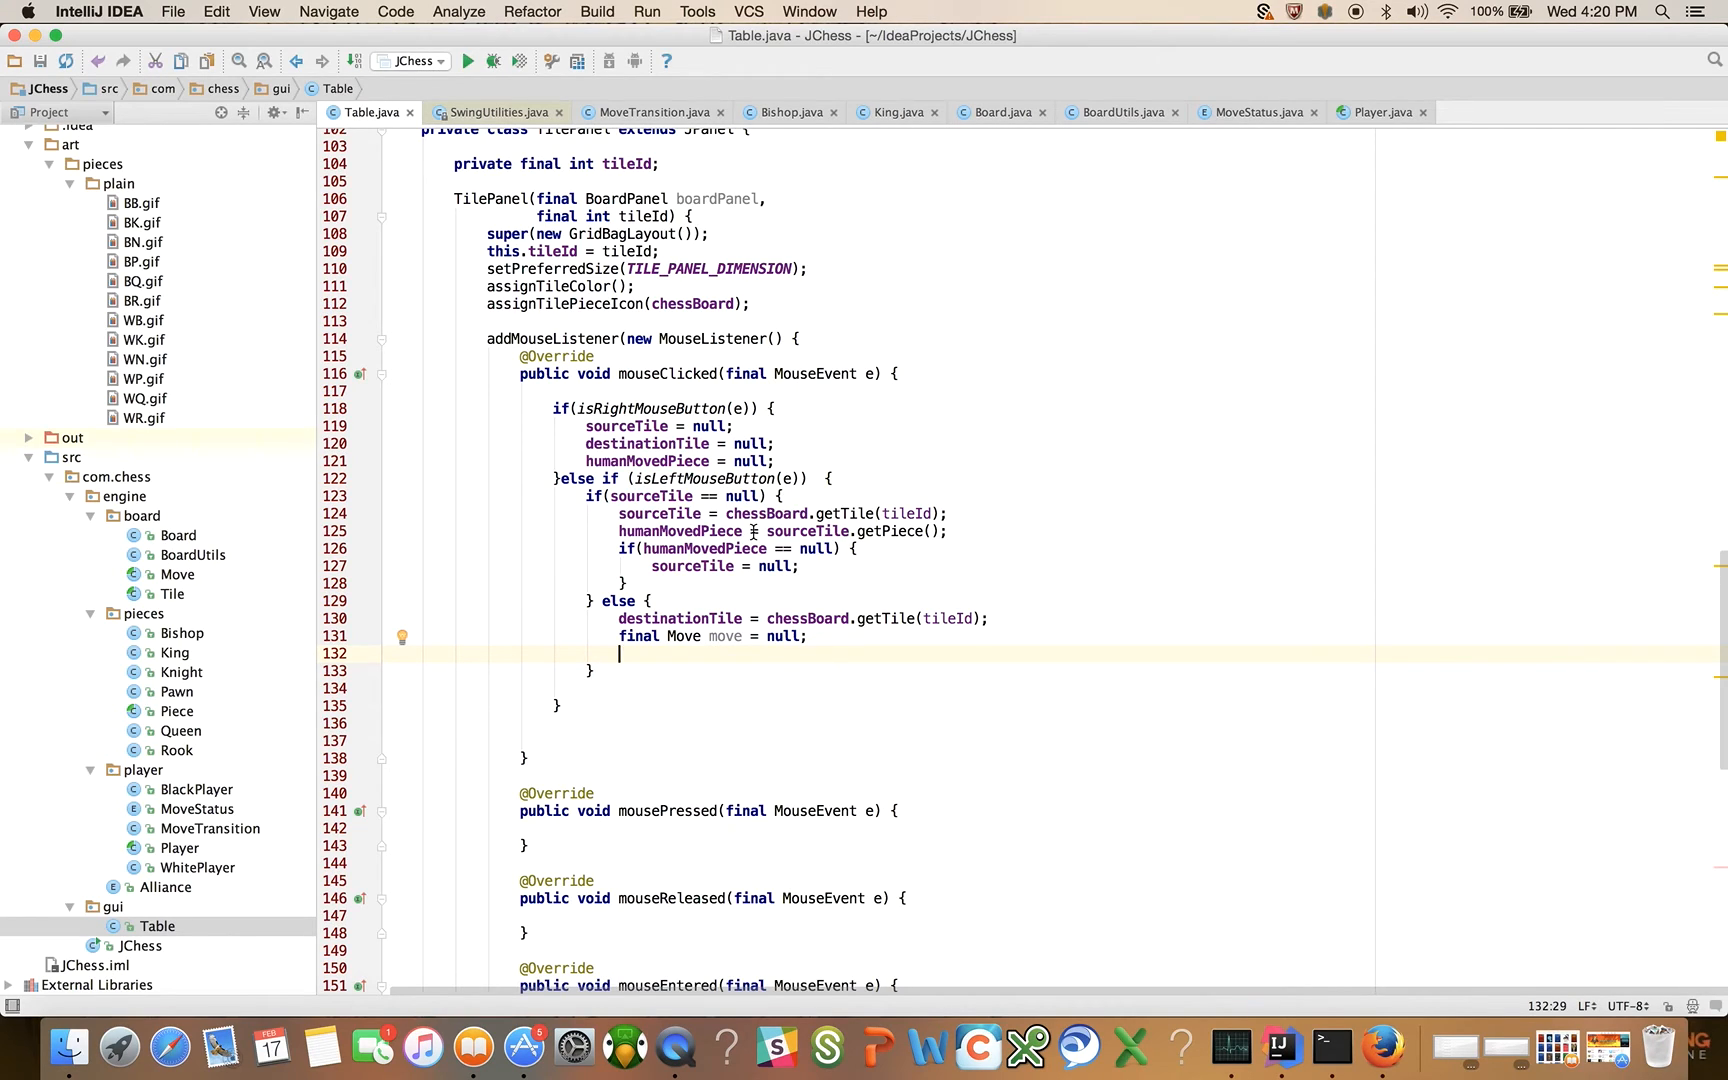
pyautogui.moveTo(570, 658)
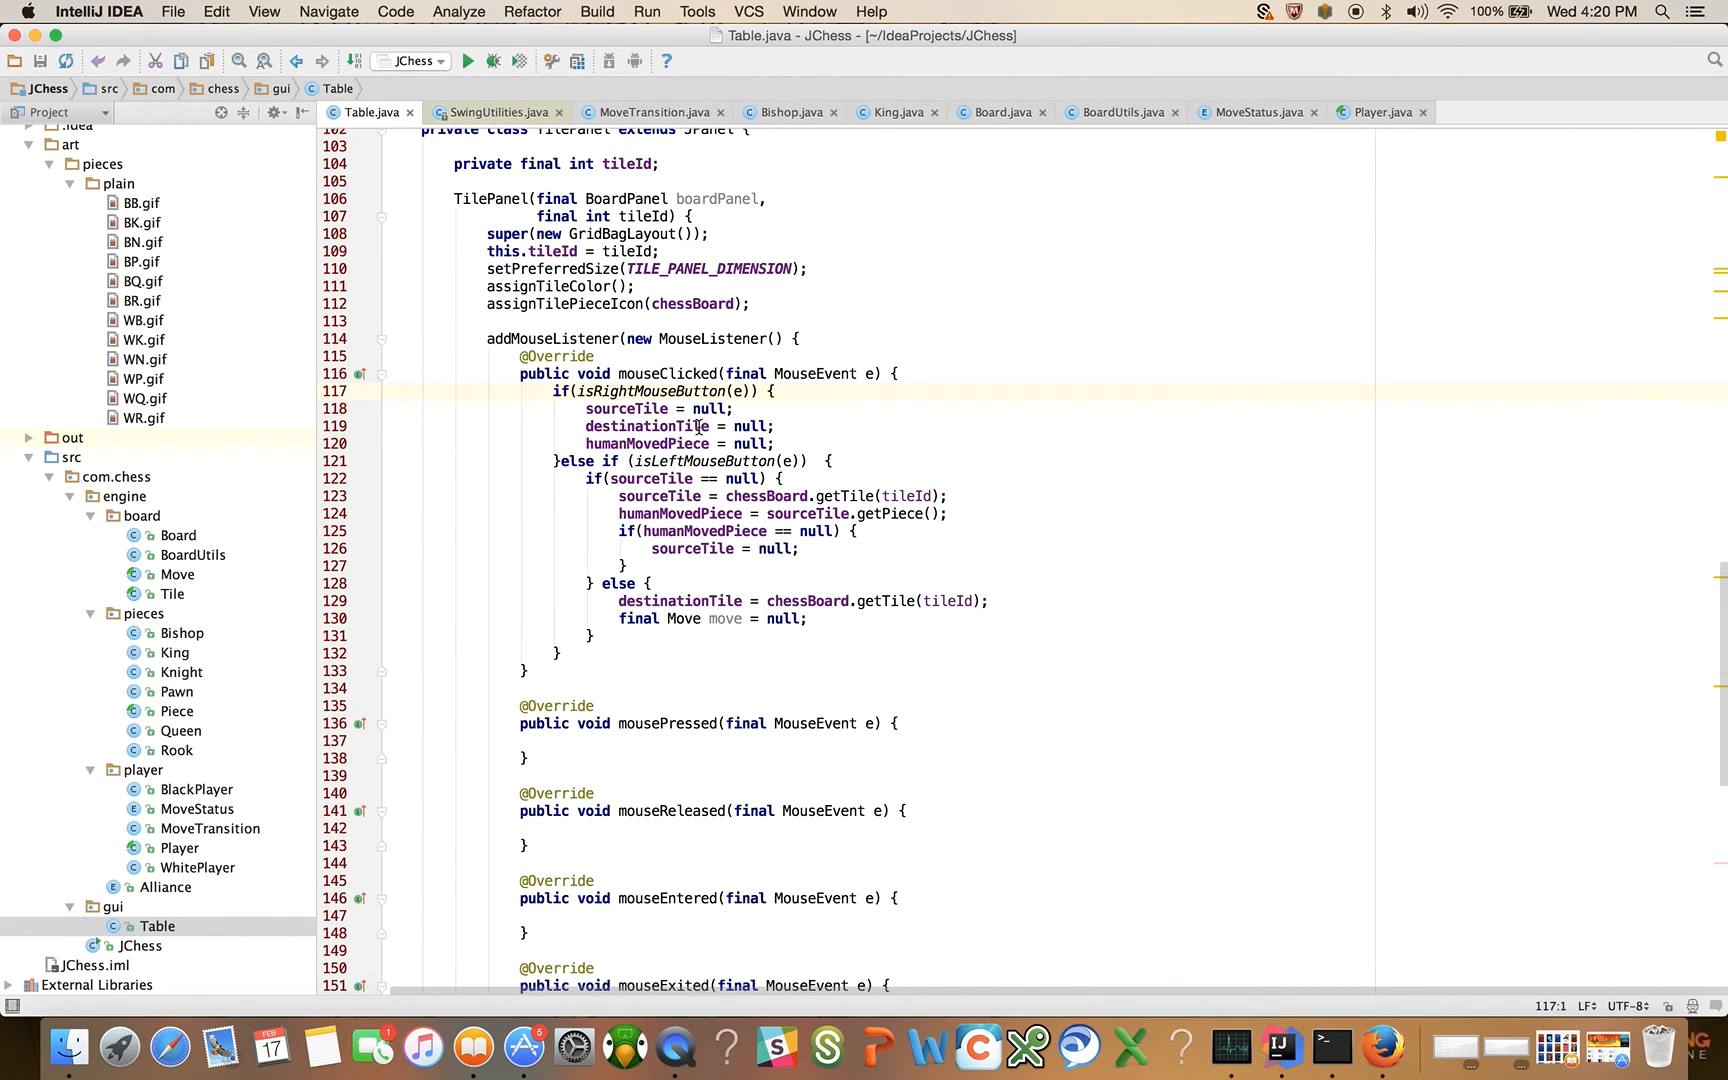
pyautogui.moveTo(784, 474)
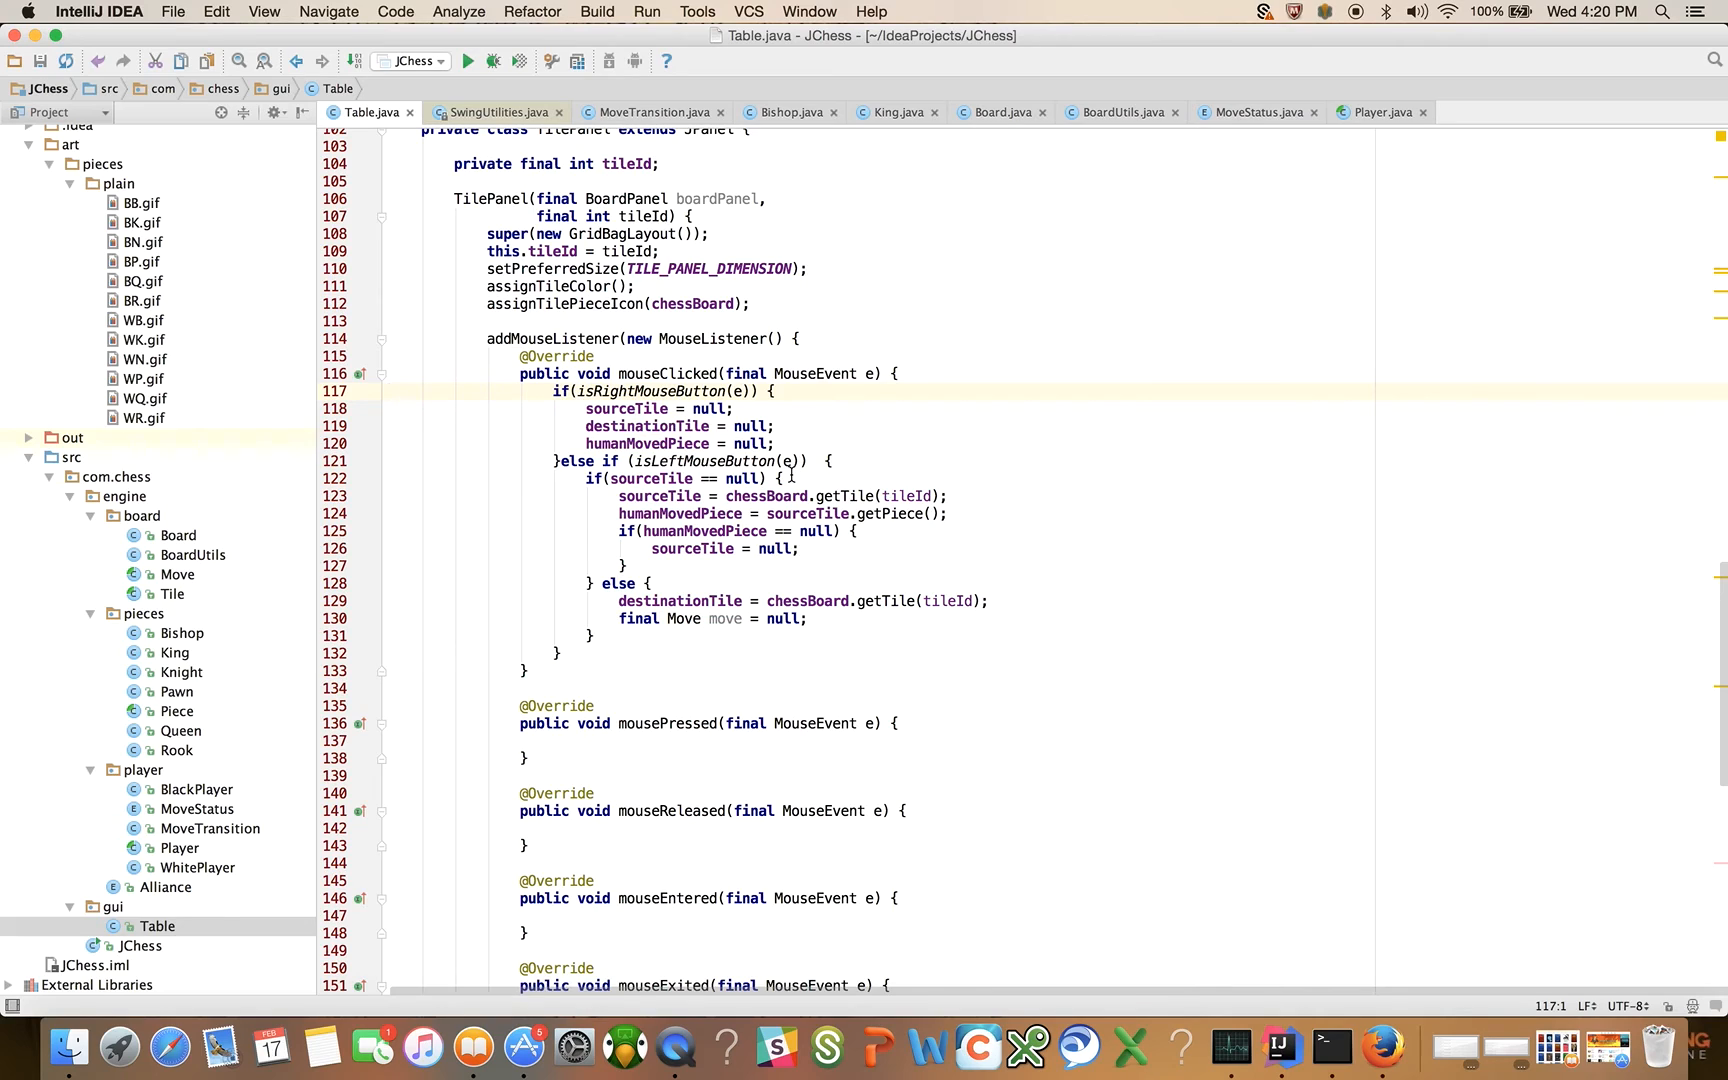
pyautogui.moveTo(724, 336)
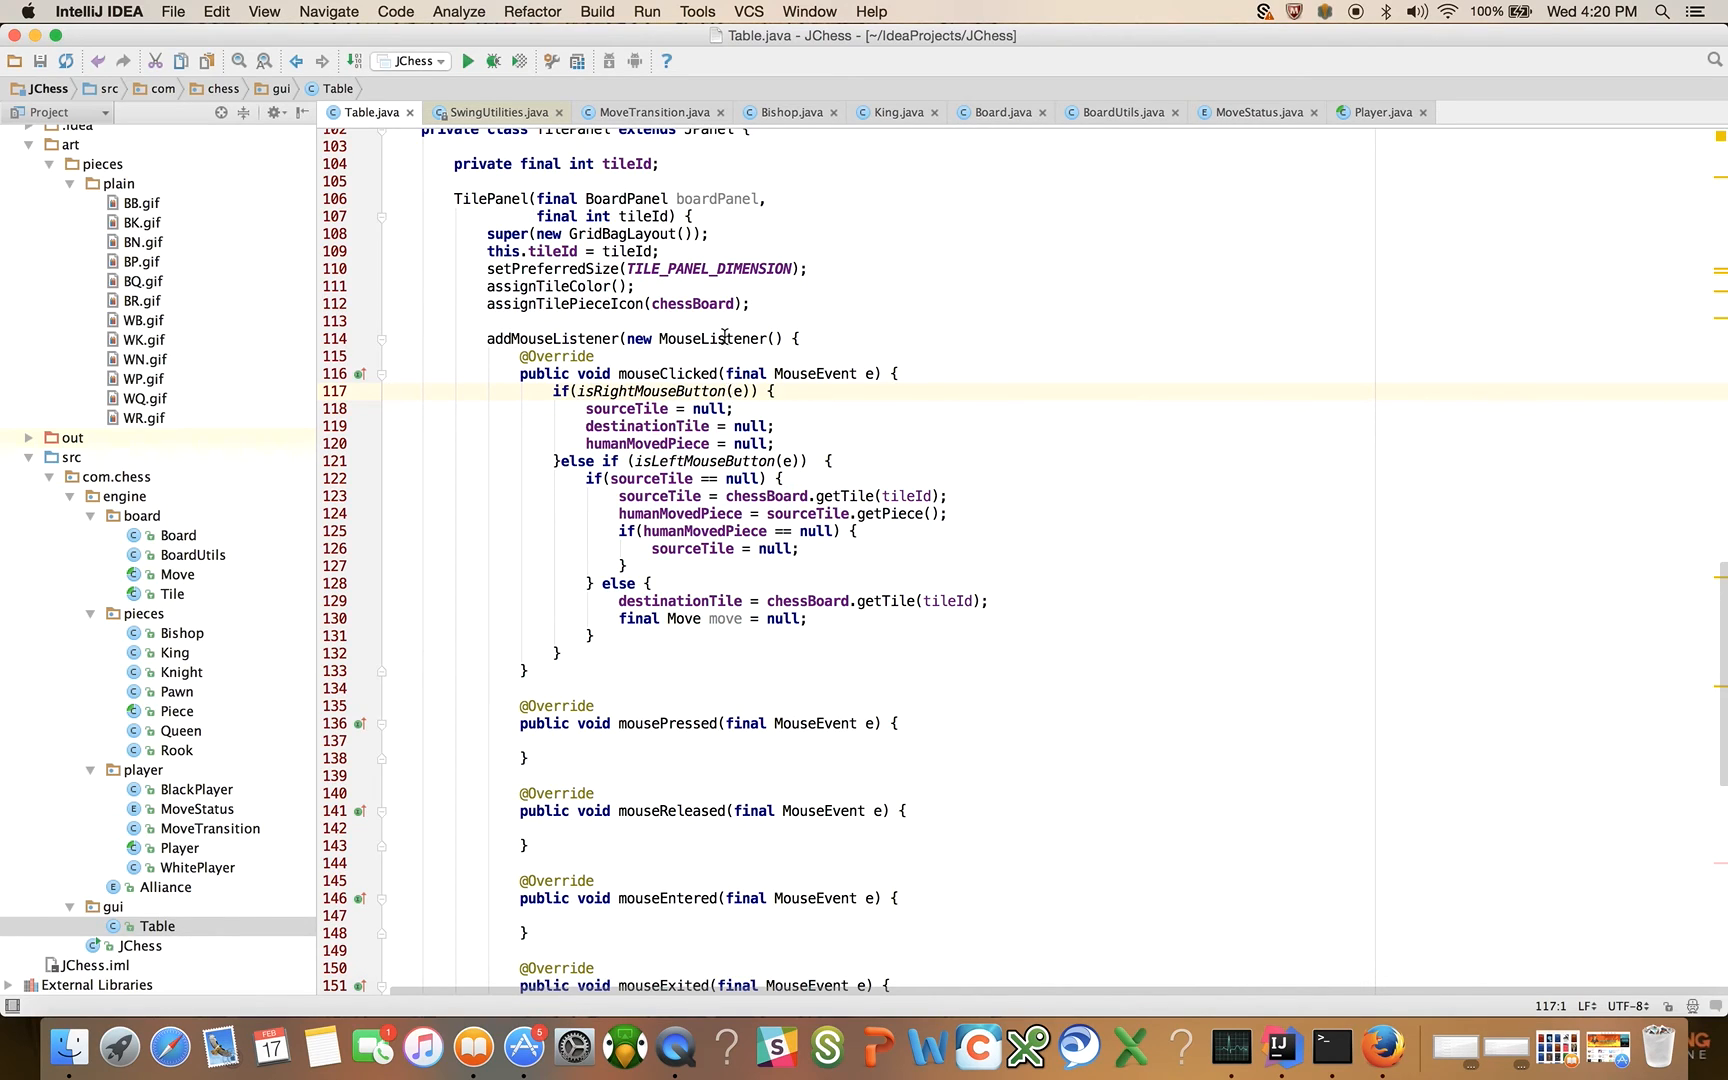
pyautogui.moveTo(690, 426)
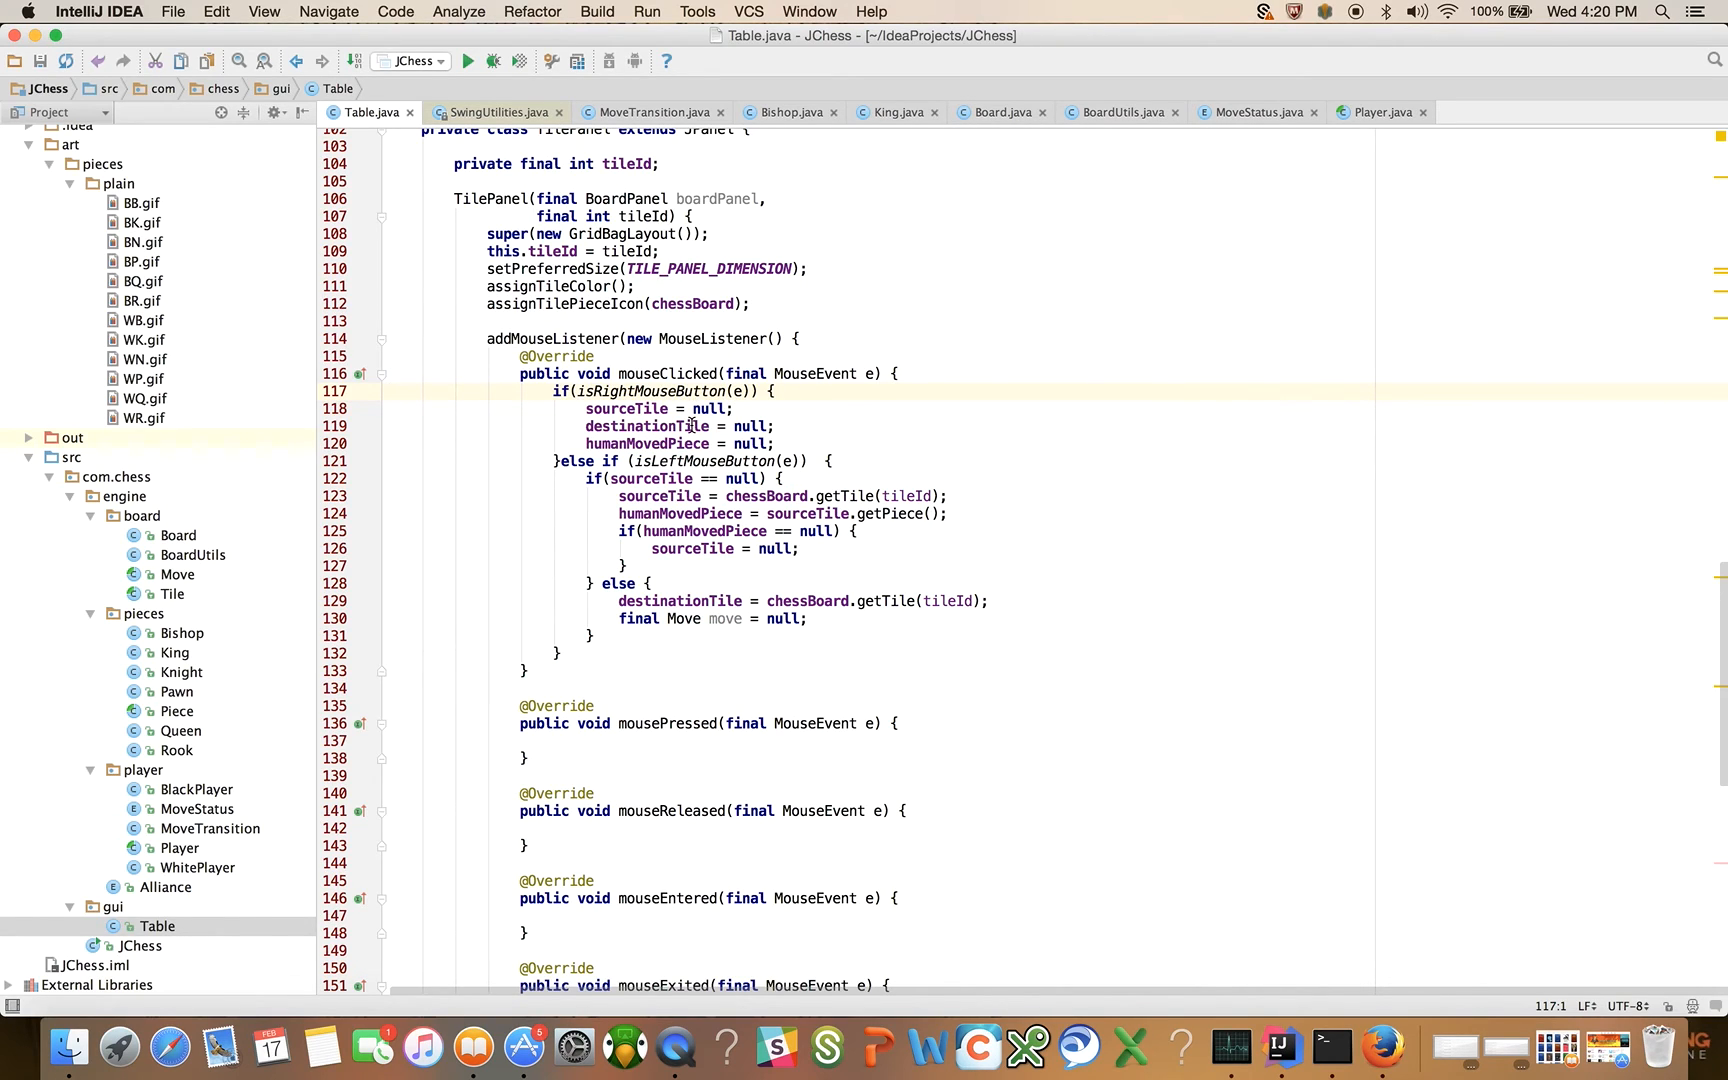
pyautogui.moveTo(816, 680)
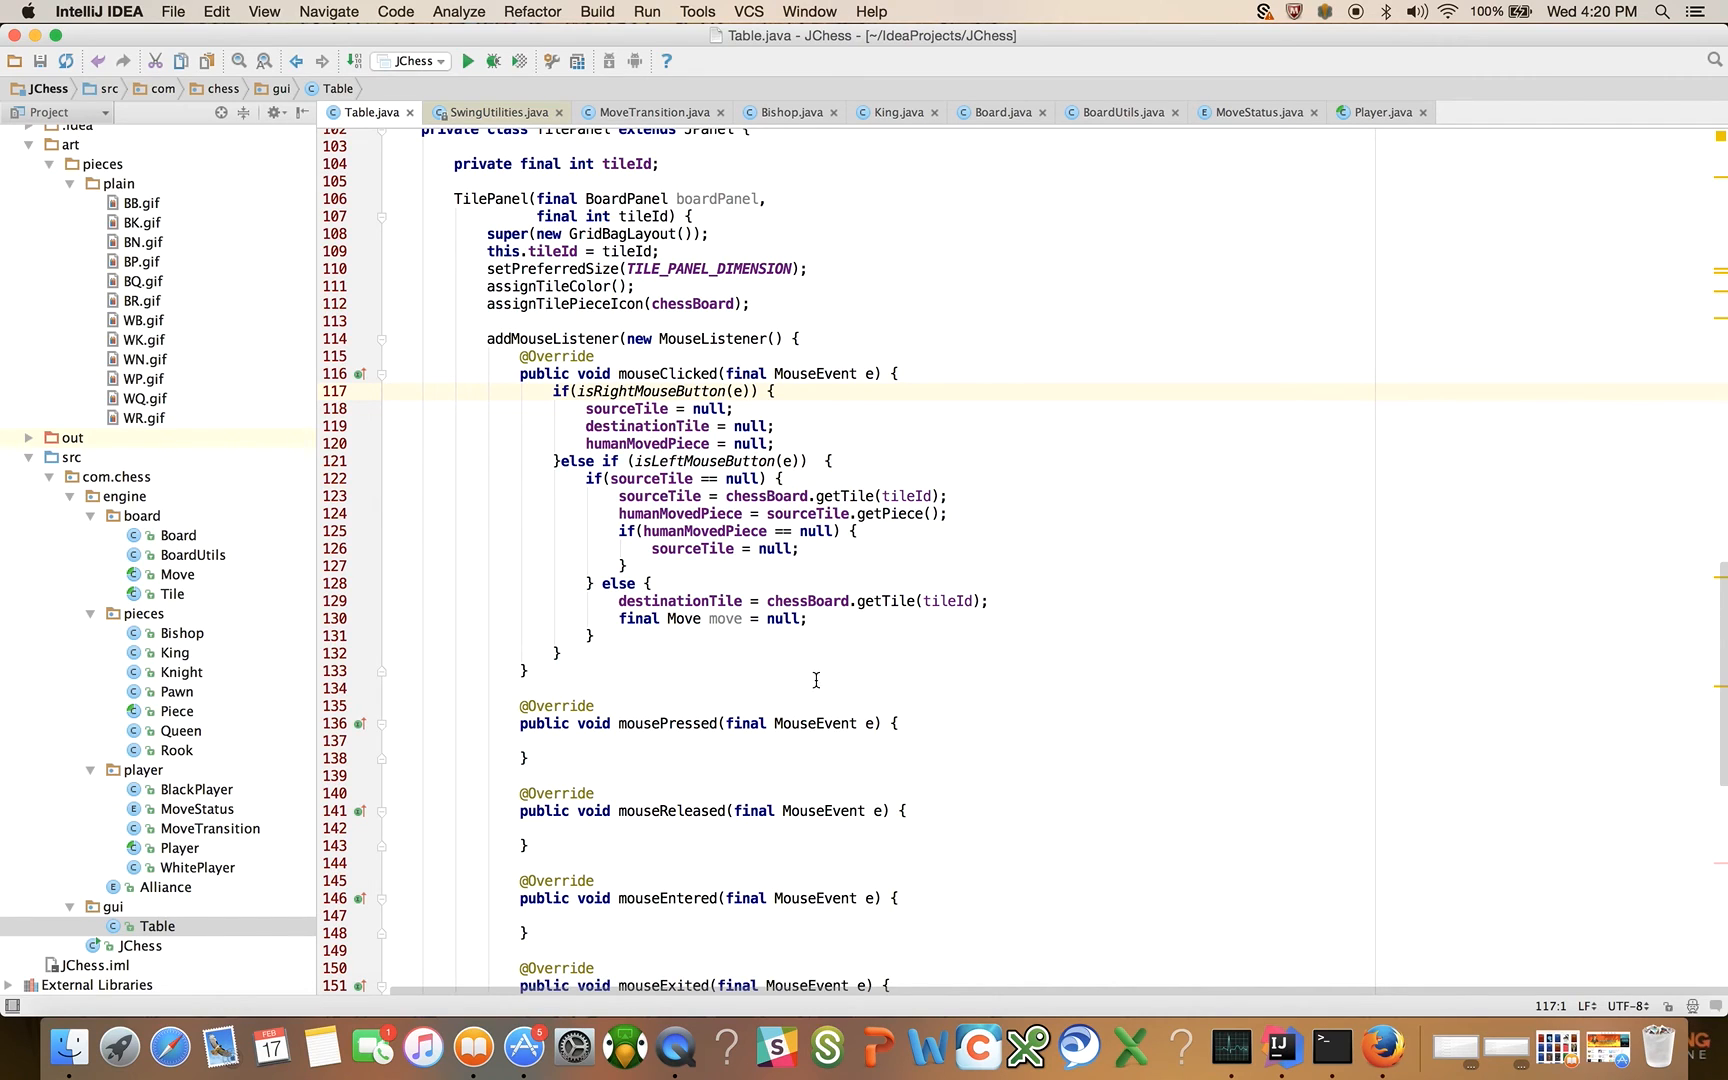
pyautogui.moveTo(826, 682)
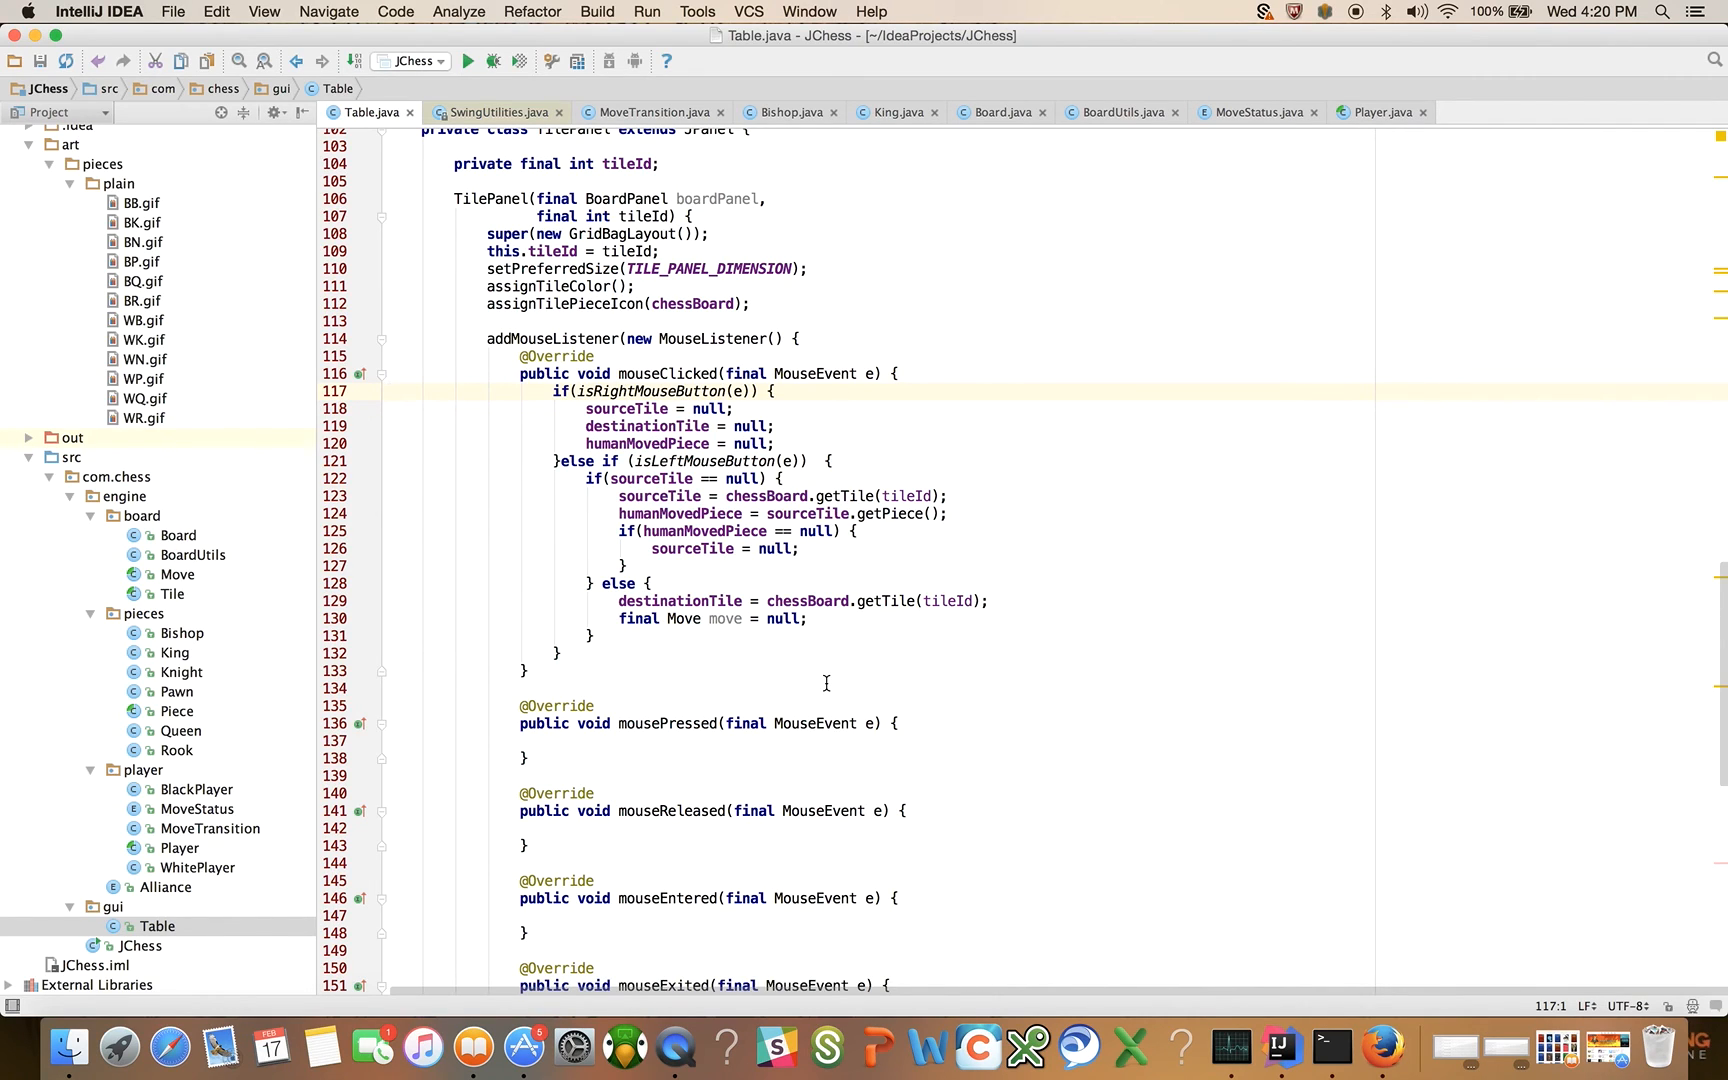